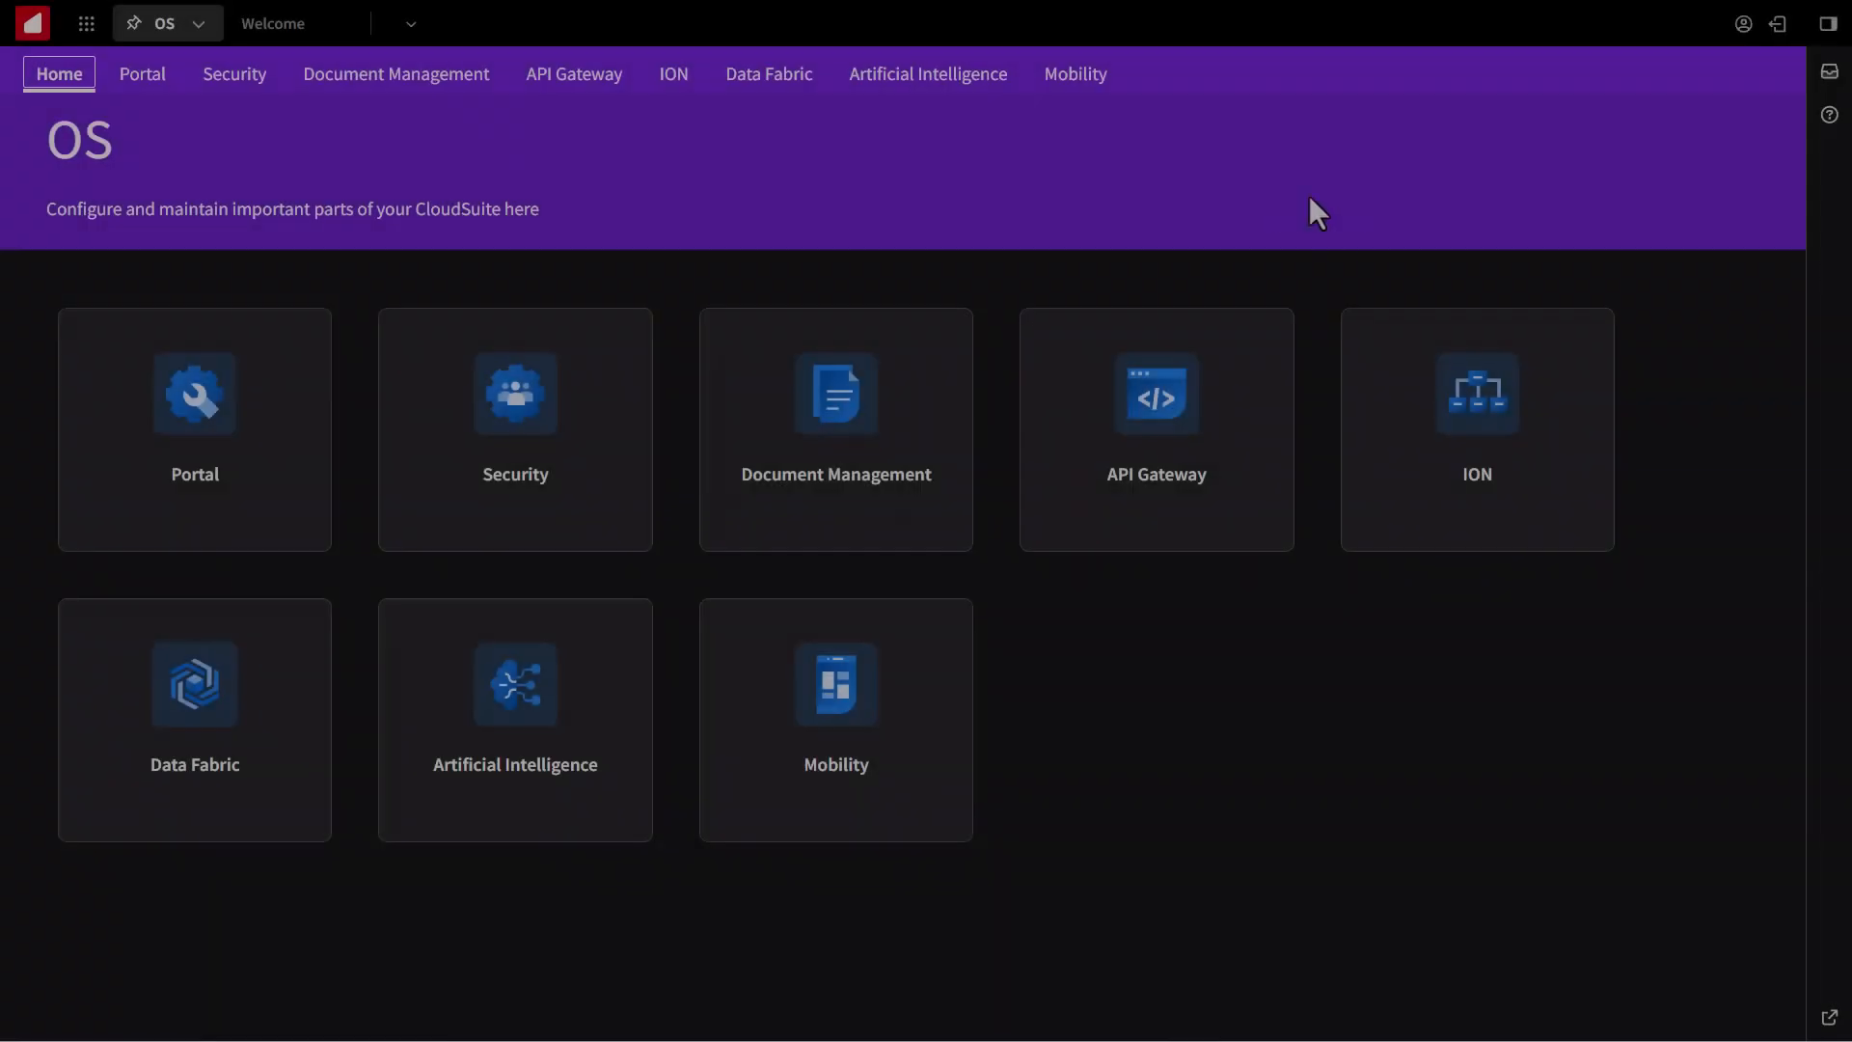
pyautogui.moveTo(1535, 492)
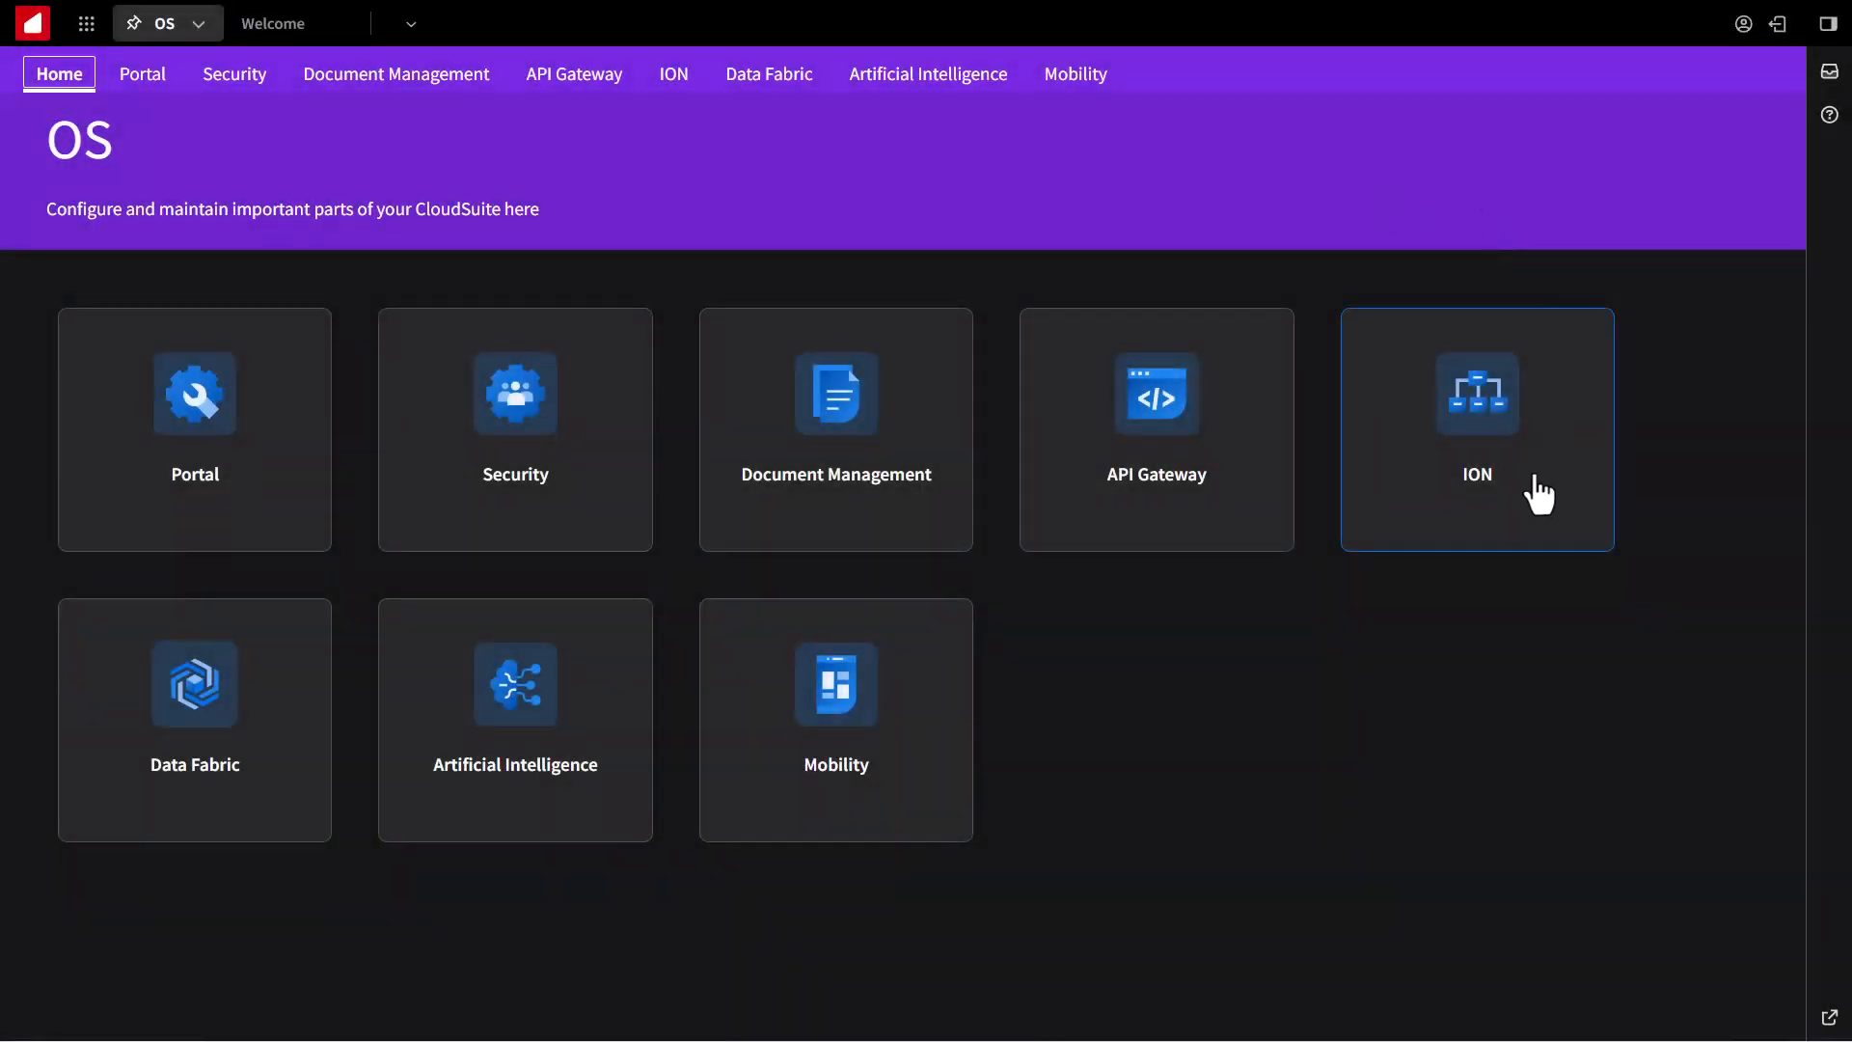
# Step: Reach the Object Schemas catalog under Data Catalog in ION and start a schema import
pyautogui.click(1476, 428)
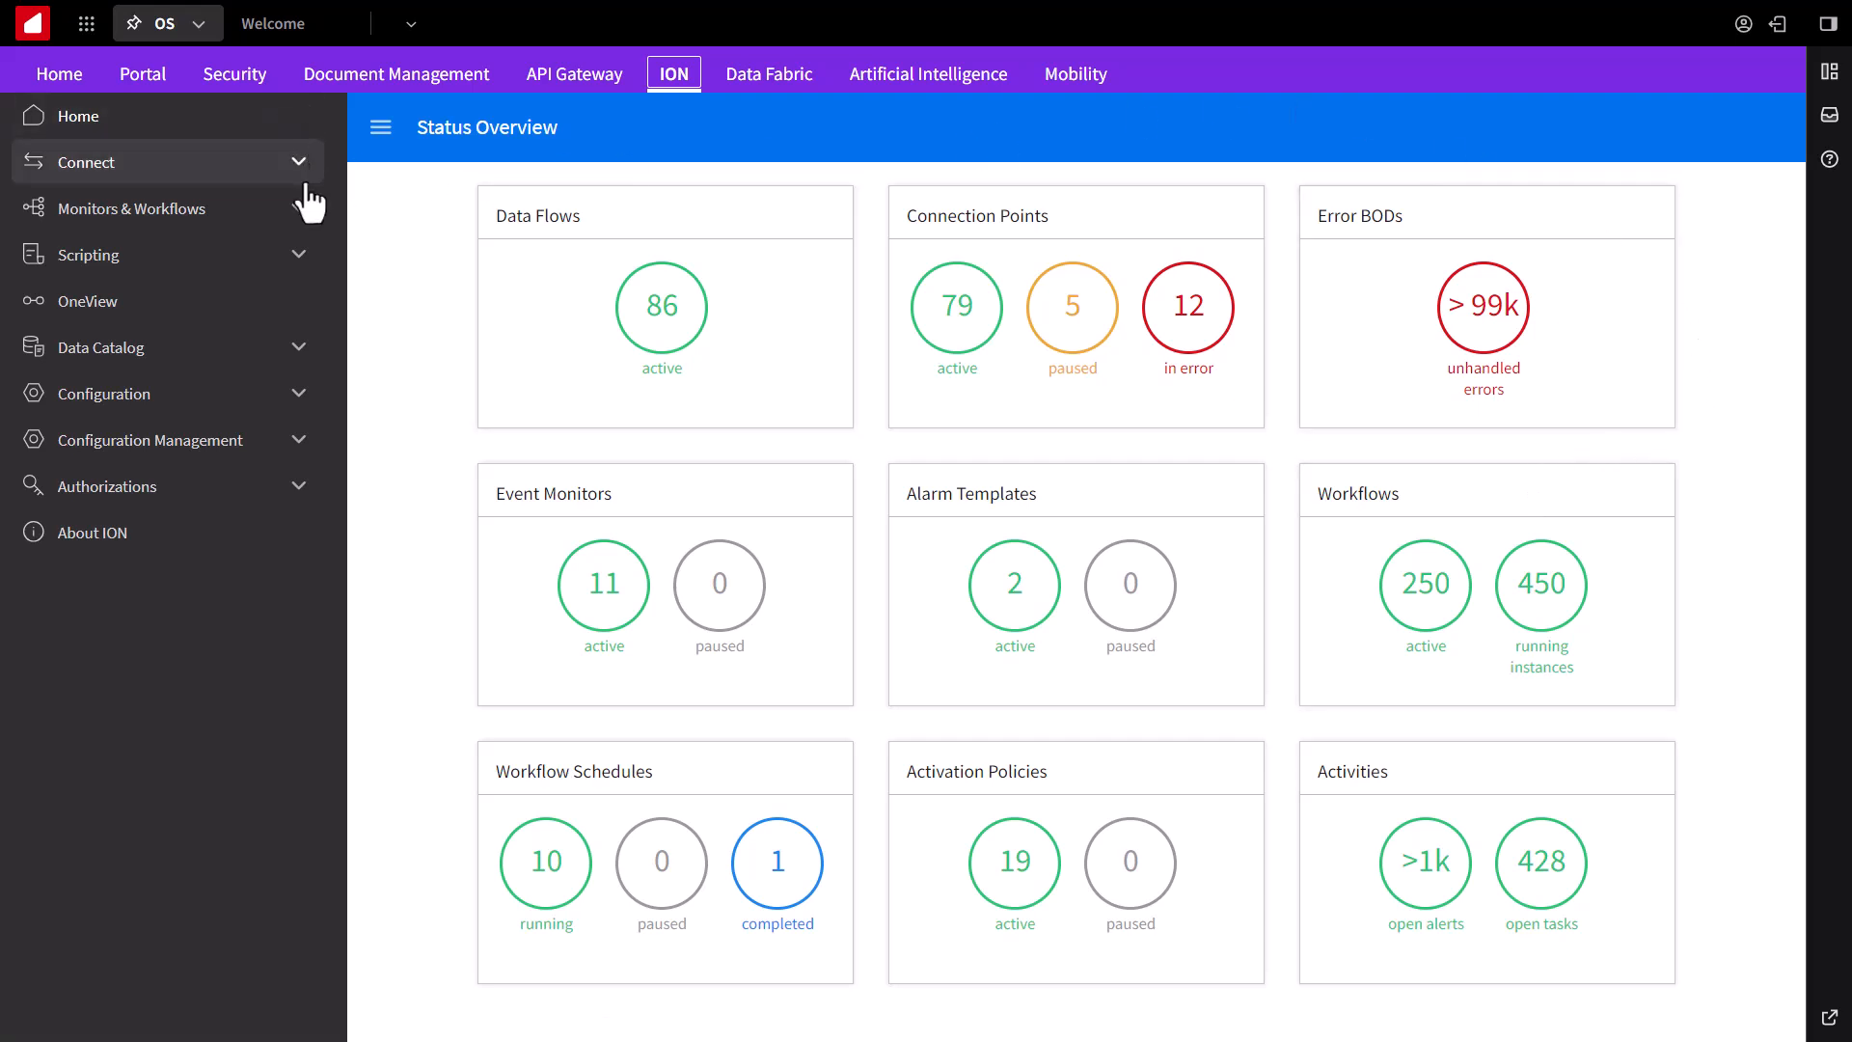
pyautogui.click(101, 345)
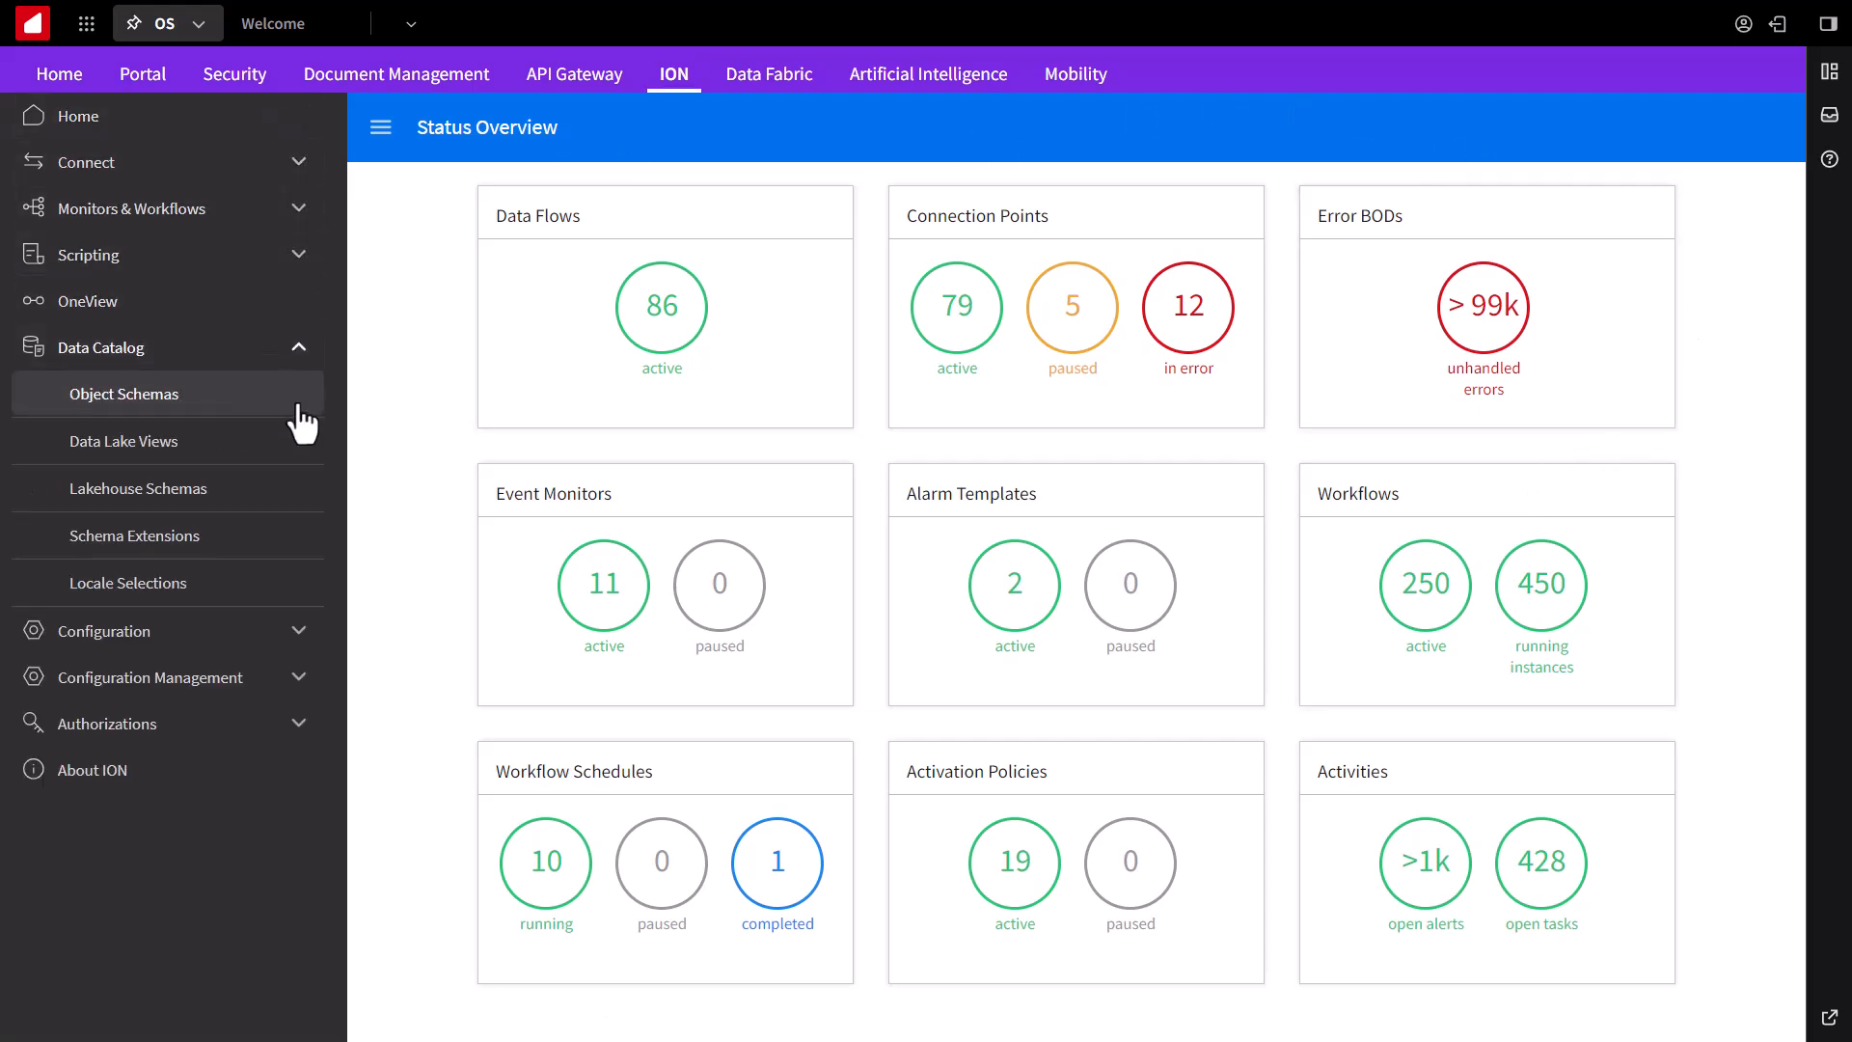
pyautogui.click(123, 394)
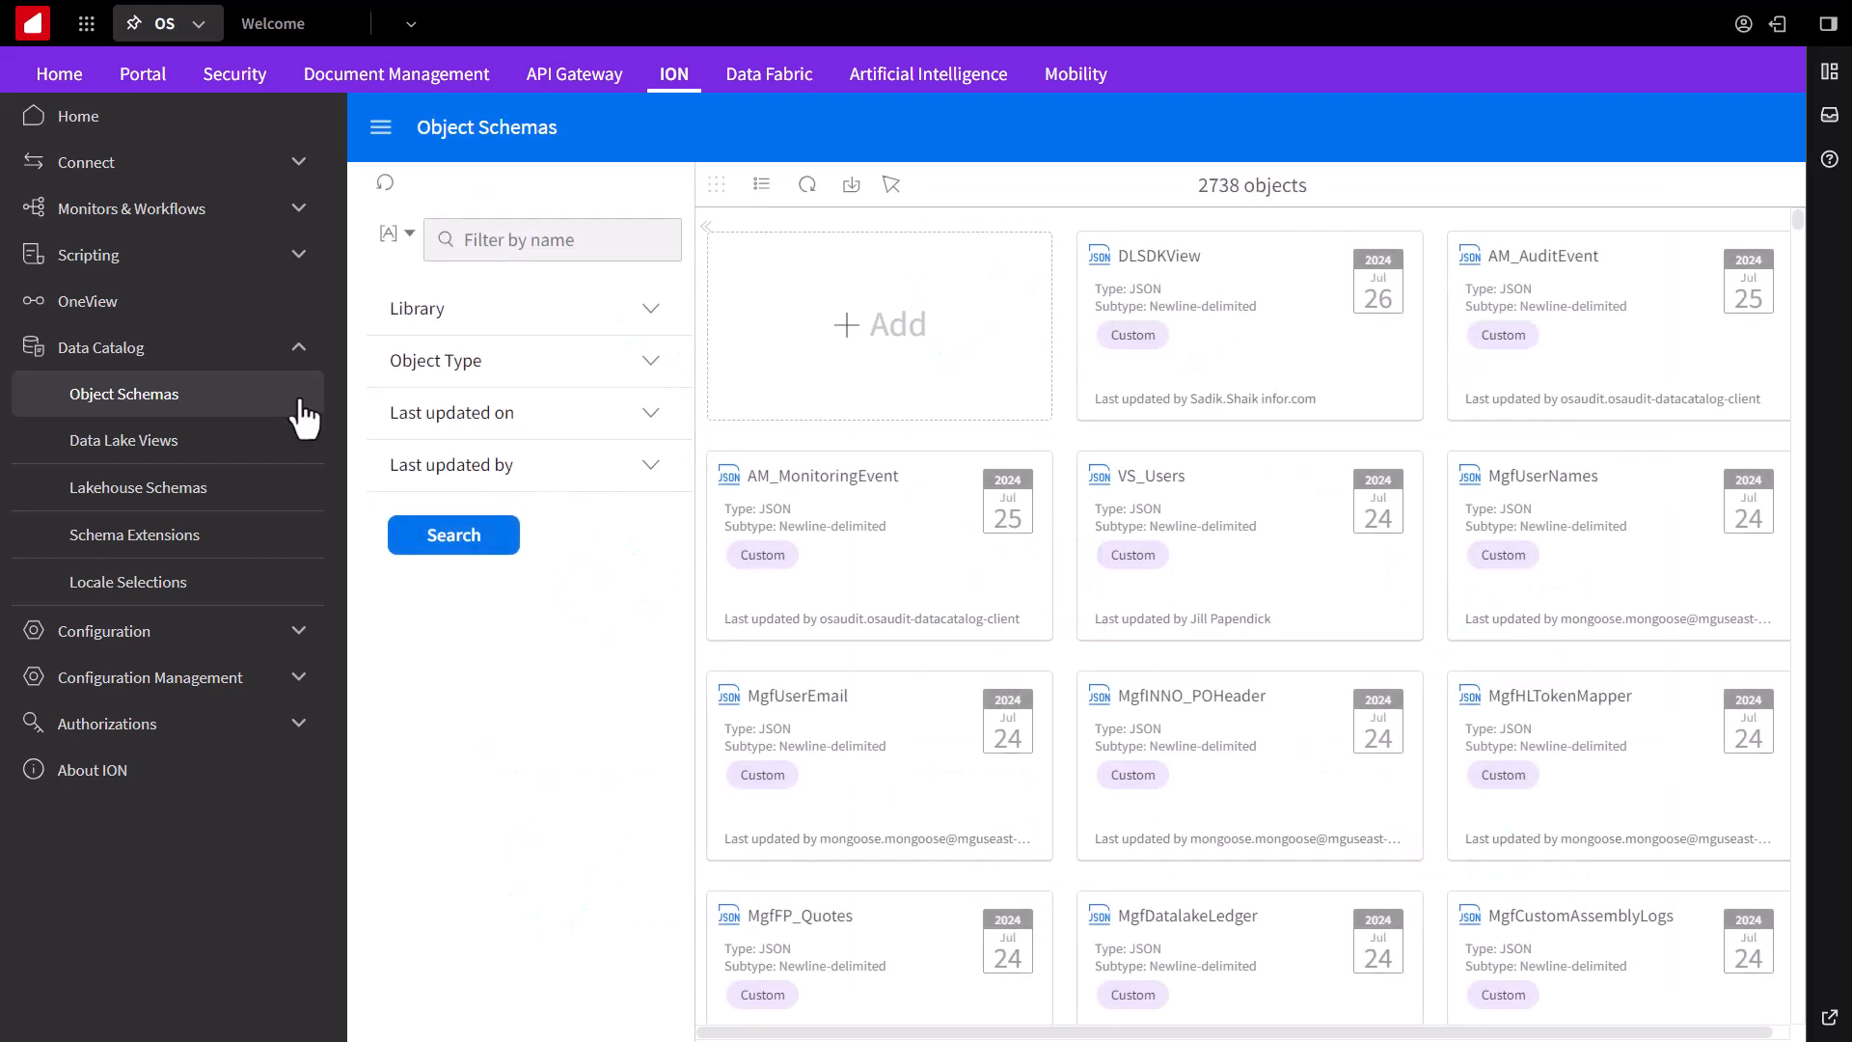
pyautogui.moveTo(604, 516)
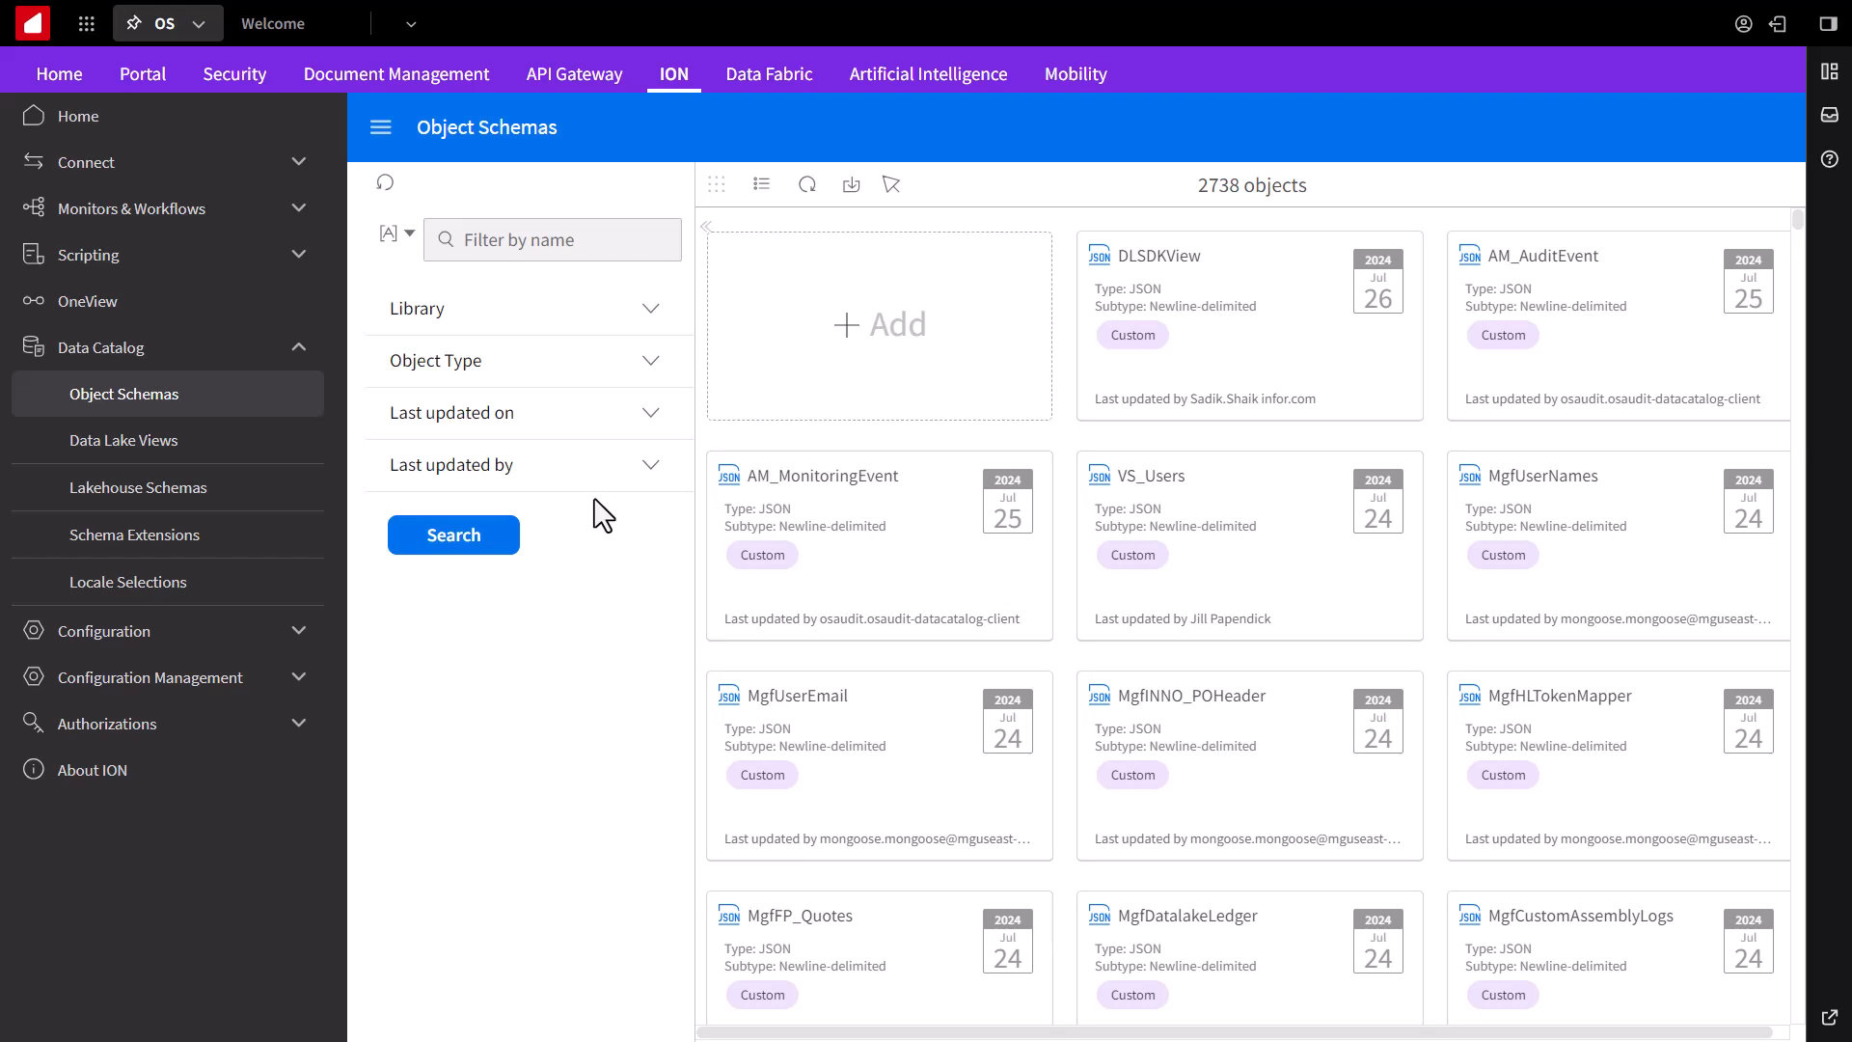
pyautogui.moveTo(851, 185)
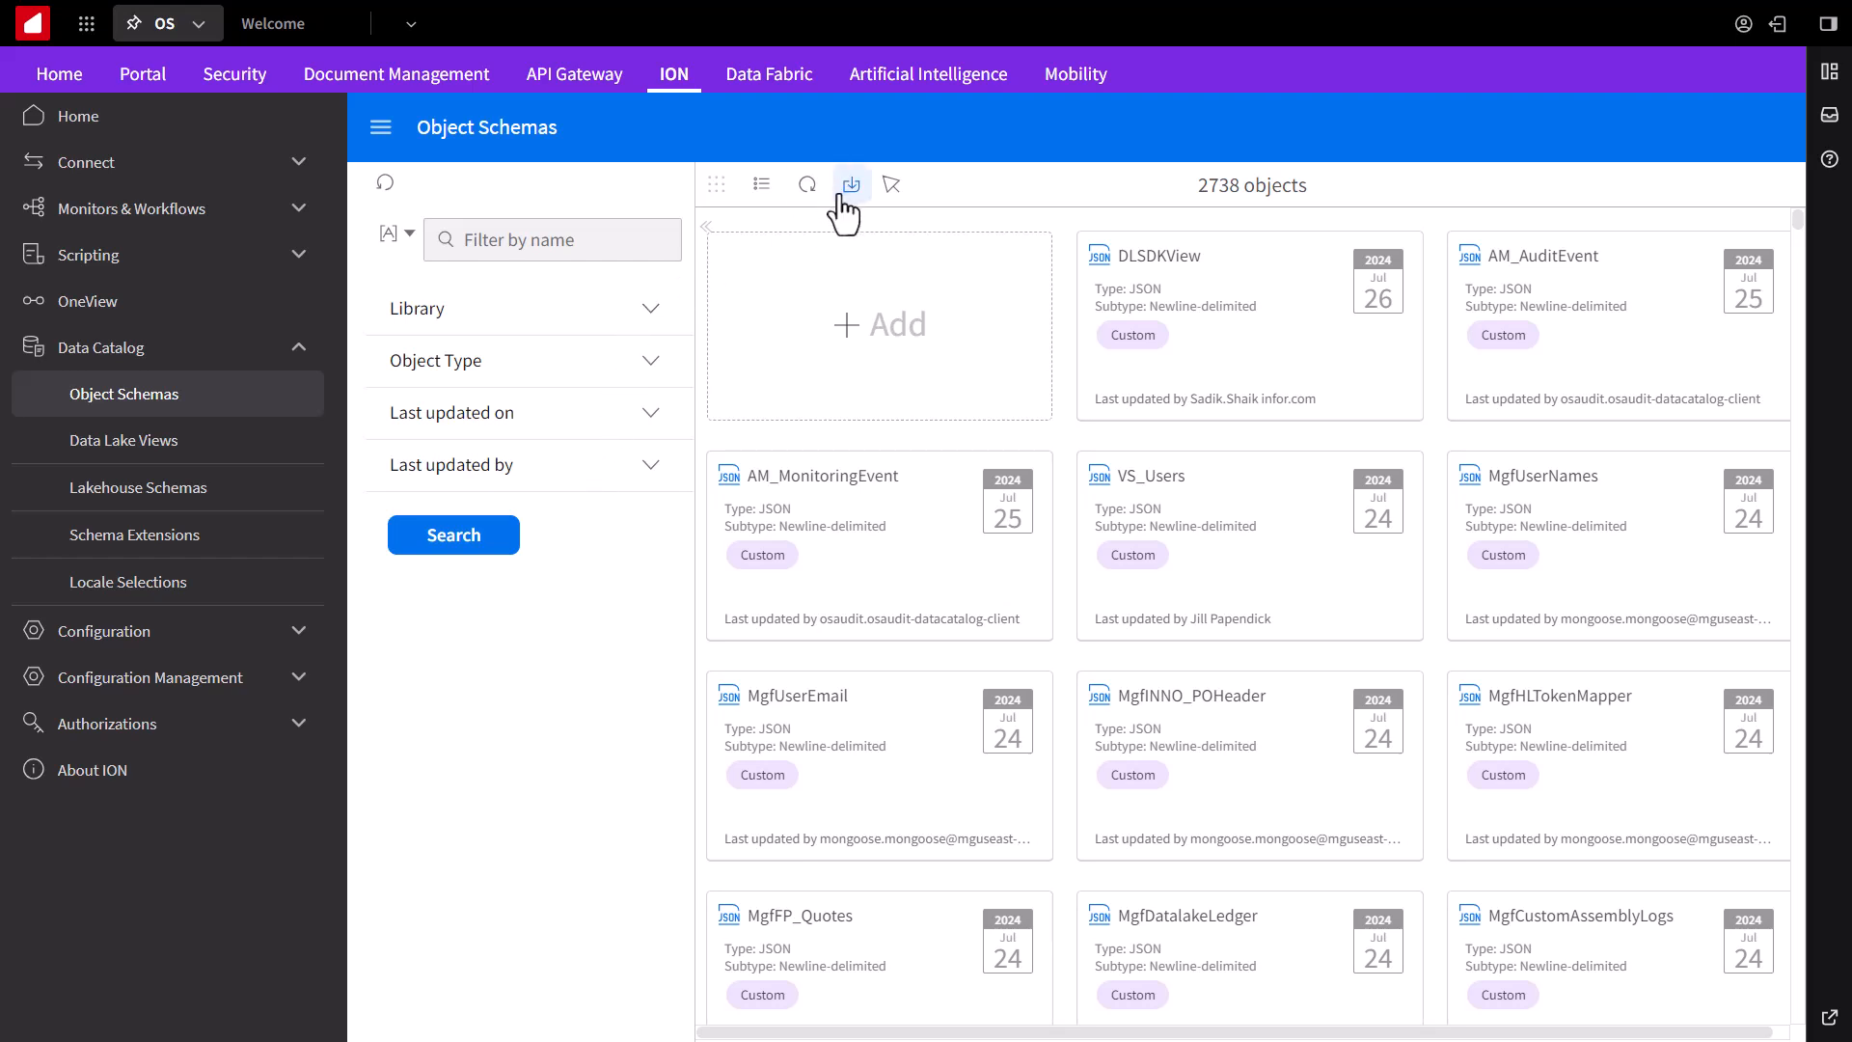
pyautogui.click(851, 185)
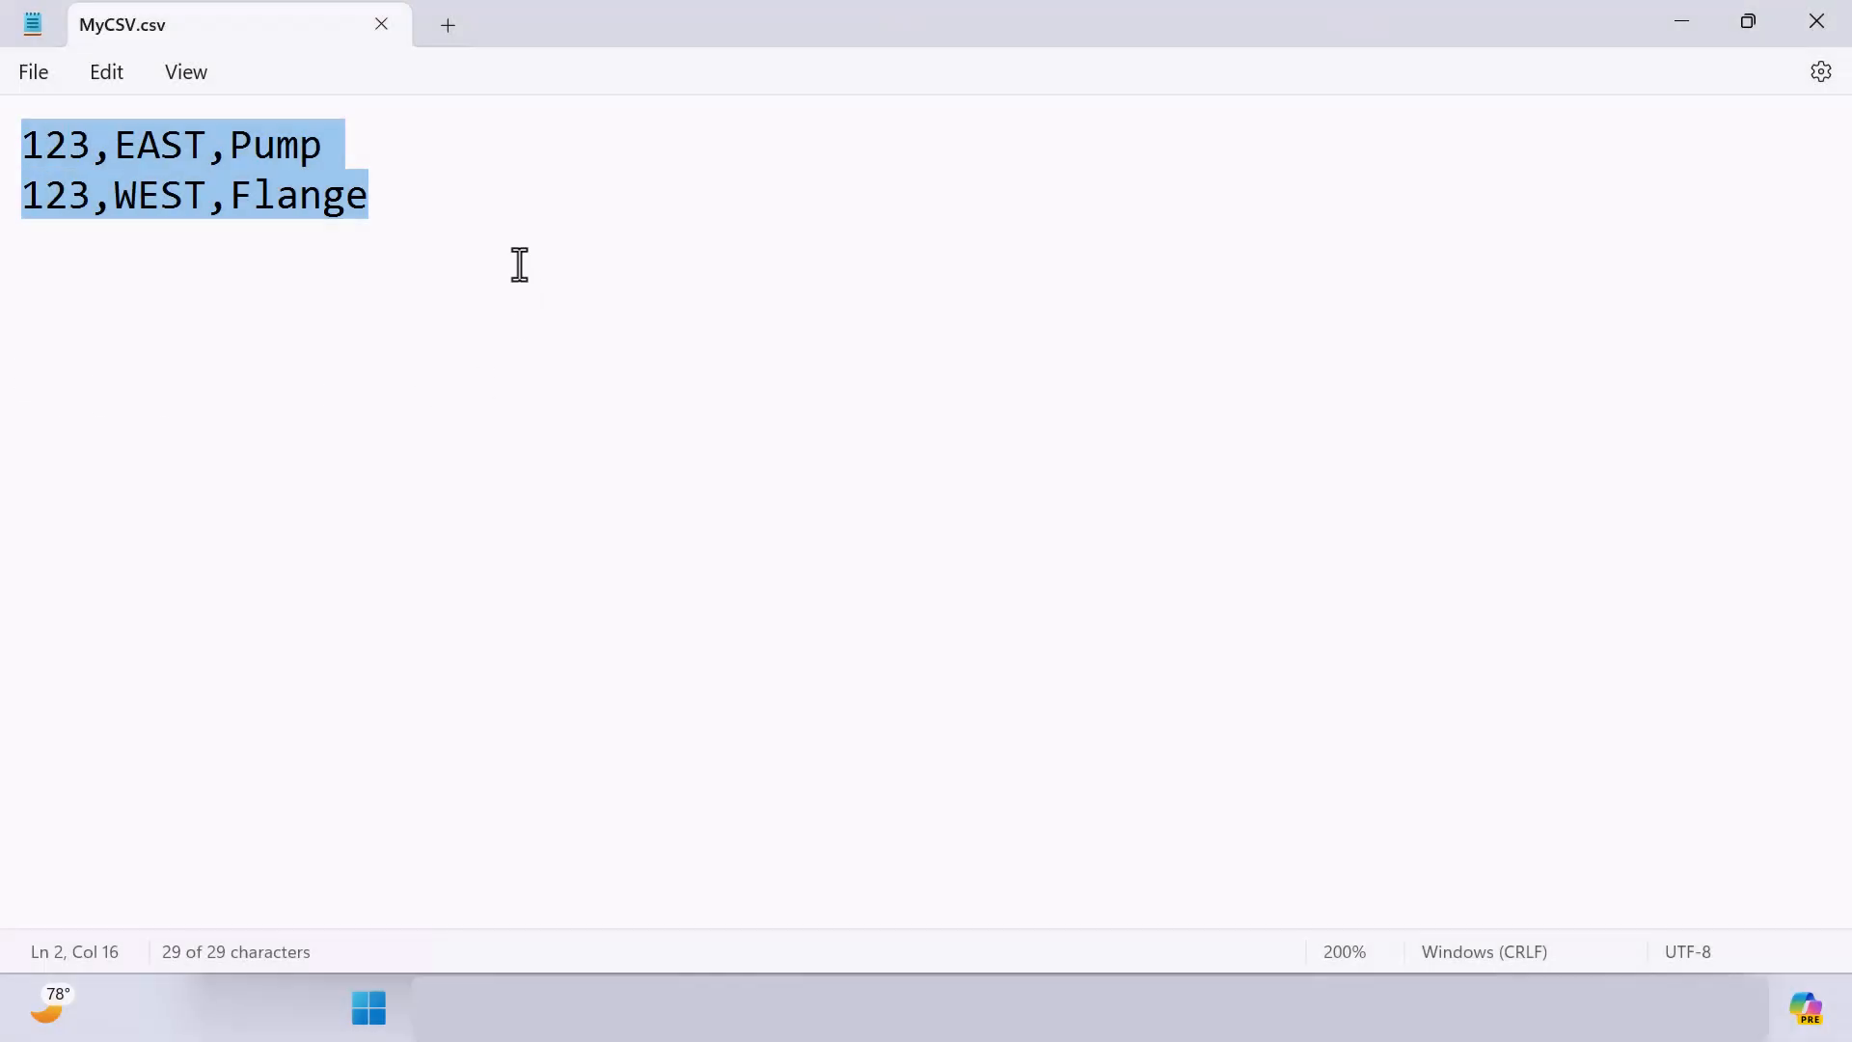
# Step: Review MyCSV.csv, then switch to CSVdemo.schema.json and inspect its title line
pyautogui.click(525, 278)
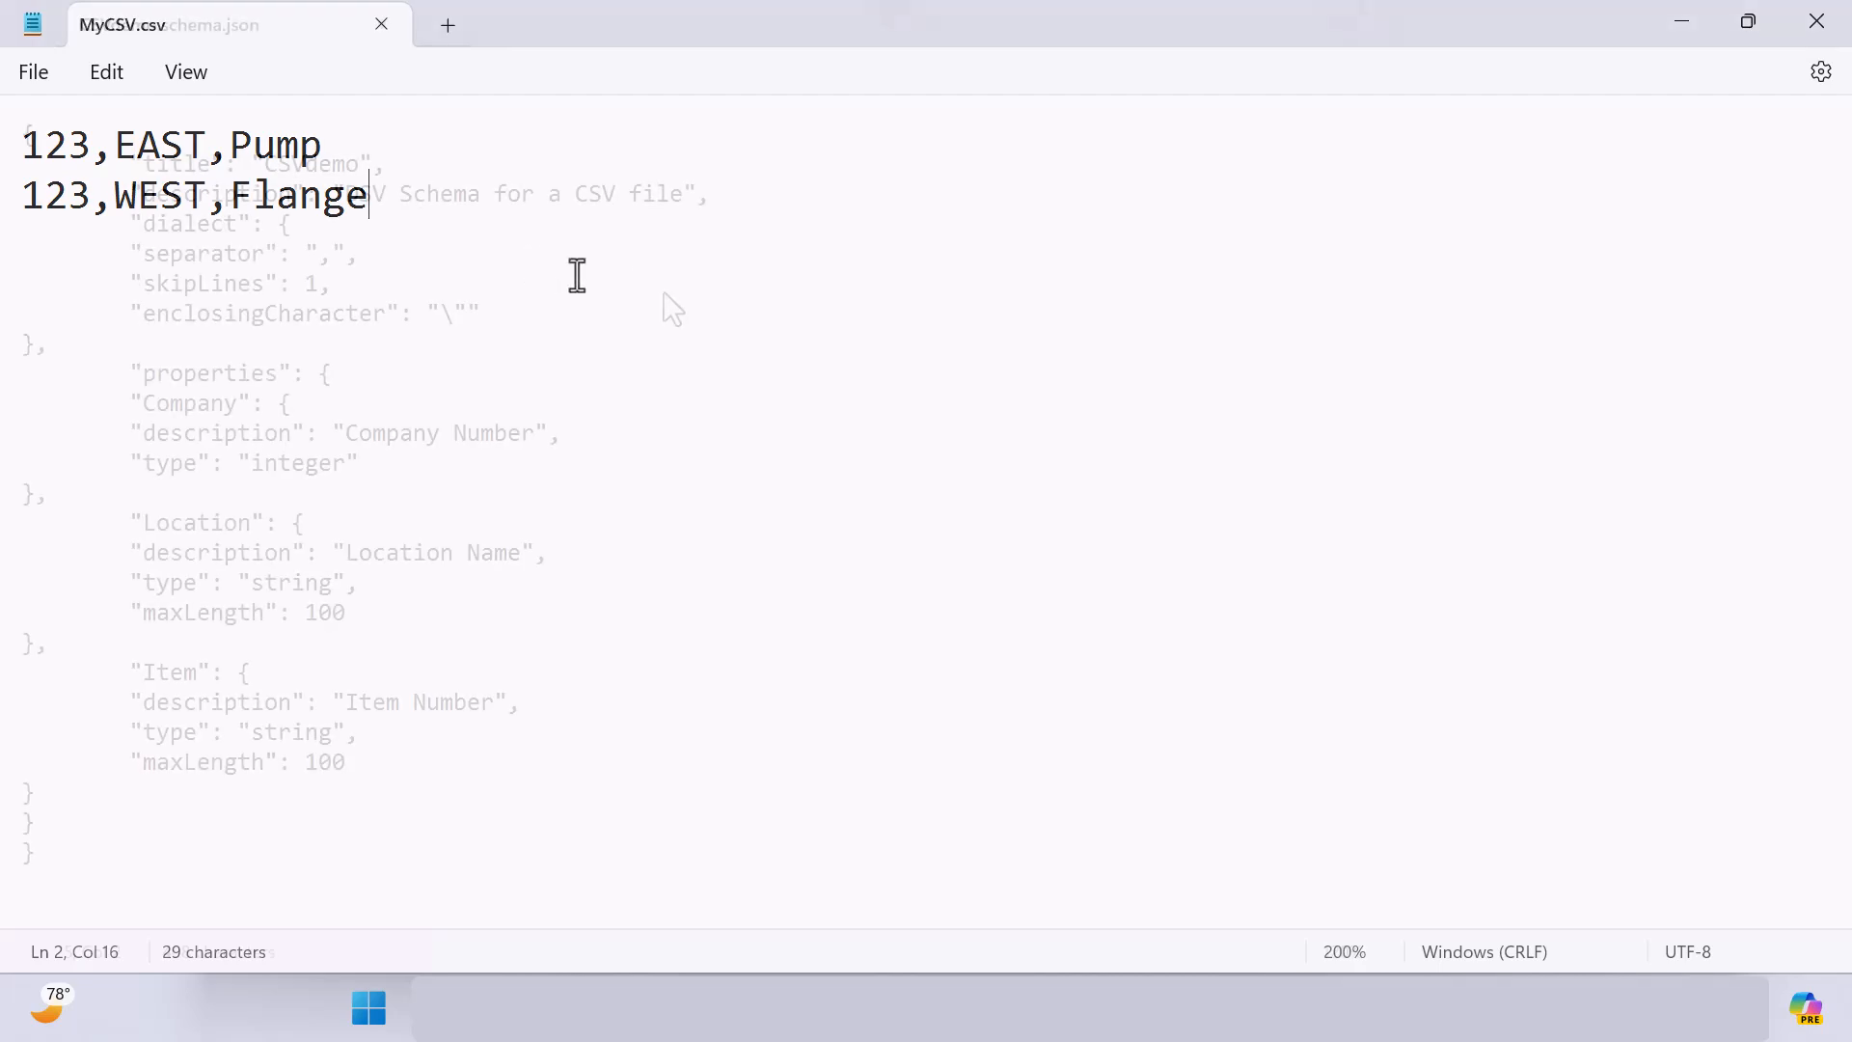
pyautogui.click(224, 23)
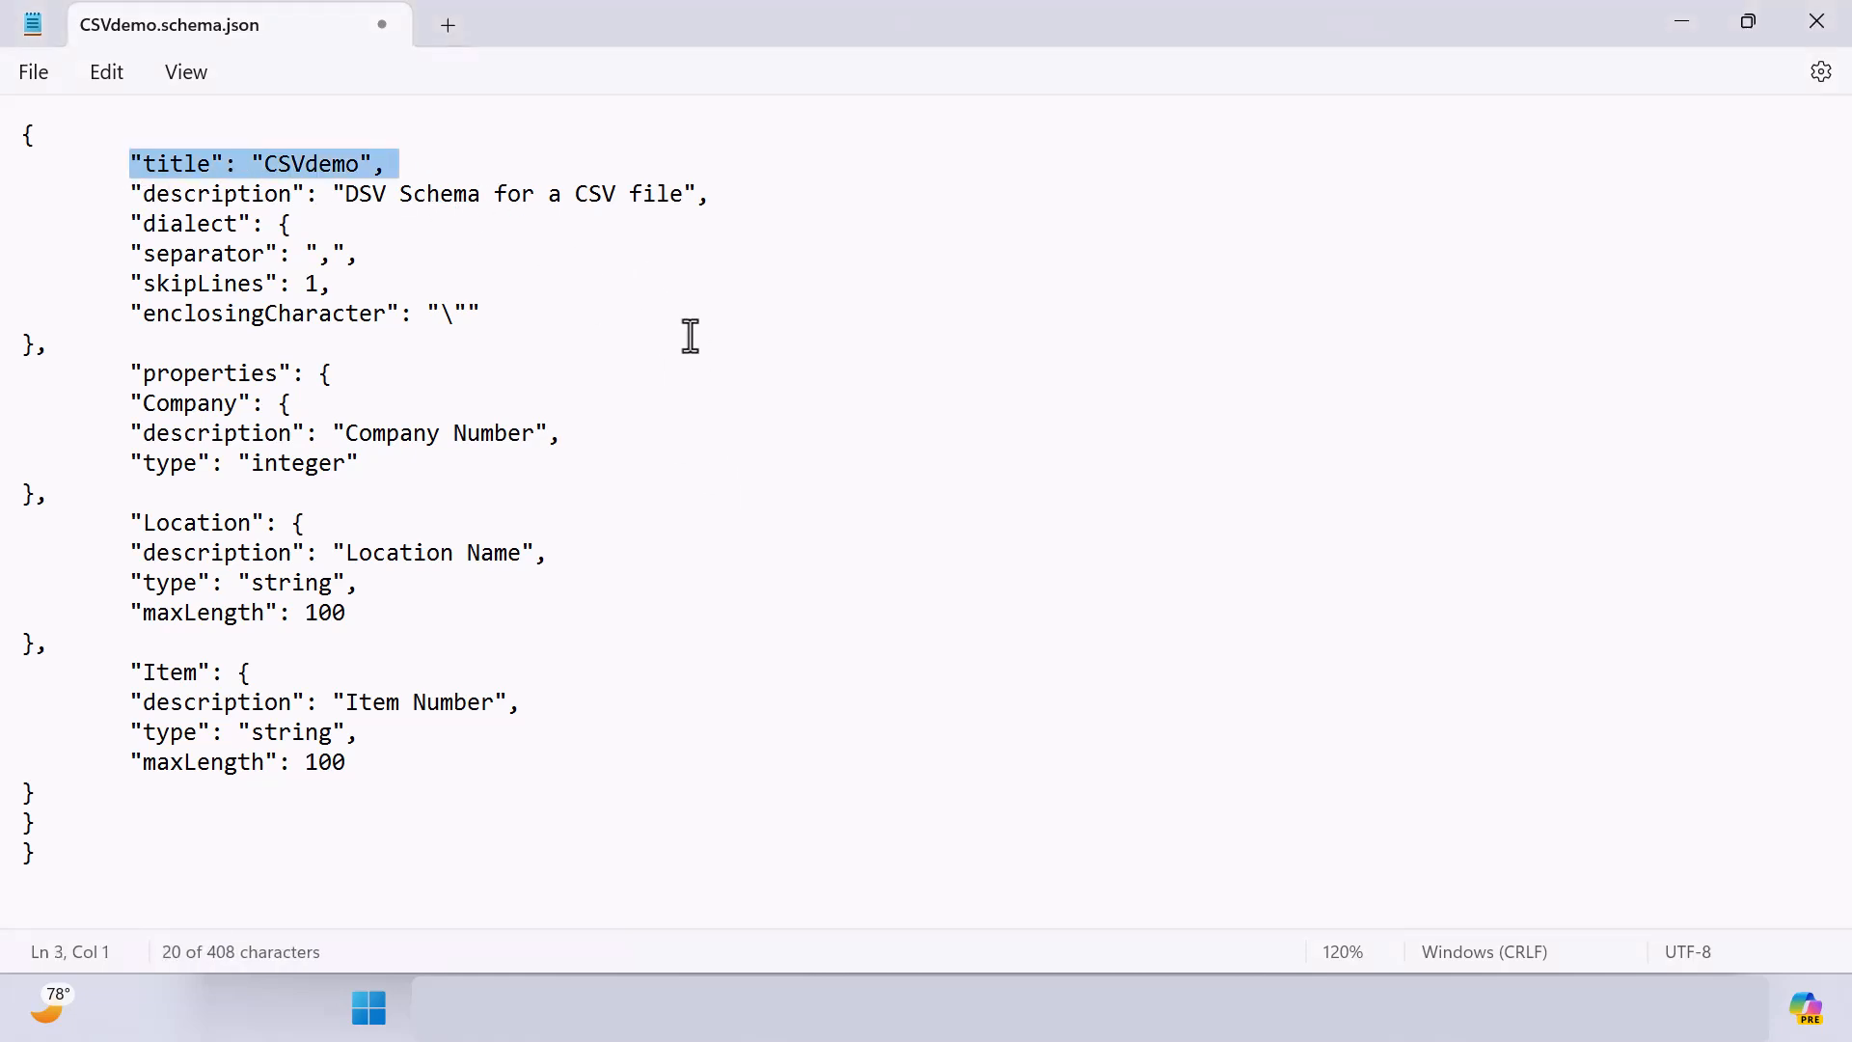
pyautogui.click(480, 312)
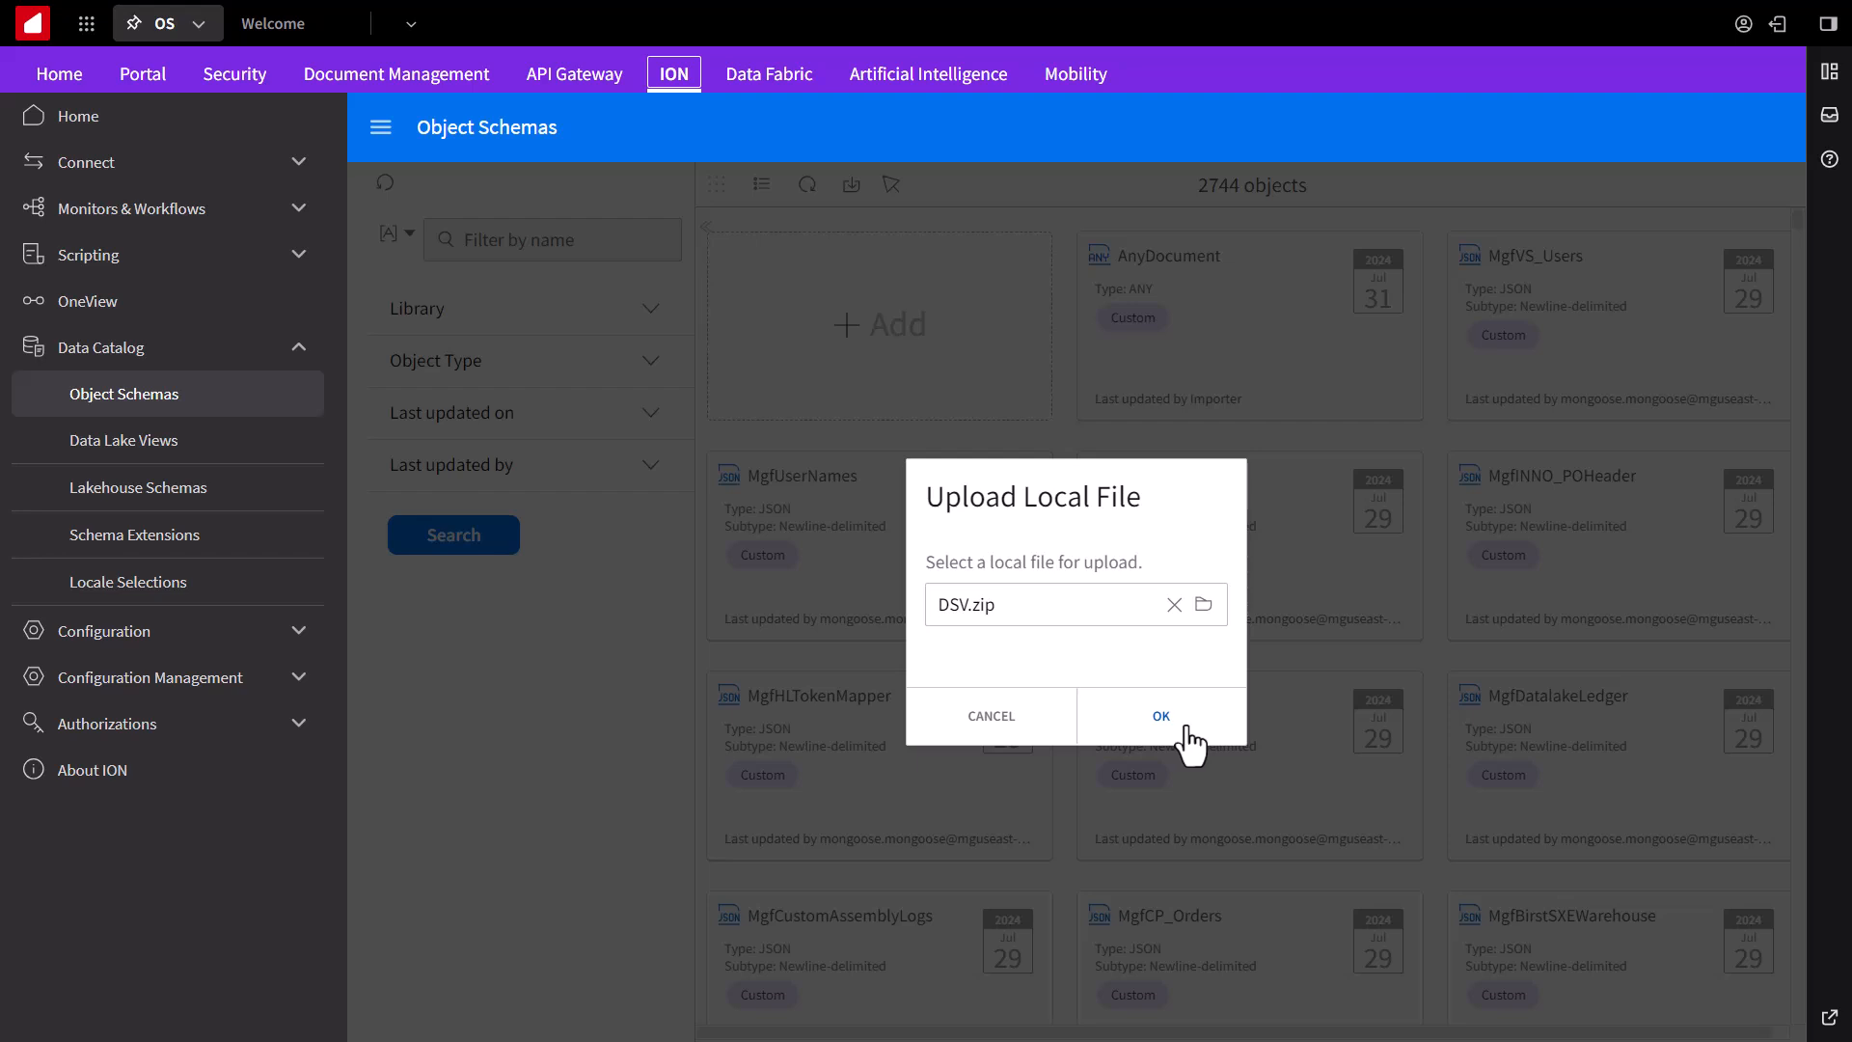
# Step: Upload DSV.zip, acknowledge the import, and view the CSVdemo schema's Company, Location and Item properties
pyautogui.click(1159, 716)
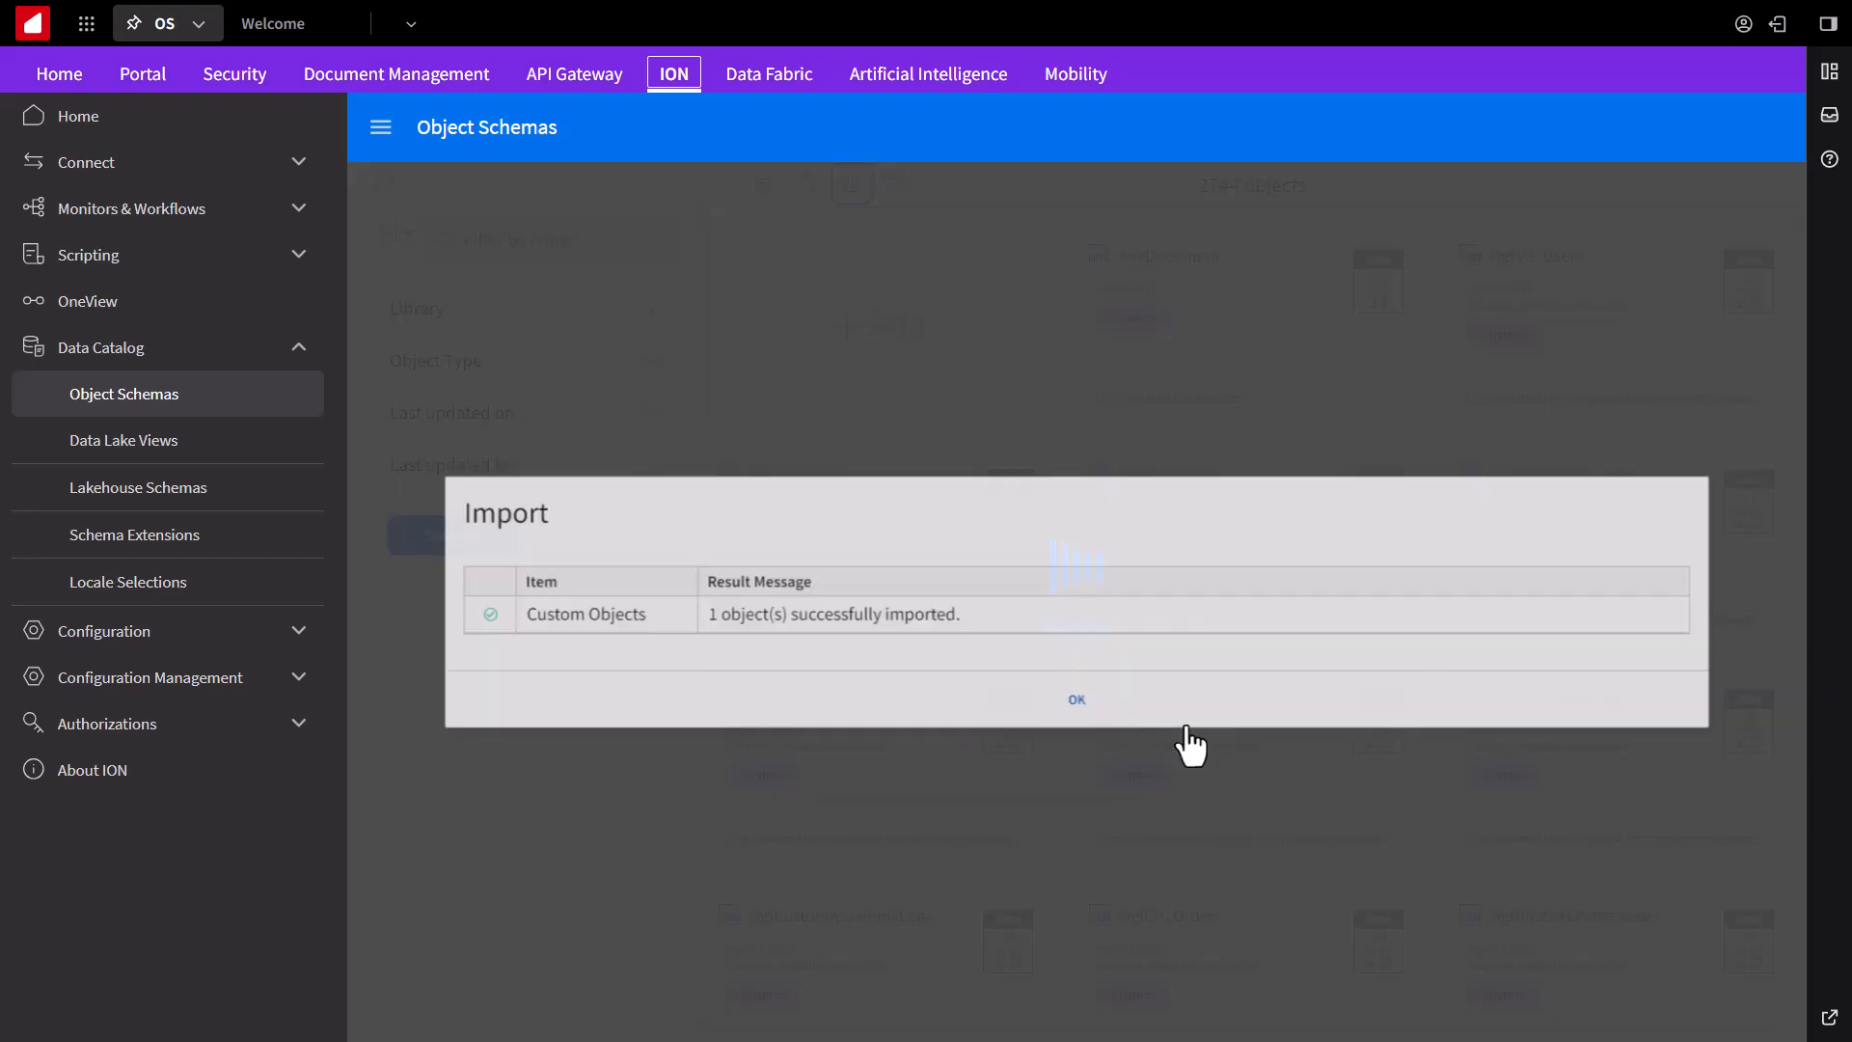
pyautogui.click(1075, 699)
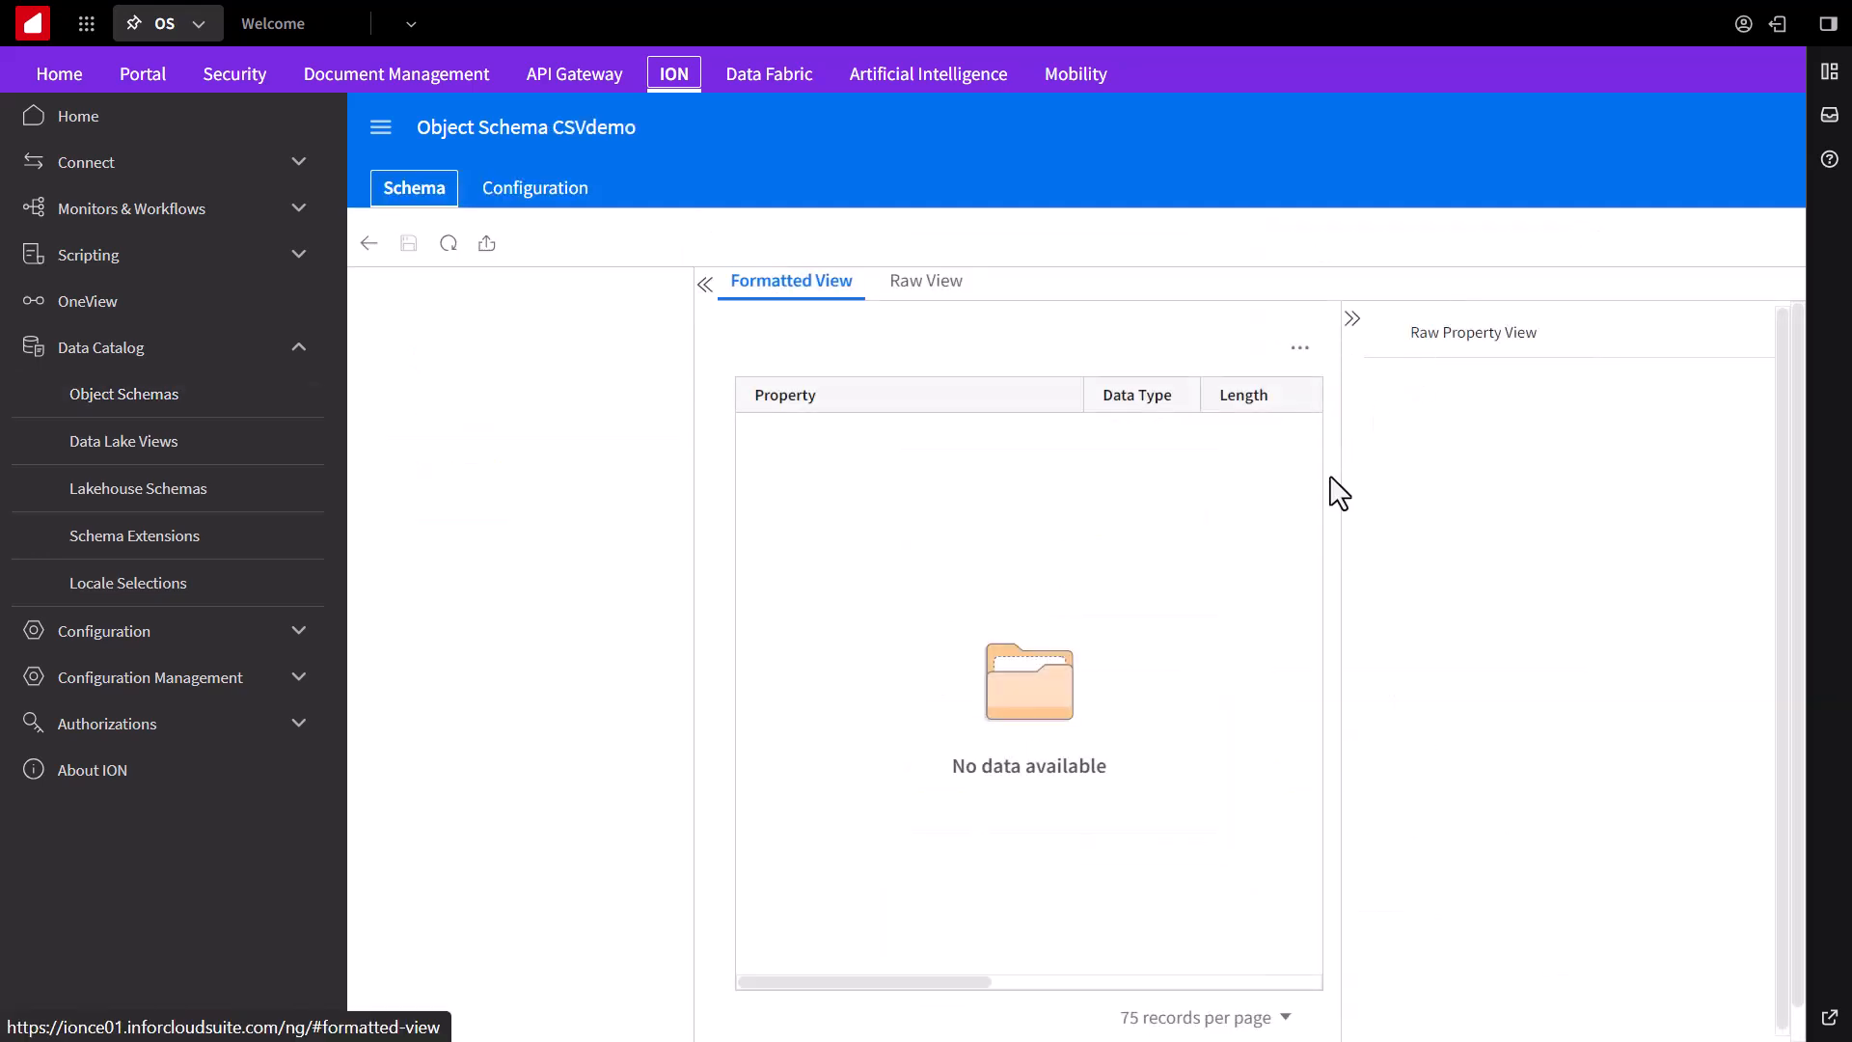
pyautogui.click(535, 187)
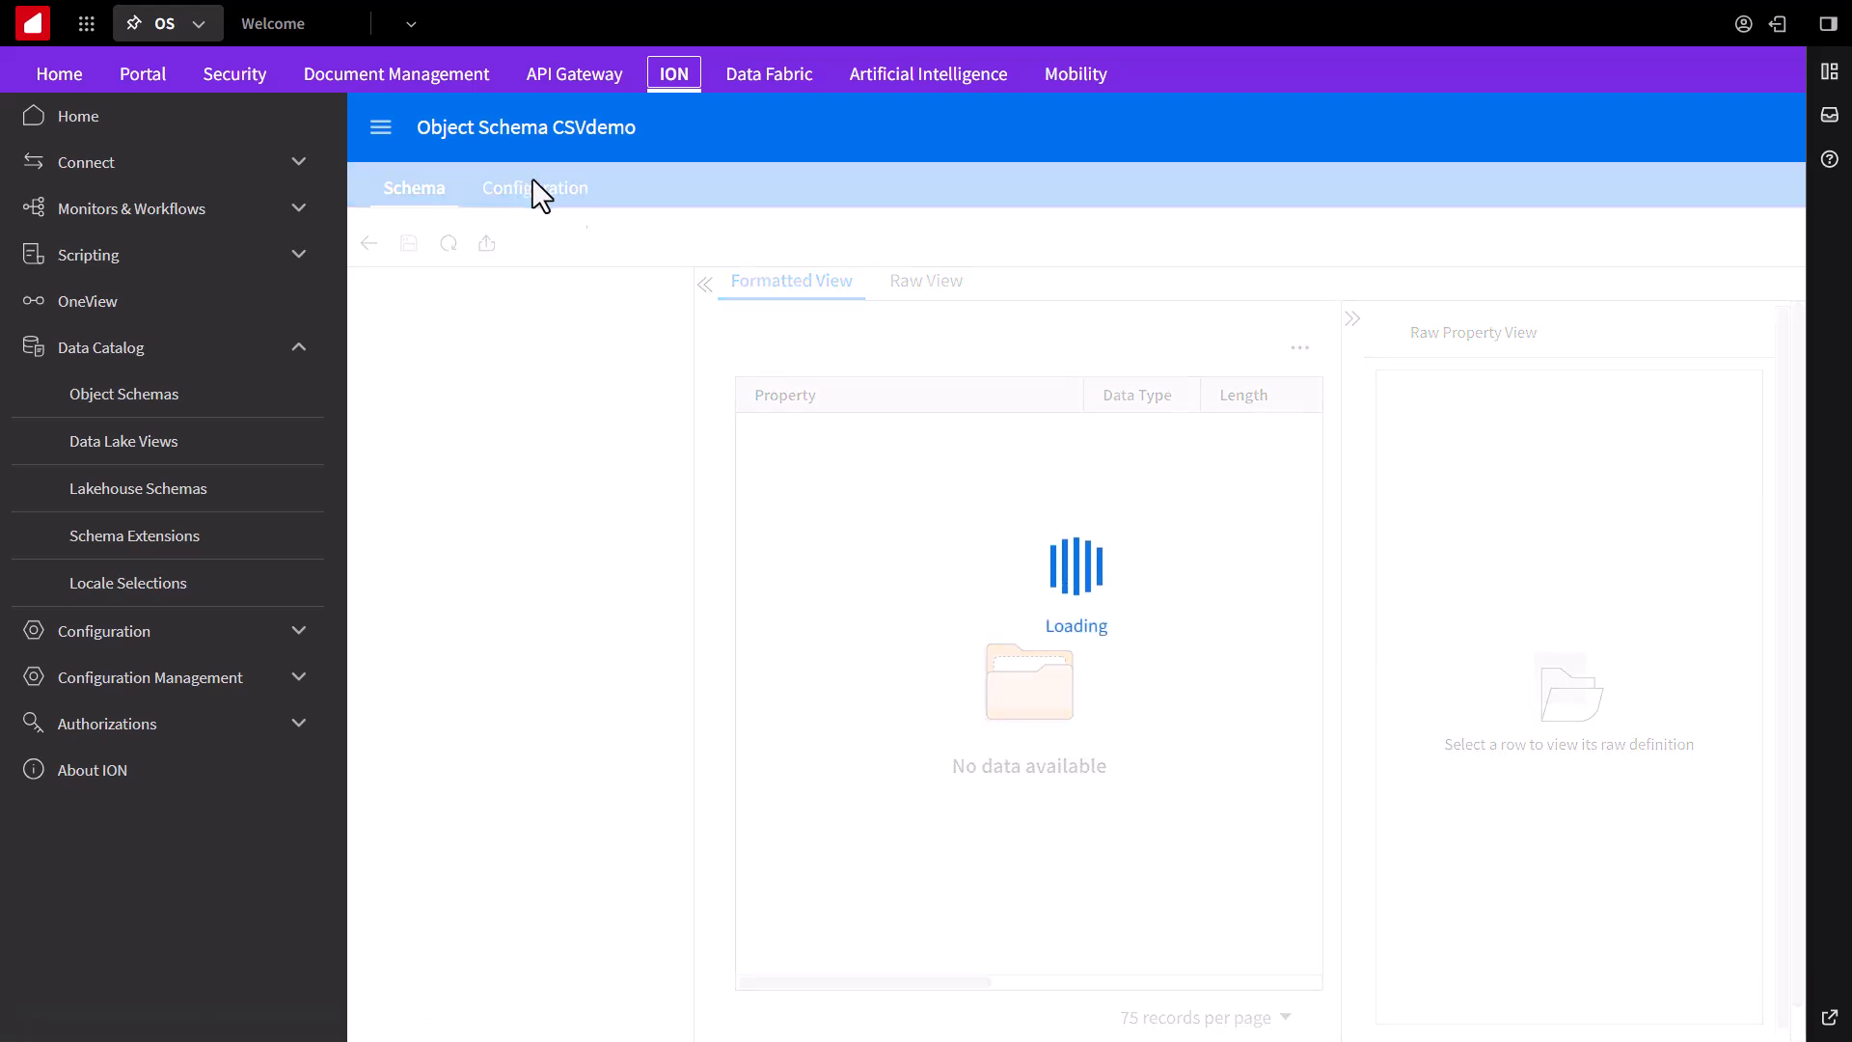
pyautogui.moveTo(668, 318)
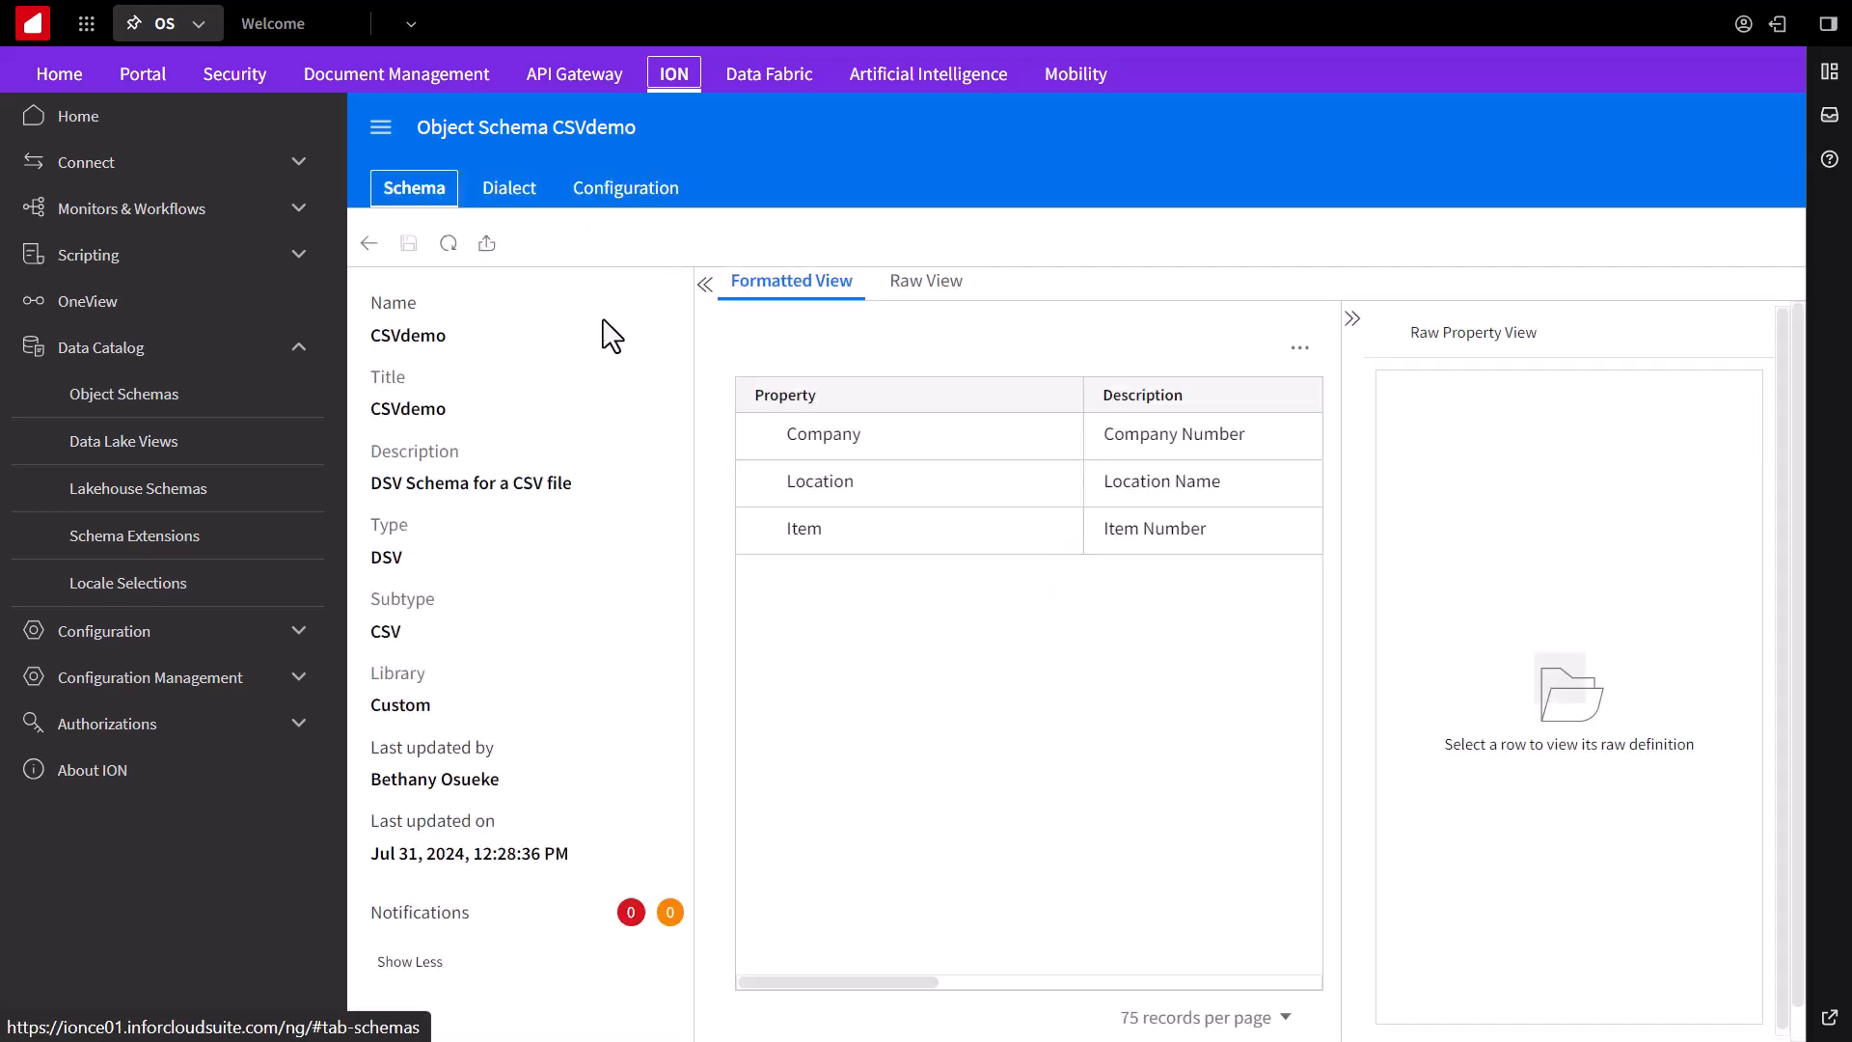
pyautogui.click(101, 345)
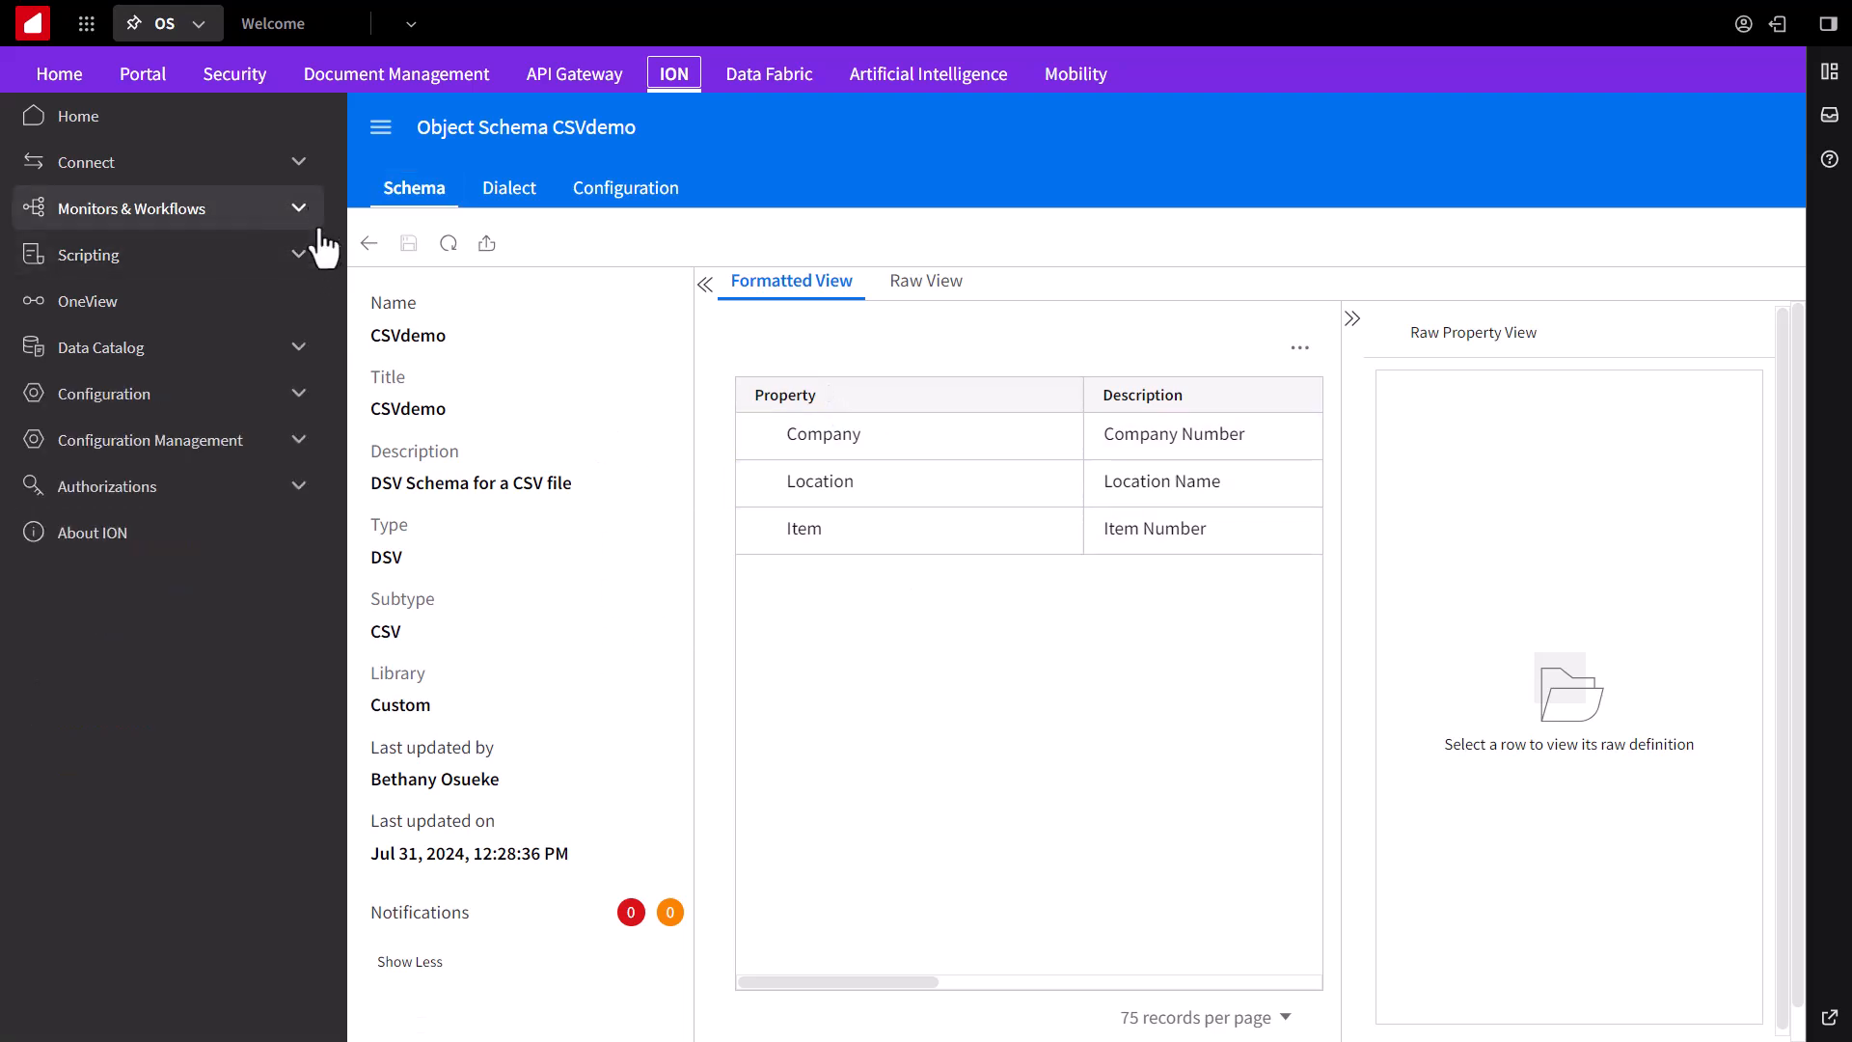
# Step: Add a new File (sFTP from Cloud) connection point from the Connection Points list
pyautogui.click(87, 162)
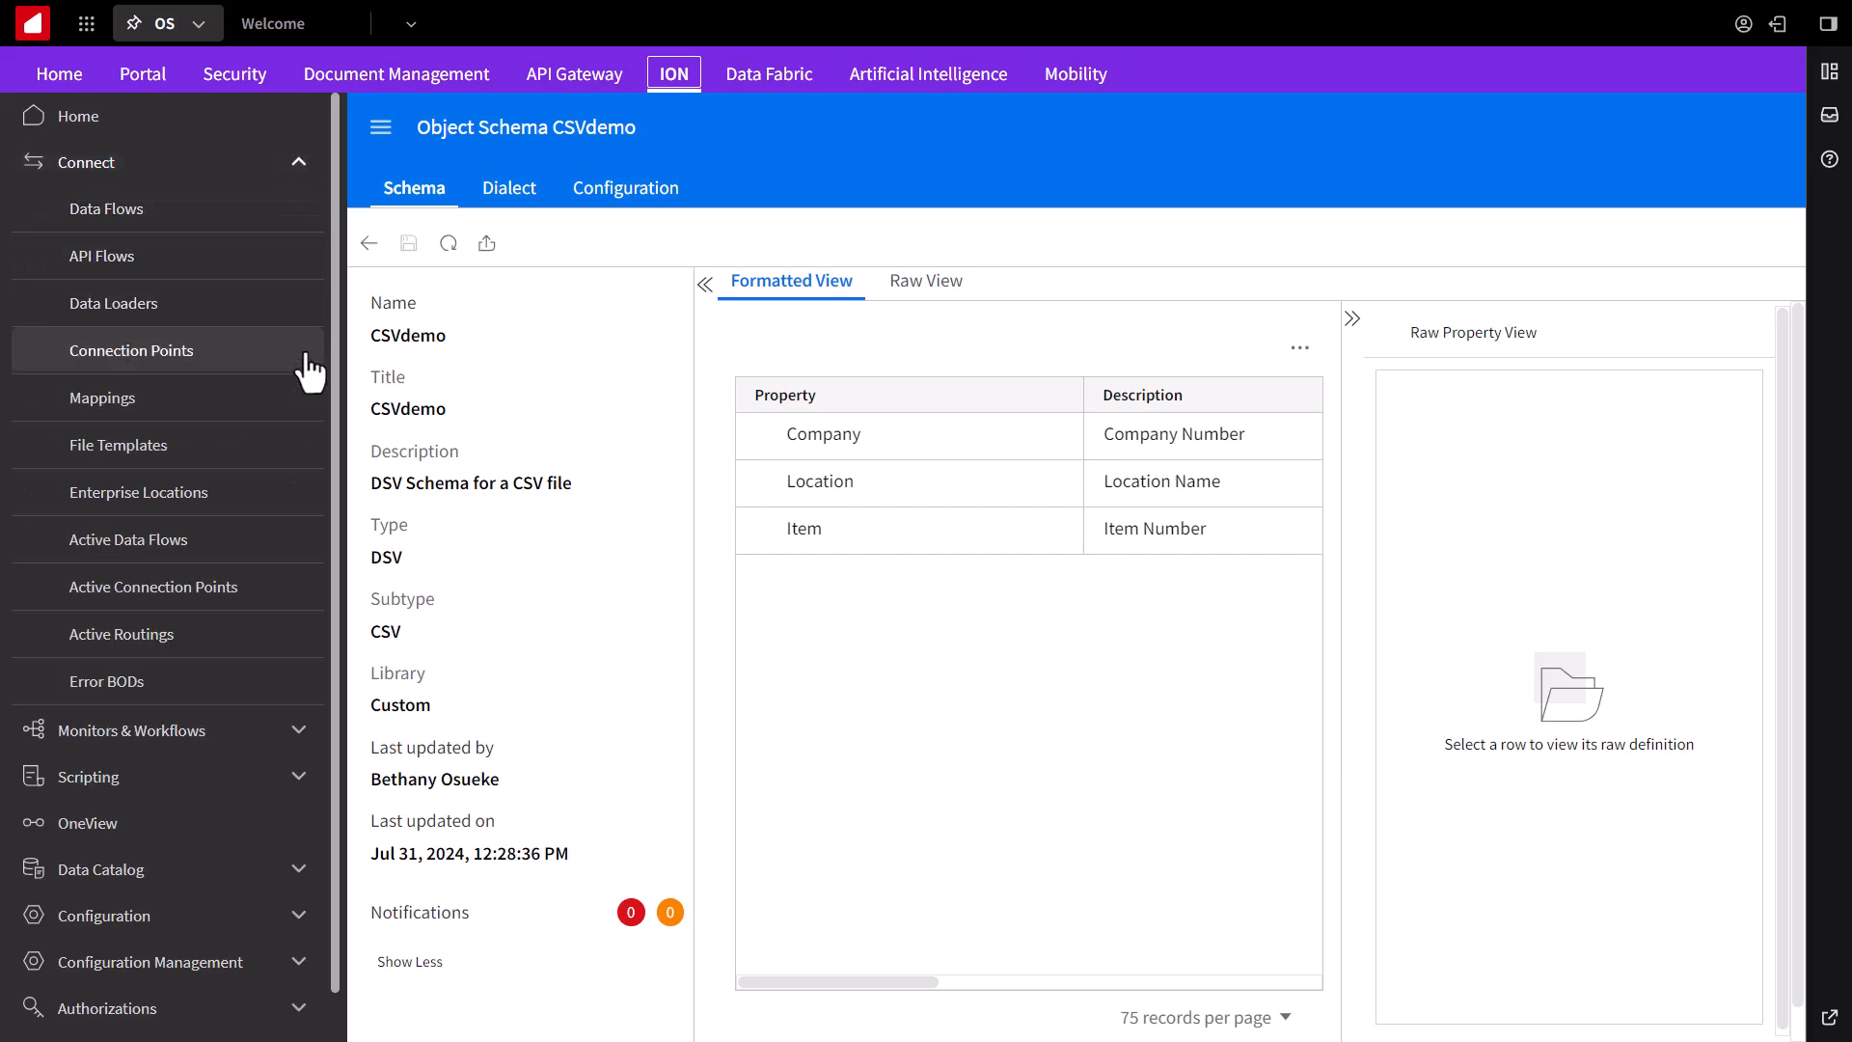
pyautogui.click(131, 349)
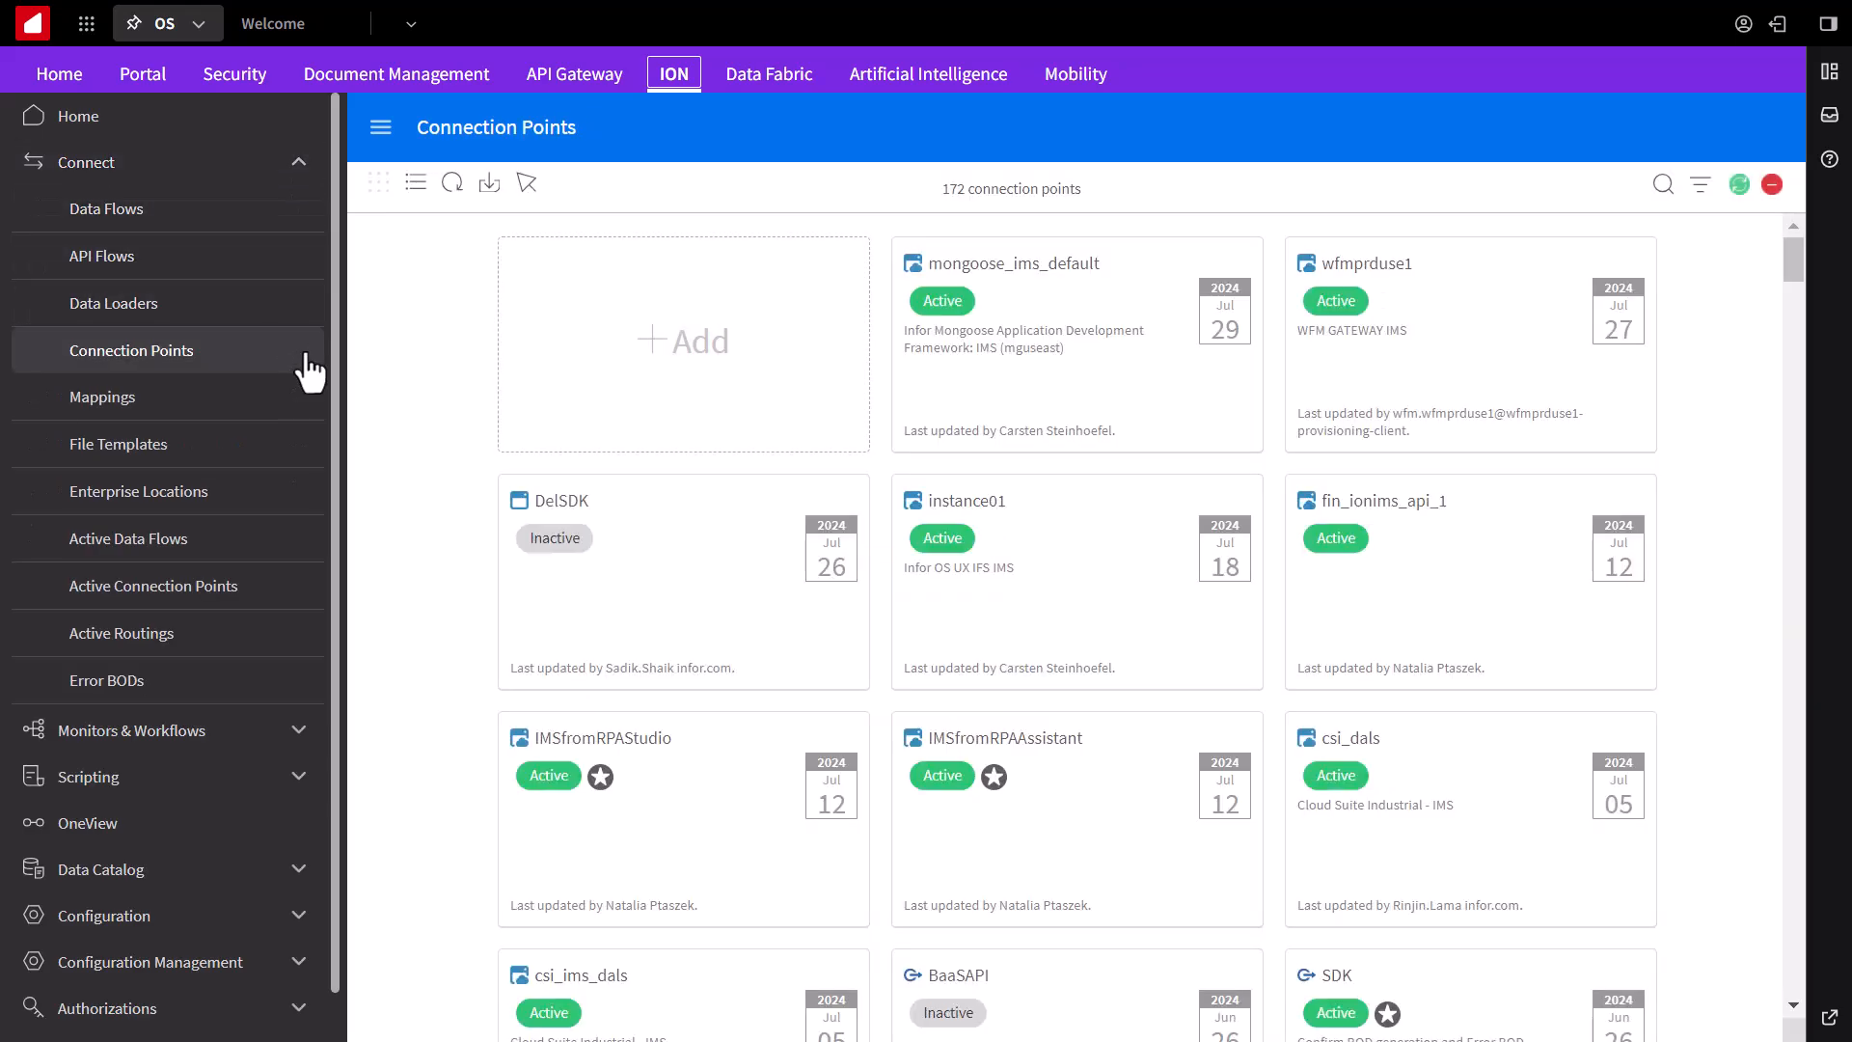
pyautogui.moveTo(683, 344)
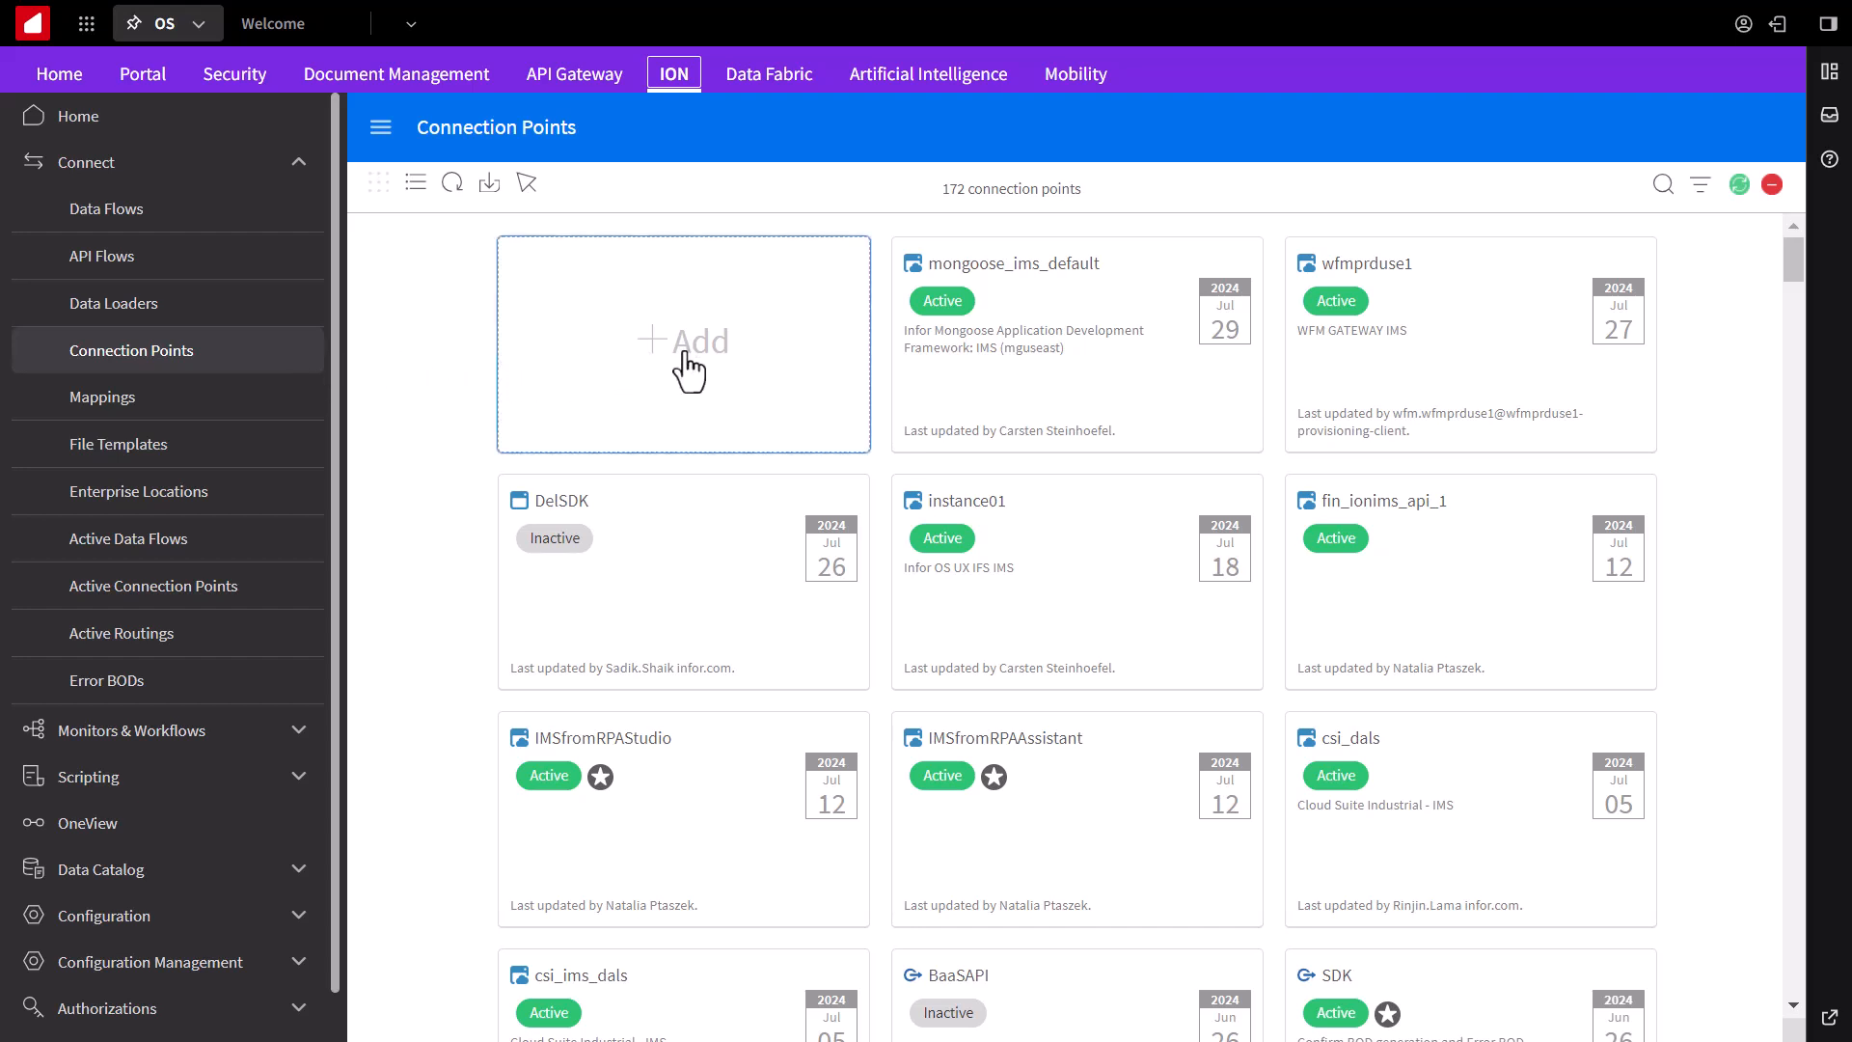
pyautogui.click(683, 343)
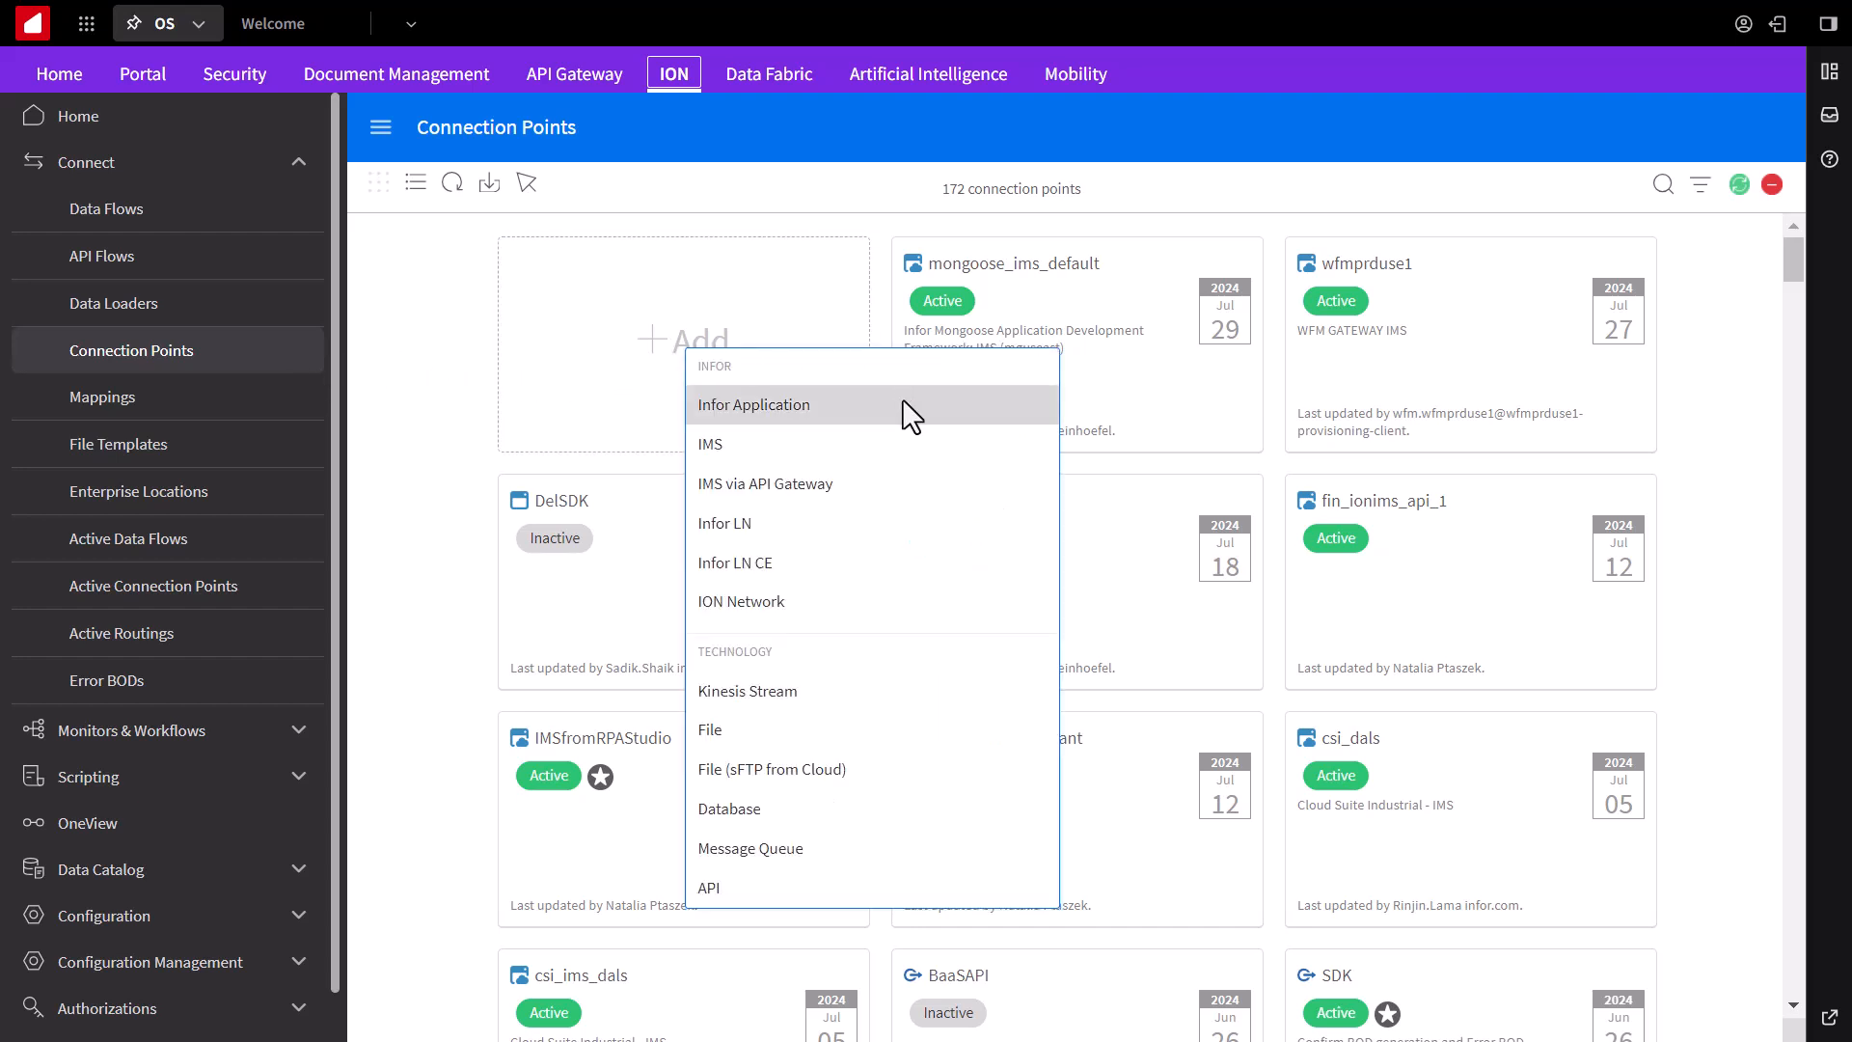
pyautogui.moveTo(850, 770)
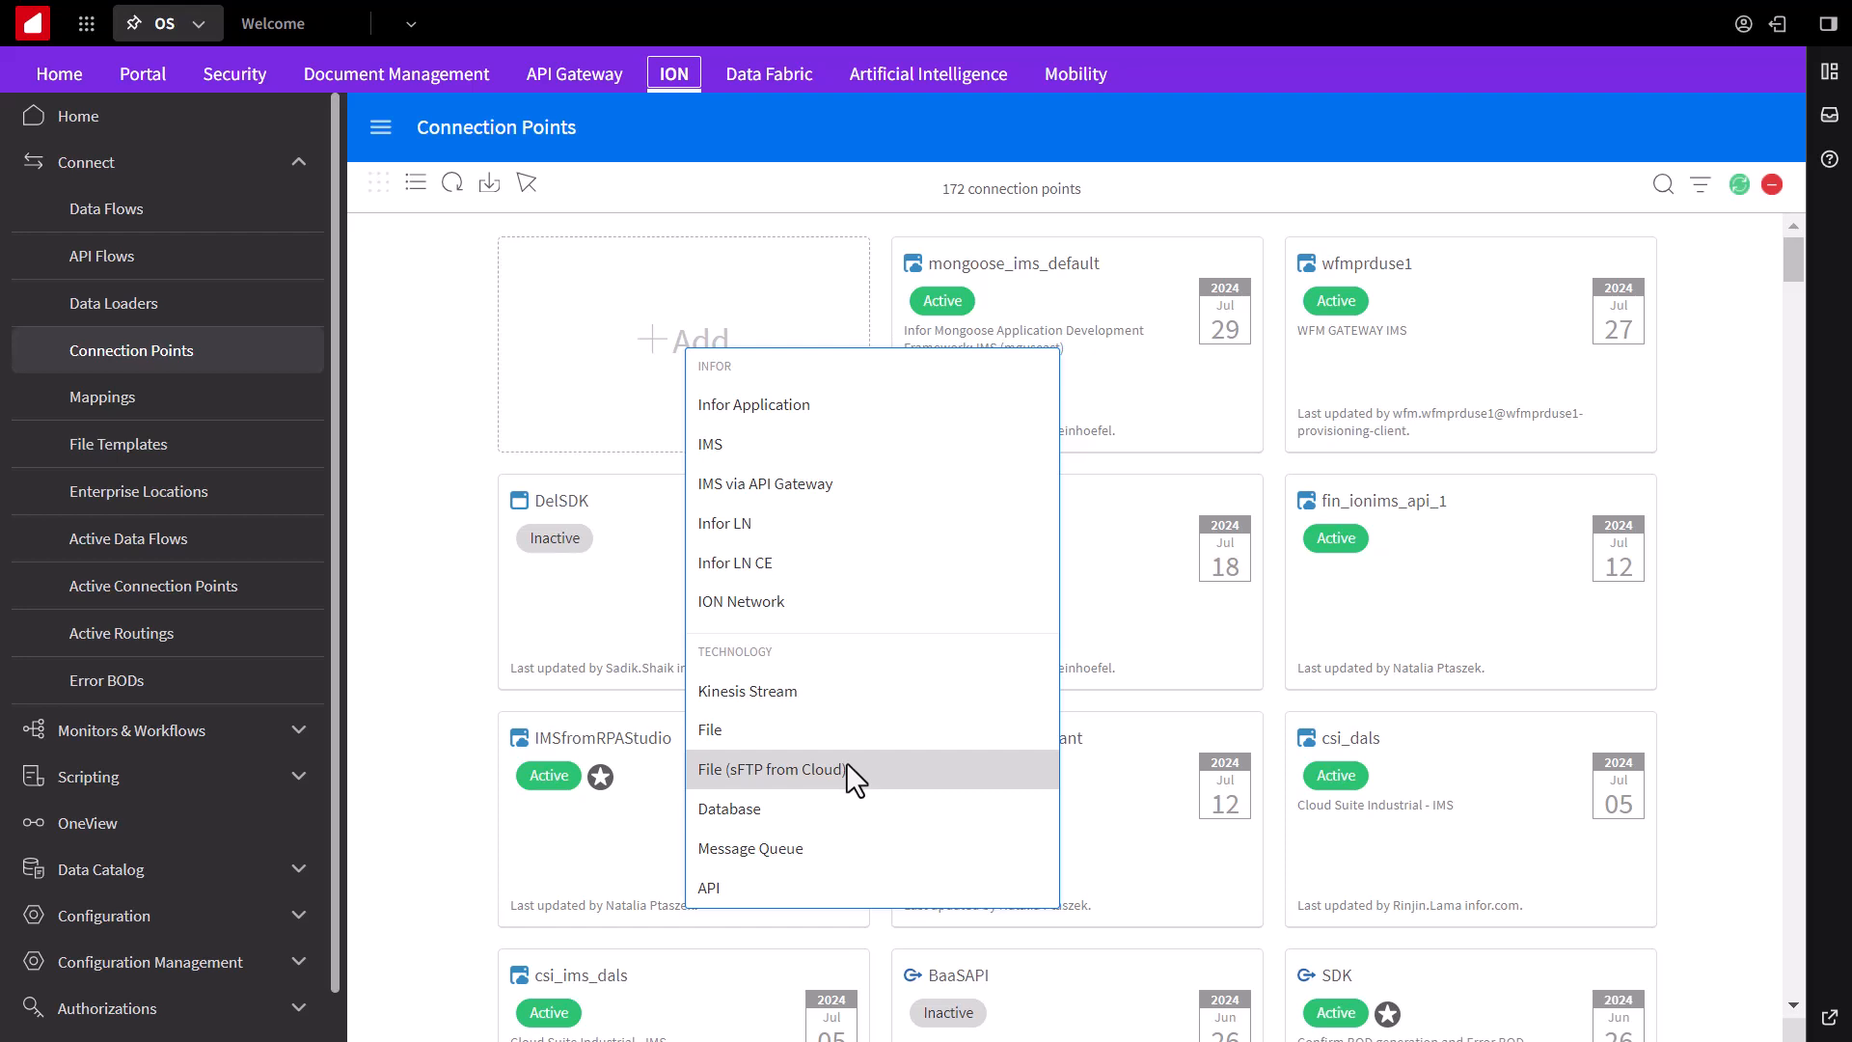
pyautogui.click(774, 770)
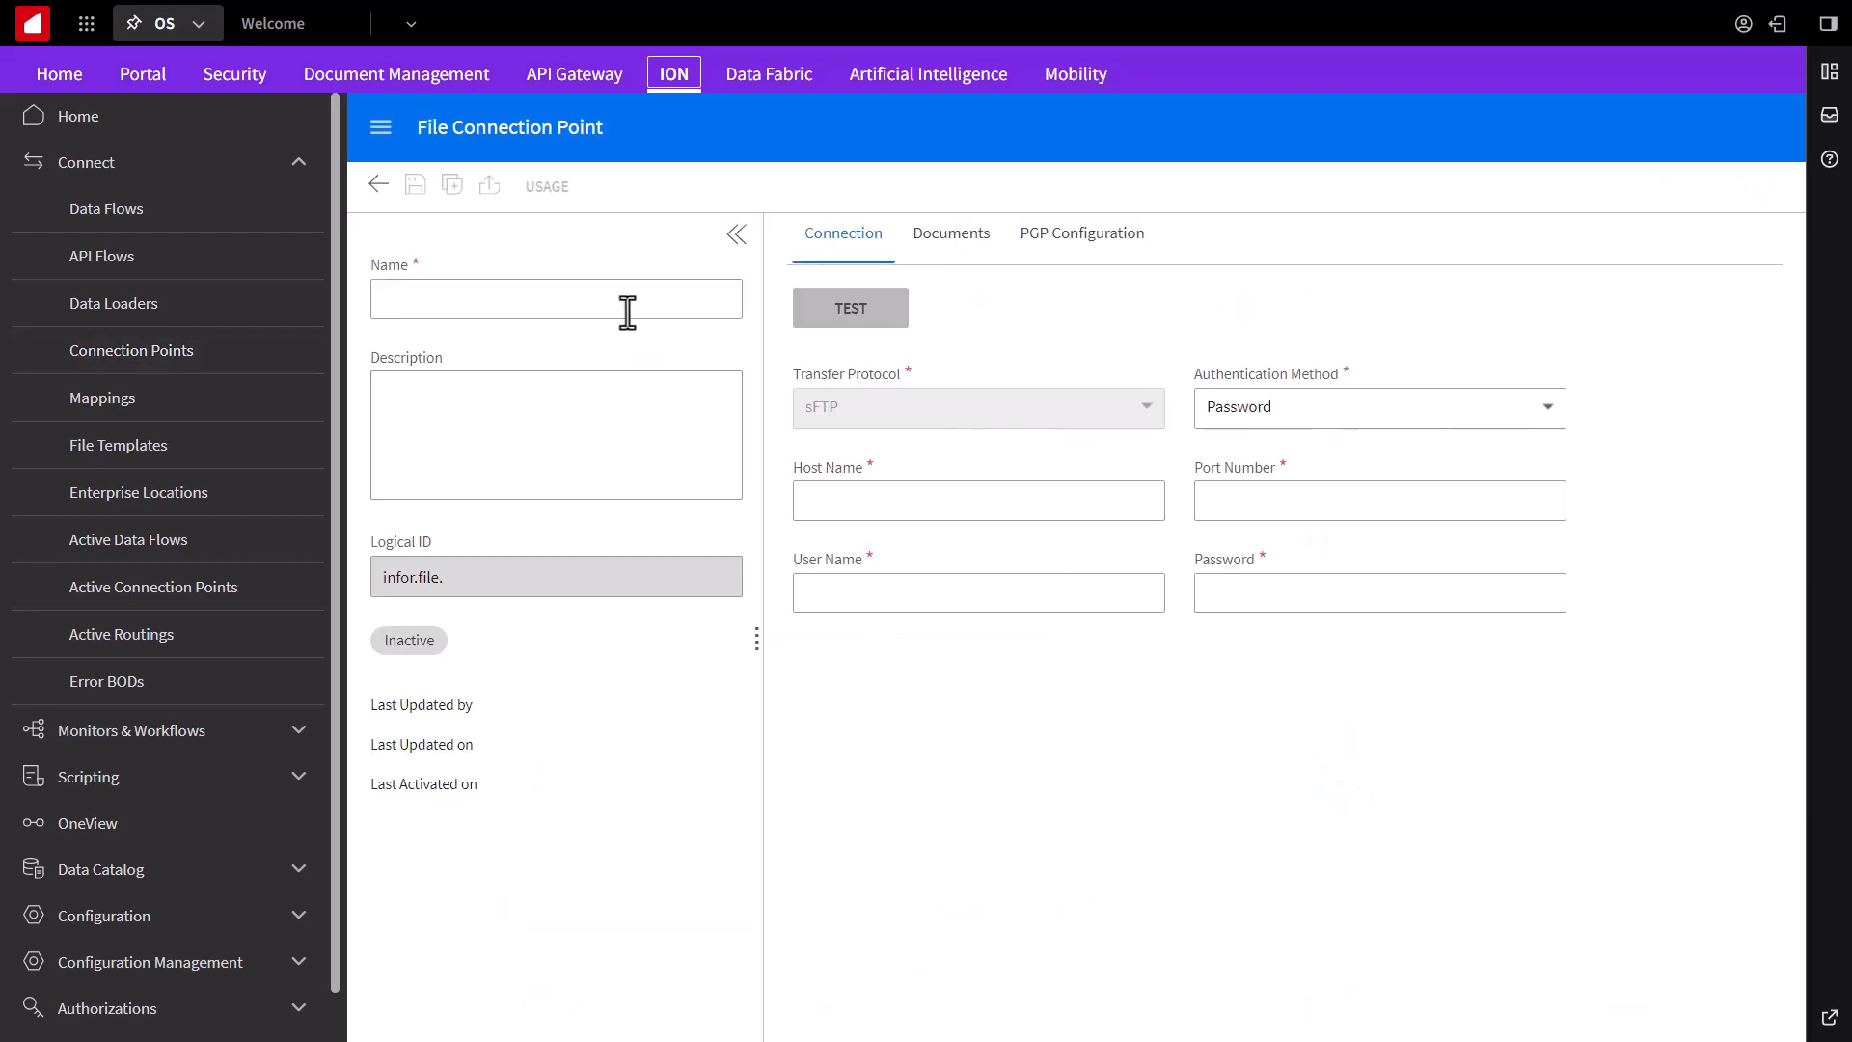
# Step: Name the connection point DemoFTP1, port 22, with keys-plus-password authentication
pyautogui.click(555, 299)
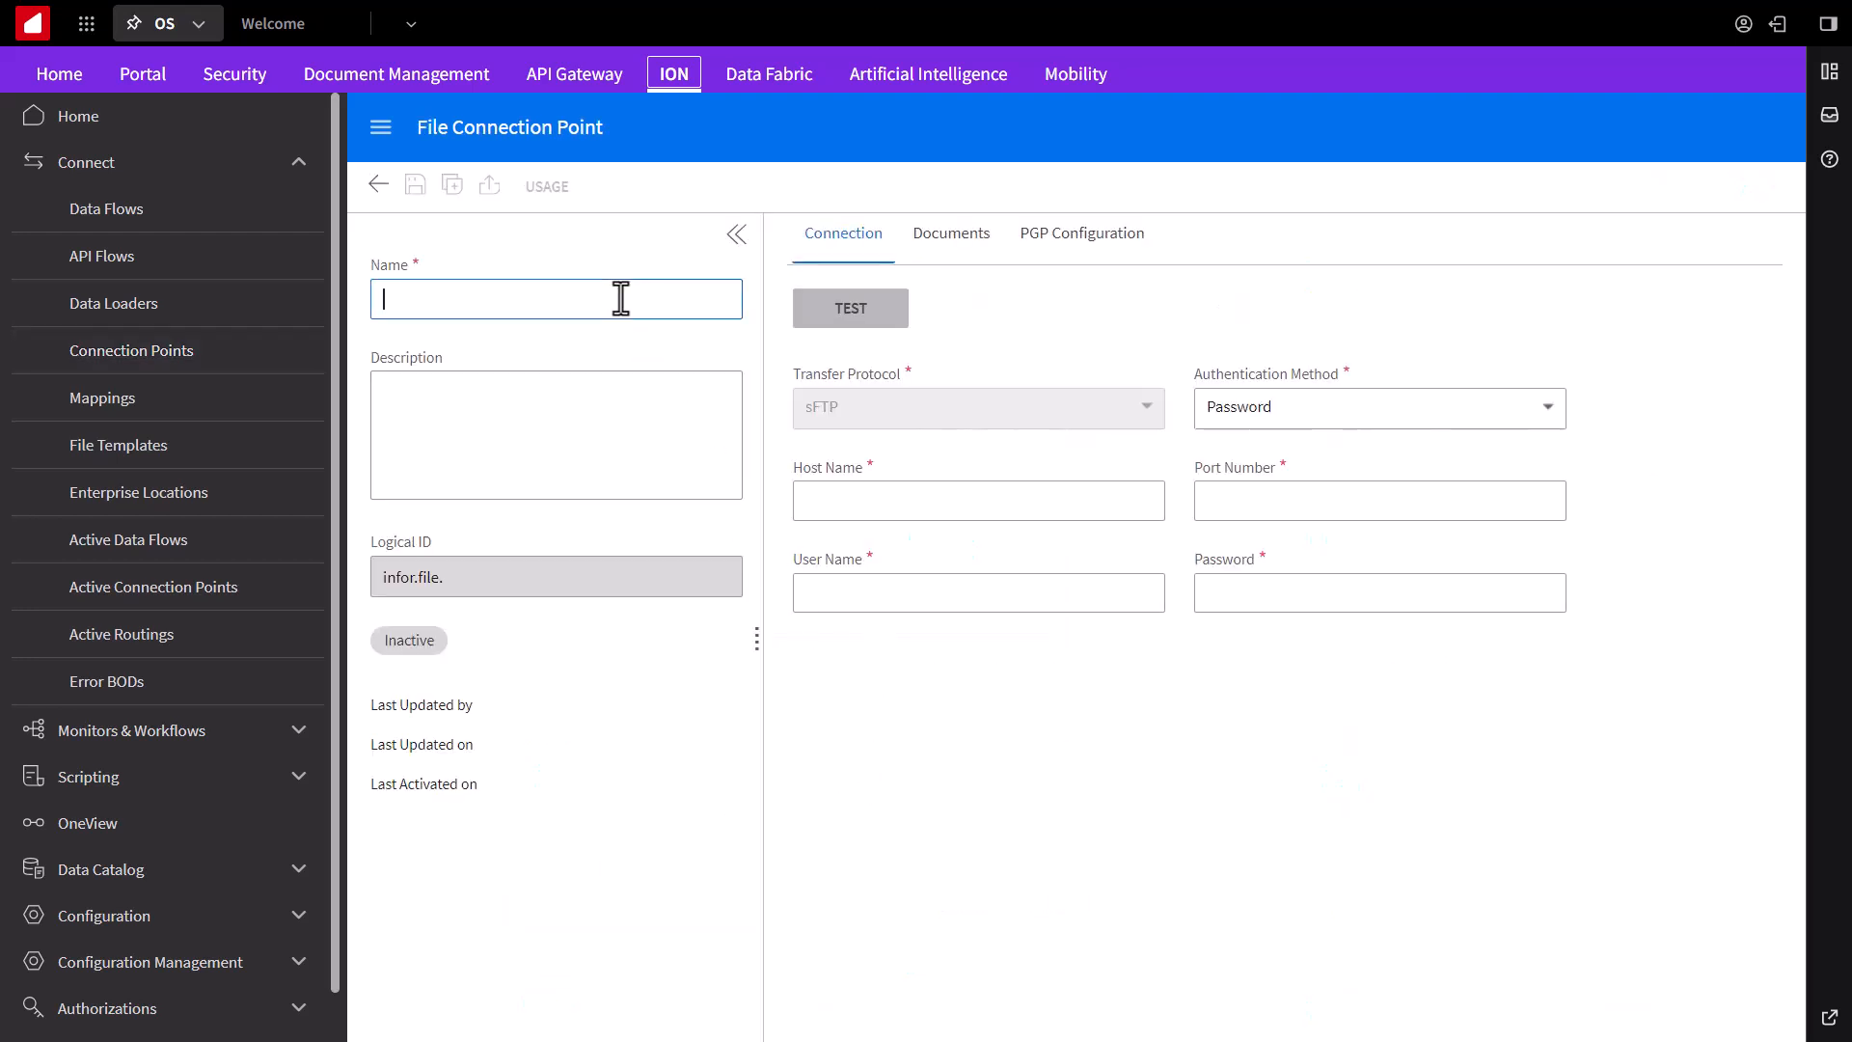
pyautogui.write('Demo')
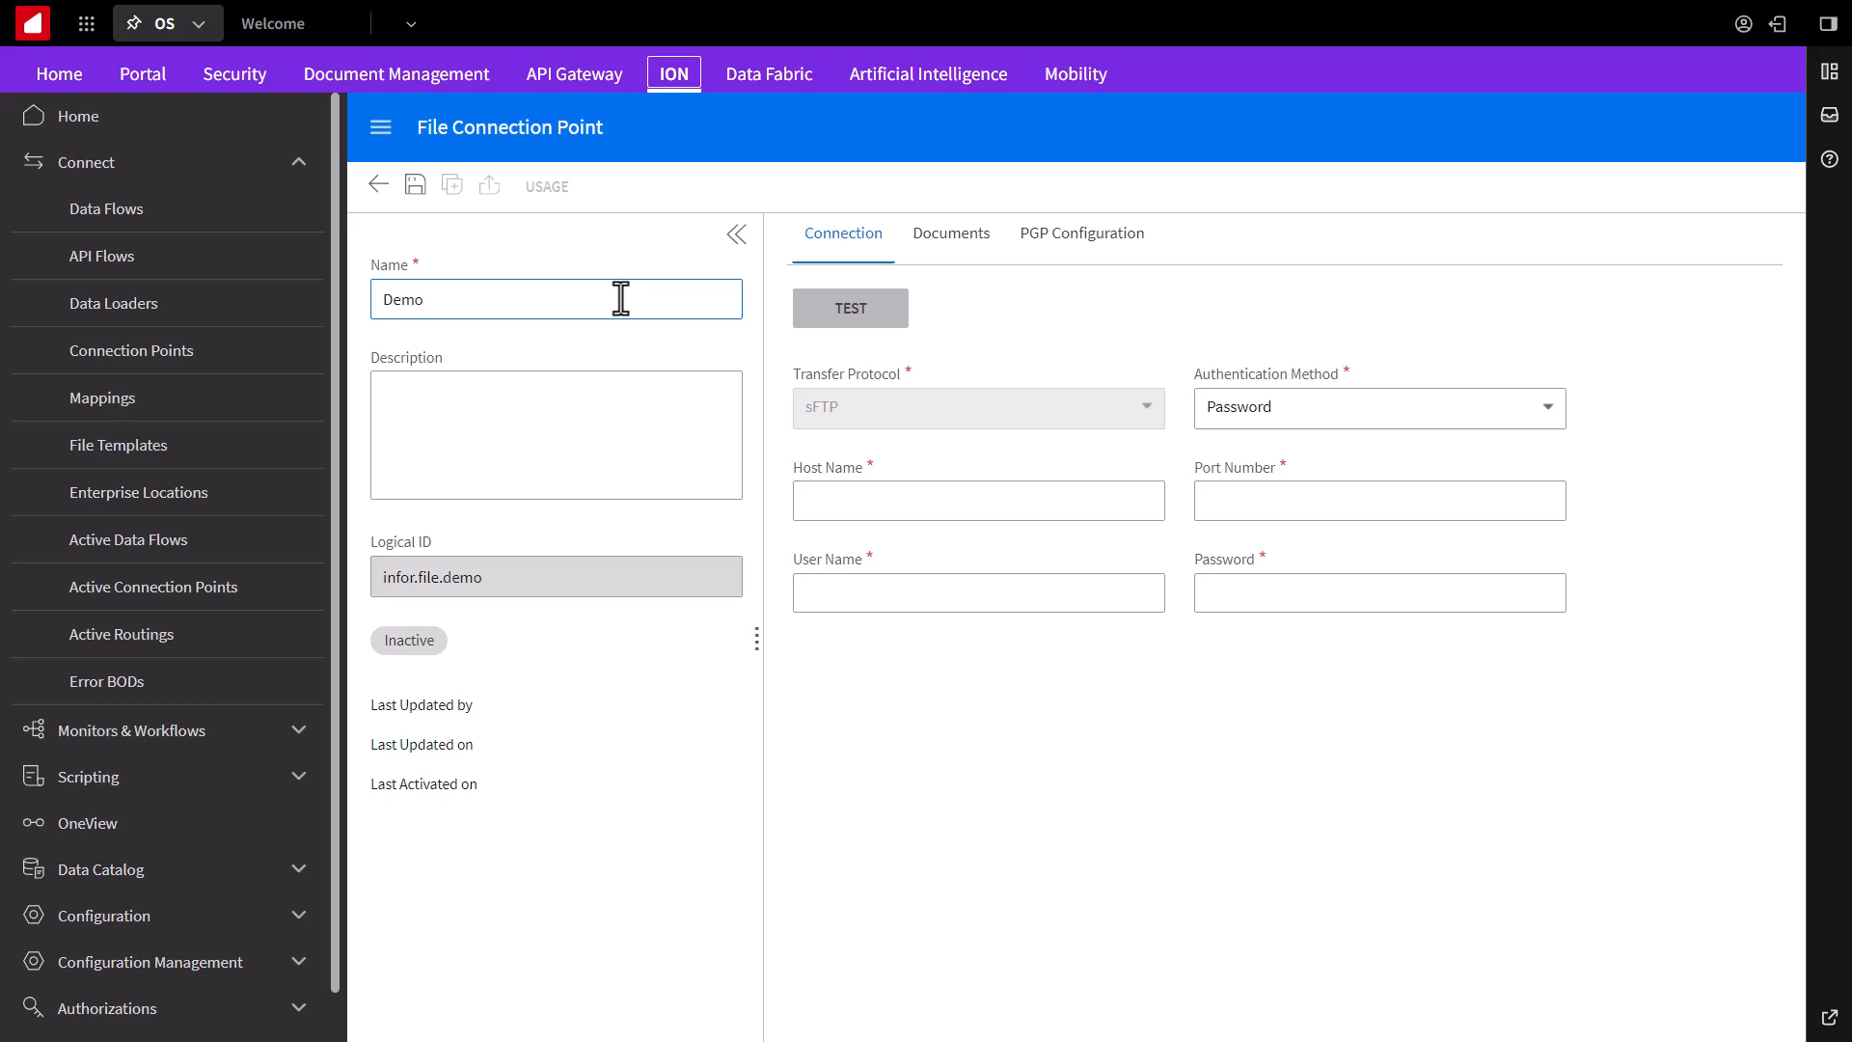
pyautogui.write('FTP1')
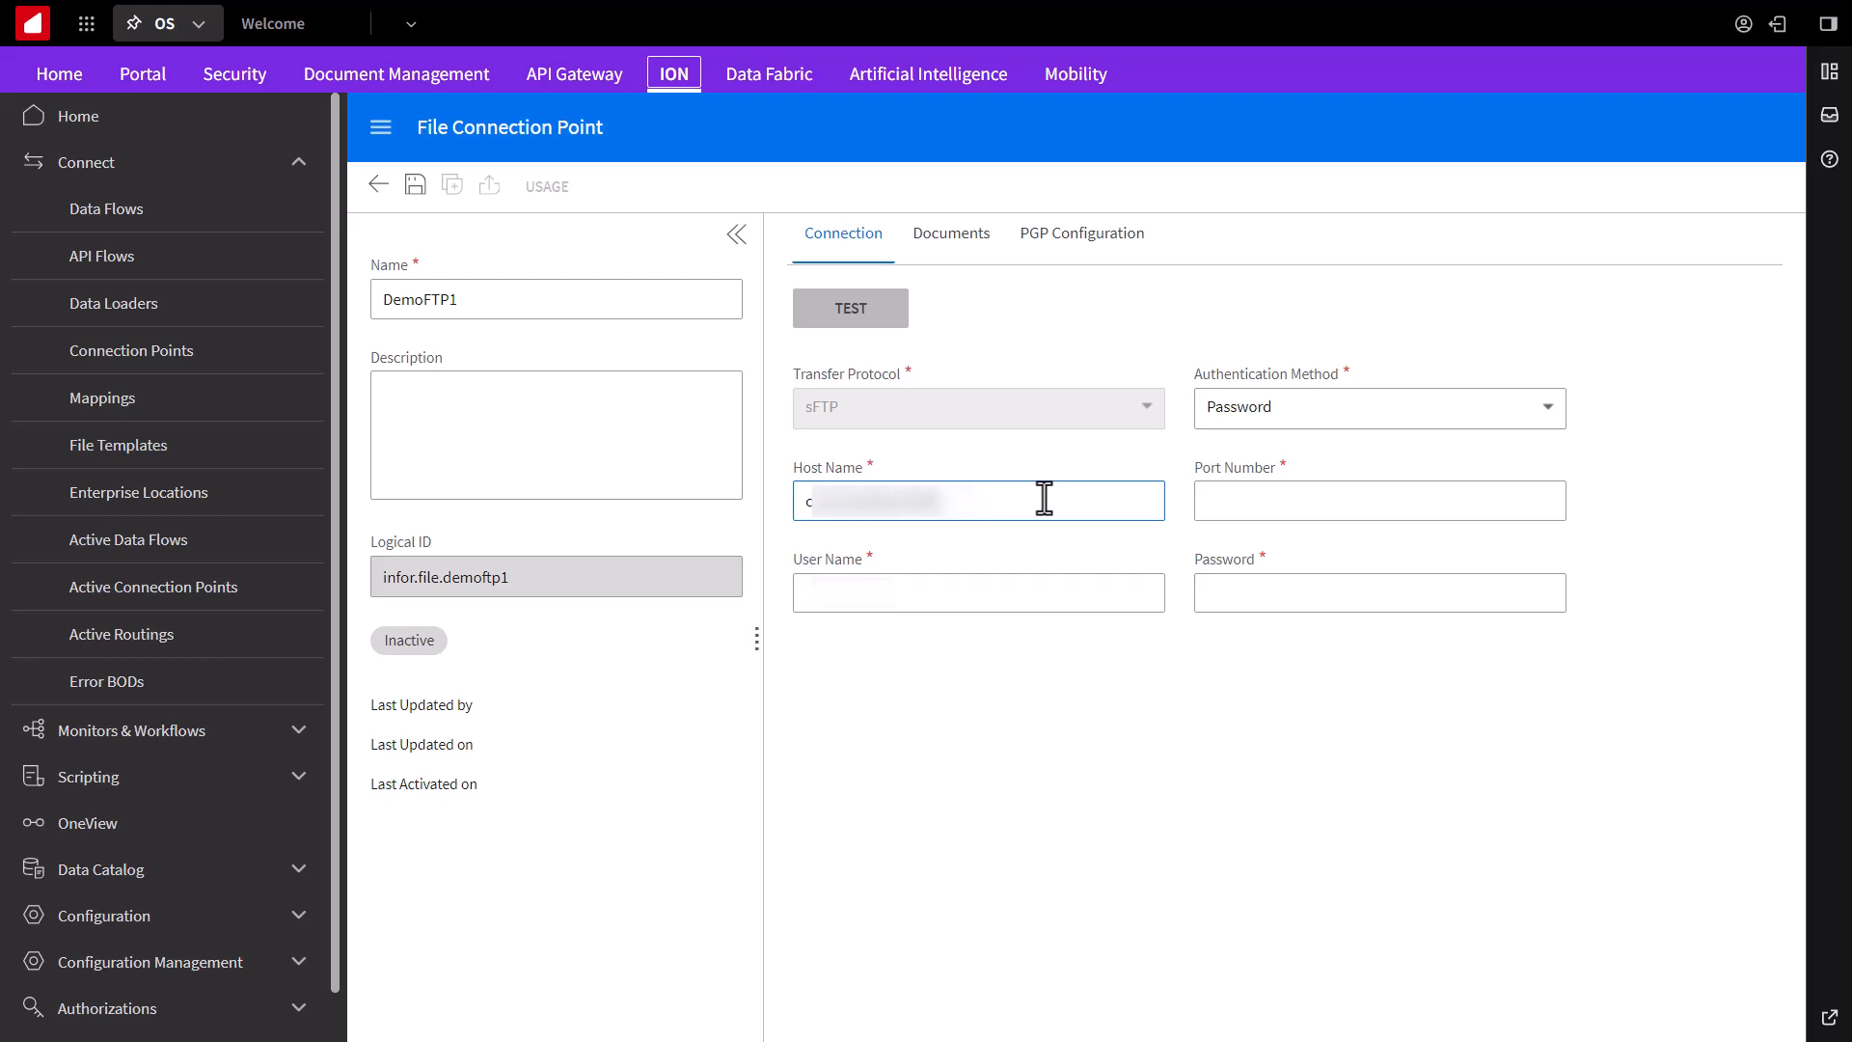
pyautogui.write('22')
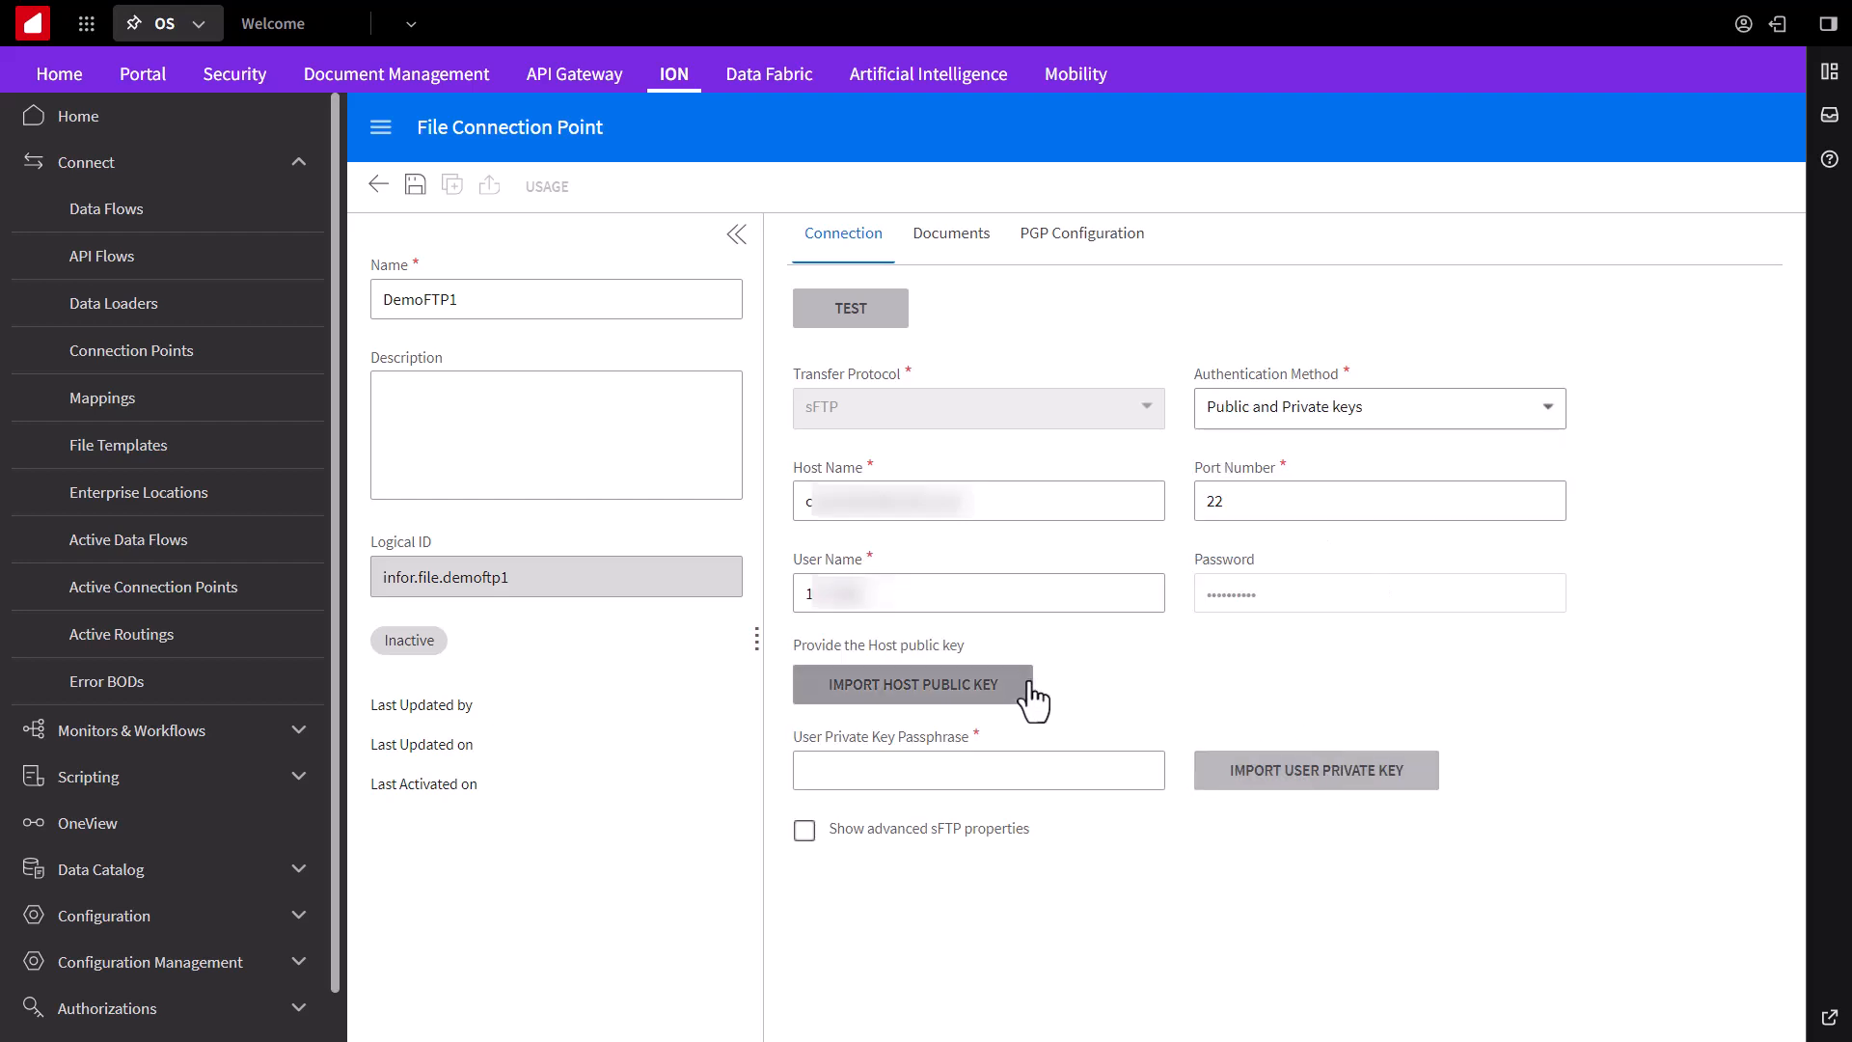
pyautogui.click(1377, 408)
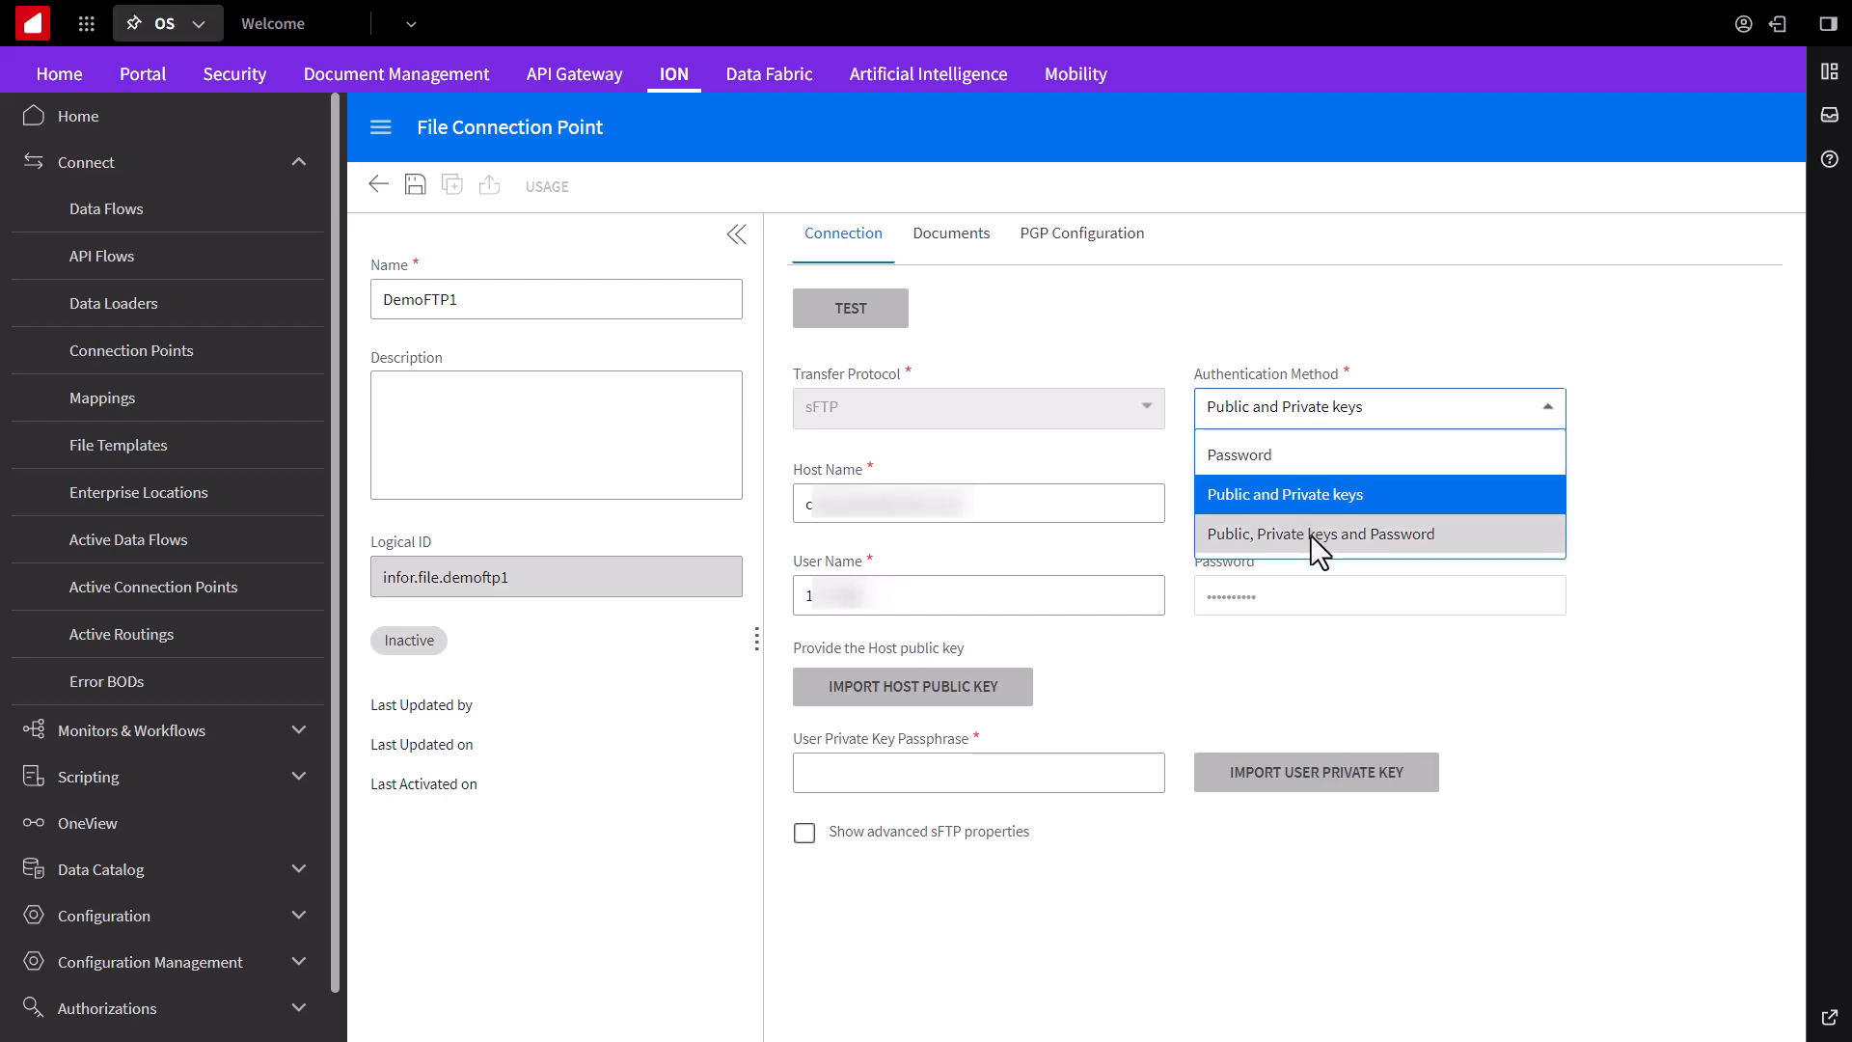
pyautogui.click(1320, 533)
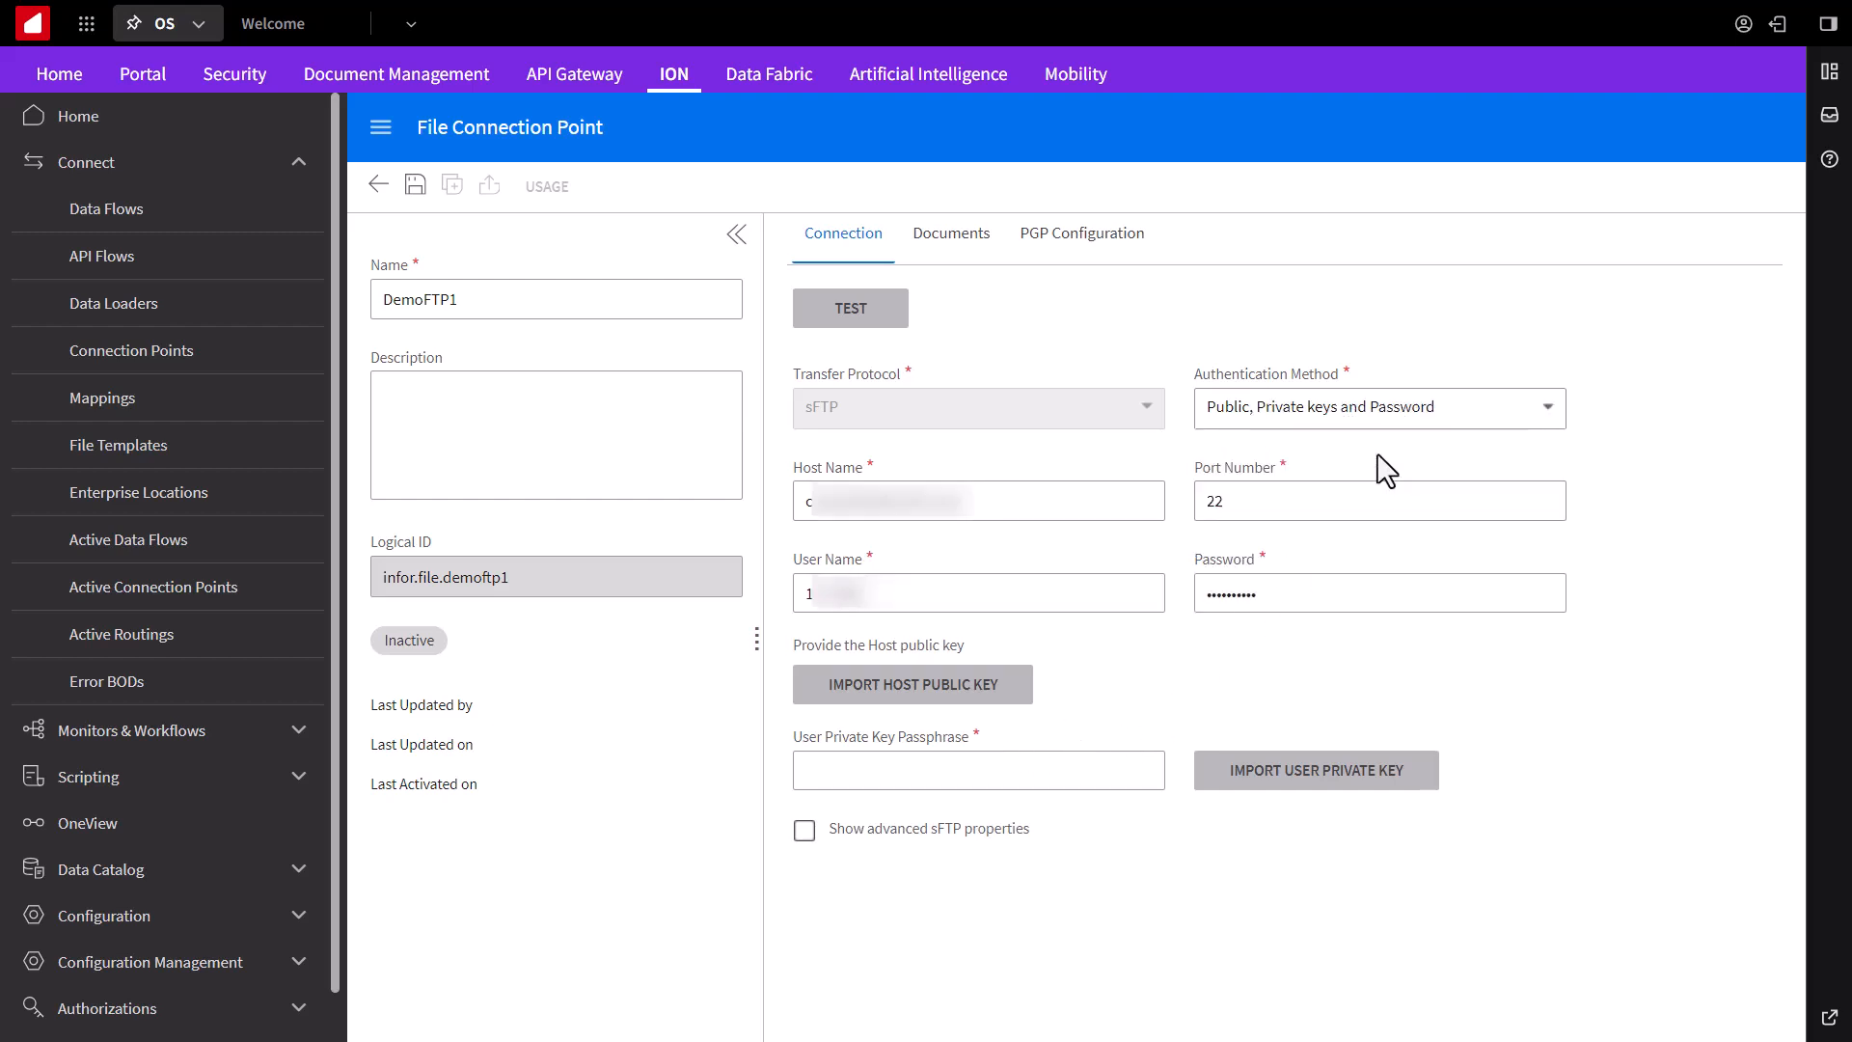
pyautogui.click(1378, 407)
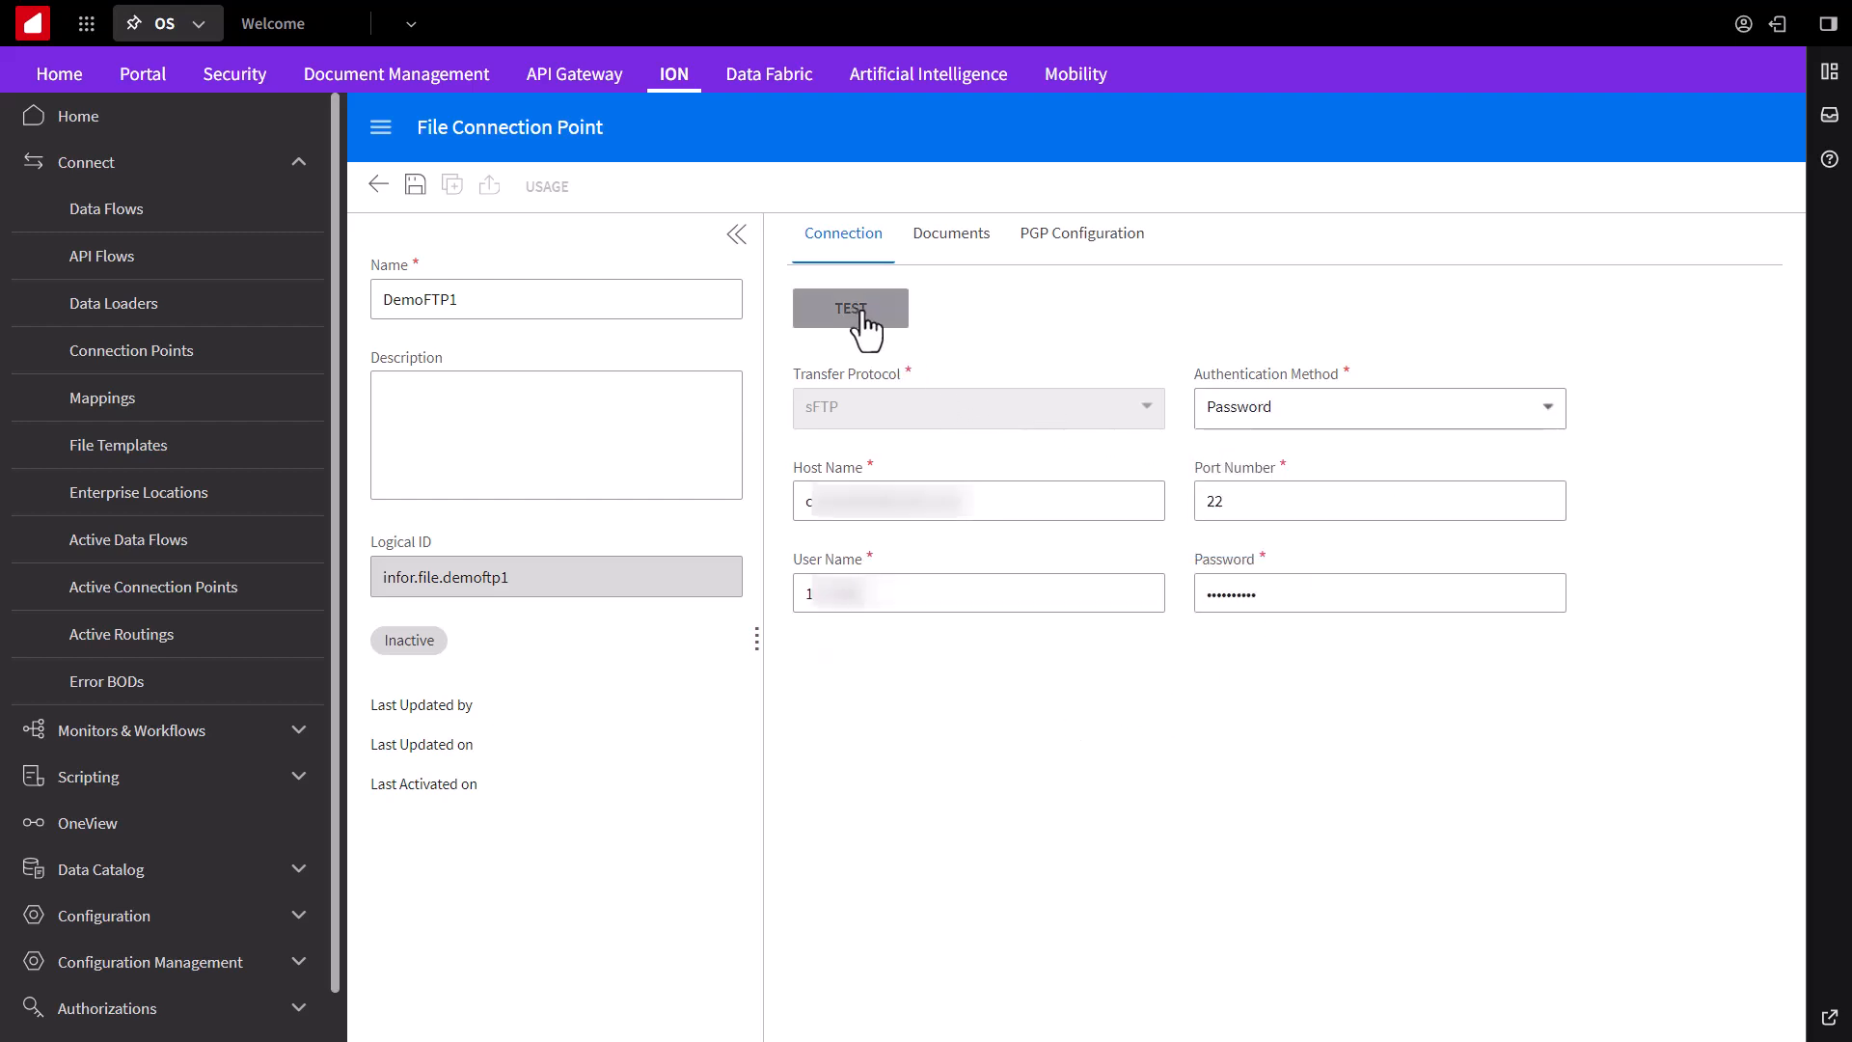
# Step: Test the DemoFTP1 sFTP connection and acknowledge the 'Test succeeded' result
pyautogui.click(849, 308)
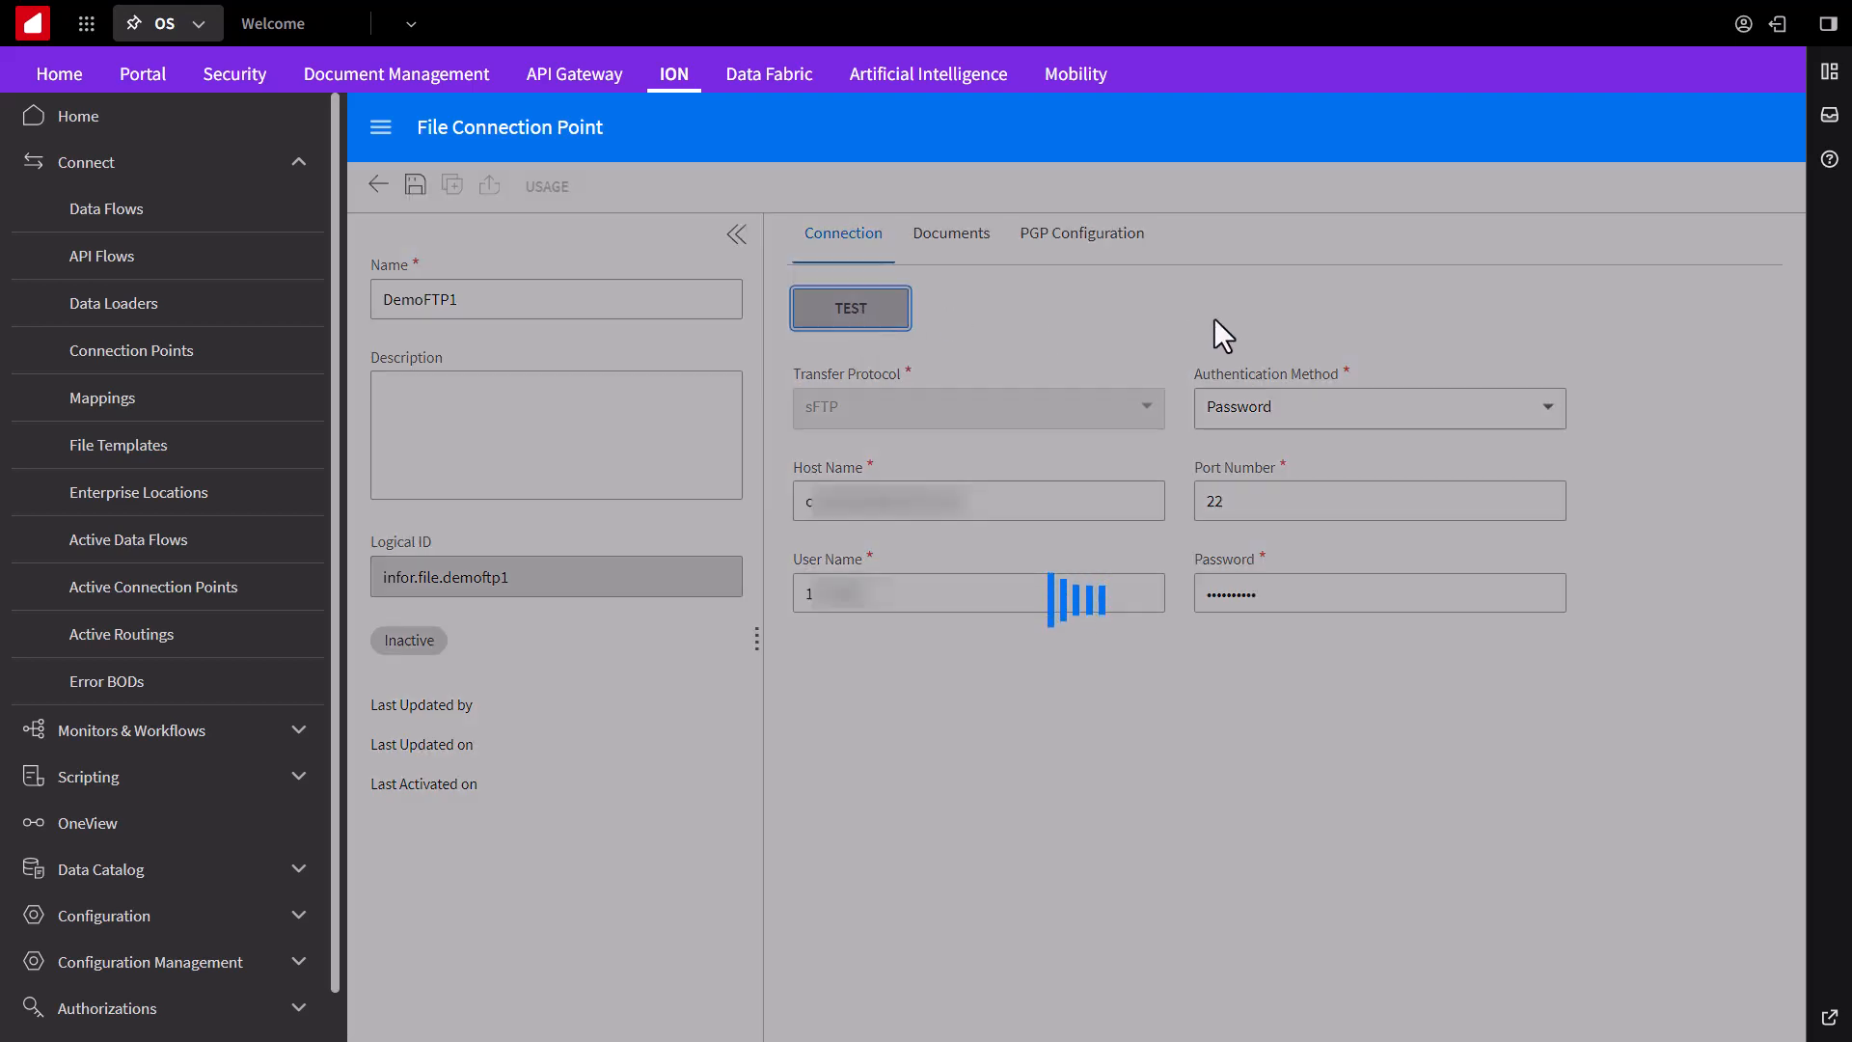
pyautogui.click(848, 309)
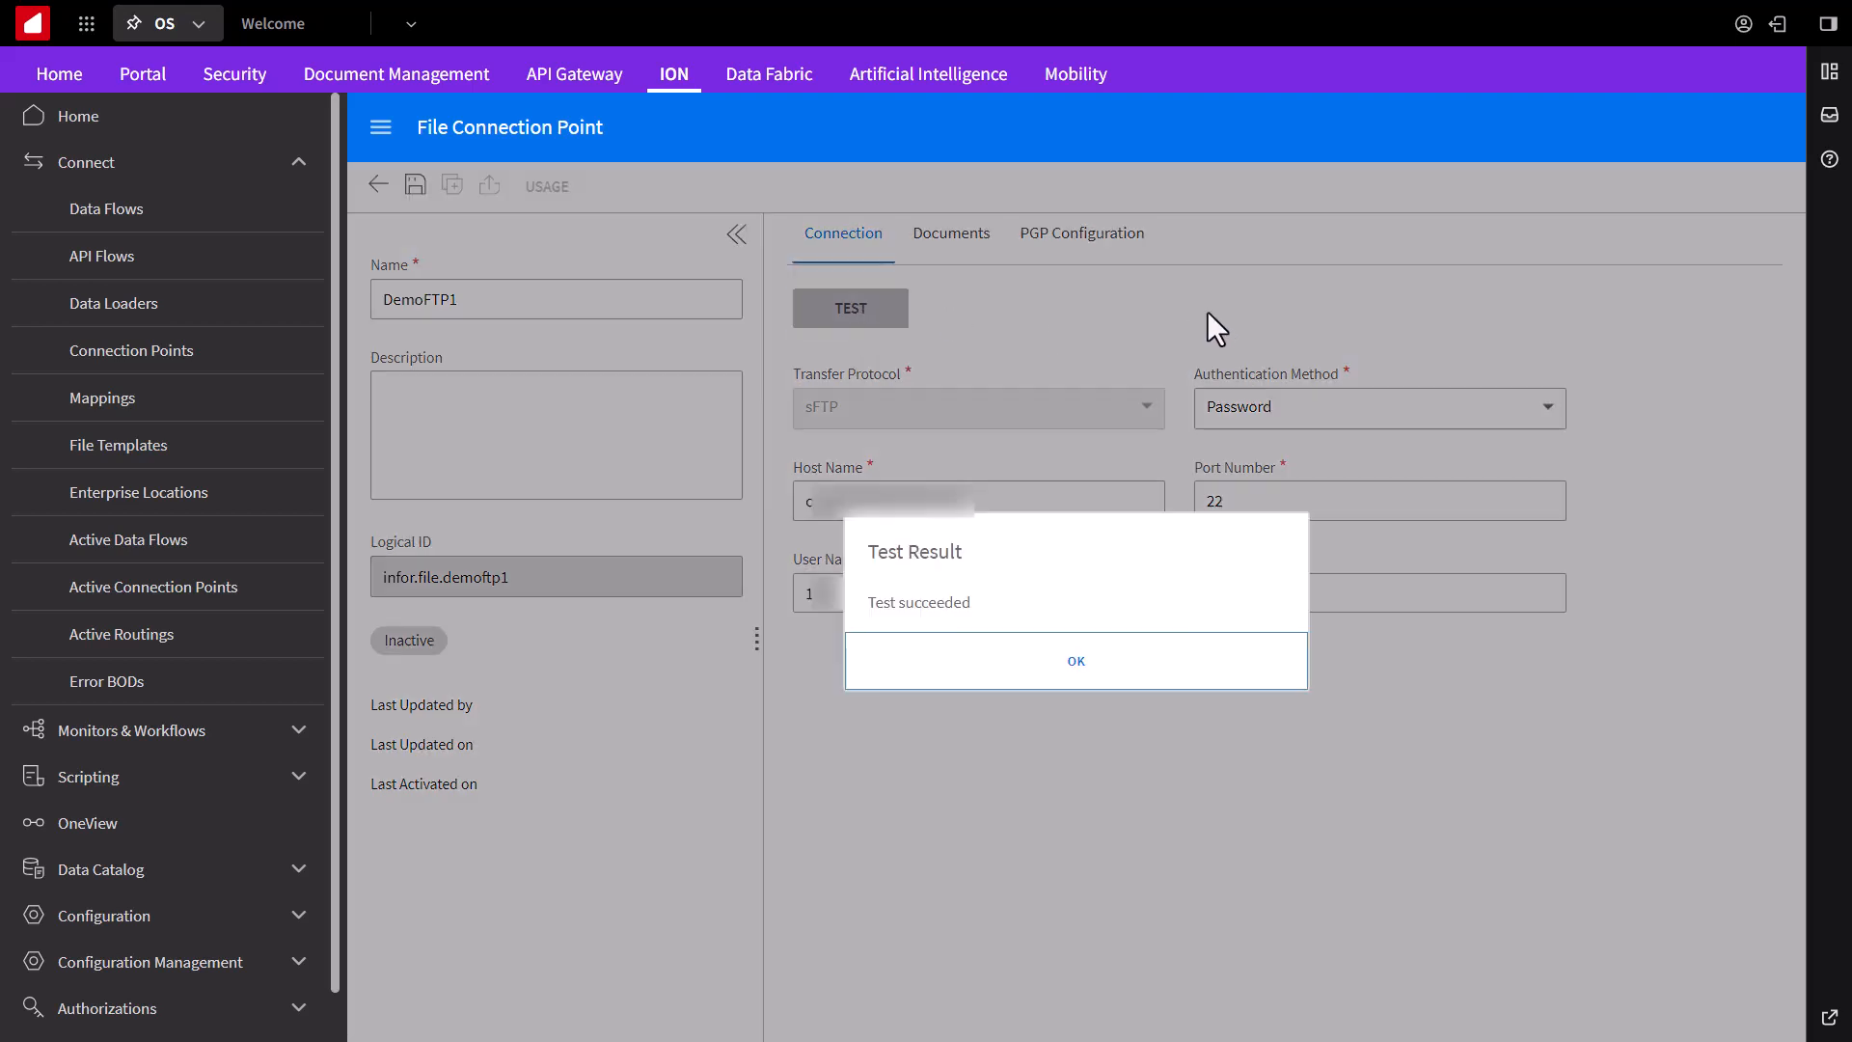
pyautogui.click(1075, 660)
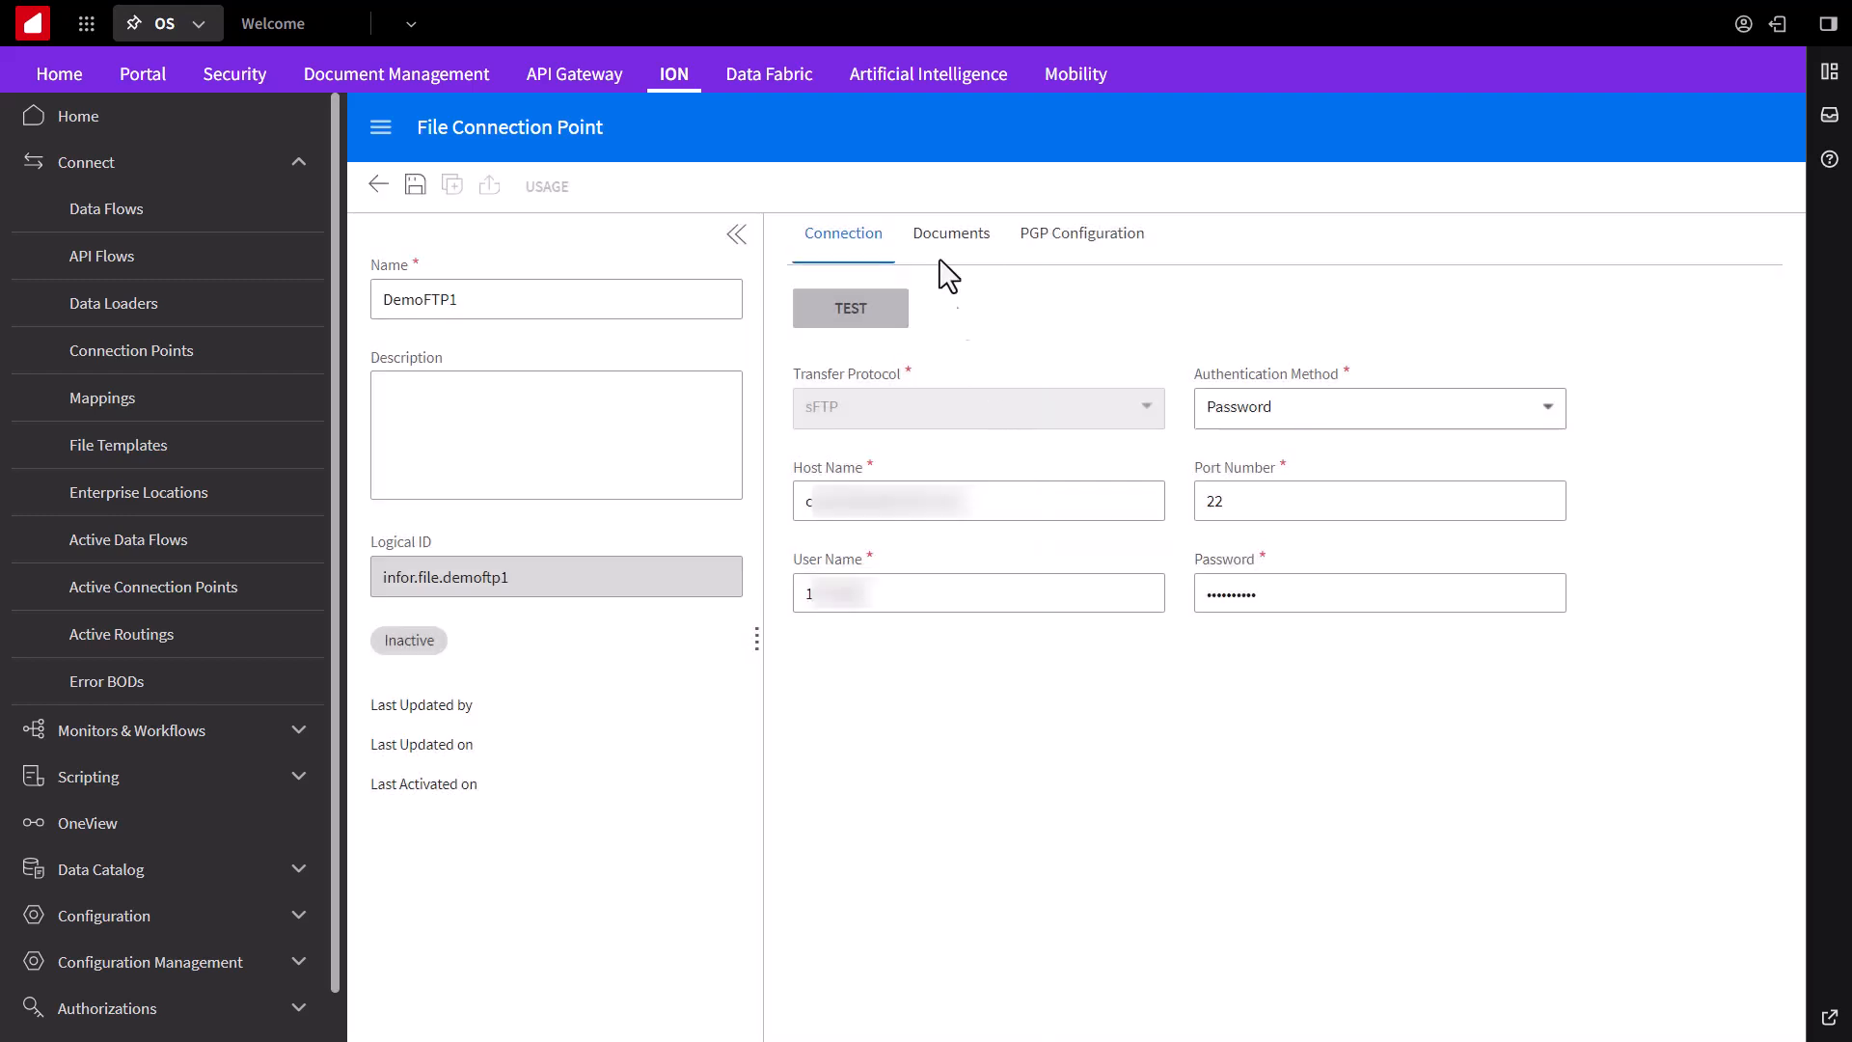
# Step: Add a read-from-folder document for CSVdemo to DemoFTP1 with read location 'out'
pyautogui.click(950, 233)
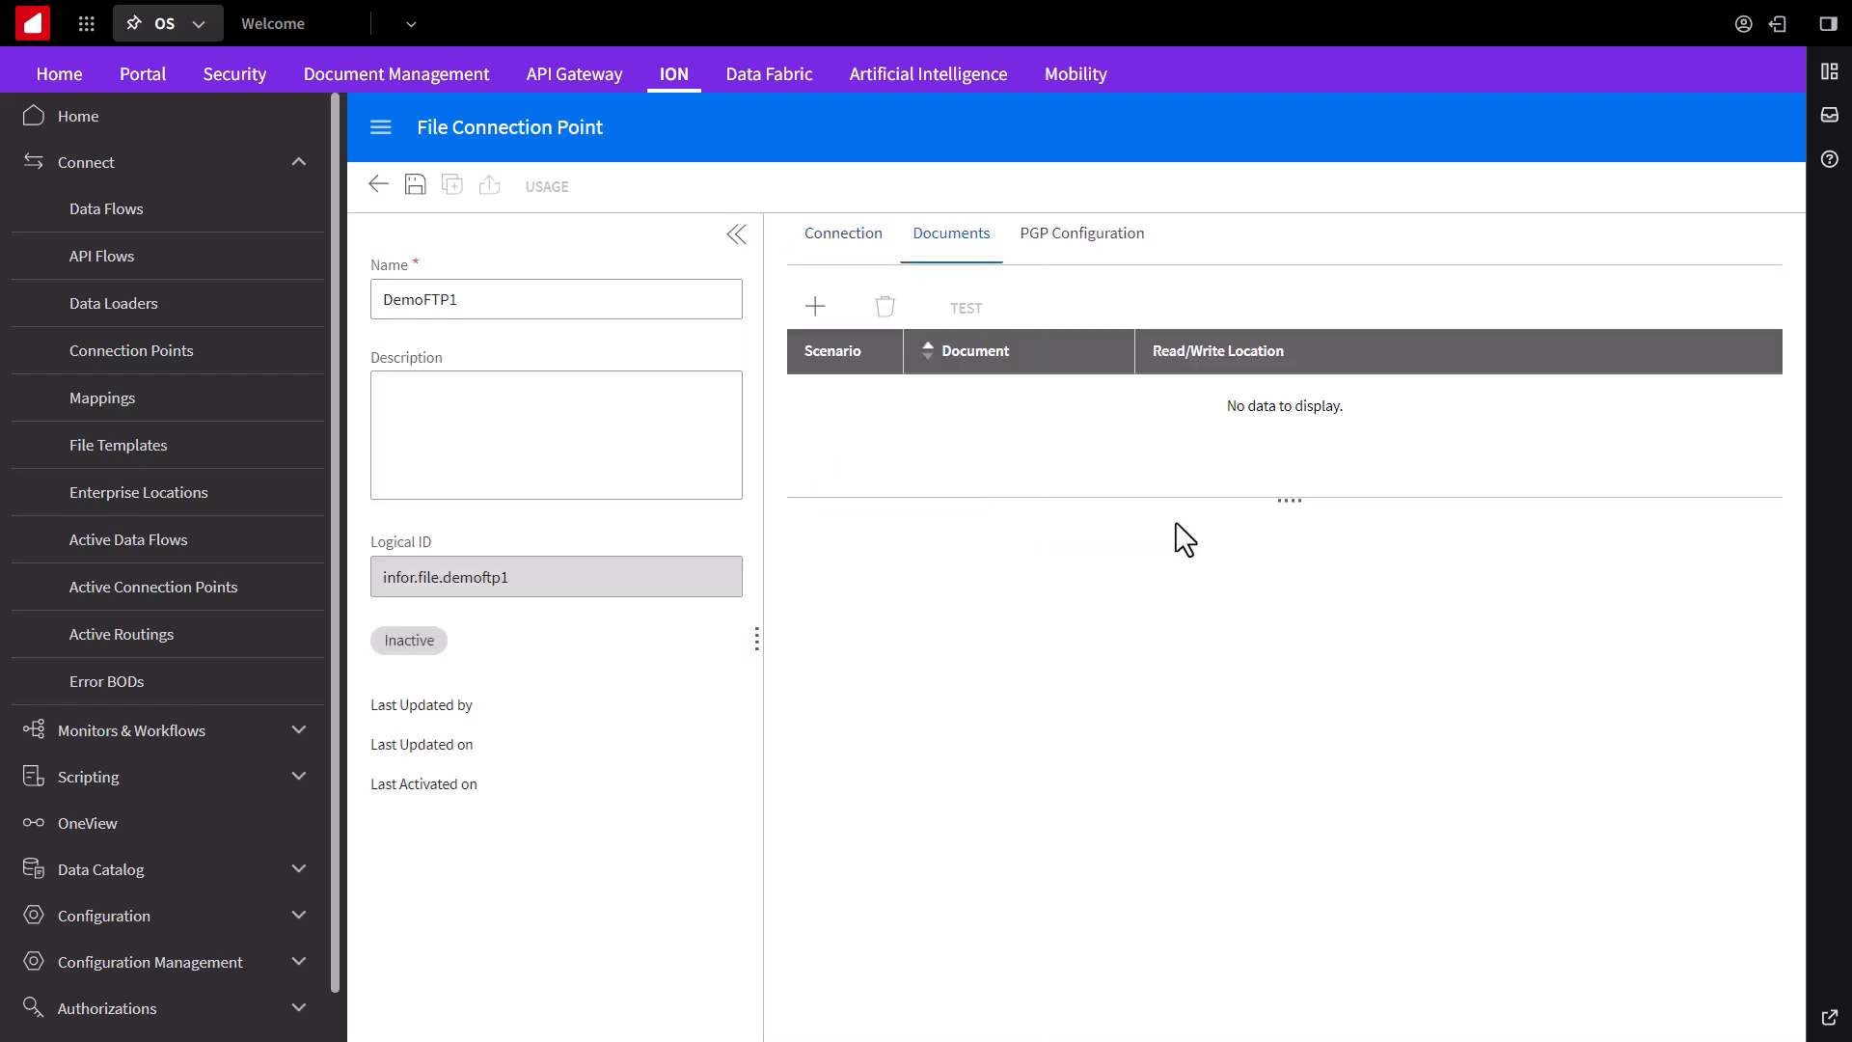
pyautogui.moveTo(848, 376)
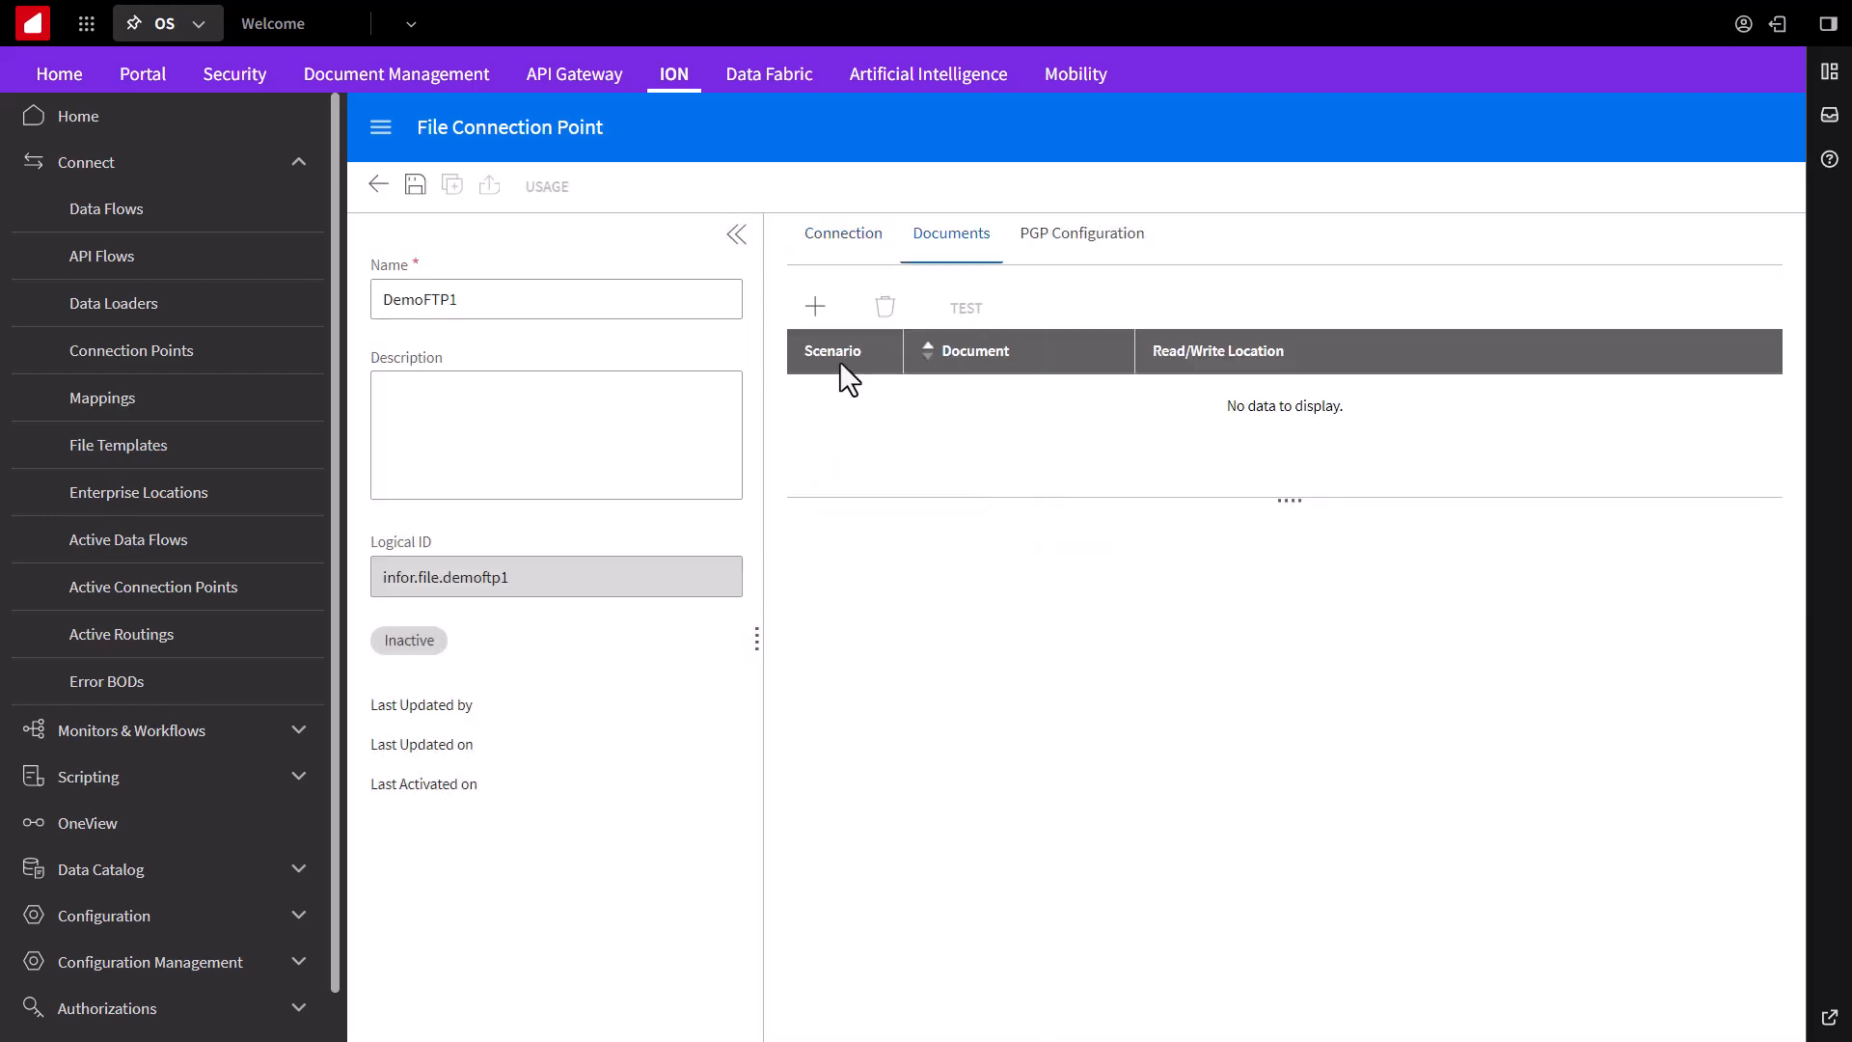
pyautogui.click(814, 307)
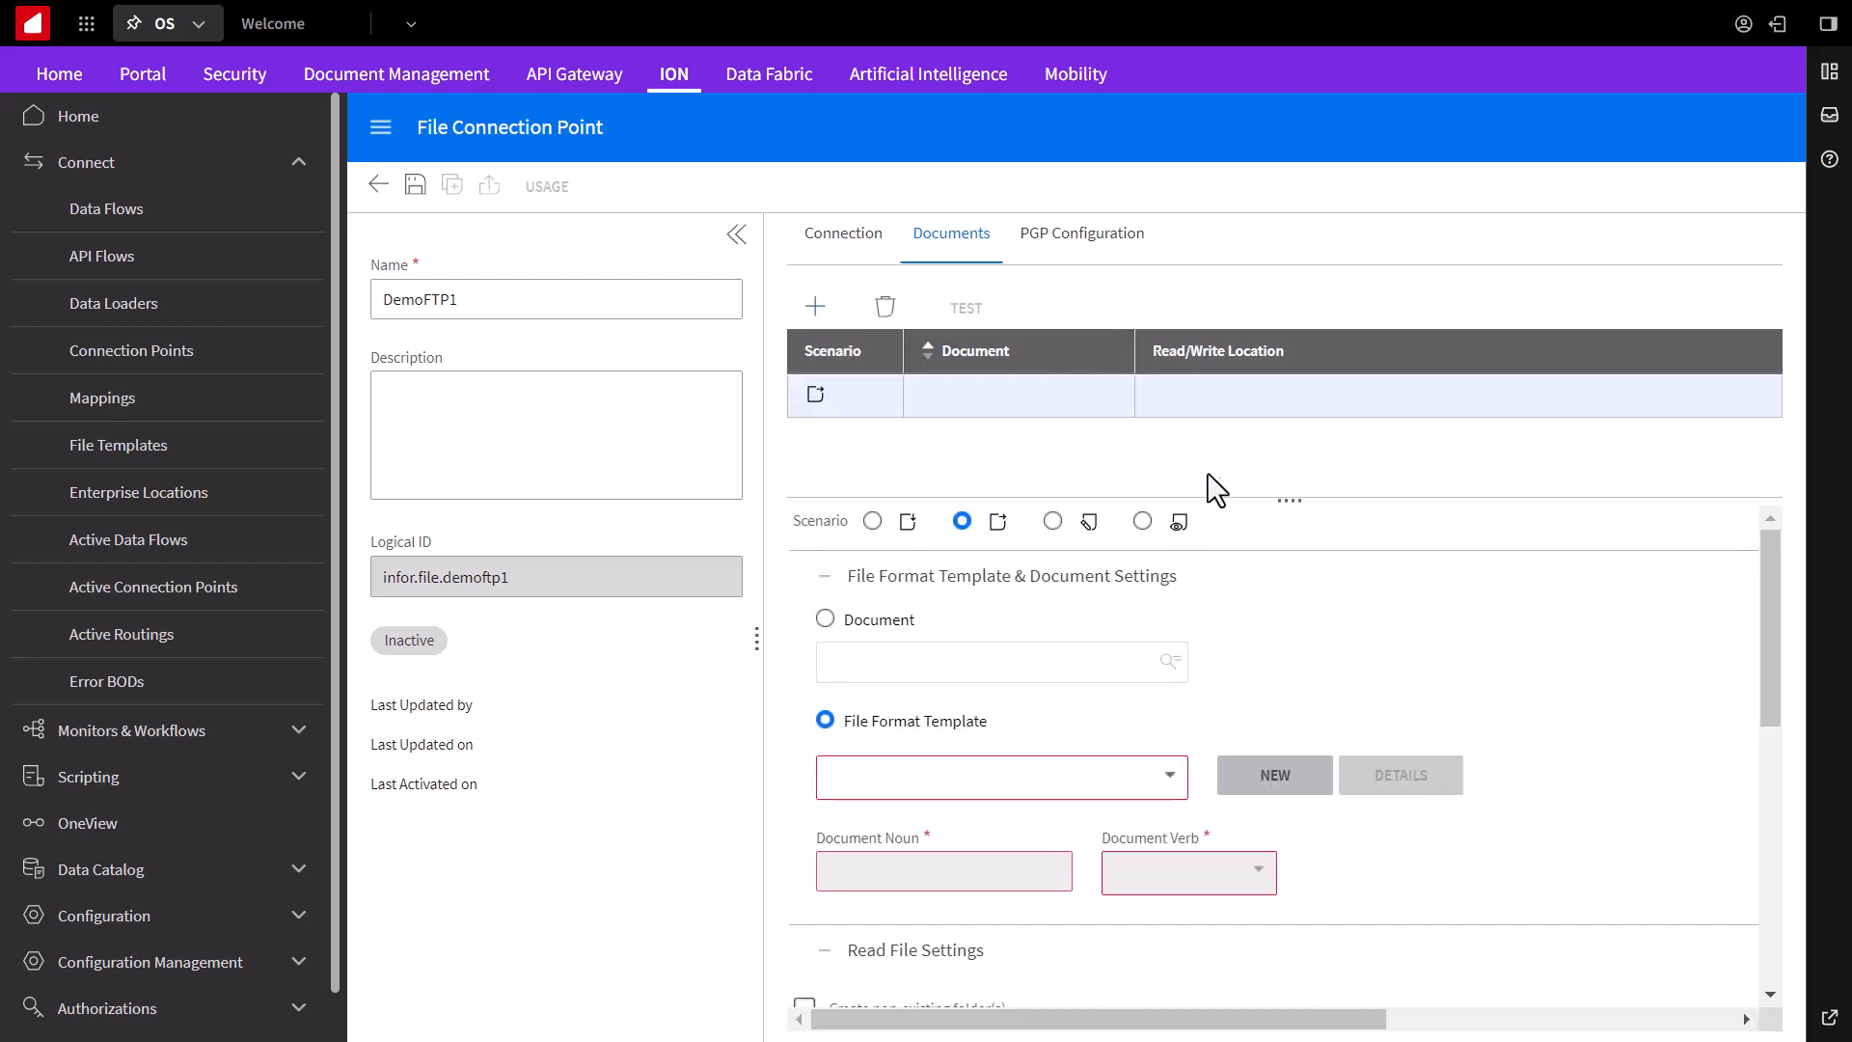
pyautogui.moveTo(874, 519)
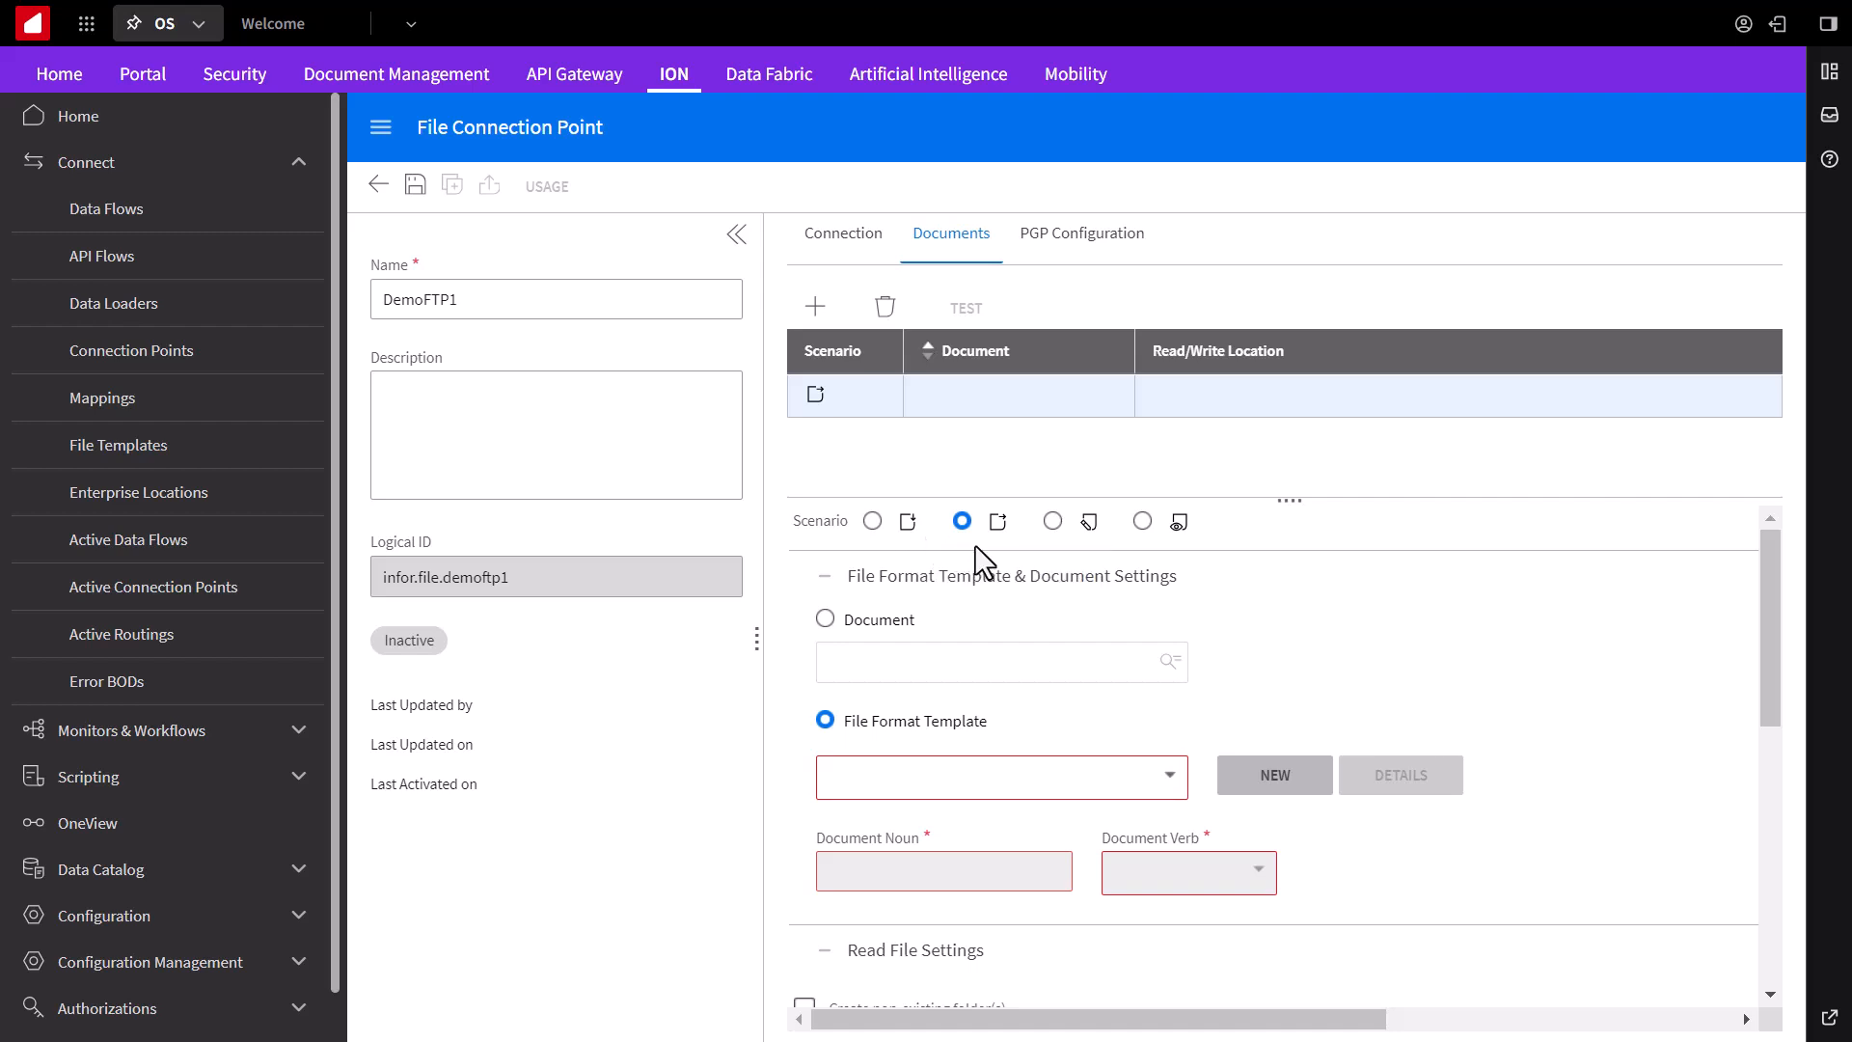
pyautogui.moveTo(998, 521)
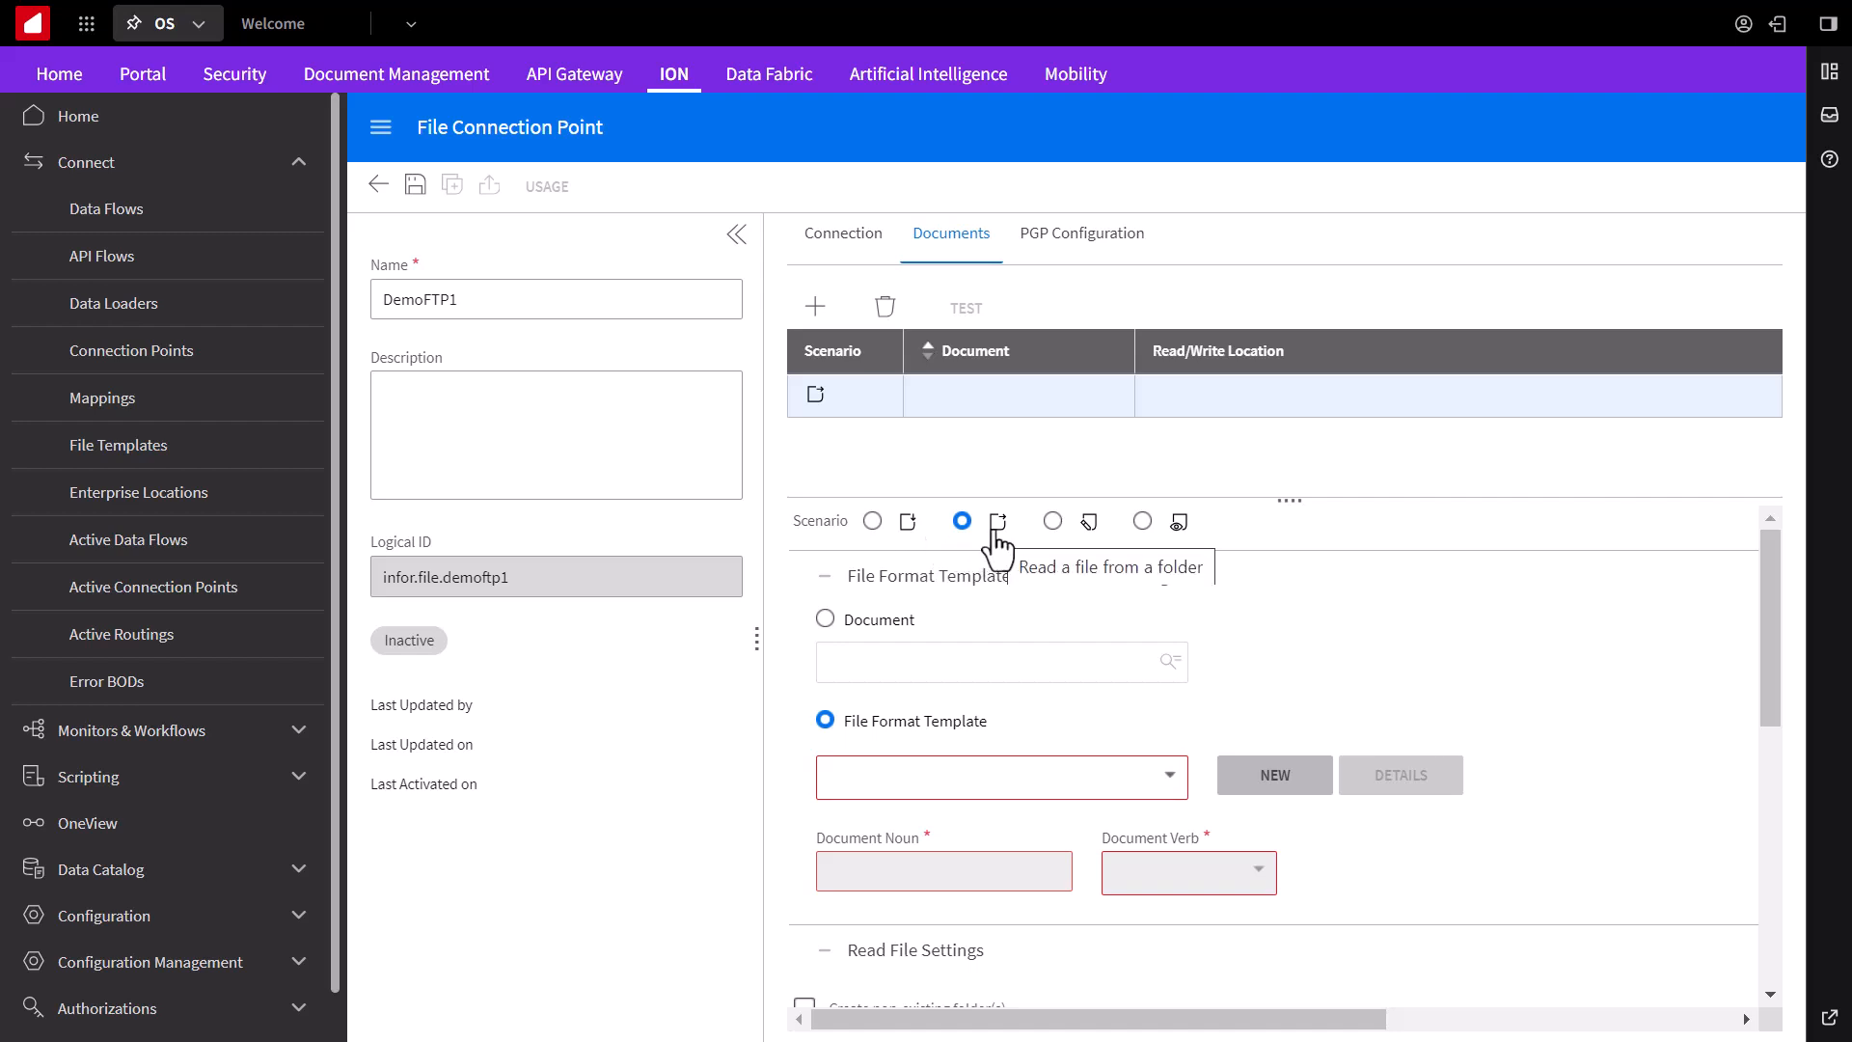
pyautogui.moveTo(1102, 486)
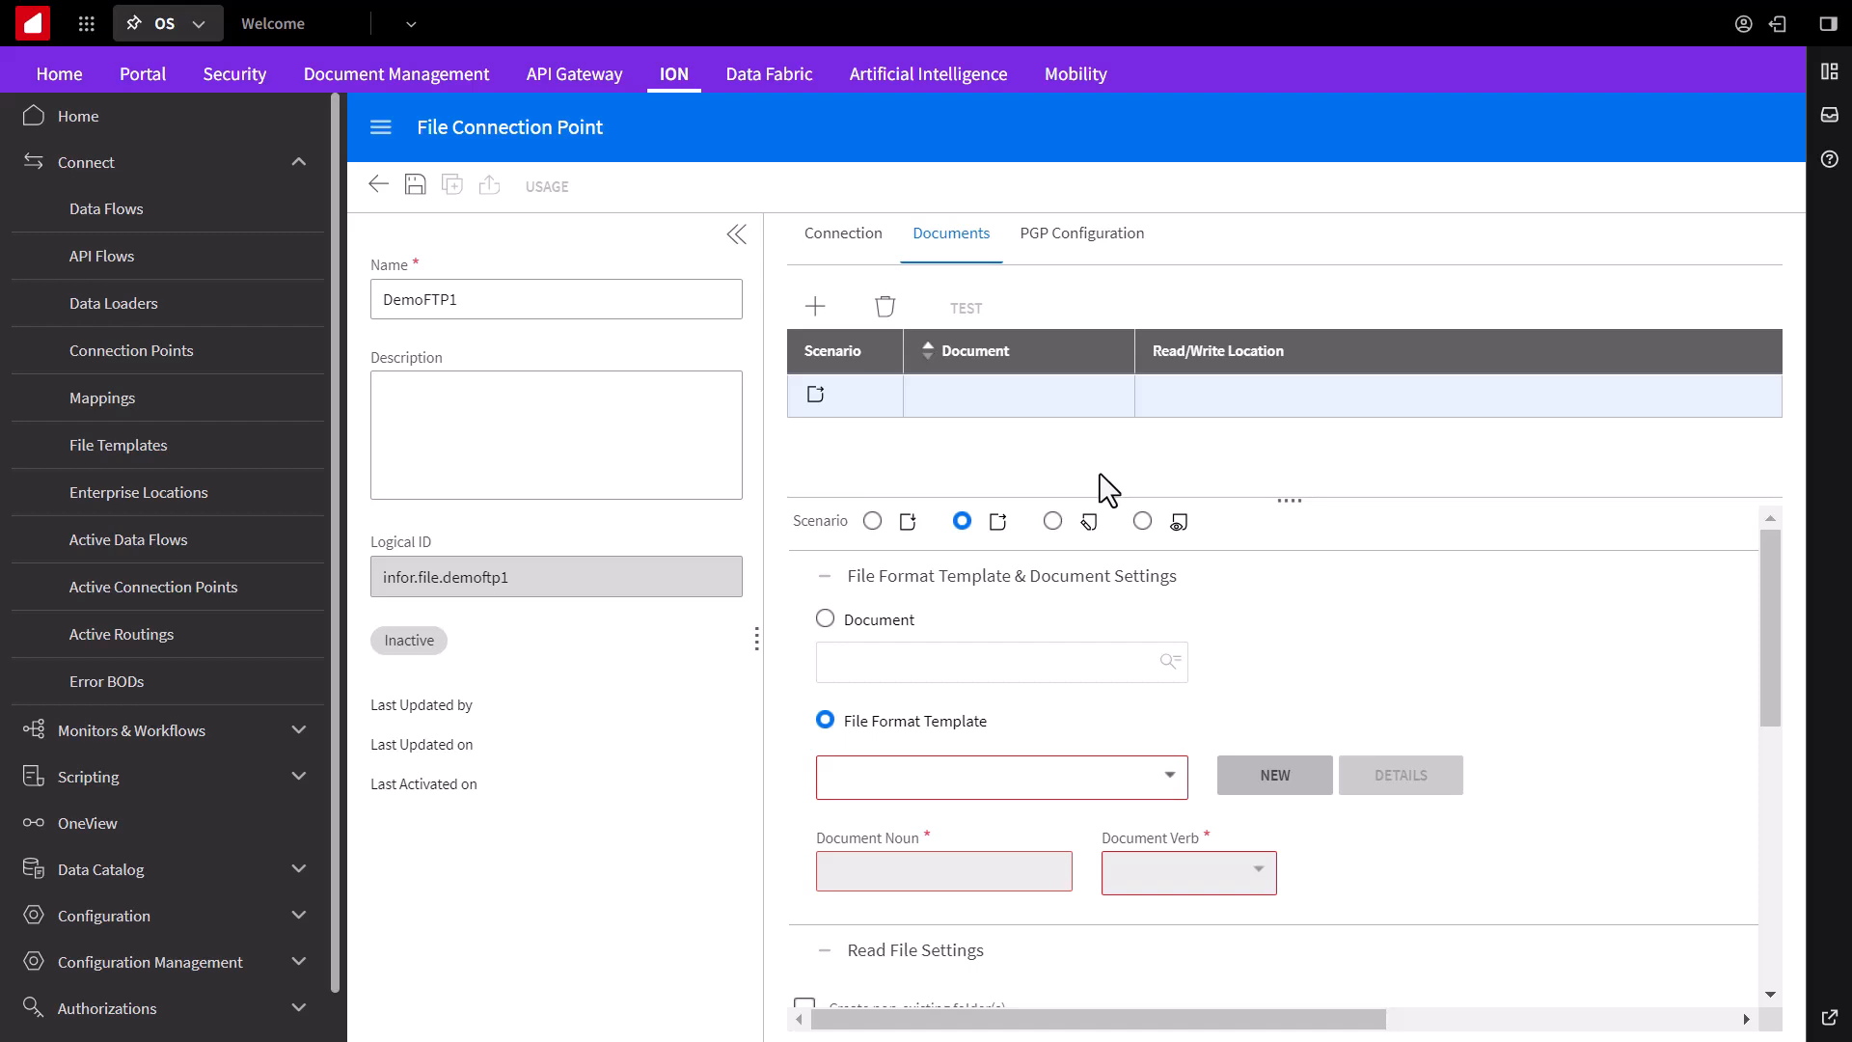
pyautogui.click(824, 619)
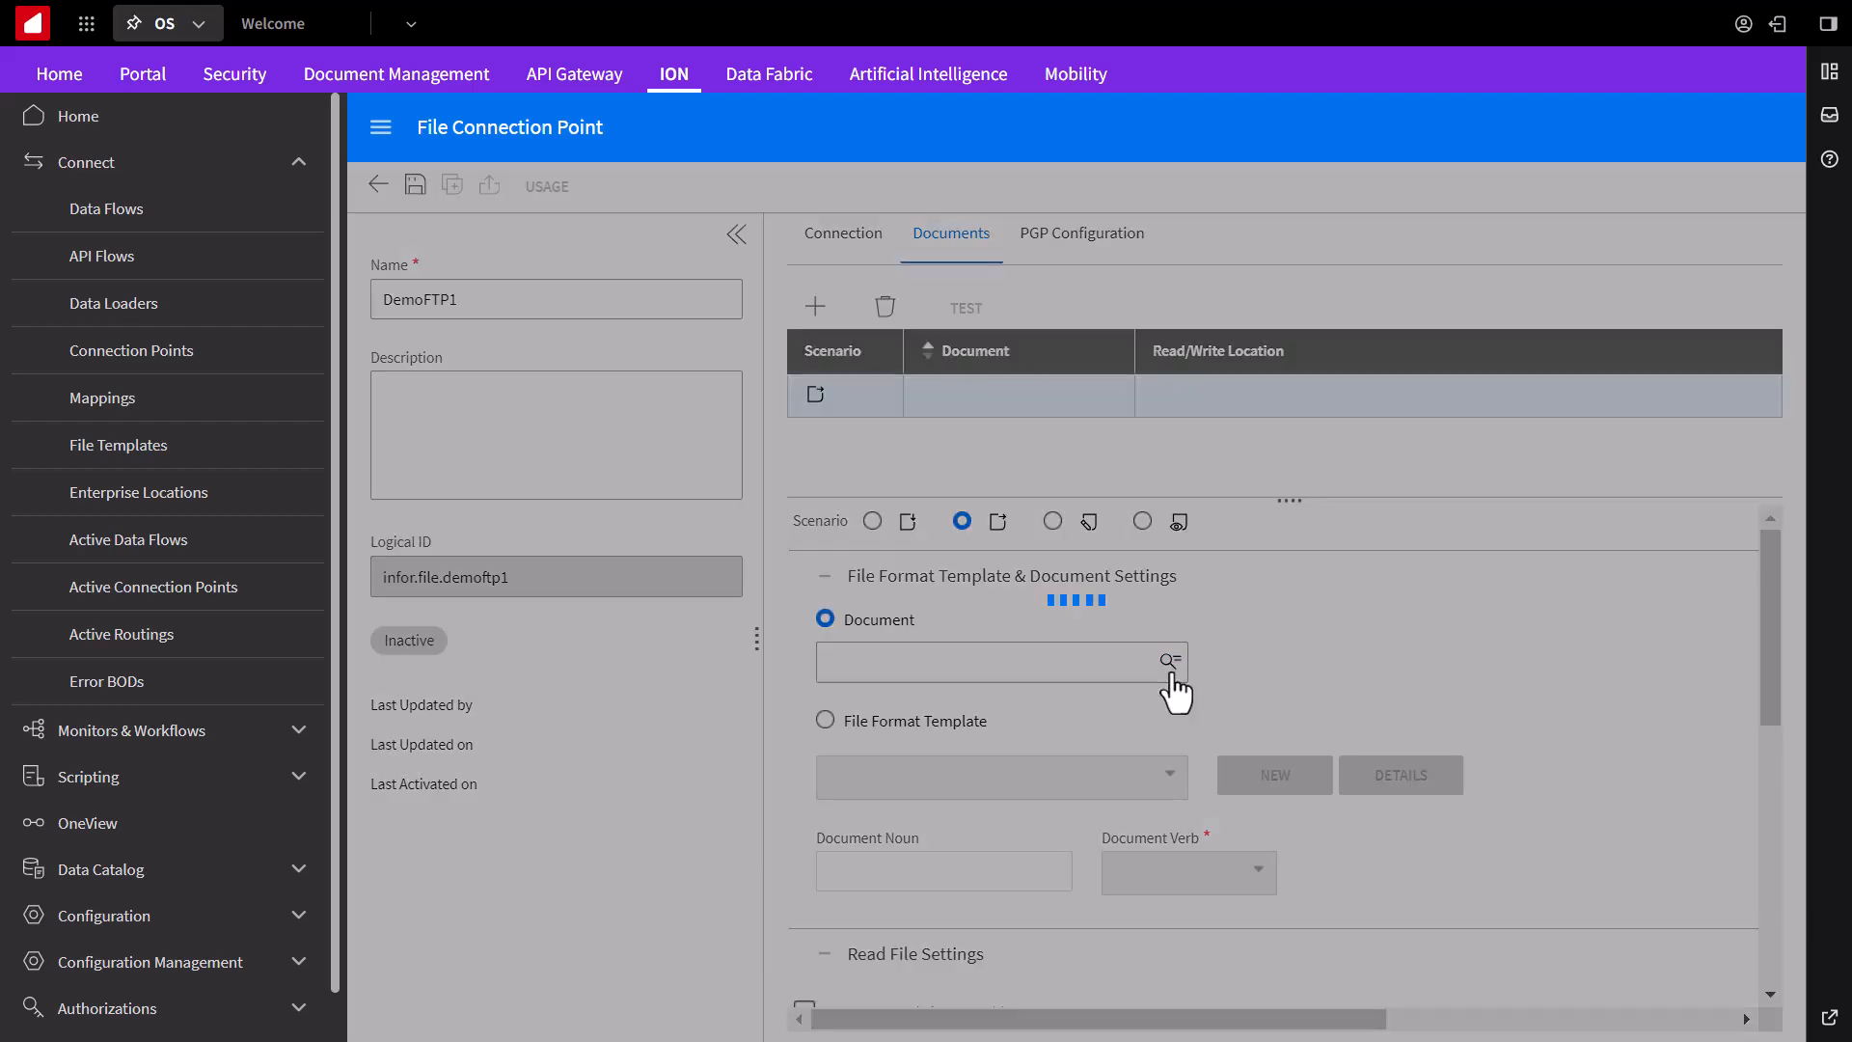
pyautogui.click(1169, 659)
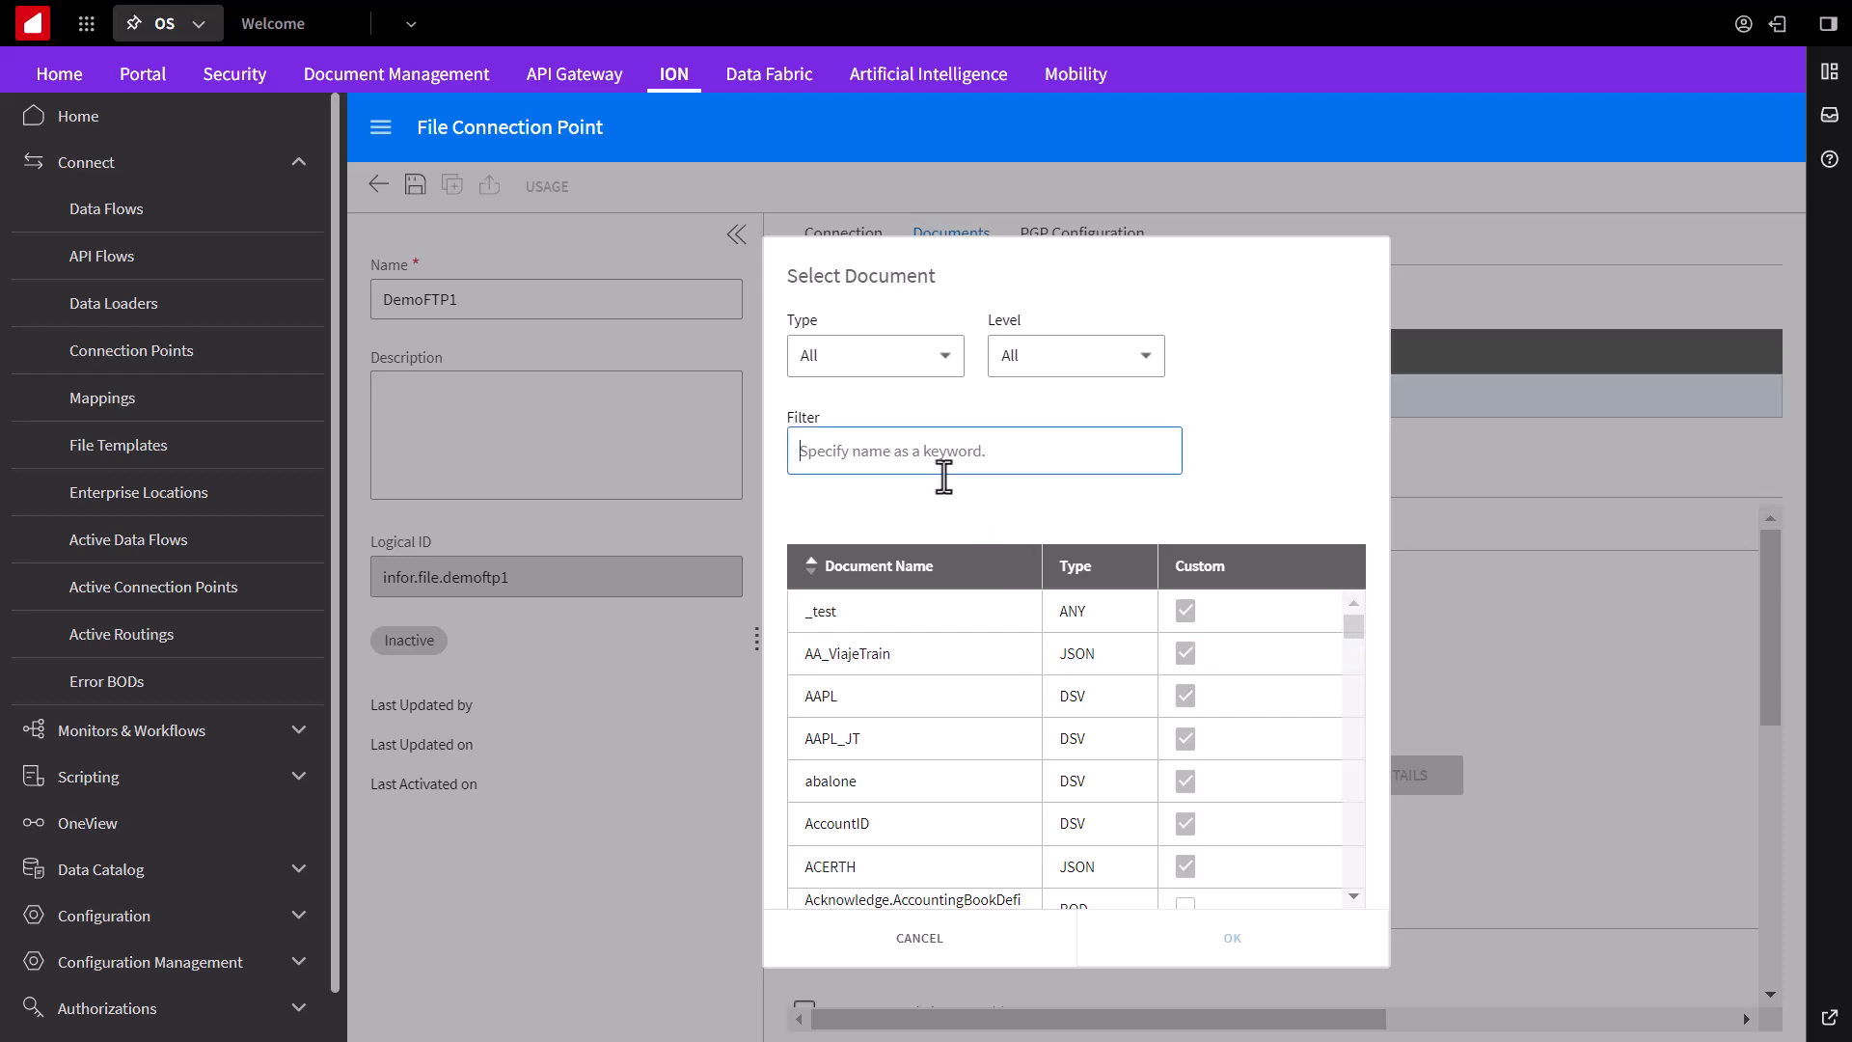
pyautogui.write('csv')
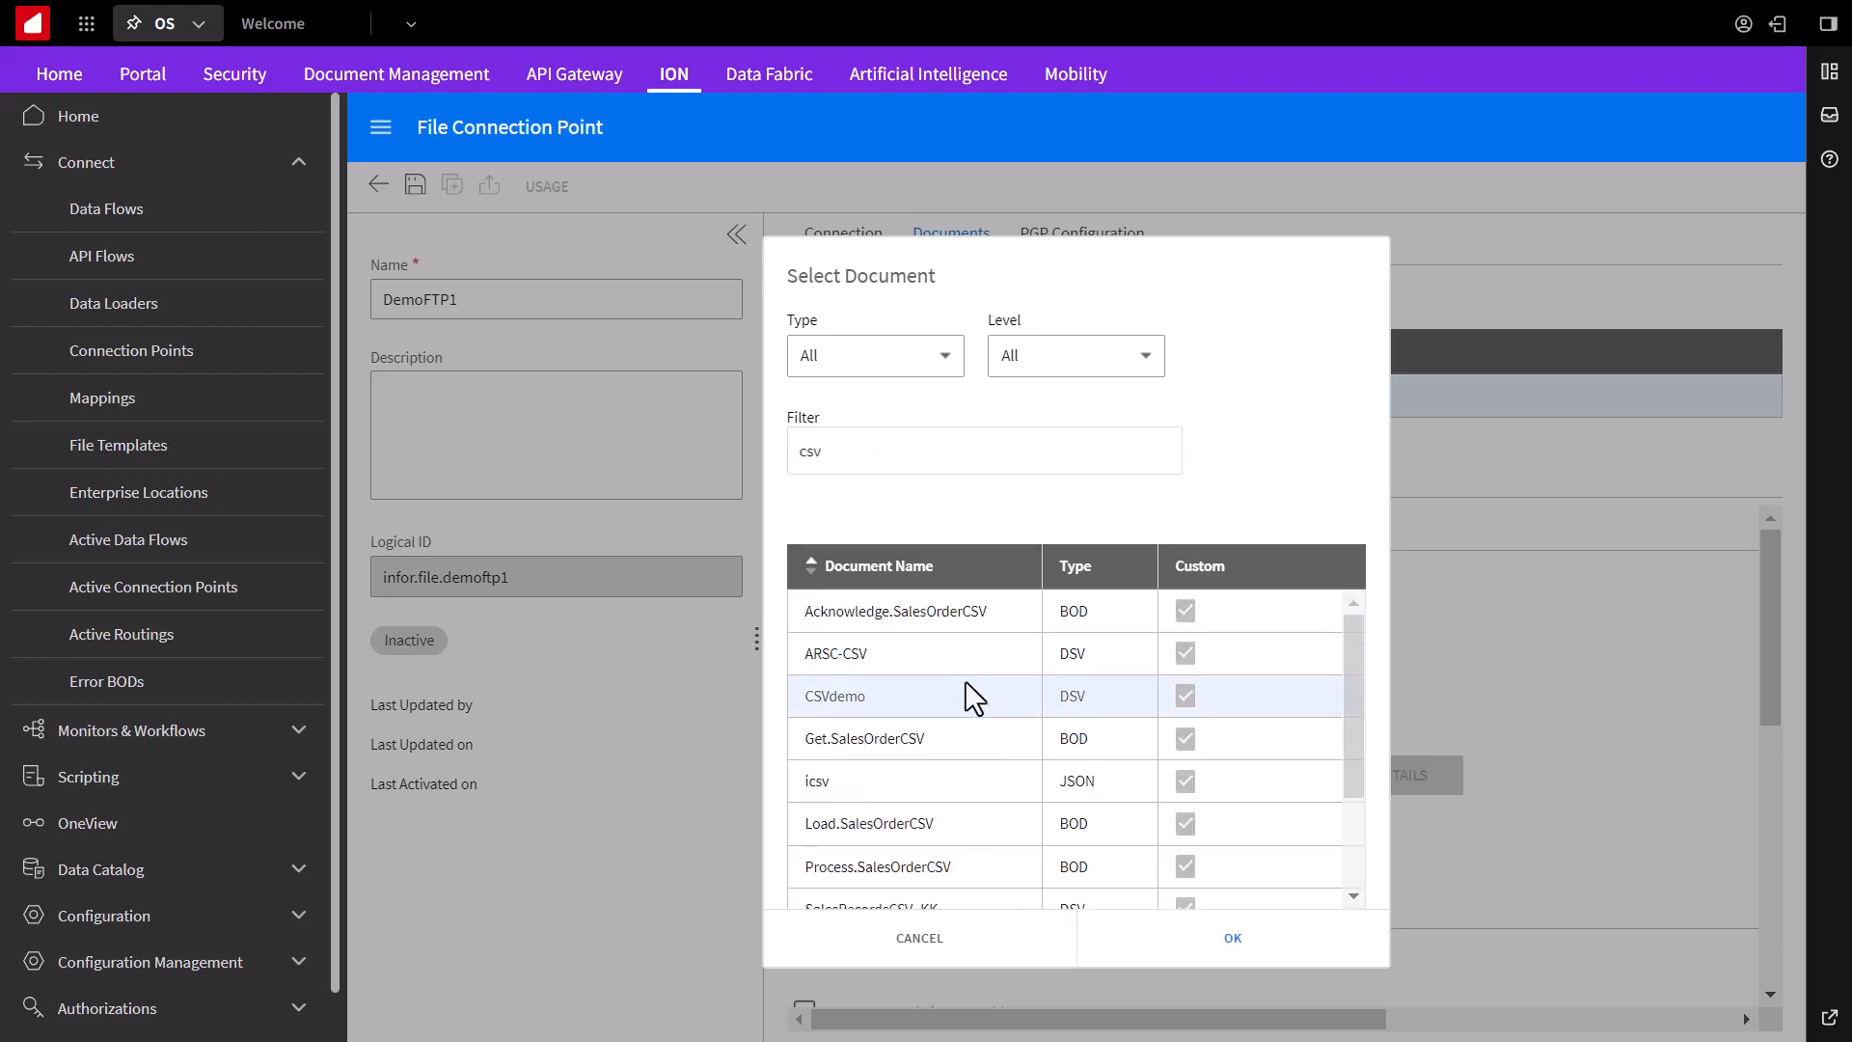
pyautogui.click(1231, 938)
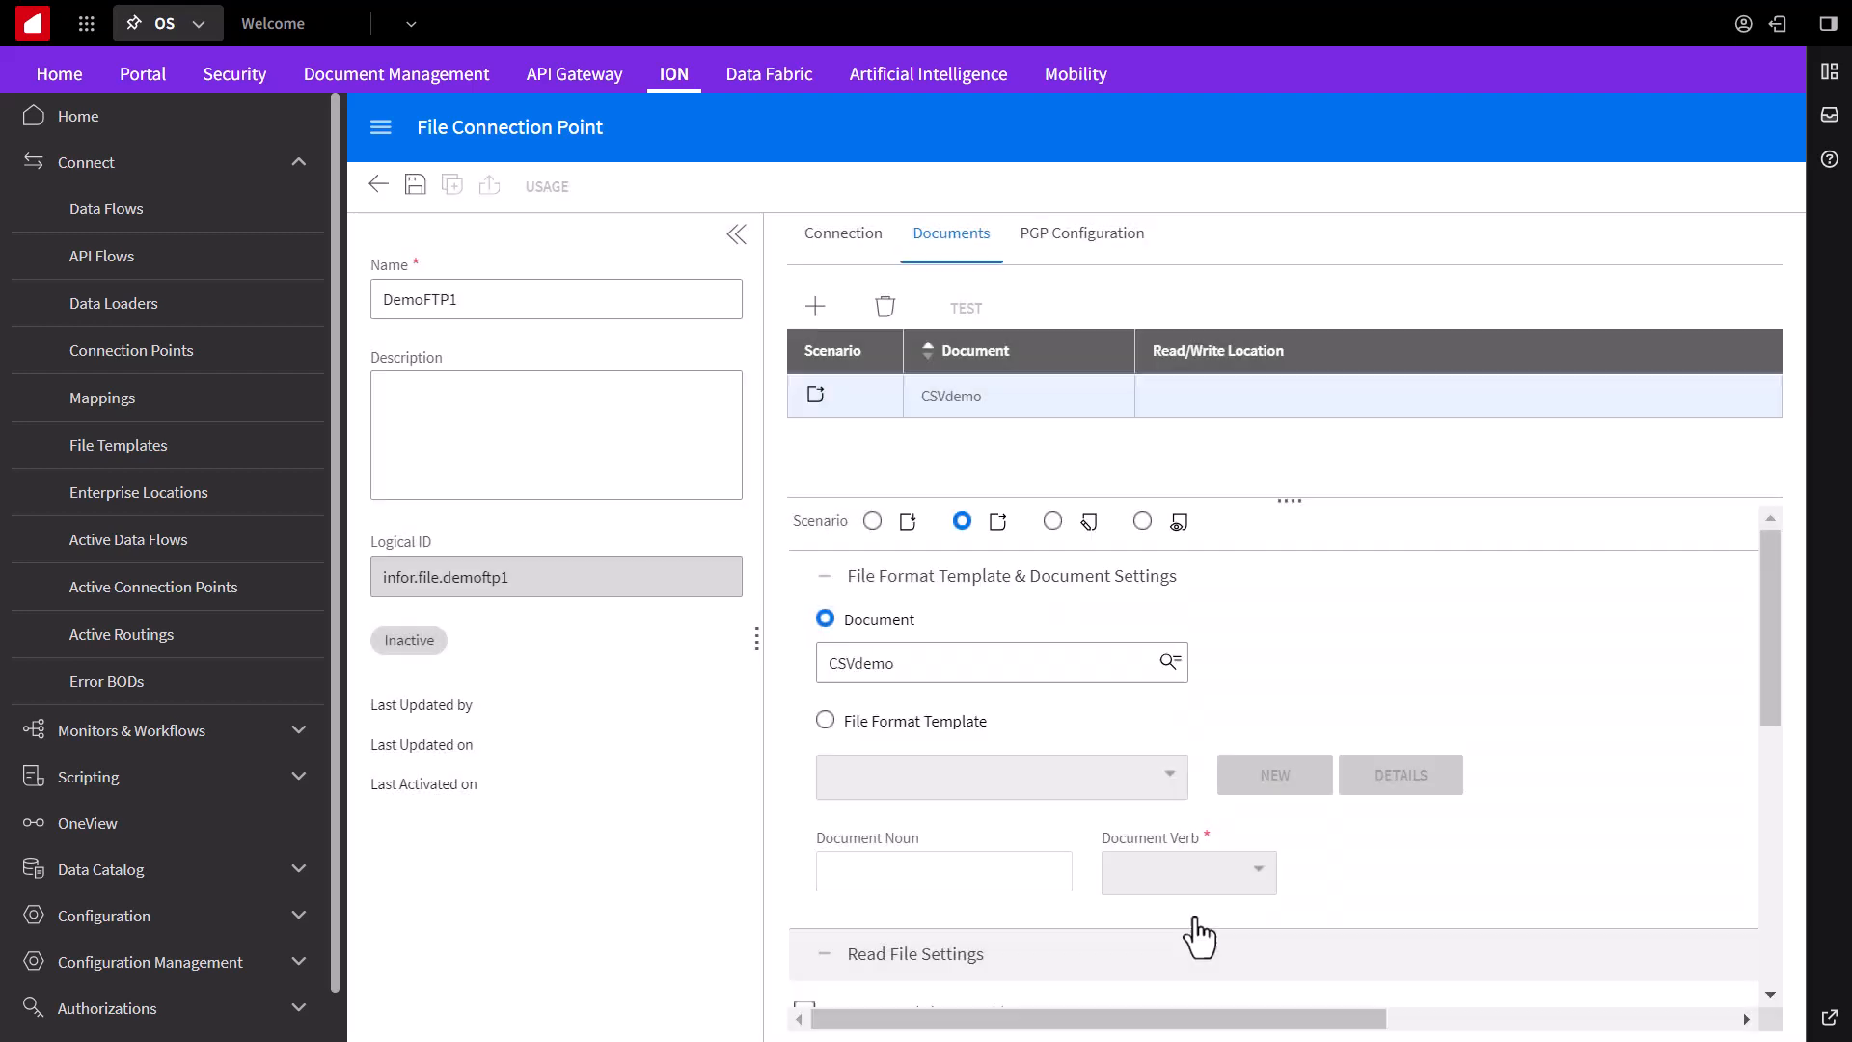
pyautogui.scroll(-3)
pyautogui.write('c')
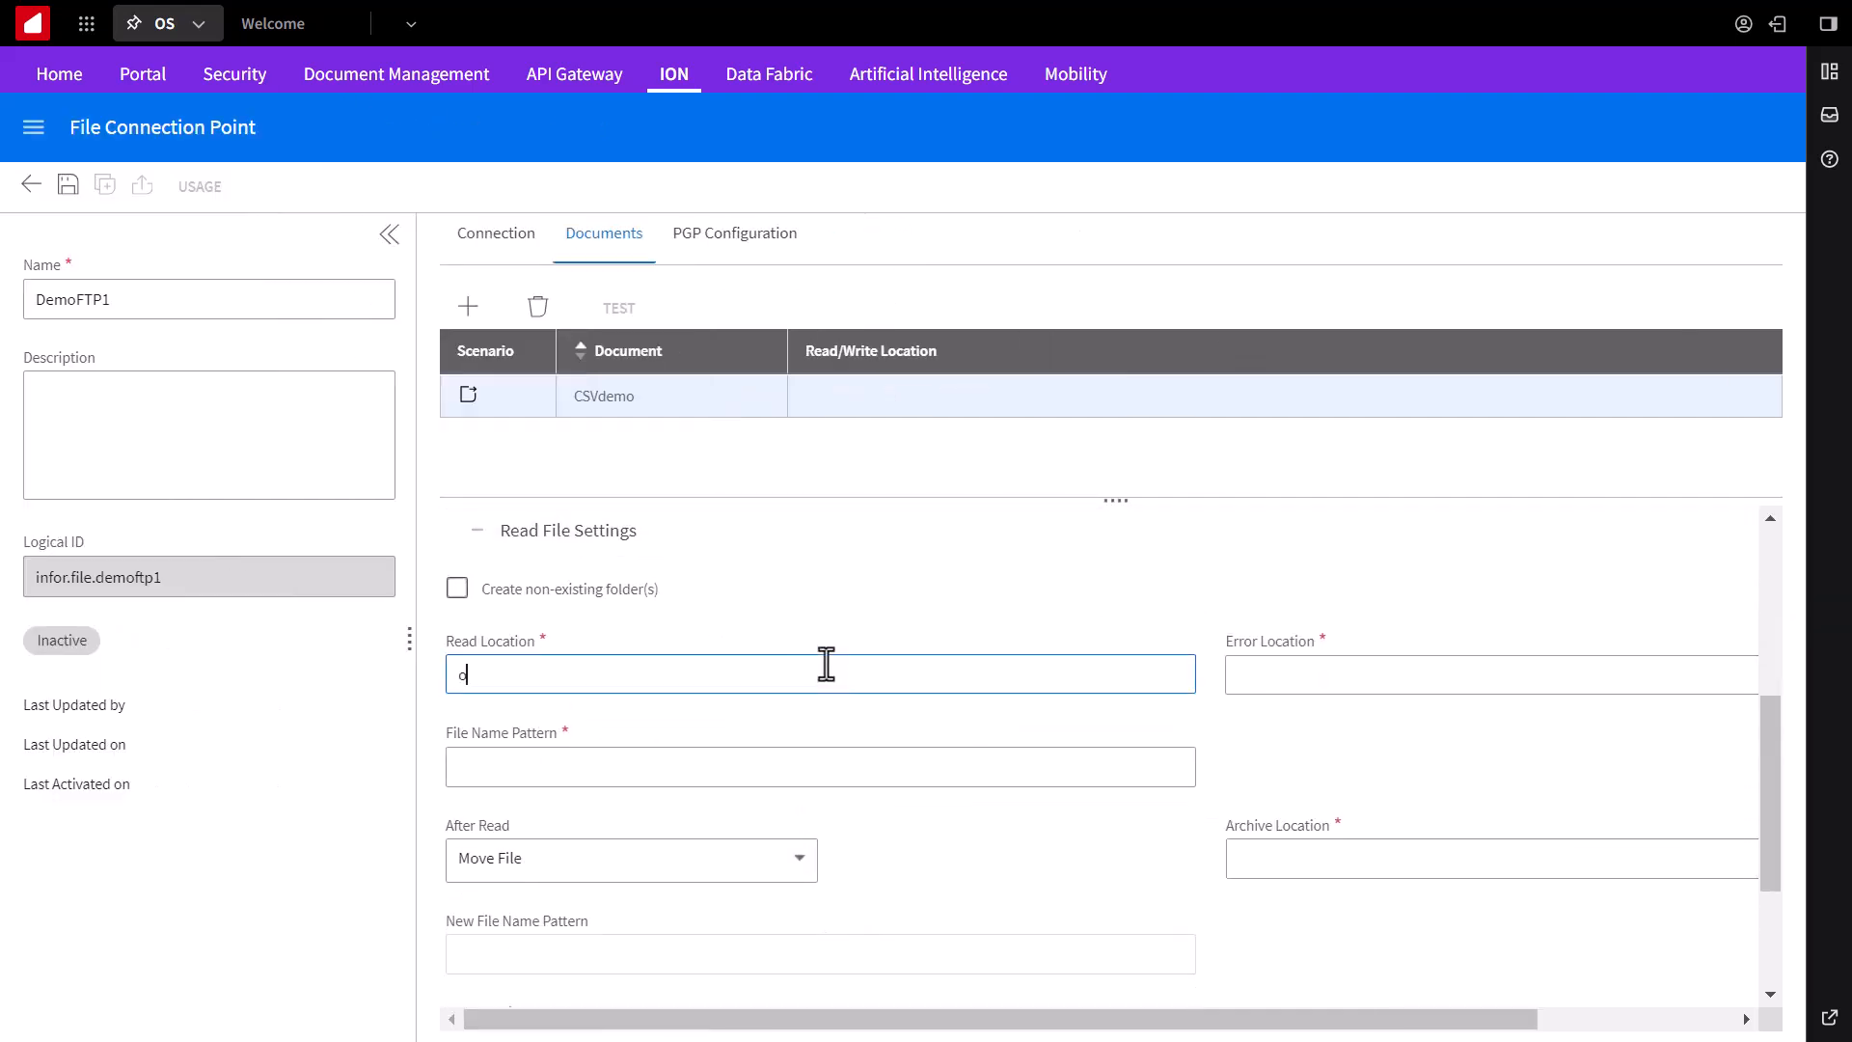
pyautogui.write('out')
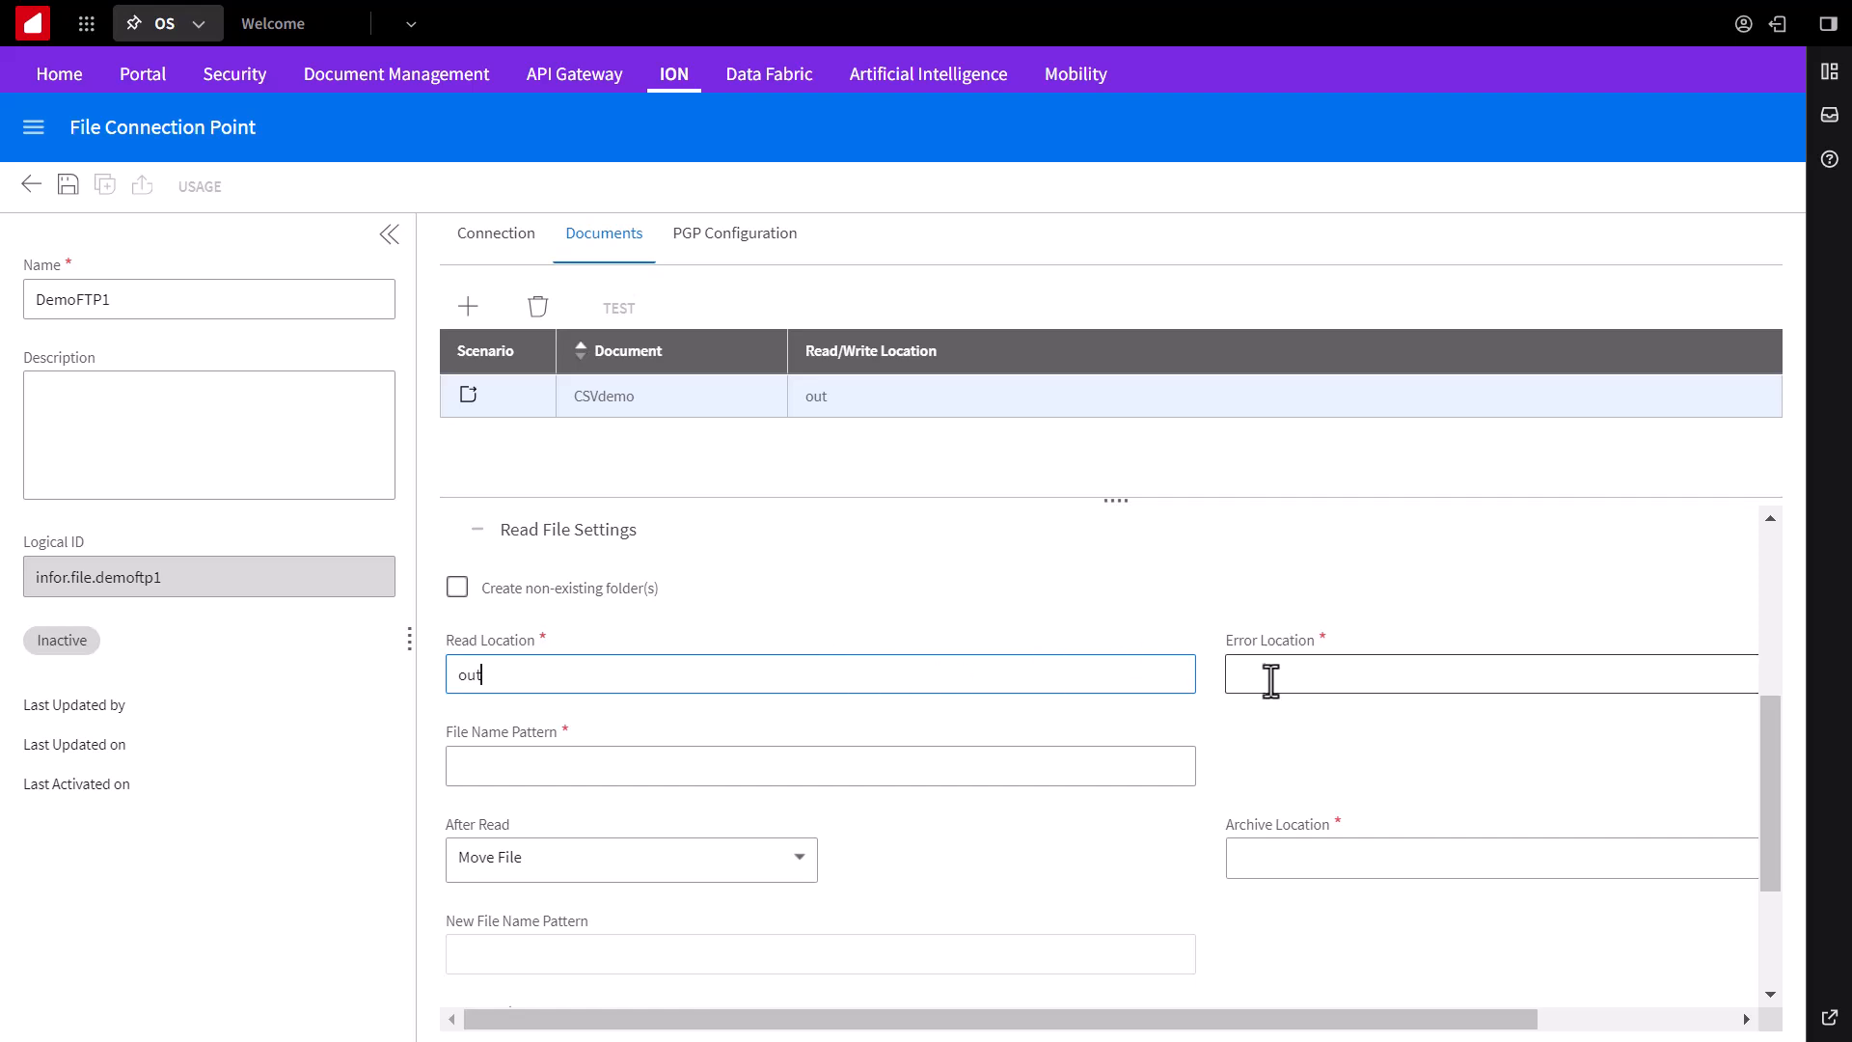
# Step: Set error location 'error', file pattern '*.csv' and archive location 'archive' for the CSVdemo read
pyautogui.write('err')
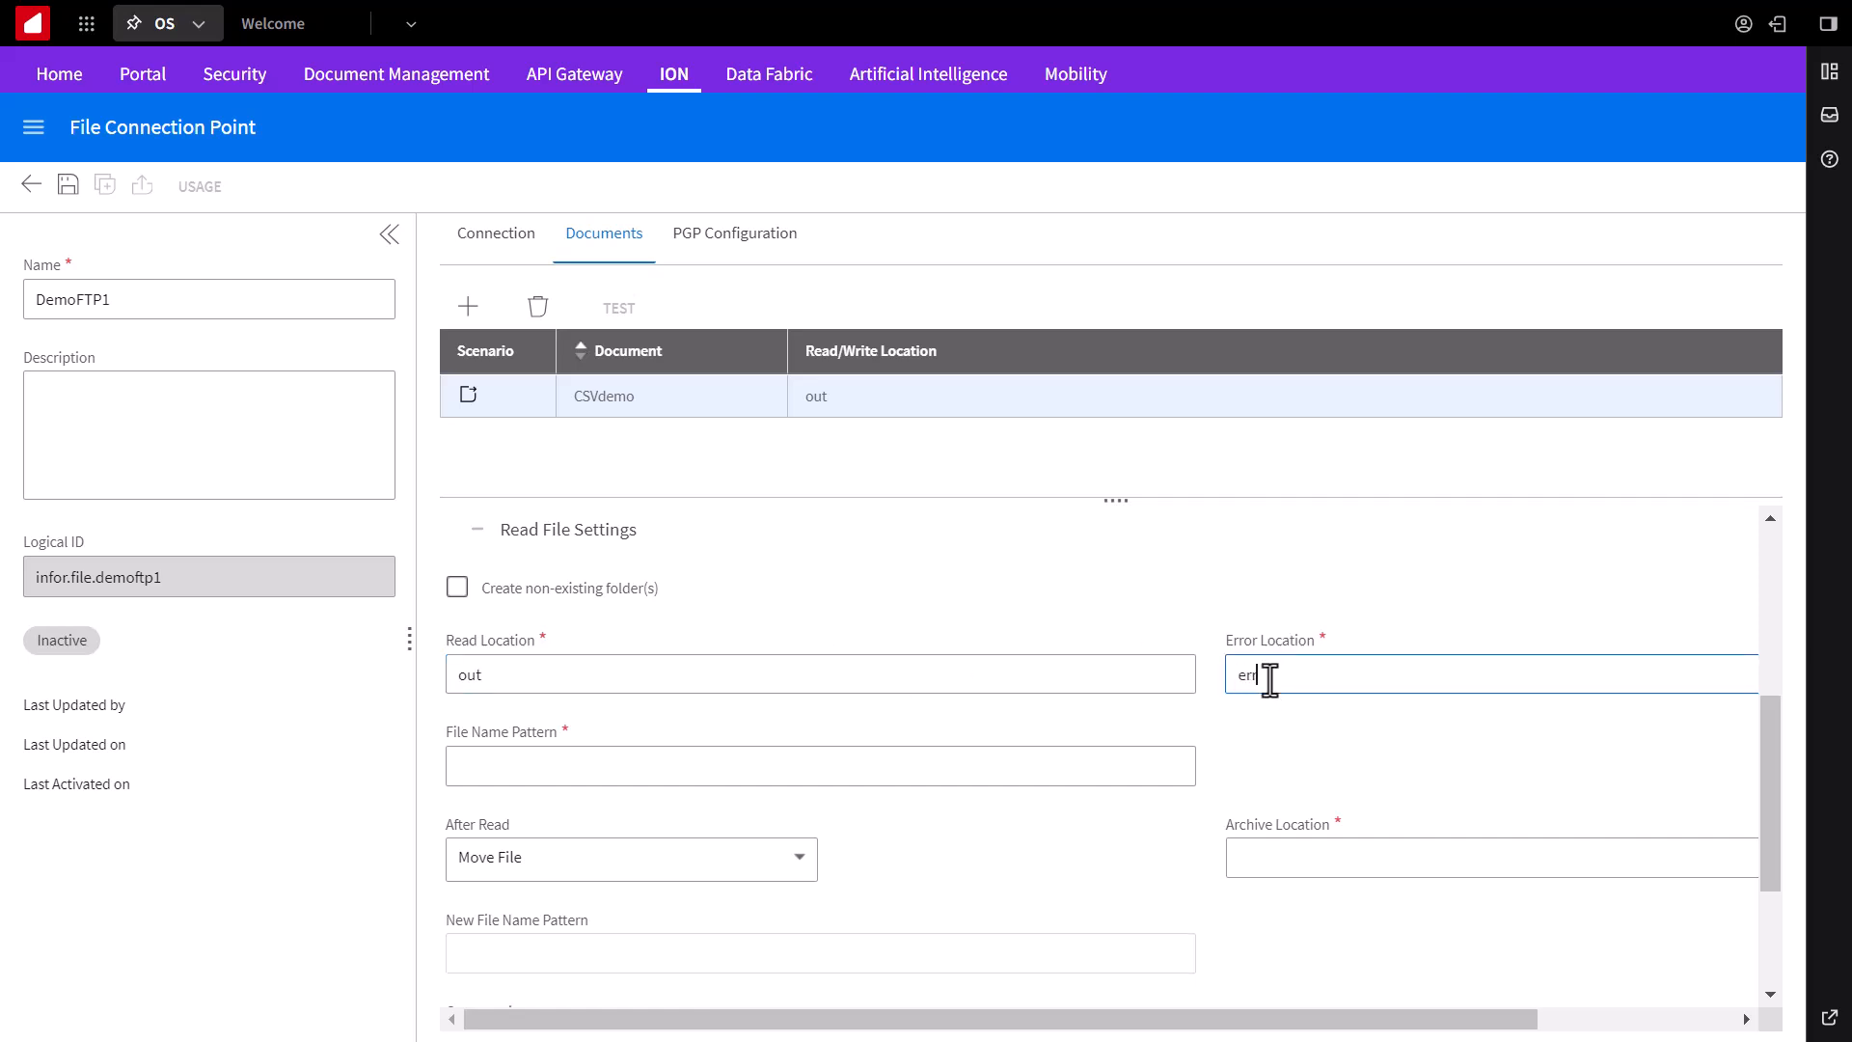
pyautogui.write('ror')
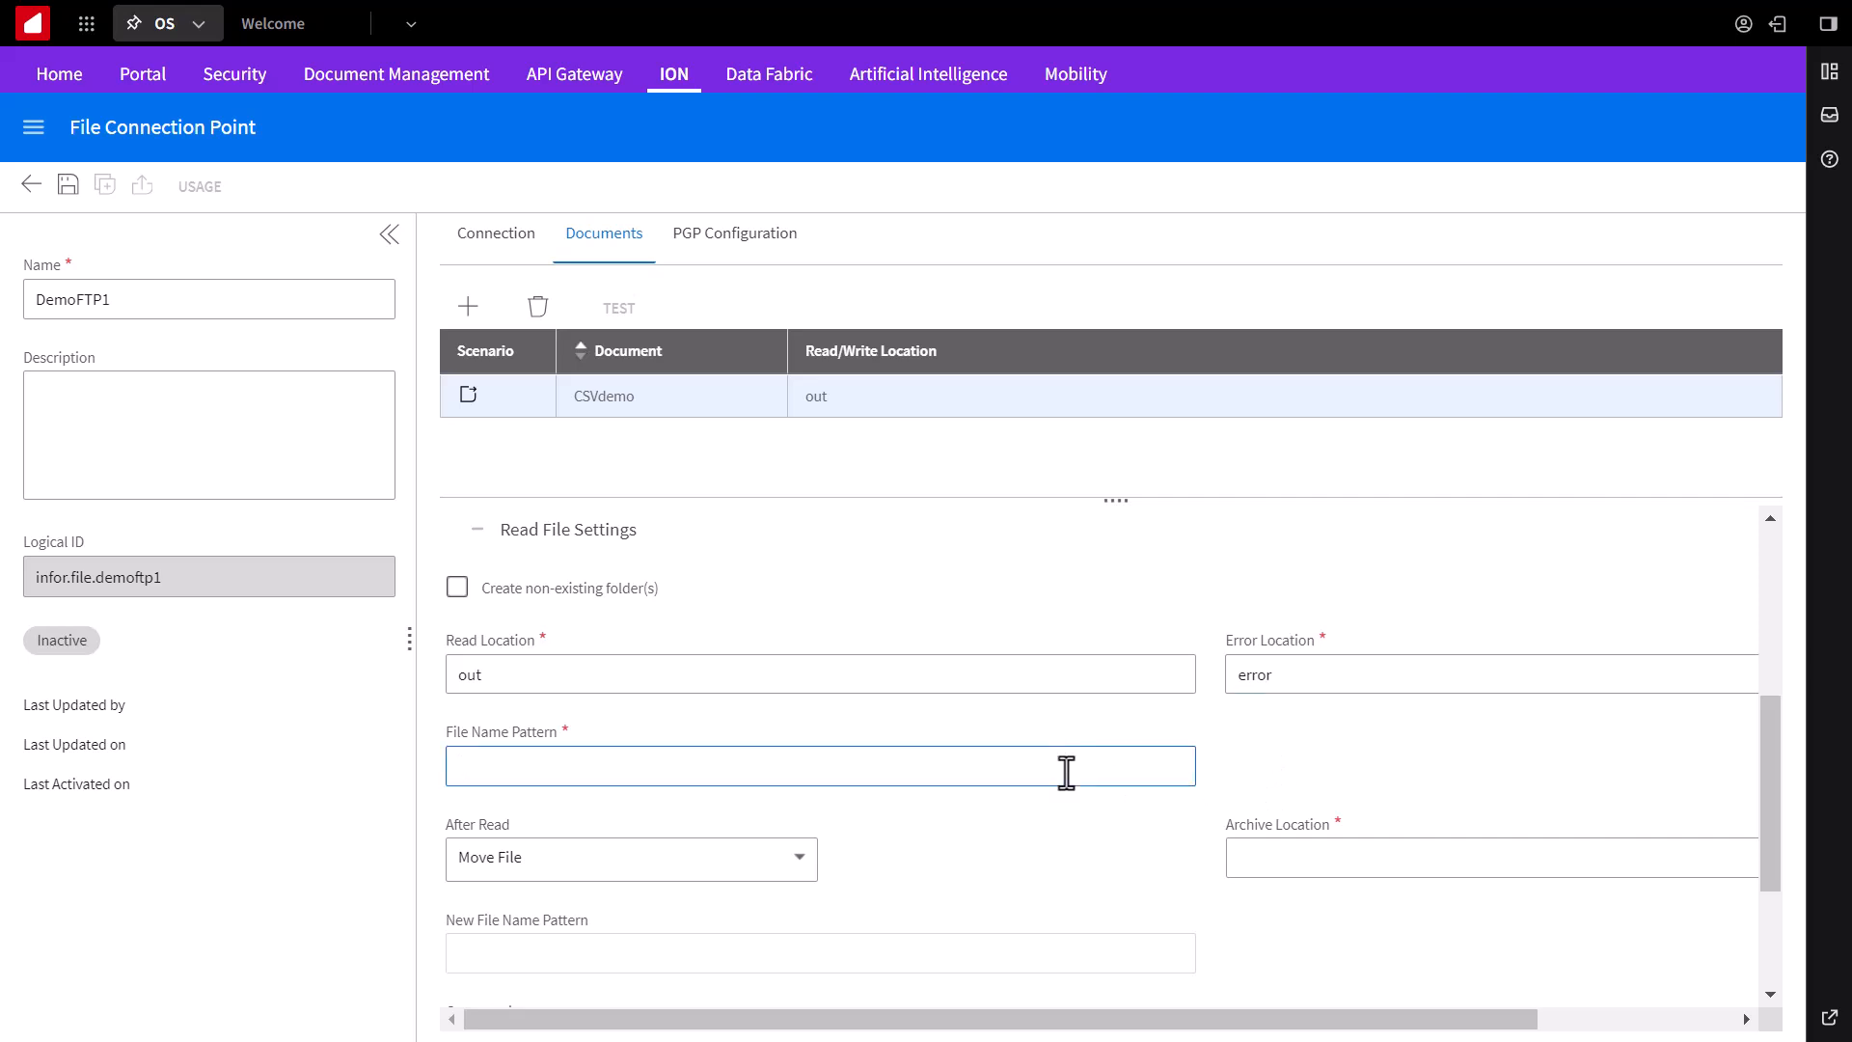
pyautogui.write('*.csv')
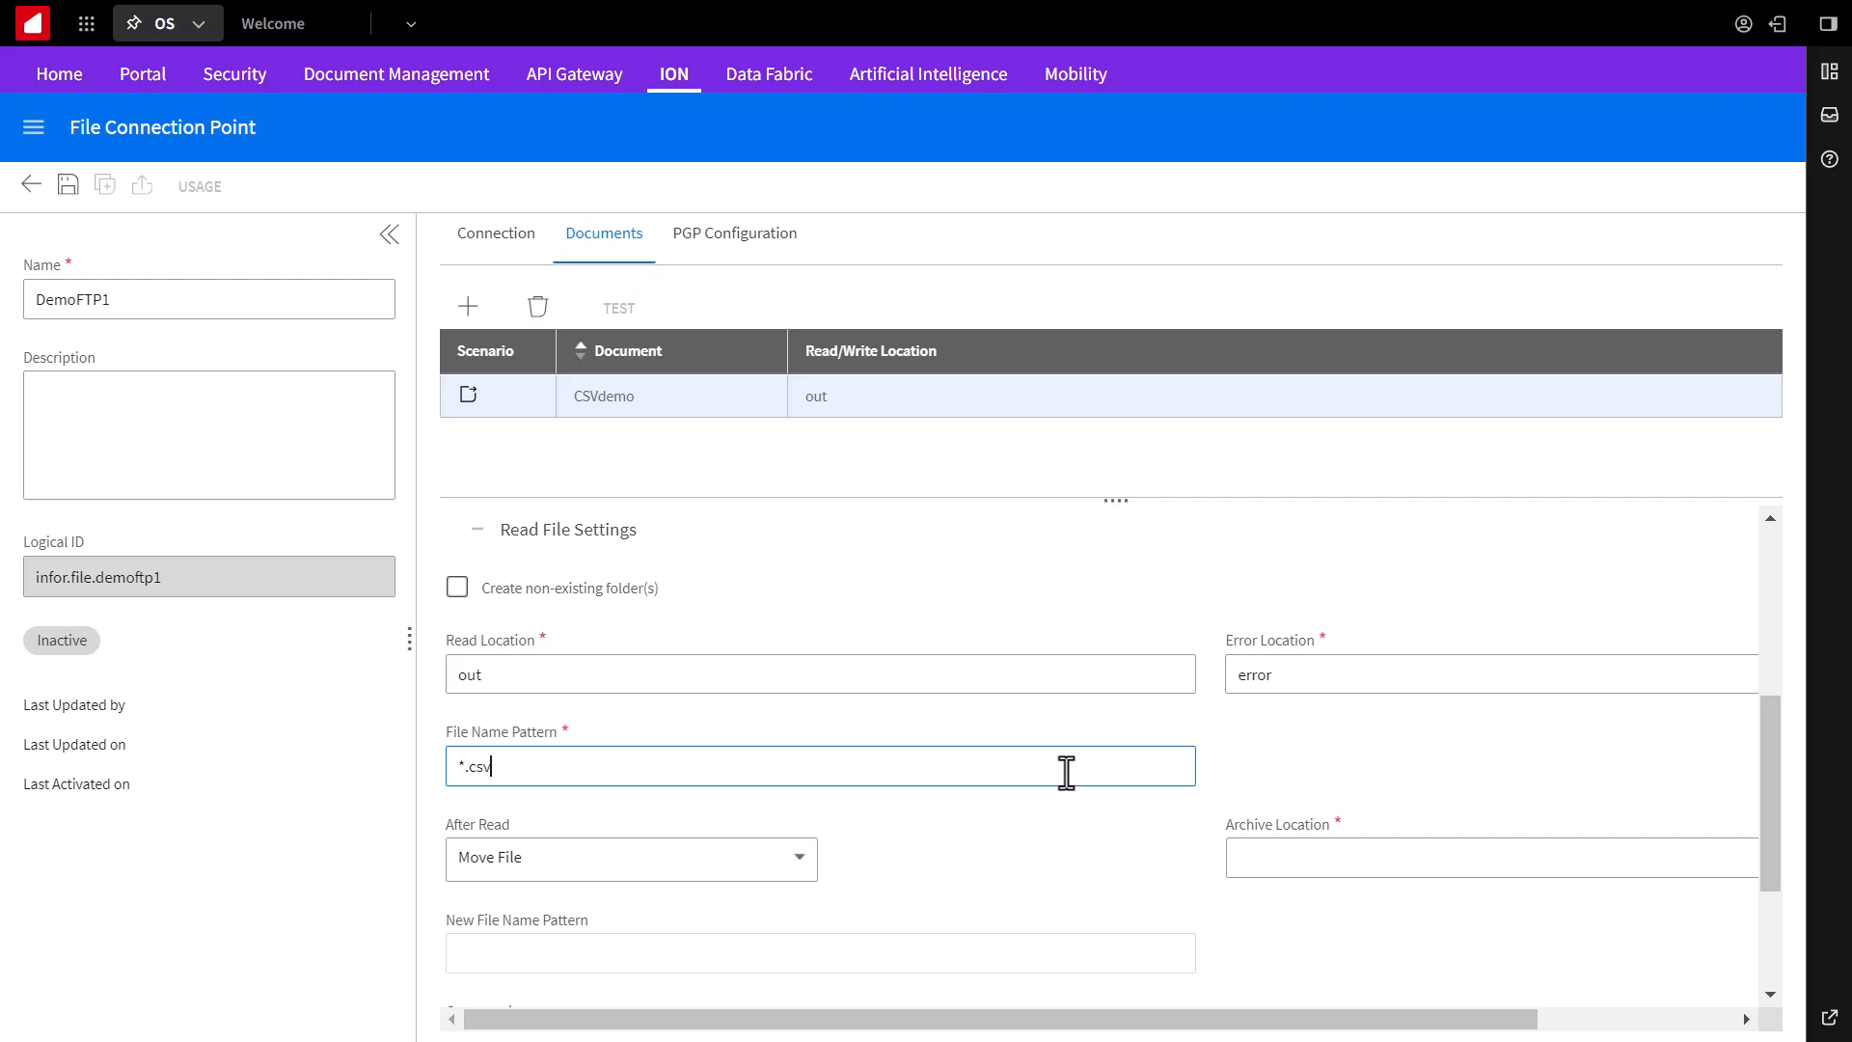
pyautogui.moveTo(1281, 777)
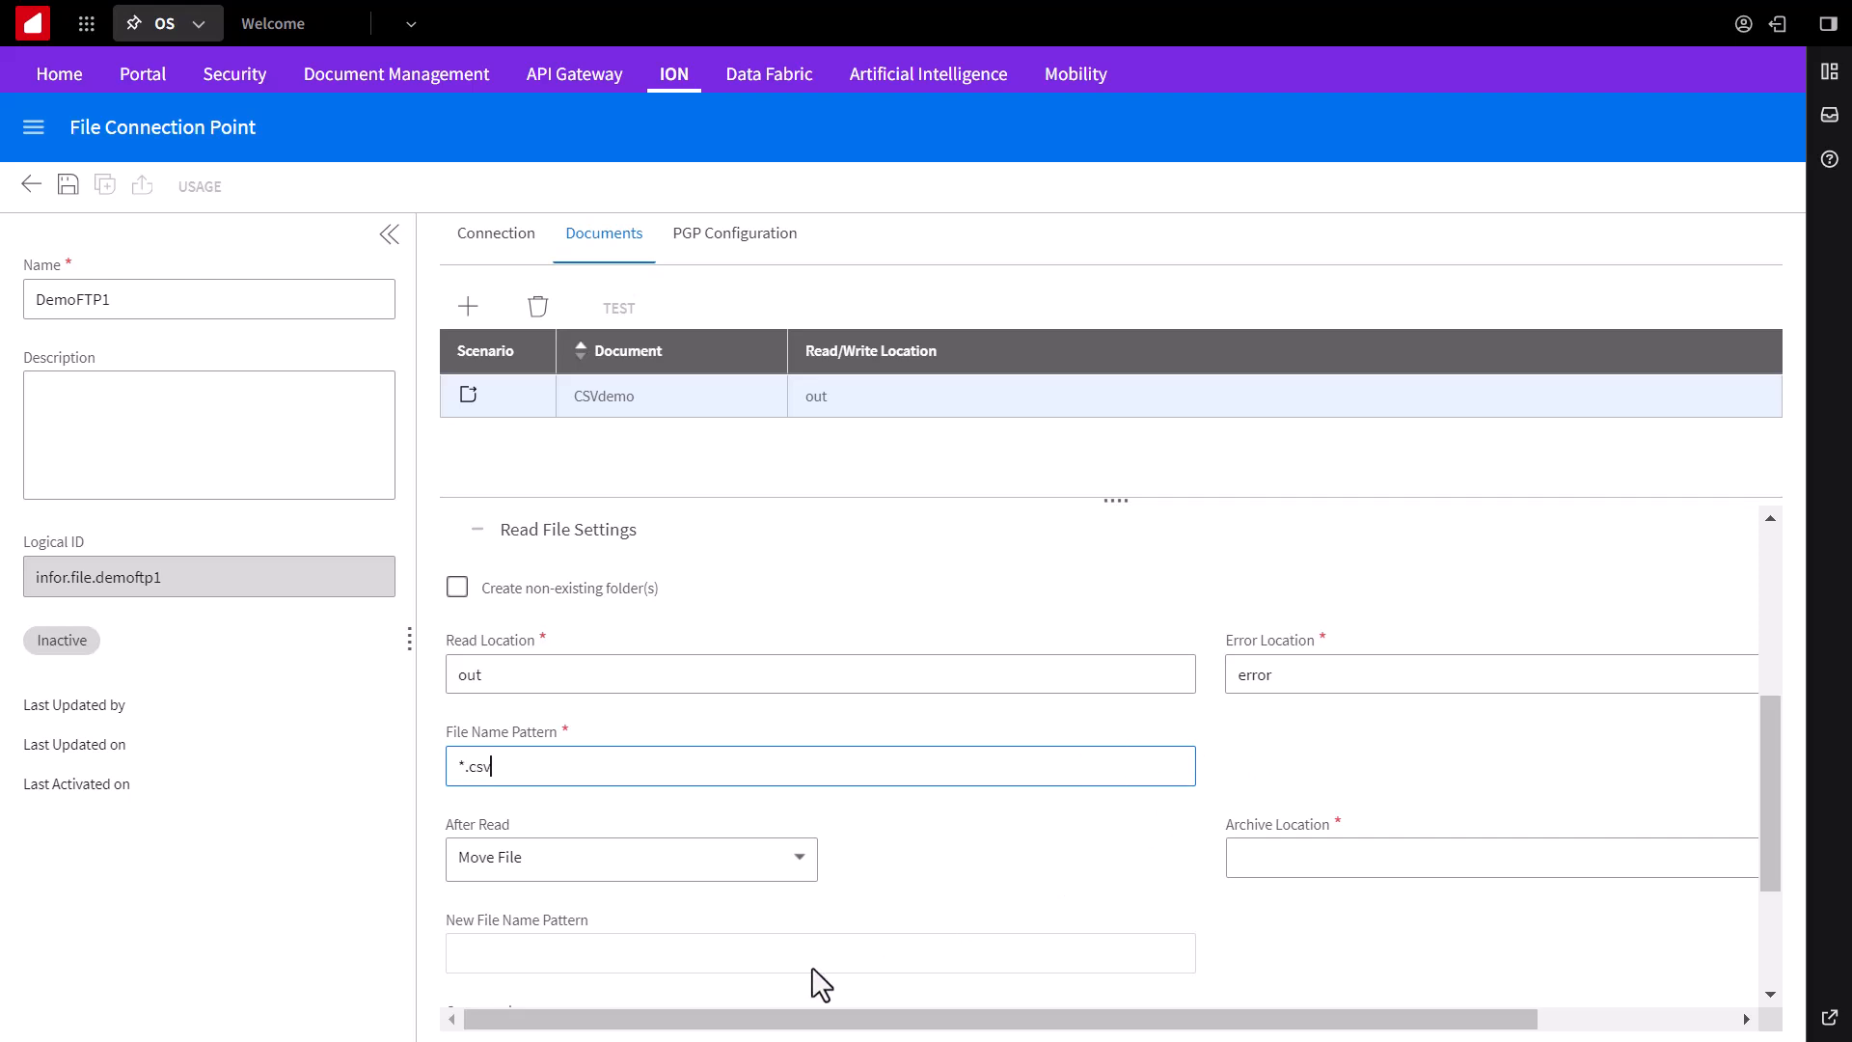
pyautogui.click(628, 857)
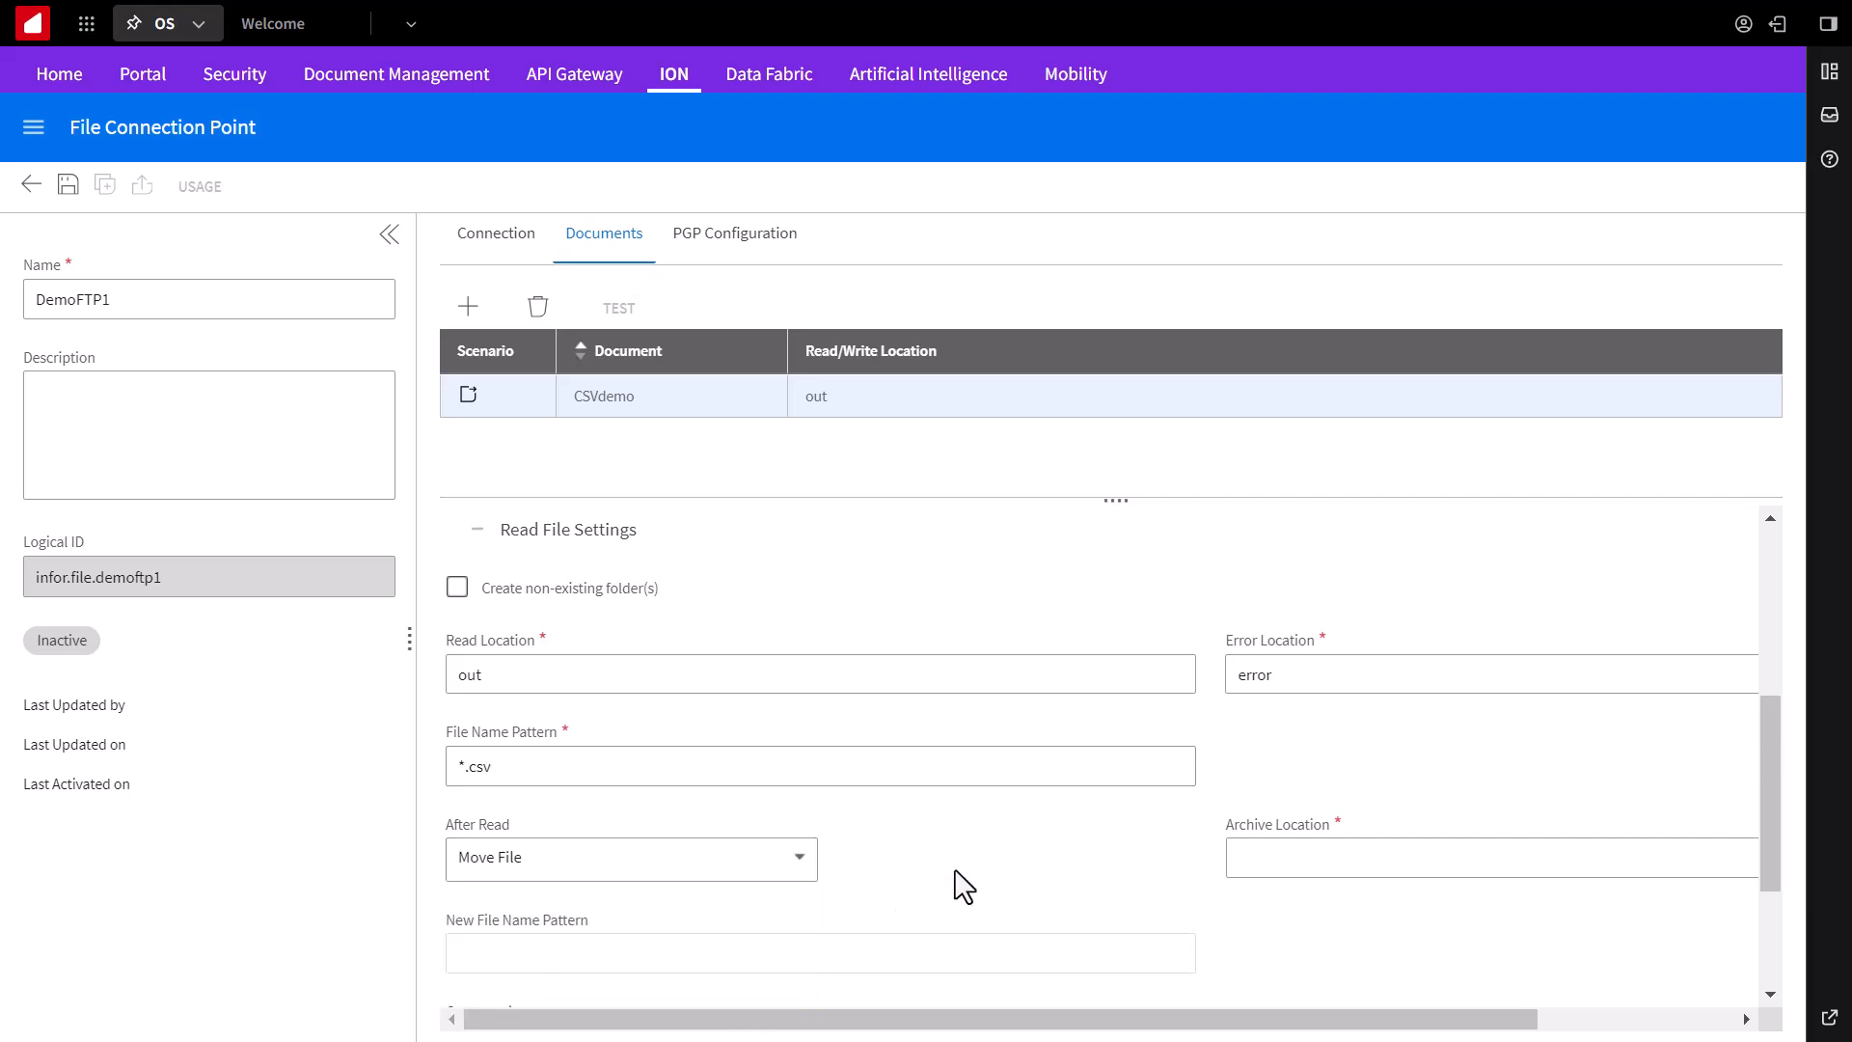
pyautogui.write('a')
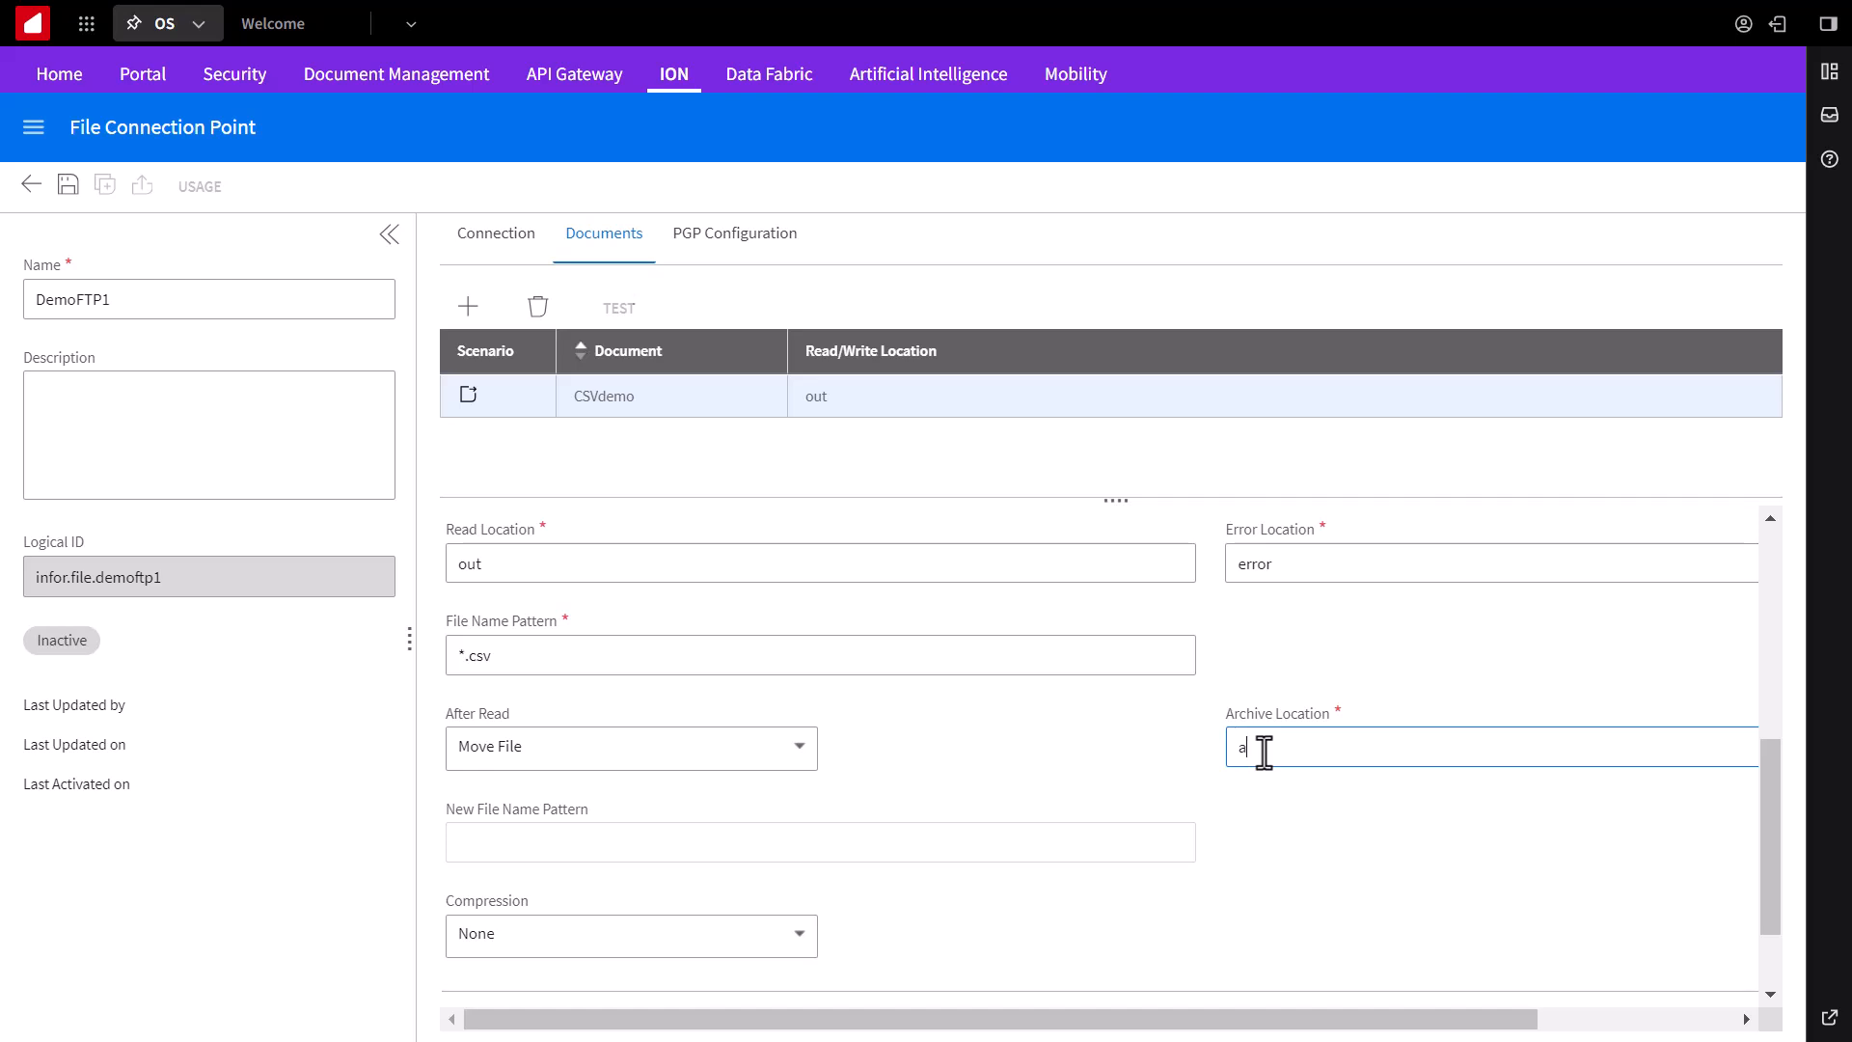
pyautogui.write('rchive')
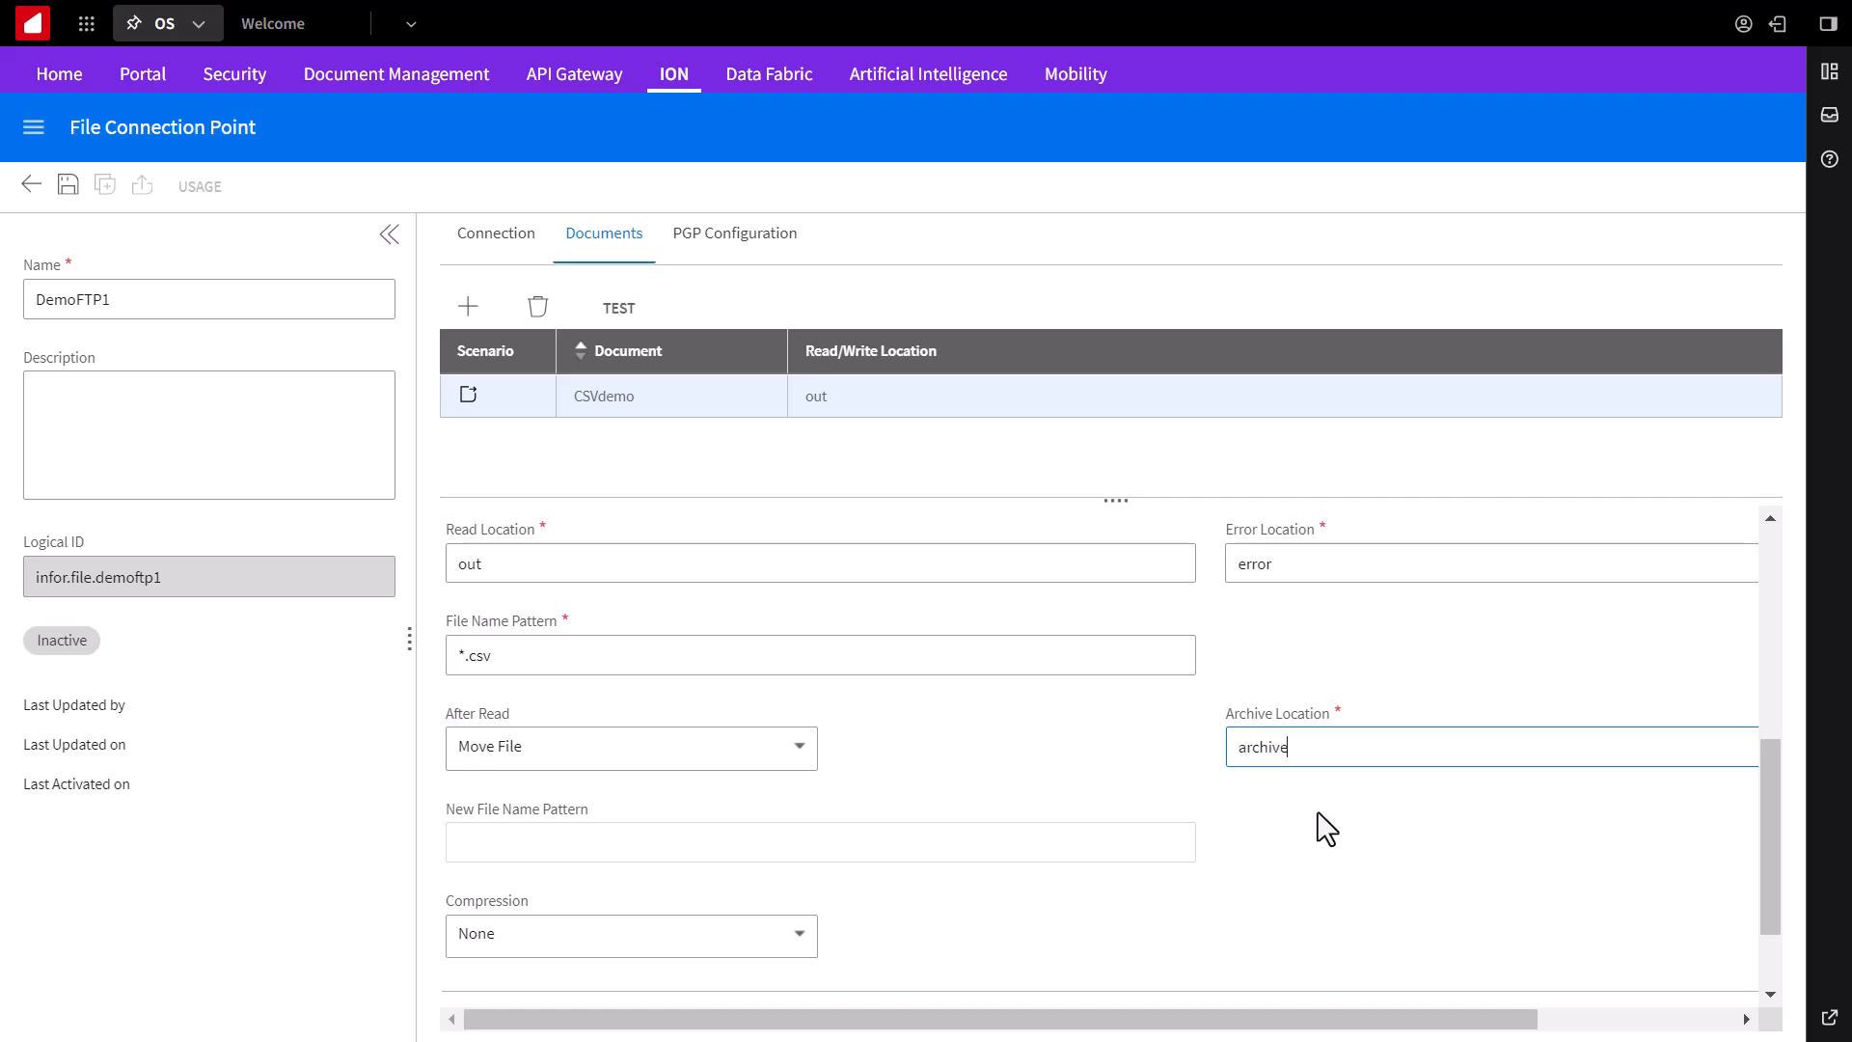
pyautogui.scroll(-3)
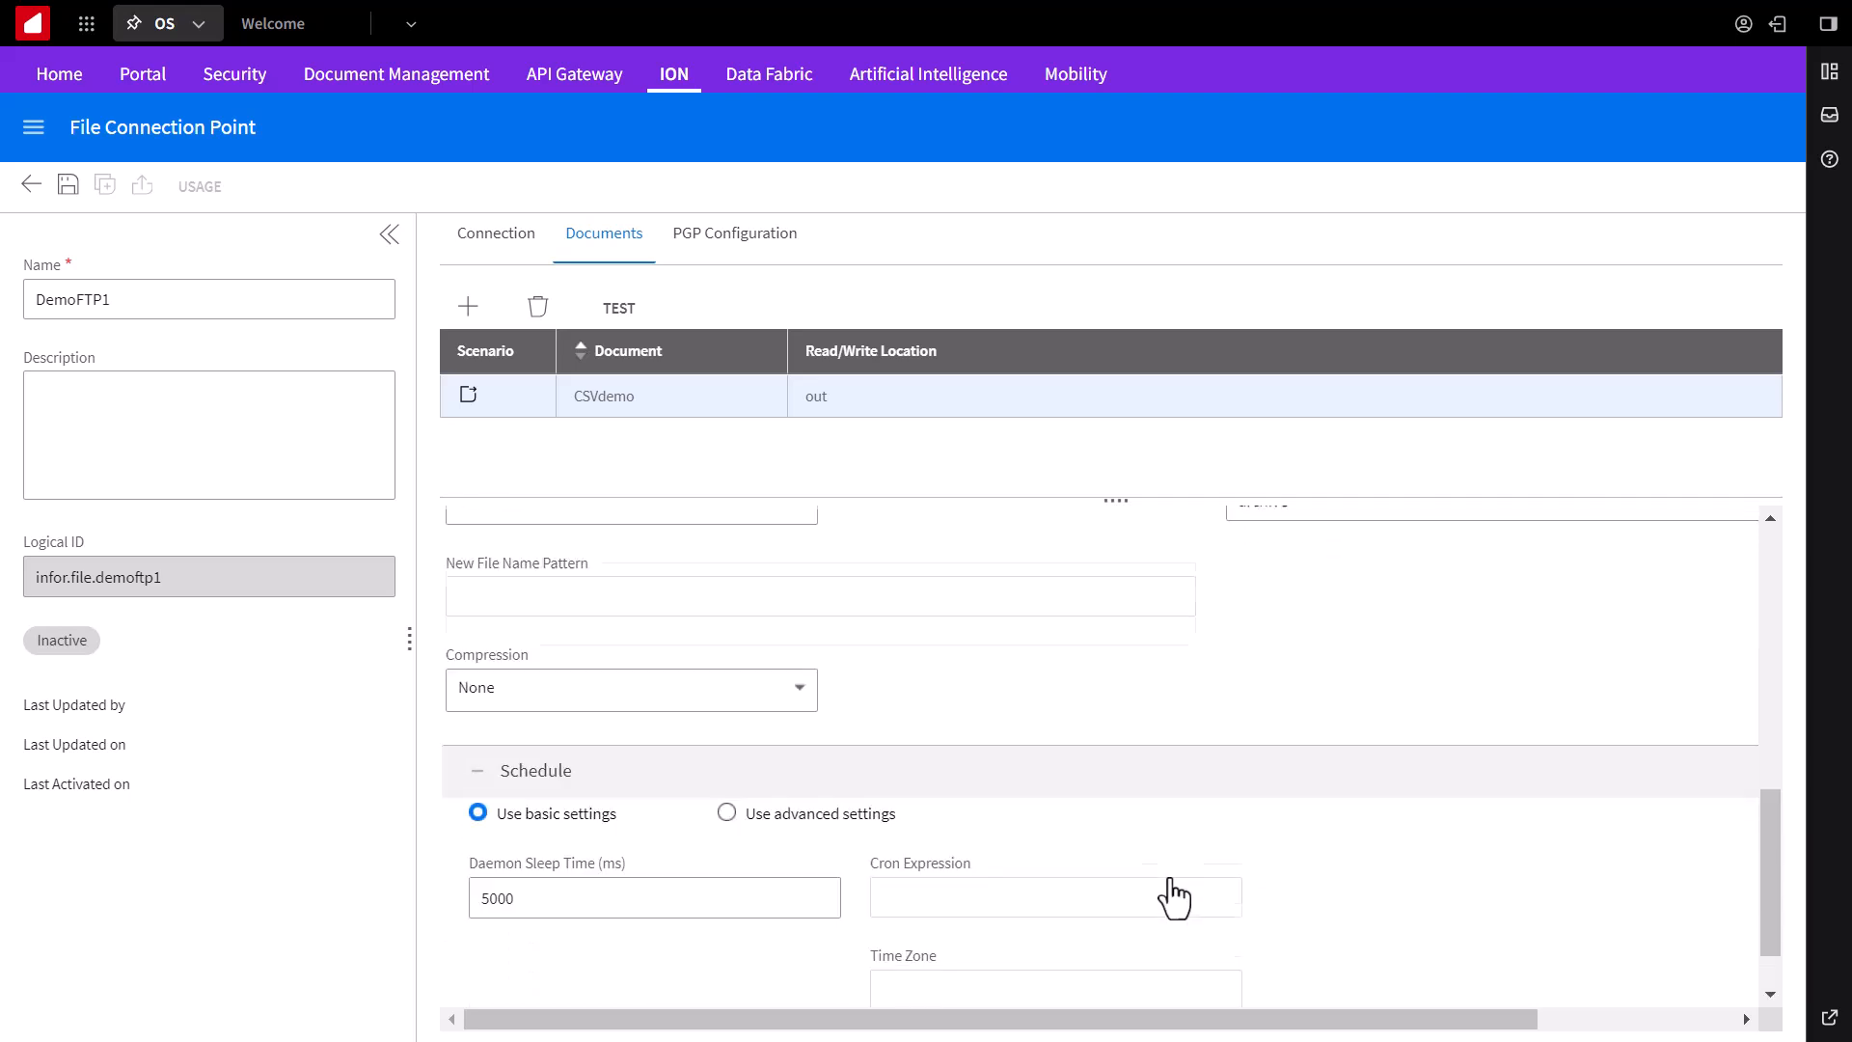
pyautogui.scroll(-3)
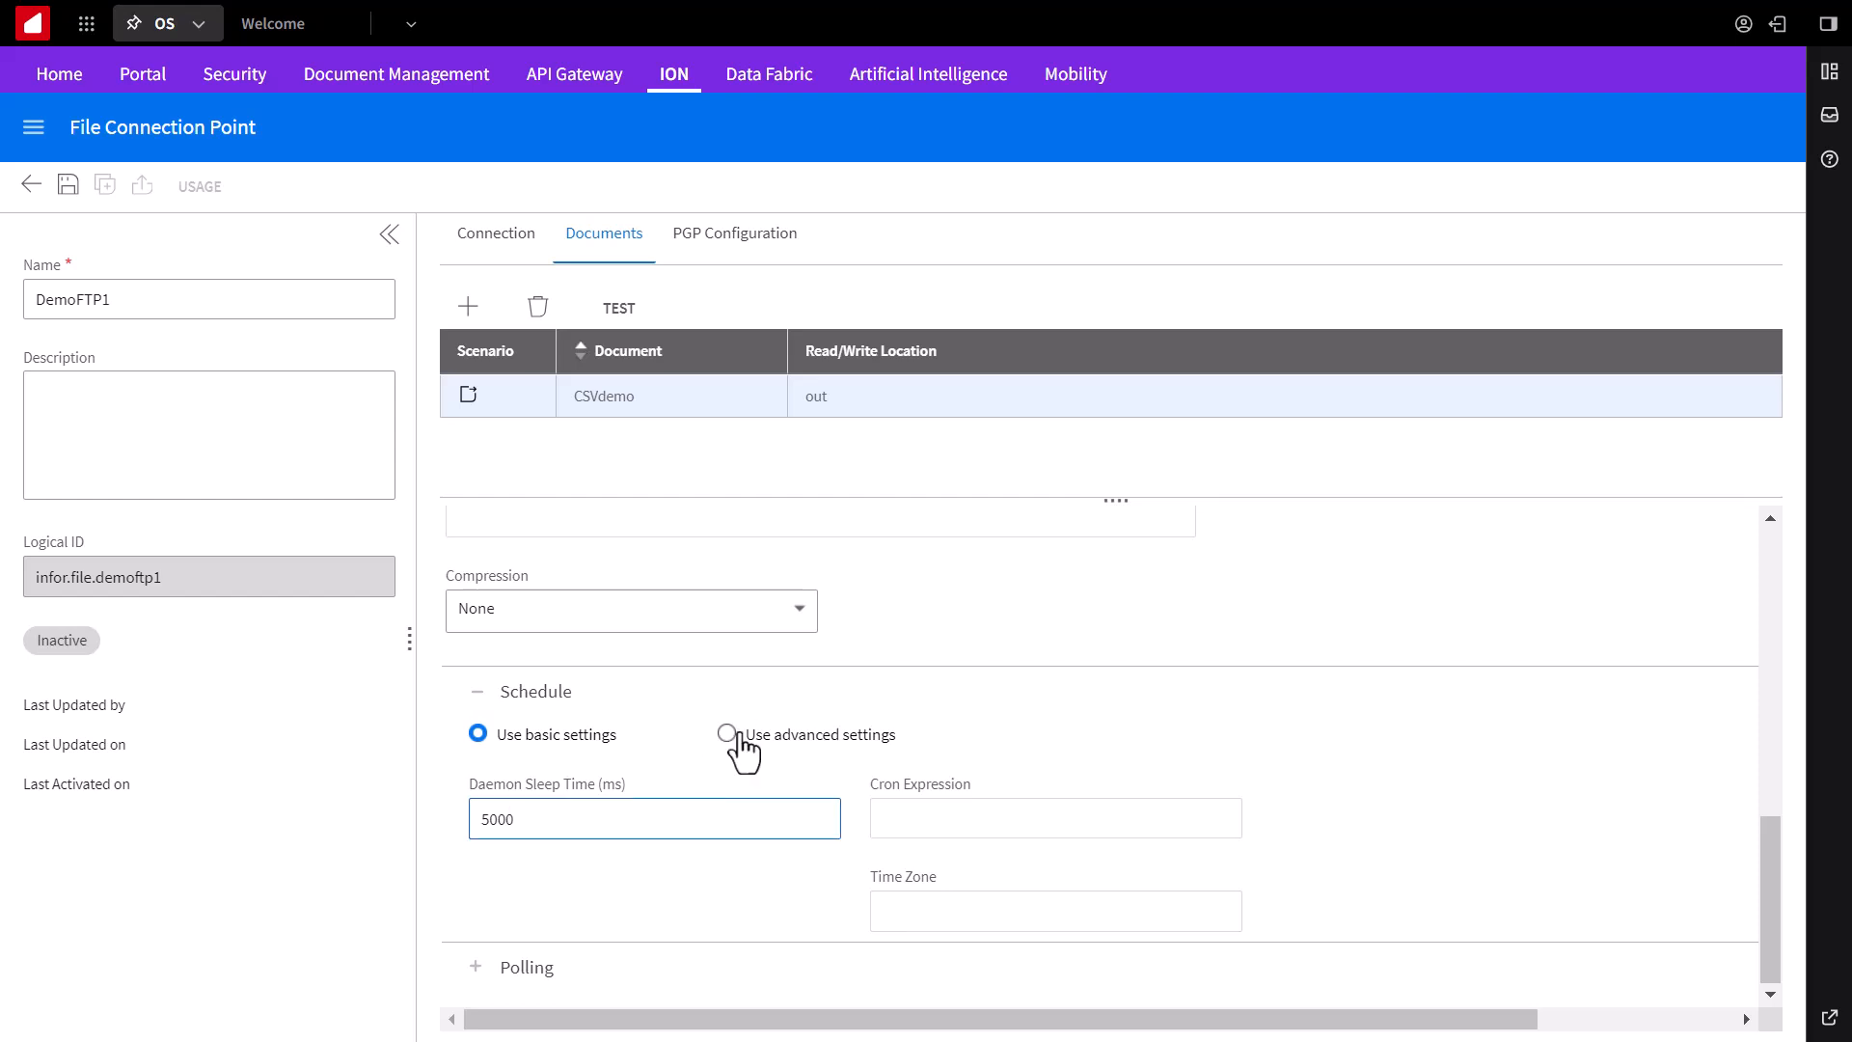
pyautogui.click(726, 733)
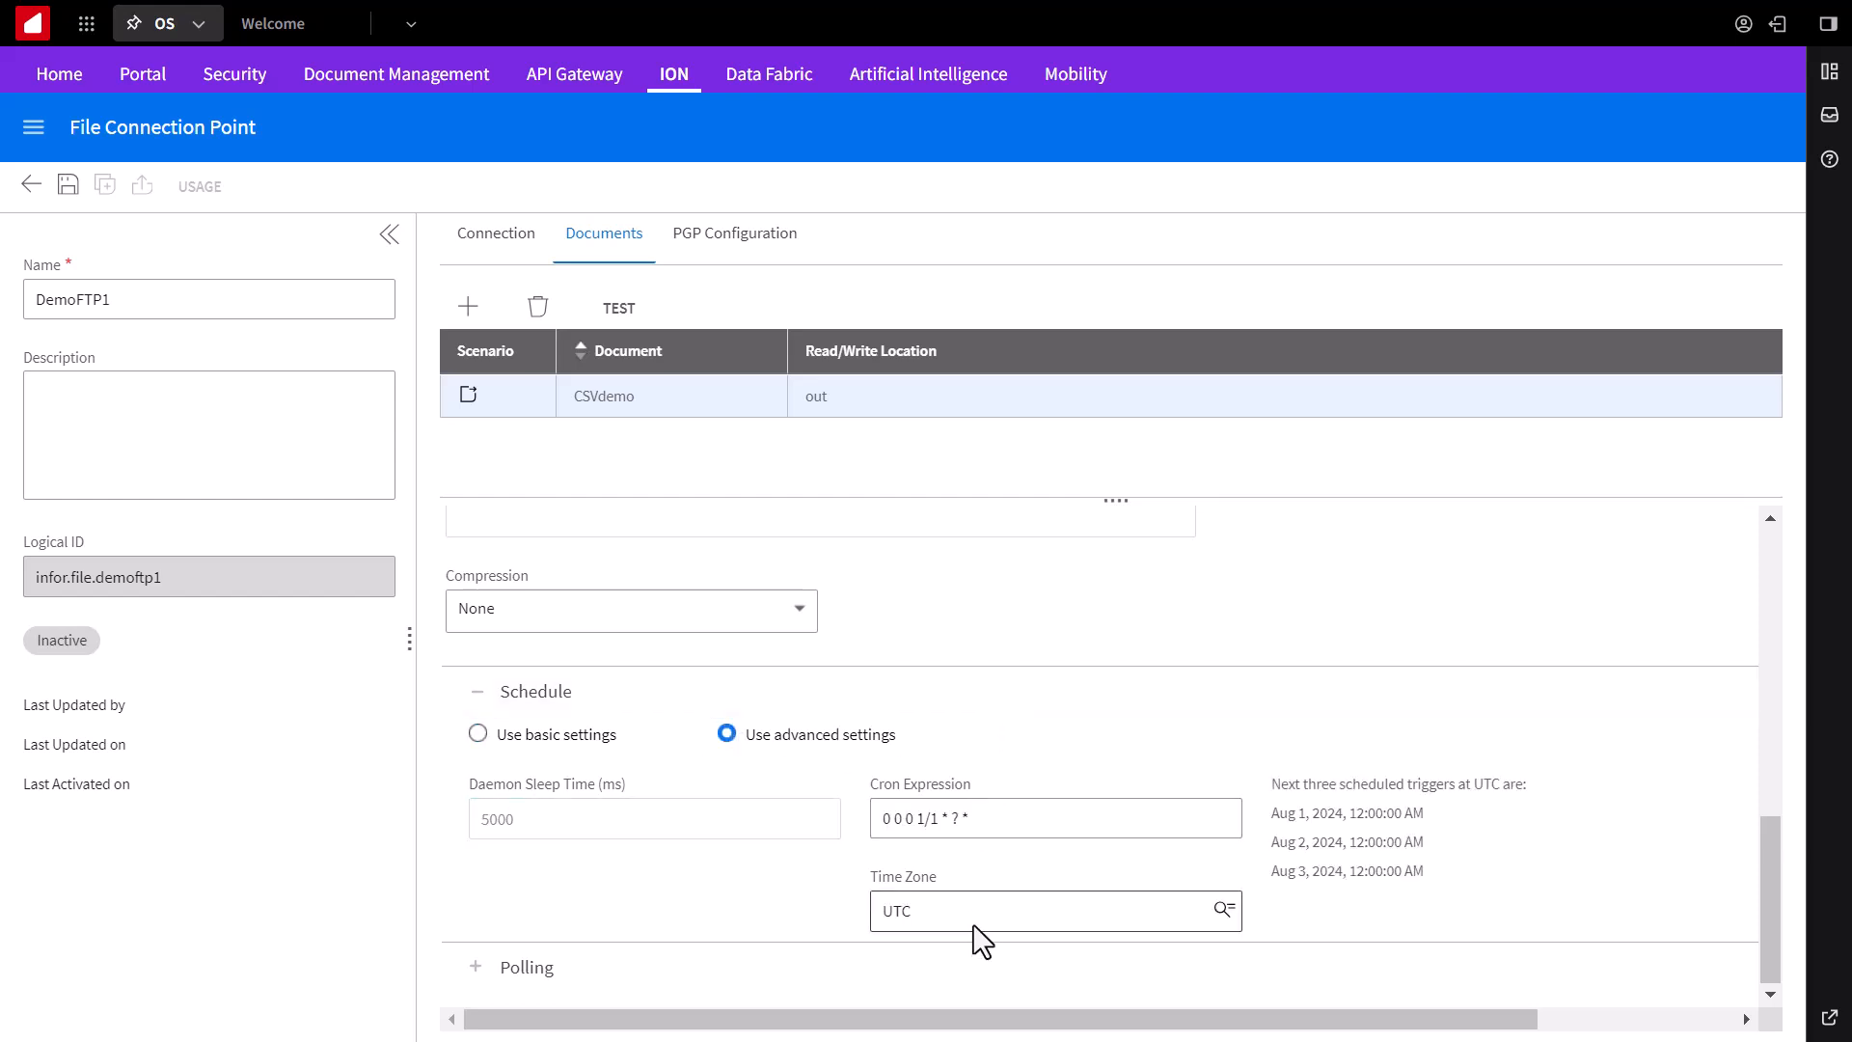
pyautogui.click(477, 733)
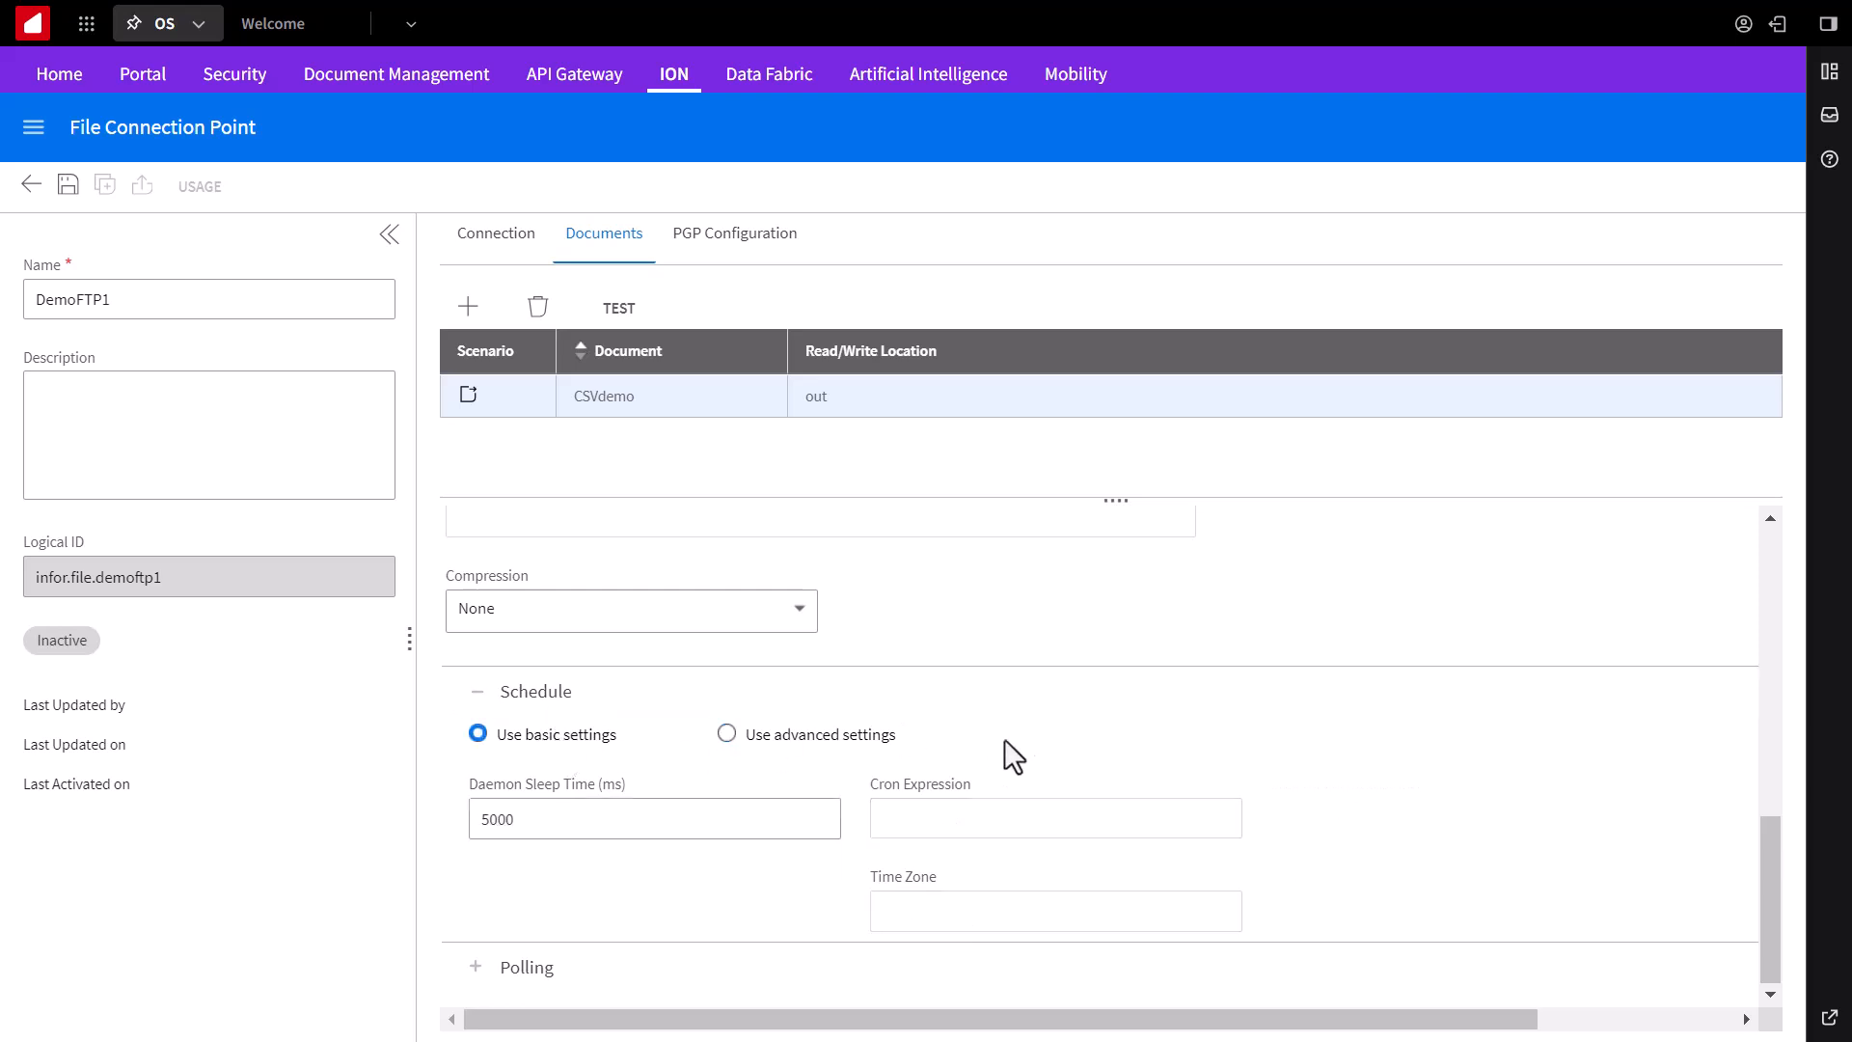
pyautogui.scroll(-3)
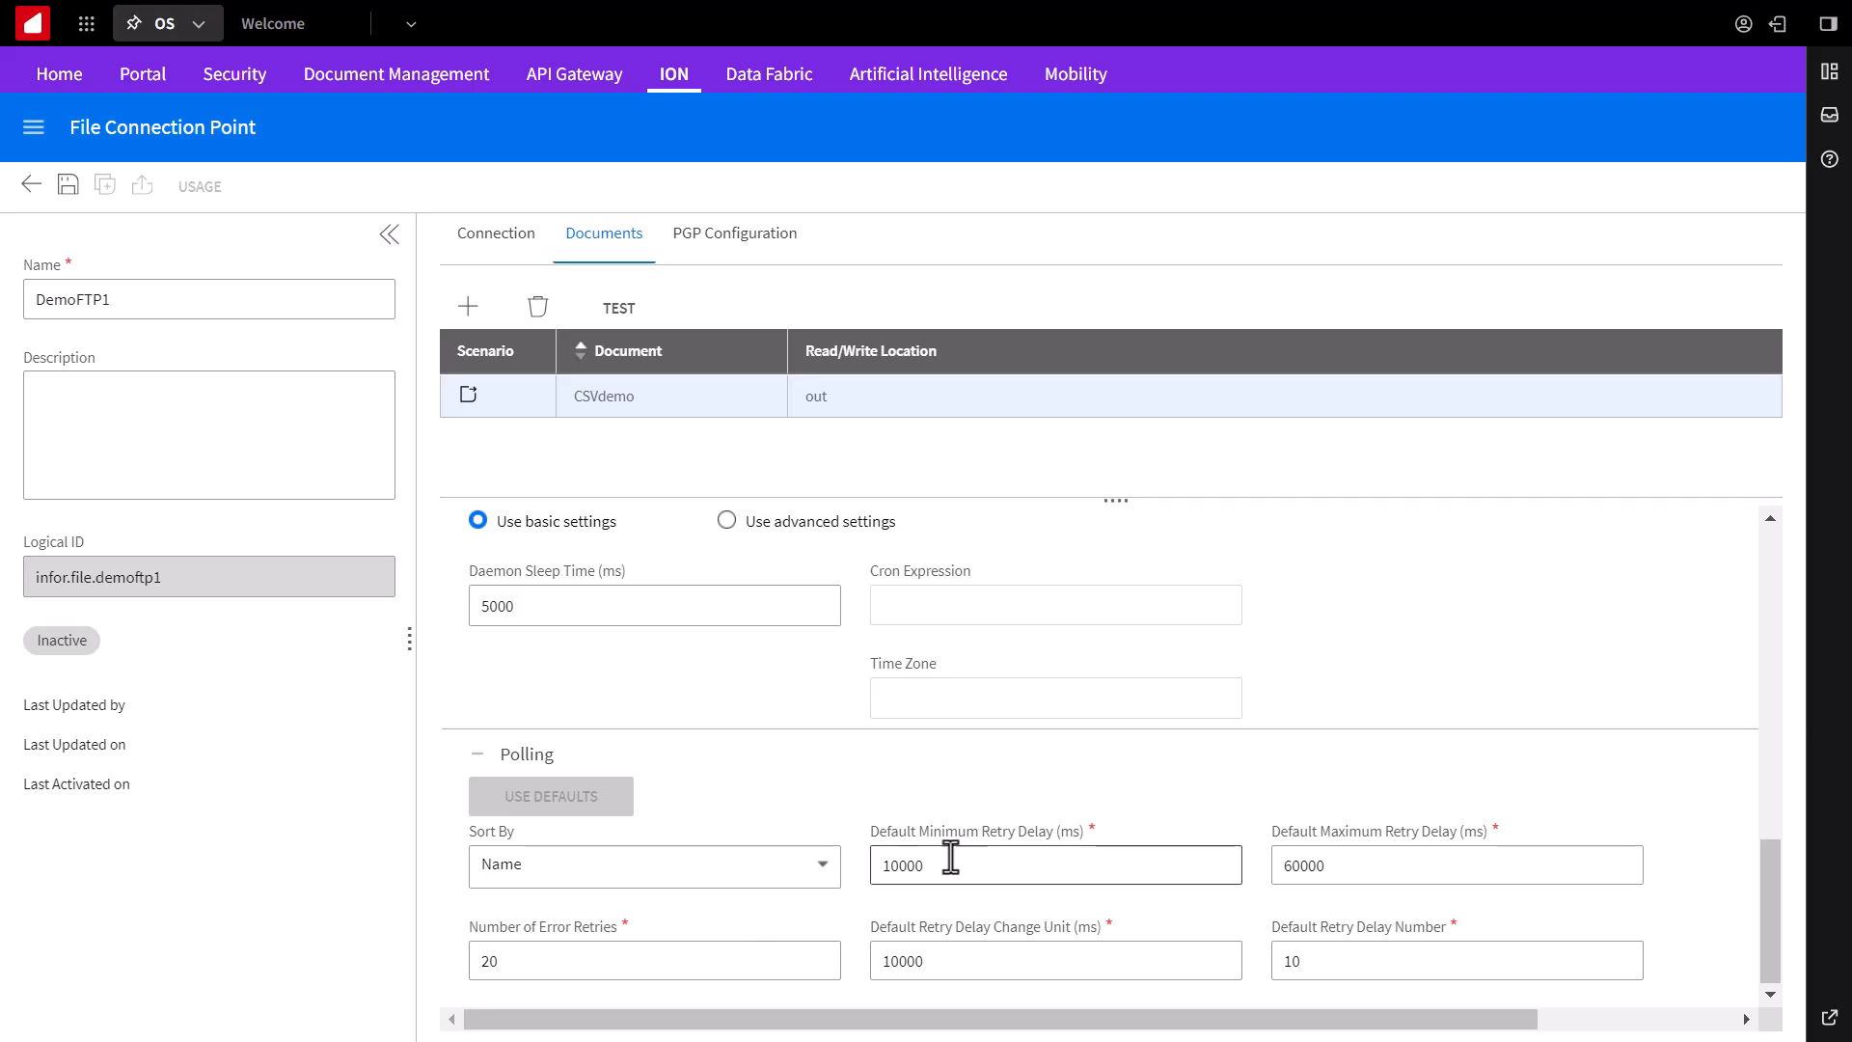
pyautogui.moveTo(1251, 669)
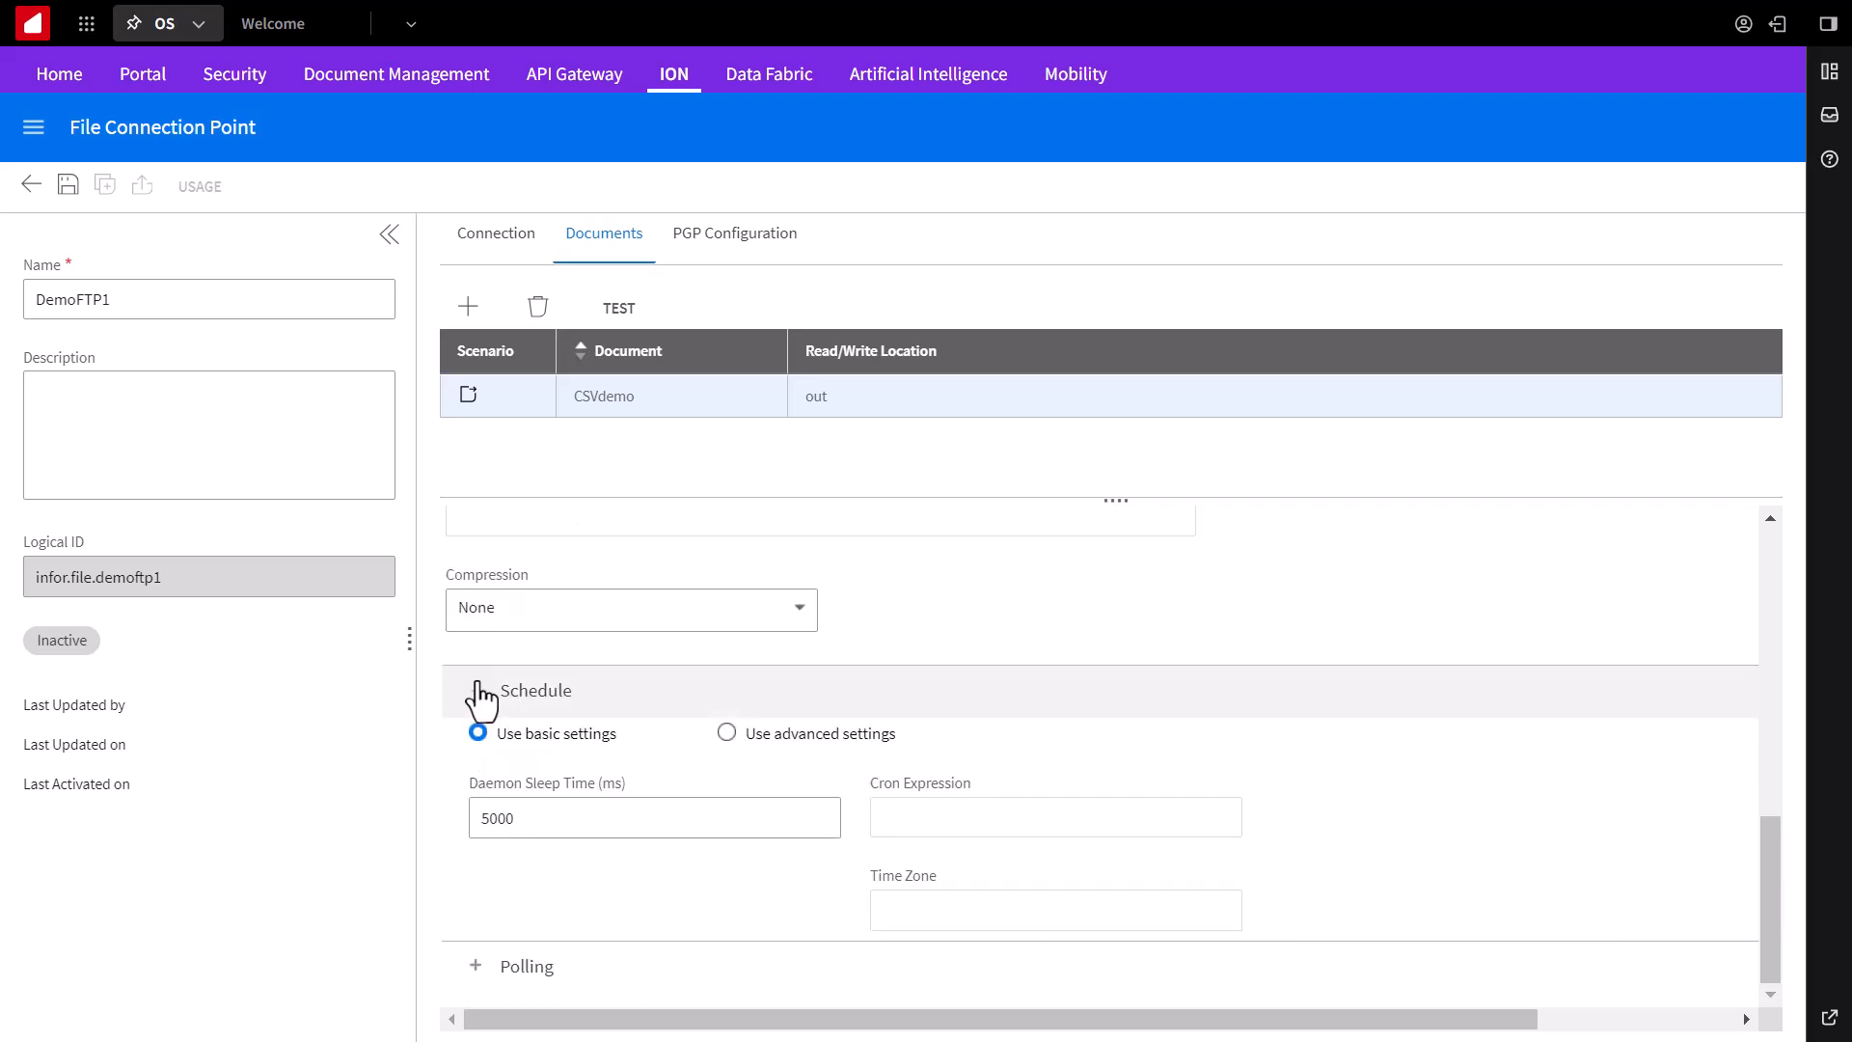
pyautogui.click(534, 691)
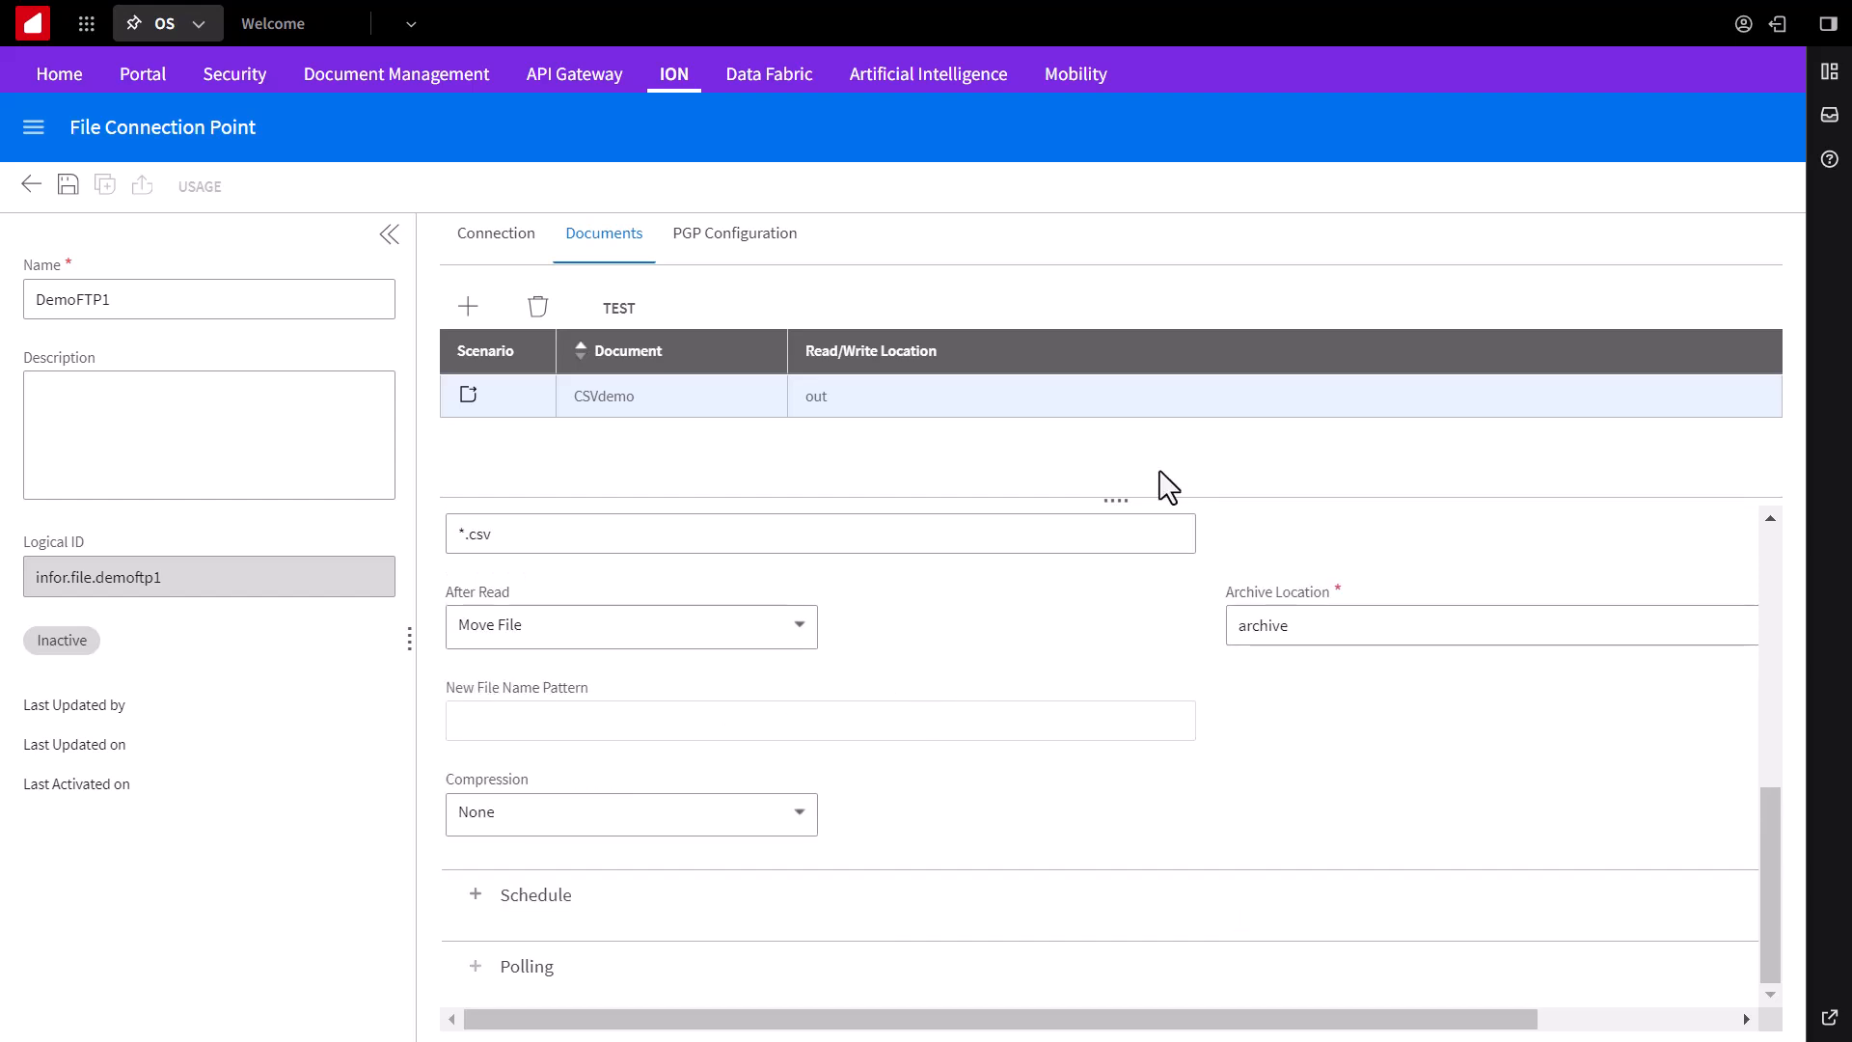
pyautogui.click(467, 306)
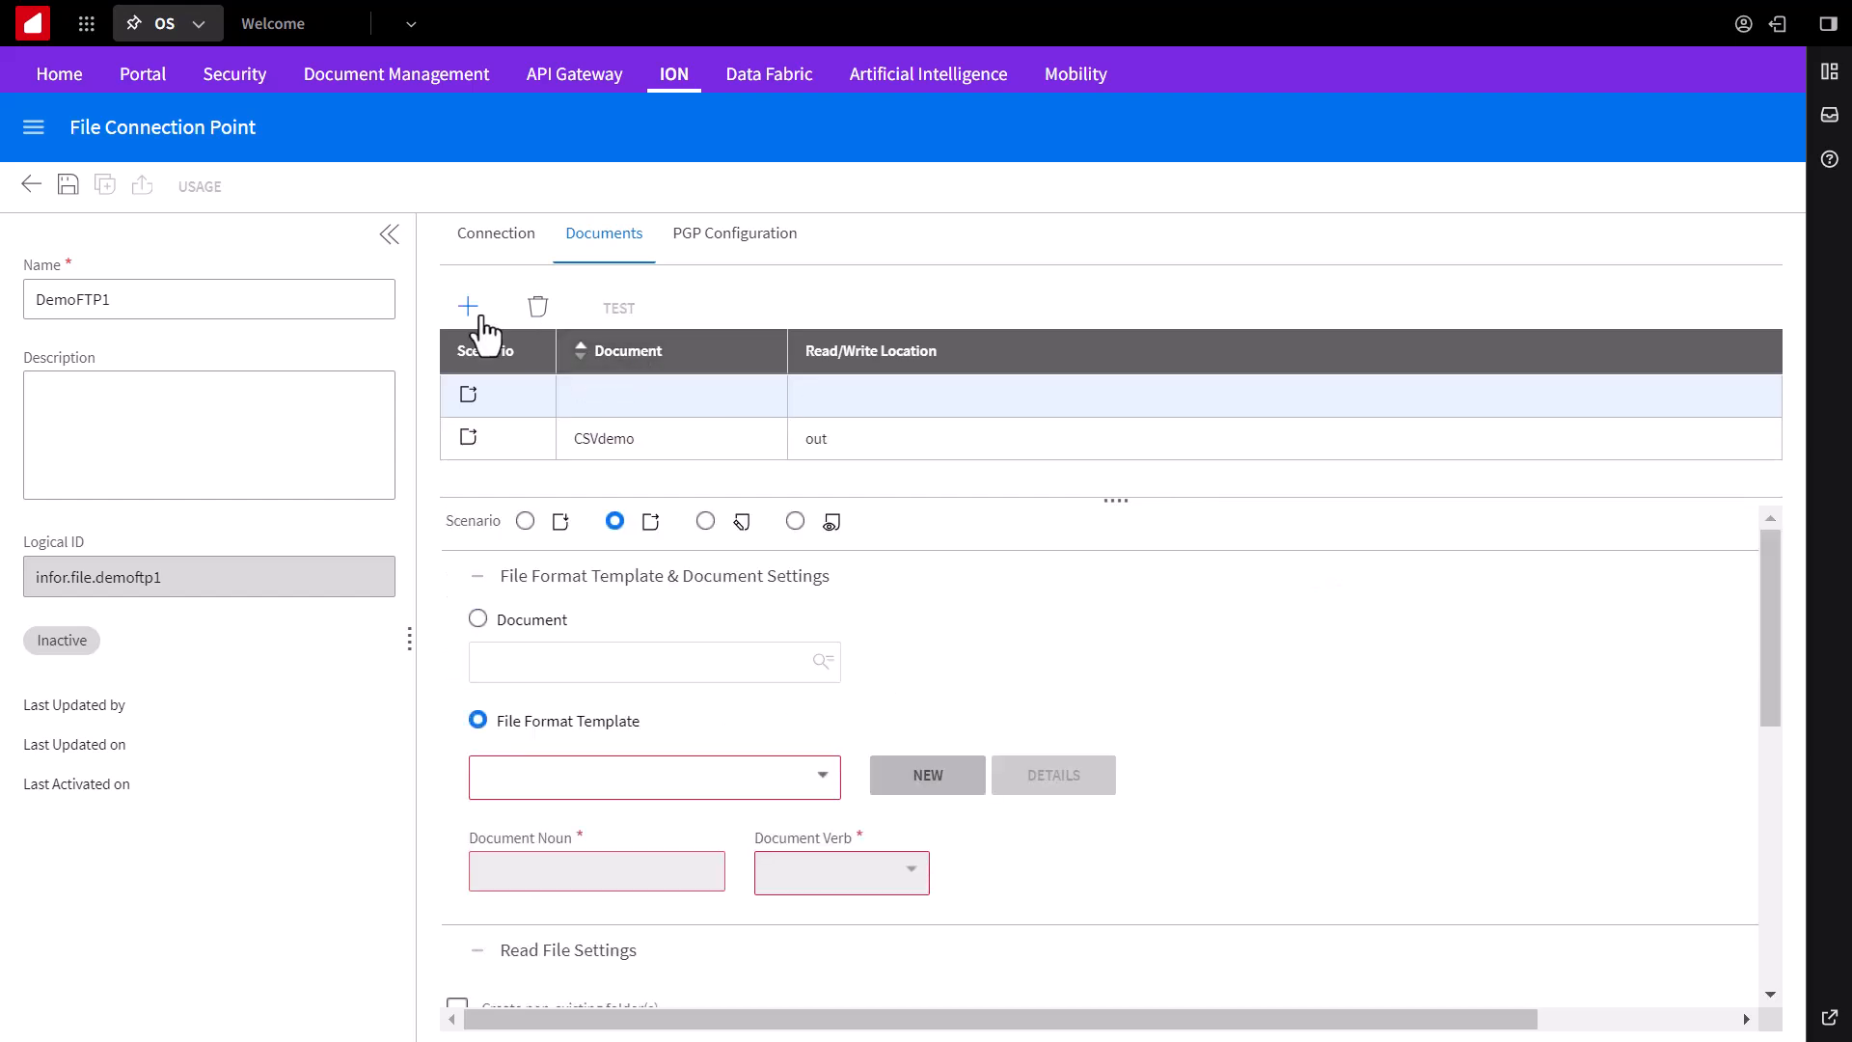
pyautogui.moveTo(1003, 600)
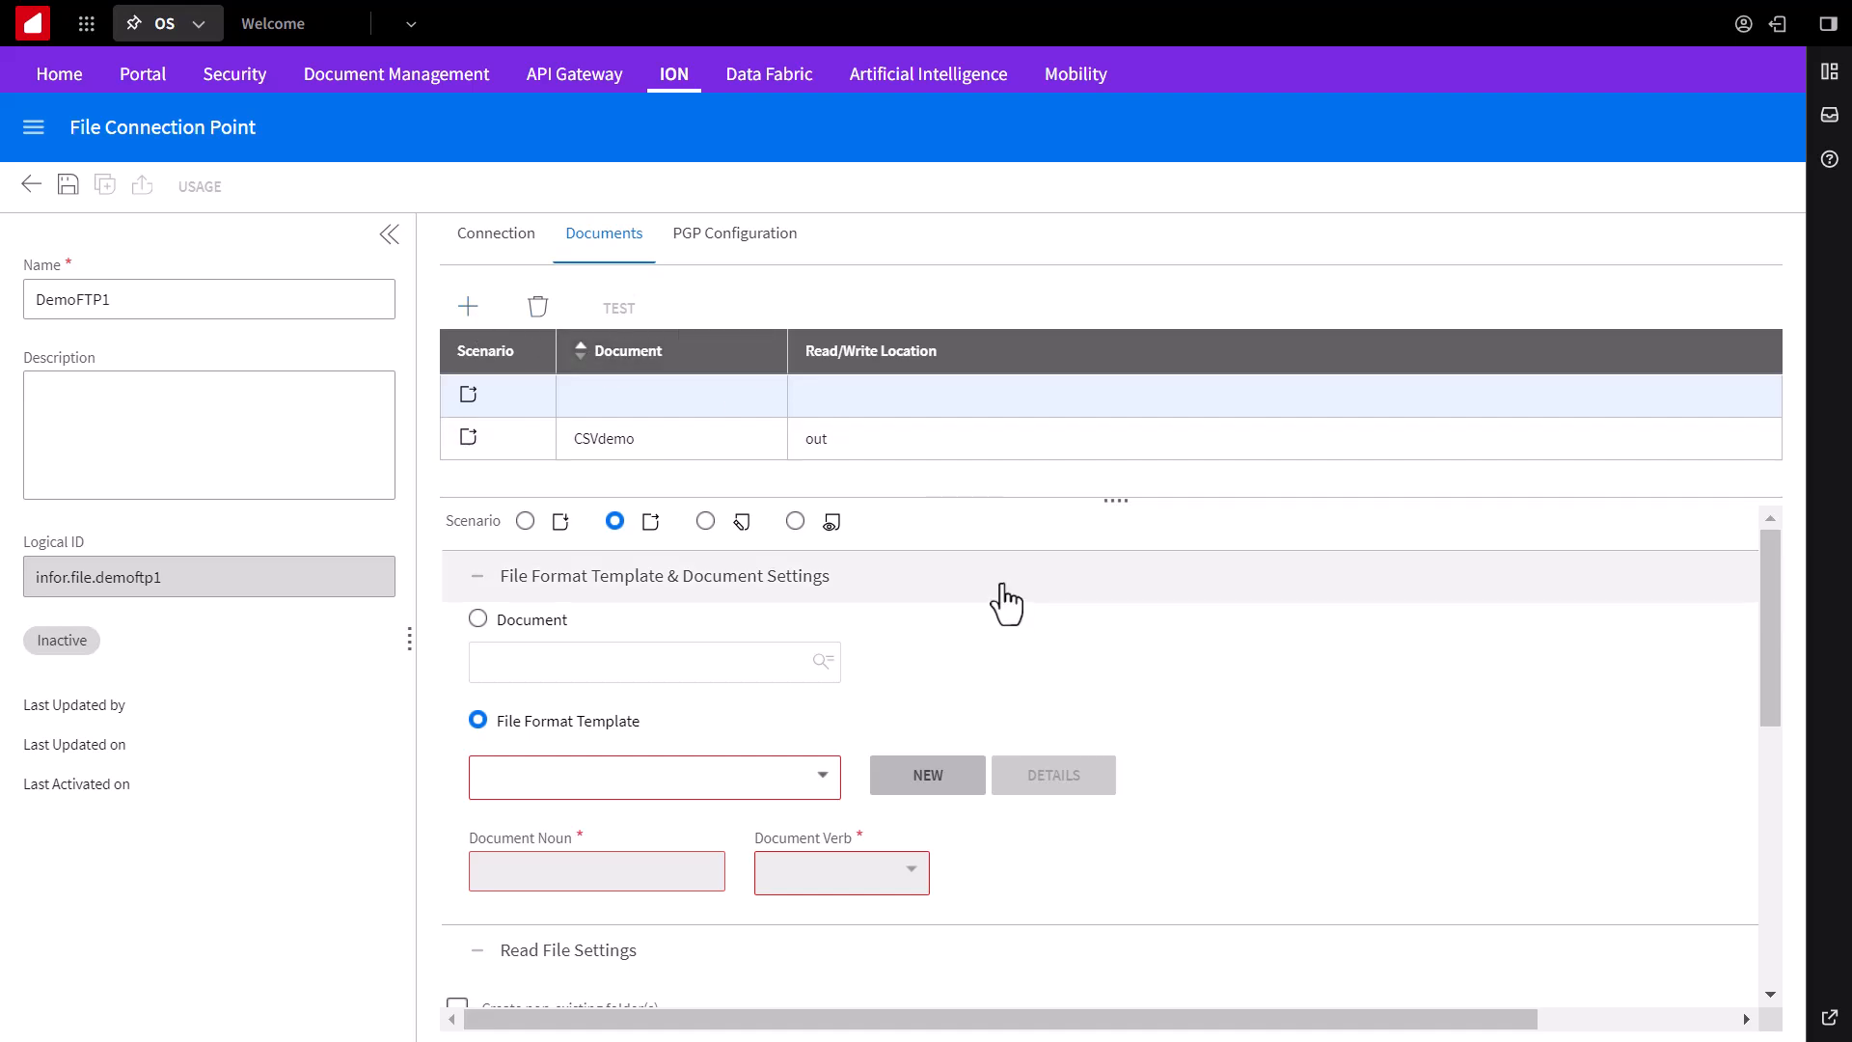
pyautogui.moveTo(619, 579)
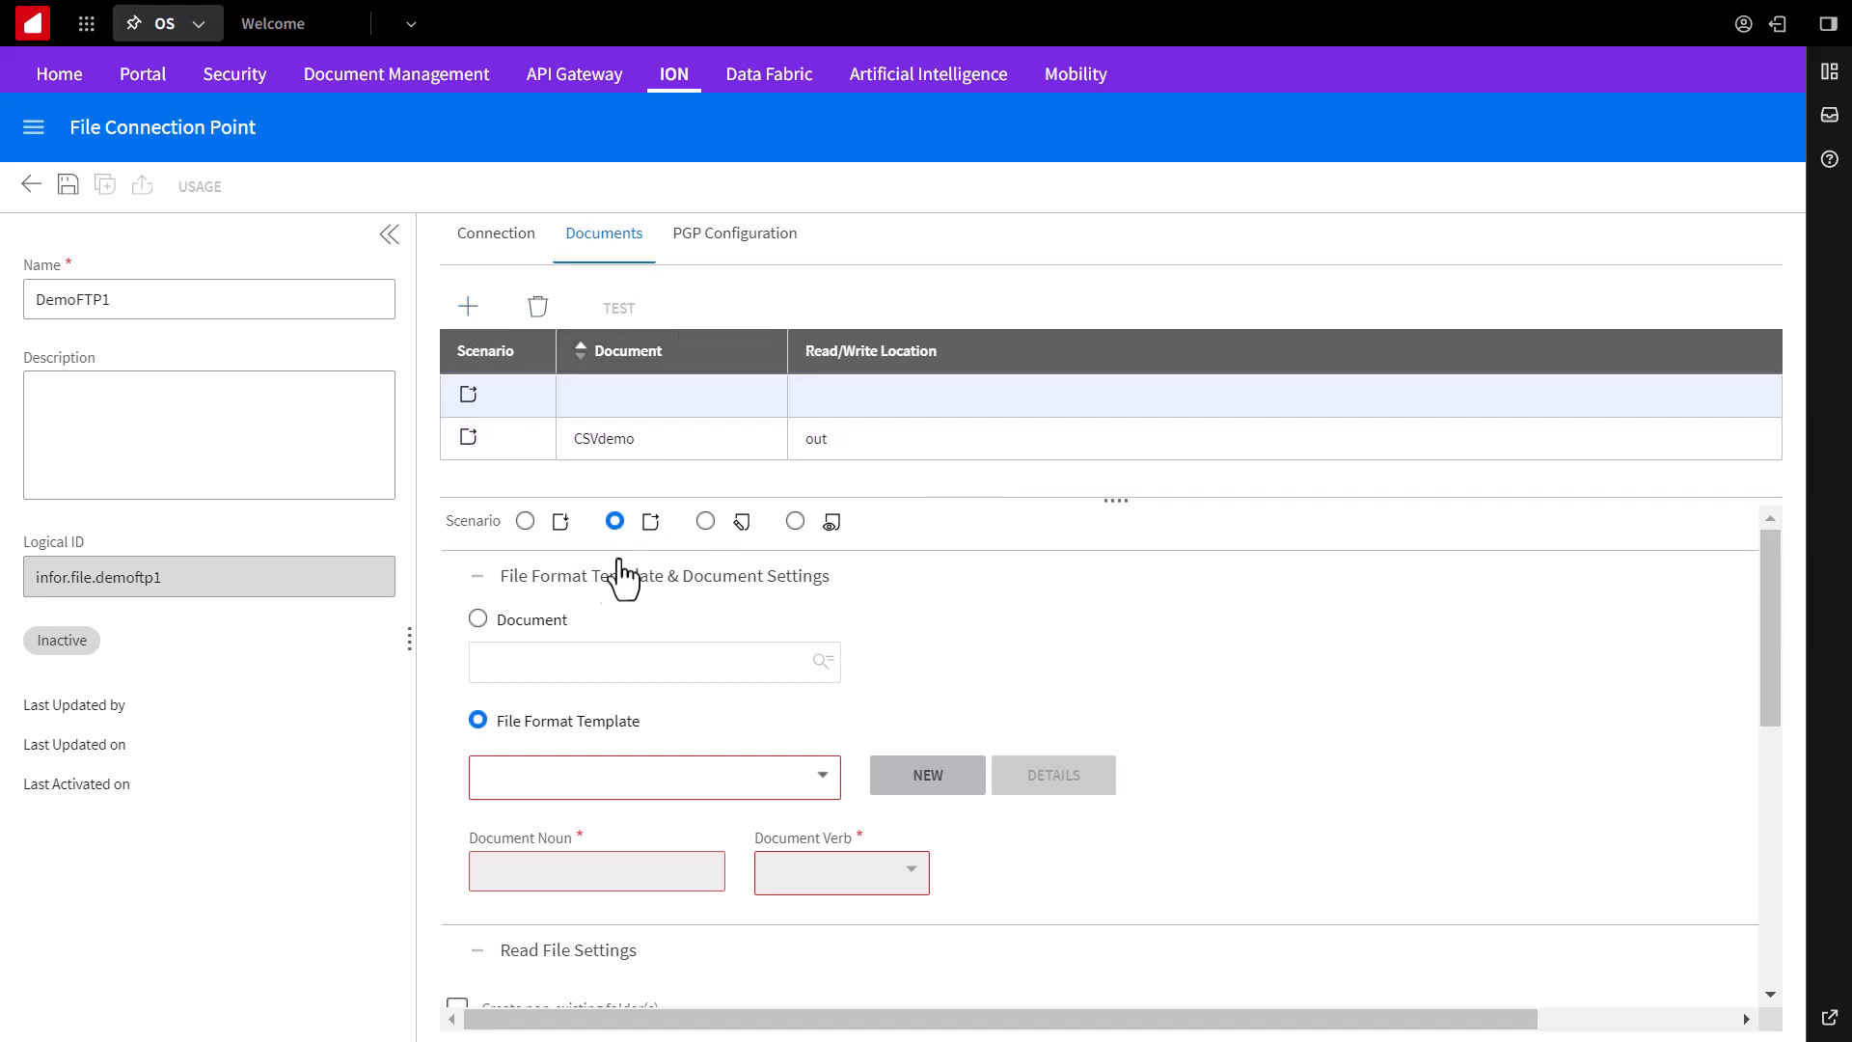
# Step: Add Process.ItemMaster reading '*.xml' from 'out' with error 'error' and archive 'archive'
pyautogui.click(478, 619)
pyautogui.write('process.item')
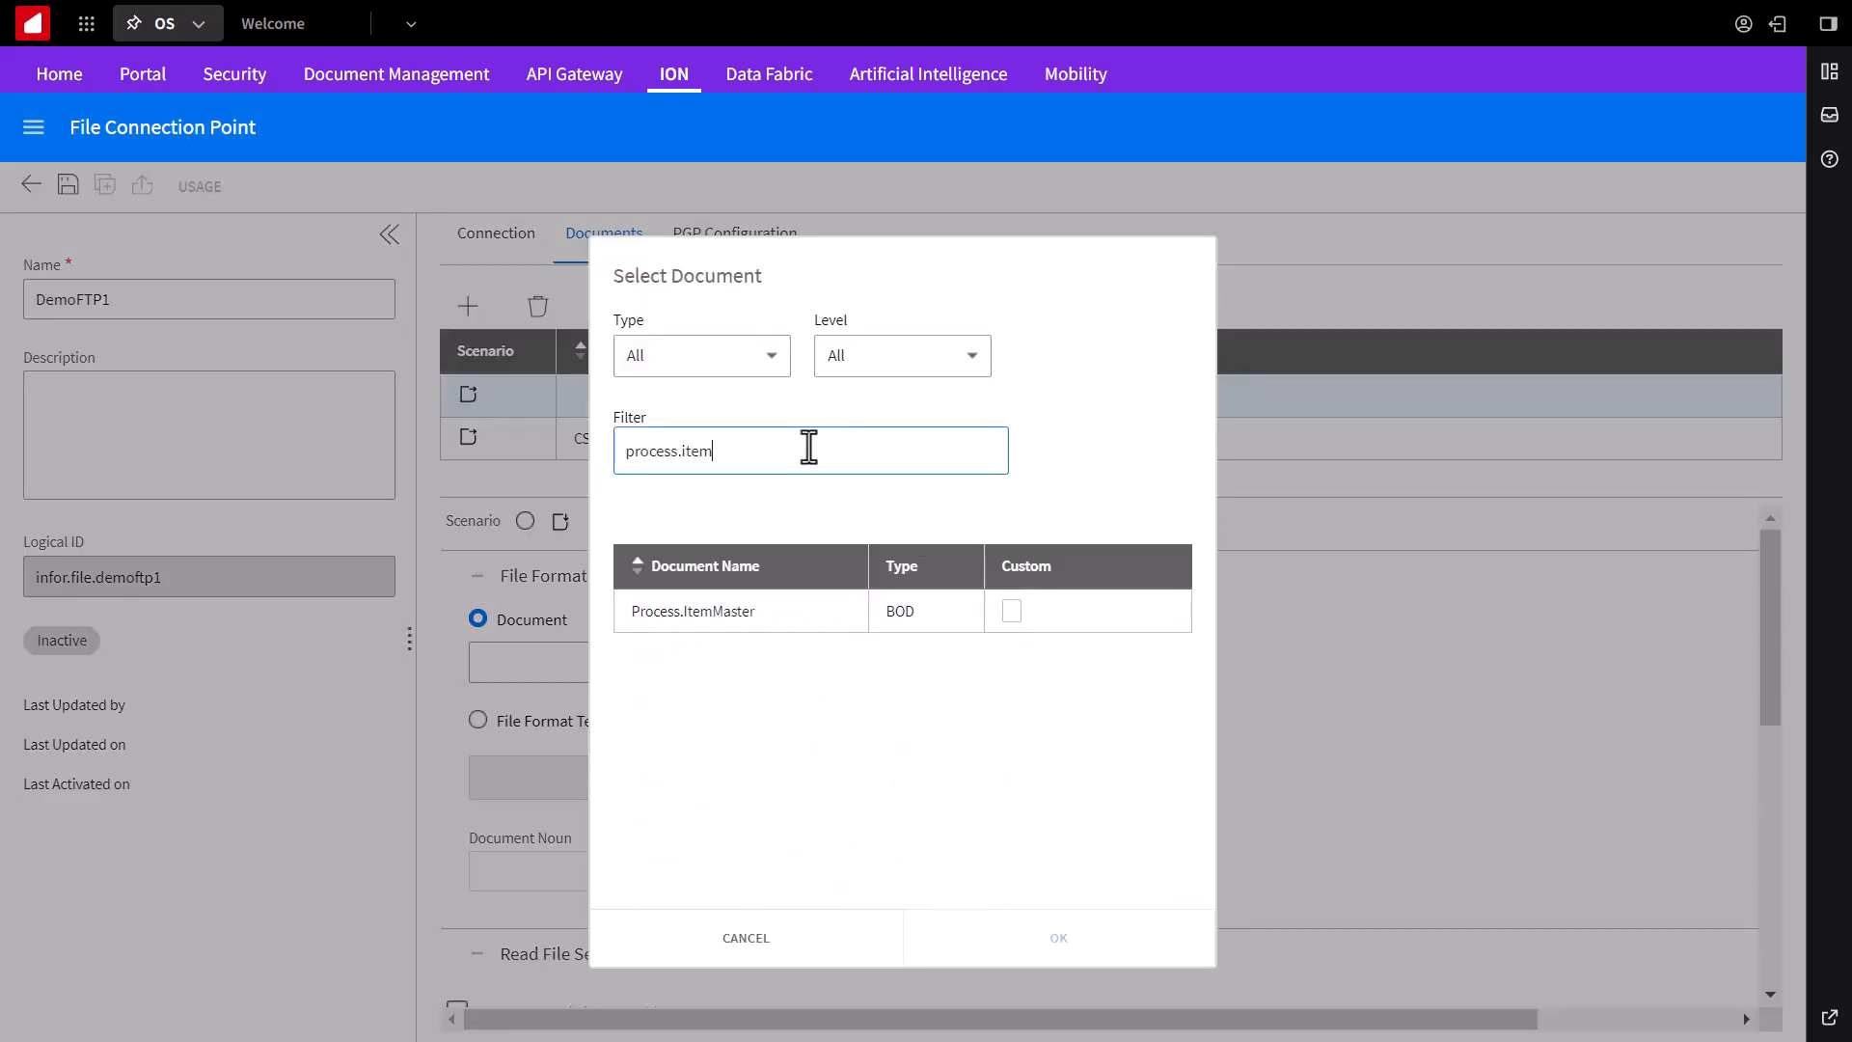
pyautogui.click(1056, 937)
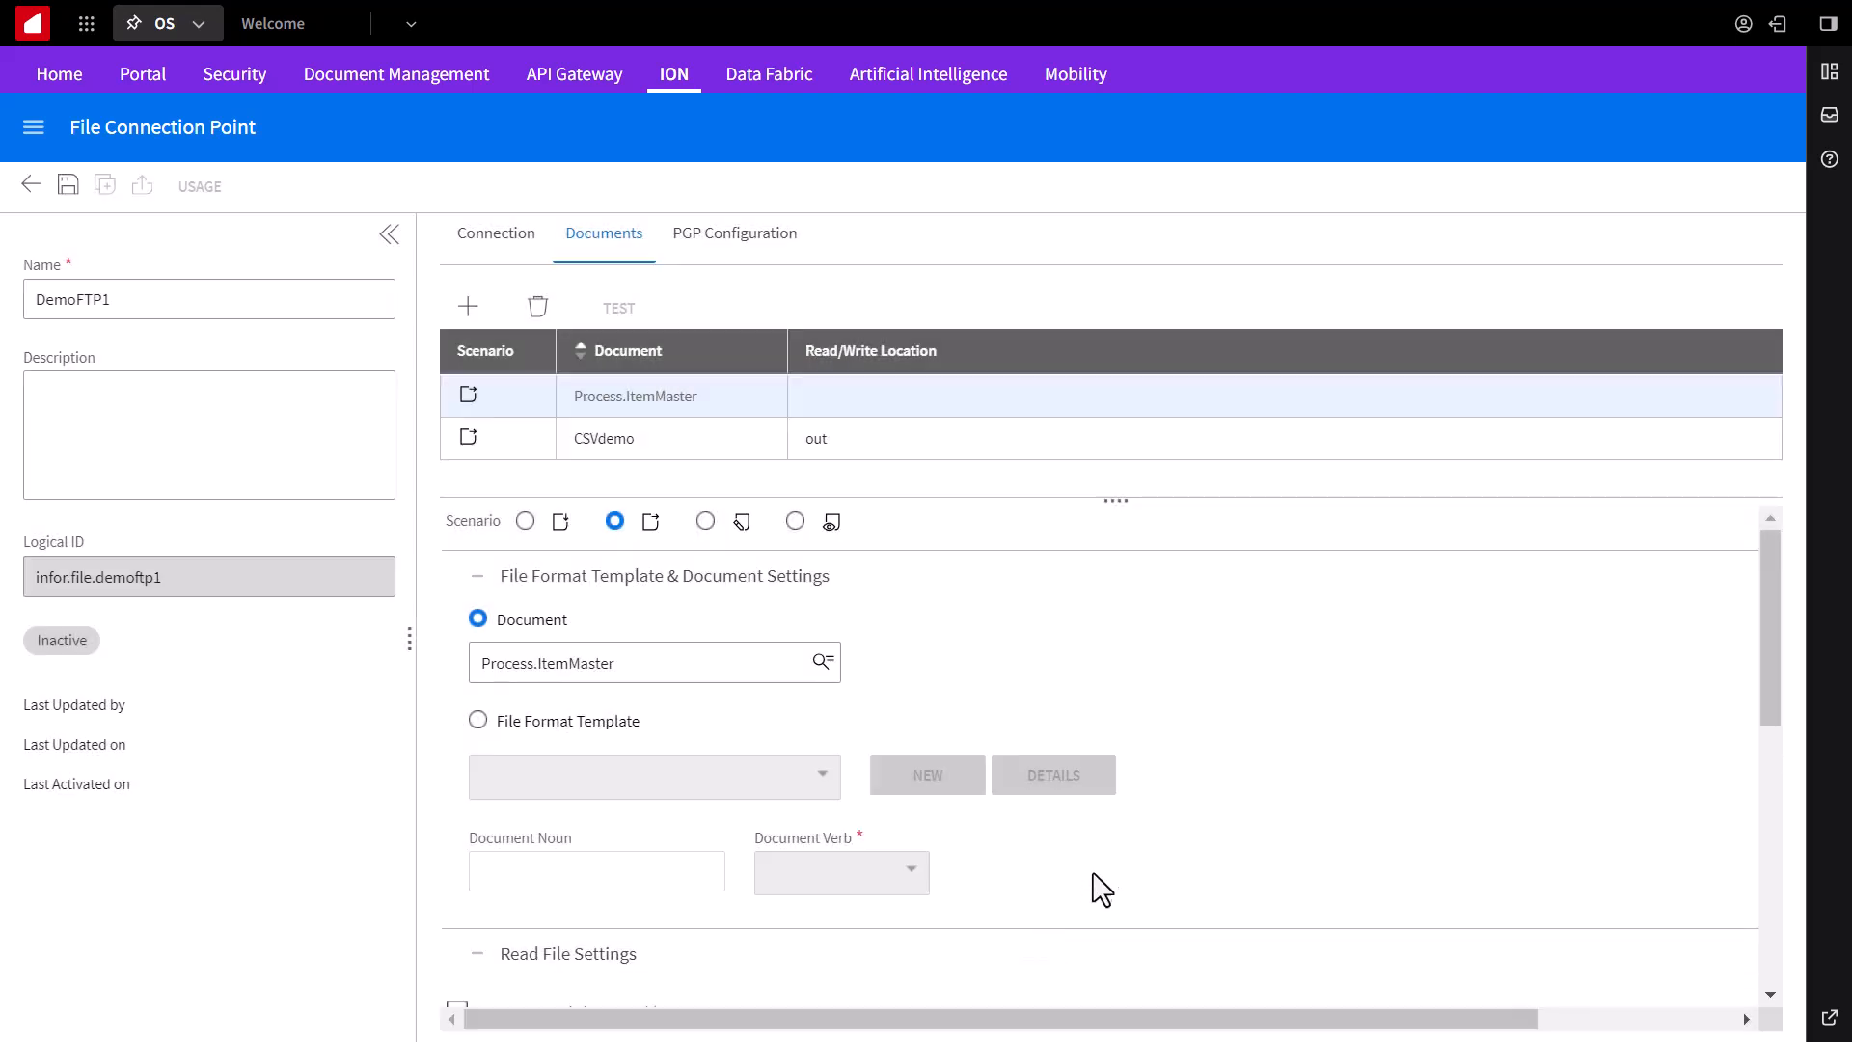
pyautogui.scroll(-3)
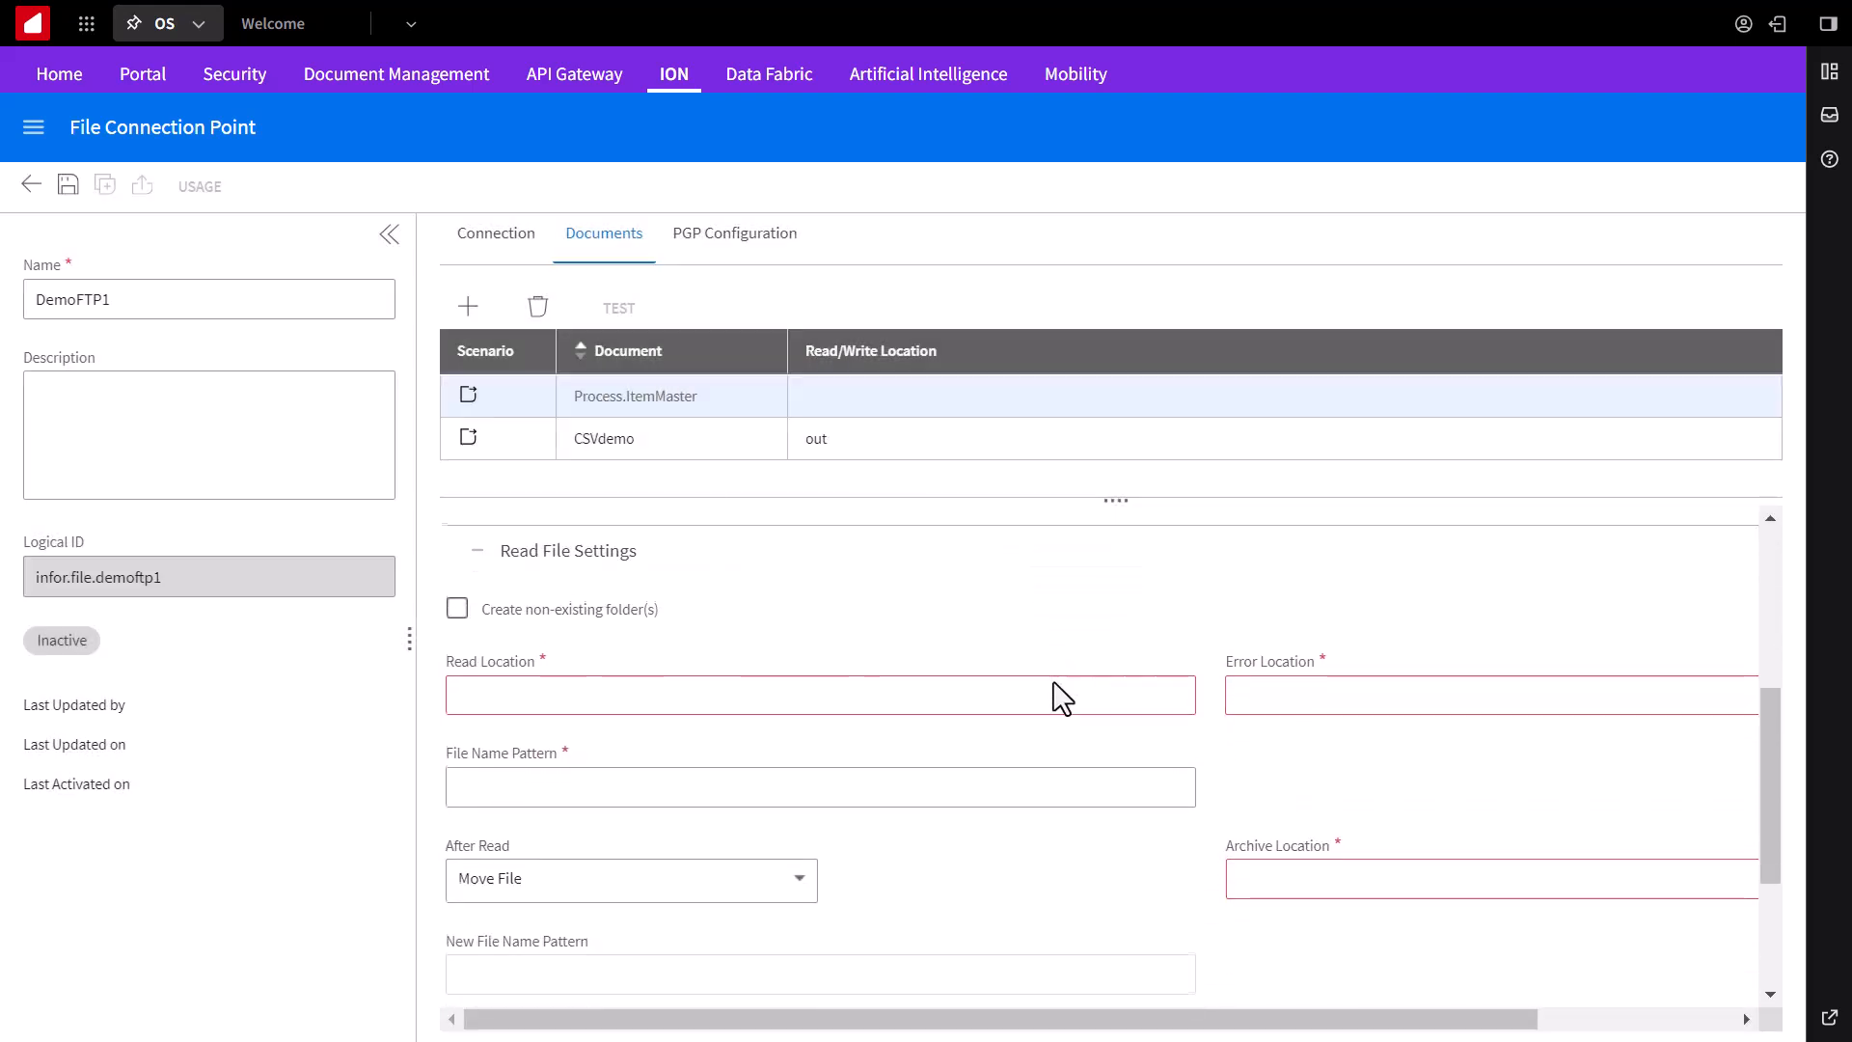
pyautogui.scroll(-3)
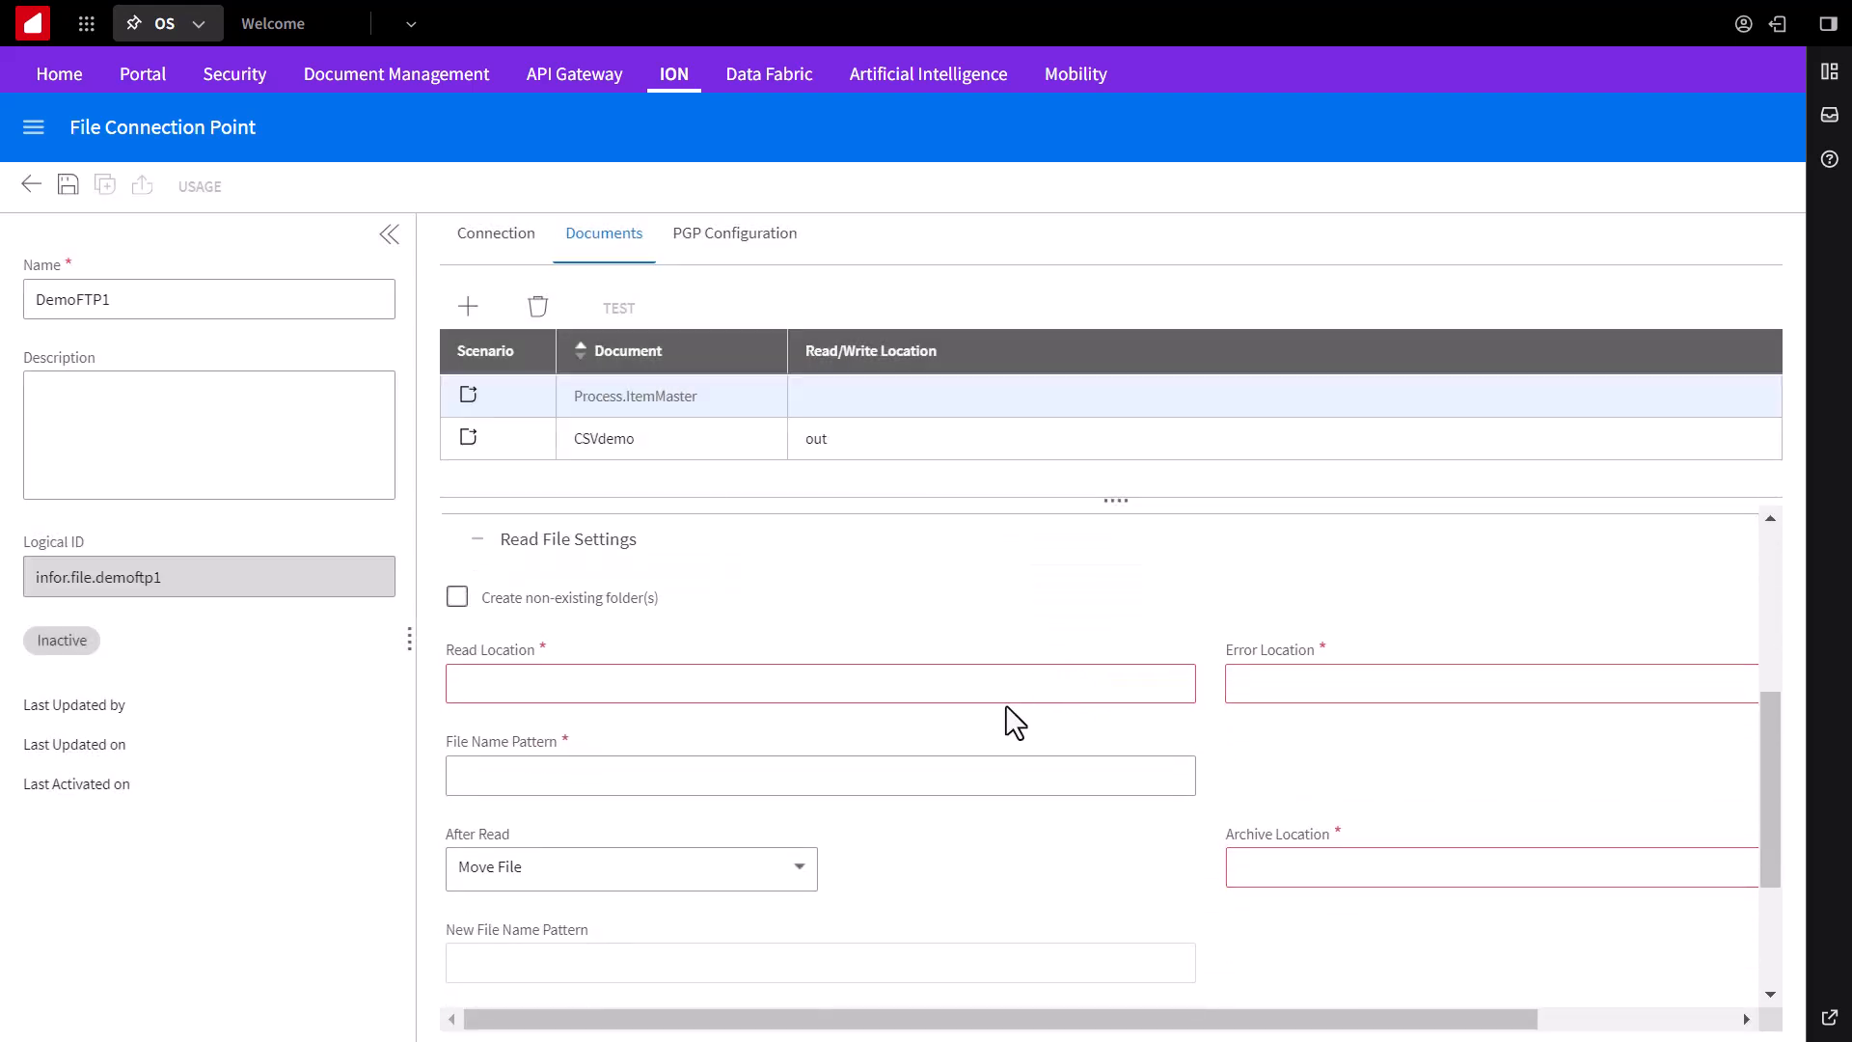
pyautogui.write('c')
pyautogui.write('out')
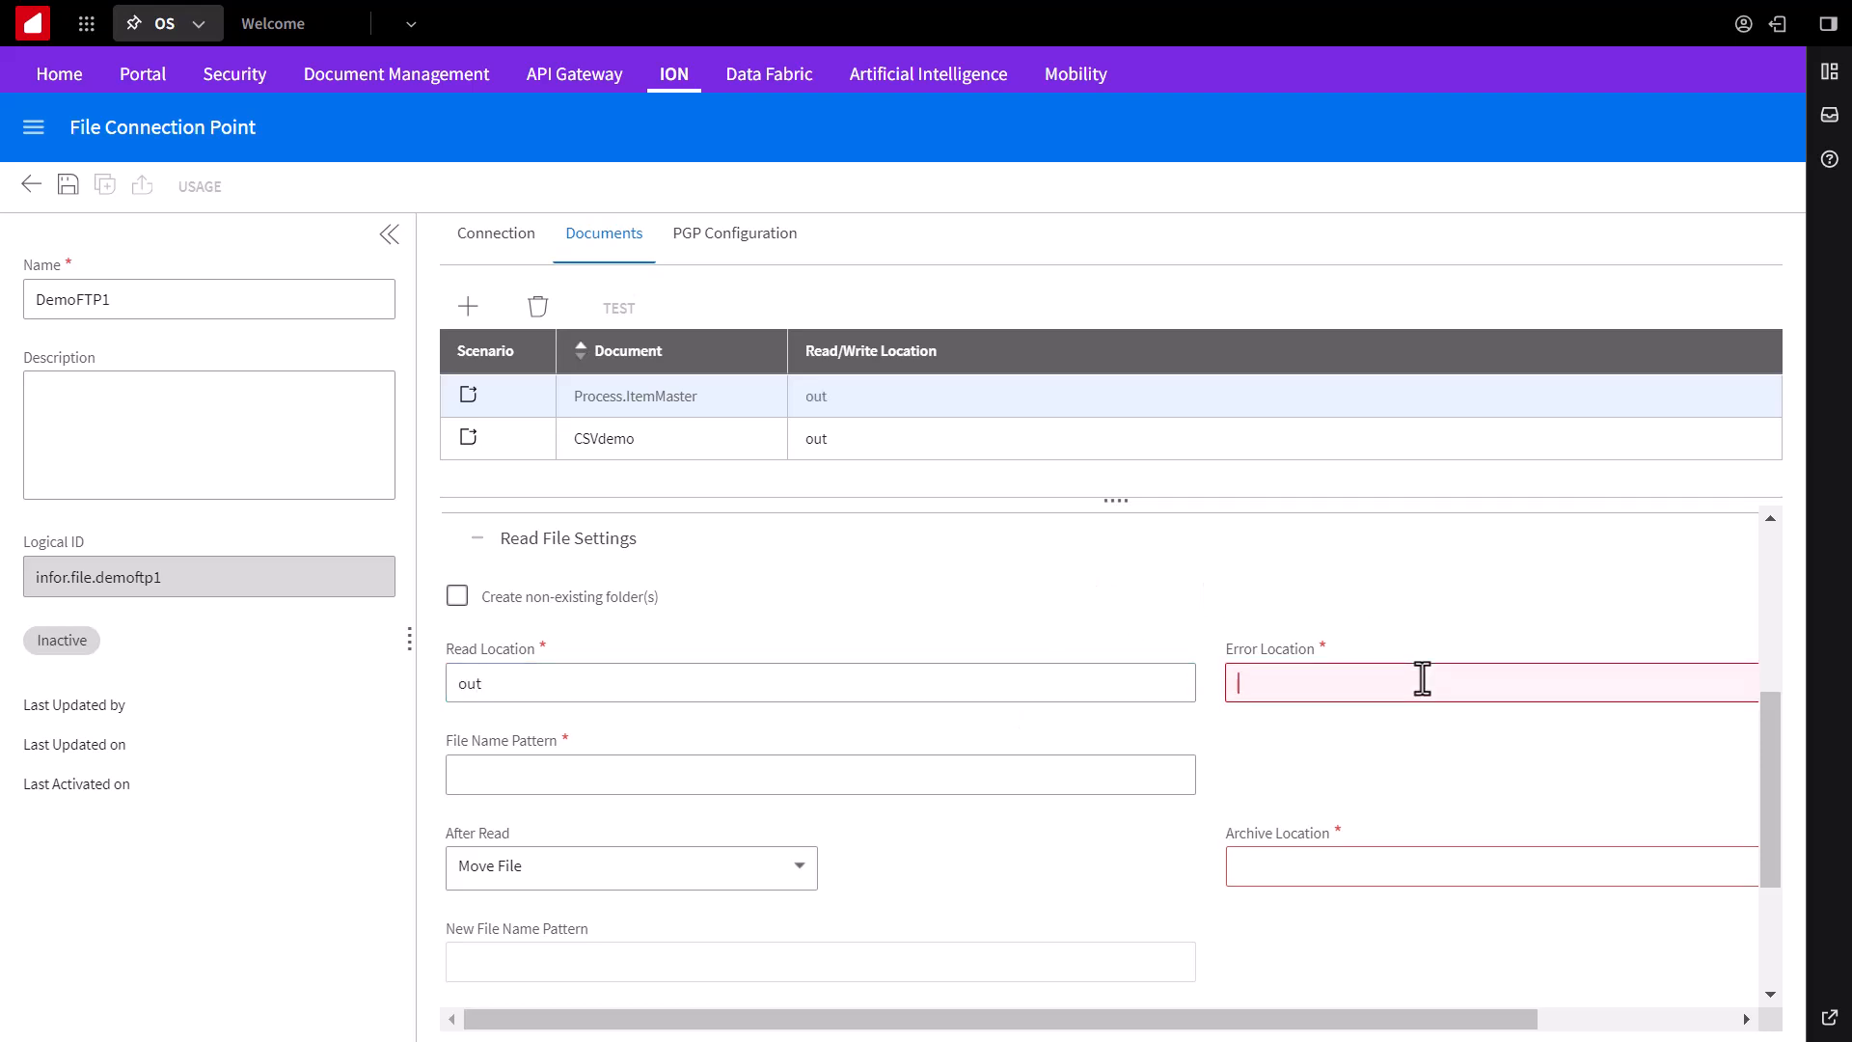
pyautogui.write('error')
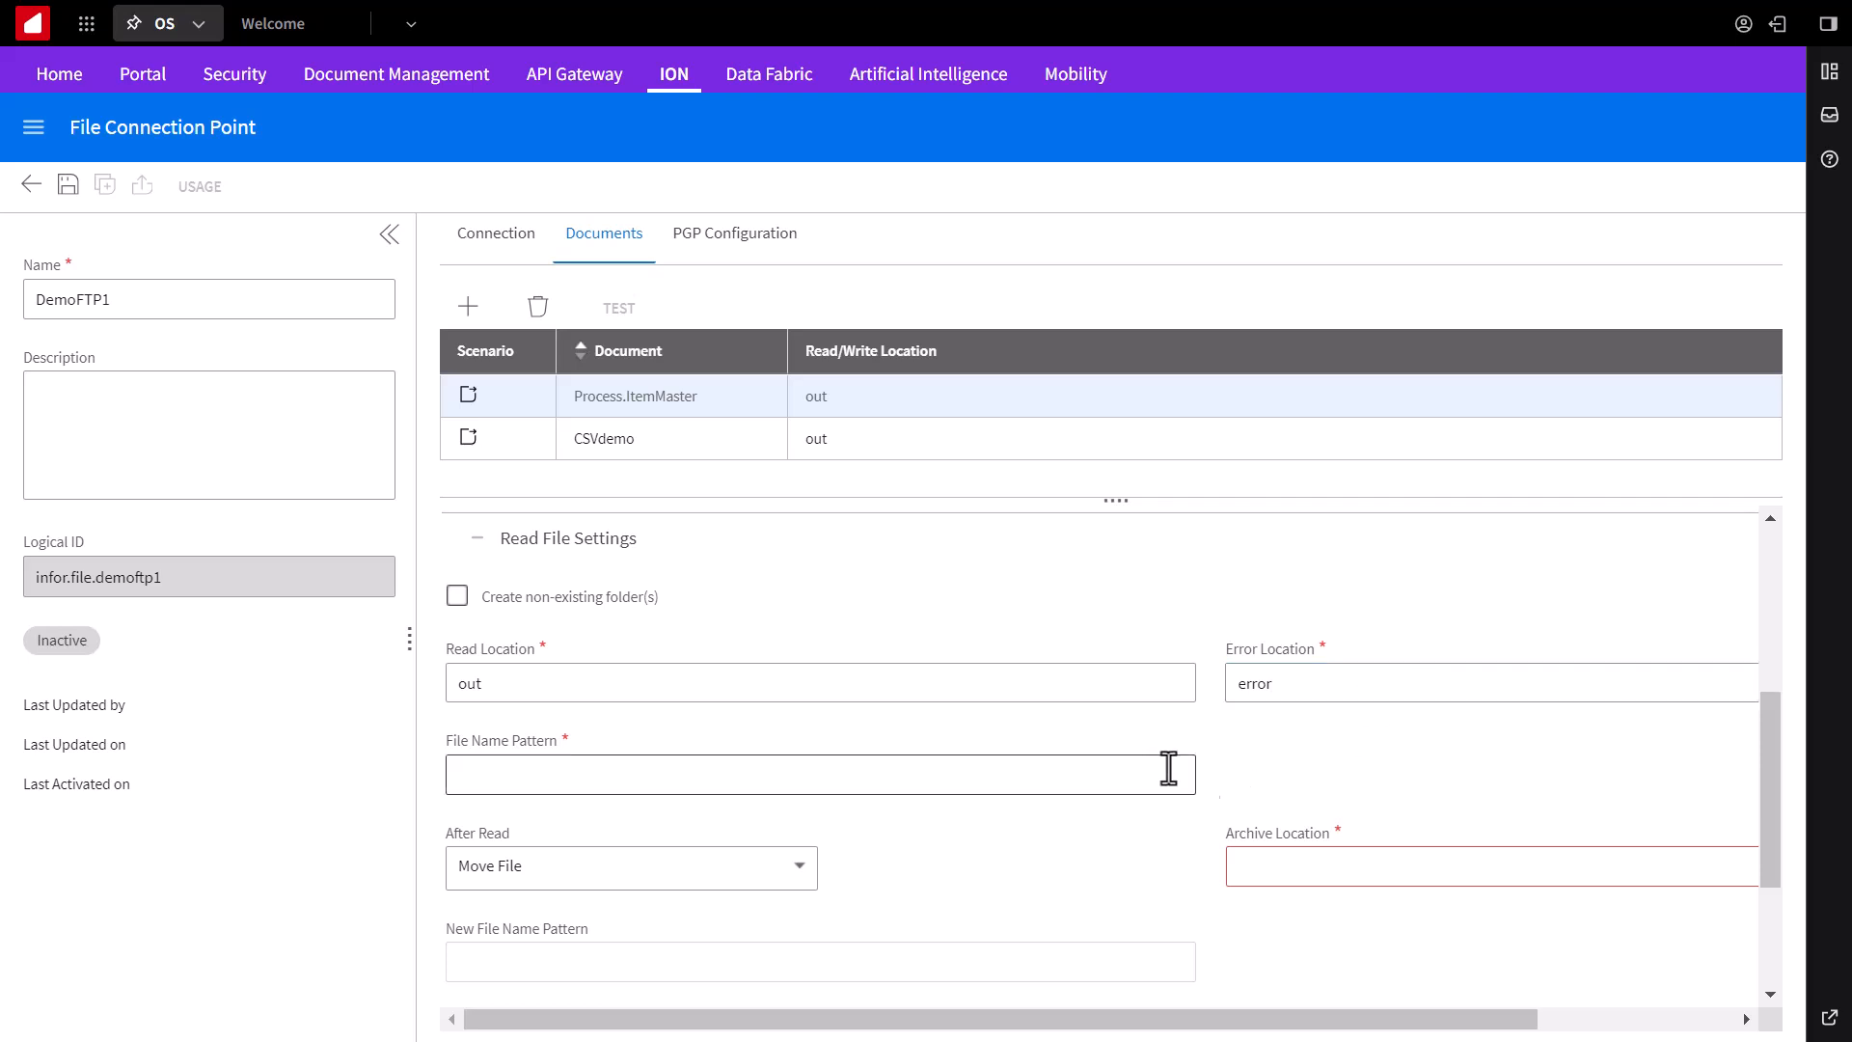
pyautogui.write('*.xml')
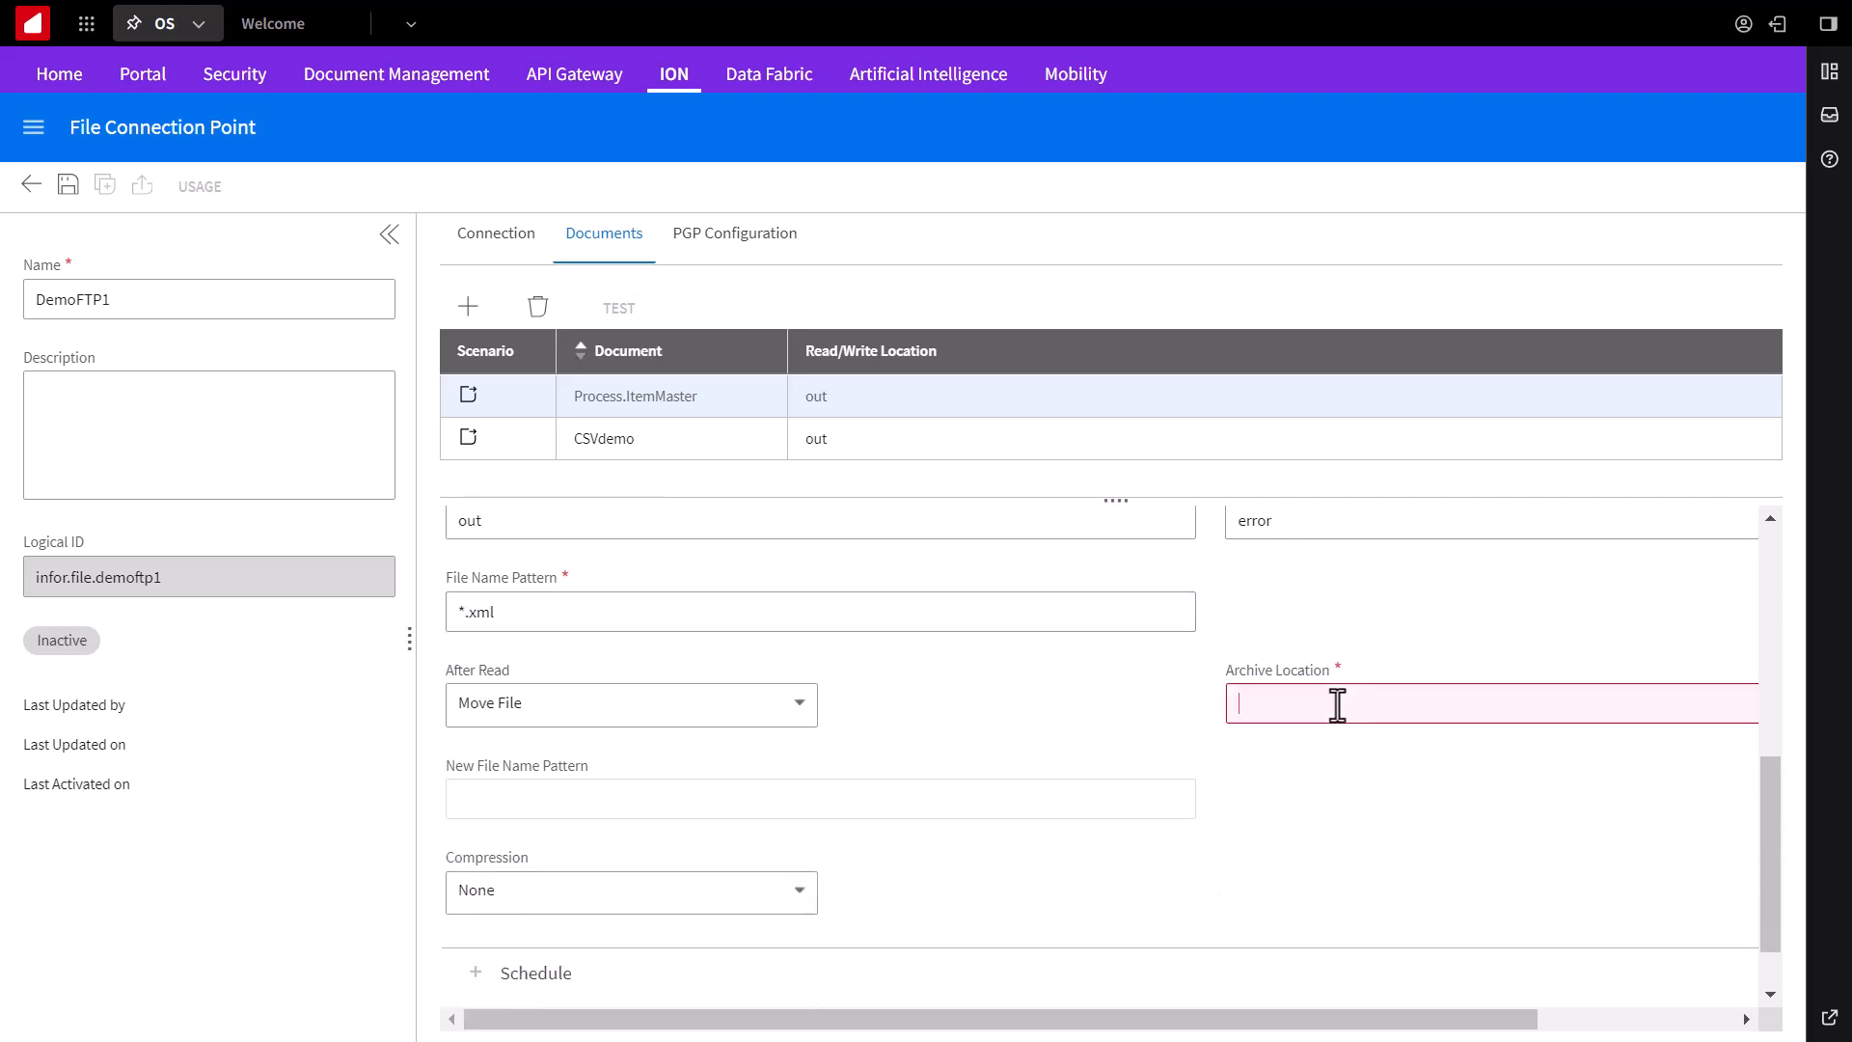
pyautogui.write('archive')
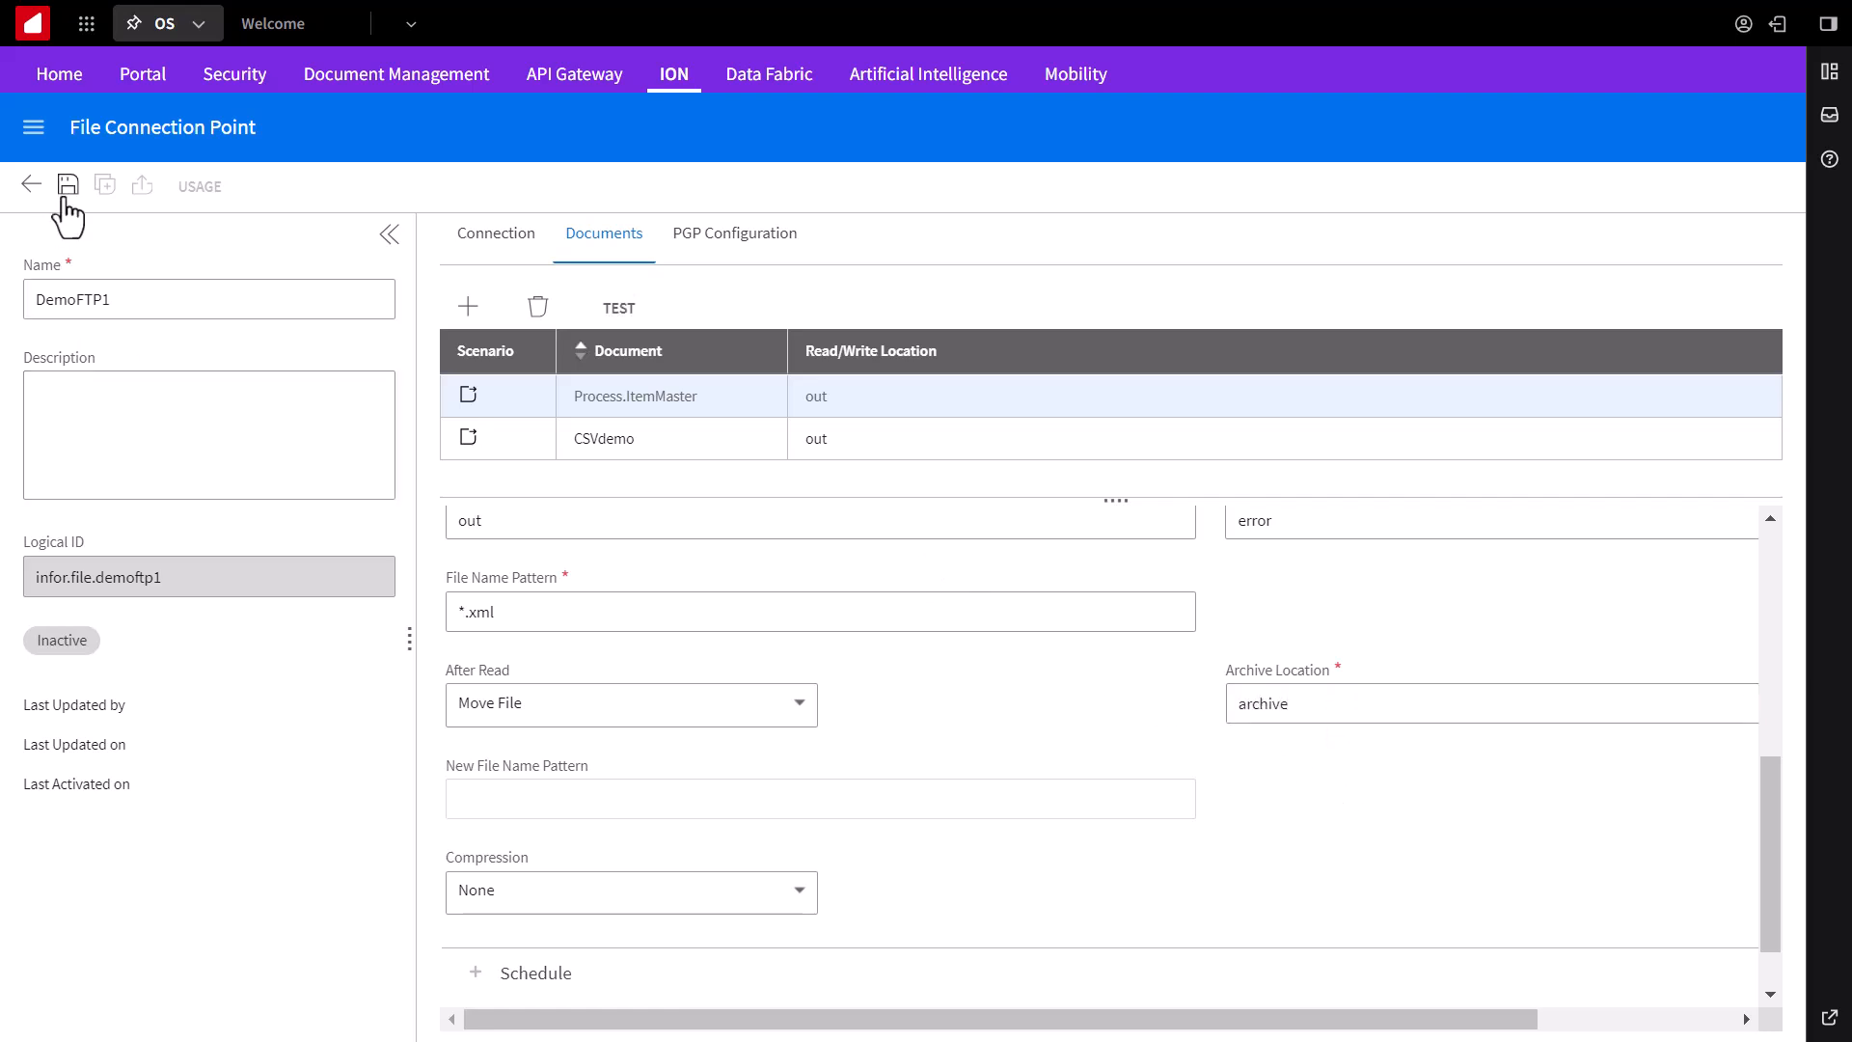
# Step: Save DemoFTP1 with its CSVdemo and Process.ItemMaster documents
pyautogui.click(67, 185)
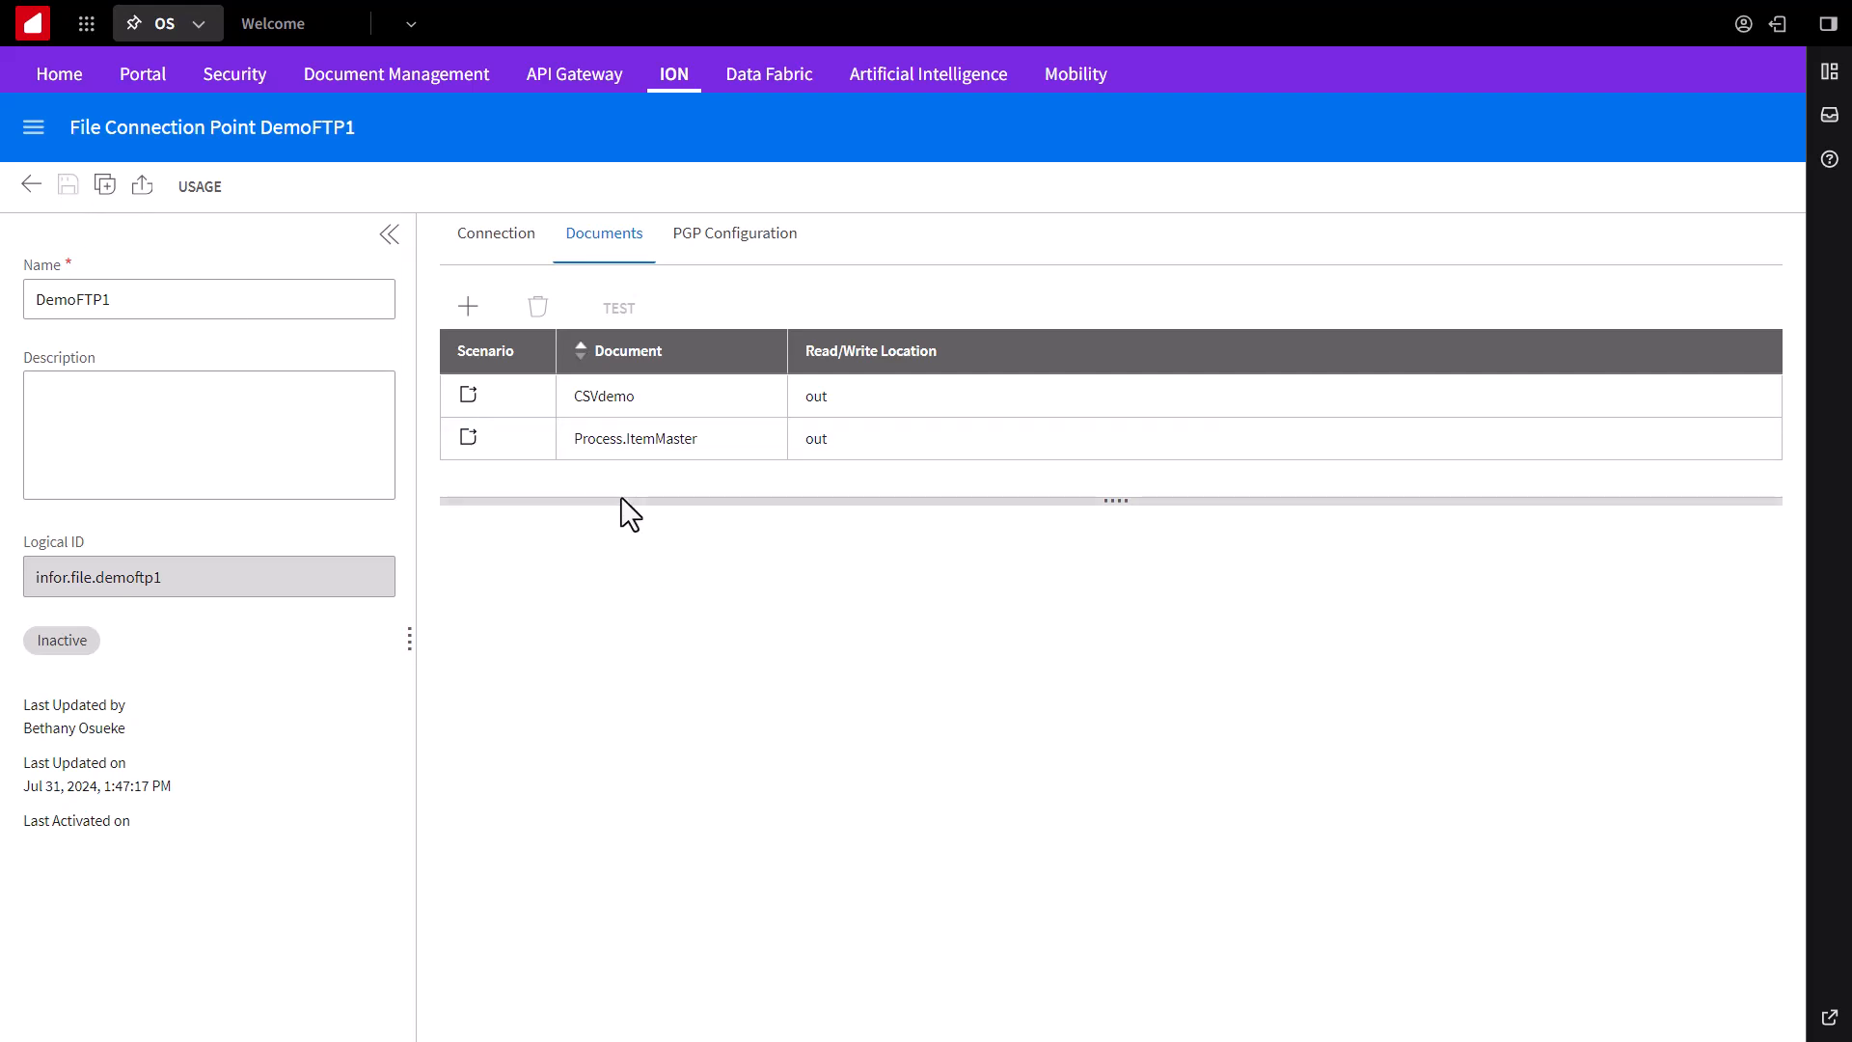
pyautogui.moveTo(625, 556)
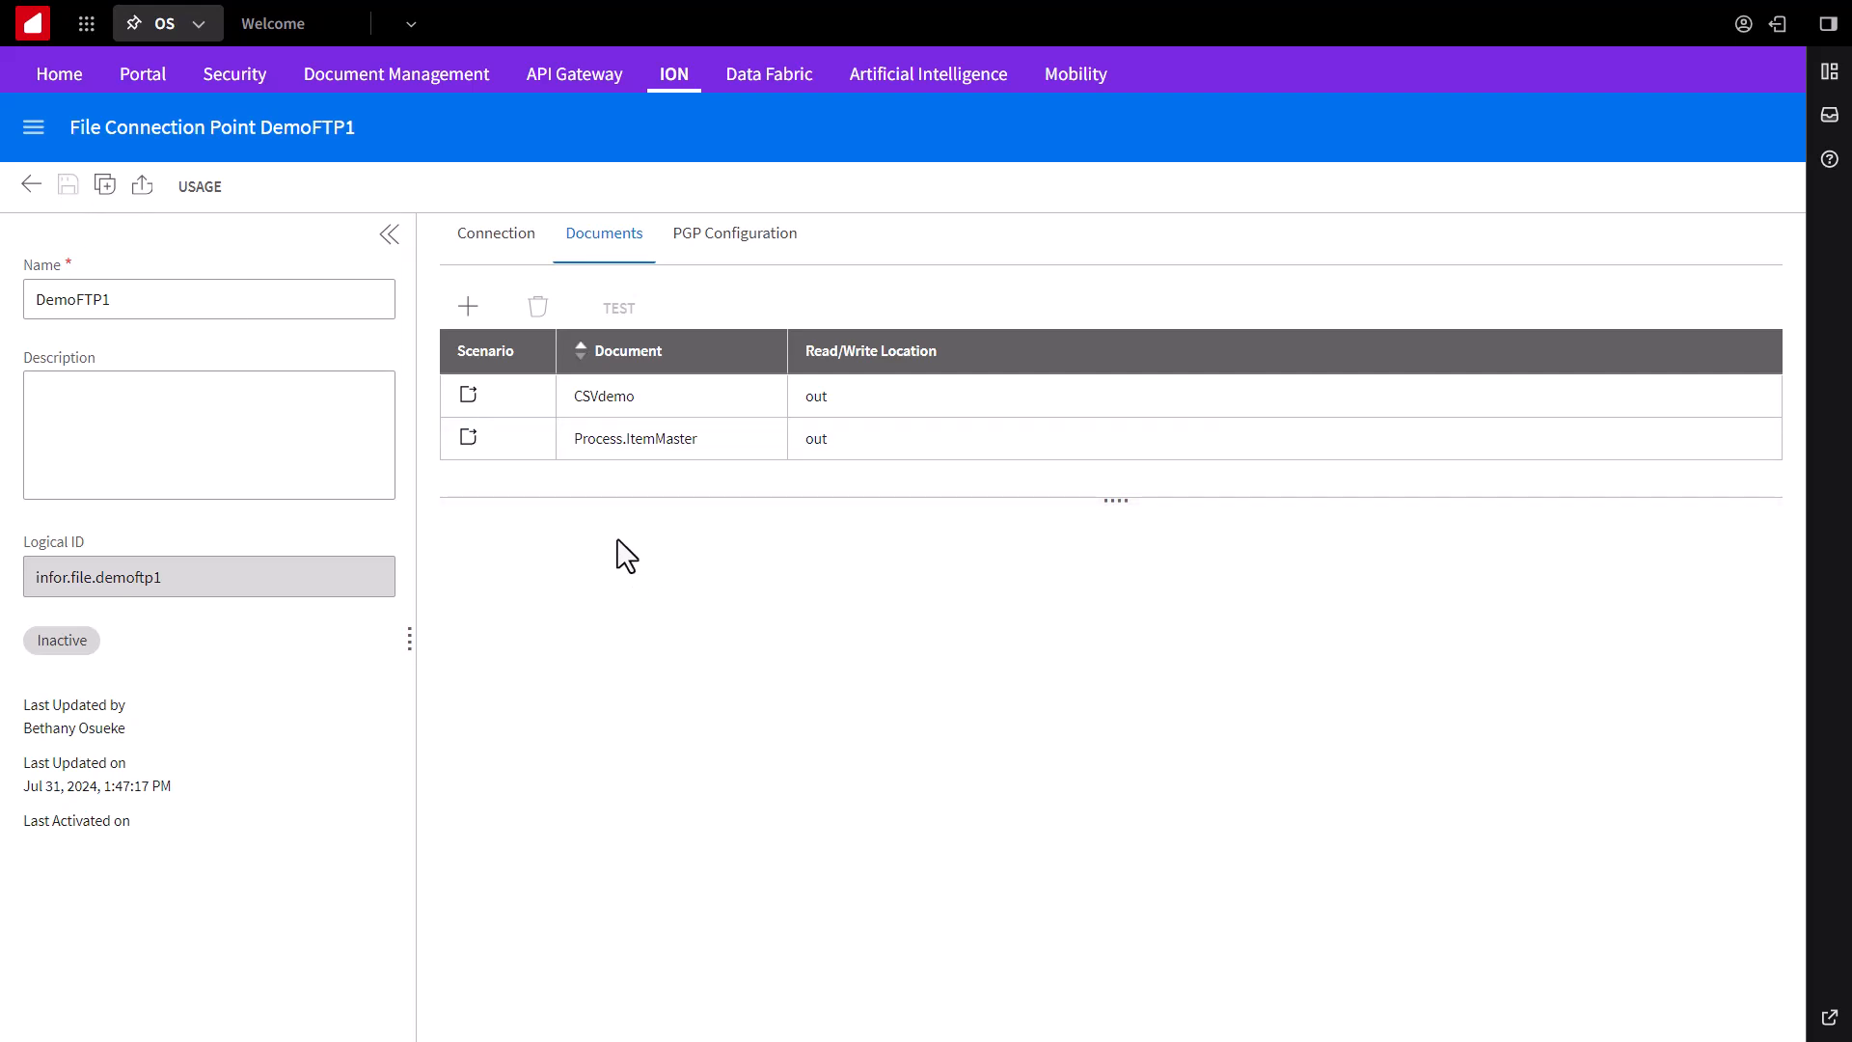
pyautogui.moveTo(534, 527)
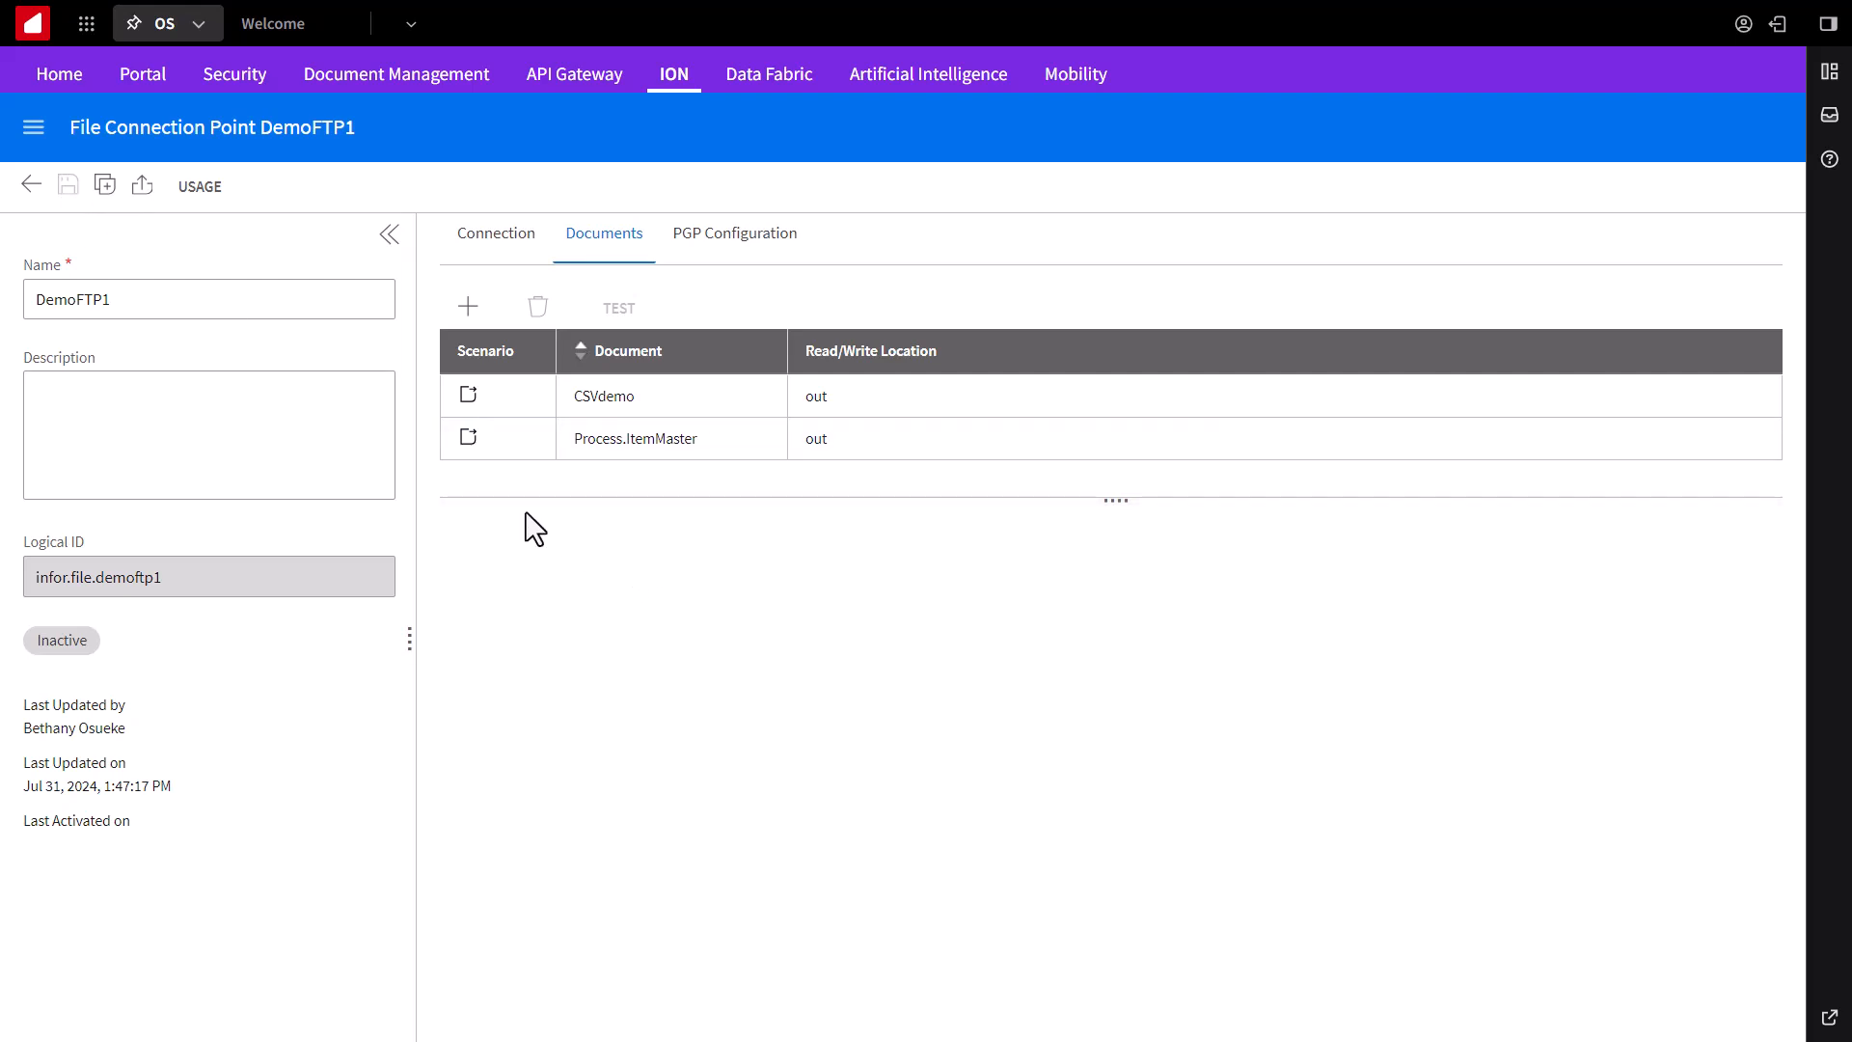
pyautogui.moveTo(104, 186)
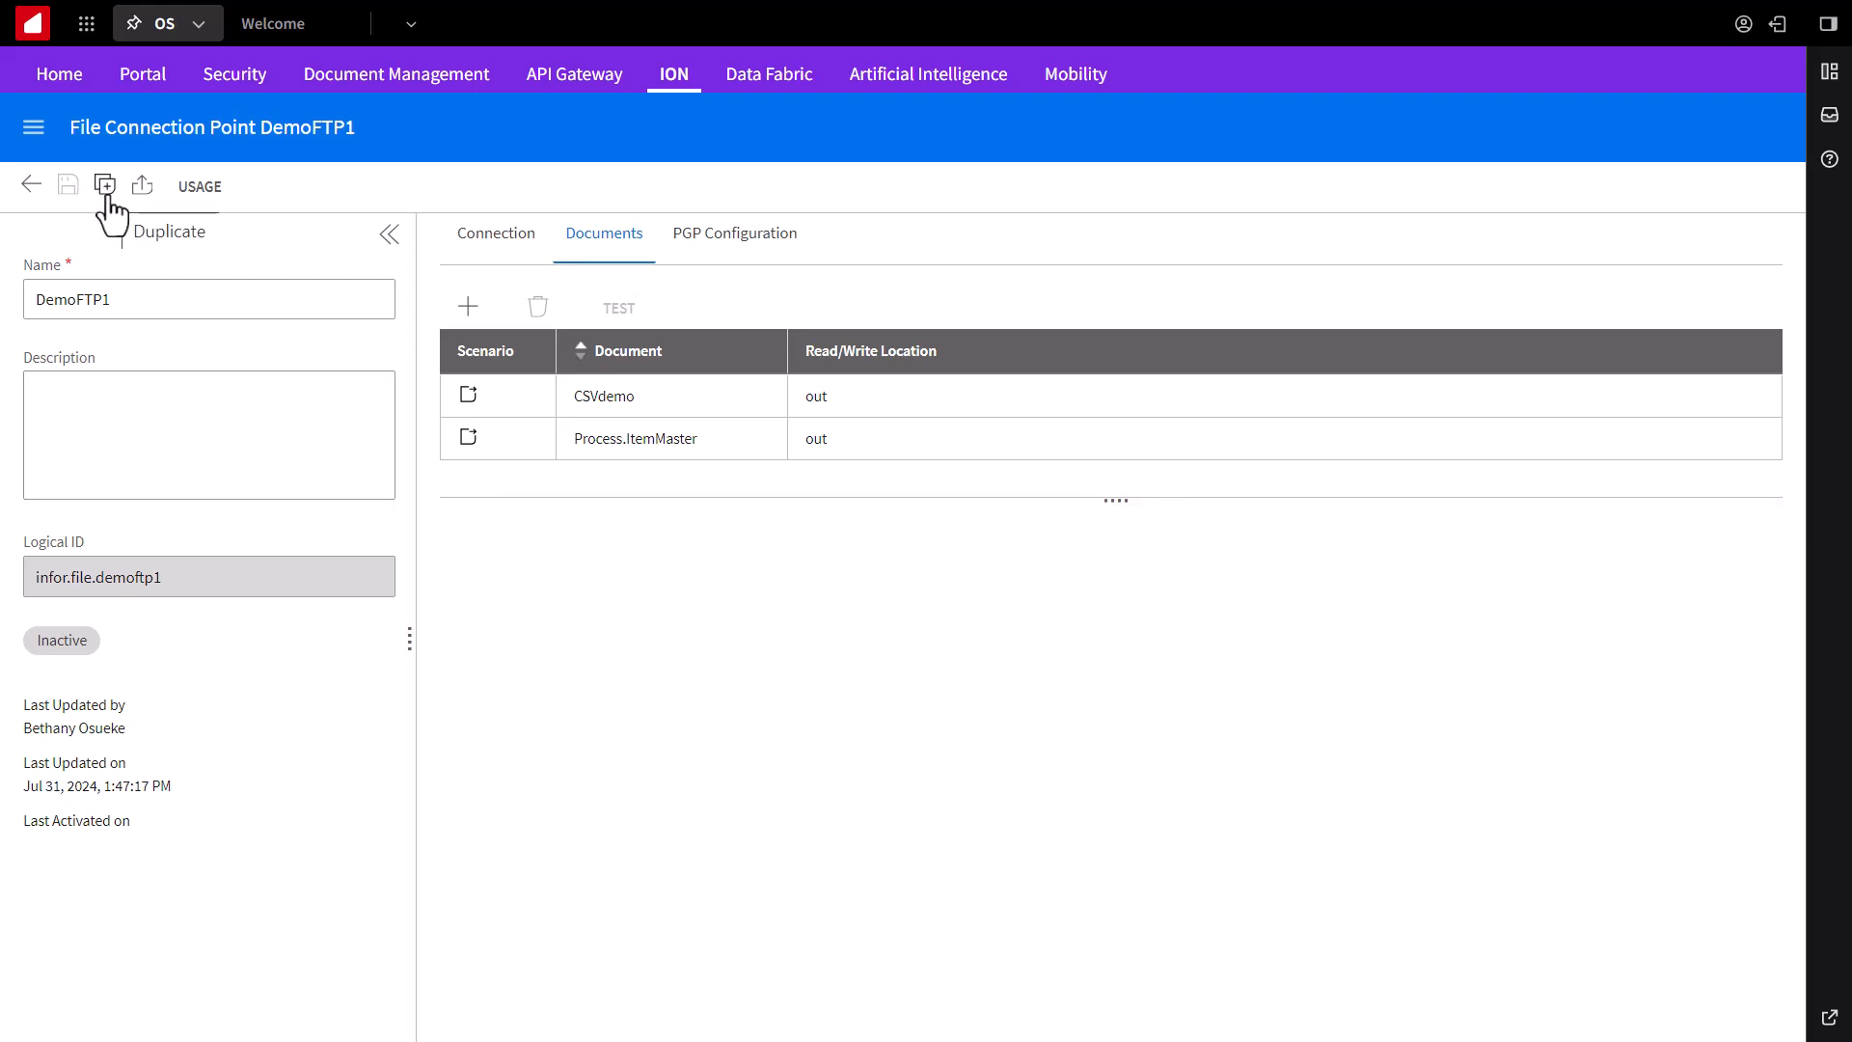
# Step: Duplicate DemoFTP1 as DemoFTP2 and open its CSVdemo document entry's settings
pyautogui.click(105, 185)
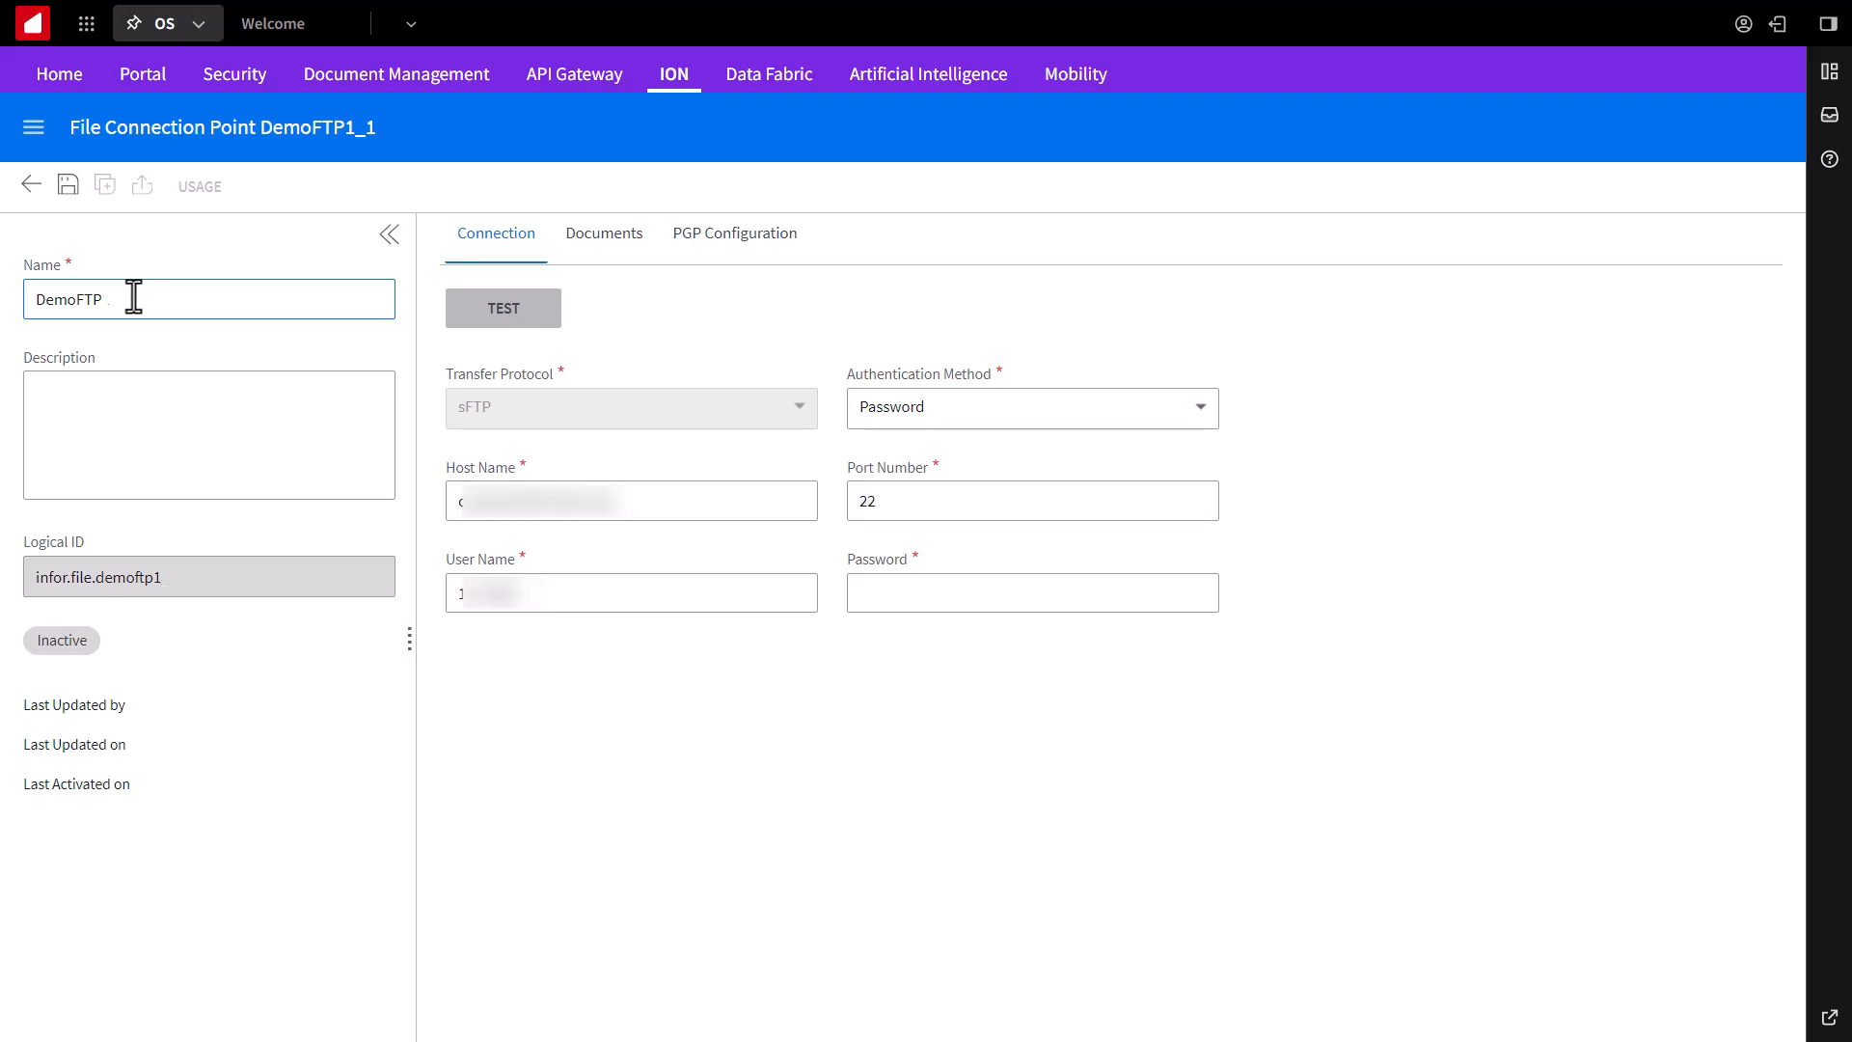
pyautogui.write('2')
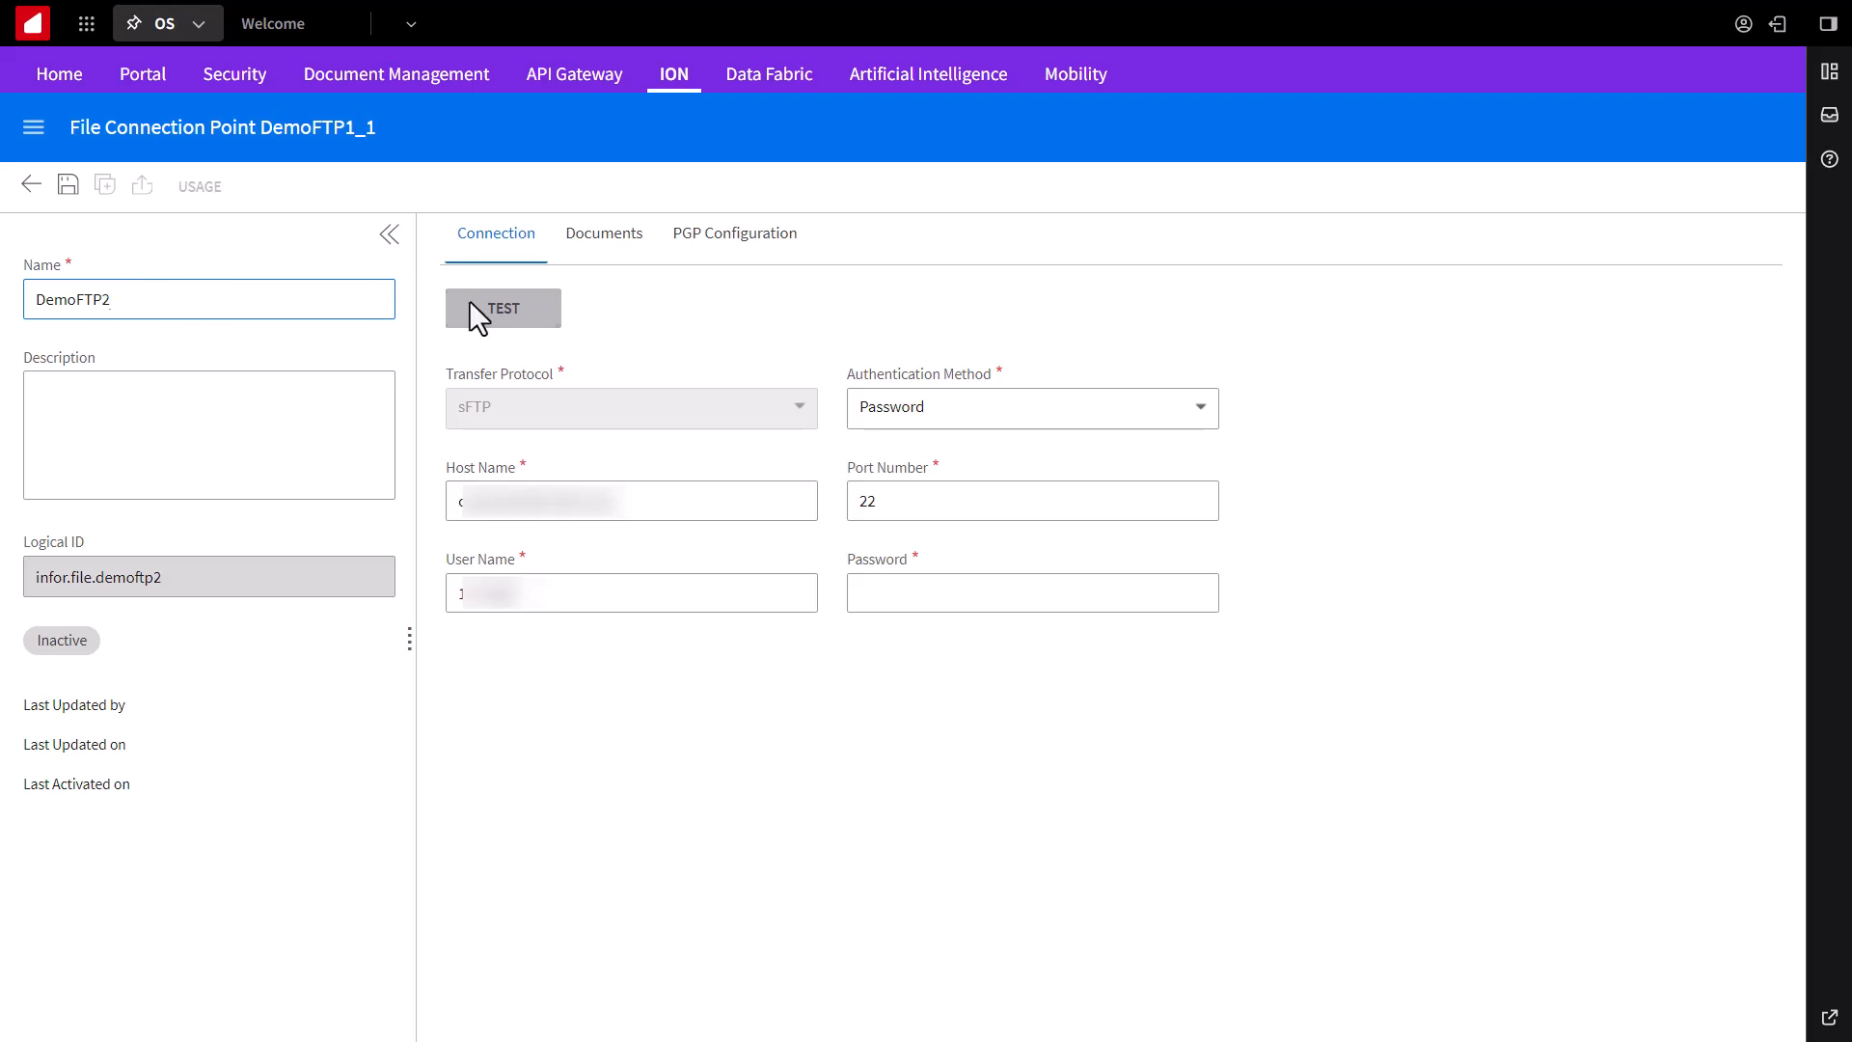
pyautogui.click(604, 234)
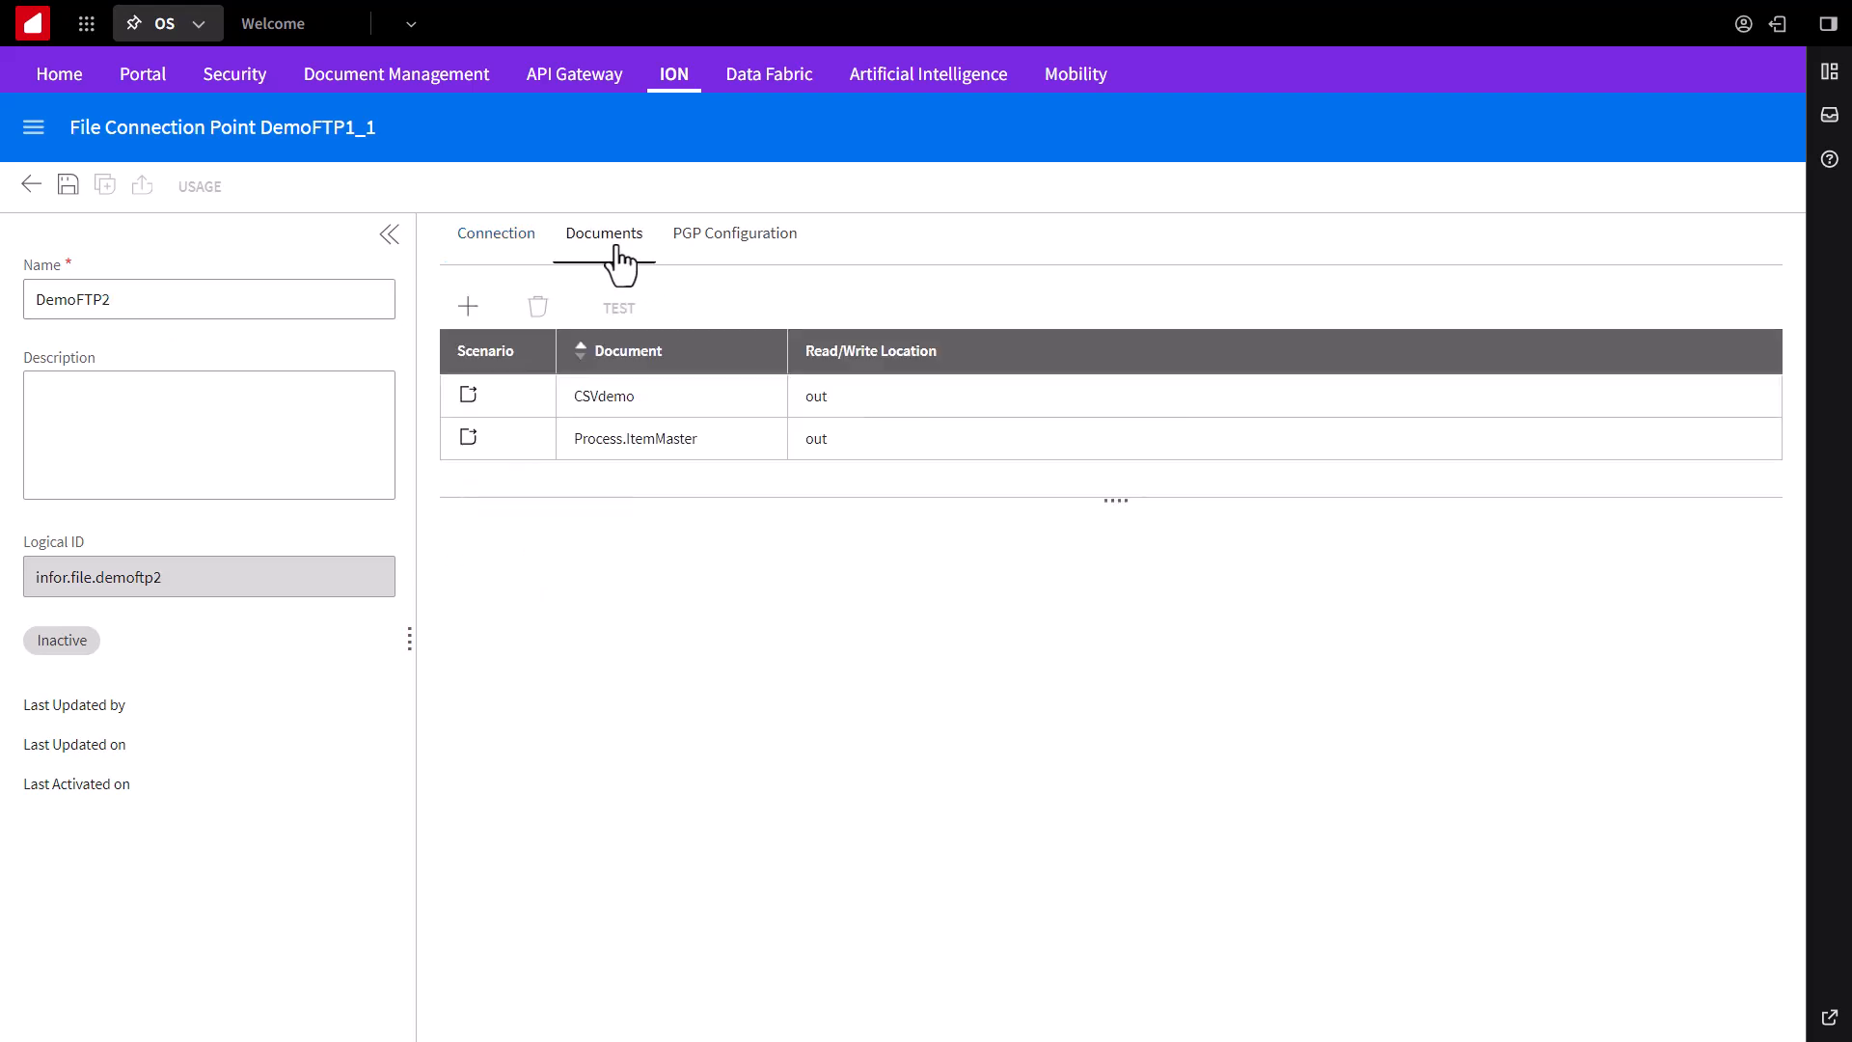
pyautogui.click(815, 396)
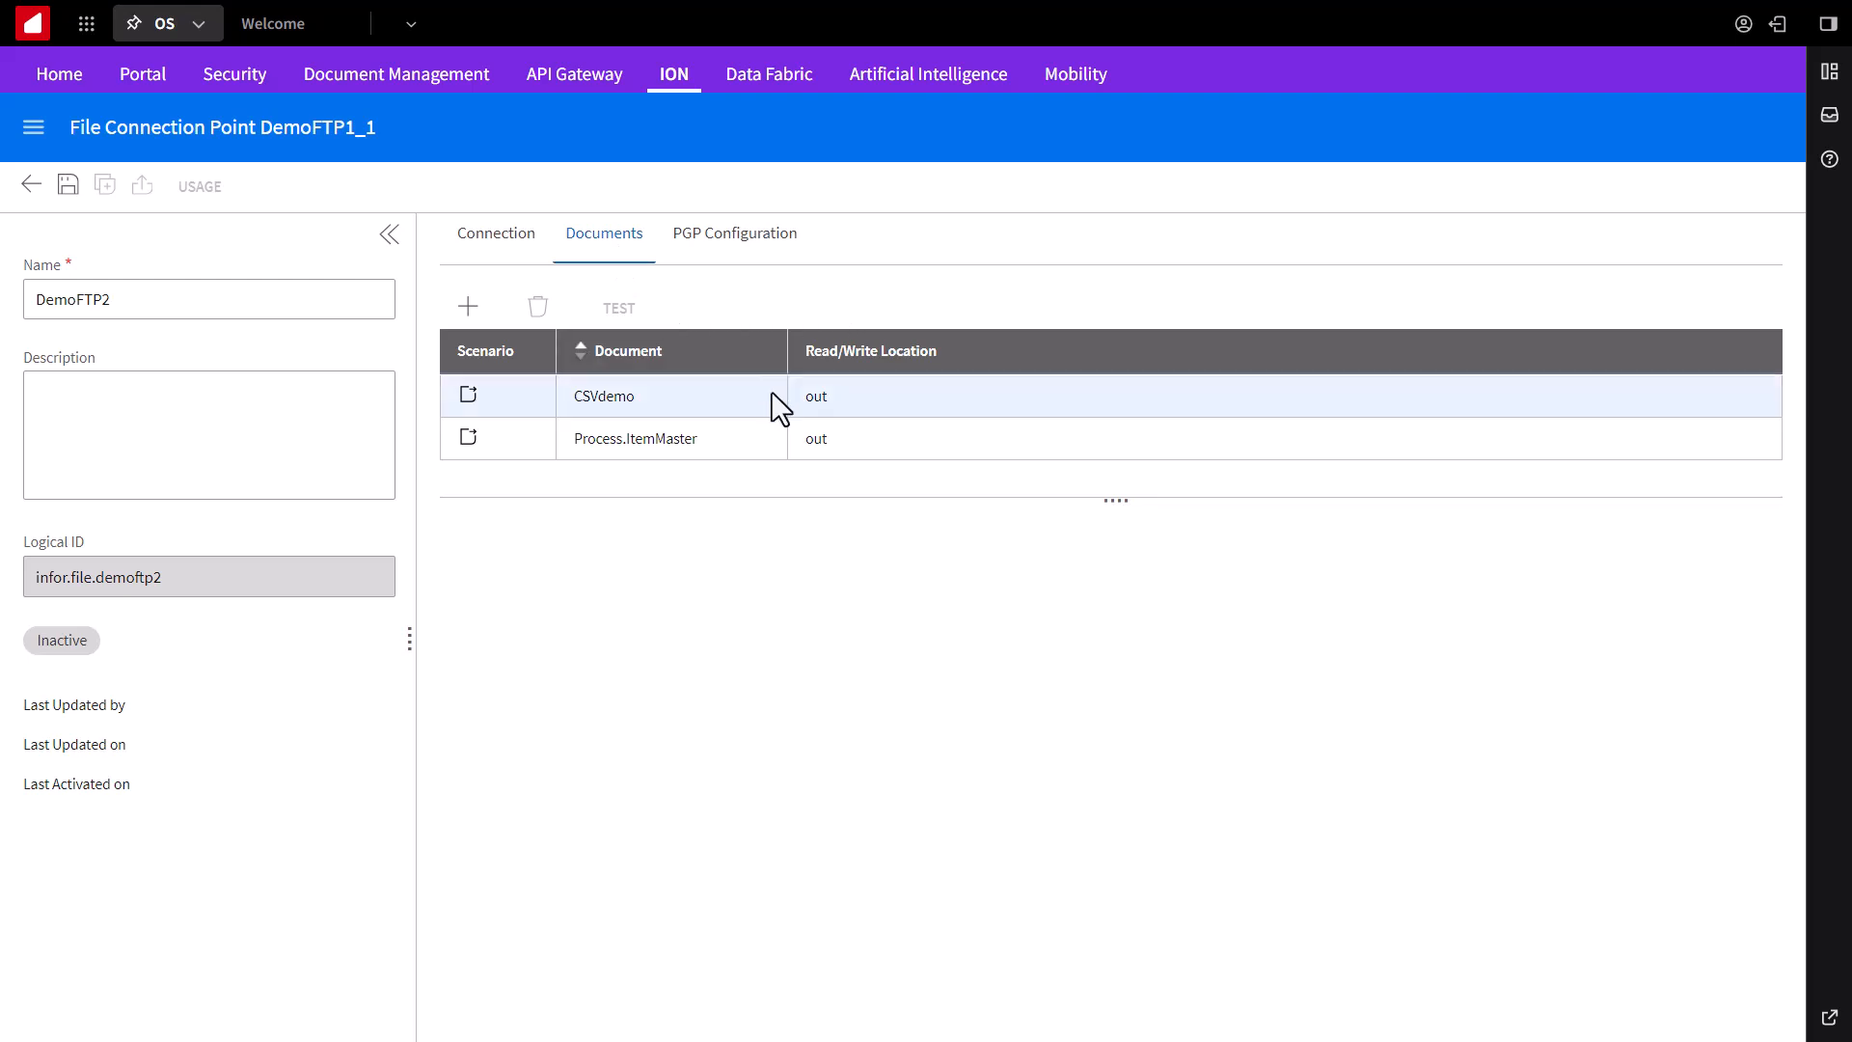
pyautogui.click(602, 395)
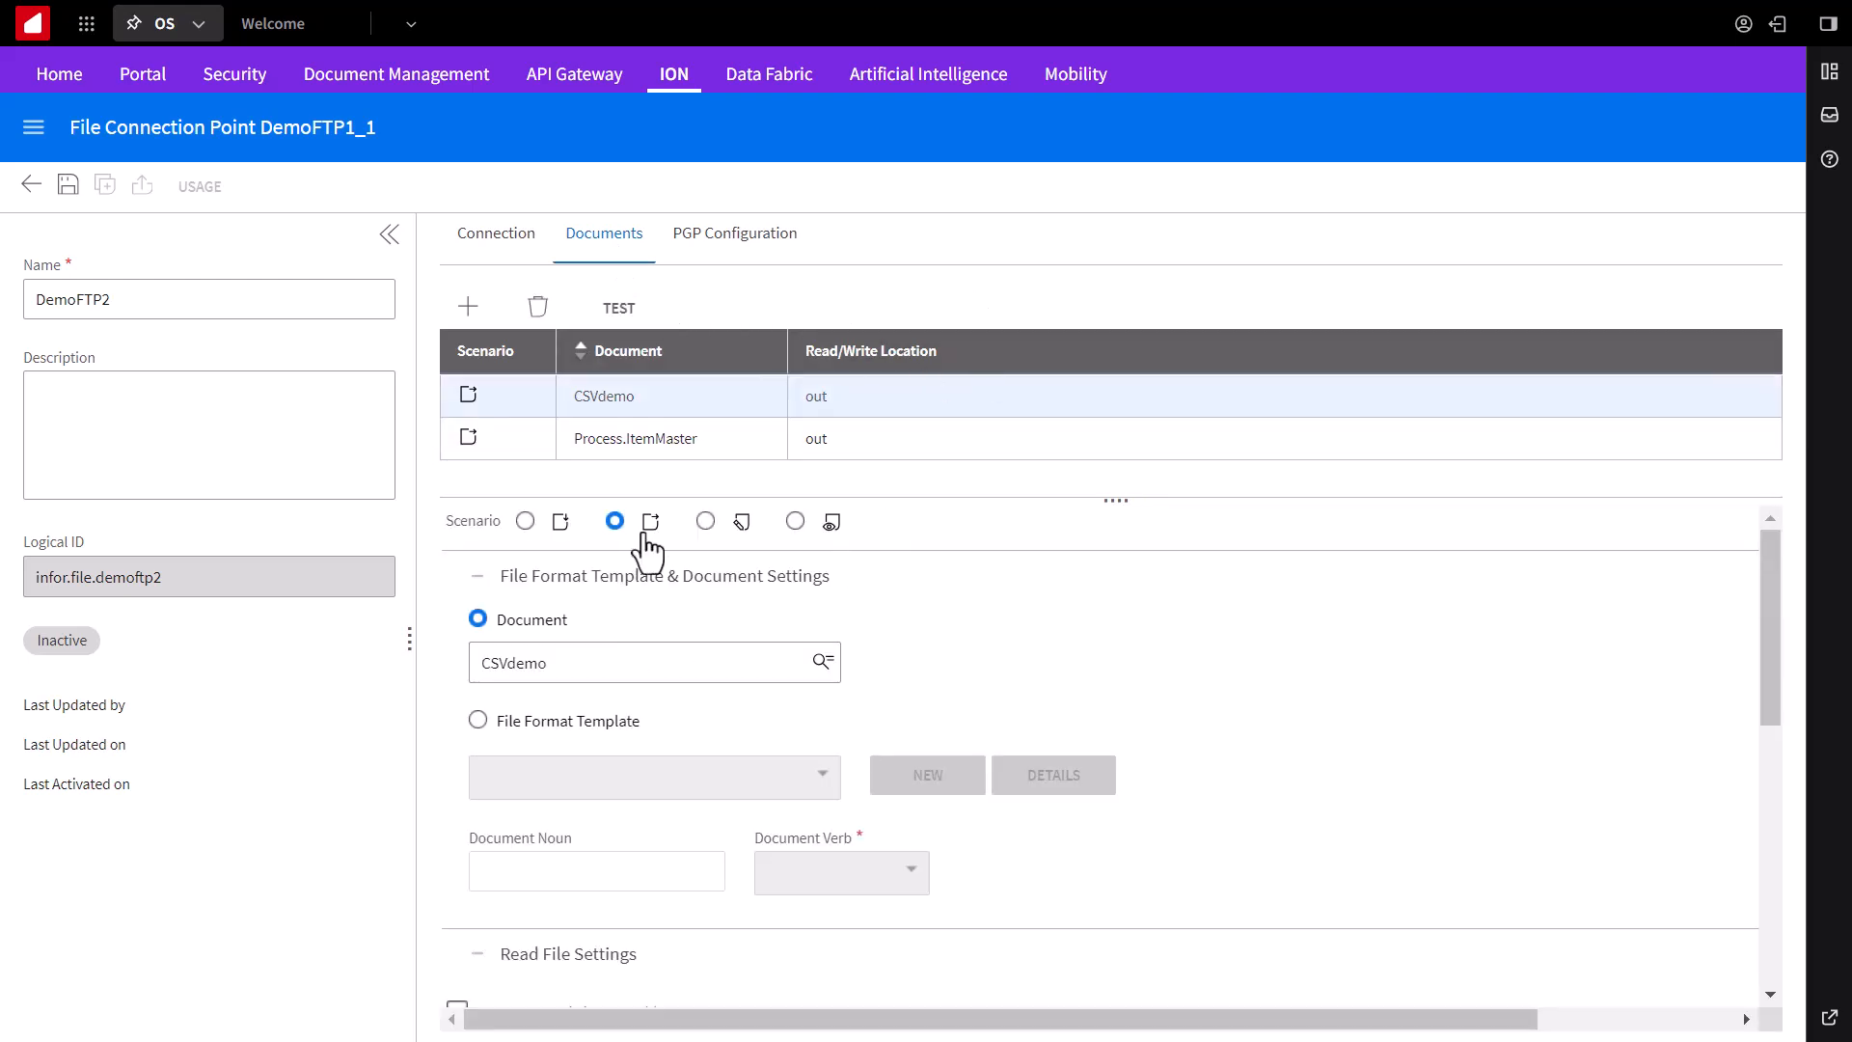
pyautogui.moveTo(527, 521)
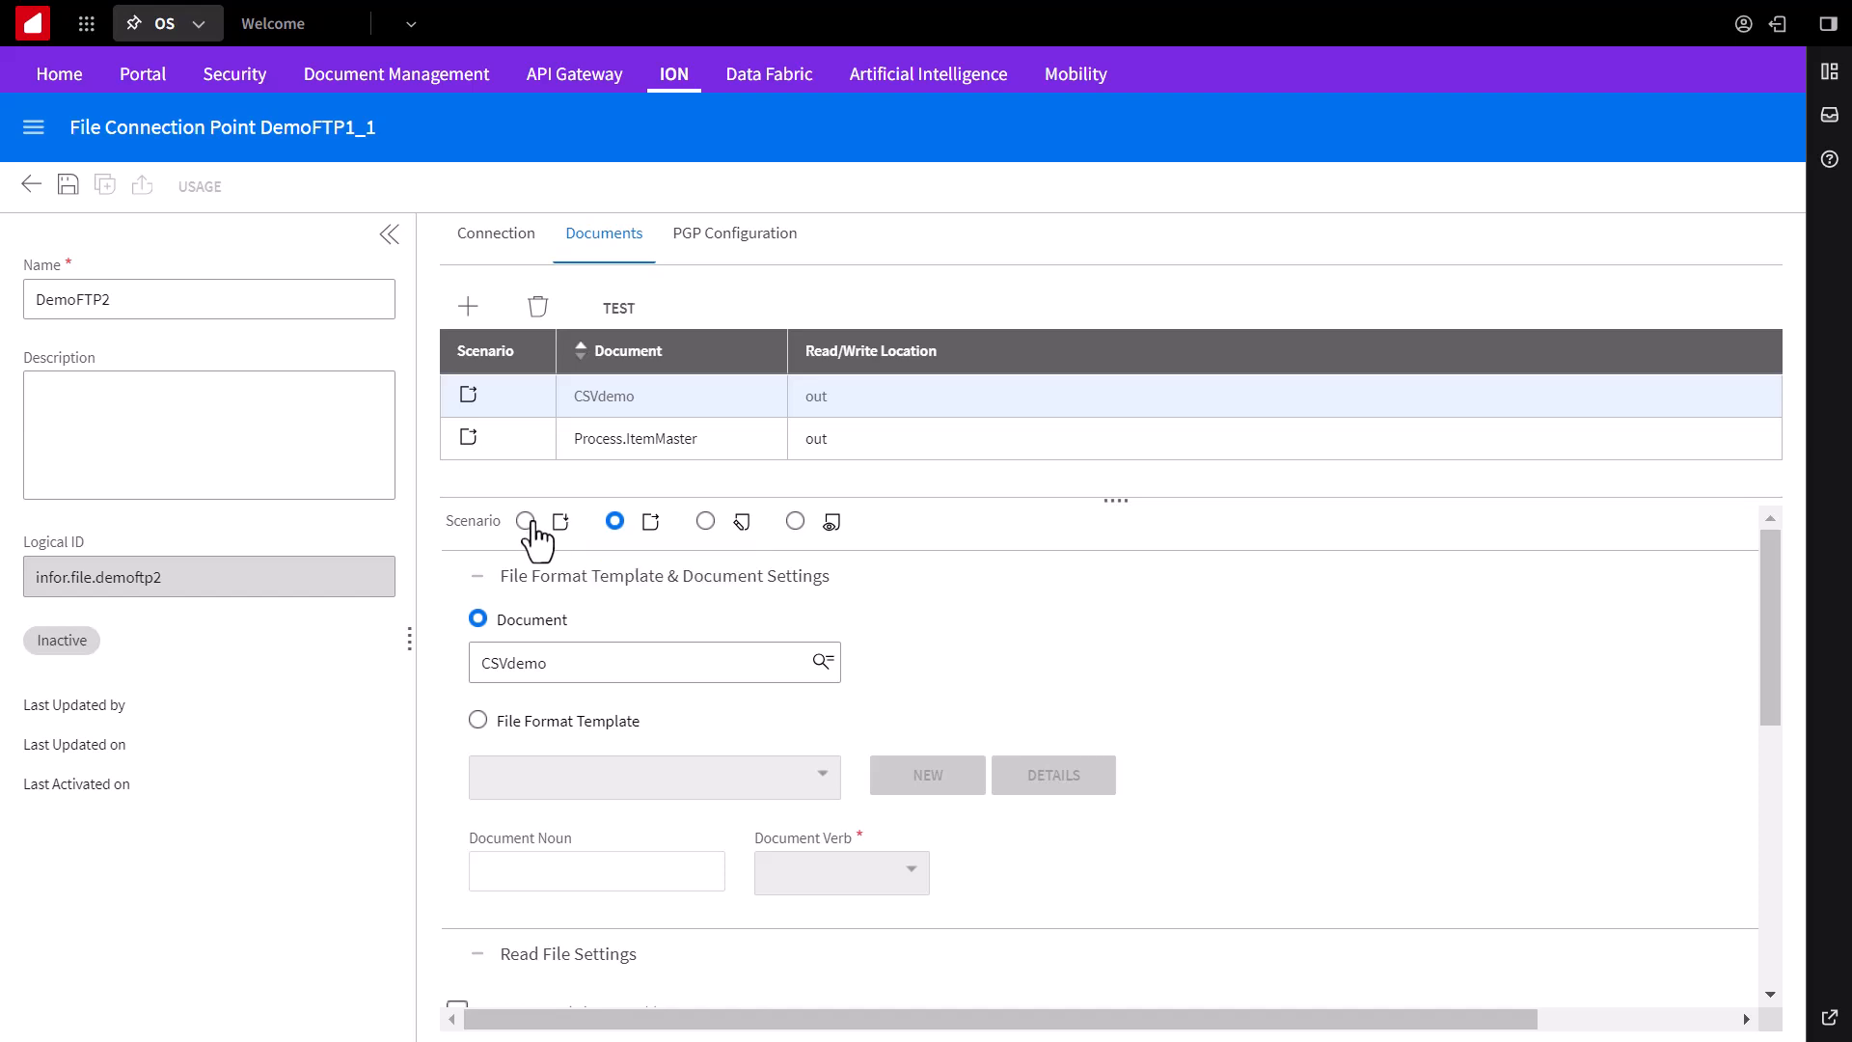
# Step: Switch CSVdemo to the write-file scenario with Write Location set to in
pyautogui.click(525, 521)
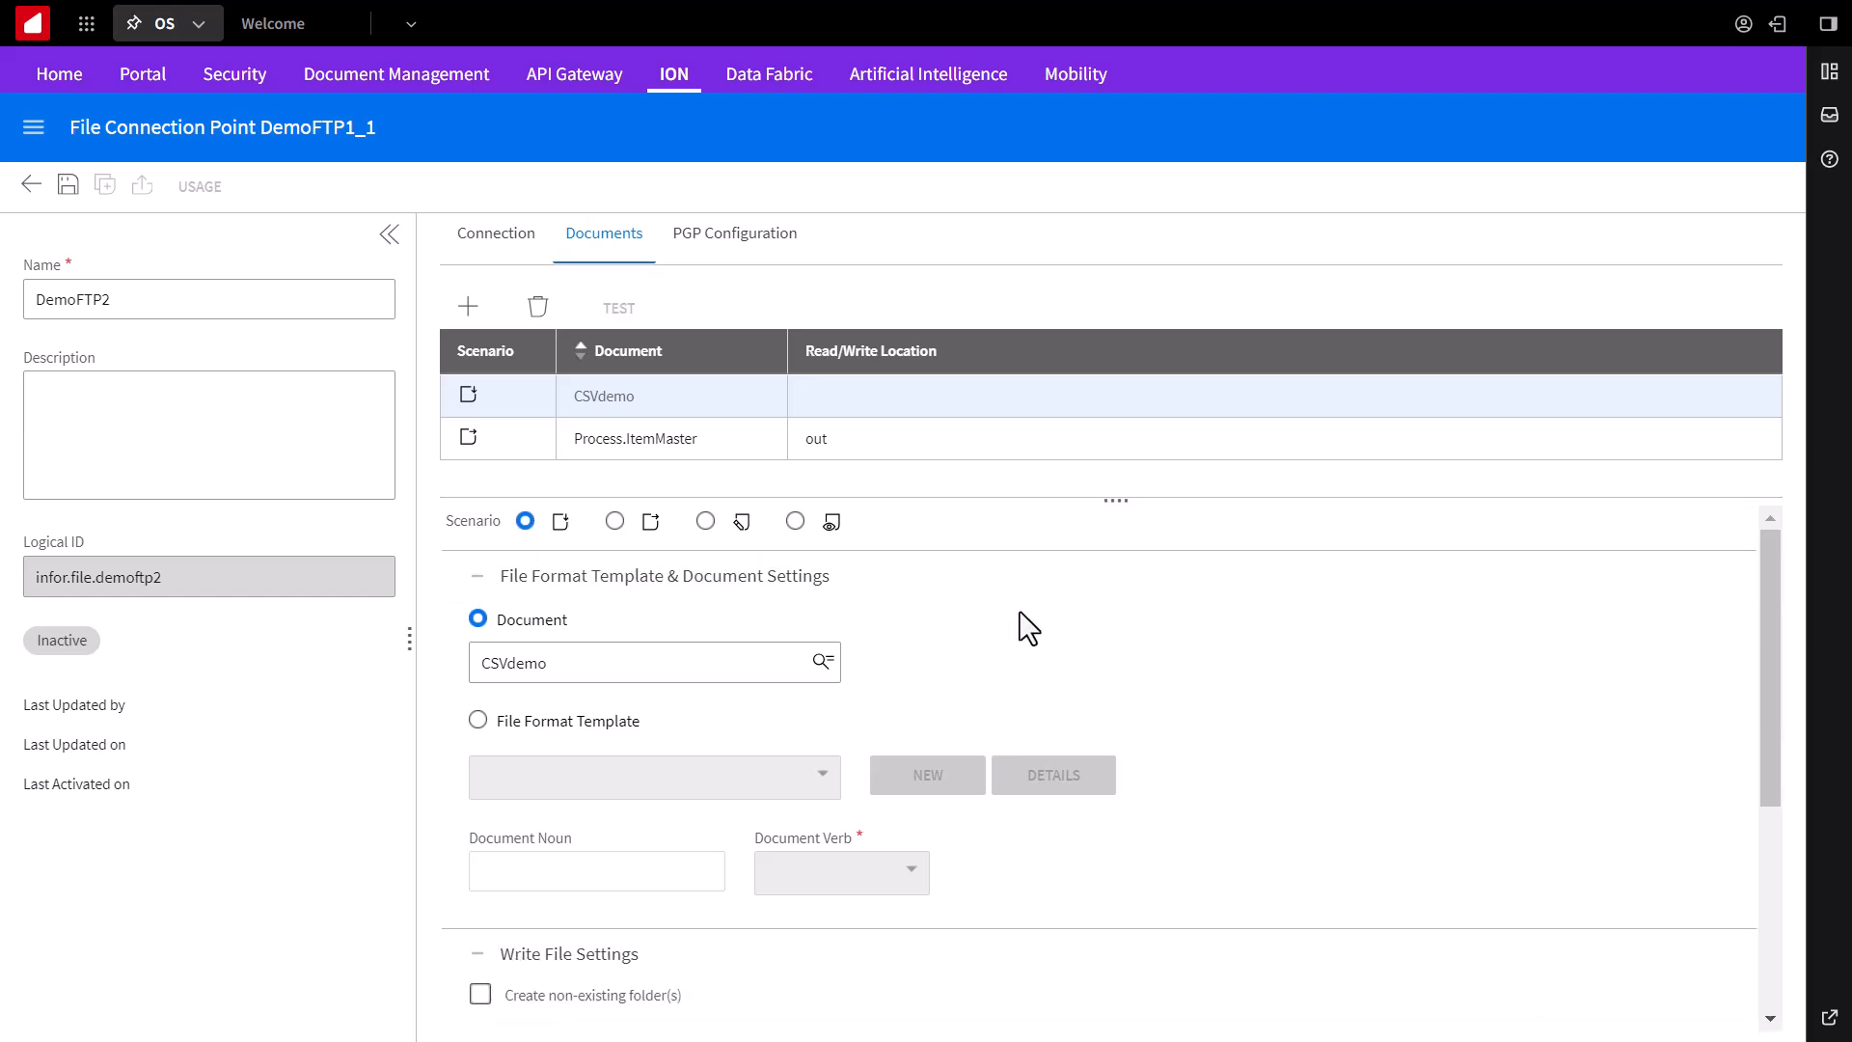
pyautogui.scroll(-3)
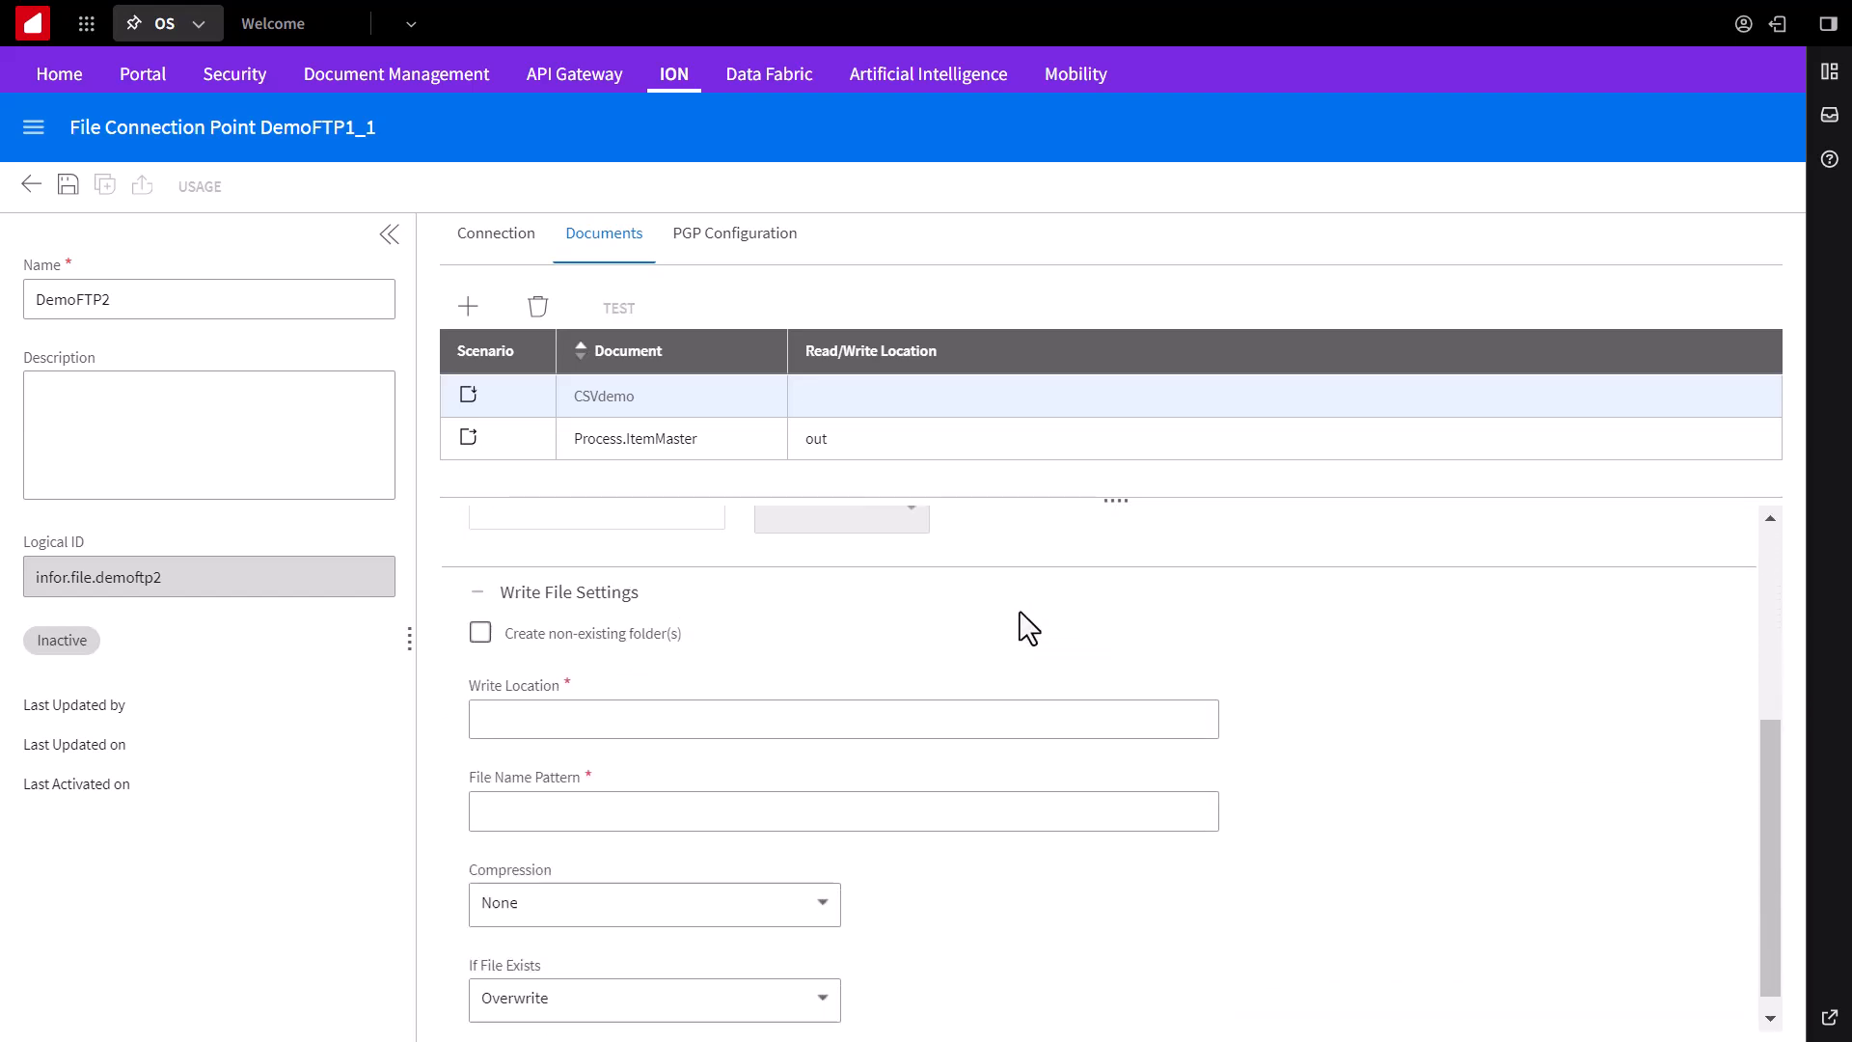
pyautogui.write('in')
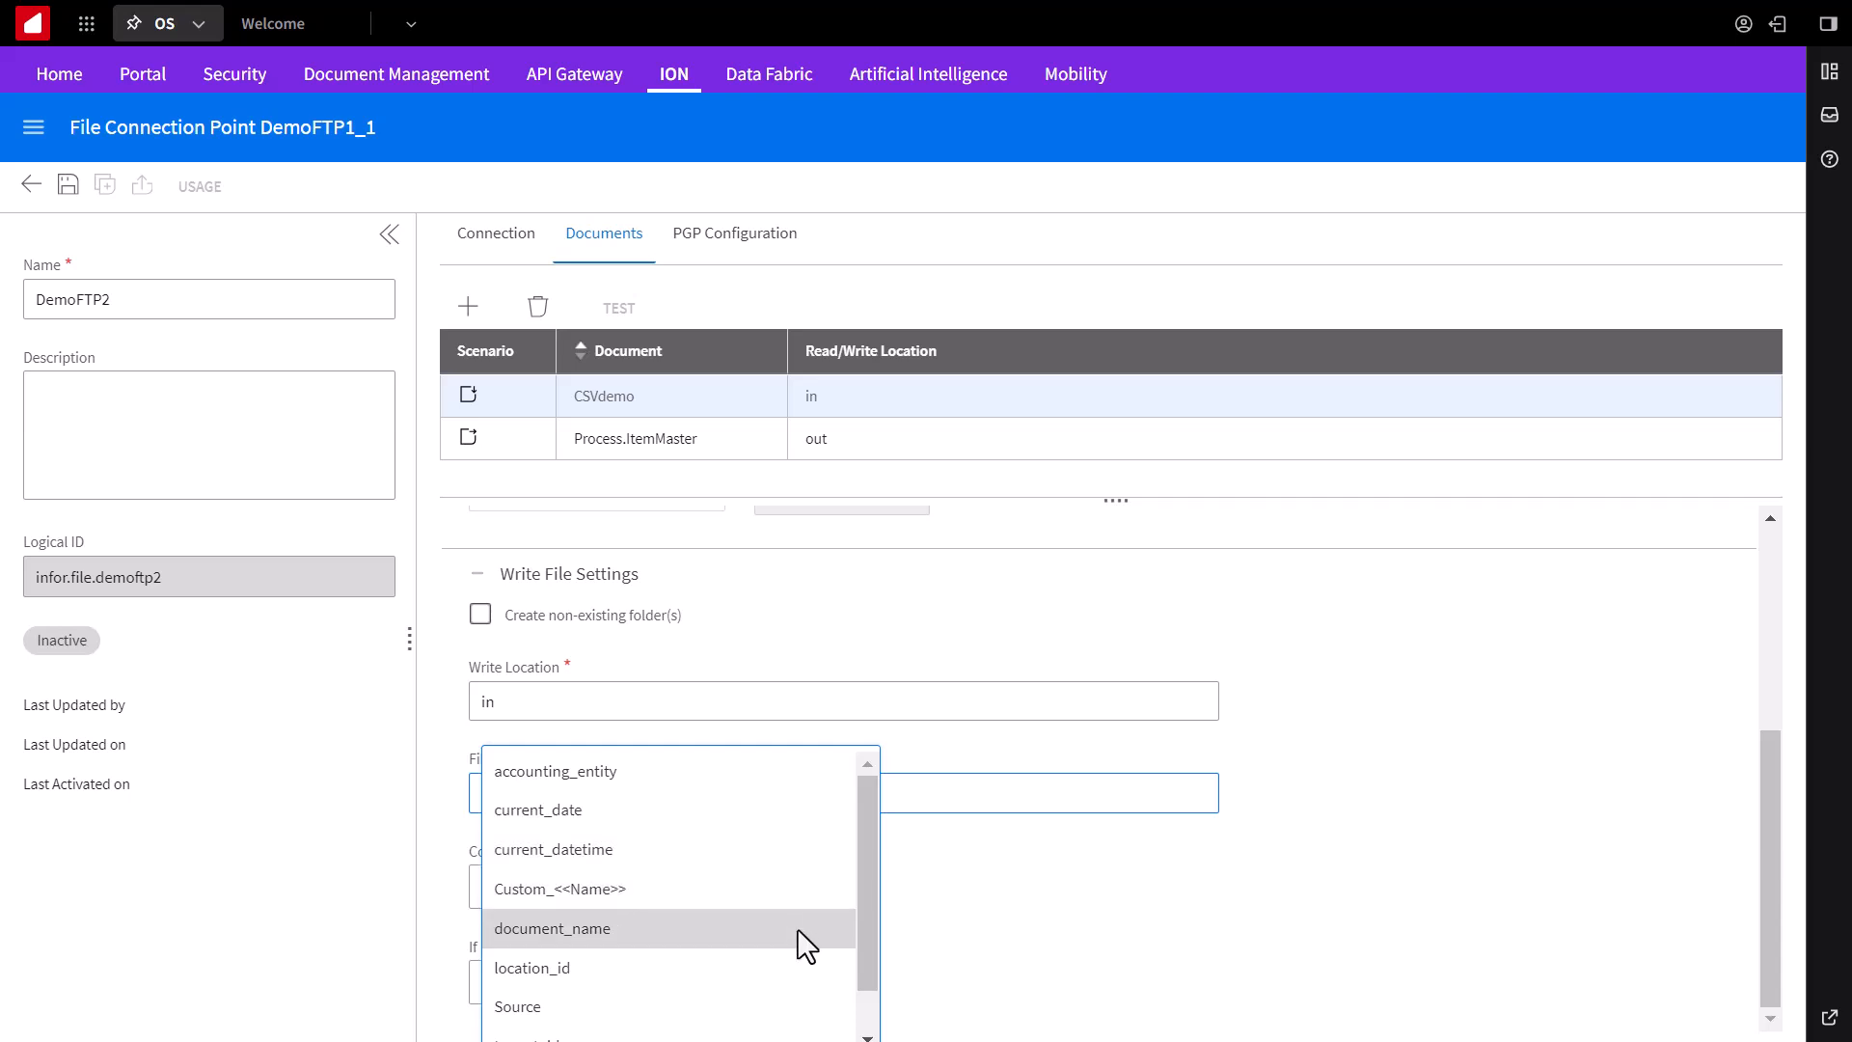
# Step: Build the file name pattern [document_name]_[current_datetime].csv from the variable list
pyautogui.click(551, 928)
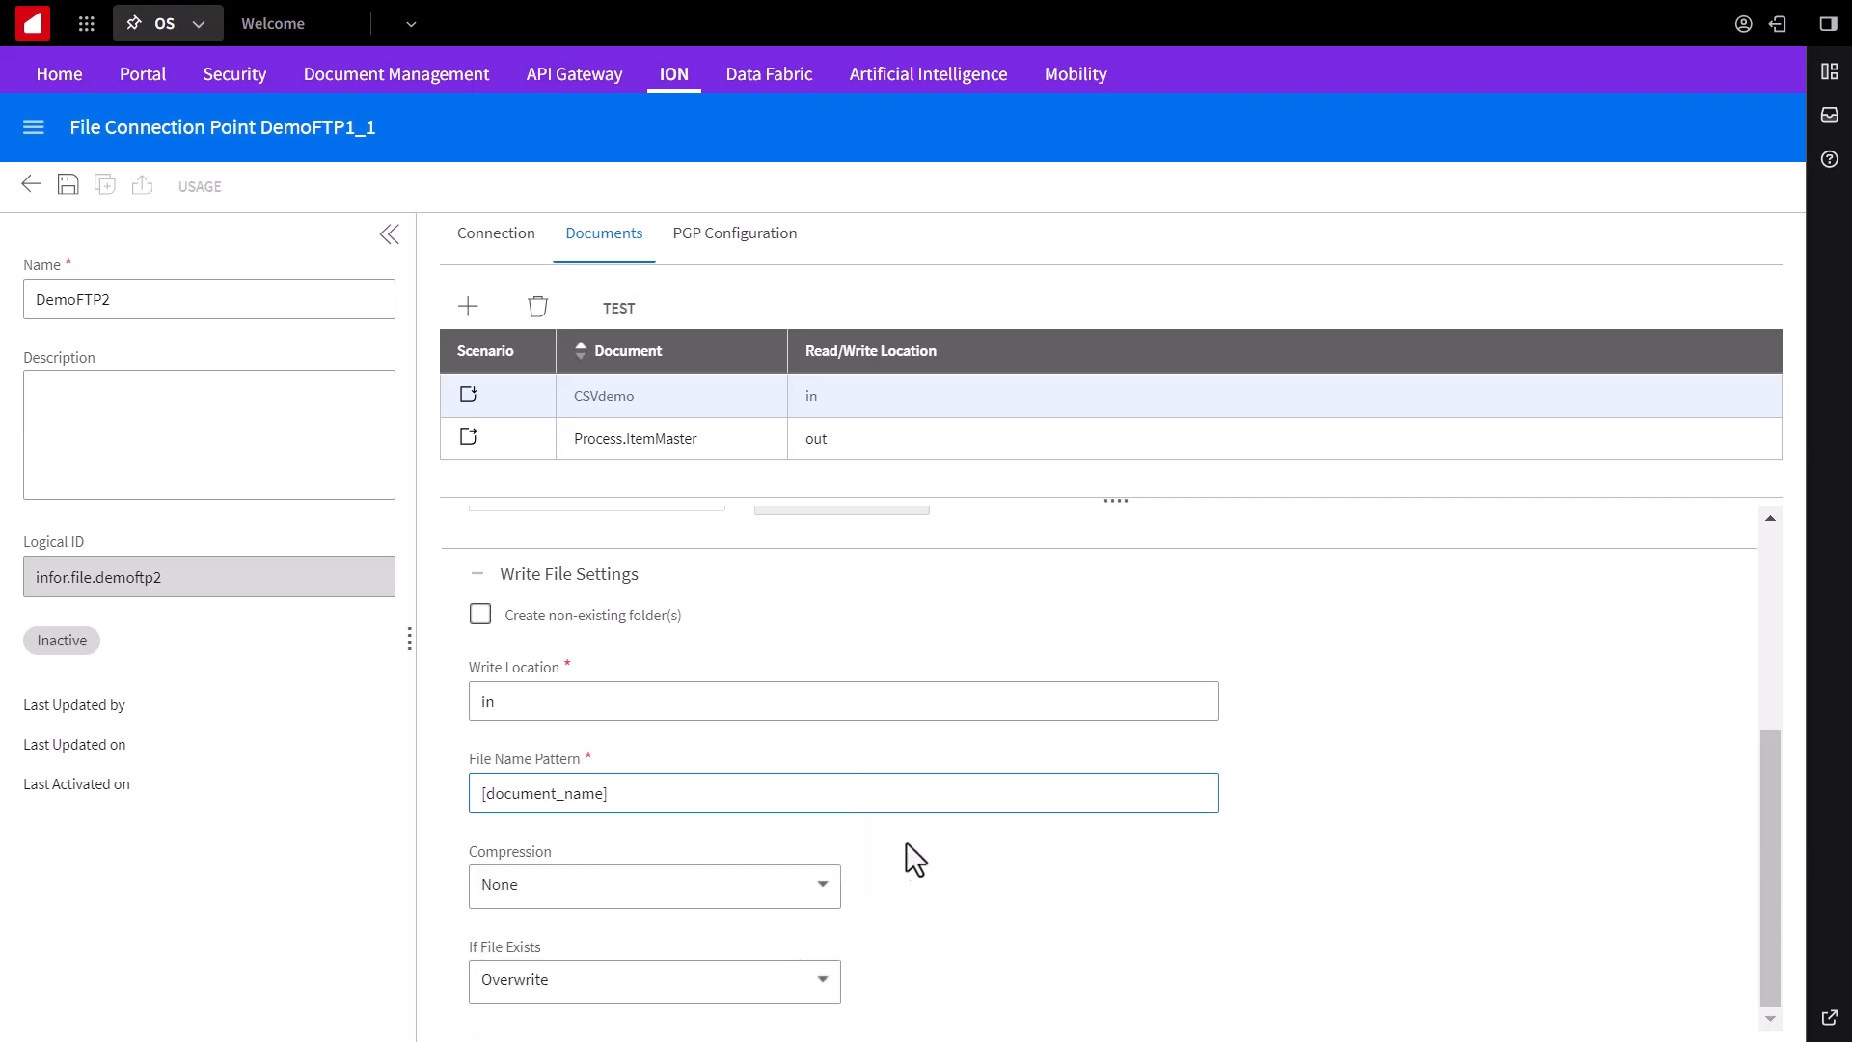
pyautogui.click(843, 793)
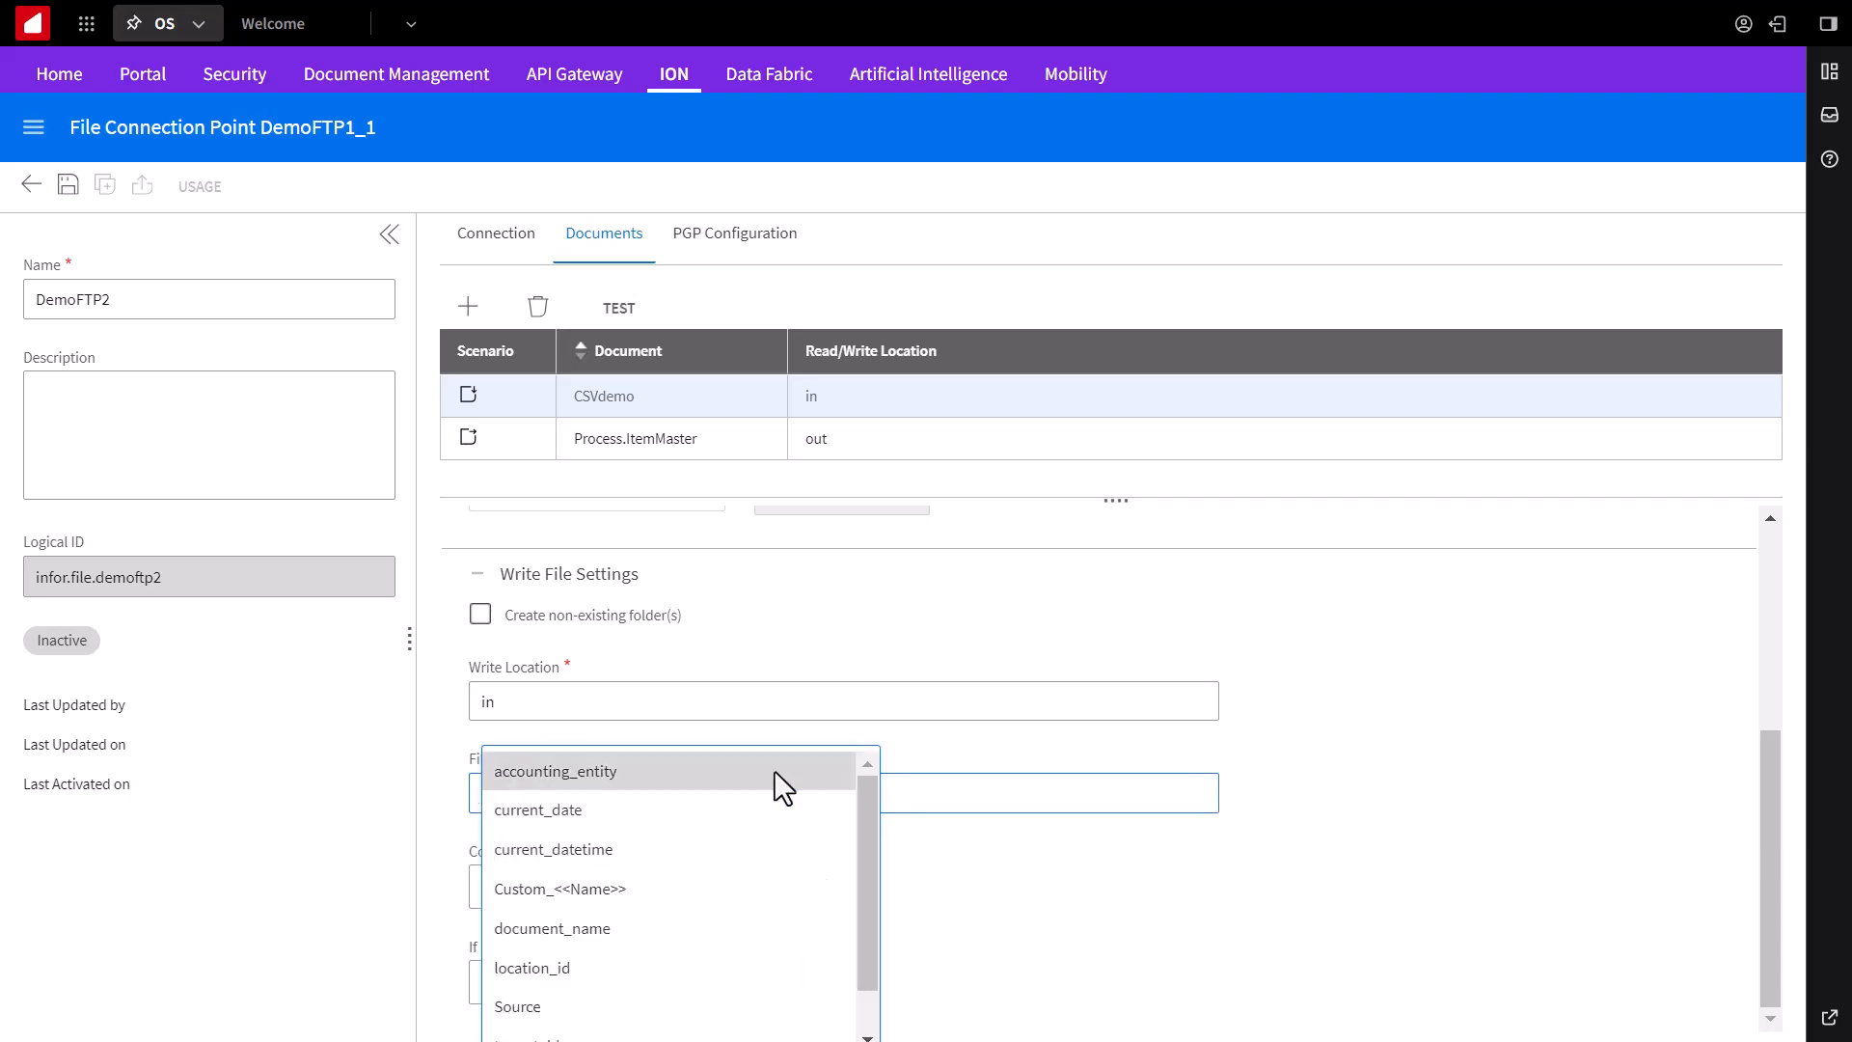
pyautogui.click(553, 849)
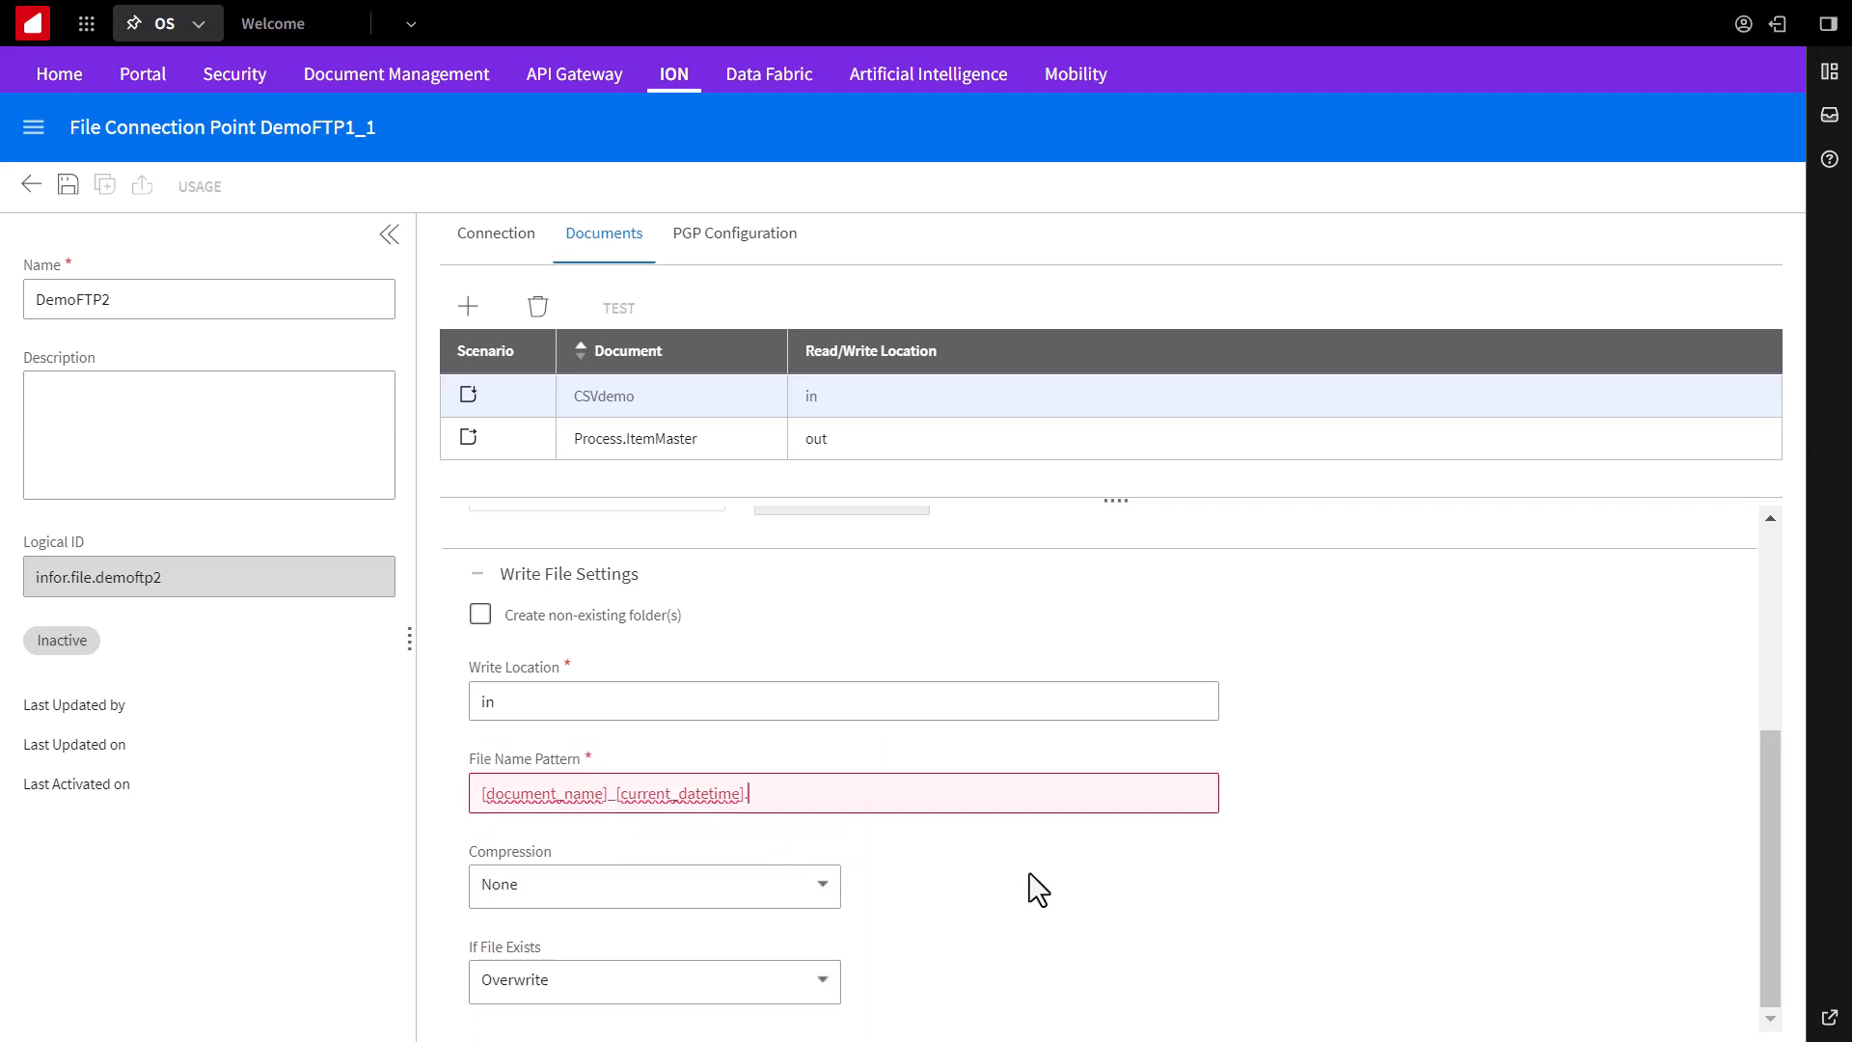
pyautogui.write('.csv')
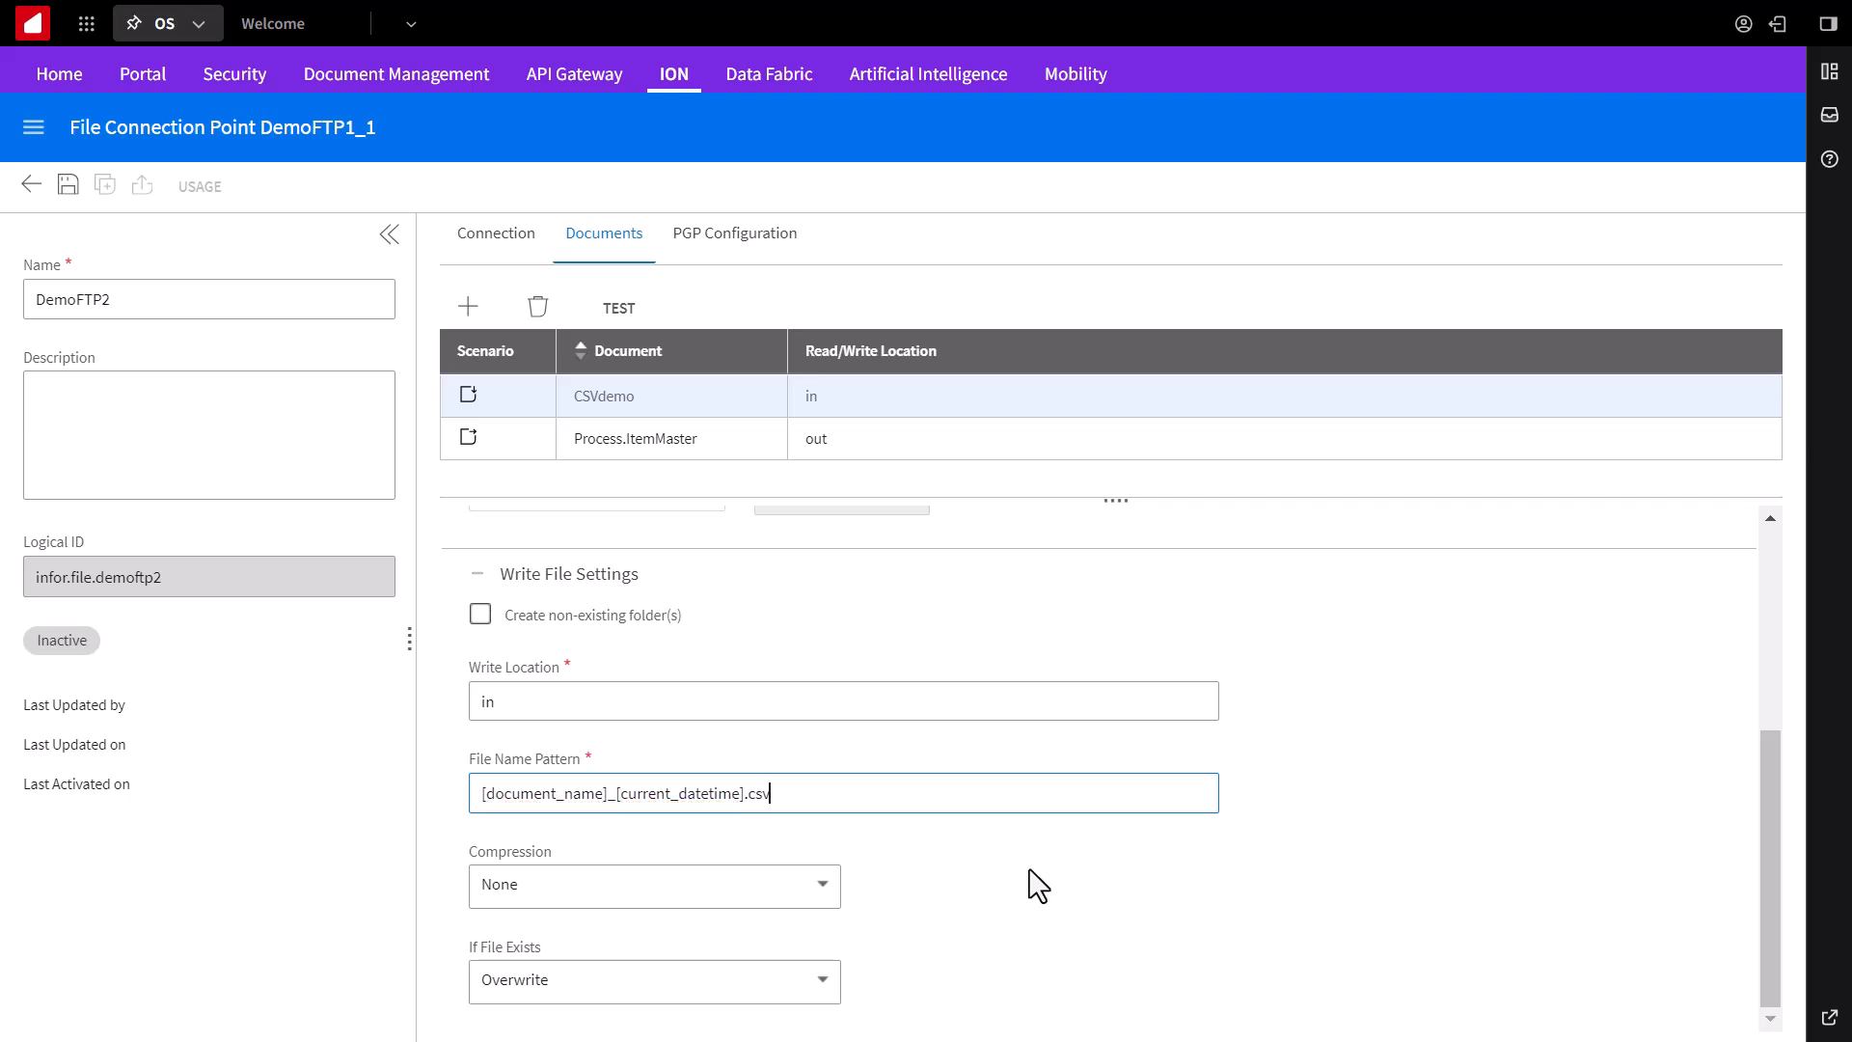
pyautogui.scroll(3)
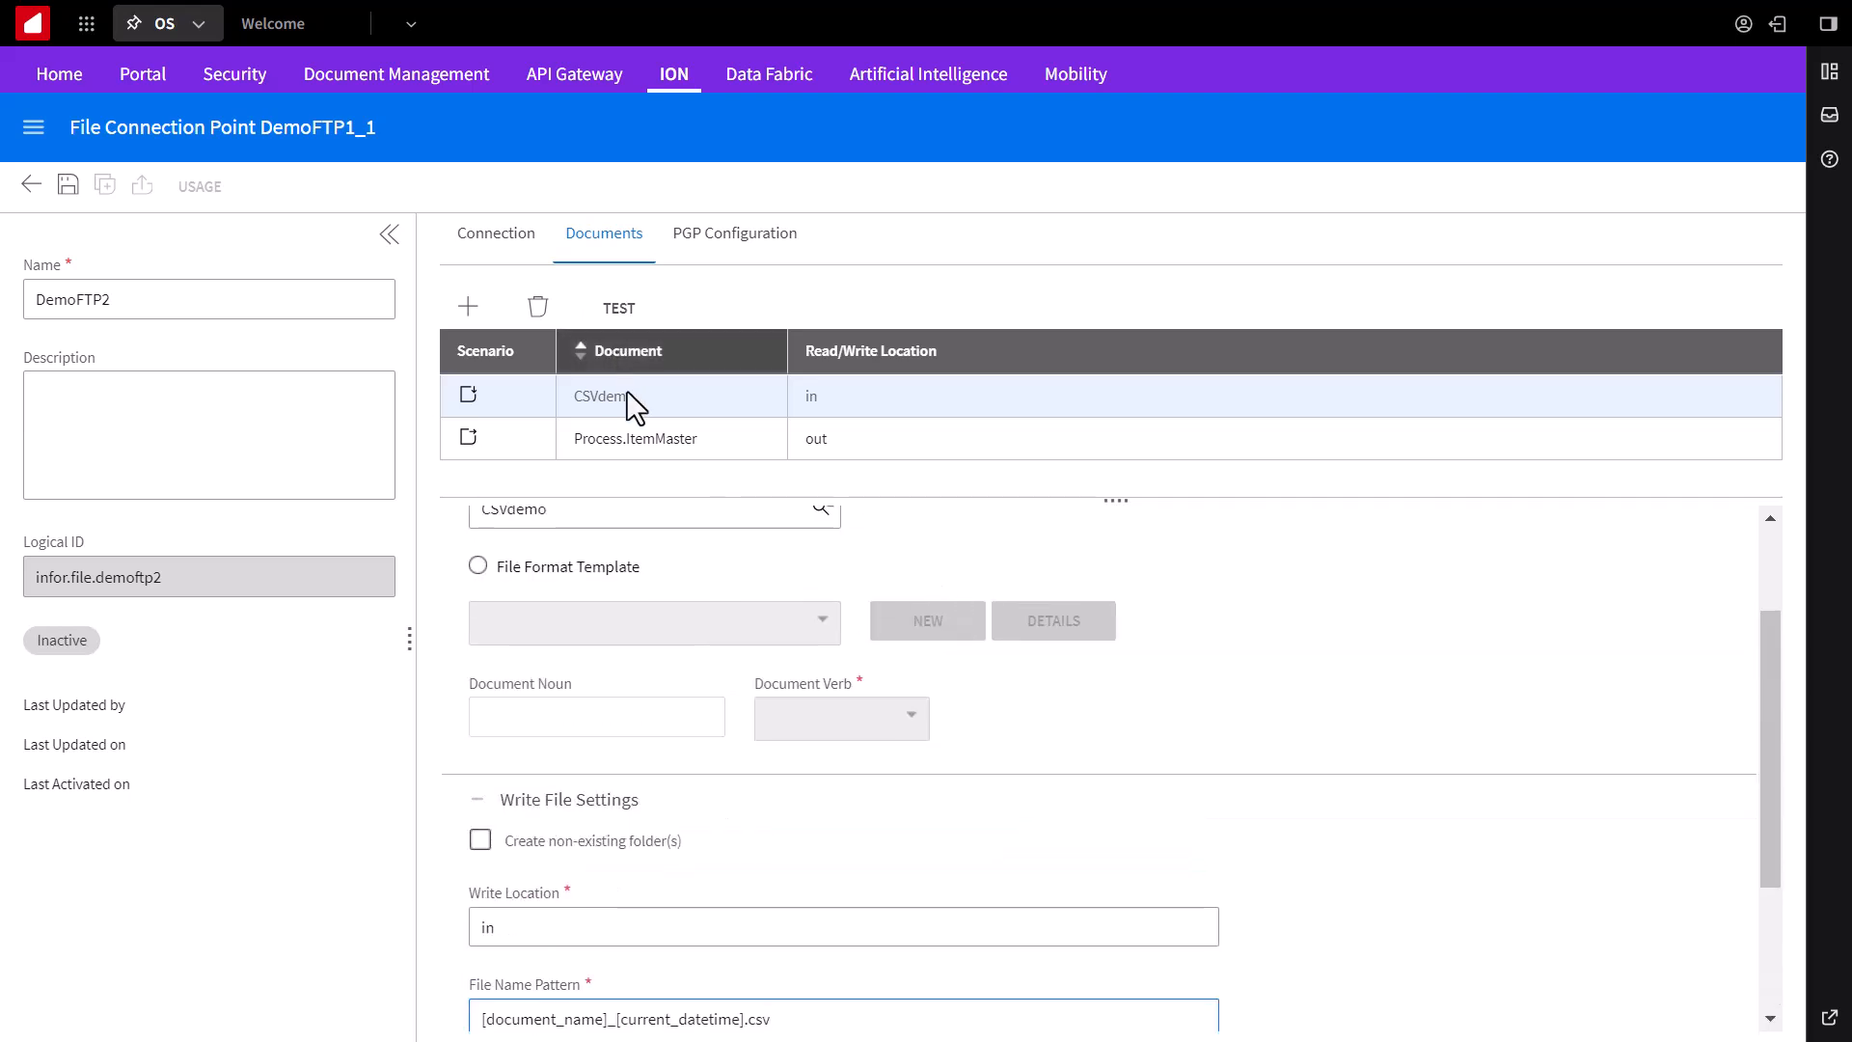
# Step: Build the Process.ItemMaster file name pattern from document_name and current_datetime plus .xml, then leave DemoFTP2
pyautogui.click(635, 438)
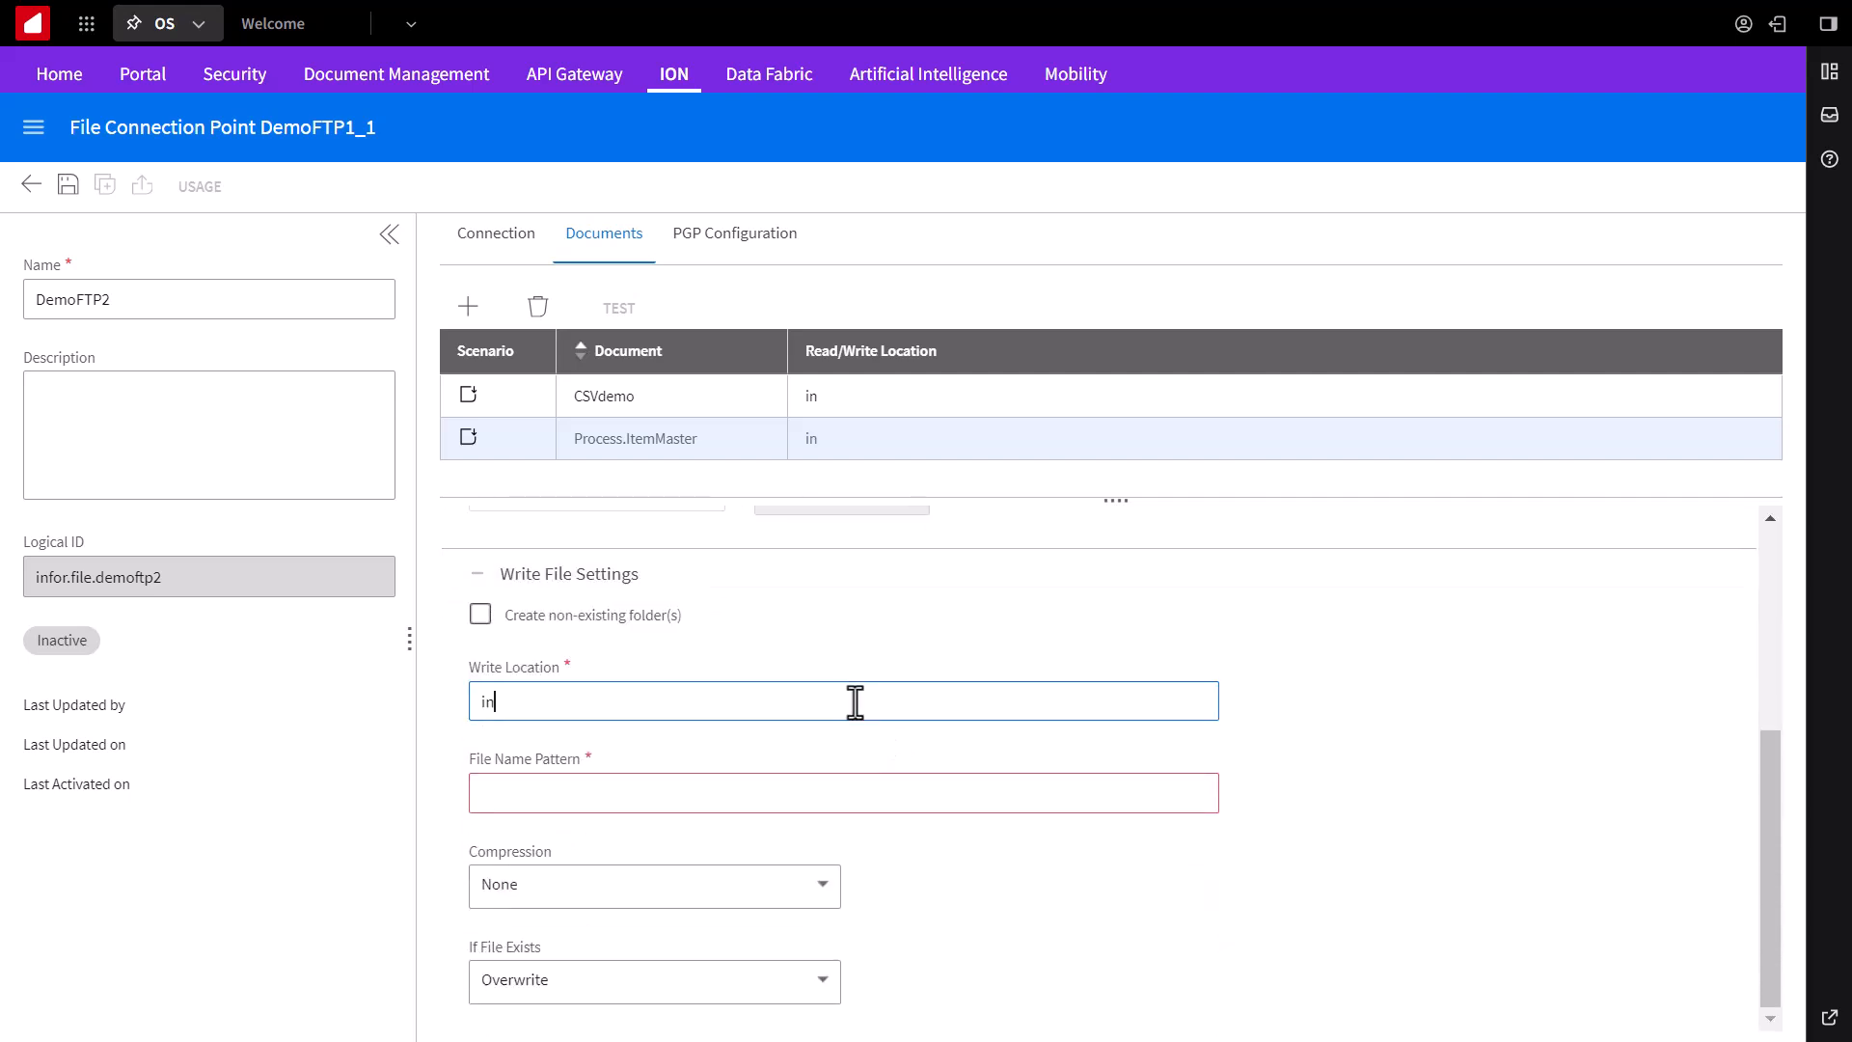
pyautogui.click(843, 793)
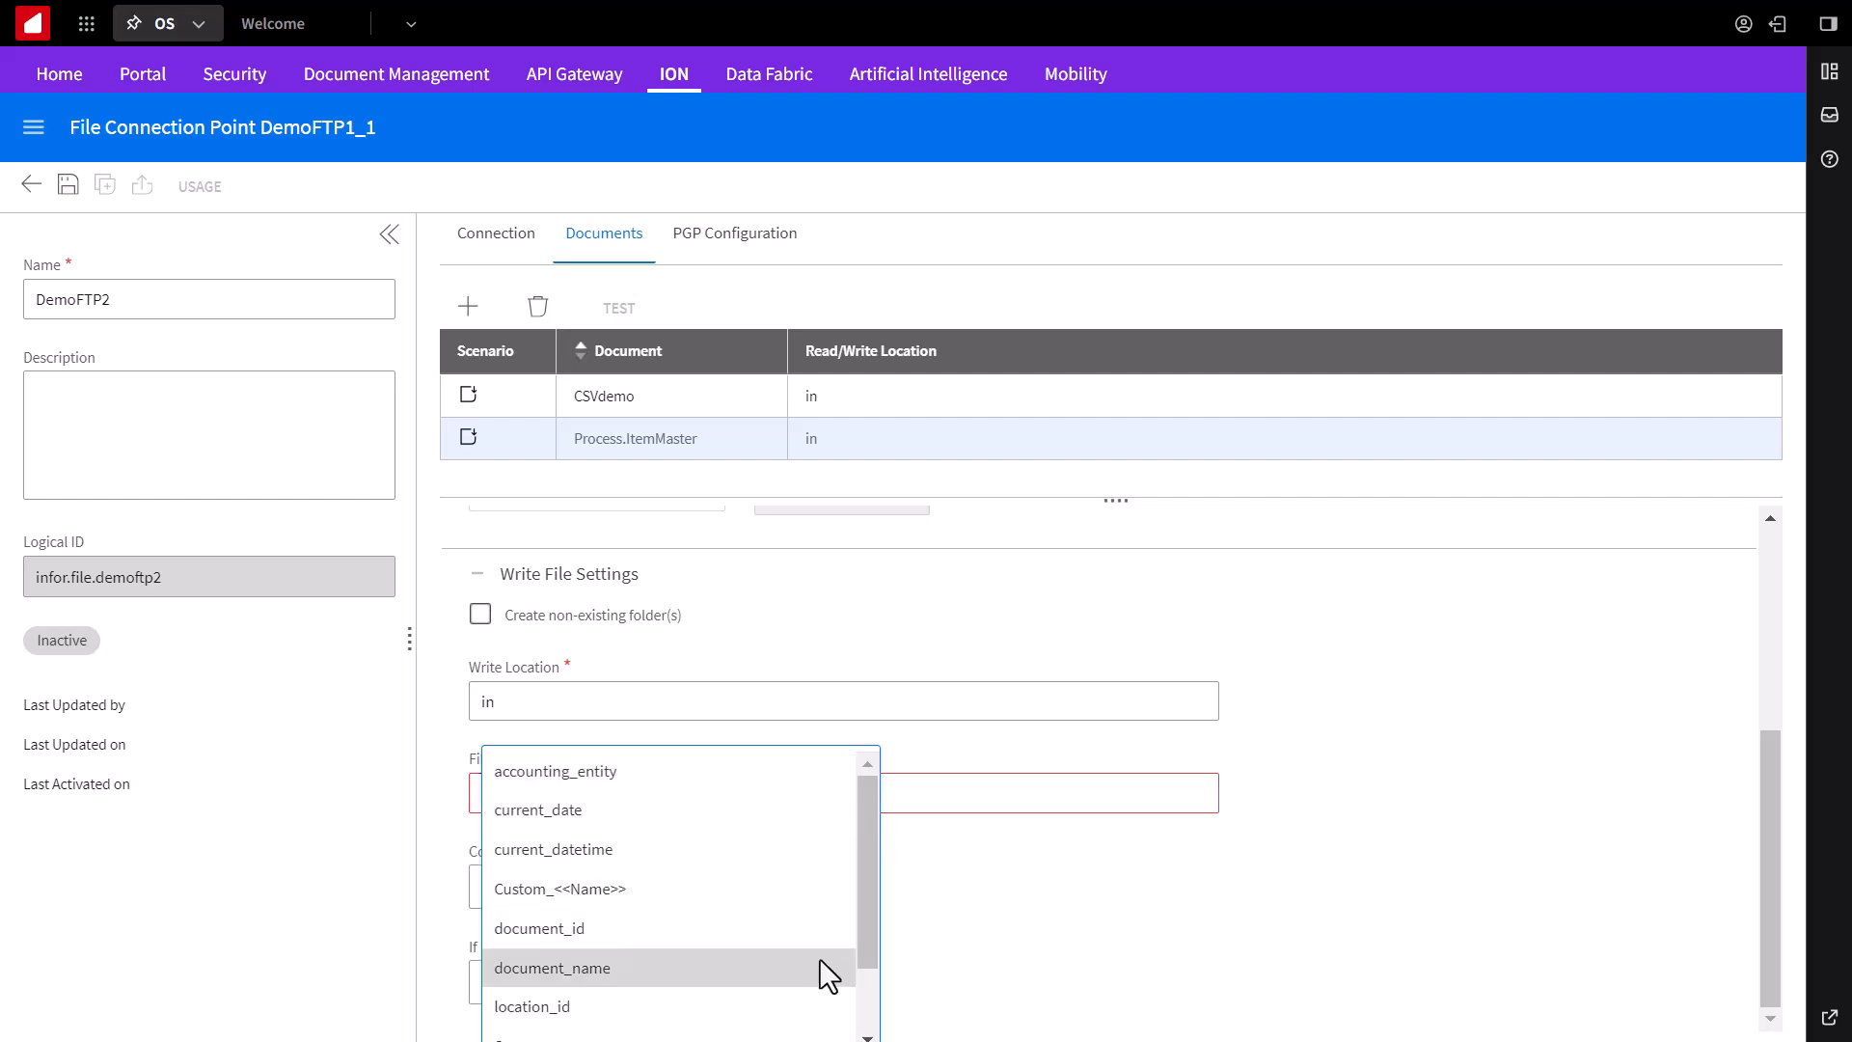
pyautogui.click(552, 966)
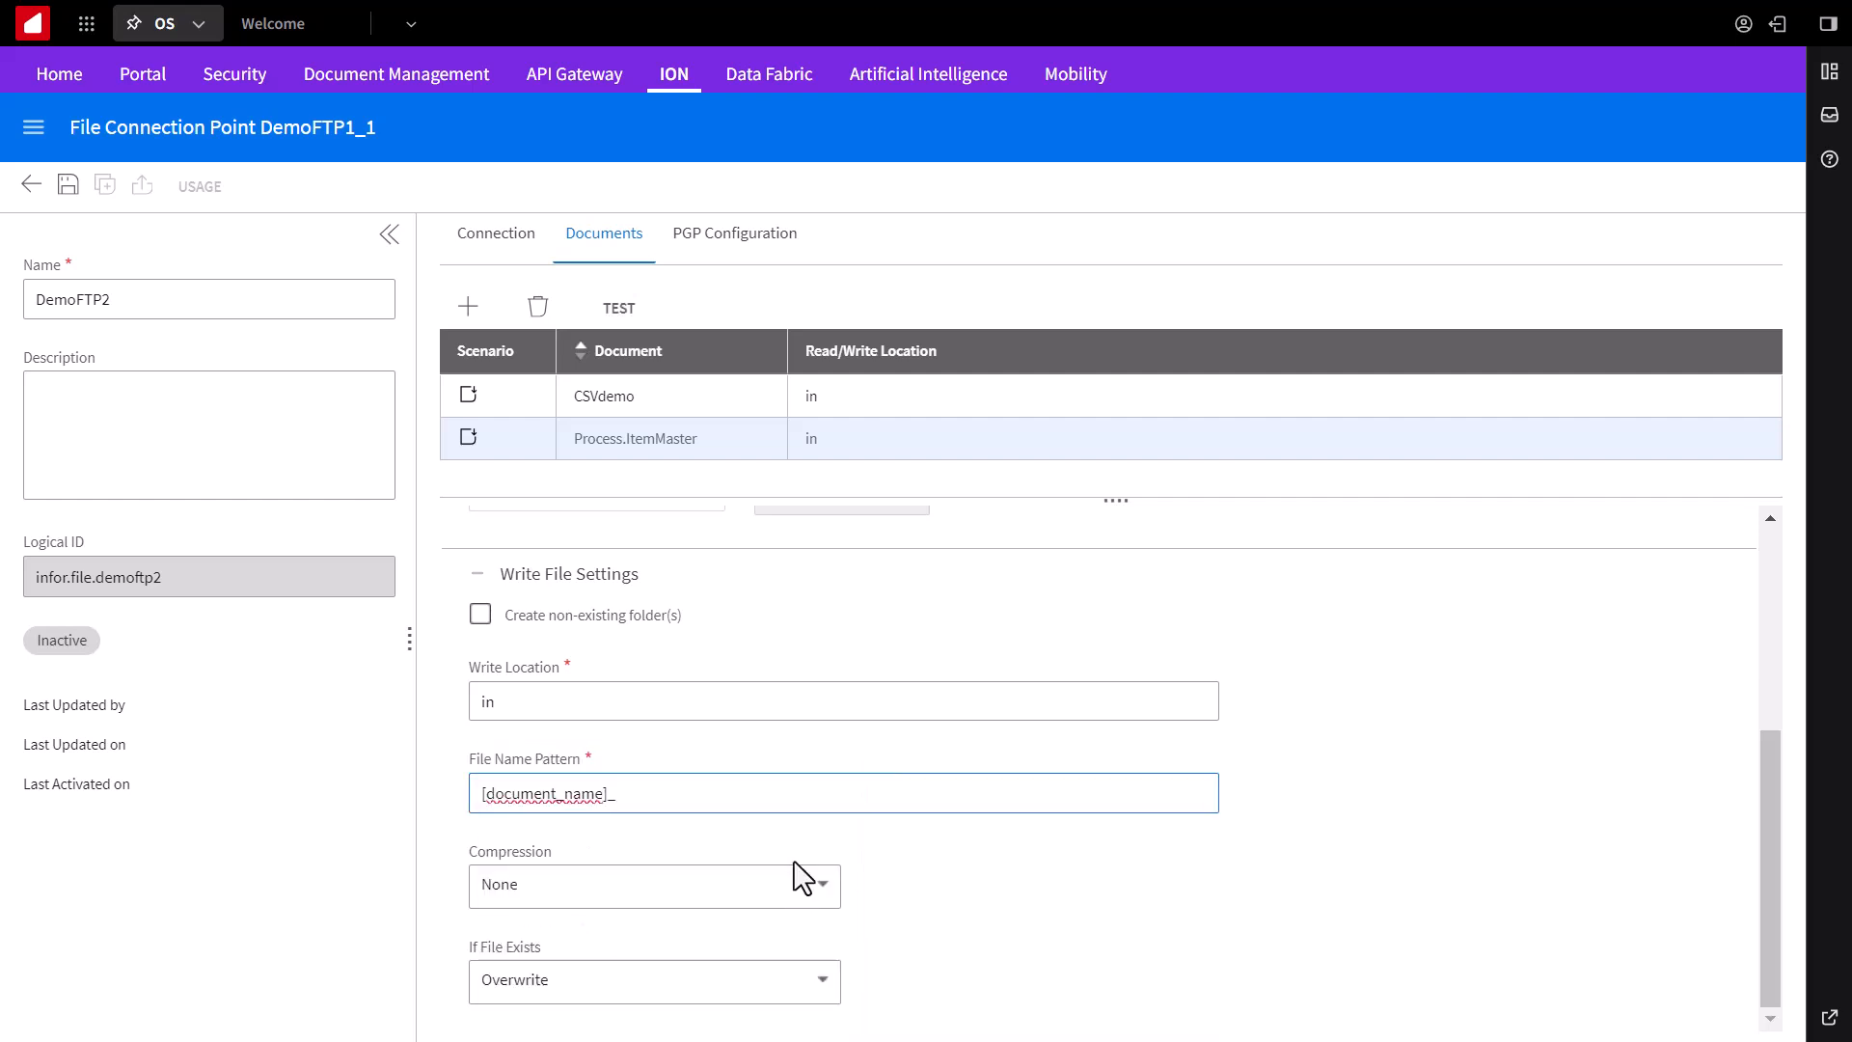
pyautogui.click(843, 793)
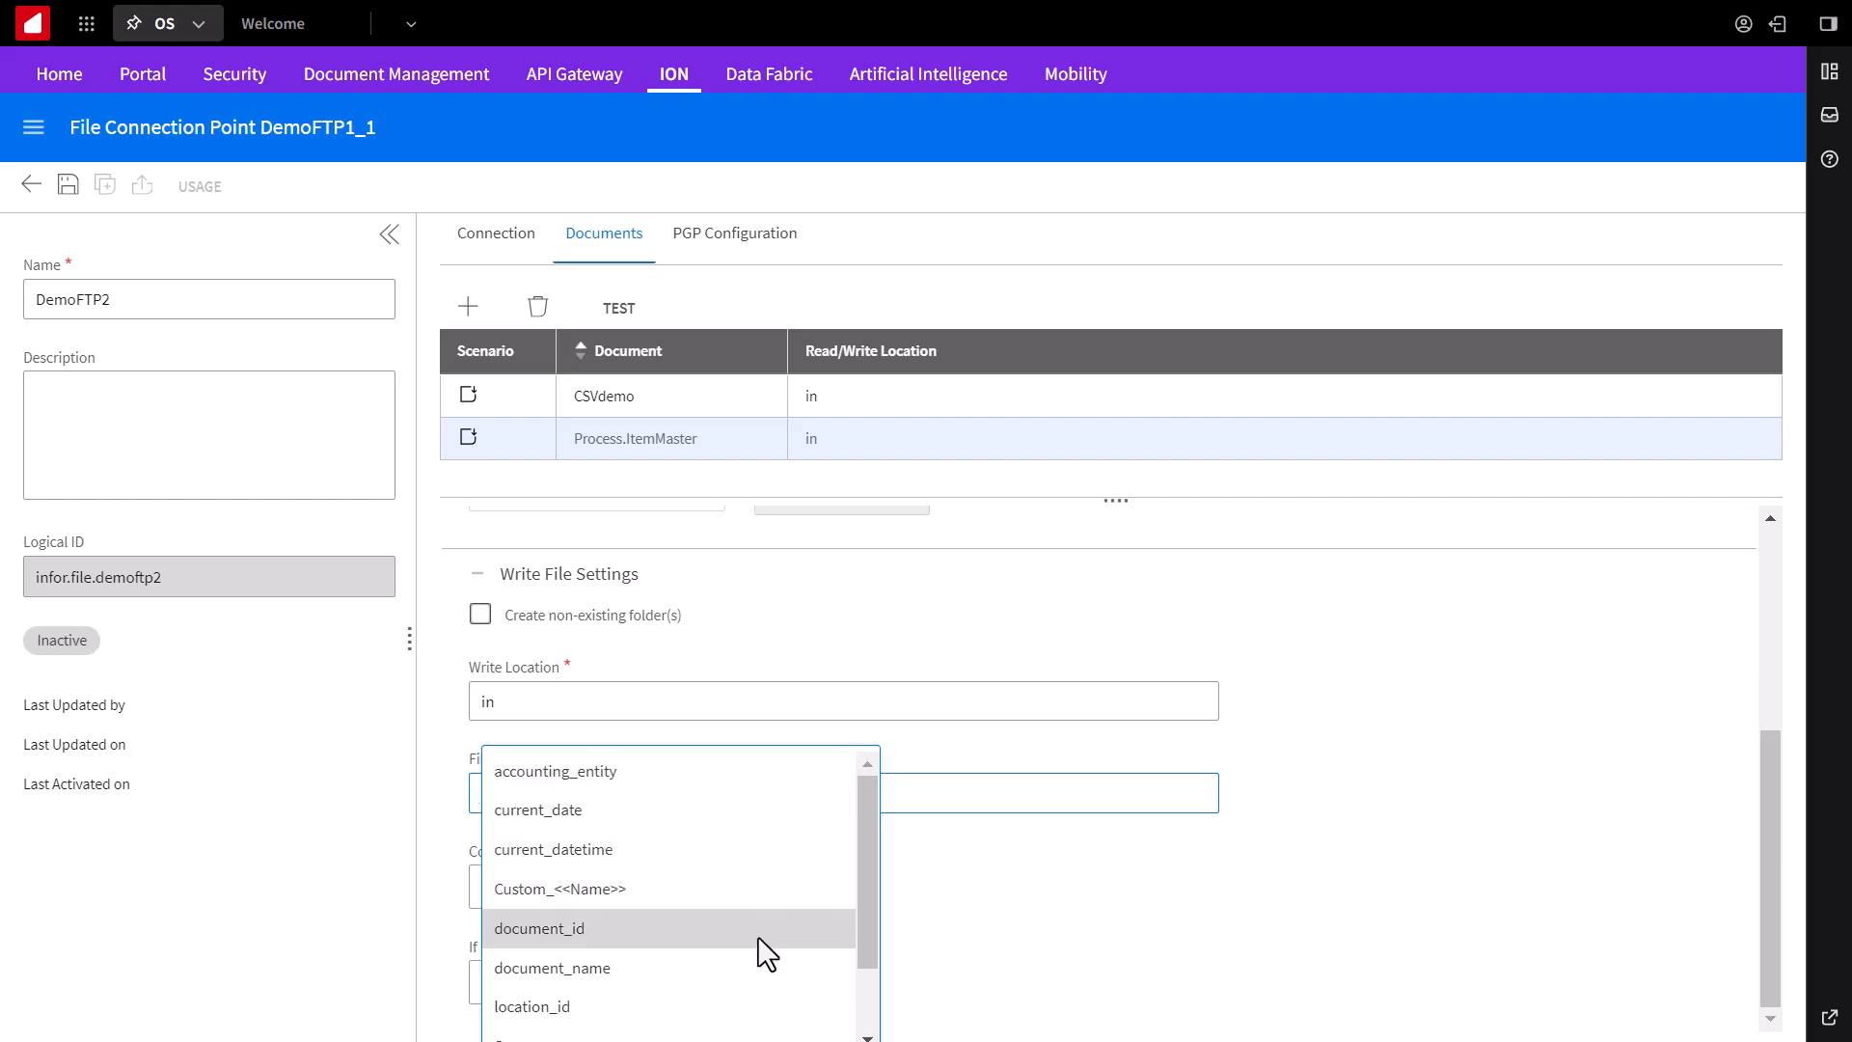
pyautogui.click(552, 966)
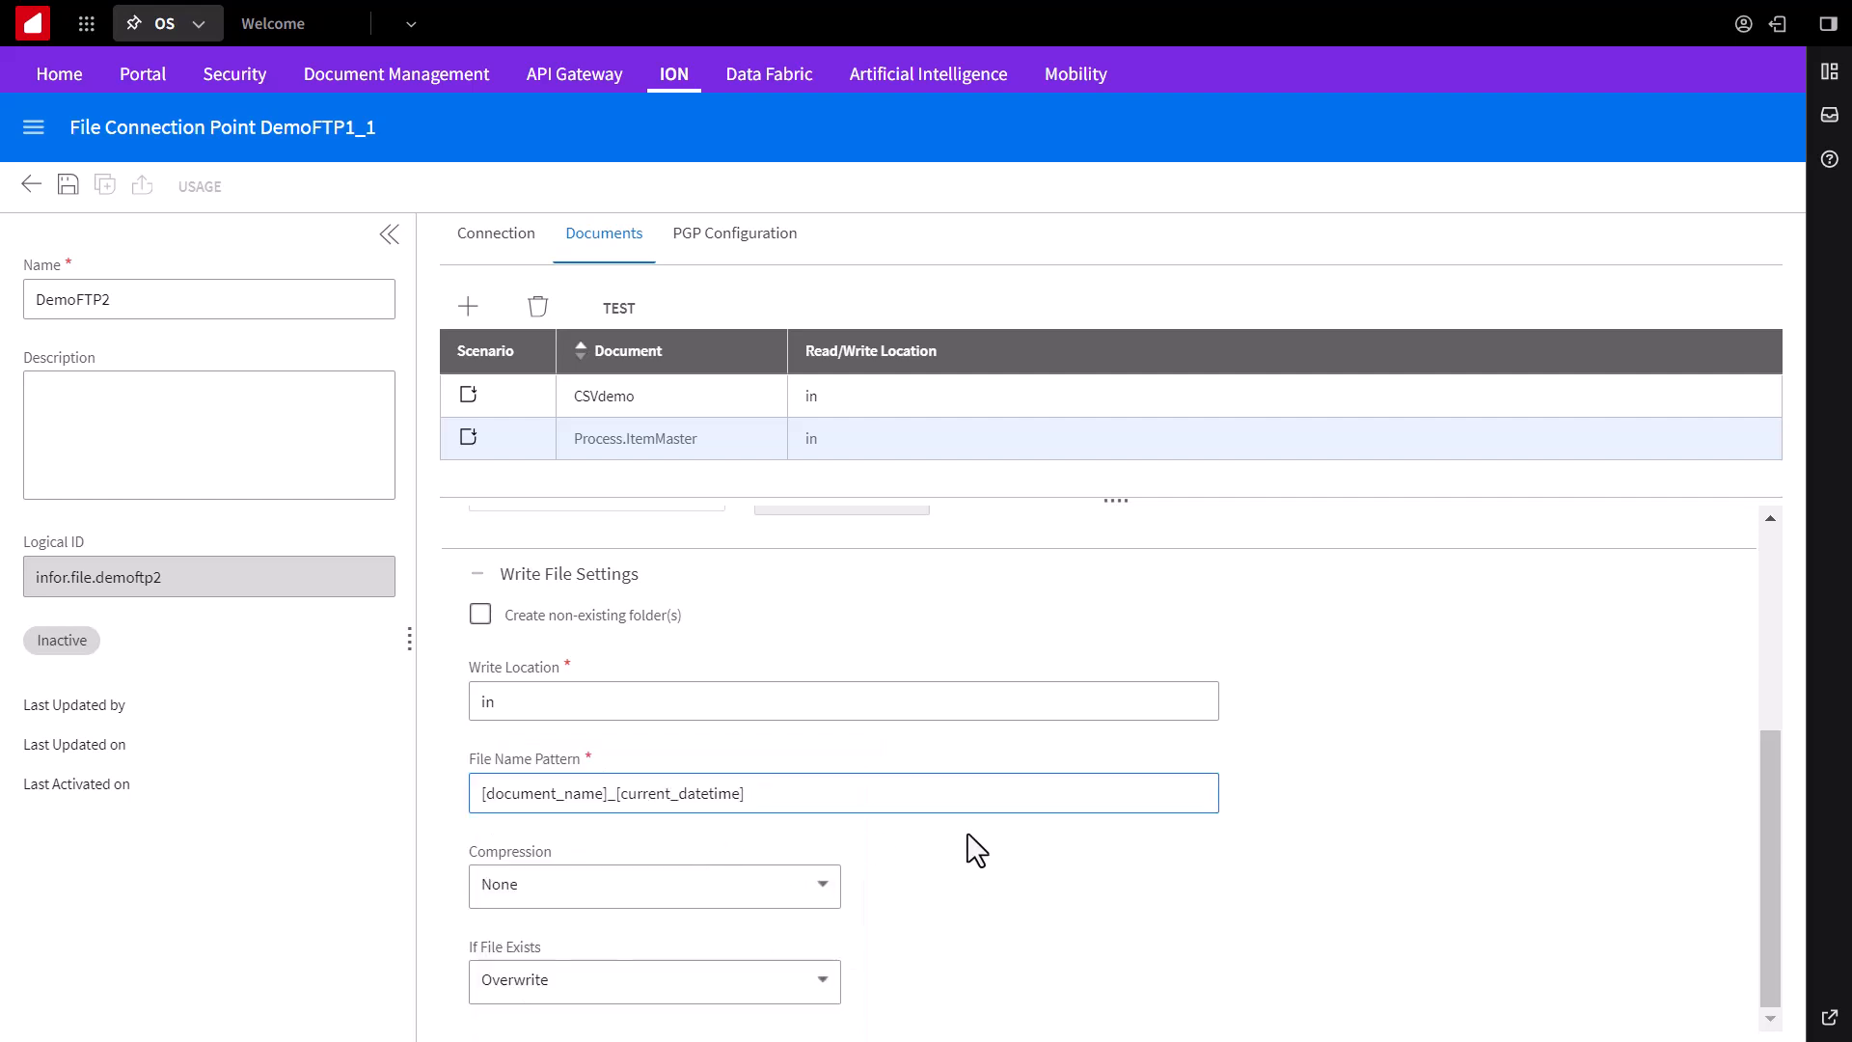
pyautogui.write('.xml')
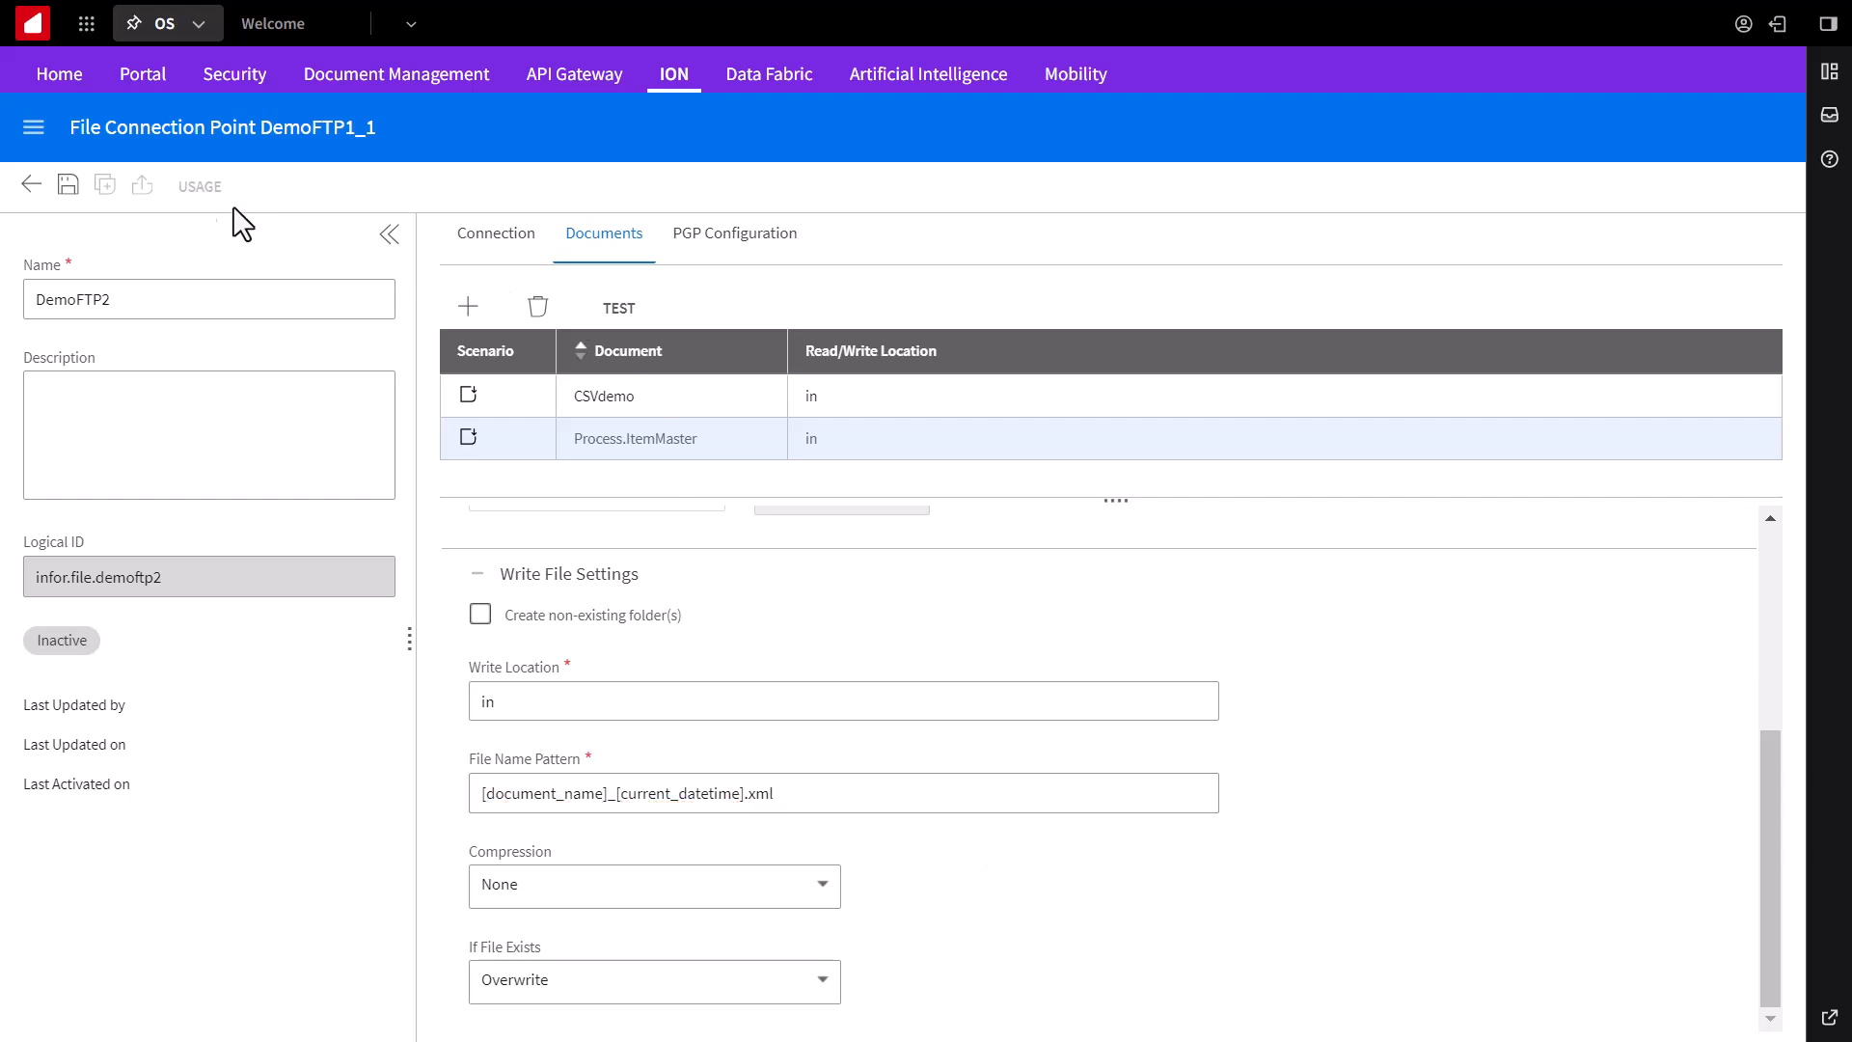
pyautogui.click(32, 127)
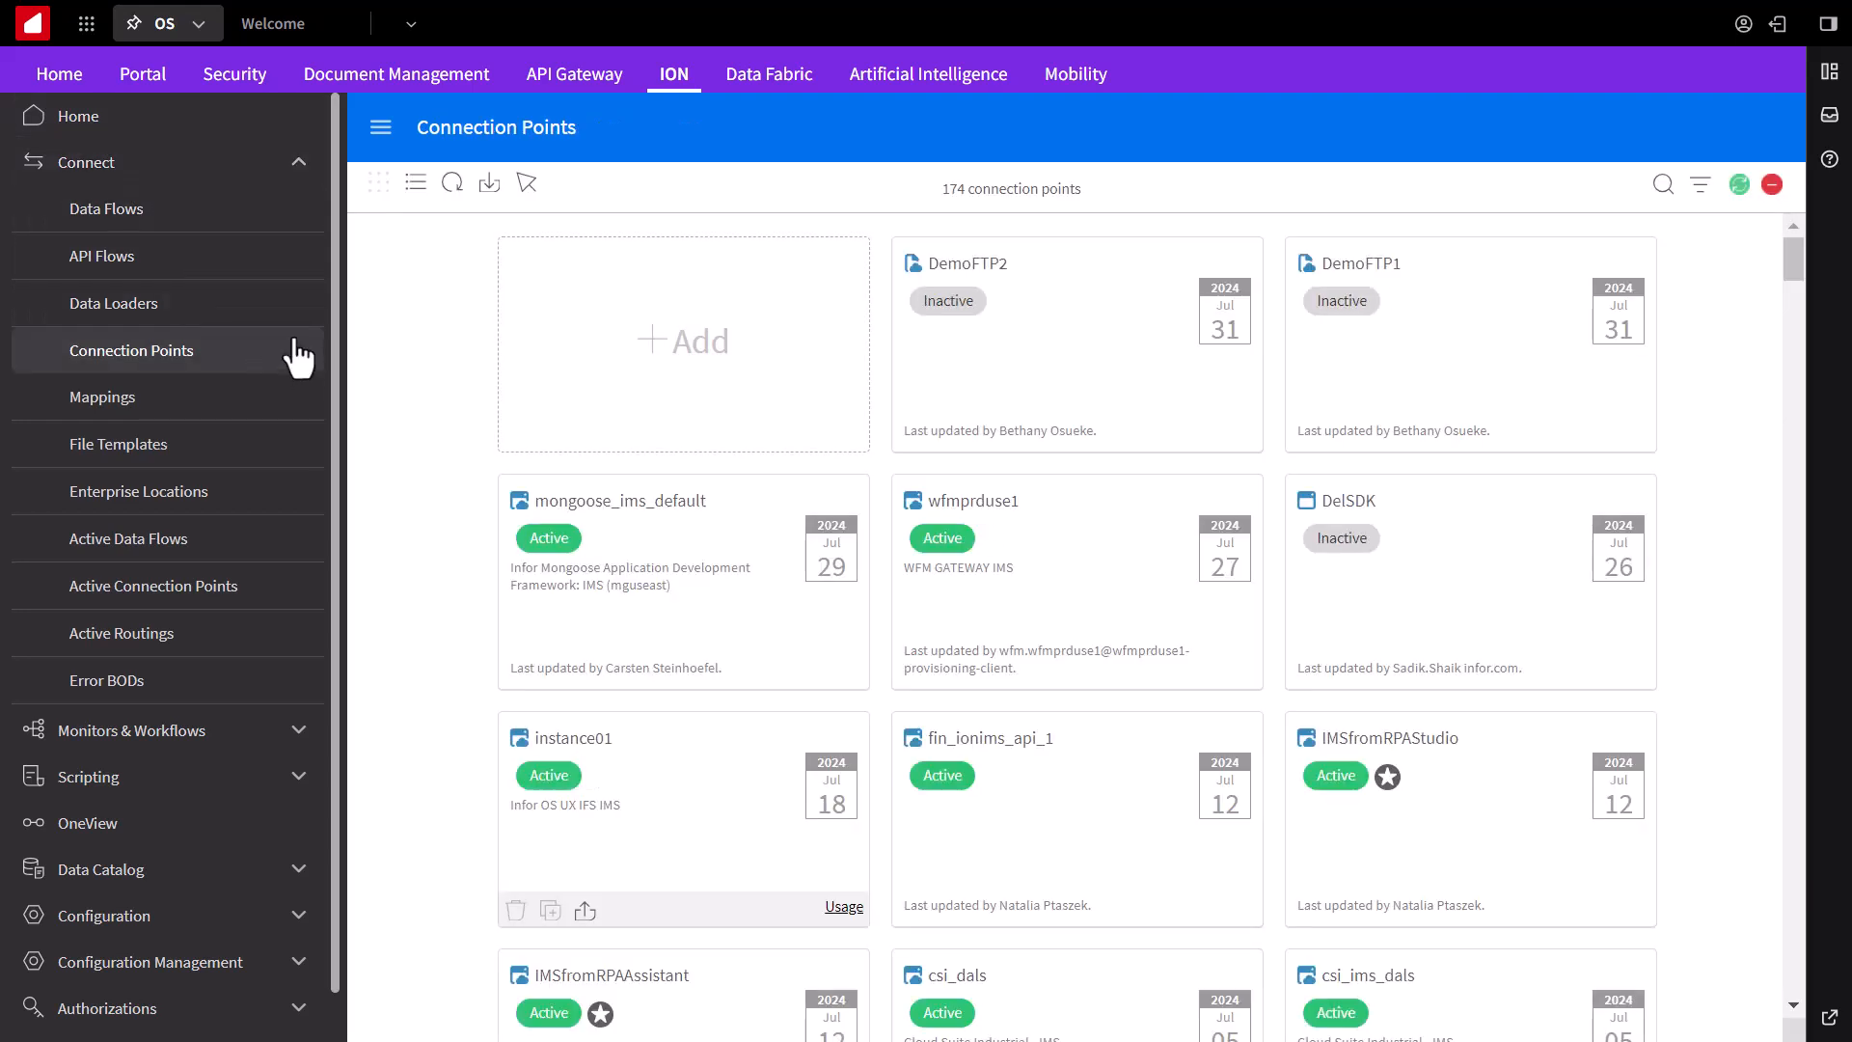
pyautogui.moveTo(1325, 357)
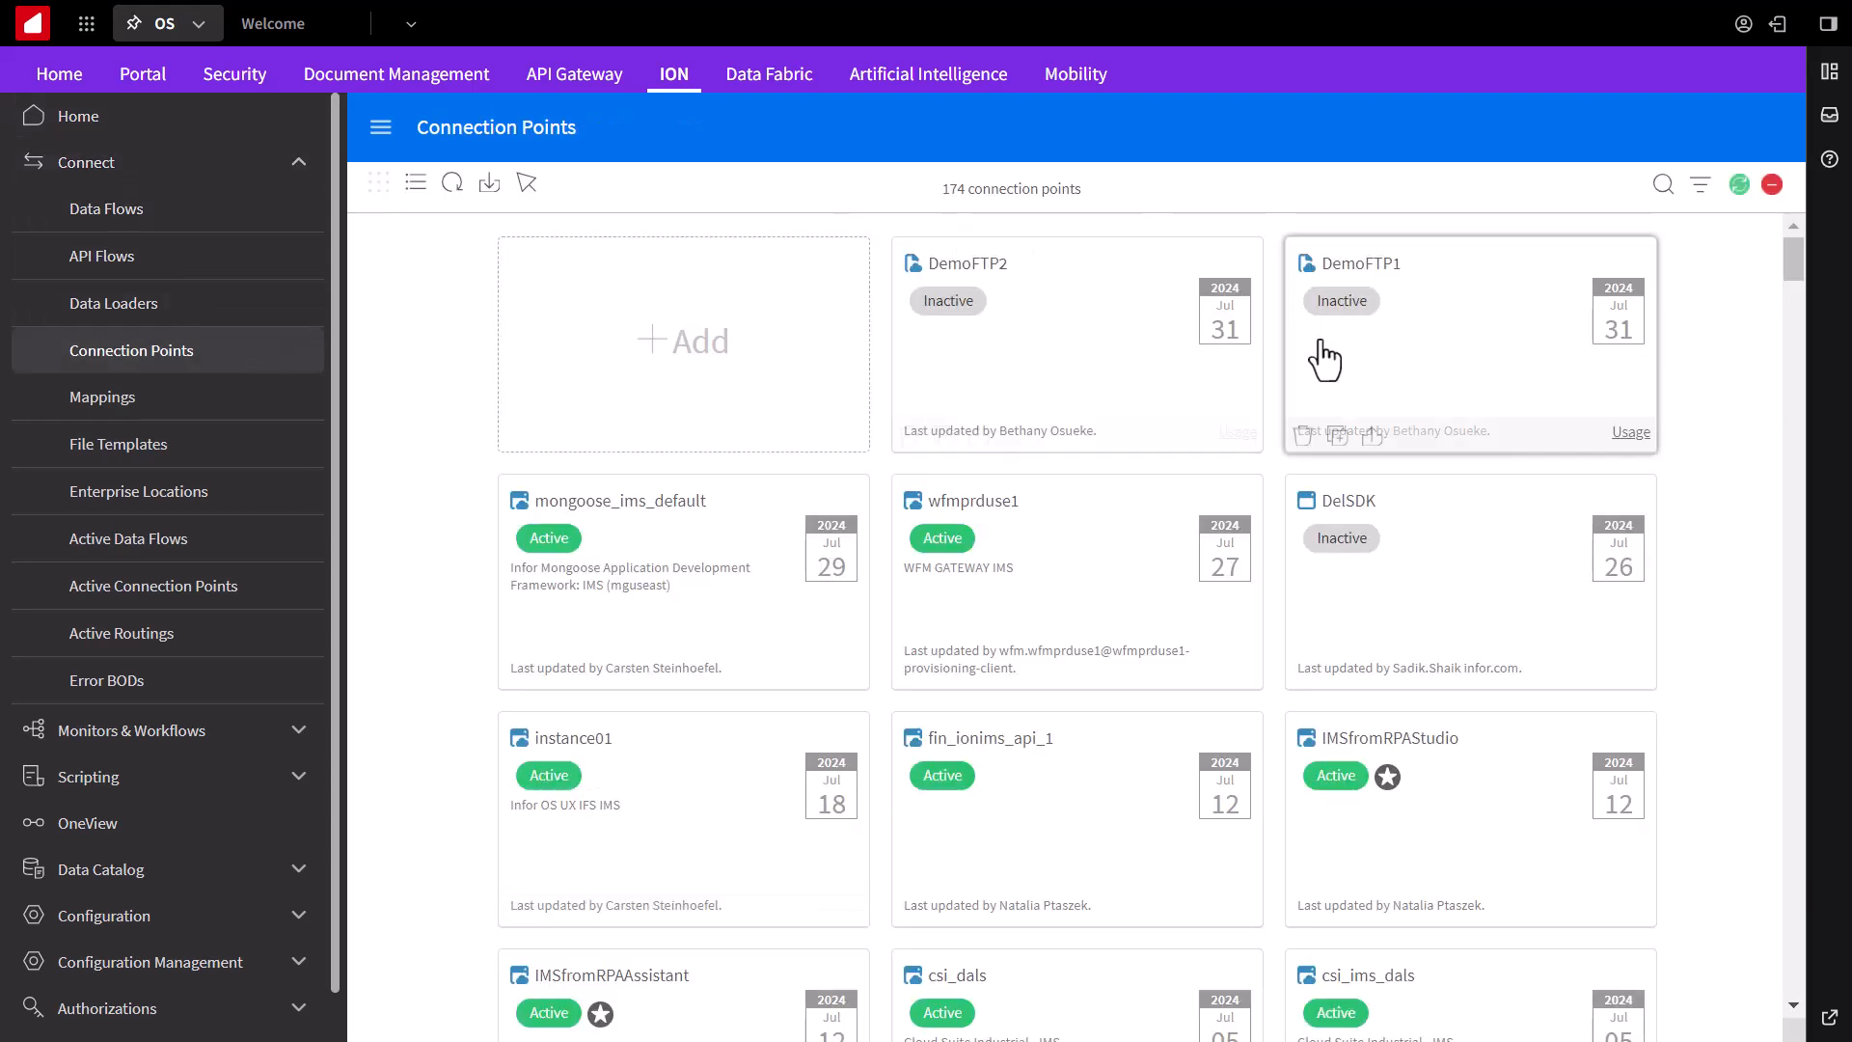
pyautogui.moveTo(962, 313)
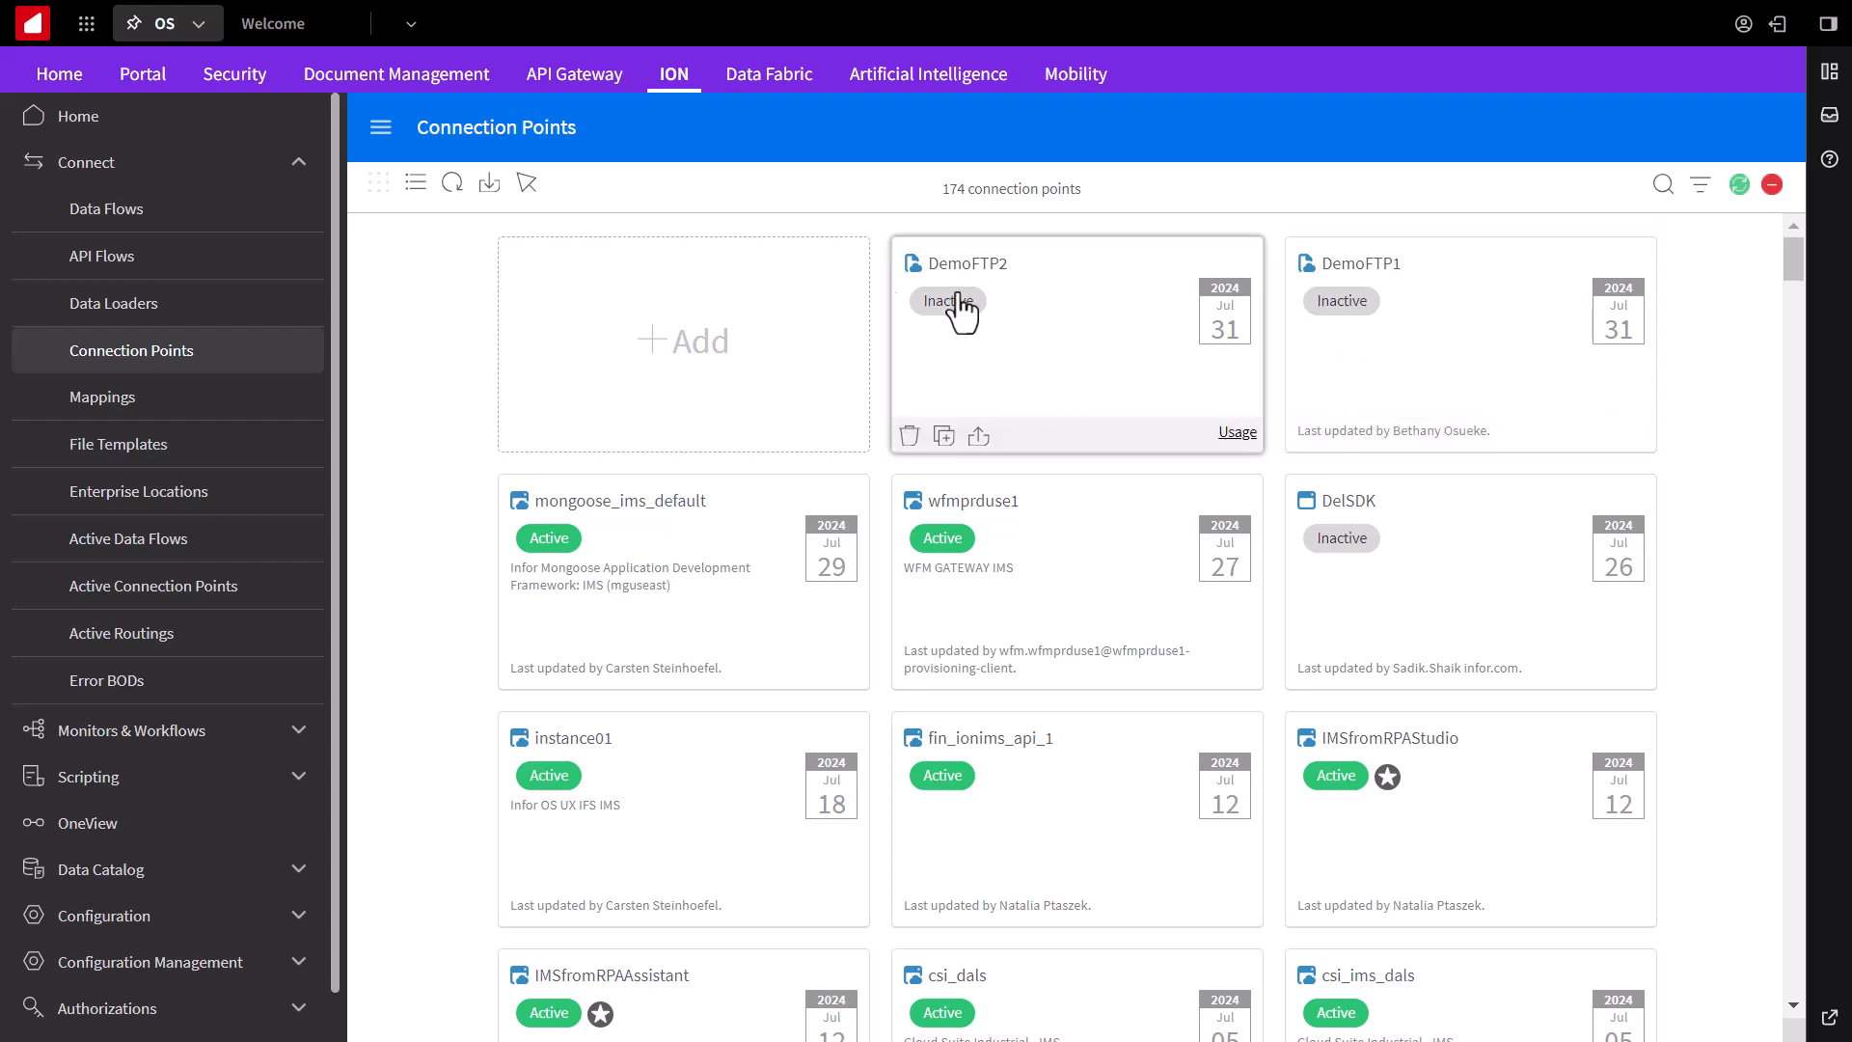
# Step: Go to Connect > Data Flows and add a new, empty document flow
pyautogui.click(106, 208)
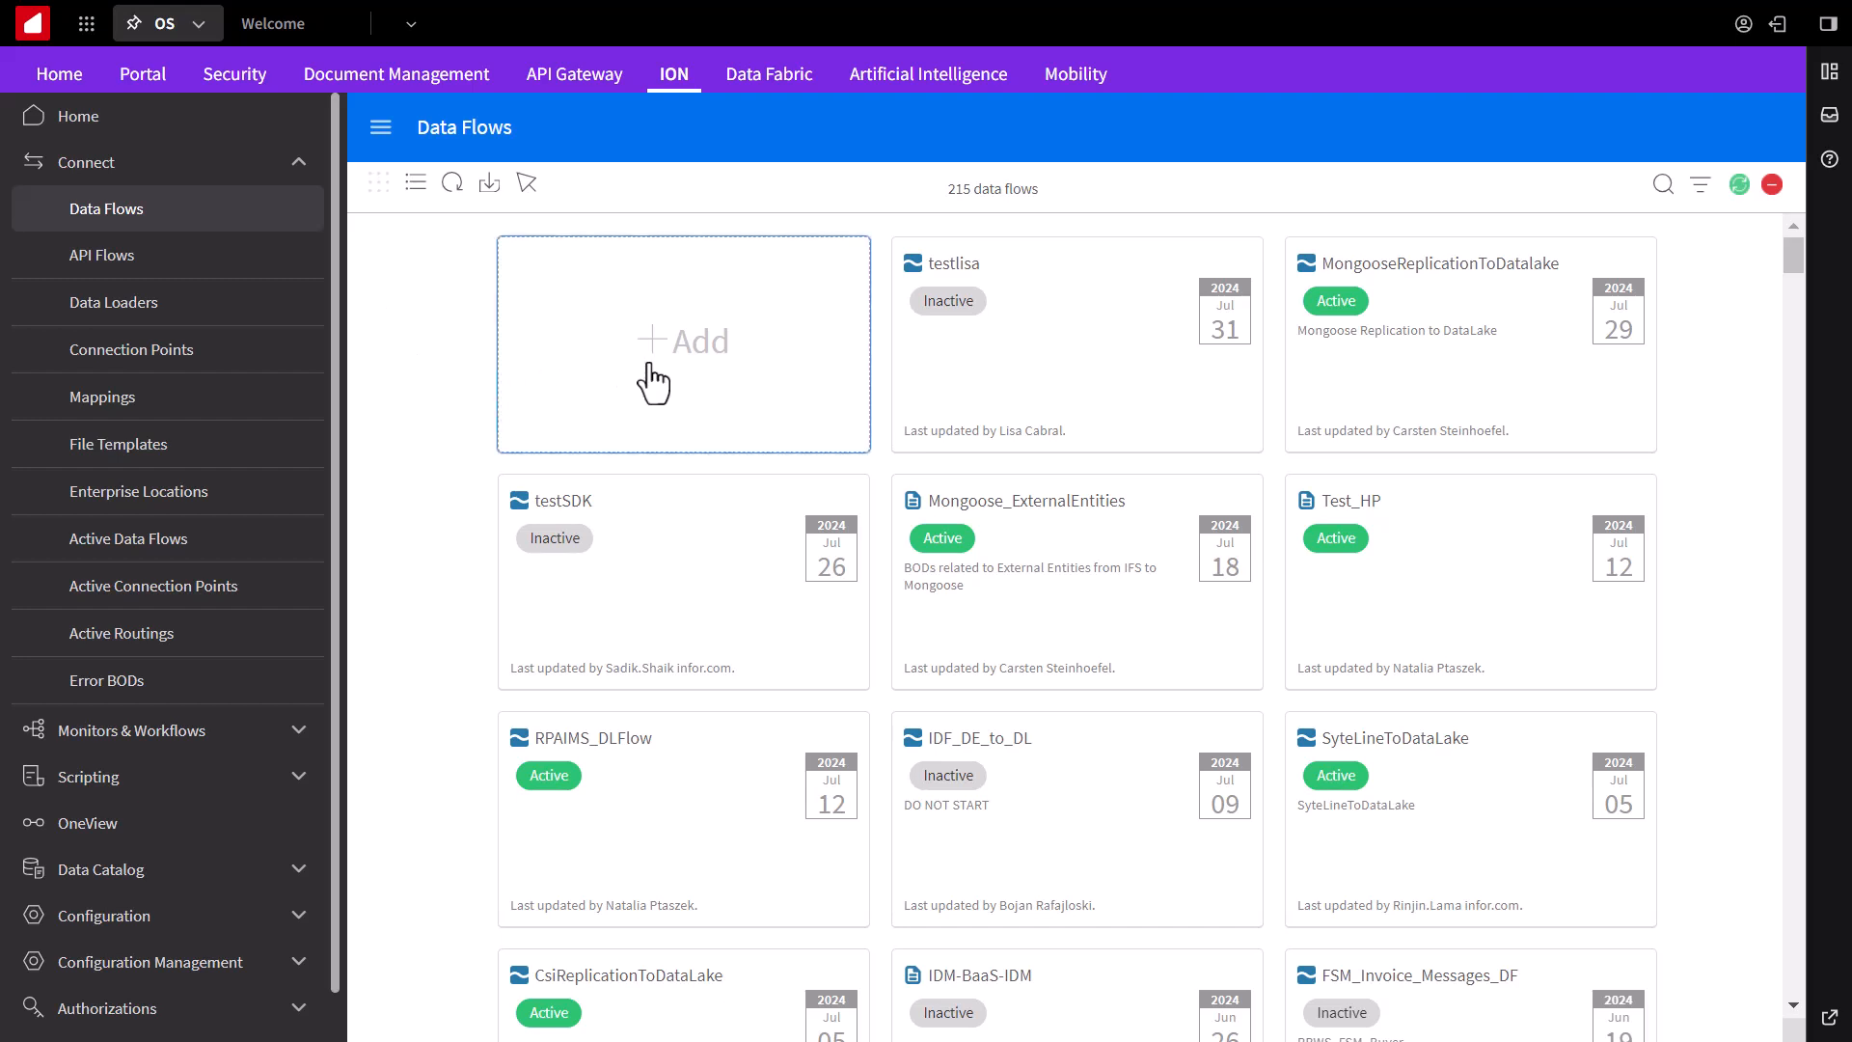
pyautogui.click(683, 343)
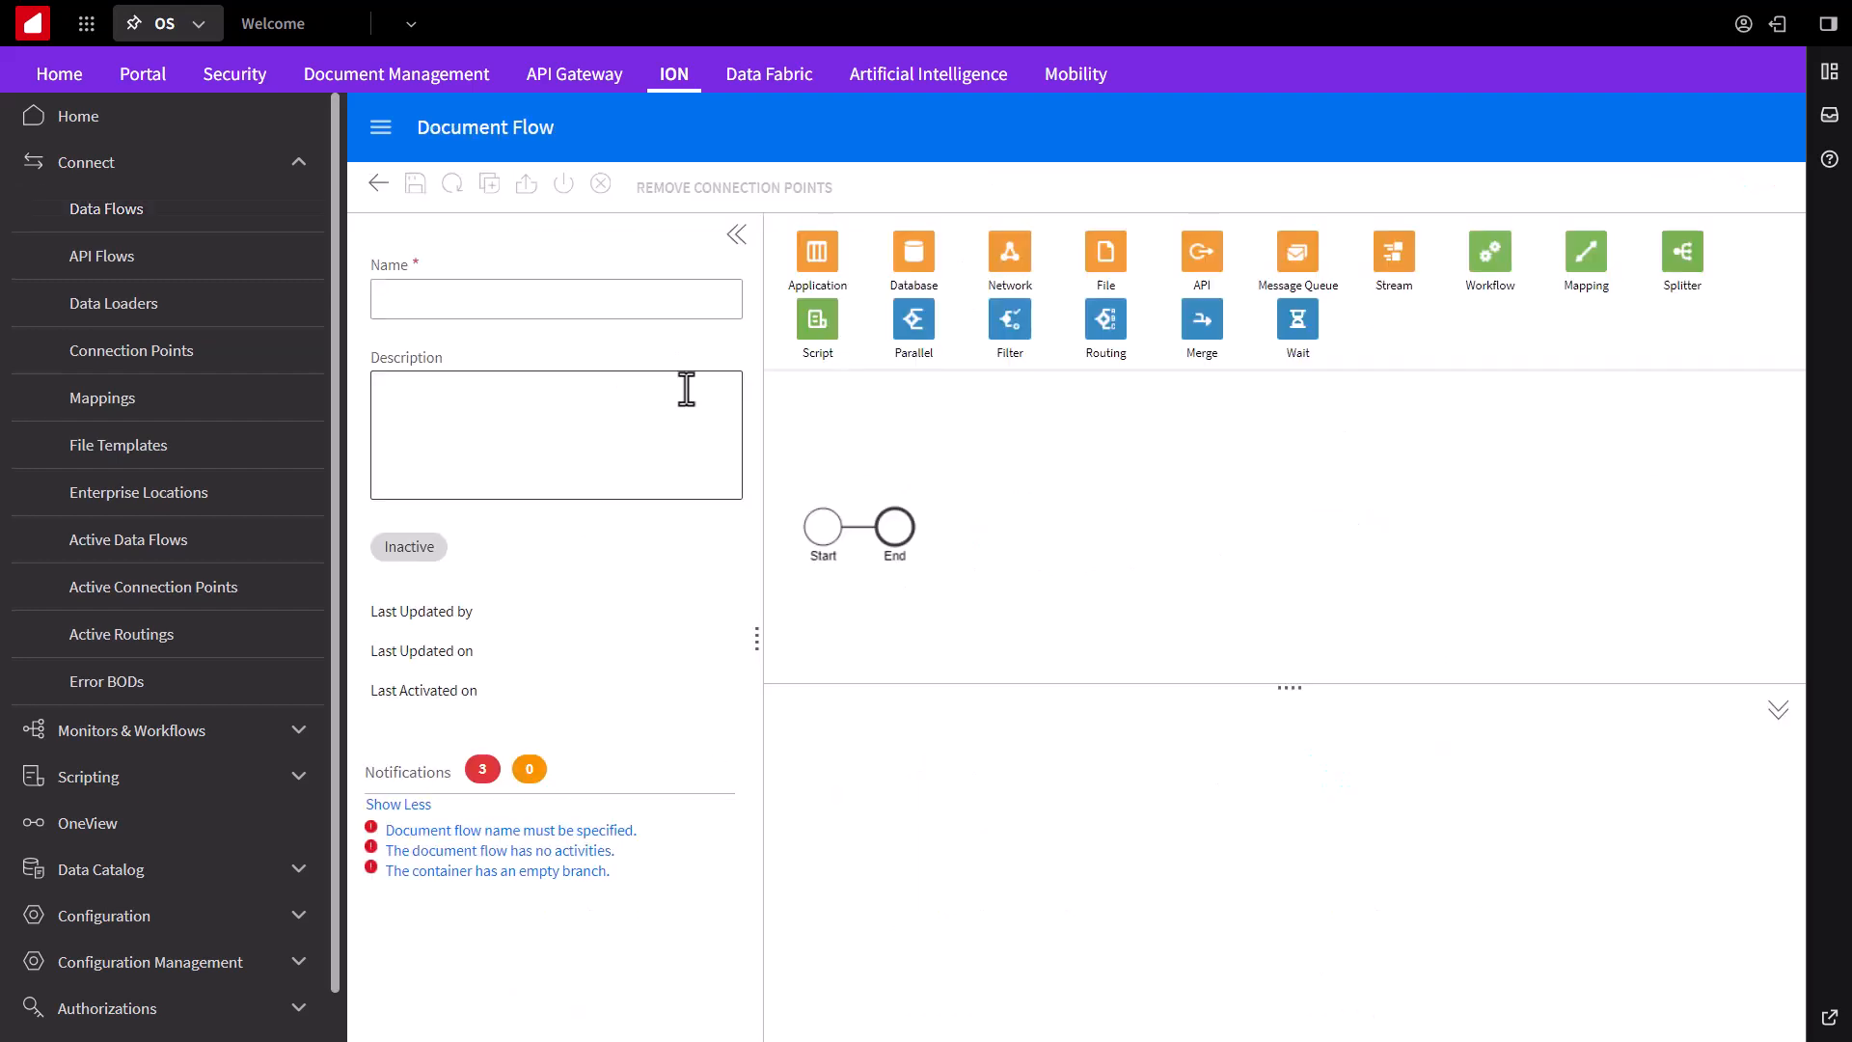
# Step: Name the new document flow FTPdemo
pyautogui.click(556, 297)
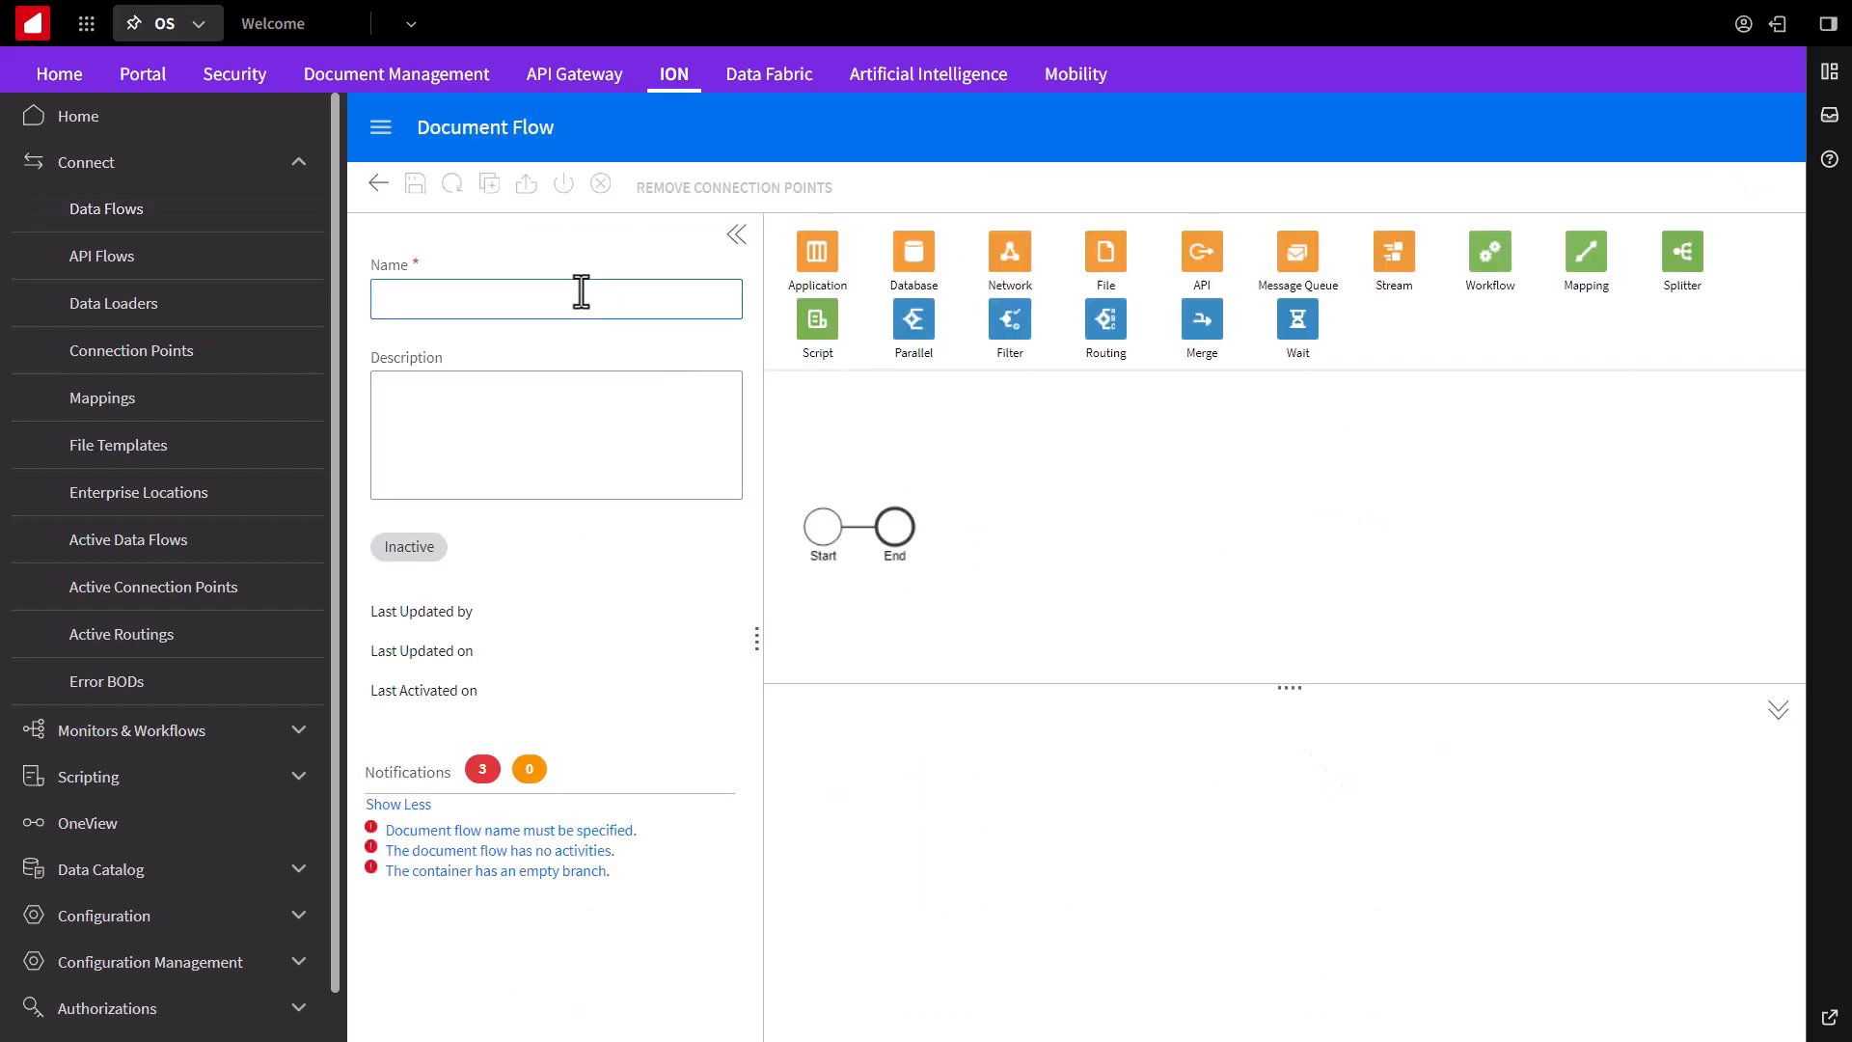
pyautogui.write('FTP')
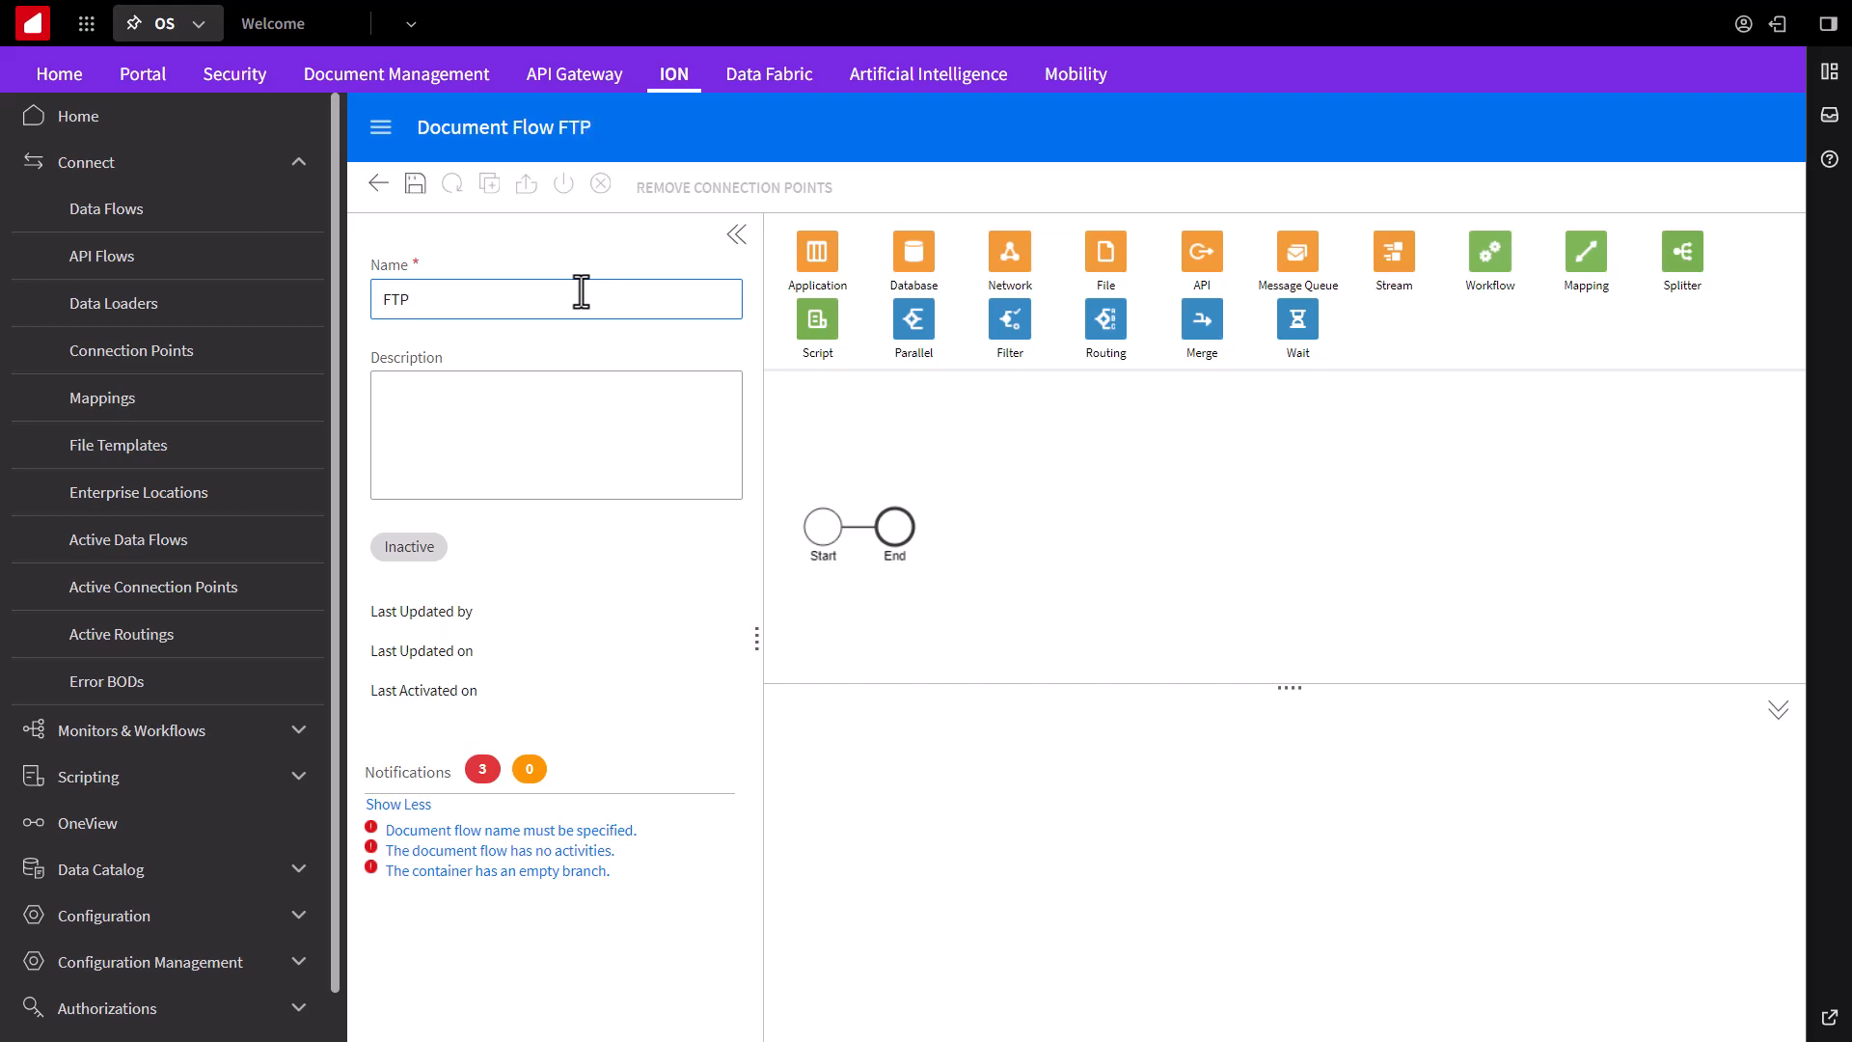
pyautogui.write('demo')
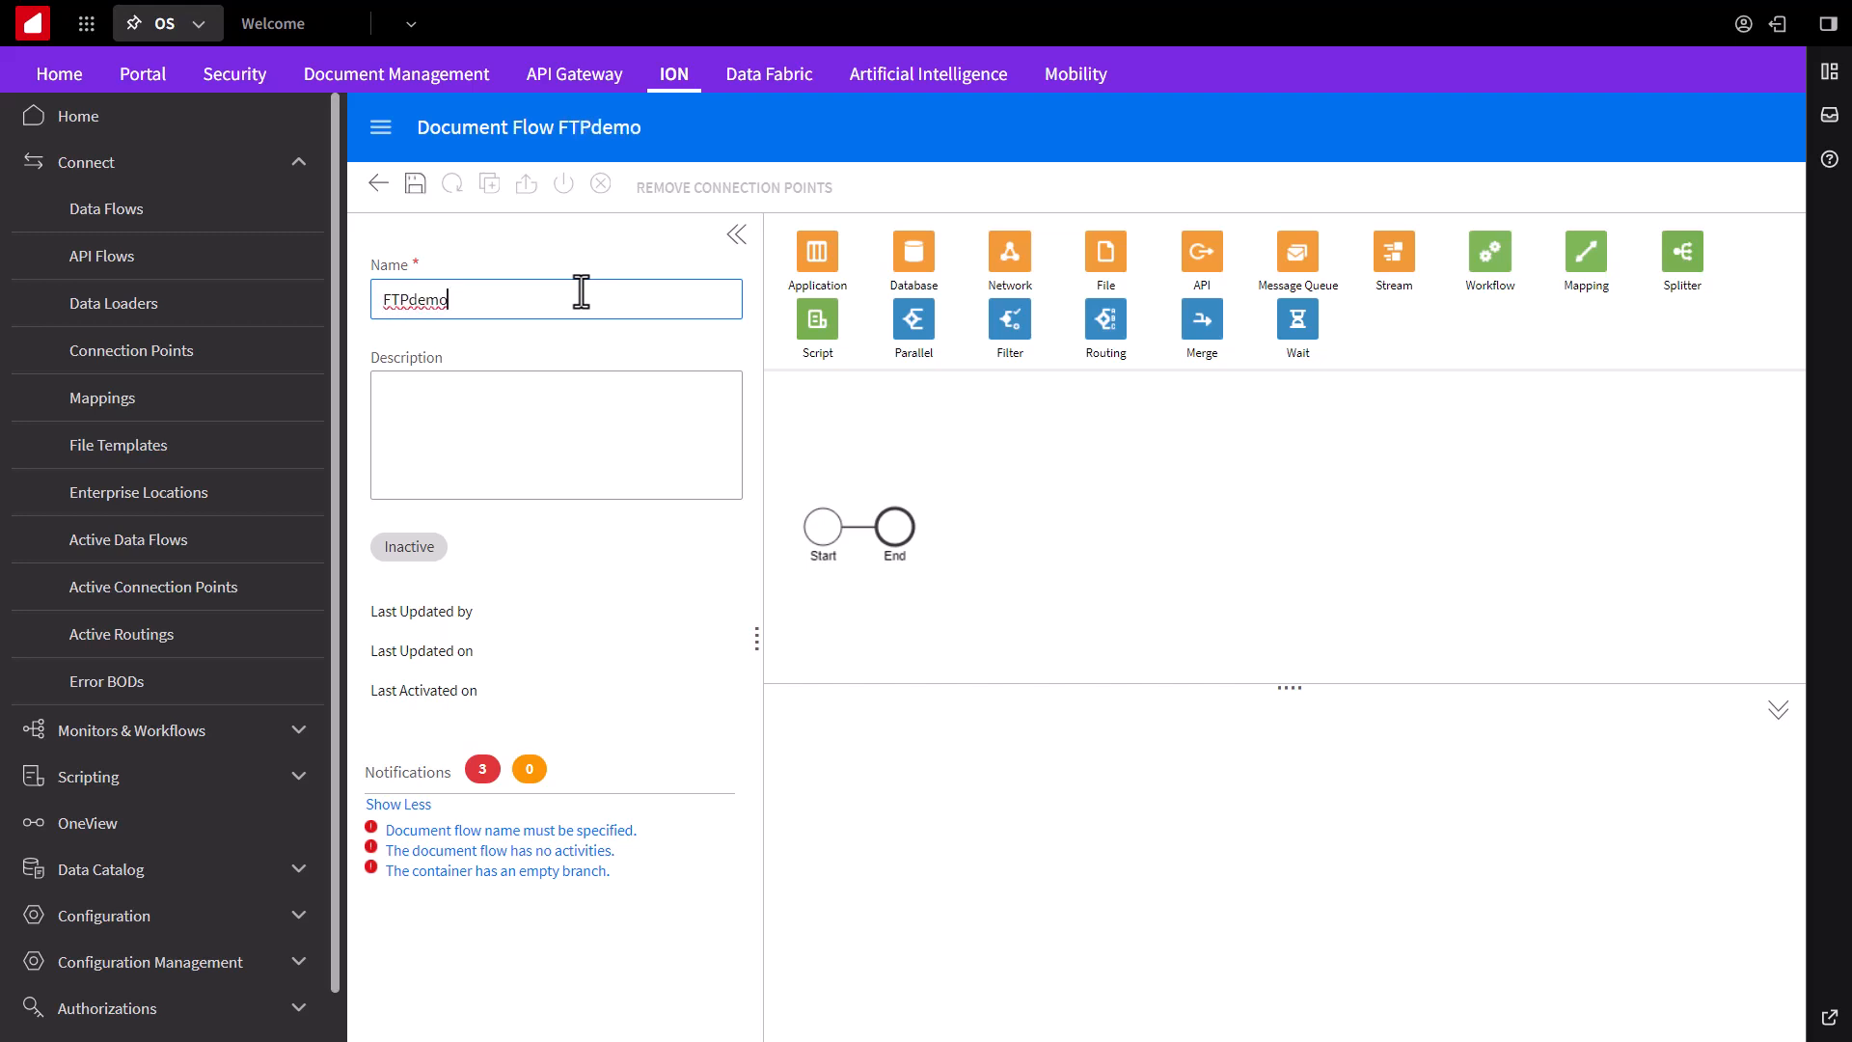
pyautogui.moveTo(1101, 260)
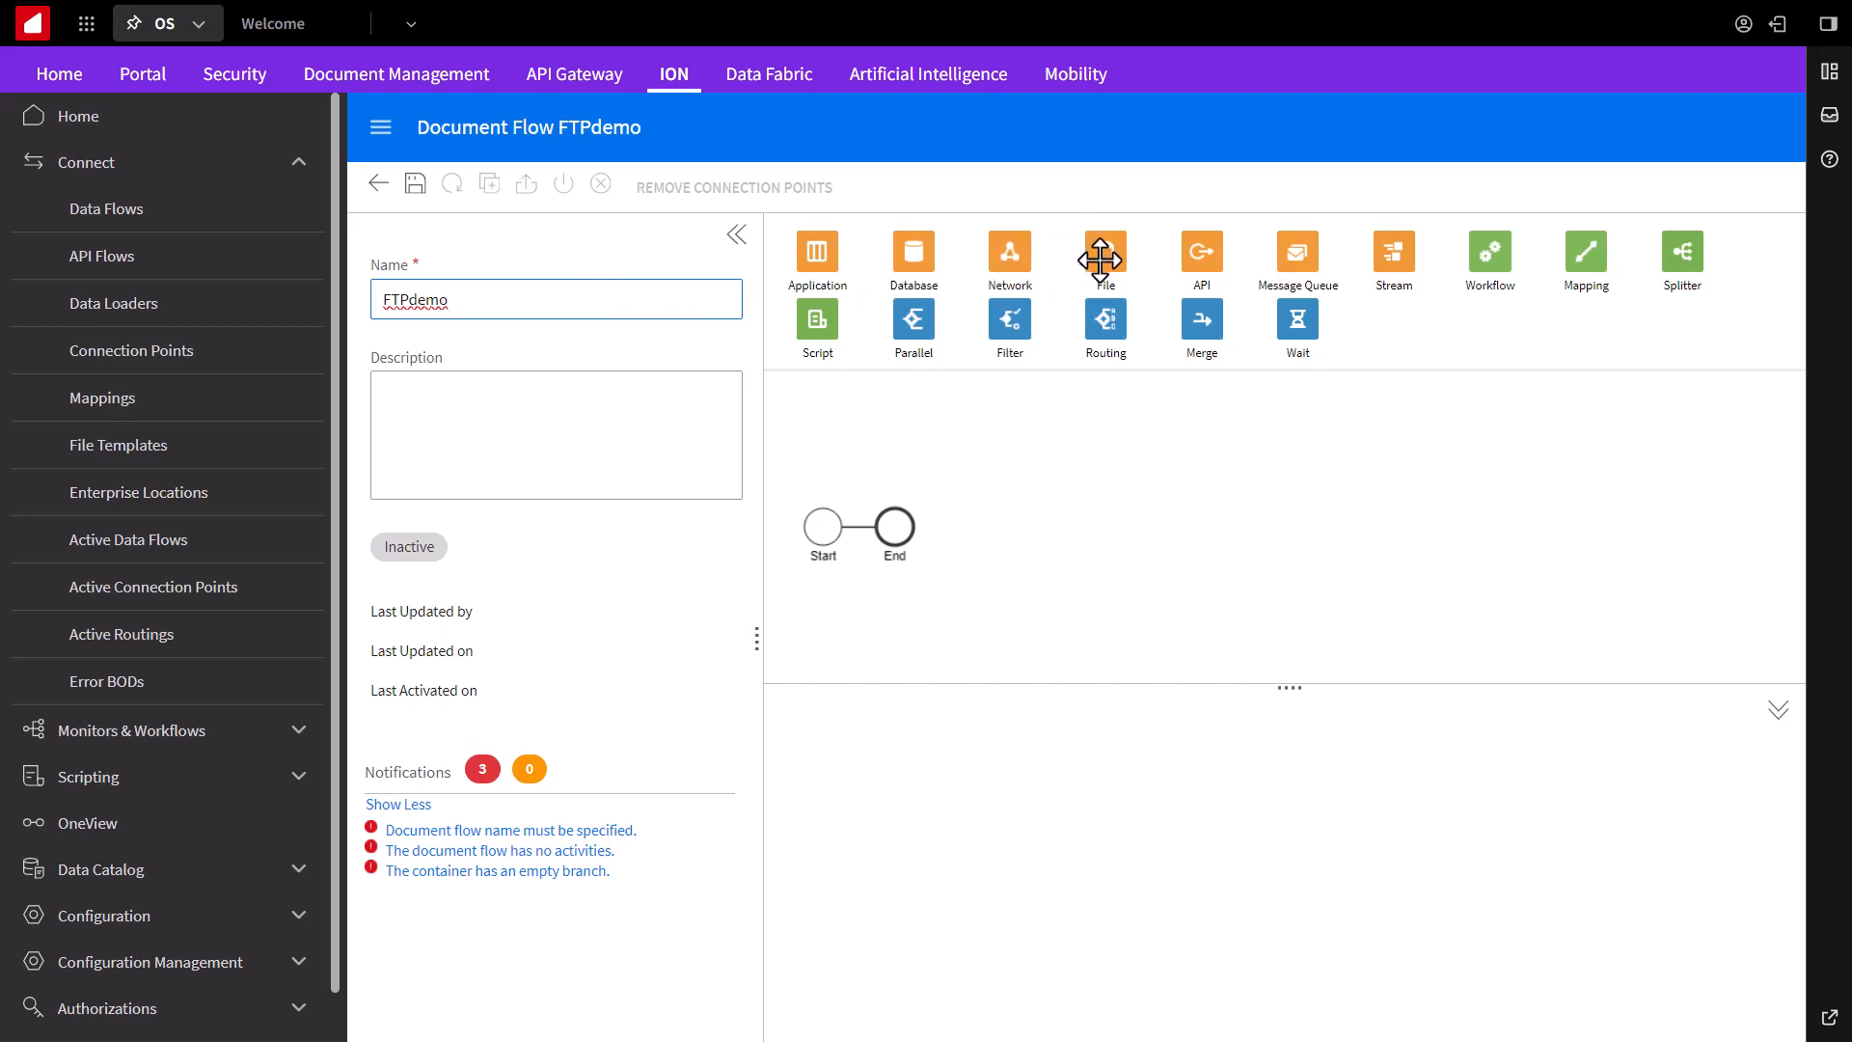
pyautogui.moveTo(1049, 376)
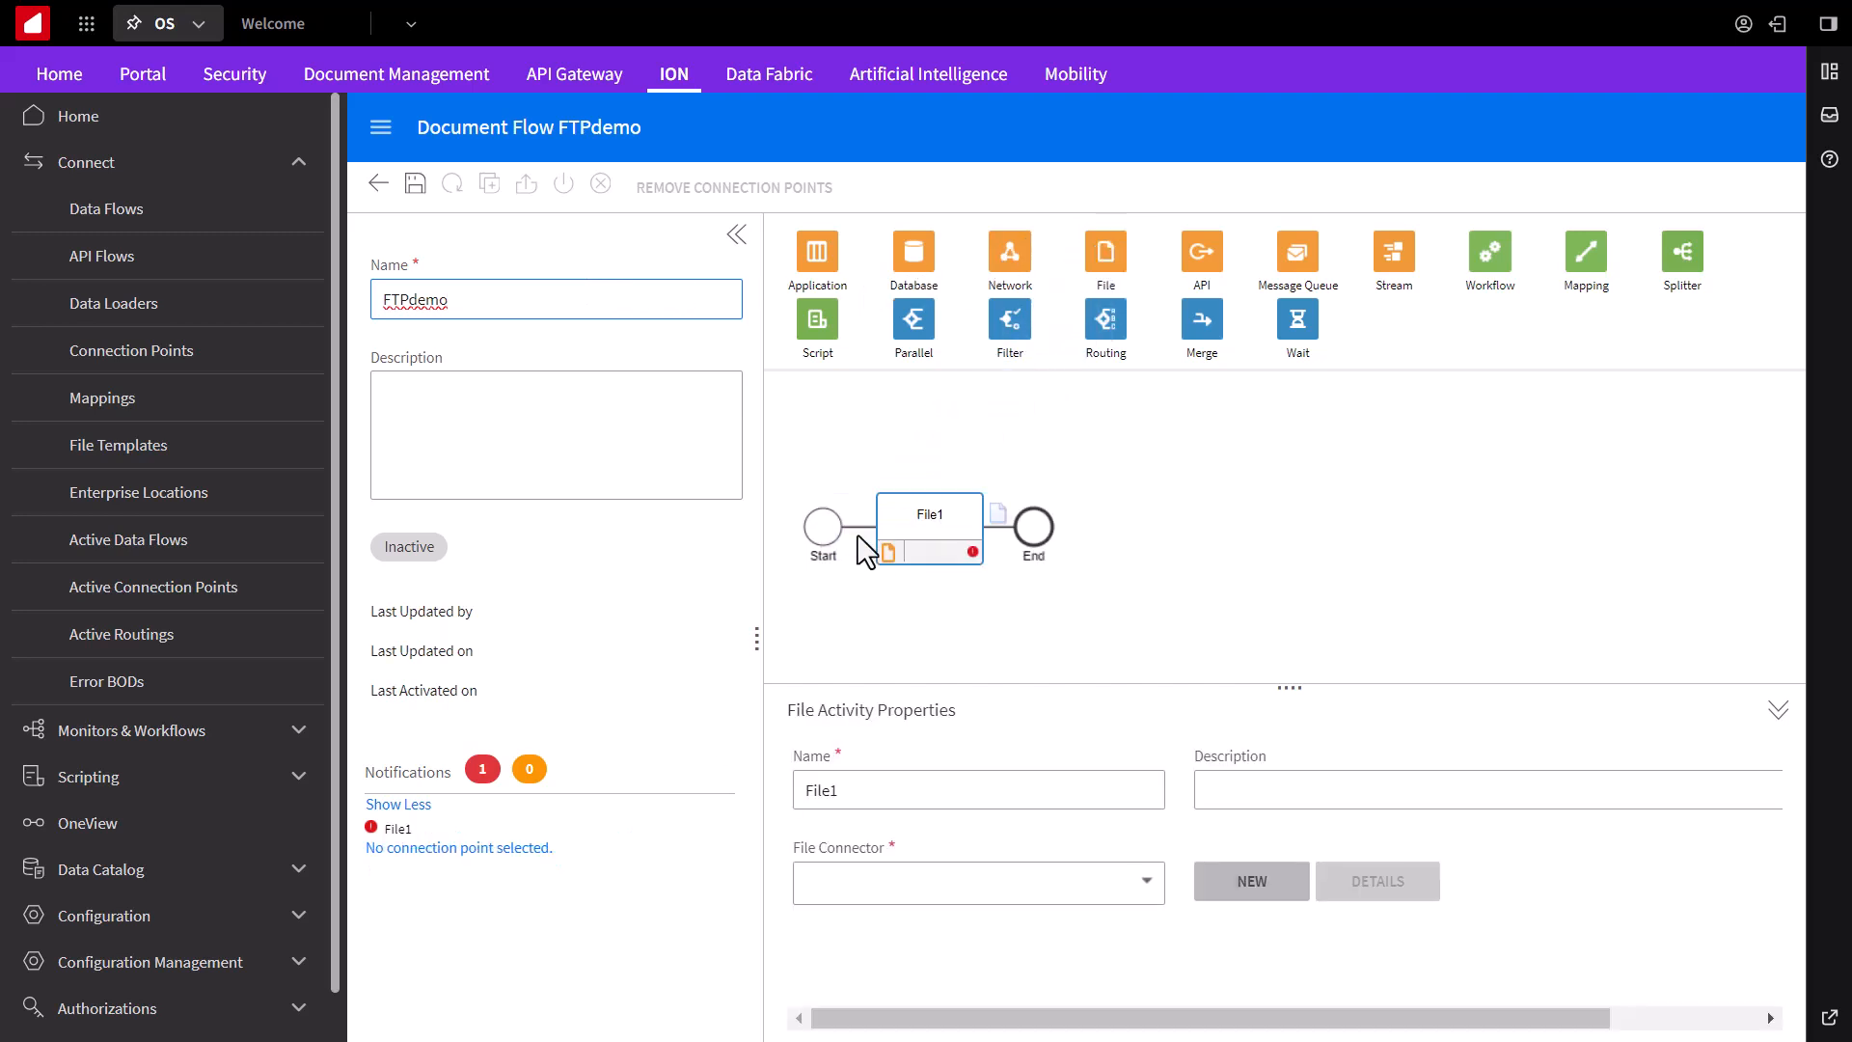
pyautogui.moveTo(1213, 533)
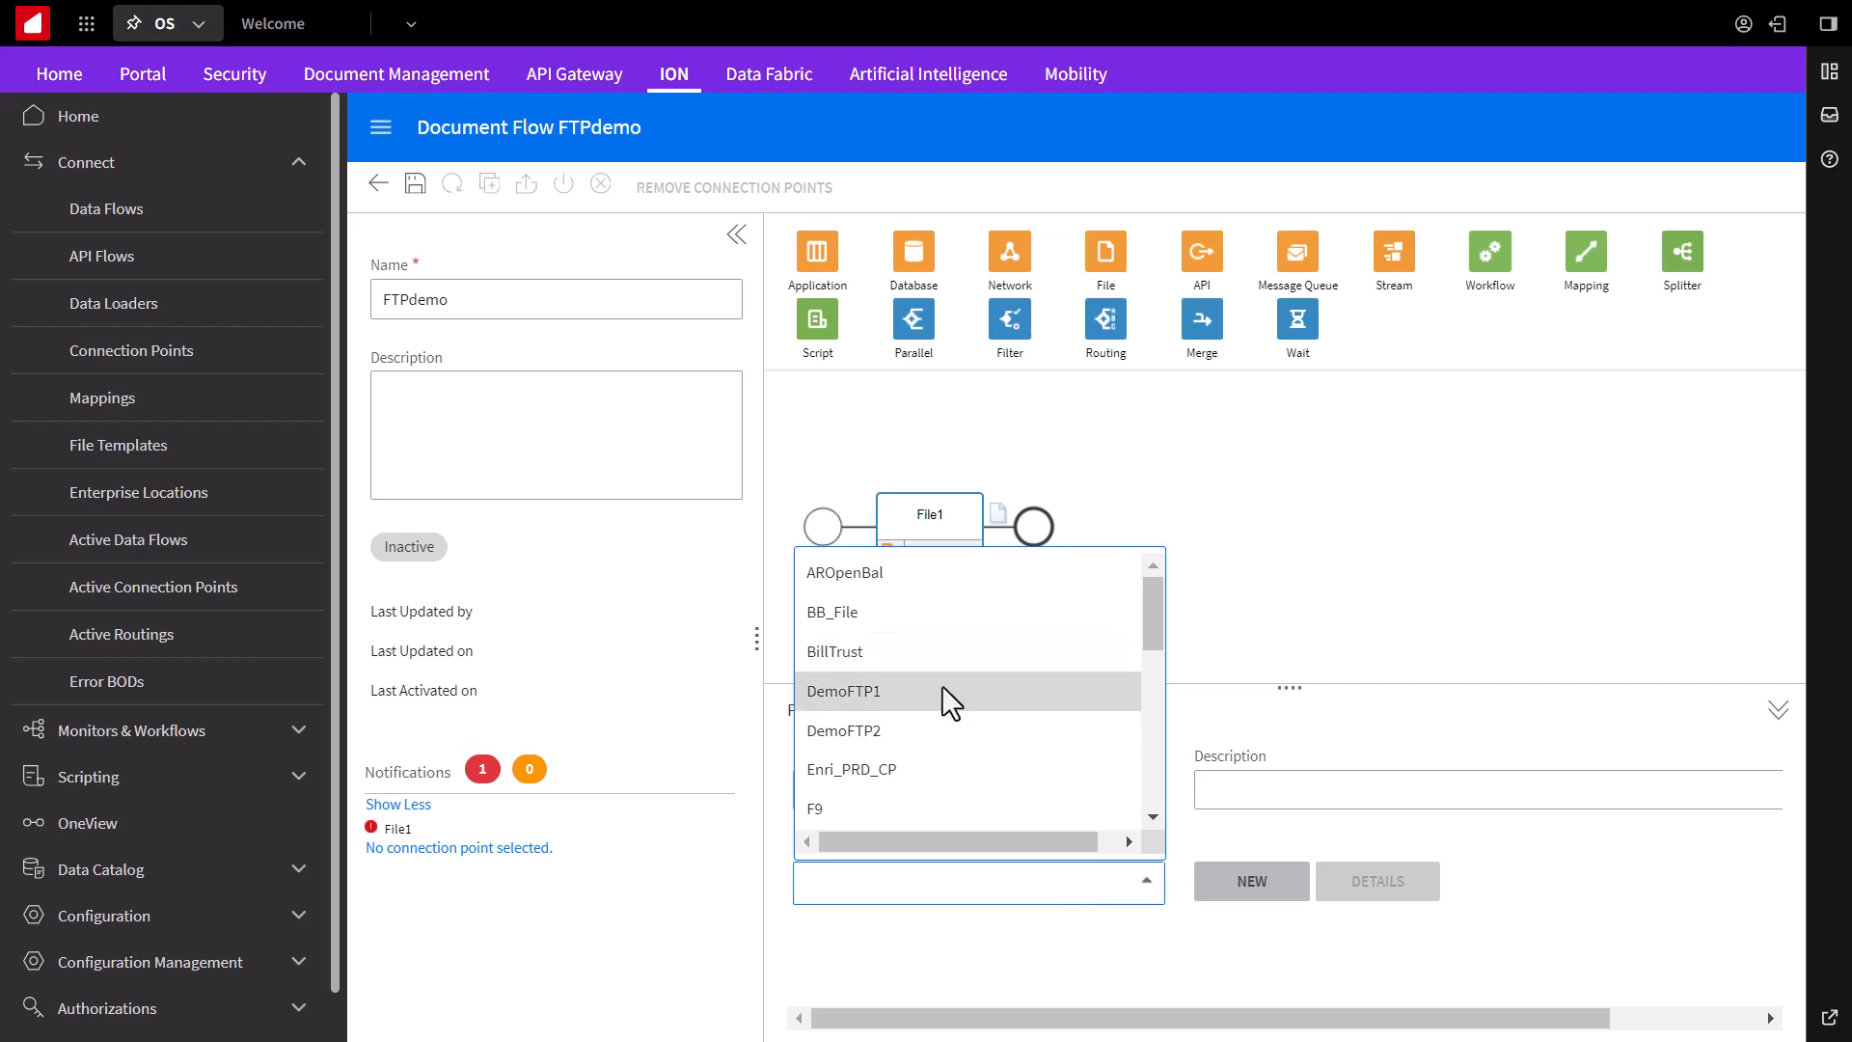
# Step: Set File1's file connector to DemoFTP1 and File2's to DemoFTP2
pyautogui.click(844, 691)
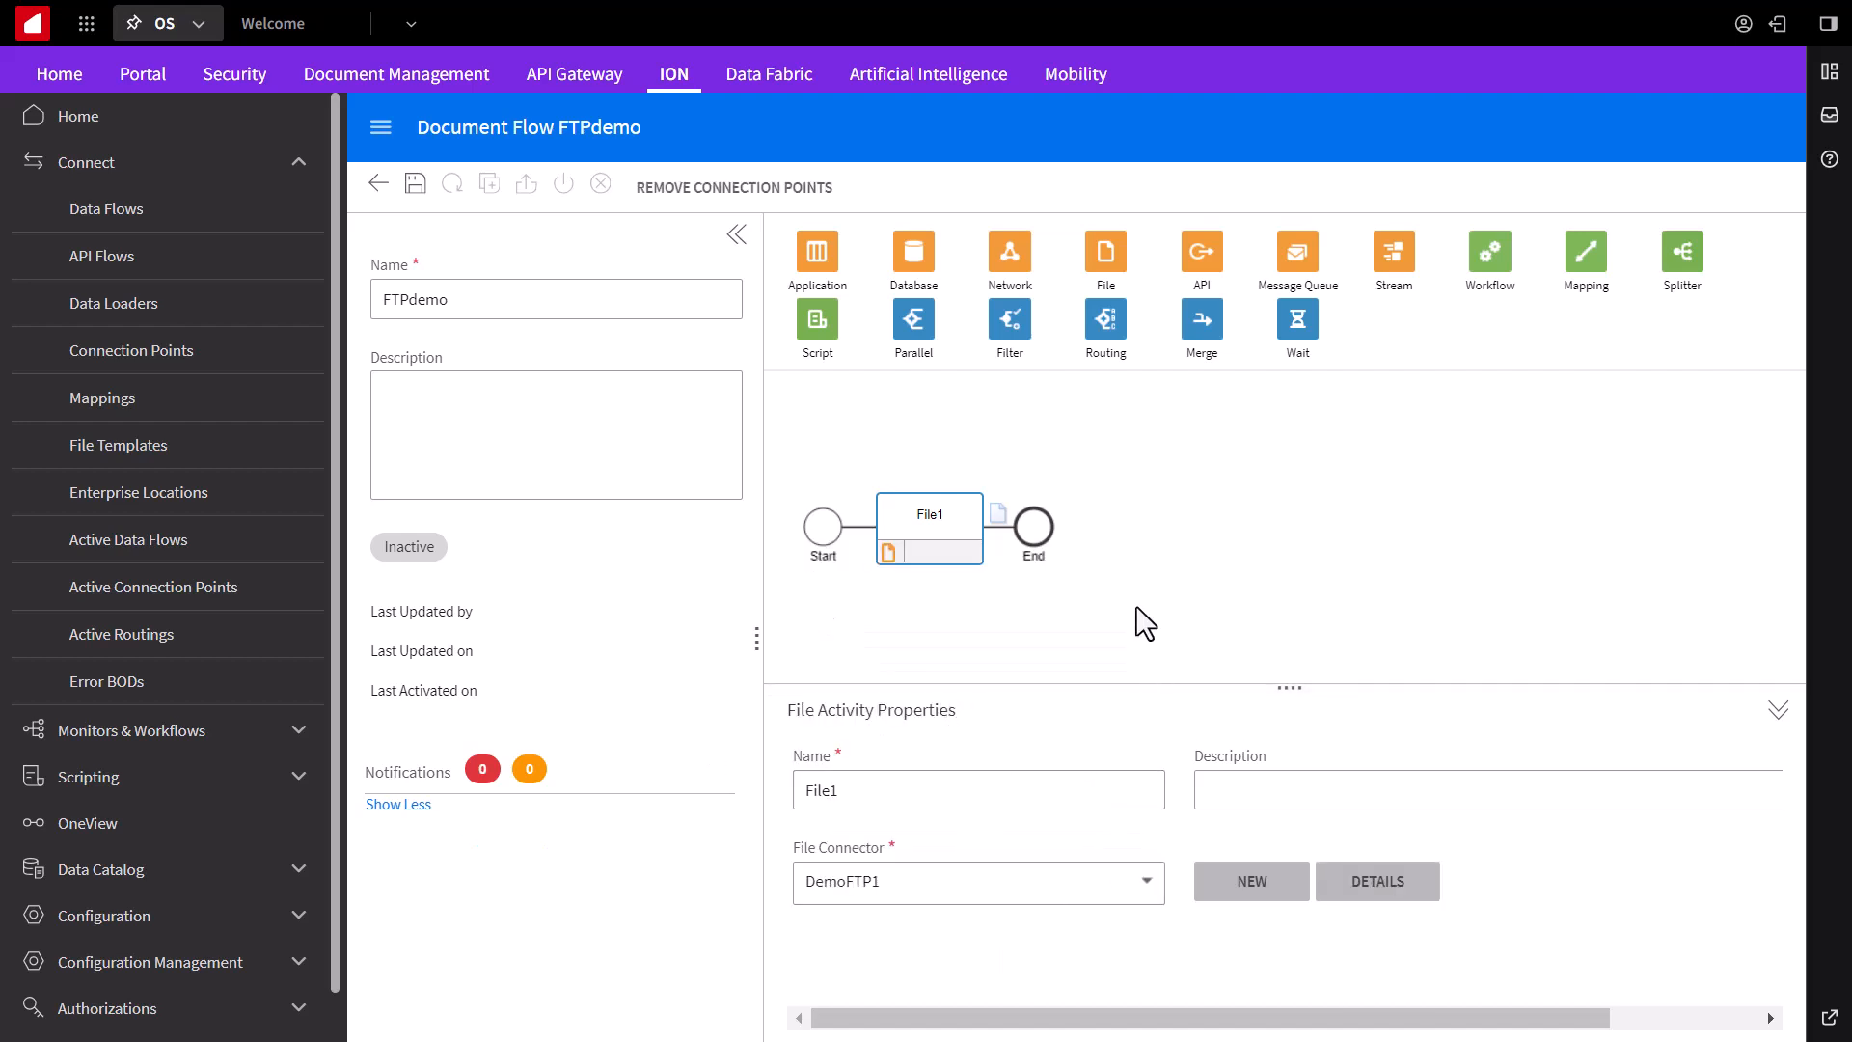
pyautogui.moveTo(1024, 544)
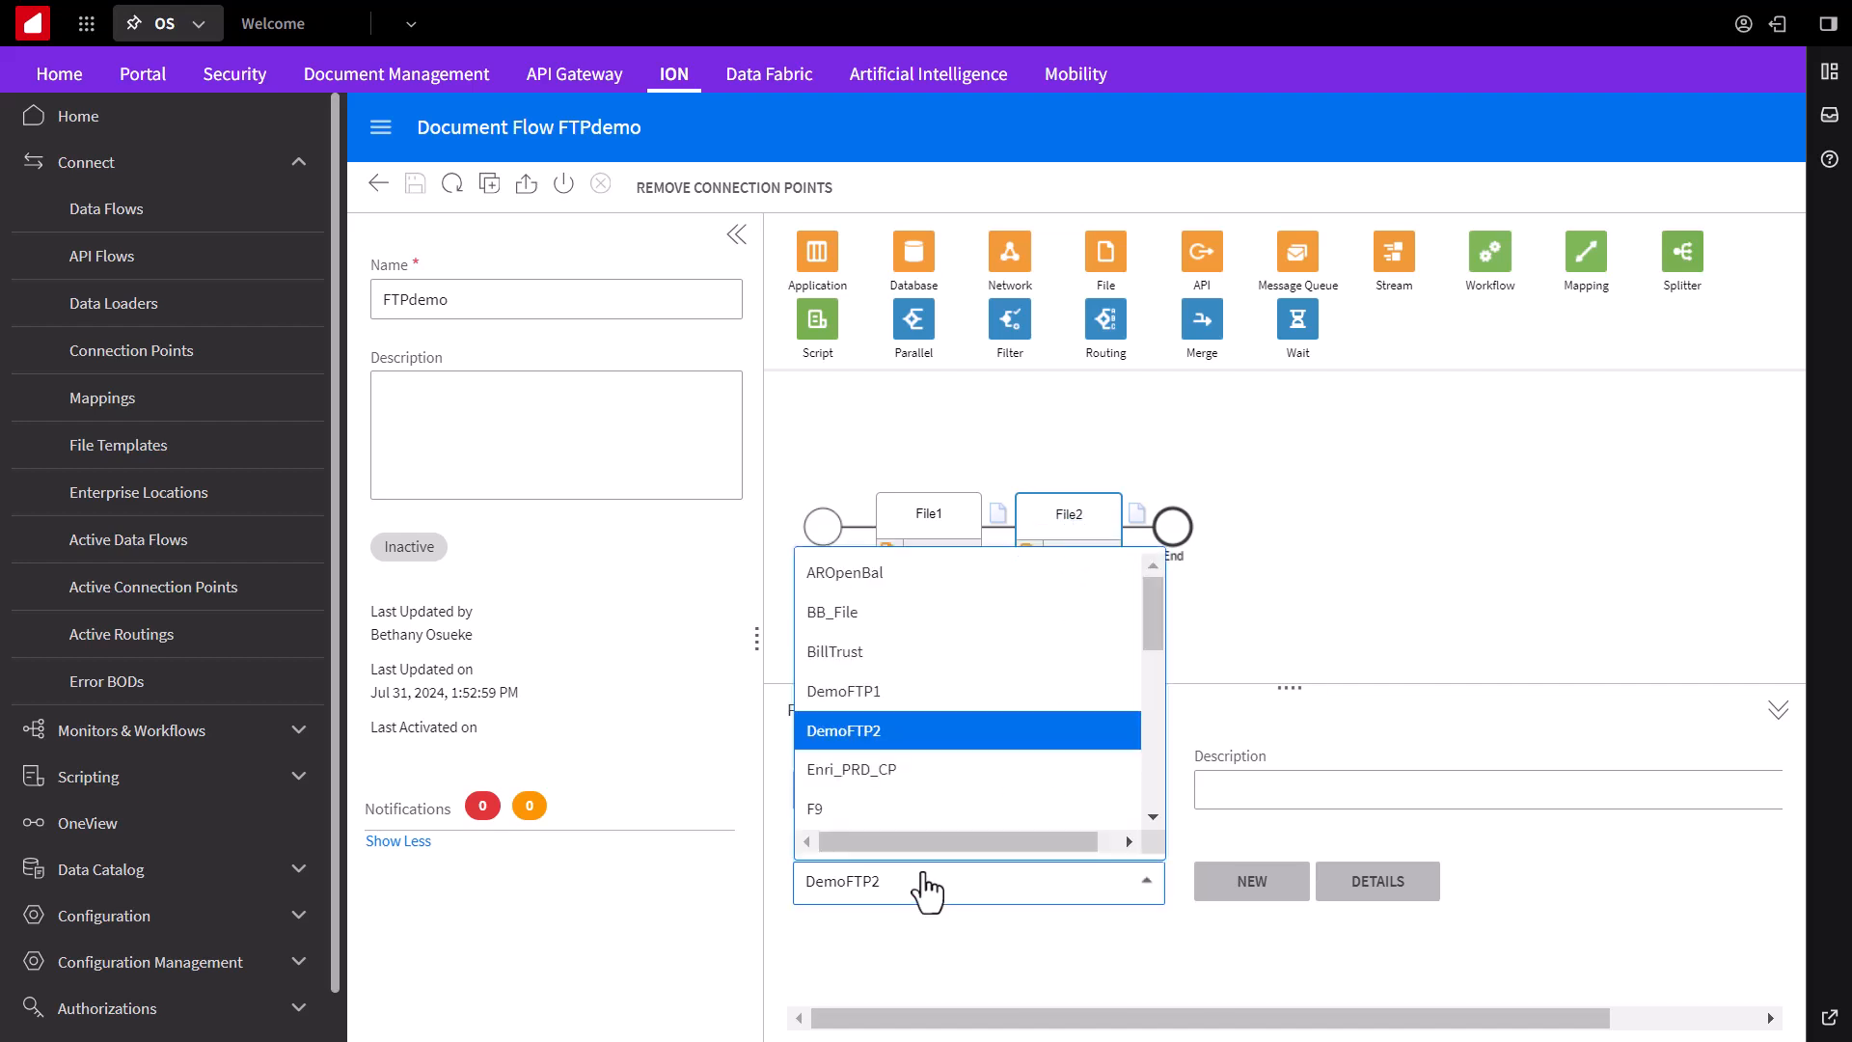
pyautogui.click(843, 729)
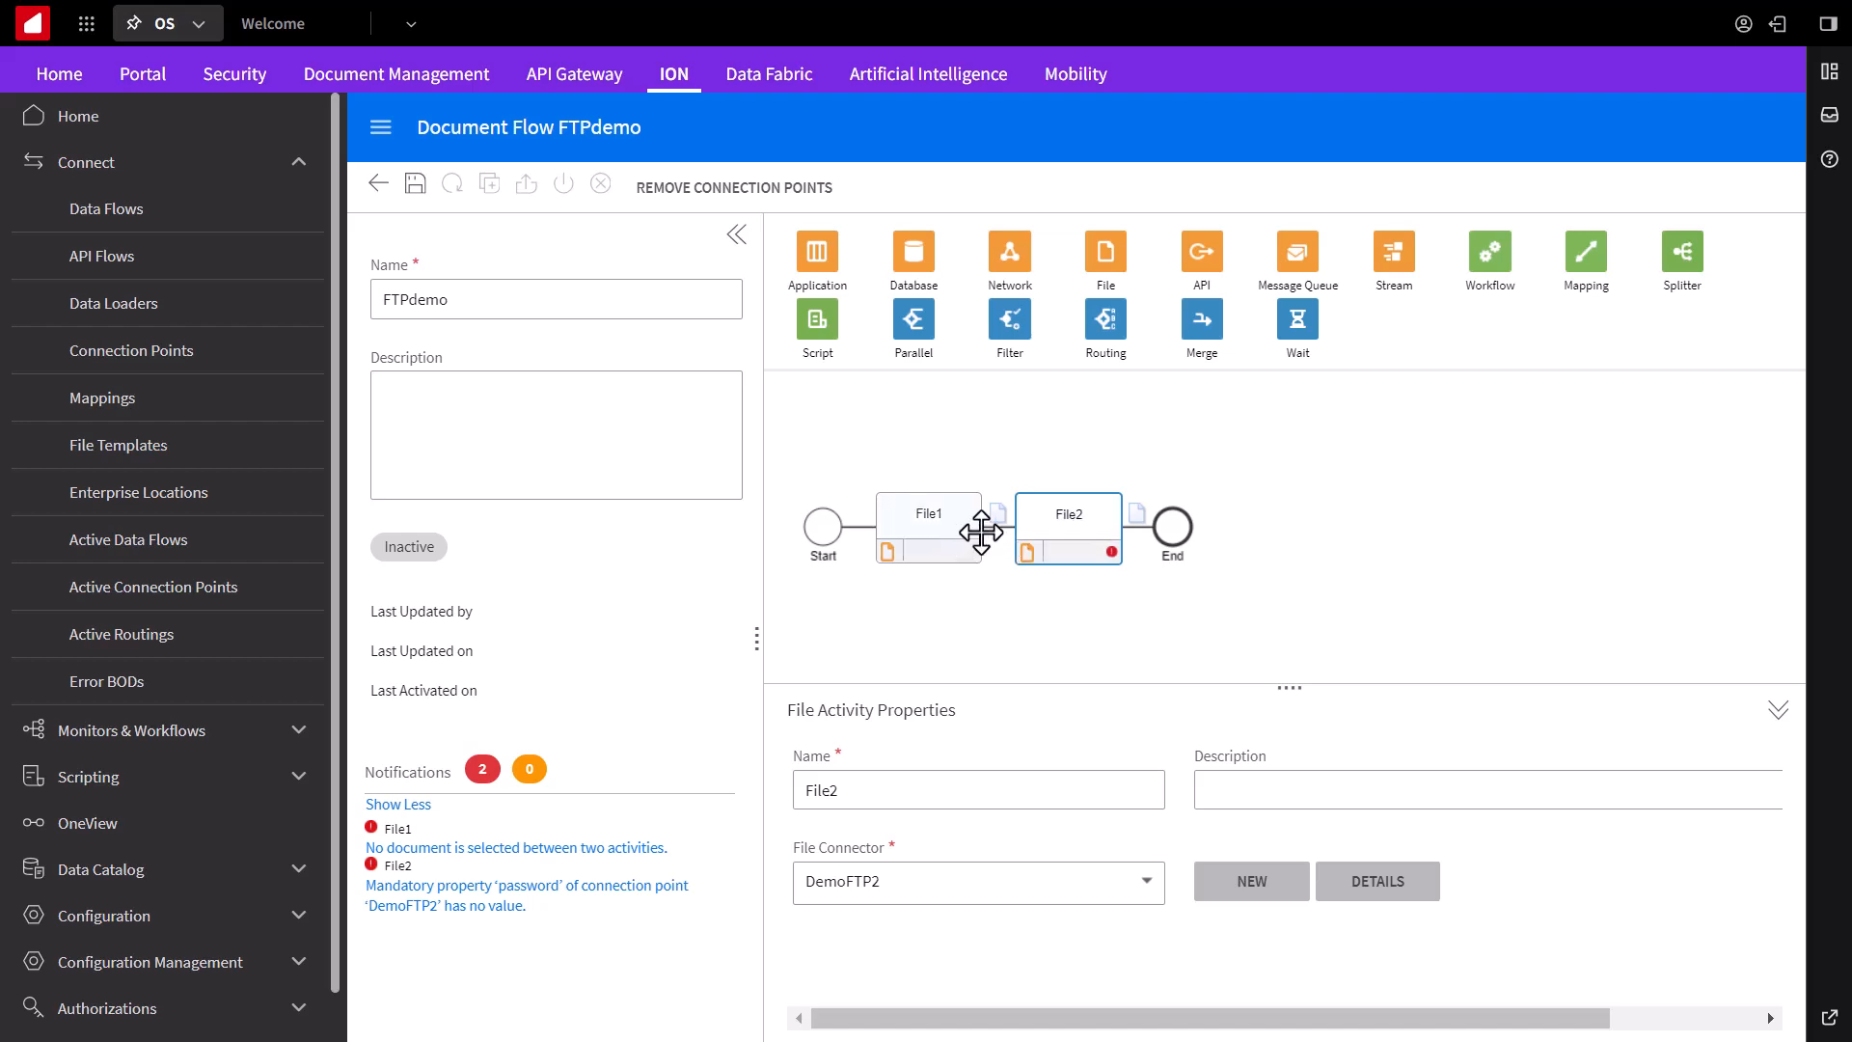
# Step: Add CSVdemo and Process.ItemMaster as the documents passed from File1 to File2
pyautogui.click(997, 529)
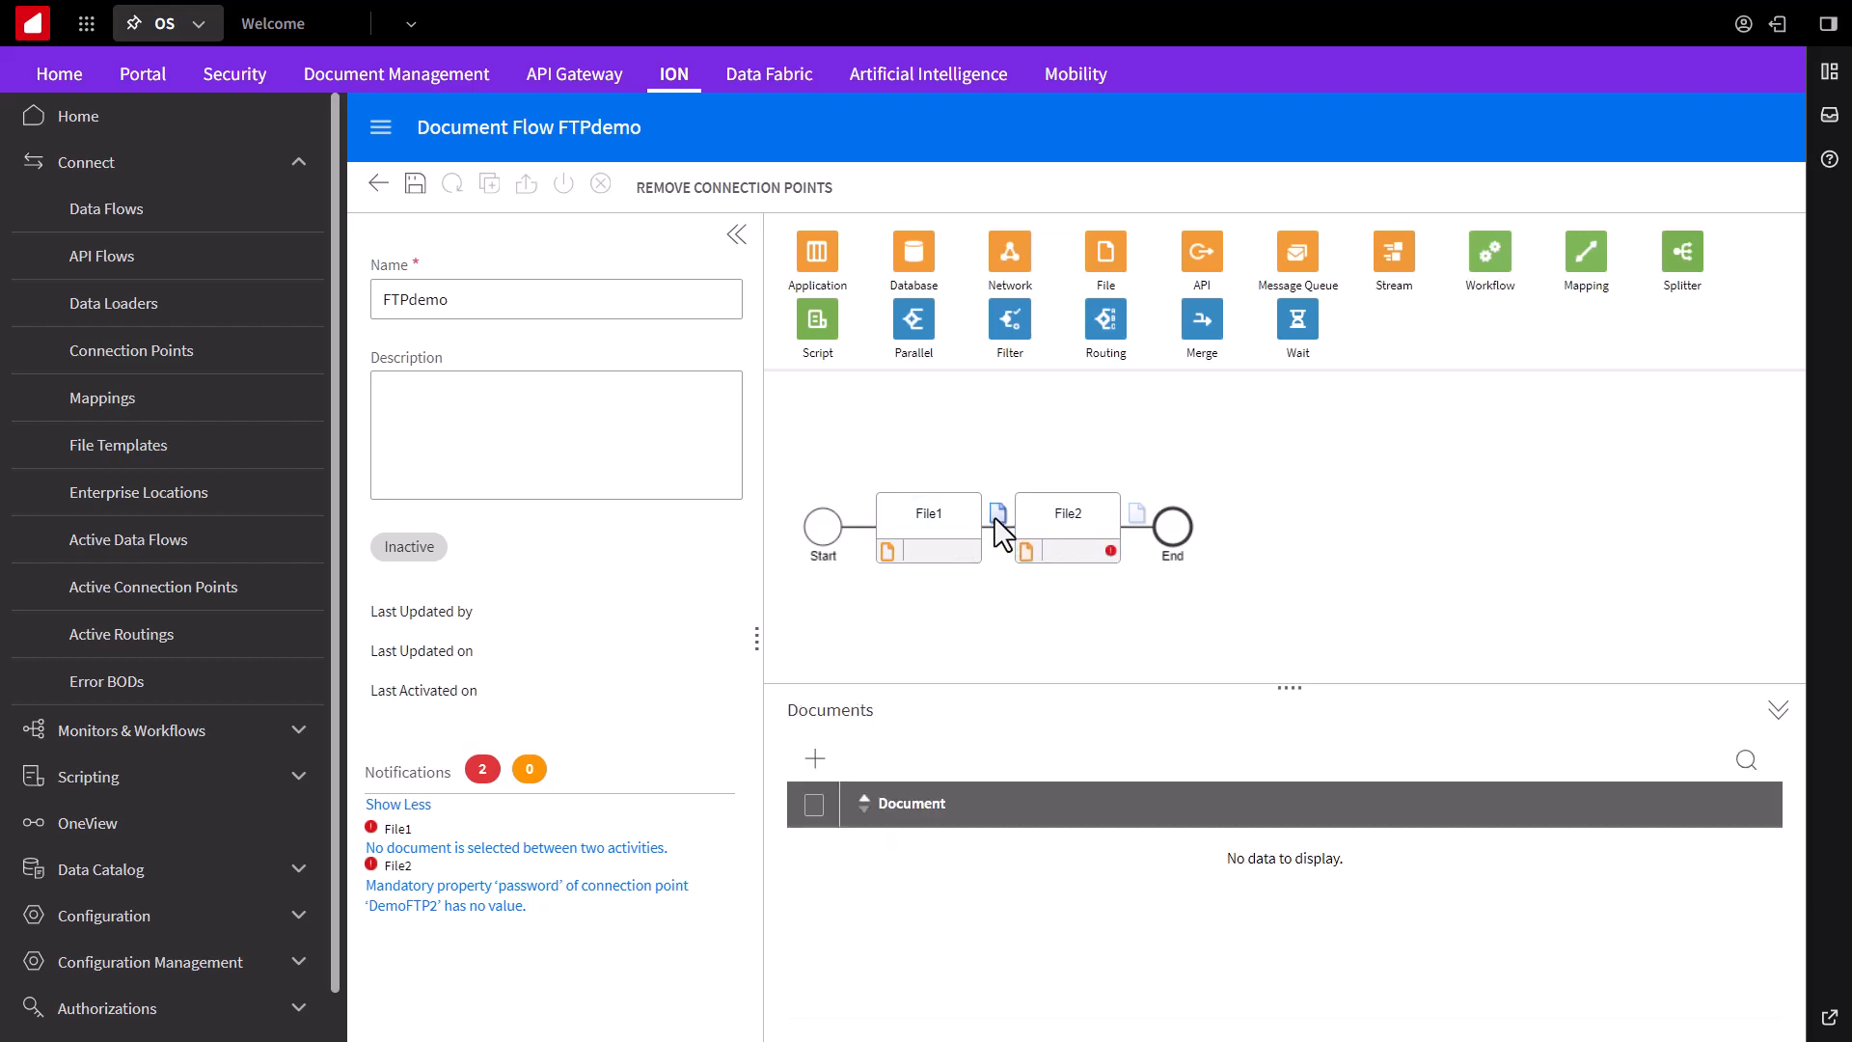
pyautogui.moveTo(814, 760)
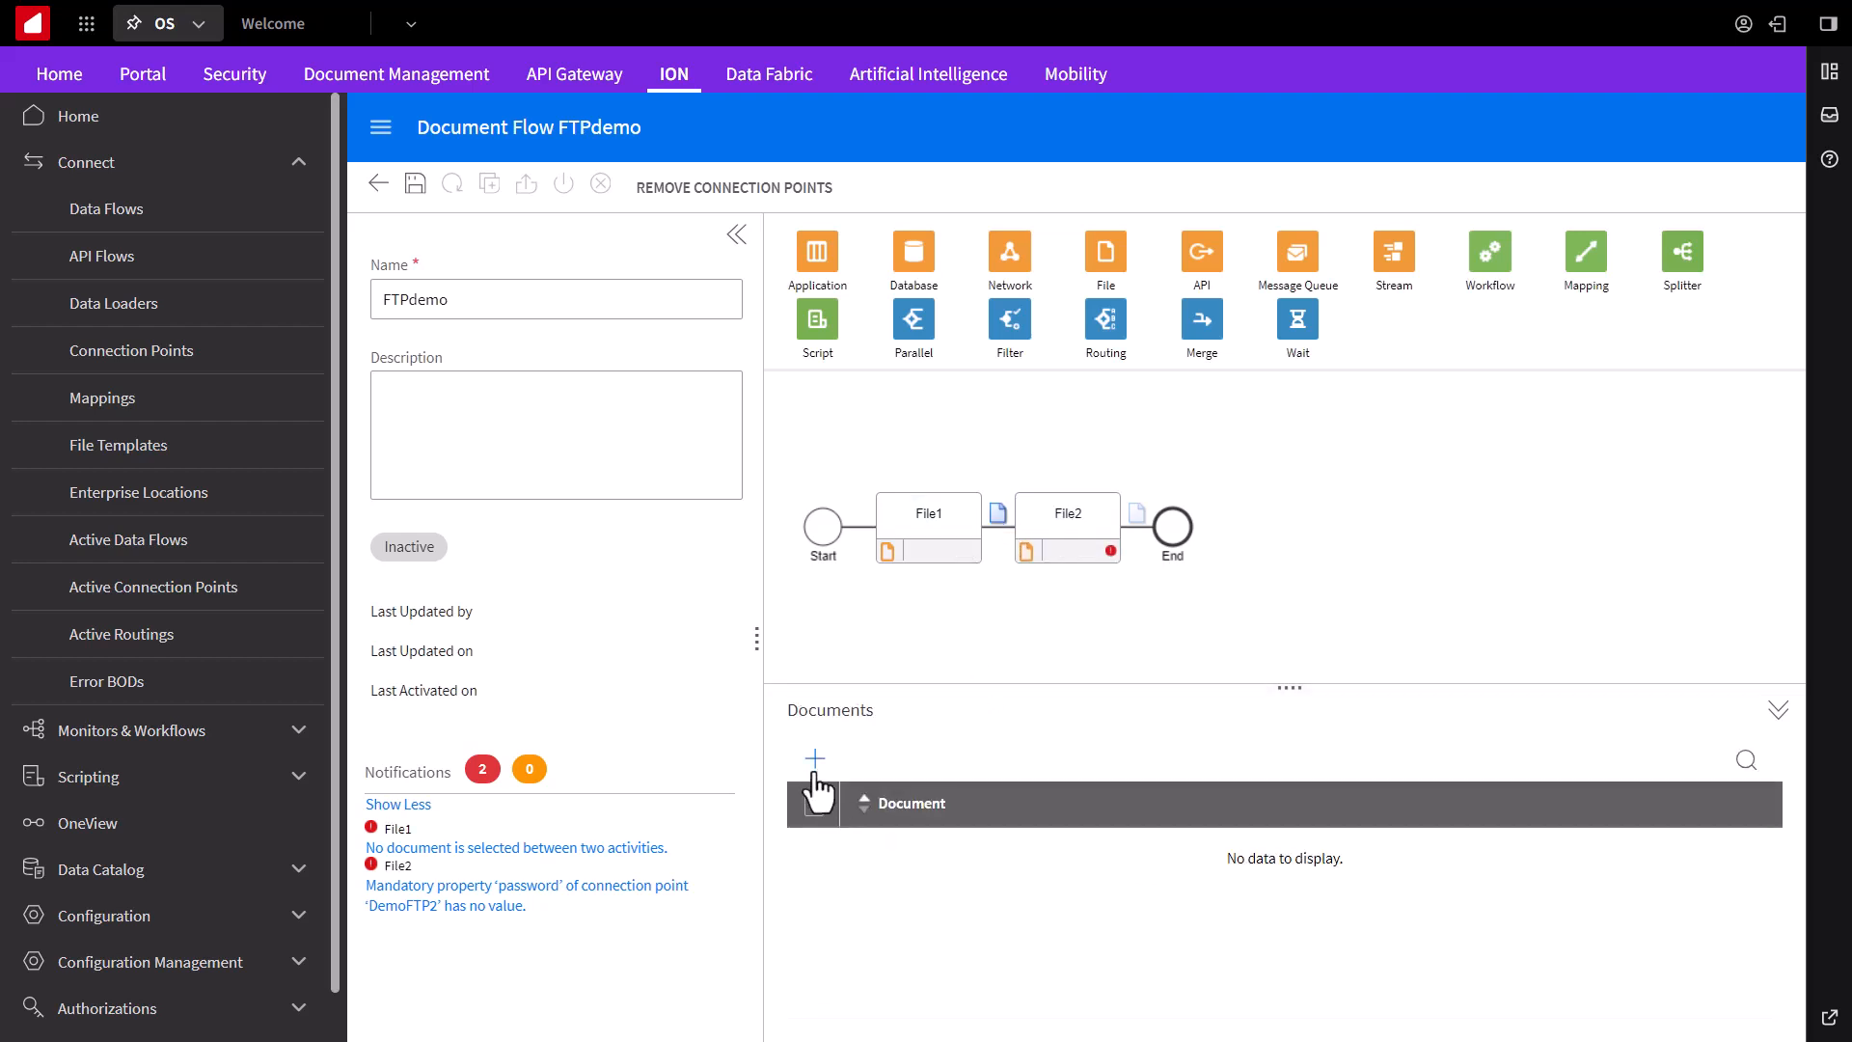
pyautogui.click(812, 760)
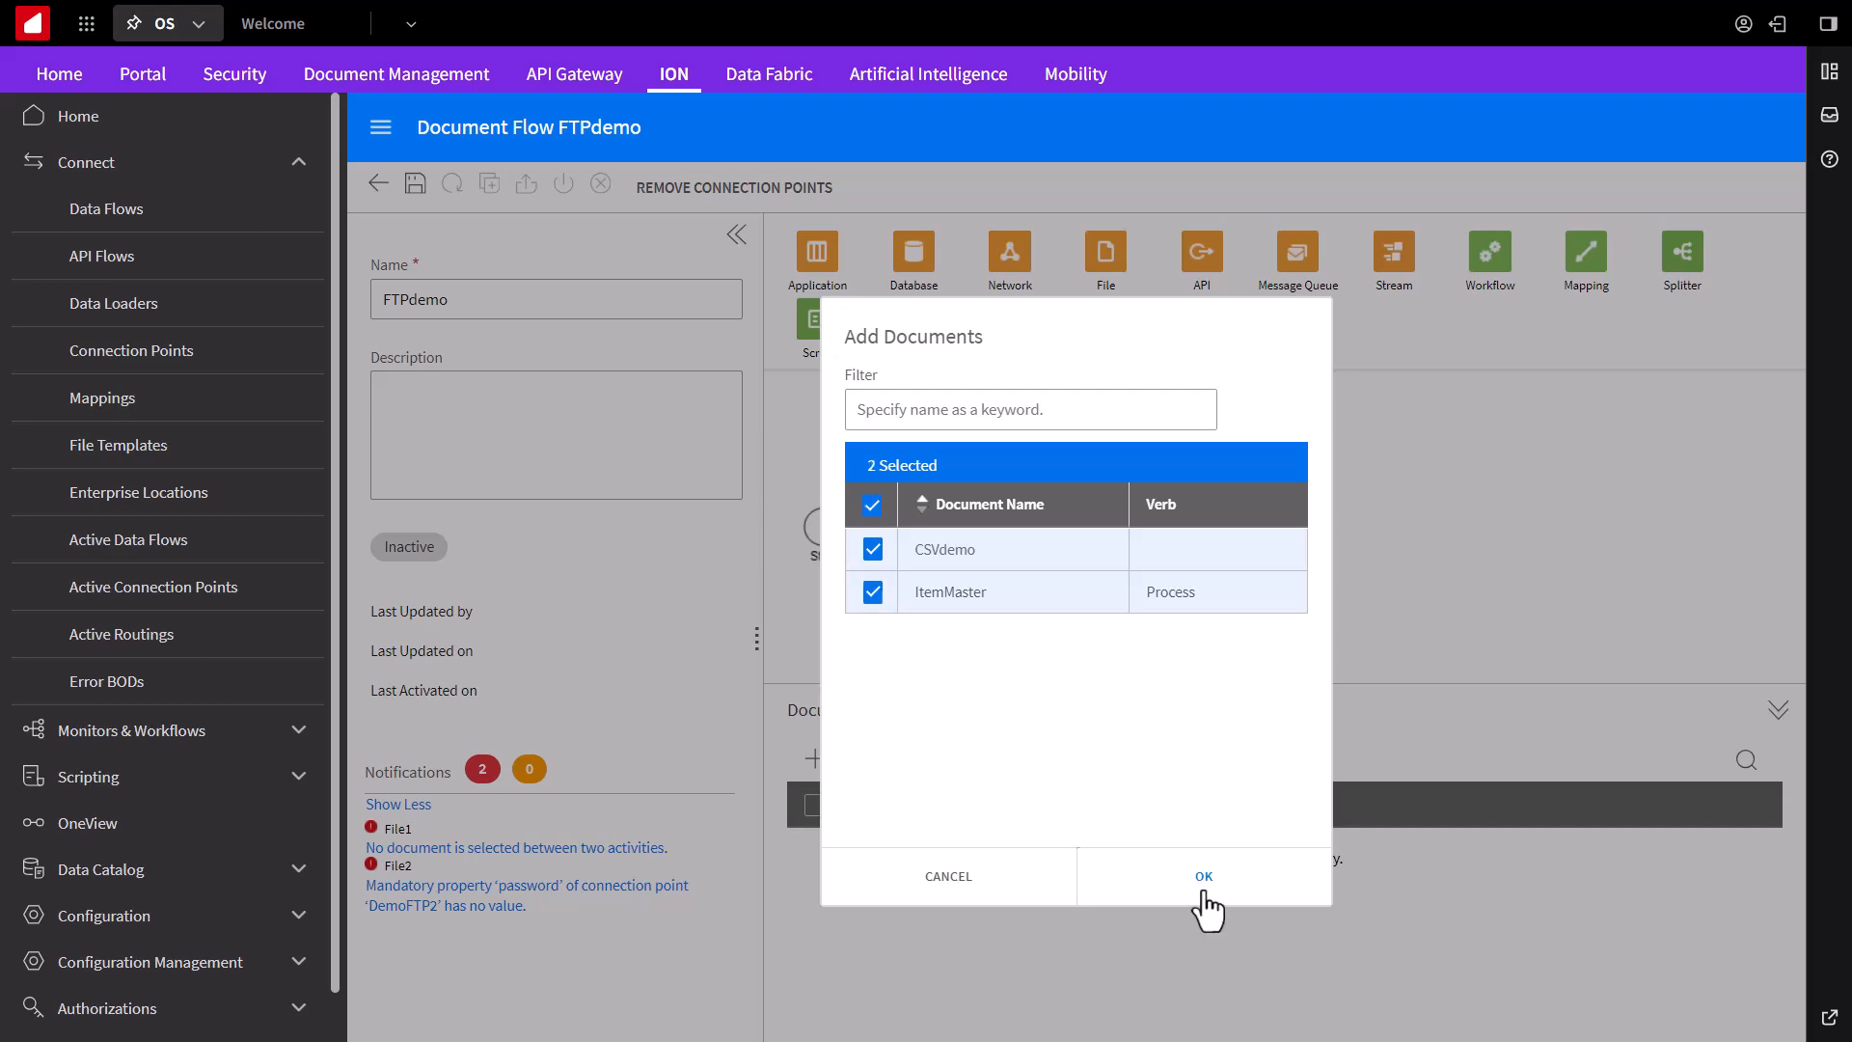
pyautogui.click(1202, 876)
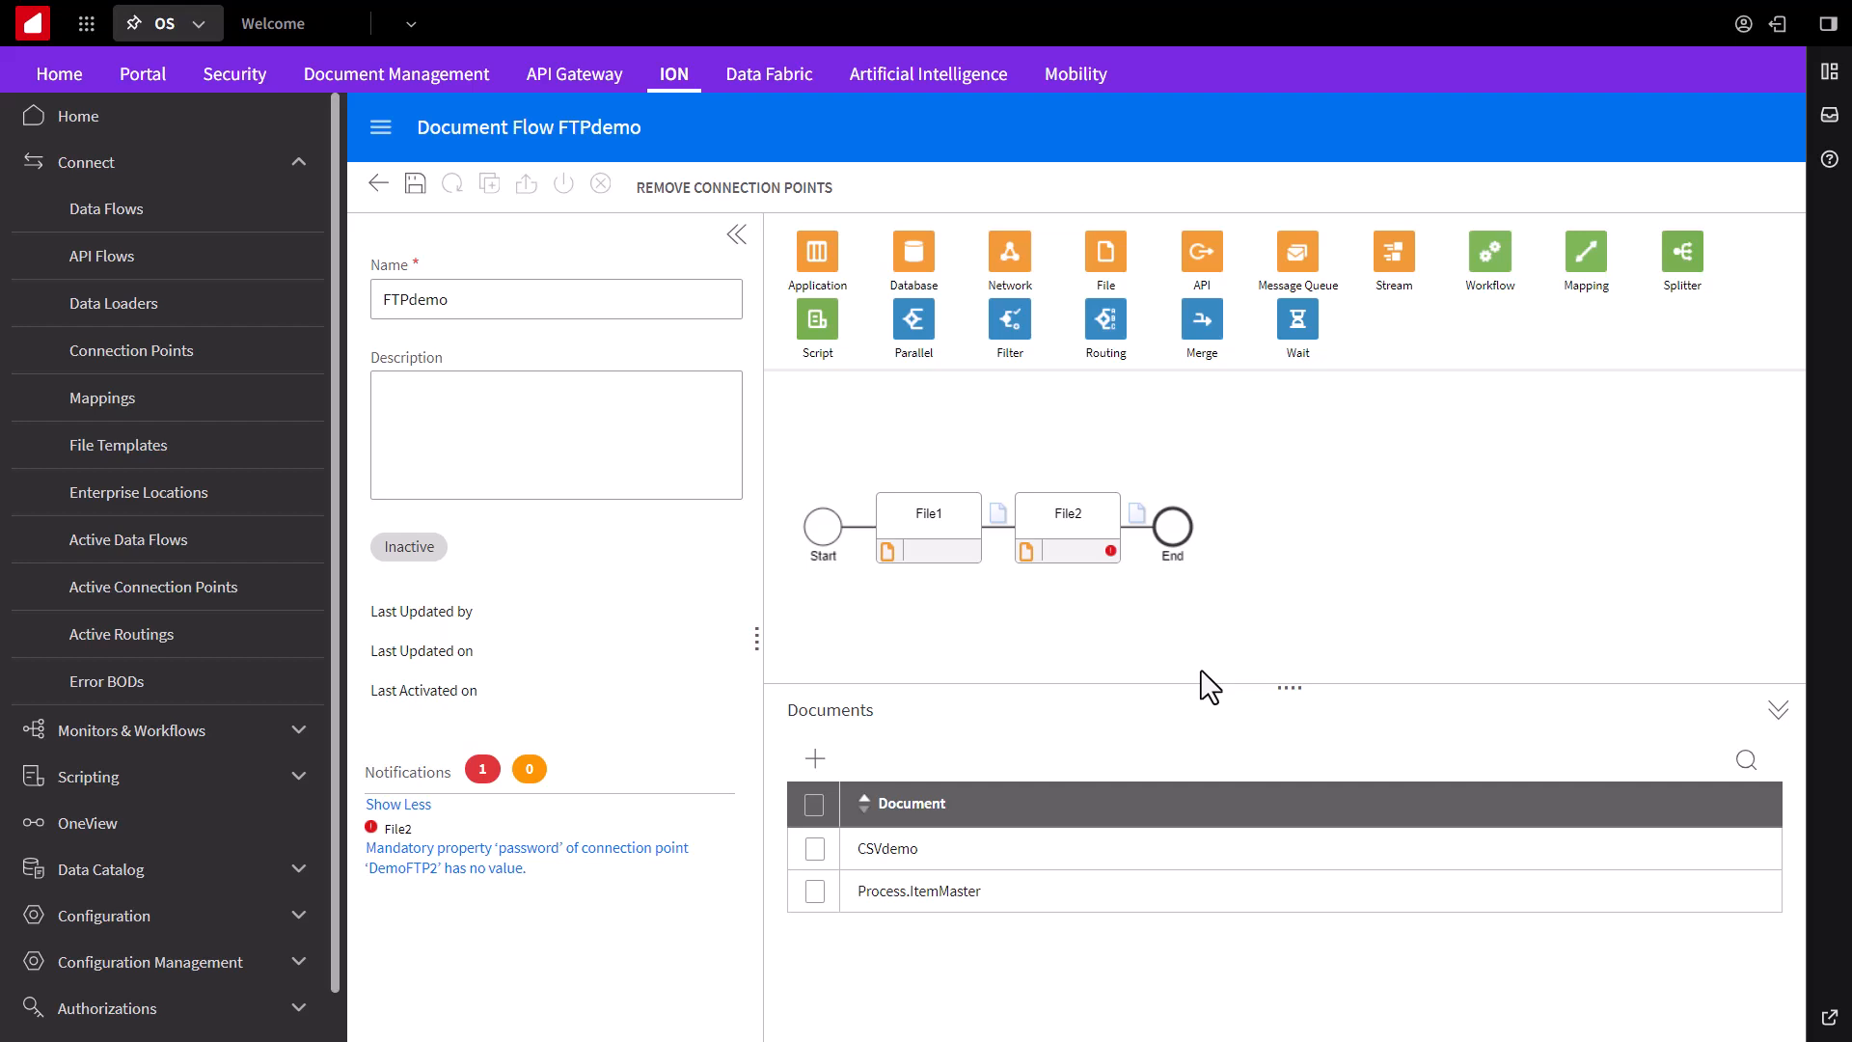
pyautogui.moveTo(1028, 632)
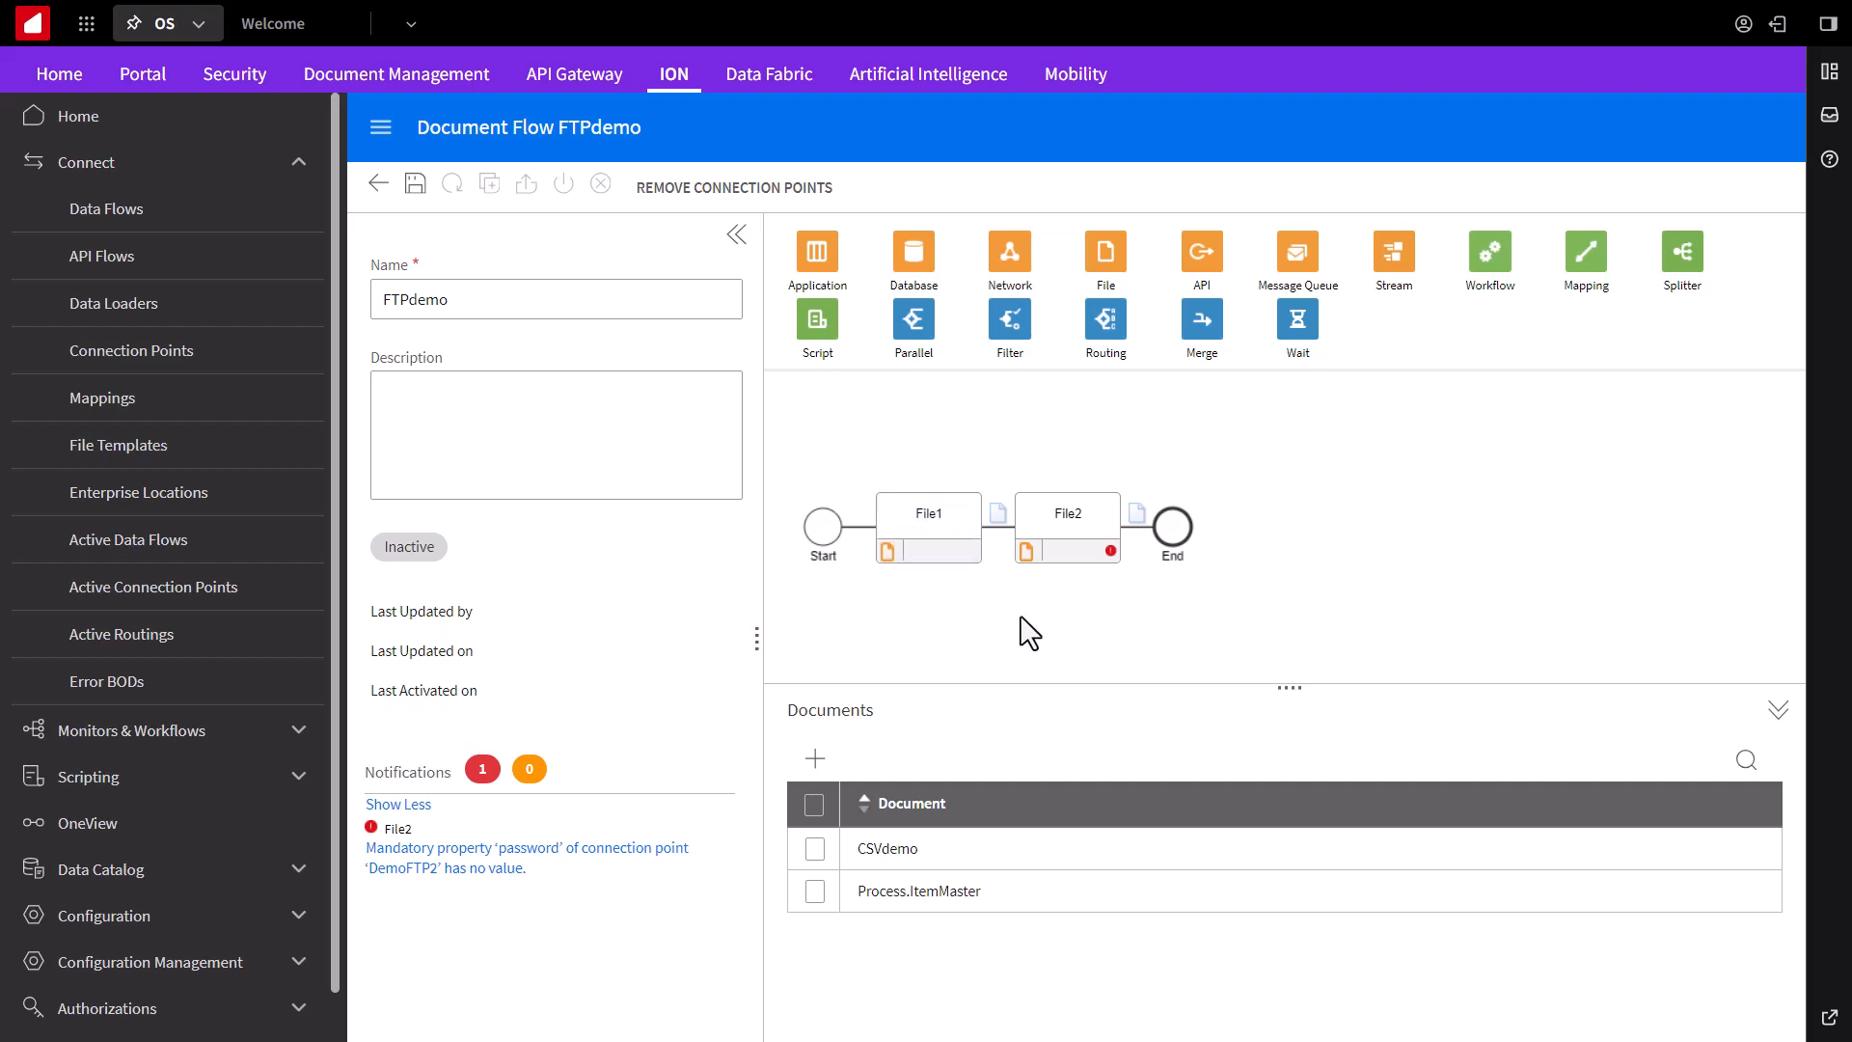
pyautogui.moveTo(1007, 532)
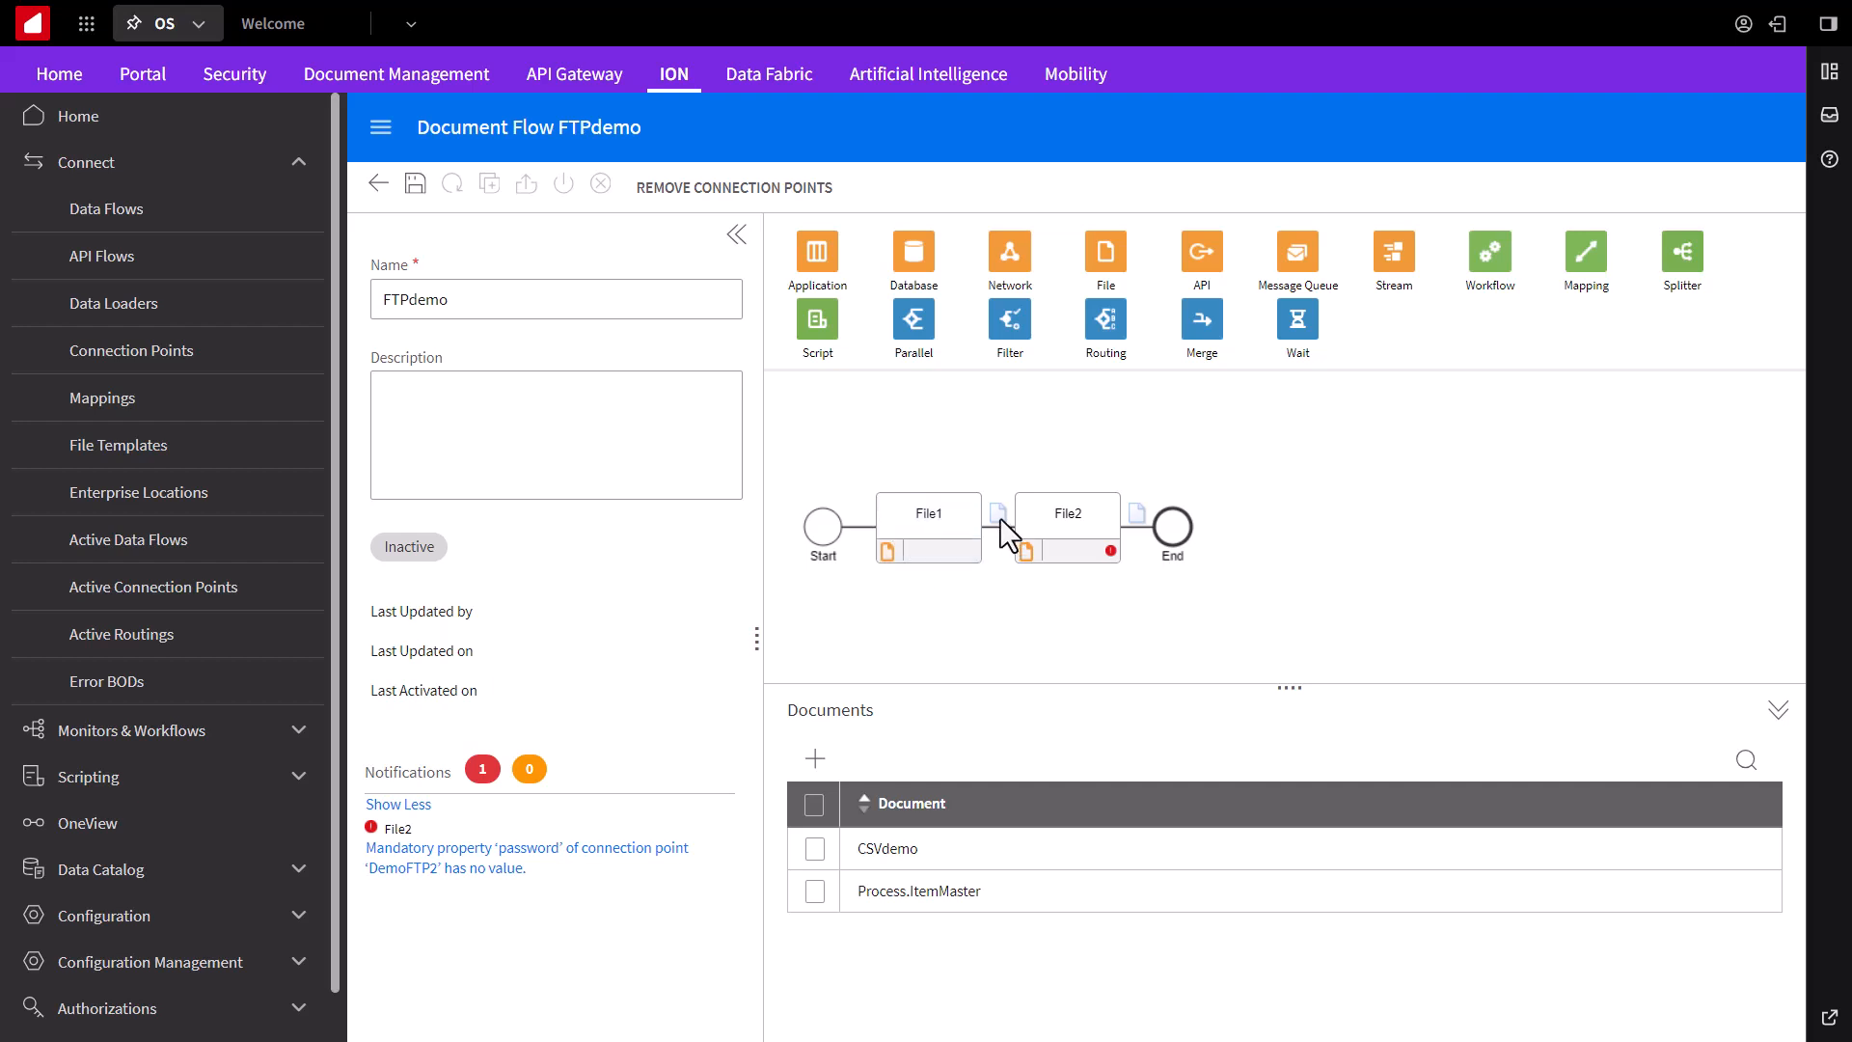
pyautogui.moveTo(1067, 638)
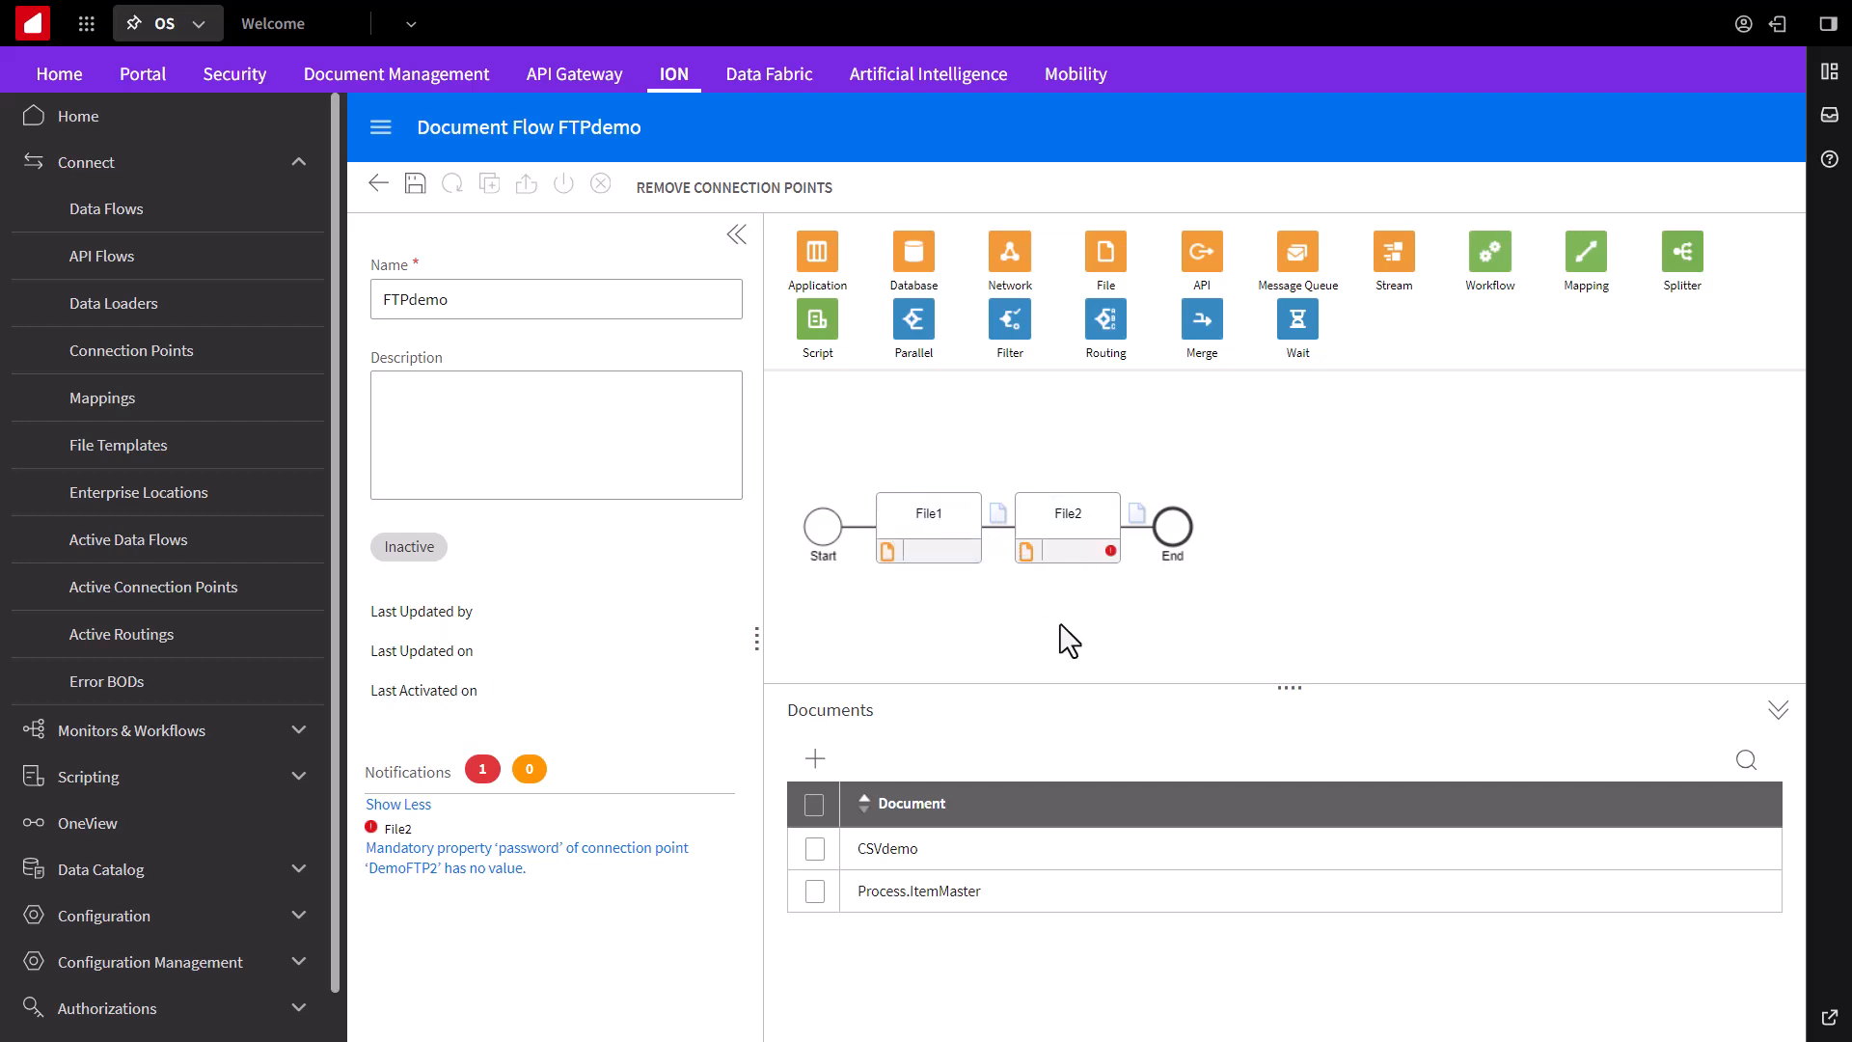
# Step: Review the File2 activity, activate FTPdemo, and return to the data flows overview
pyautogui.click(1066, 529)
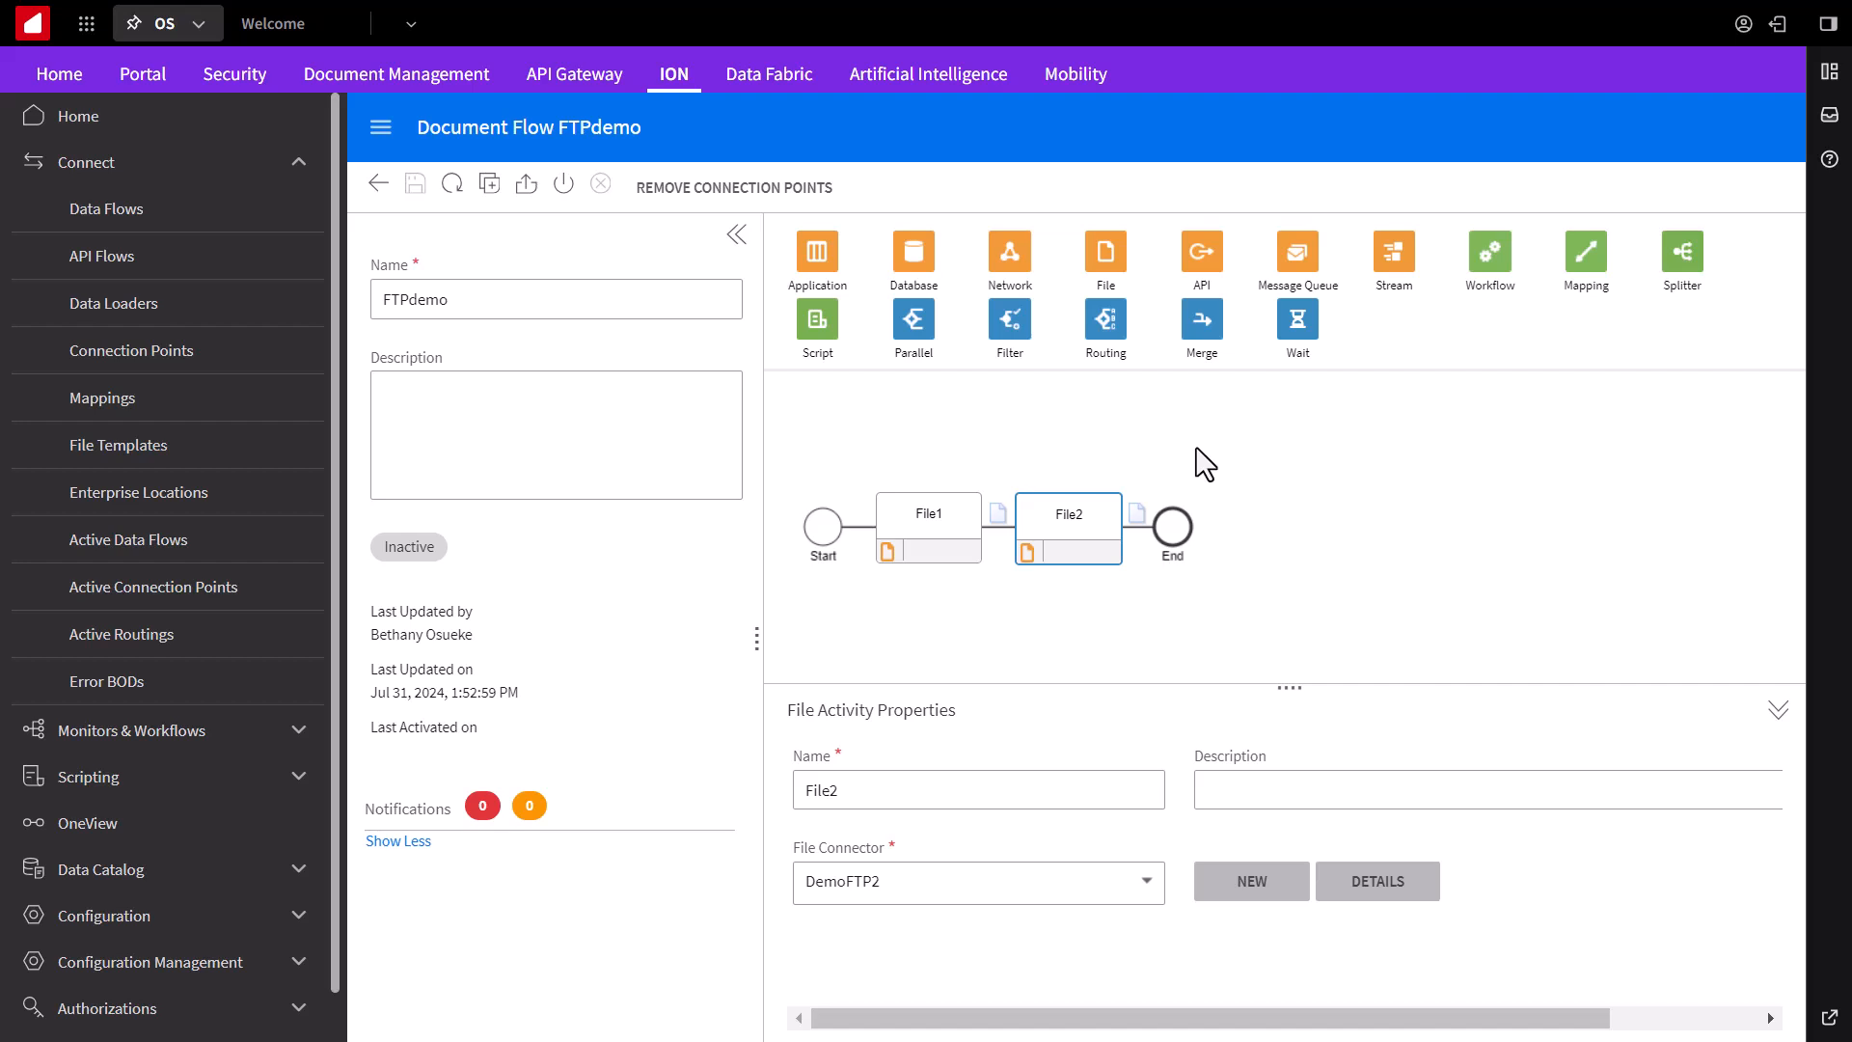
pyautogui.moveTo(835, 292)
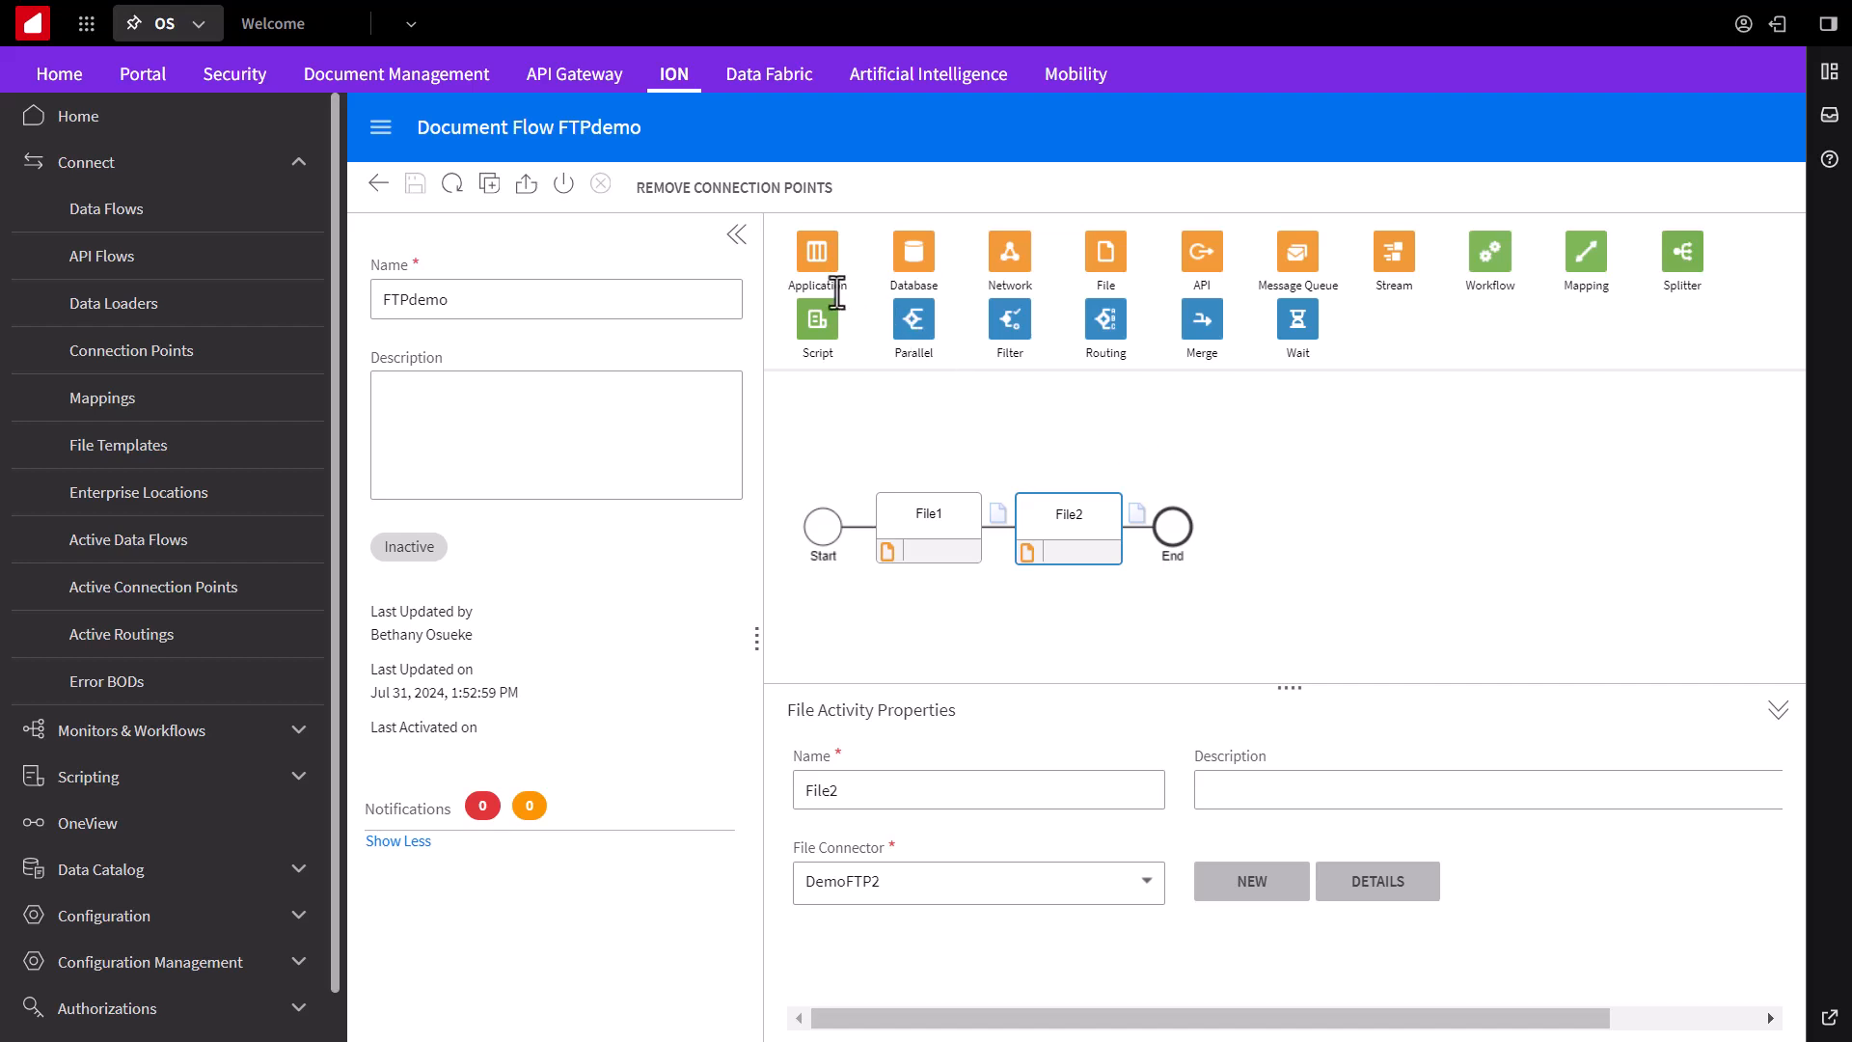
pyautogui.moveTo(1545, 295)
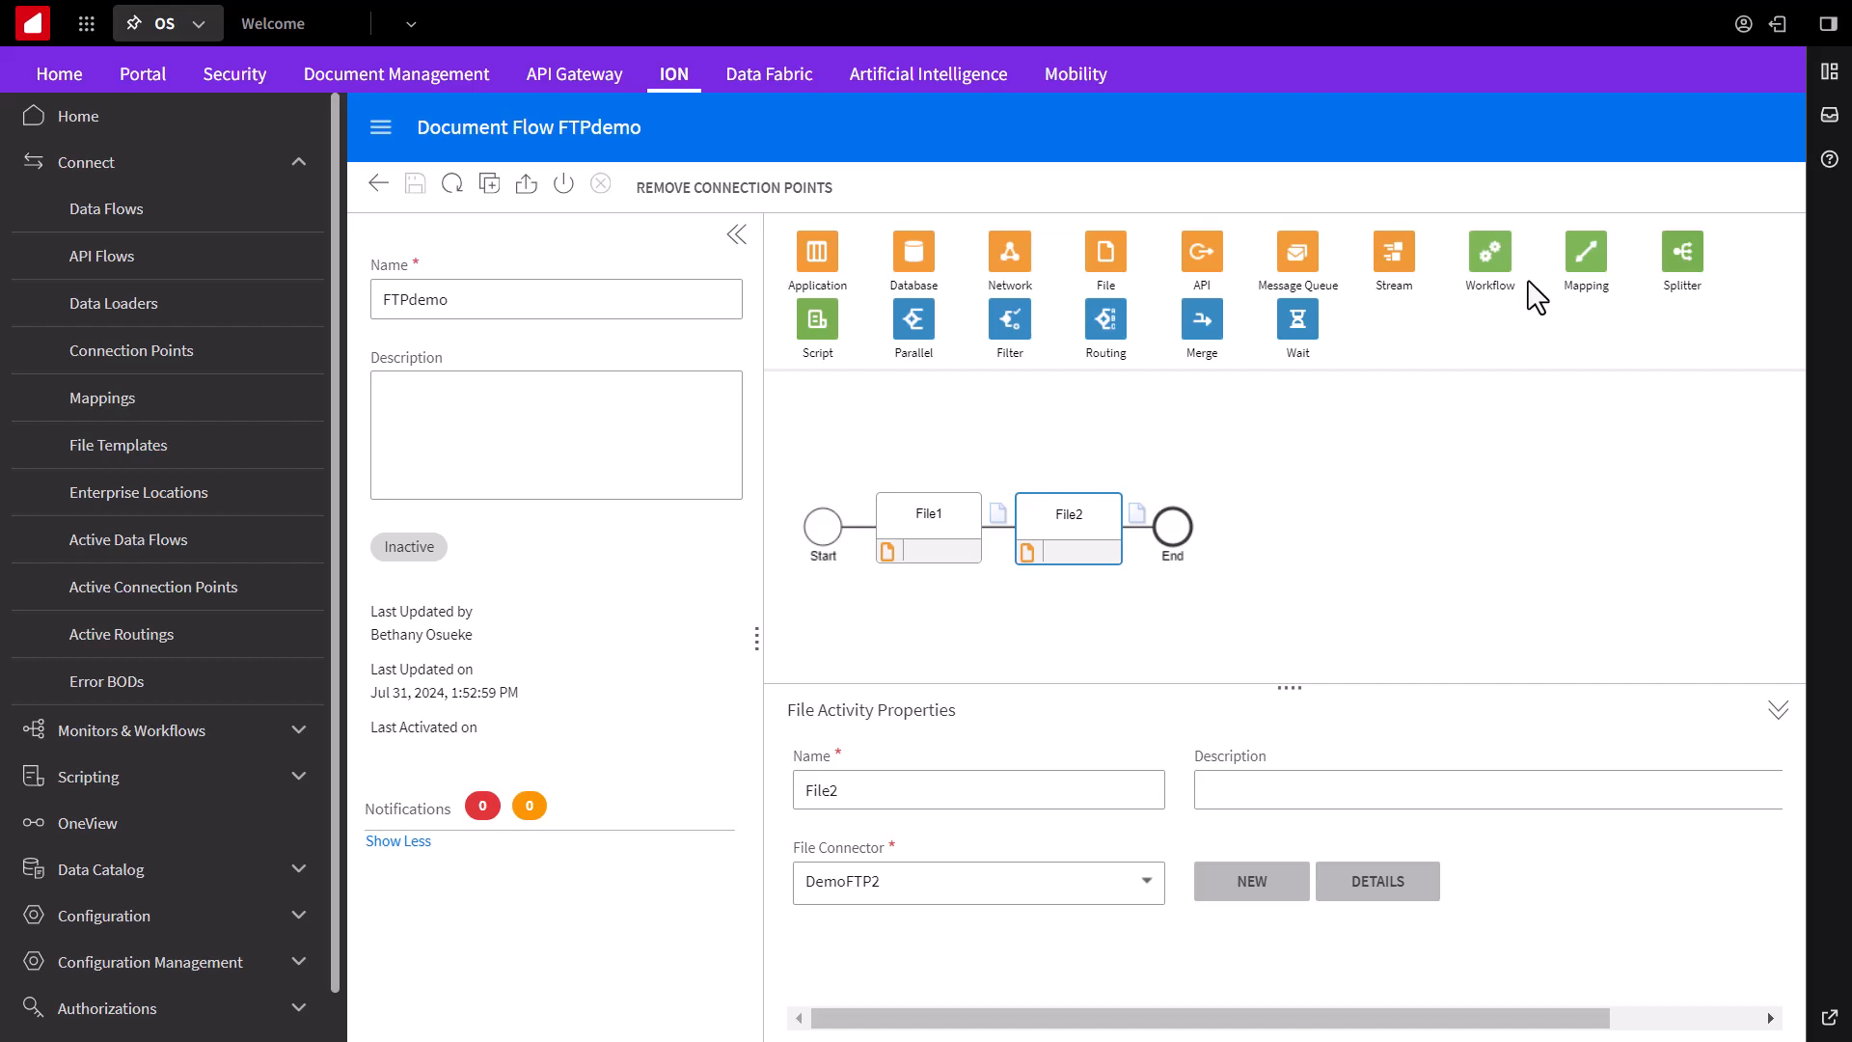
pyautogui.moveTo(874, 369)
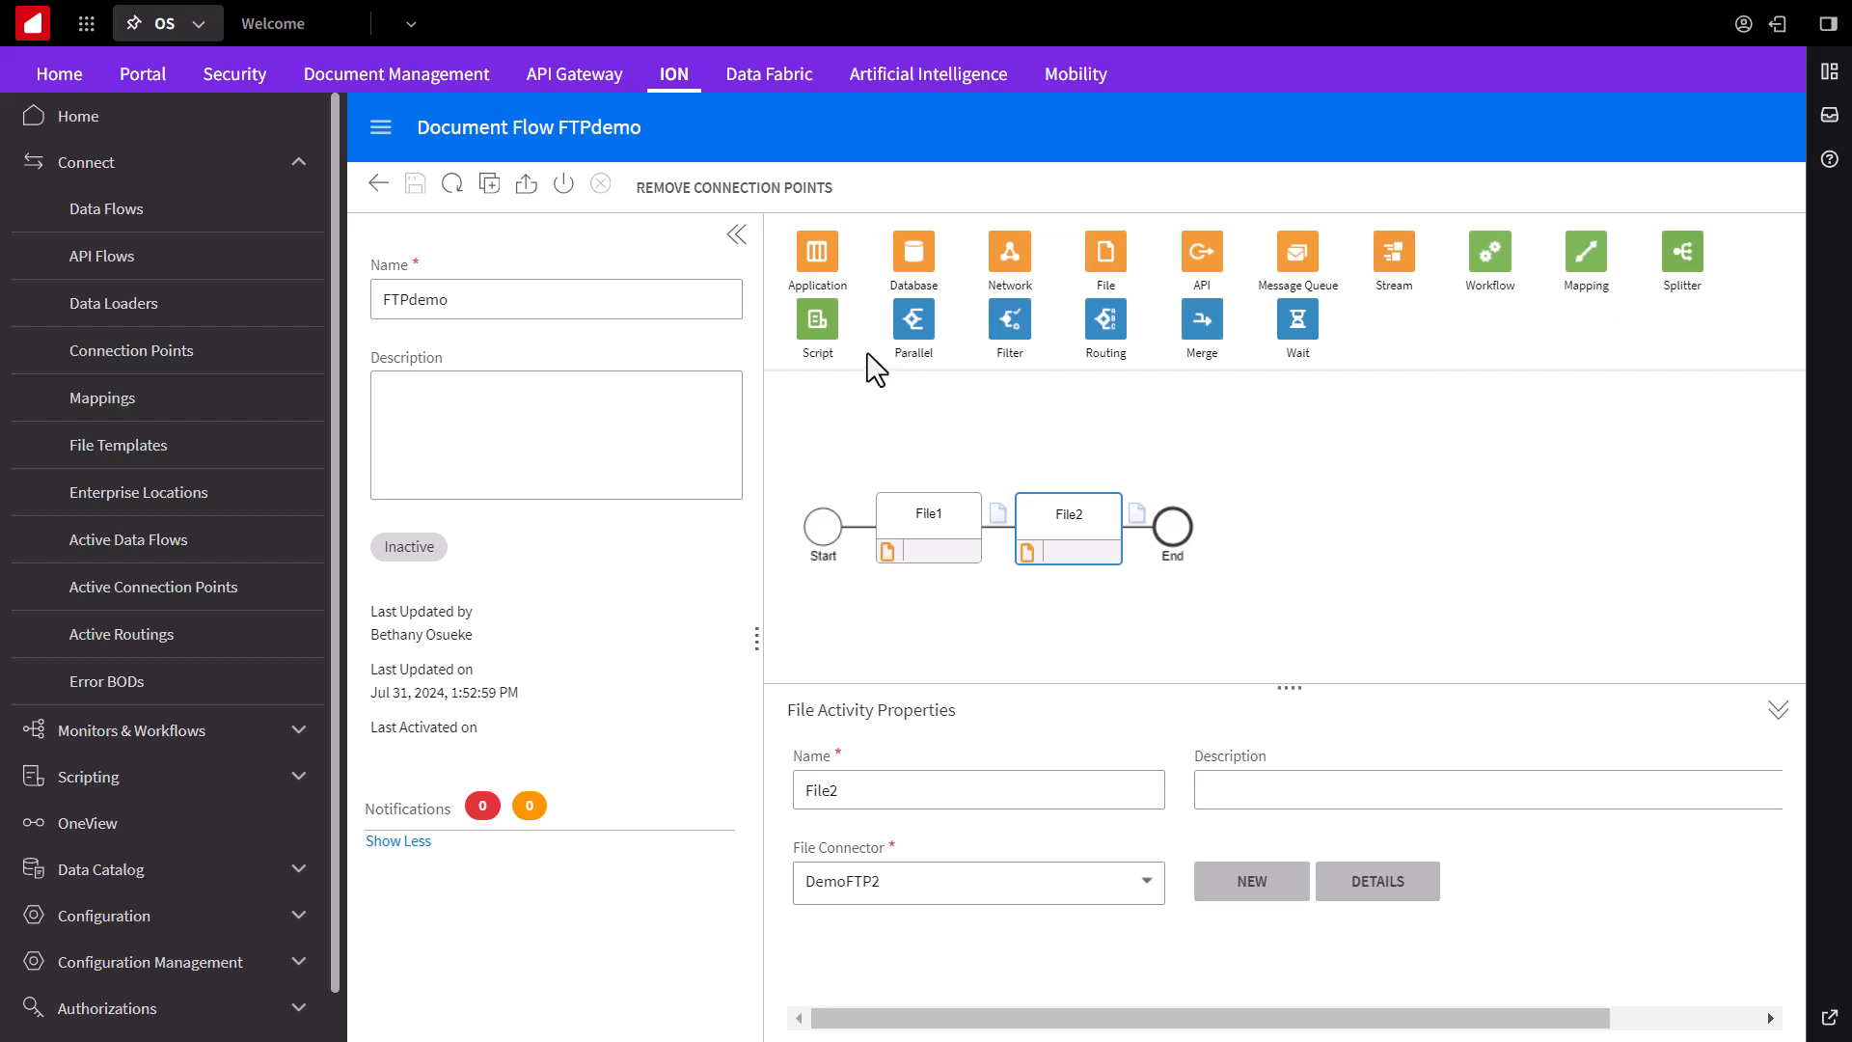
pyautogui.moveTo(1019, 609)
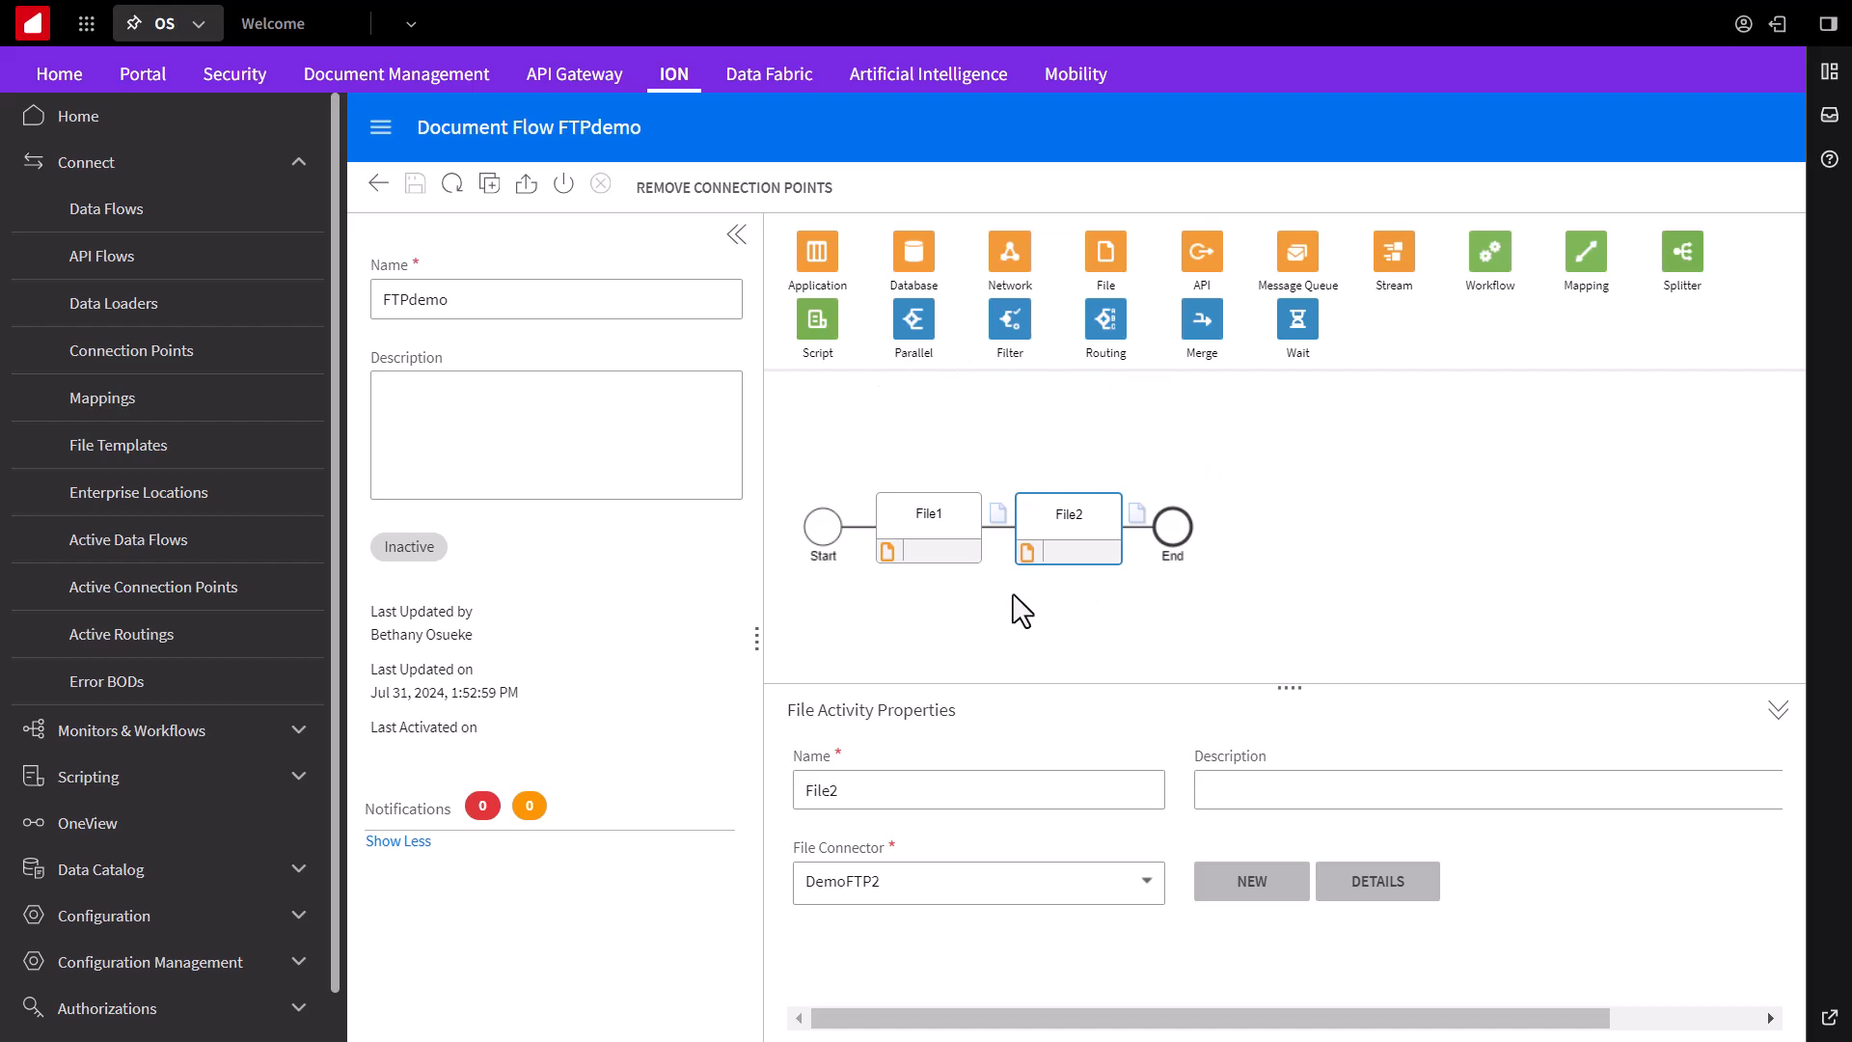
pyautogui.moveTo(820, 399)
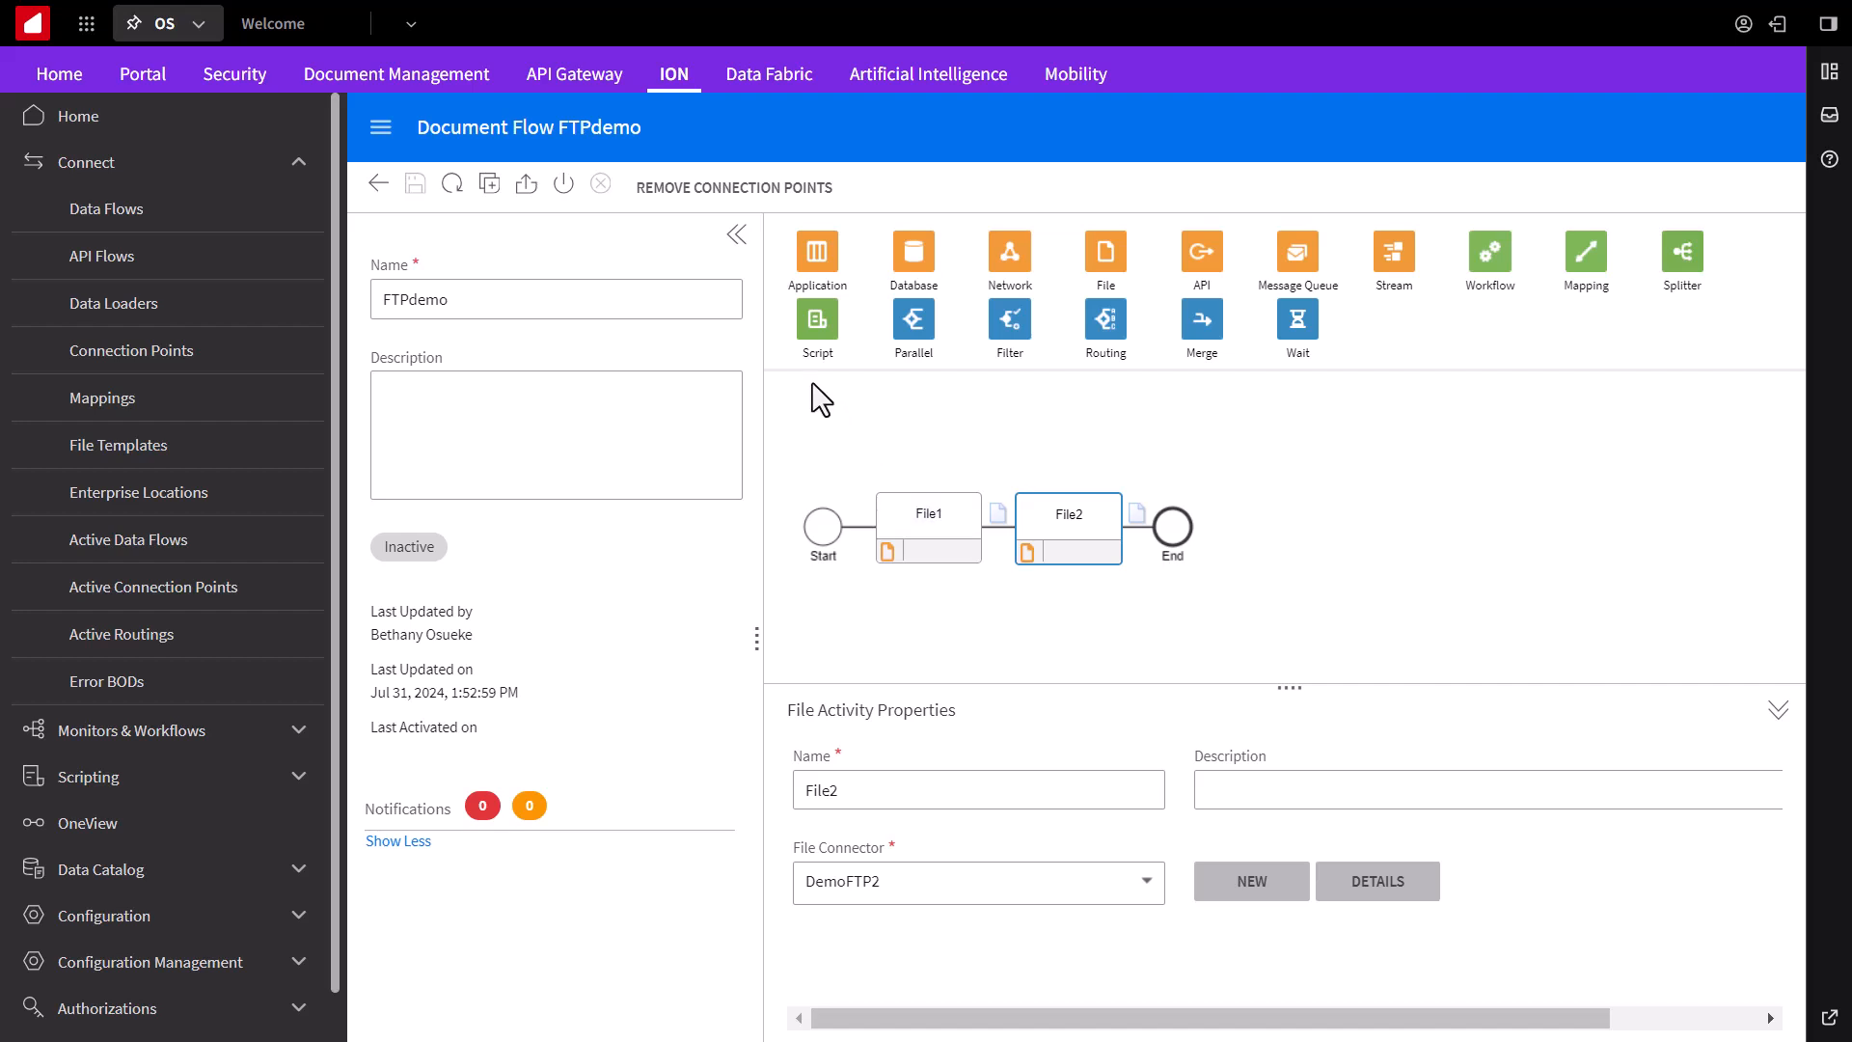
pyautogui.moveTo(563, 230)
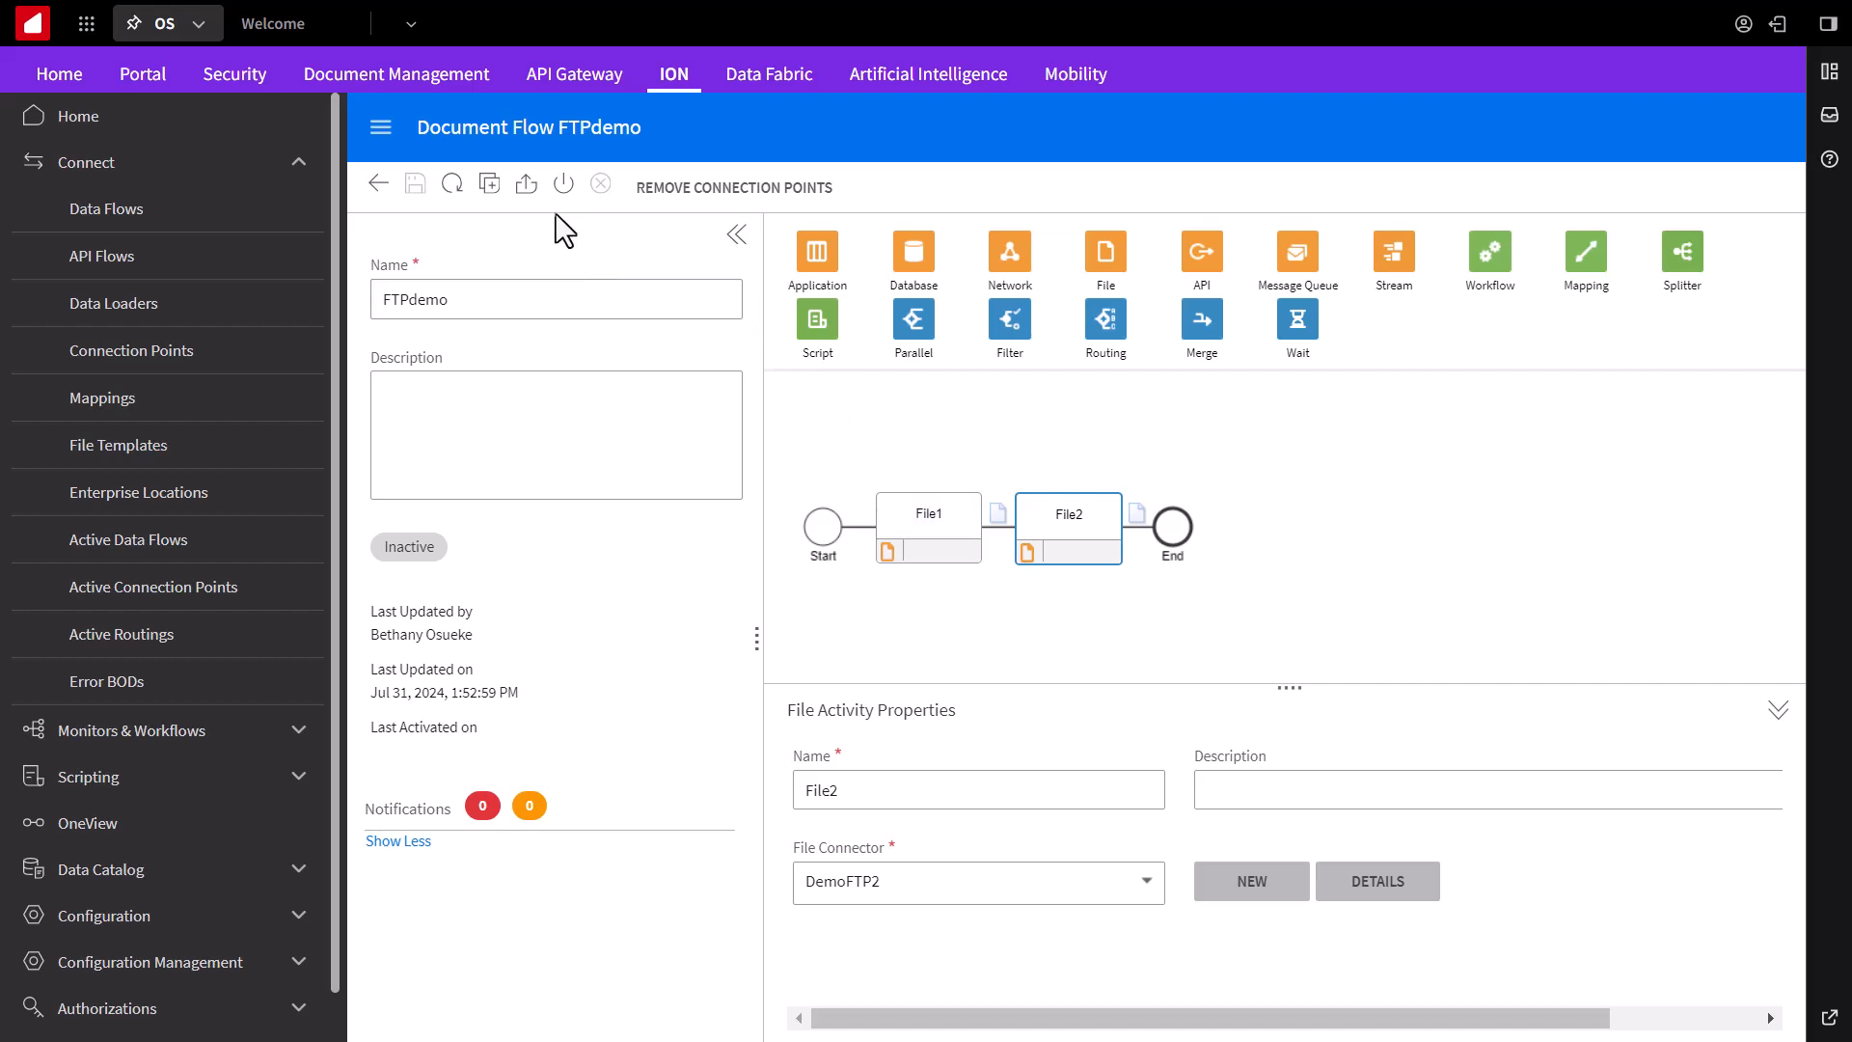
pyautogui.moveTo(564, 184)
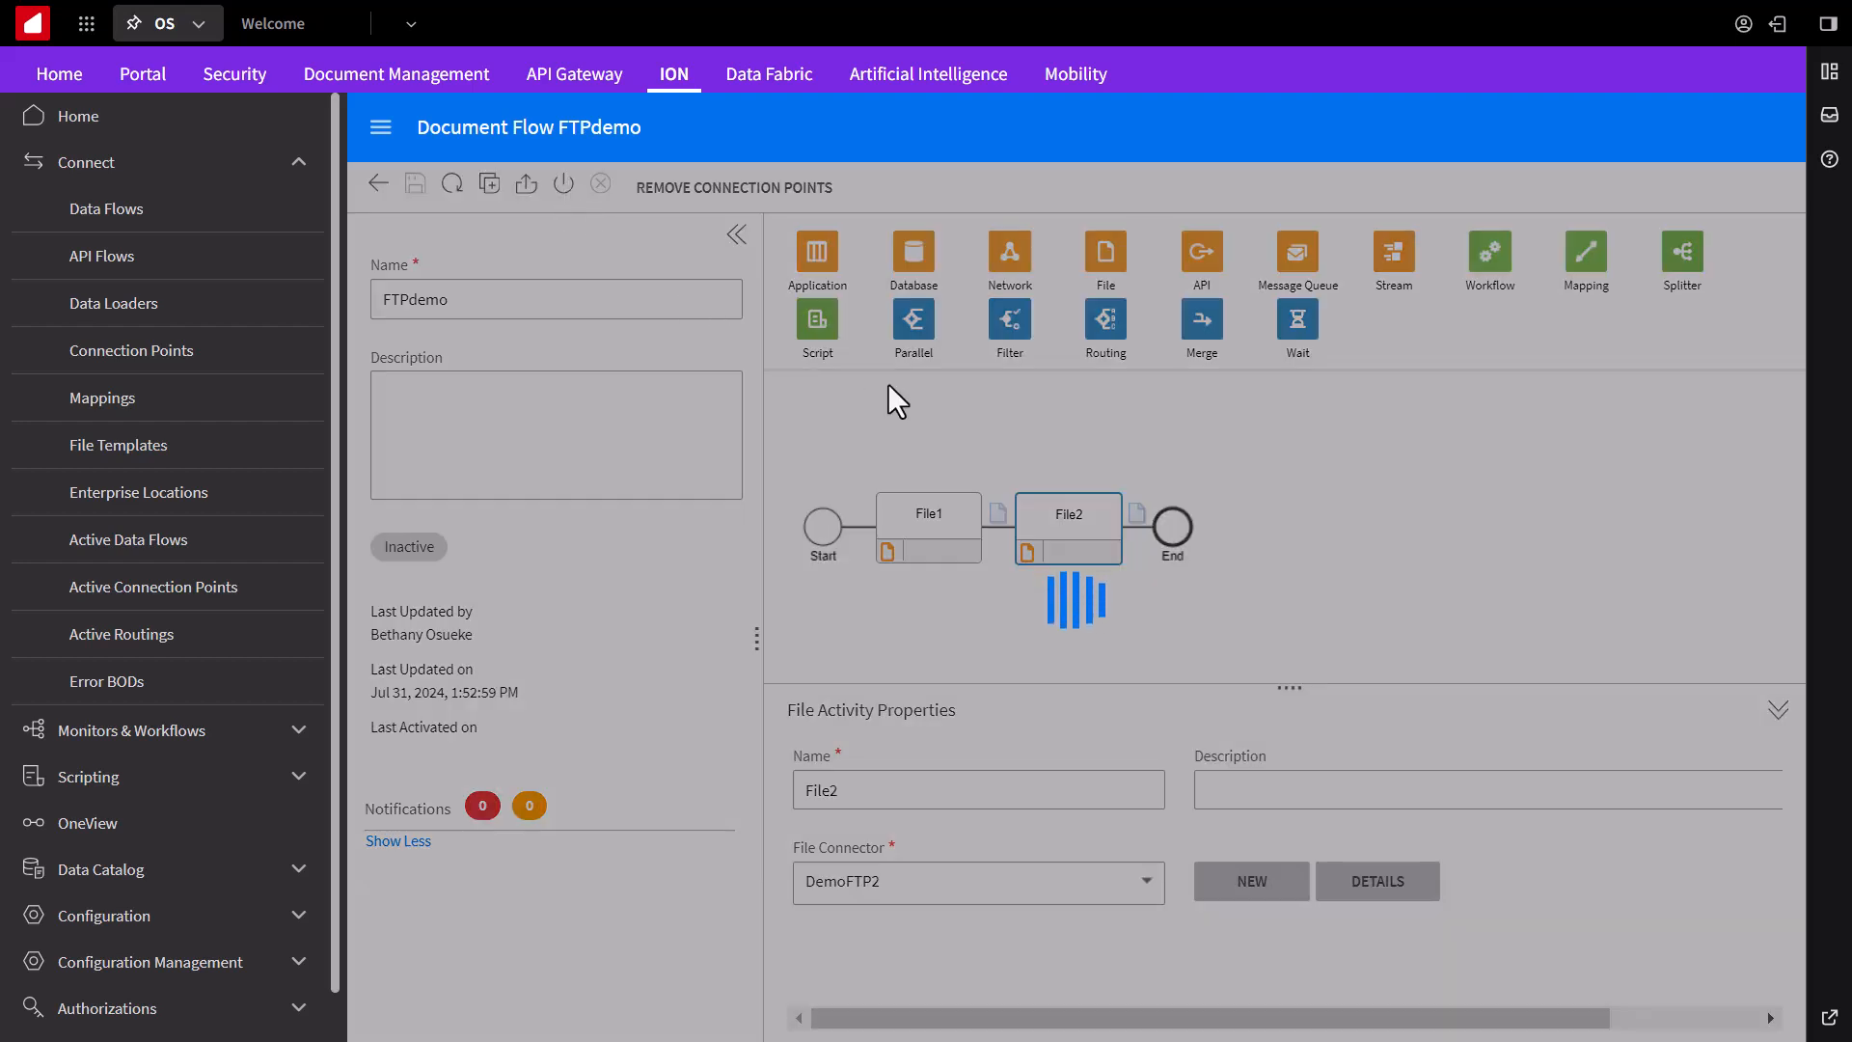
pyautogui.click(563, 183)
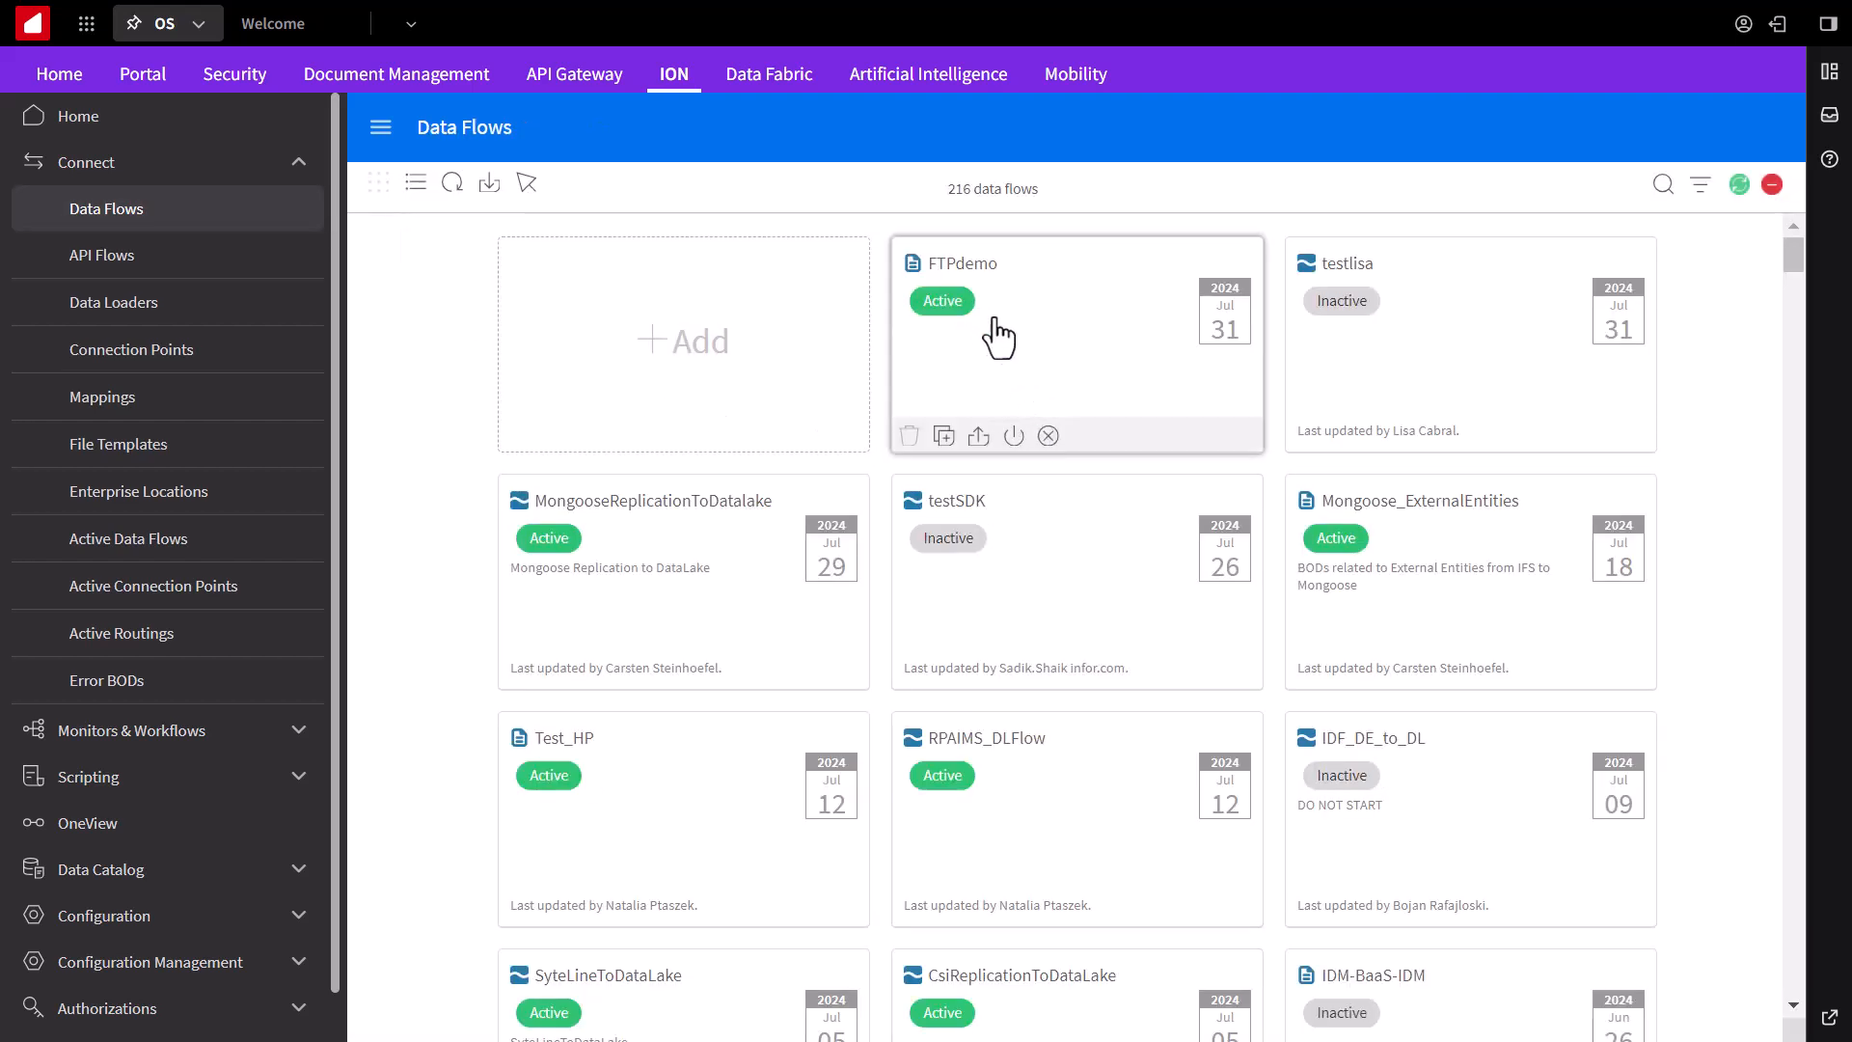
pyautogui.moveTo(241, 243)
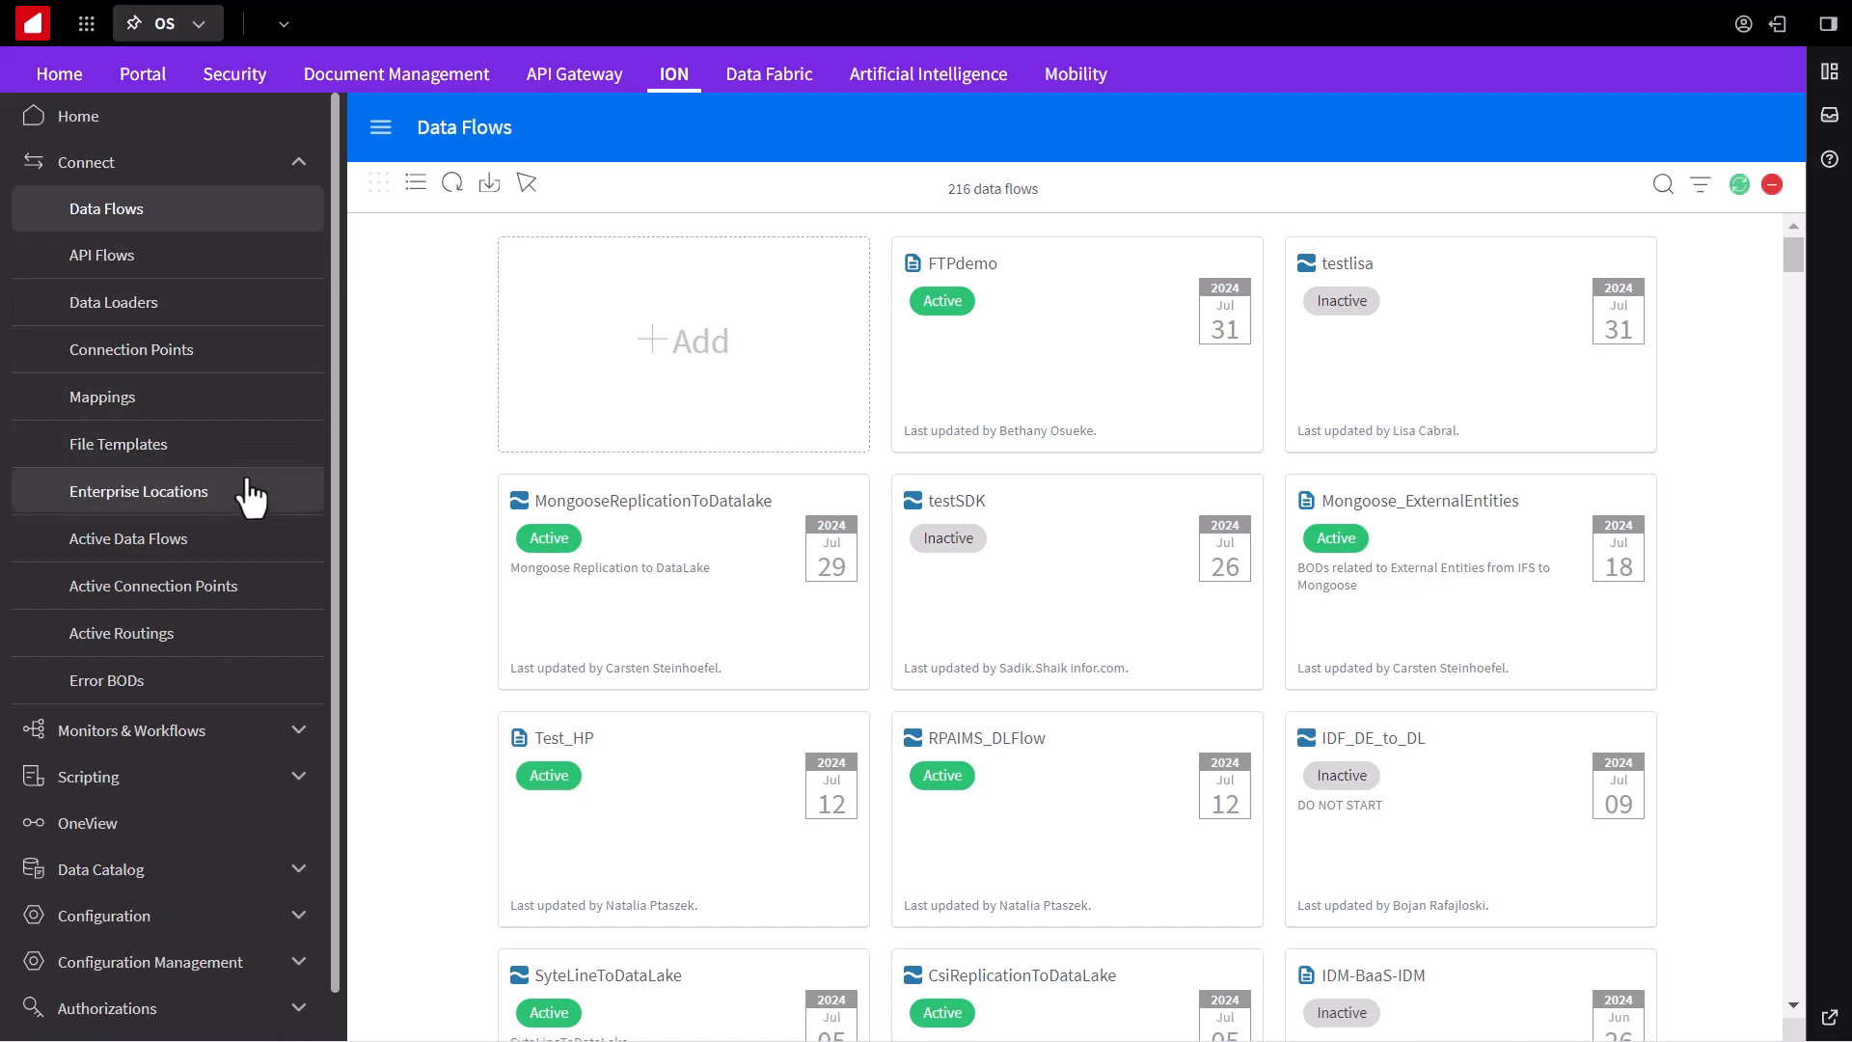
pyautogui.moveTo(255, 544)
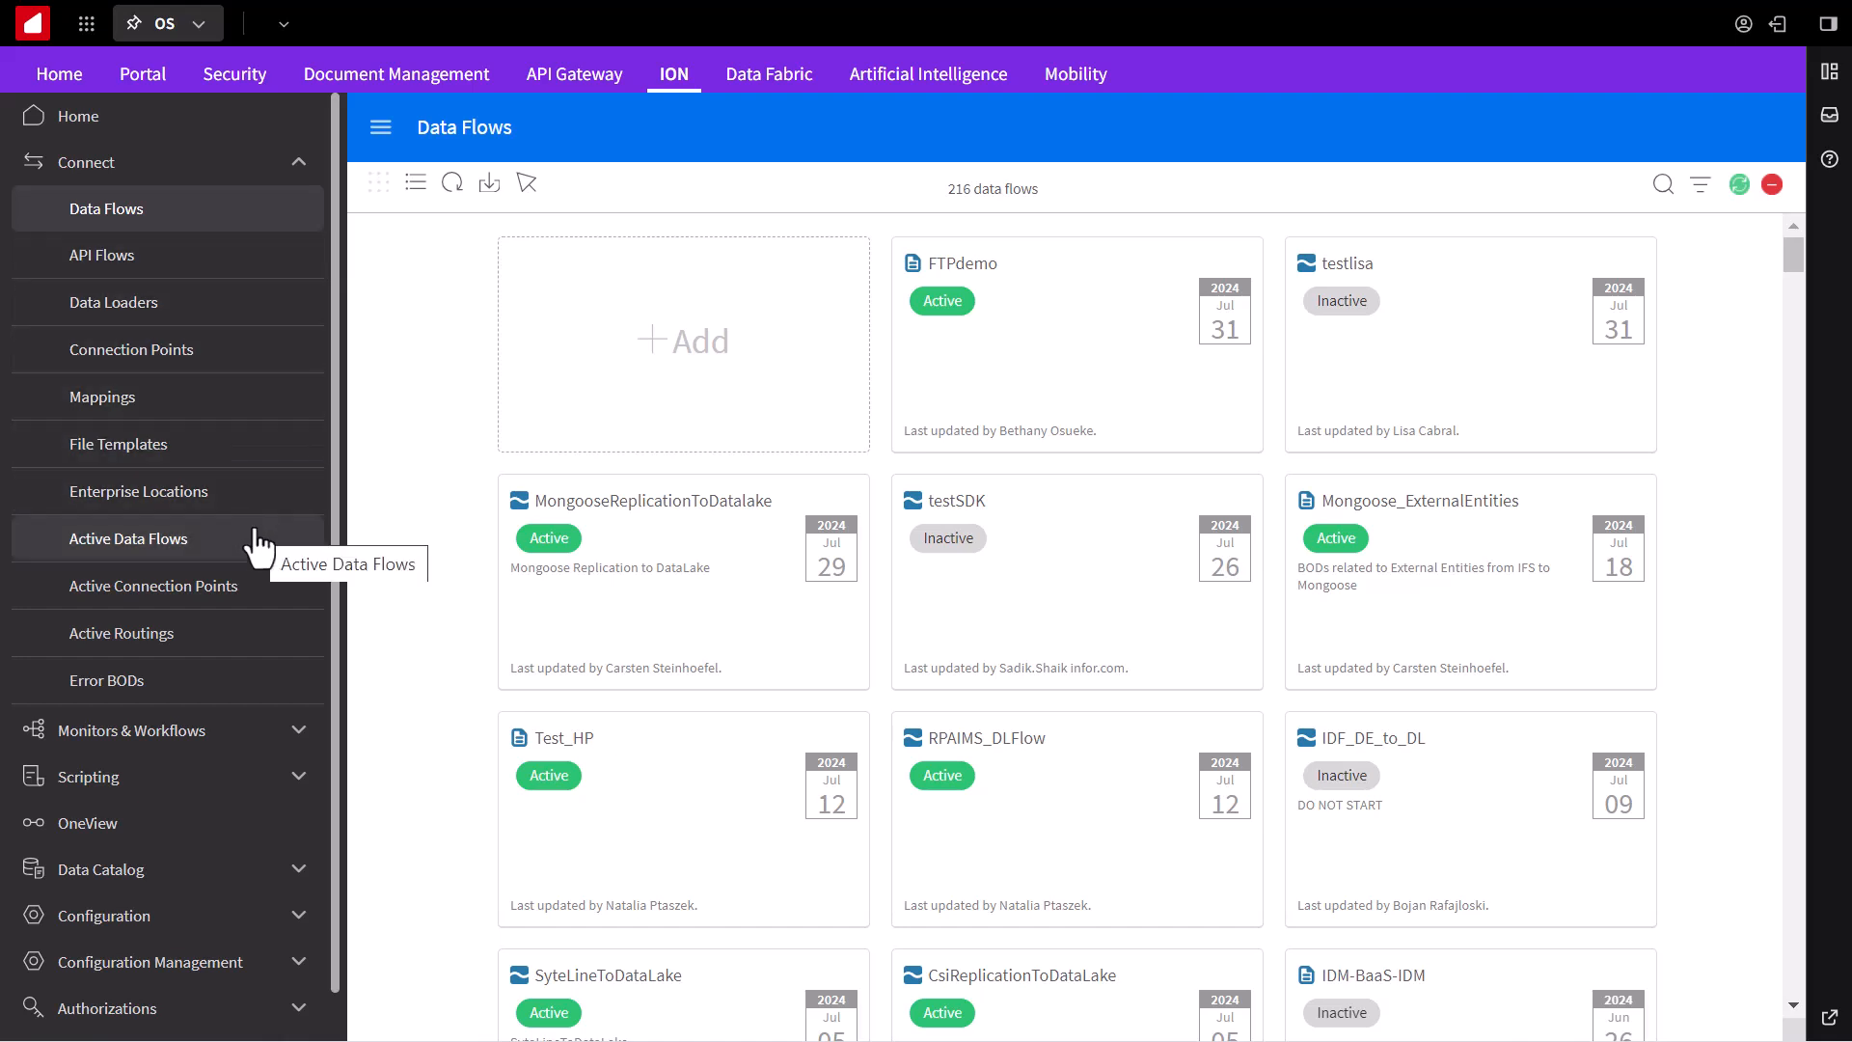
# Step: Show the Active Data Flows list under Connect
pyautogui.click(130, 538)
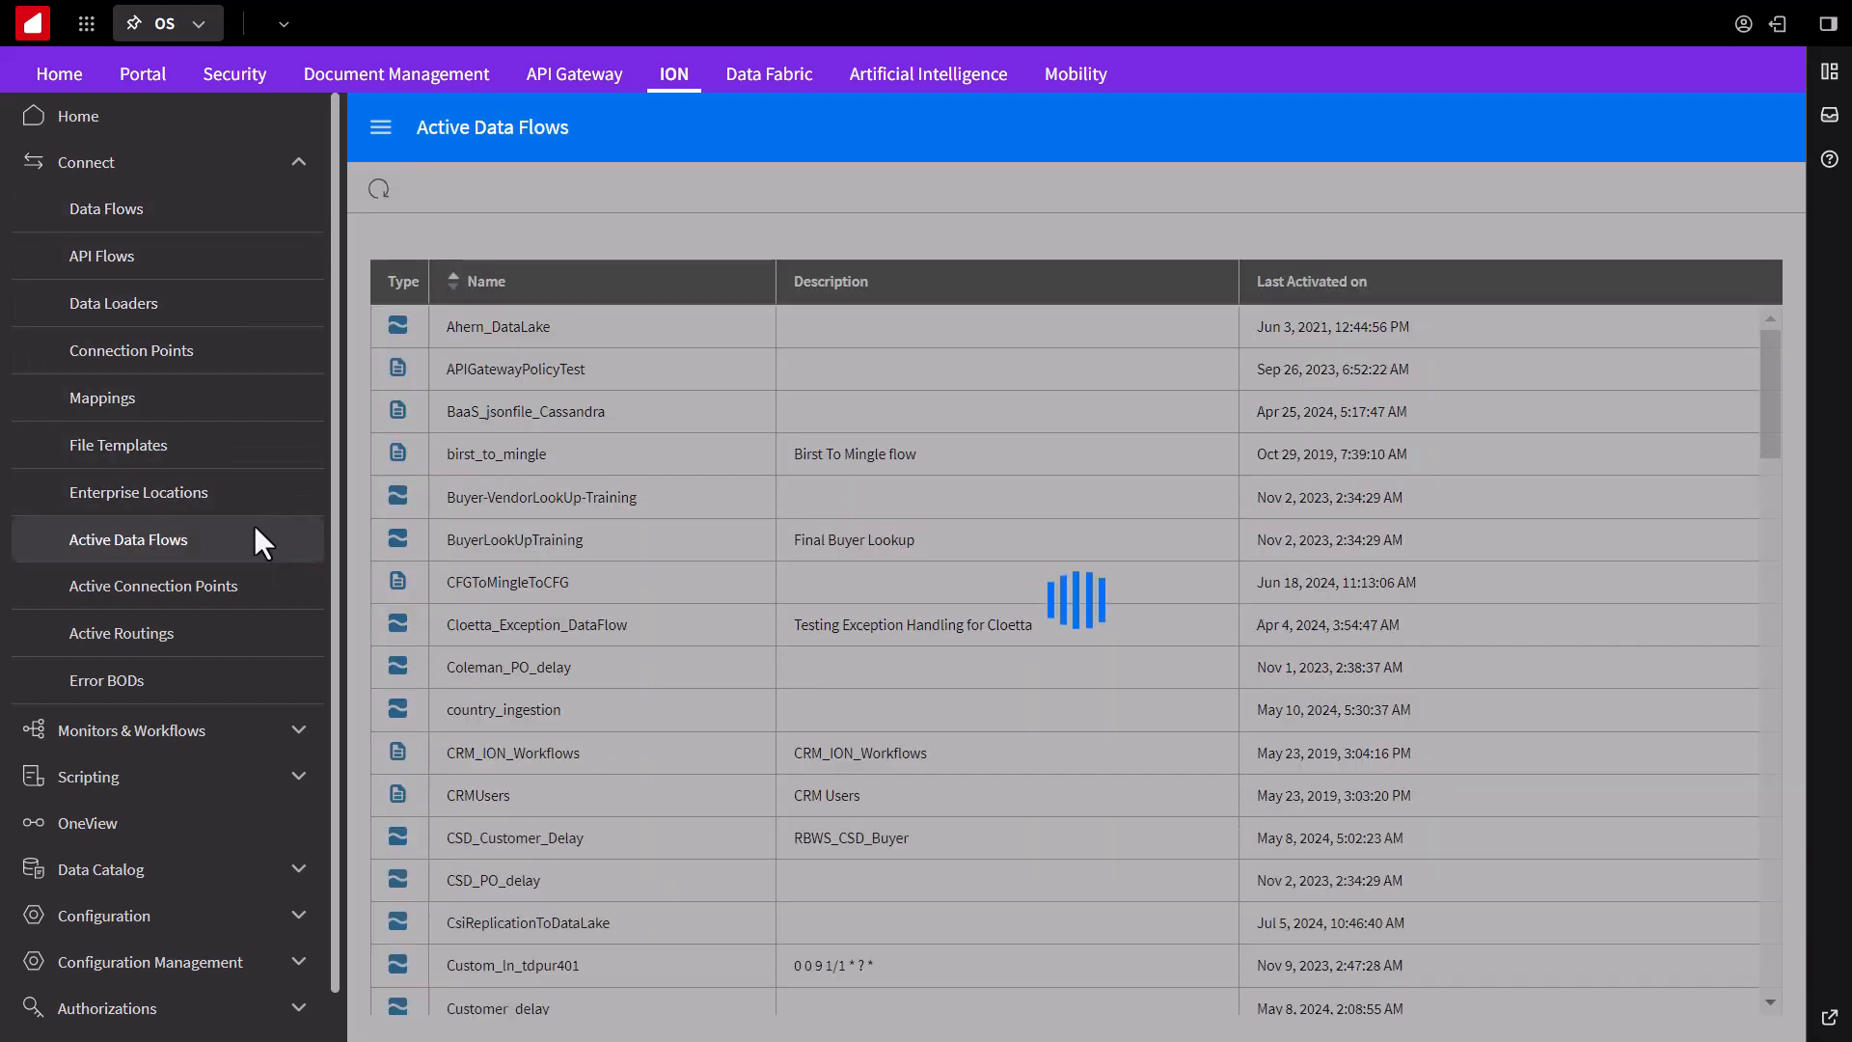
pyautogui.scroll(-3)
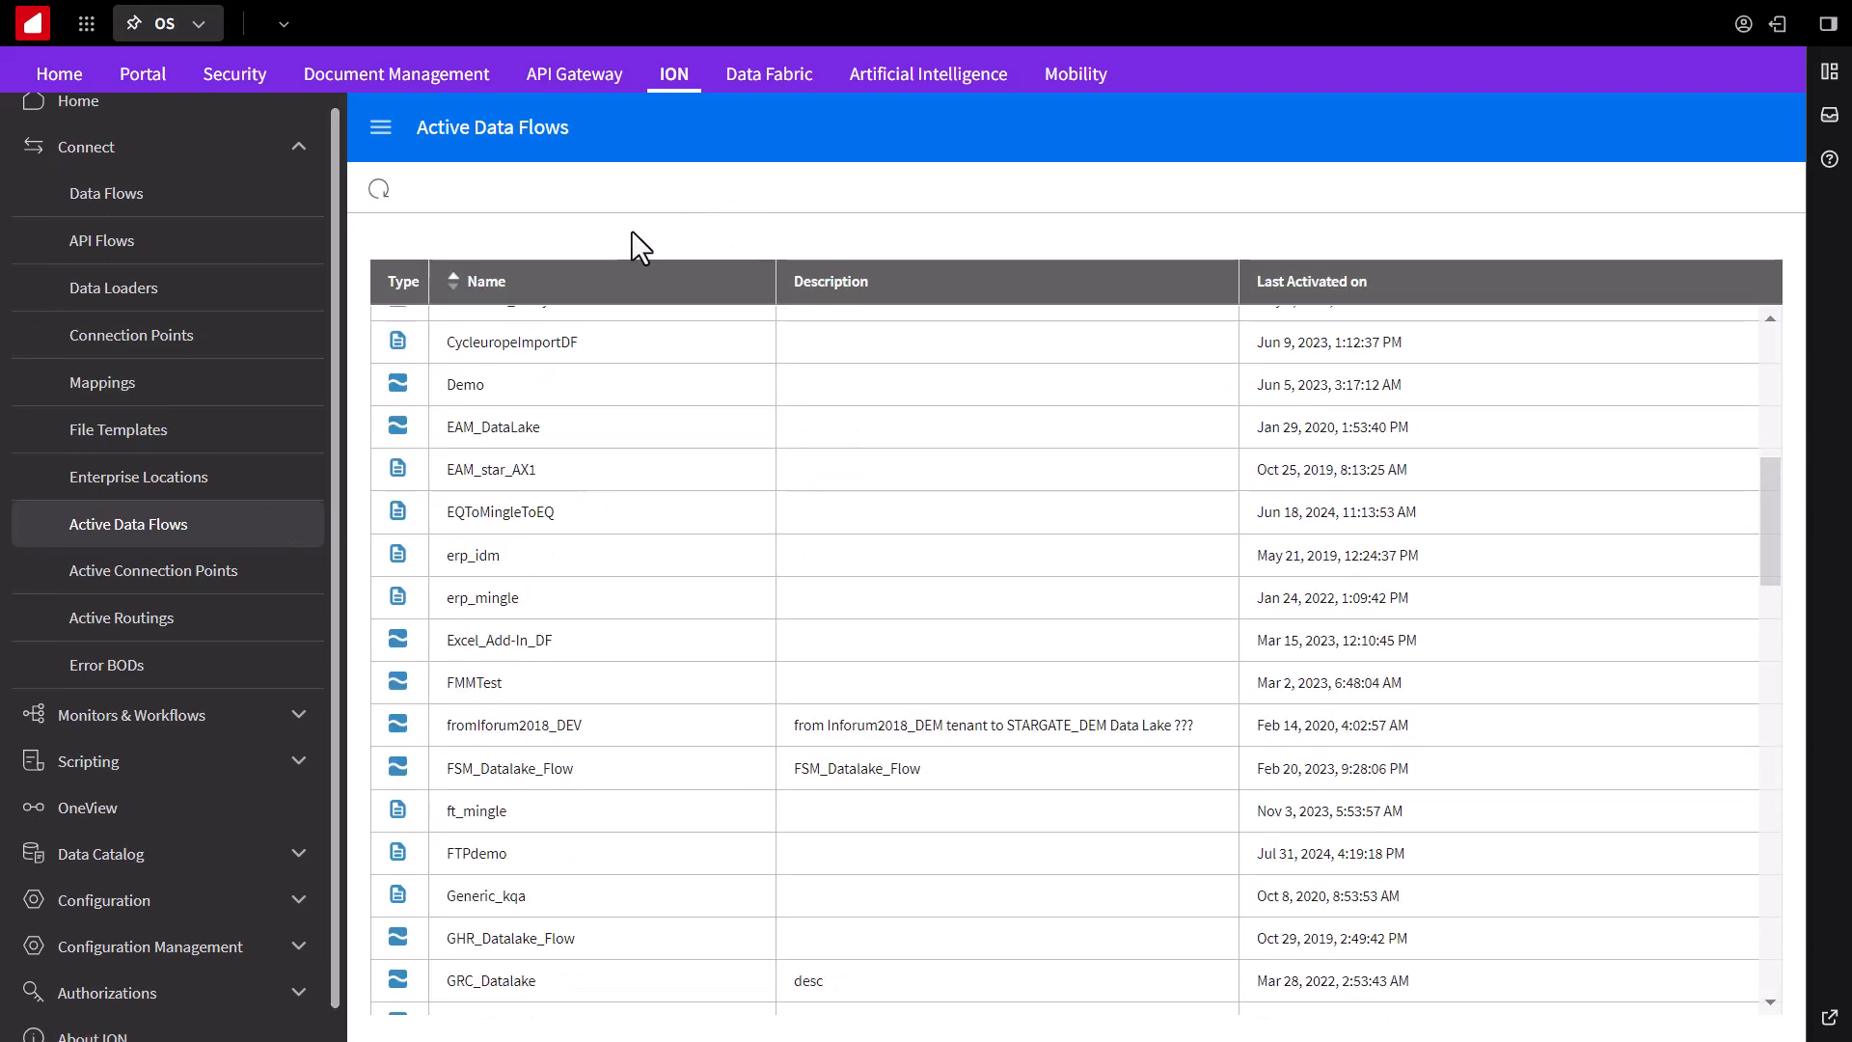
pyautogui.scroll(-3)
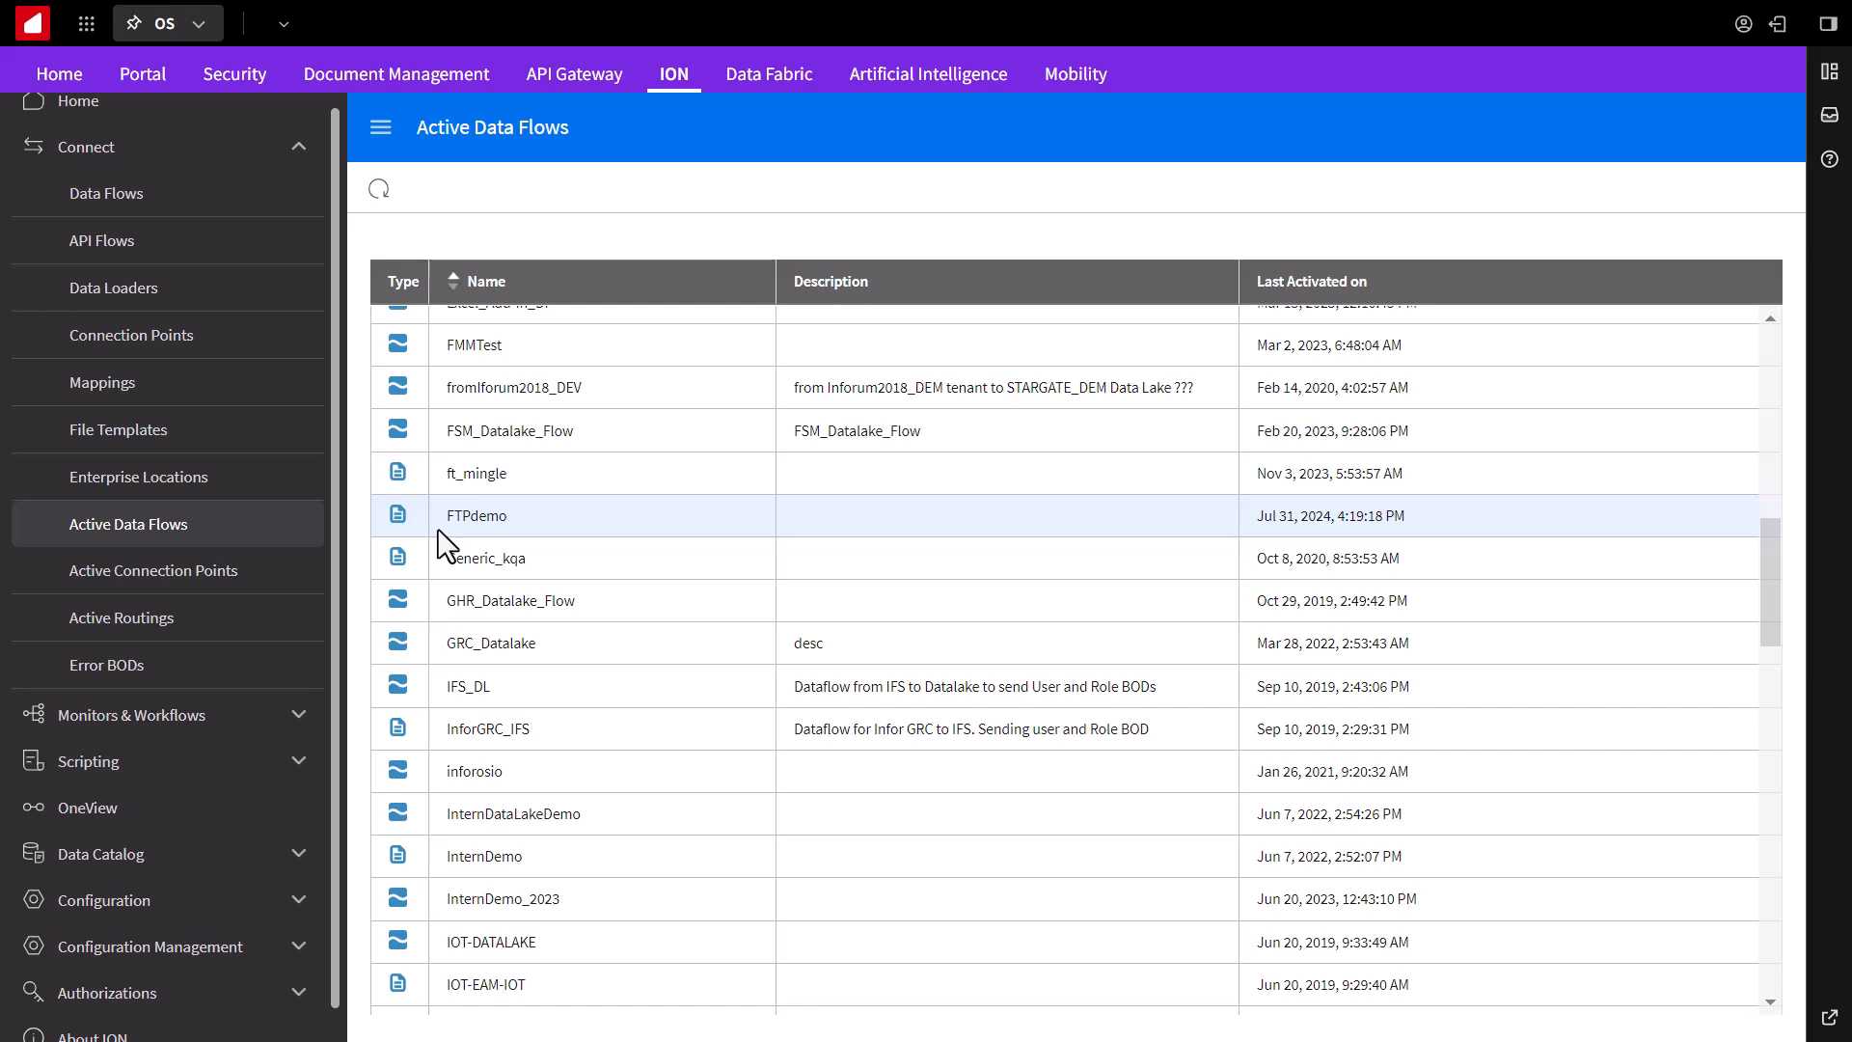
pyautogui.moveTo(236, 523)
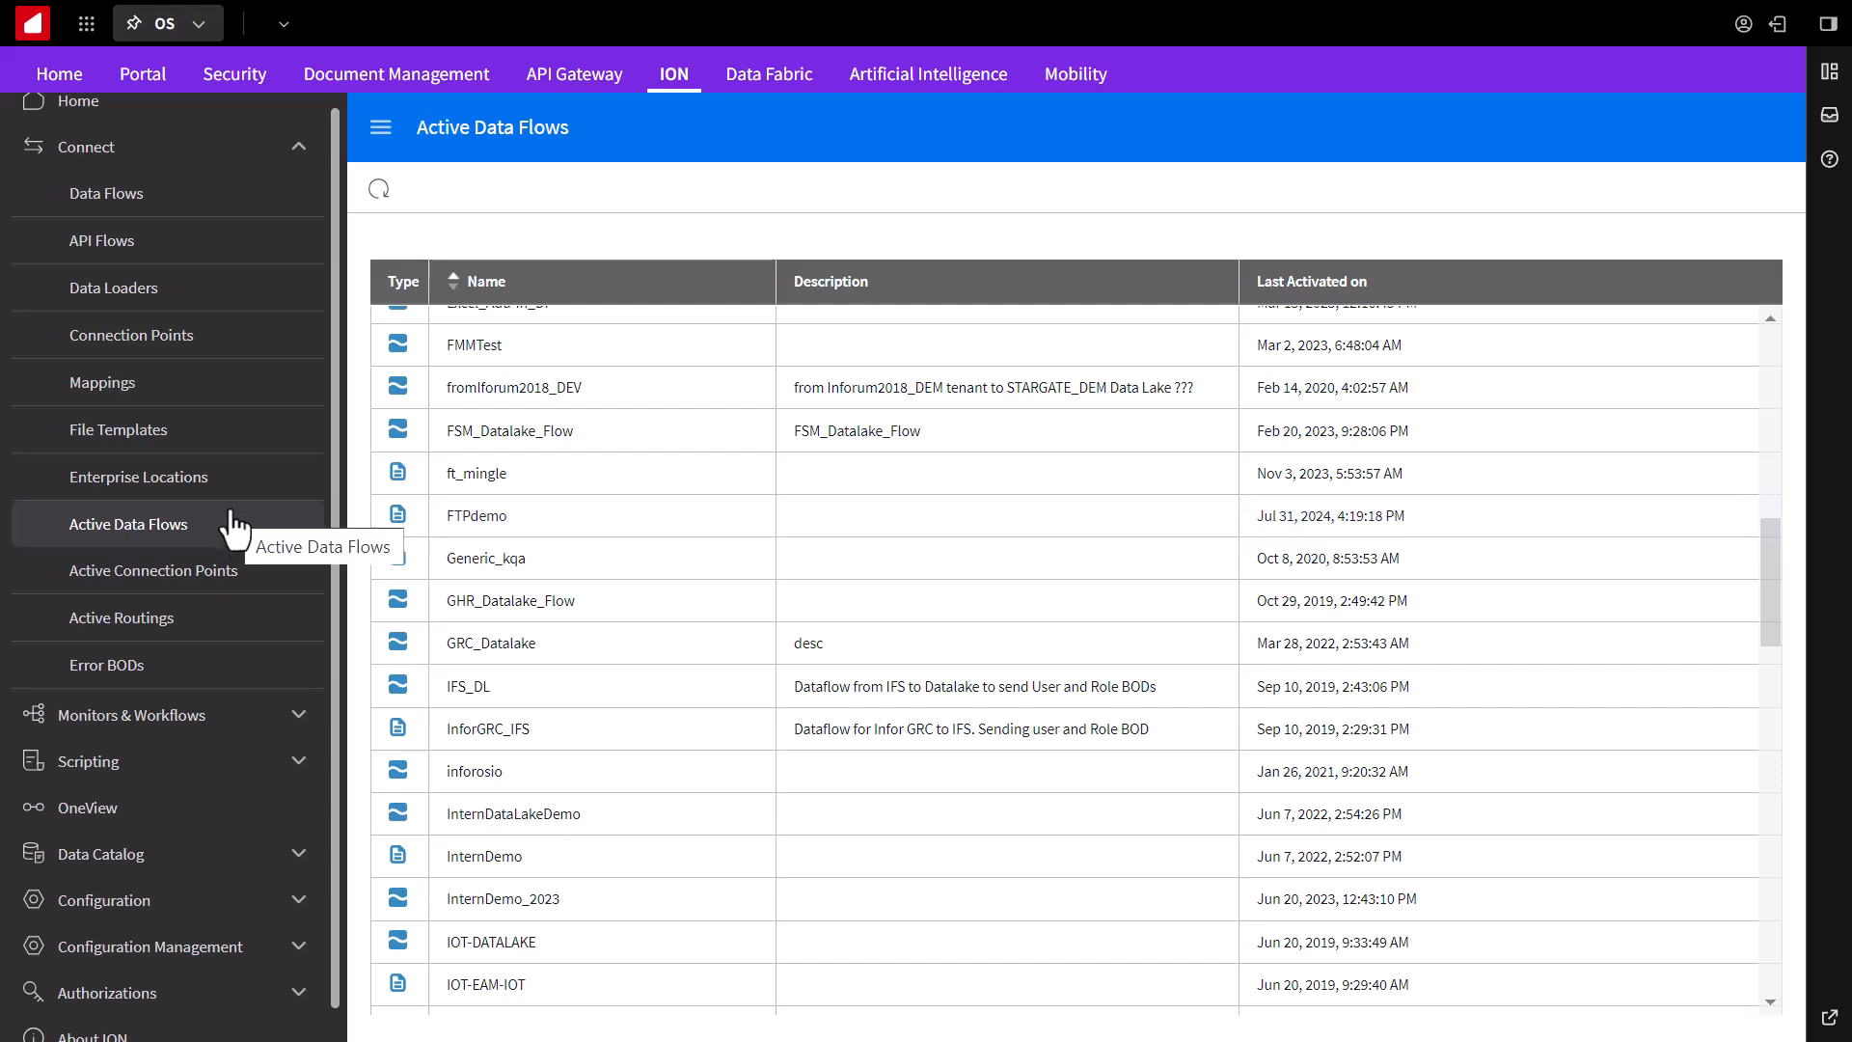
pyautogui.moveTo(236, 578)
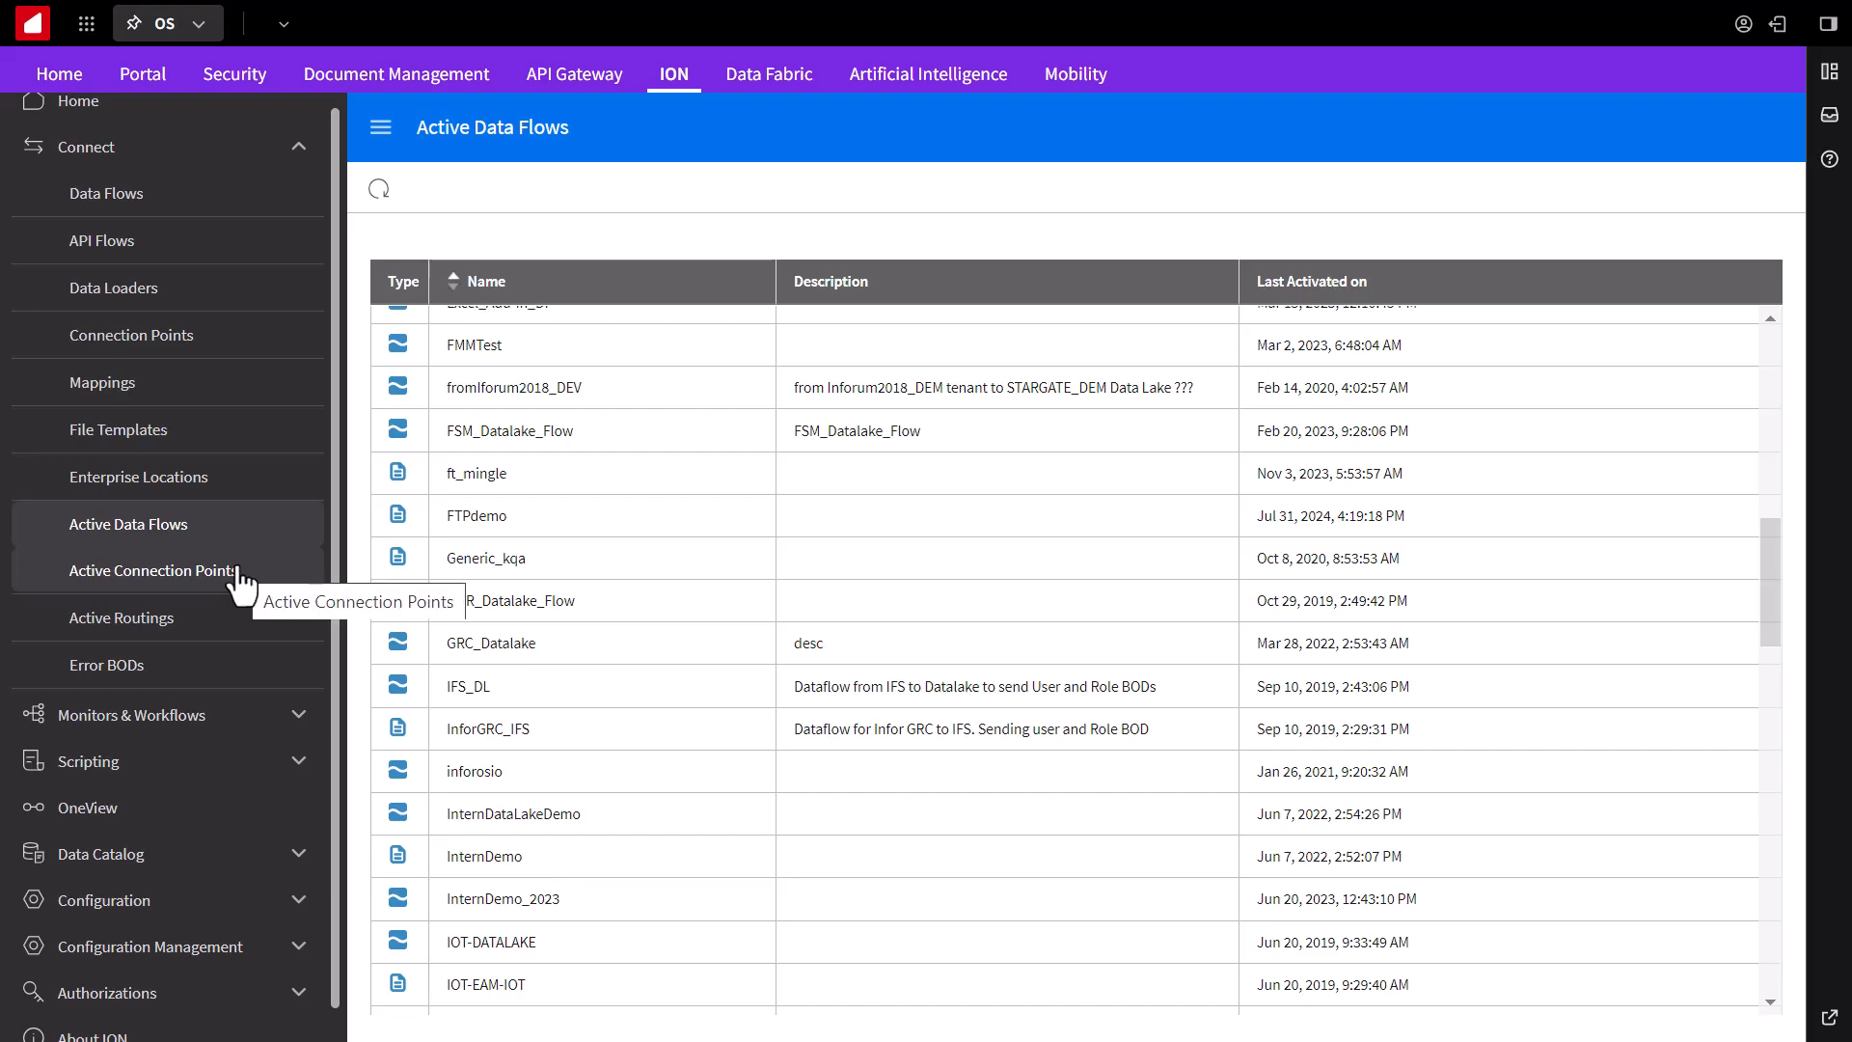
# Step: Show Active Connection Points and scroll to the DemoFTP1 and DemoFTP2 rows, both OK
pyautogui.click(152, 571)
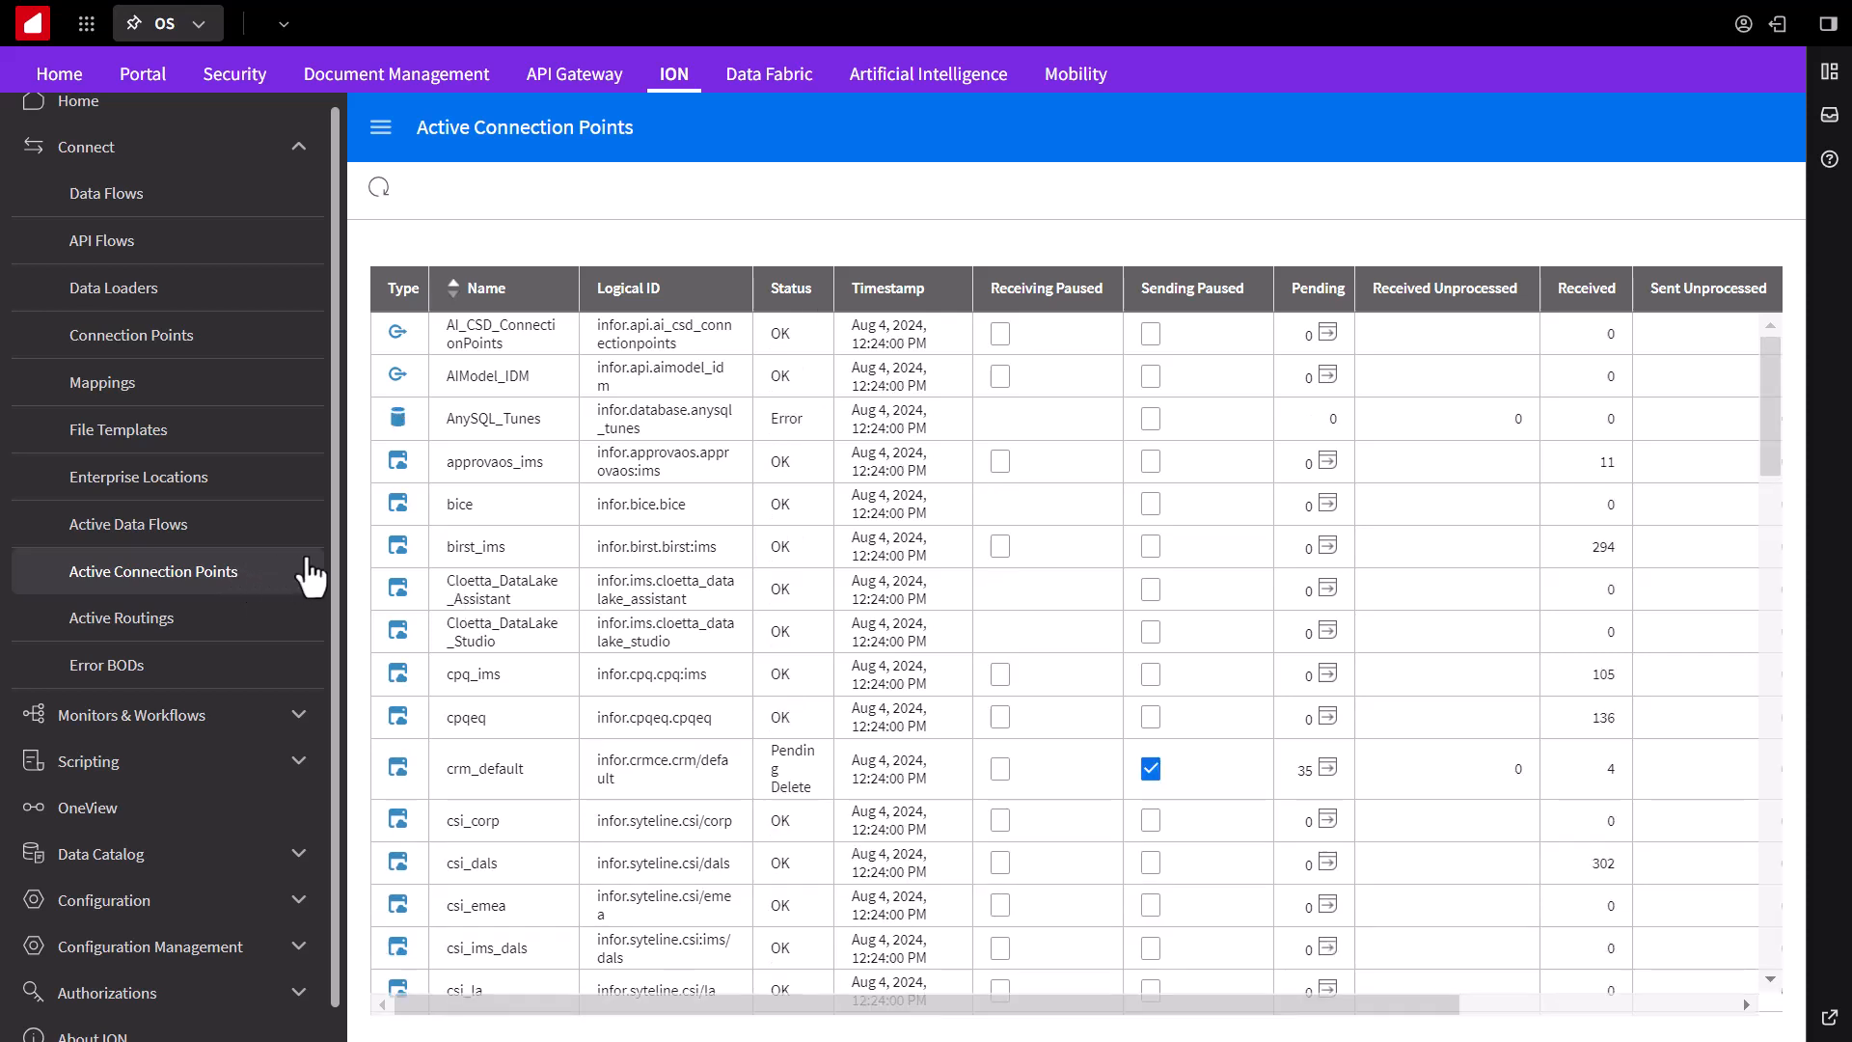
pyautogui.moveTo(774, 189)
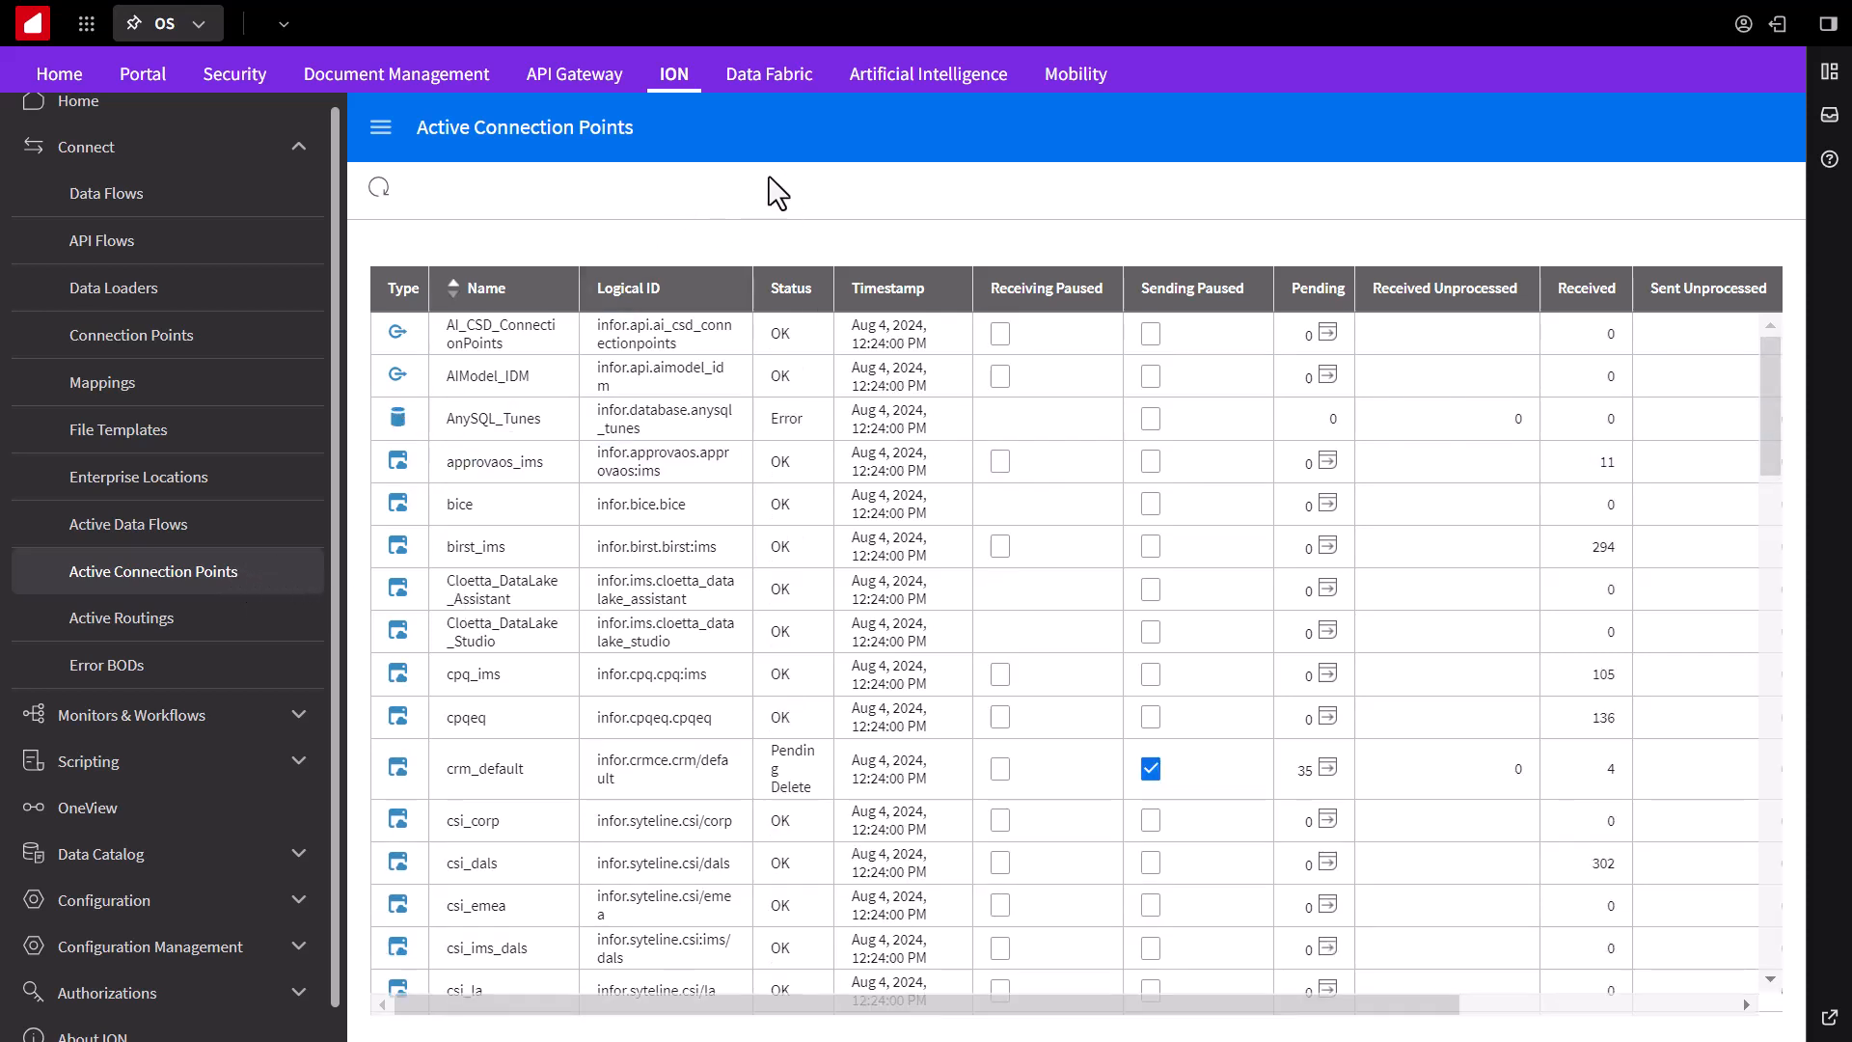
pyautogui.scroll(-3)
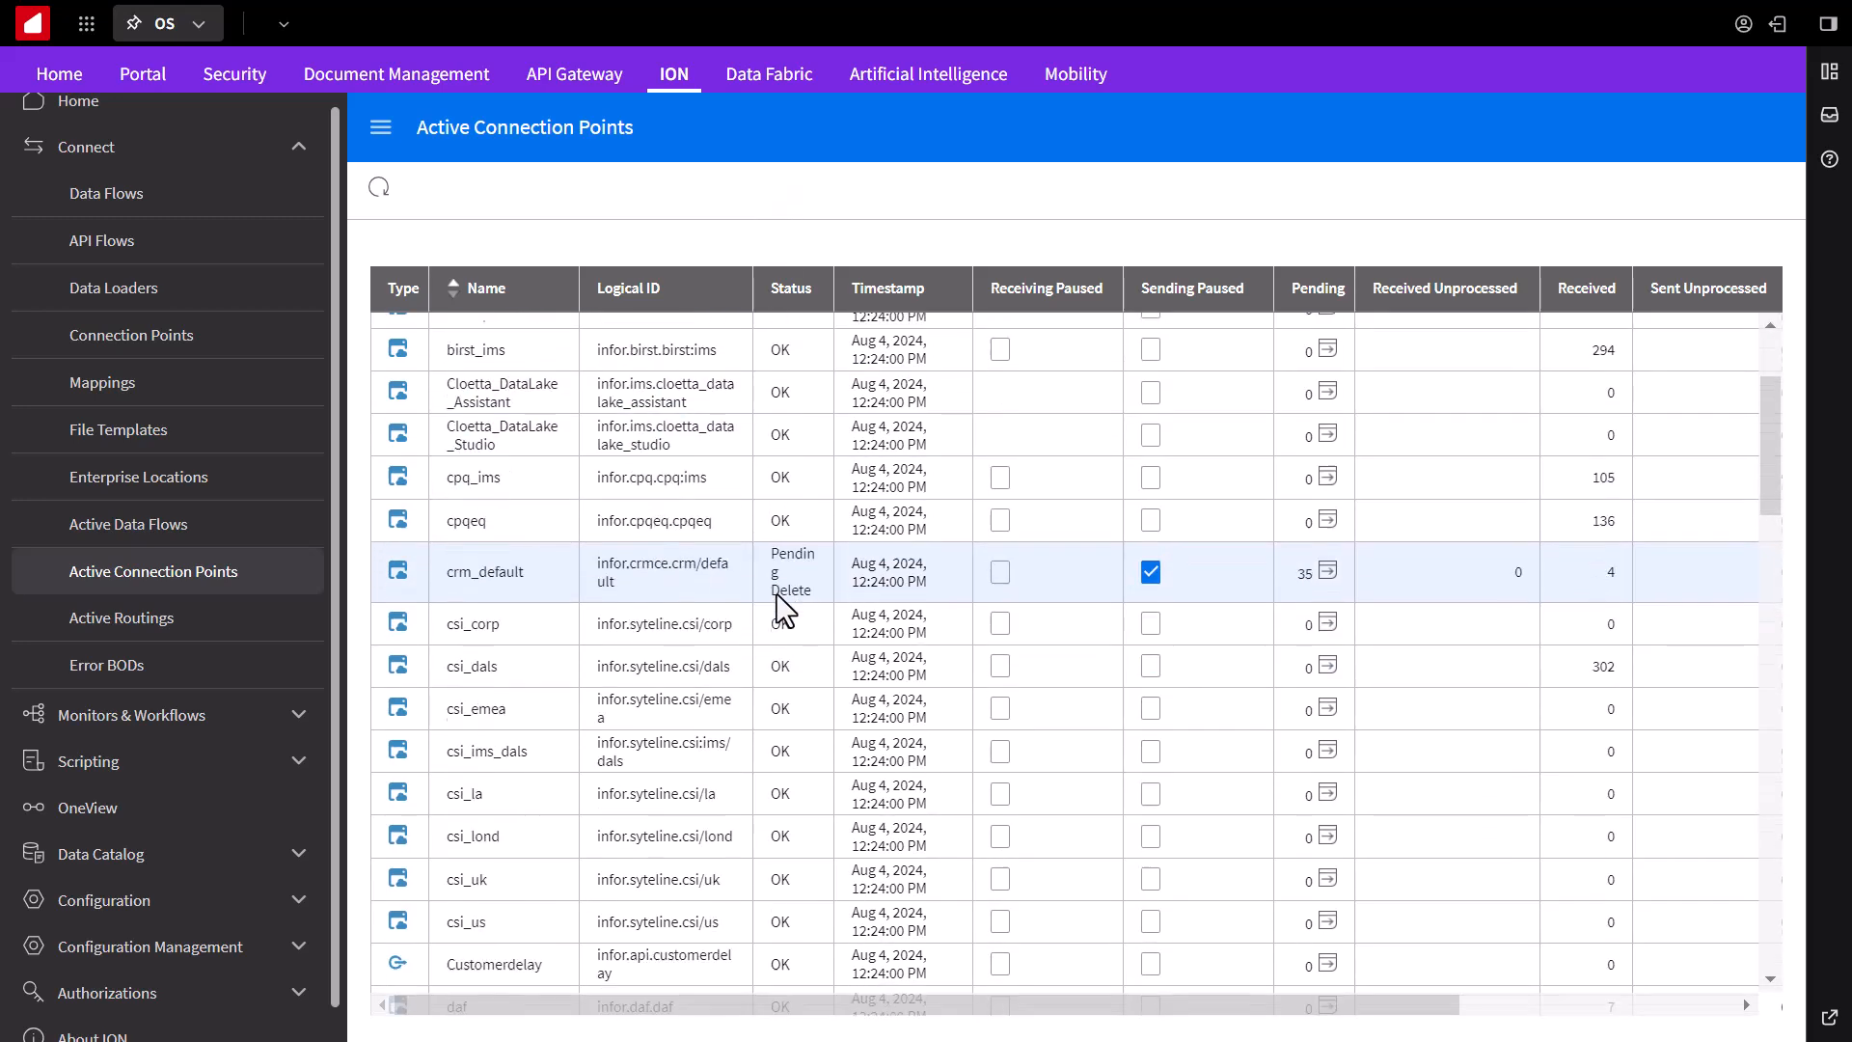
pyautogui.scroll(-3)
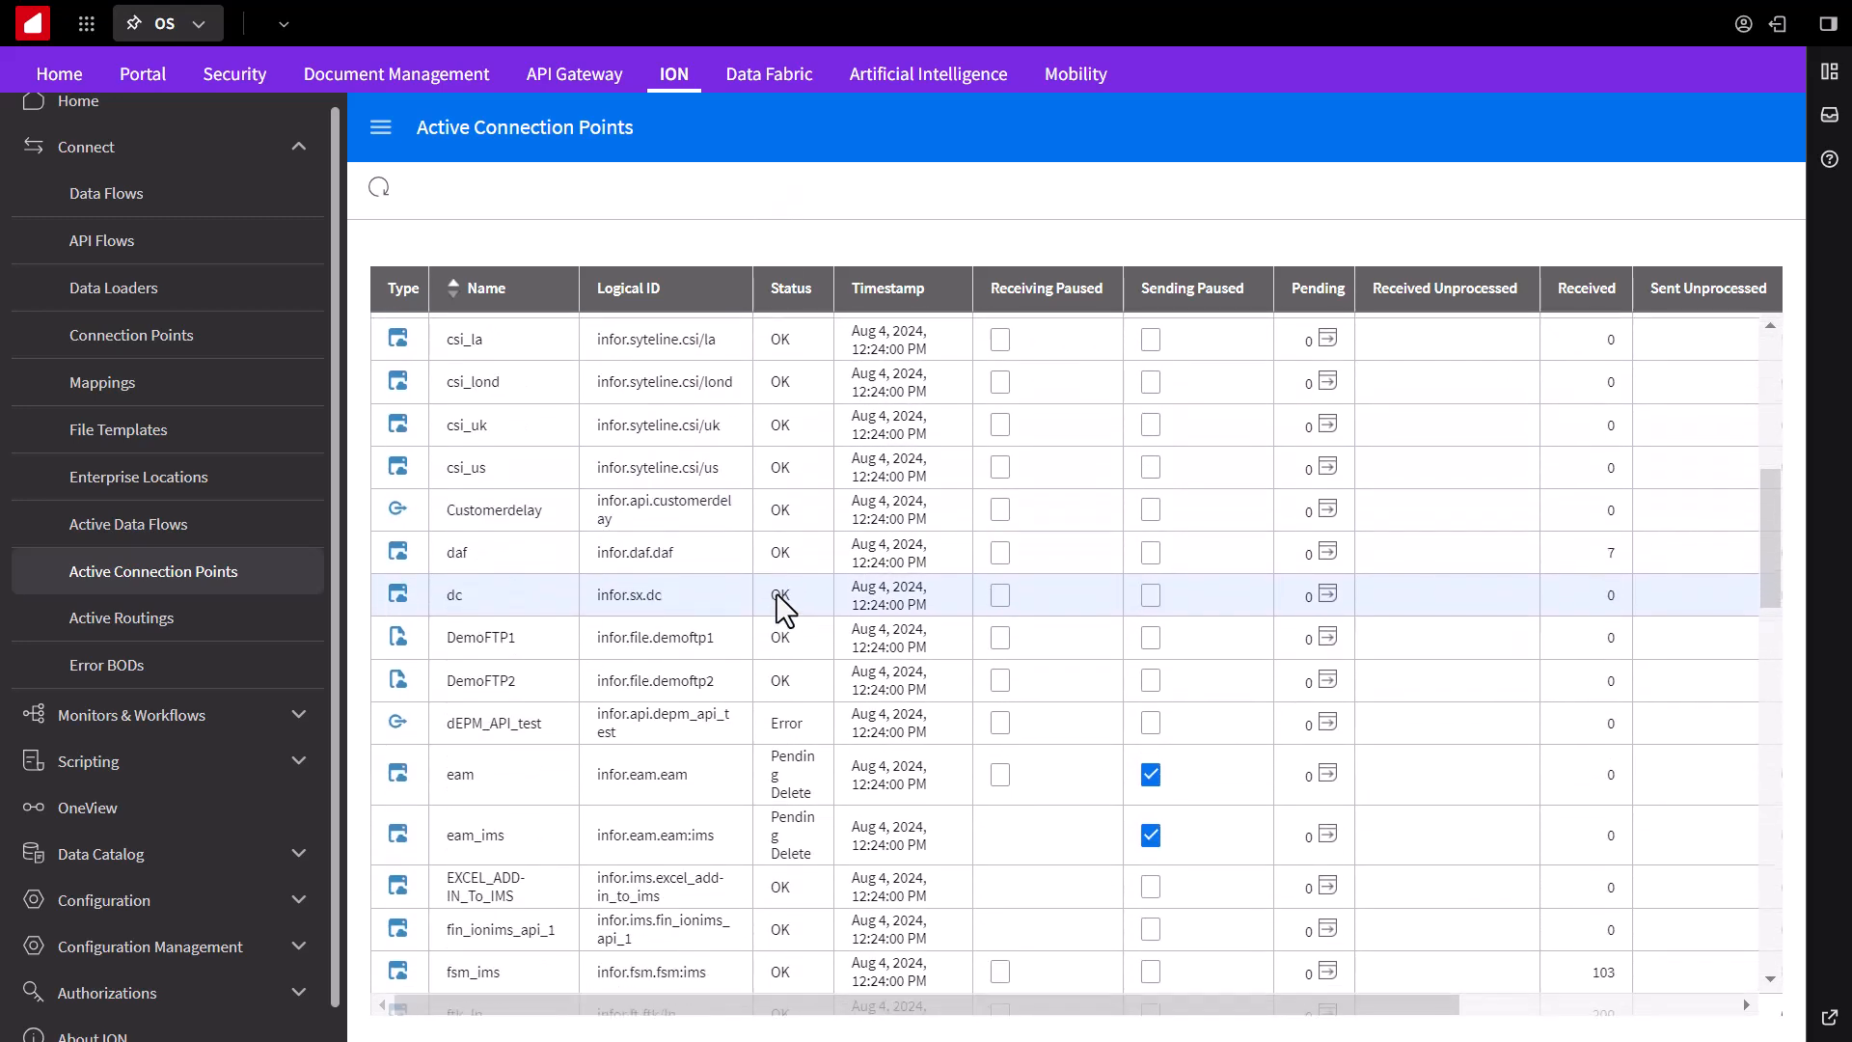
pyautogui.scroll(-3)
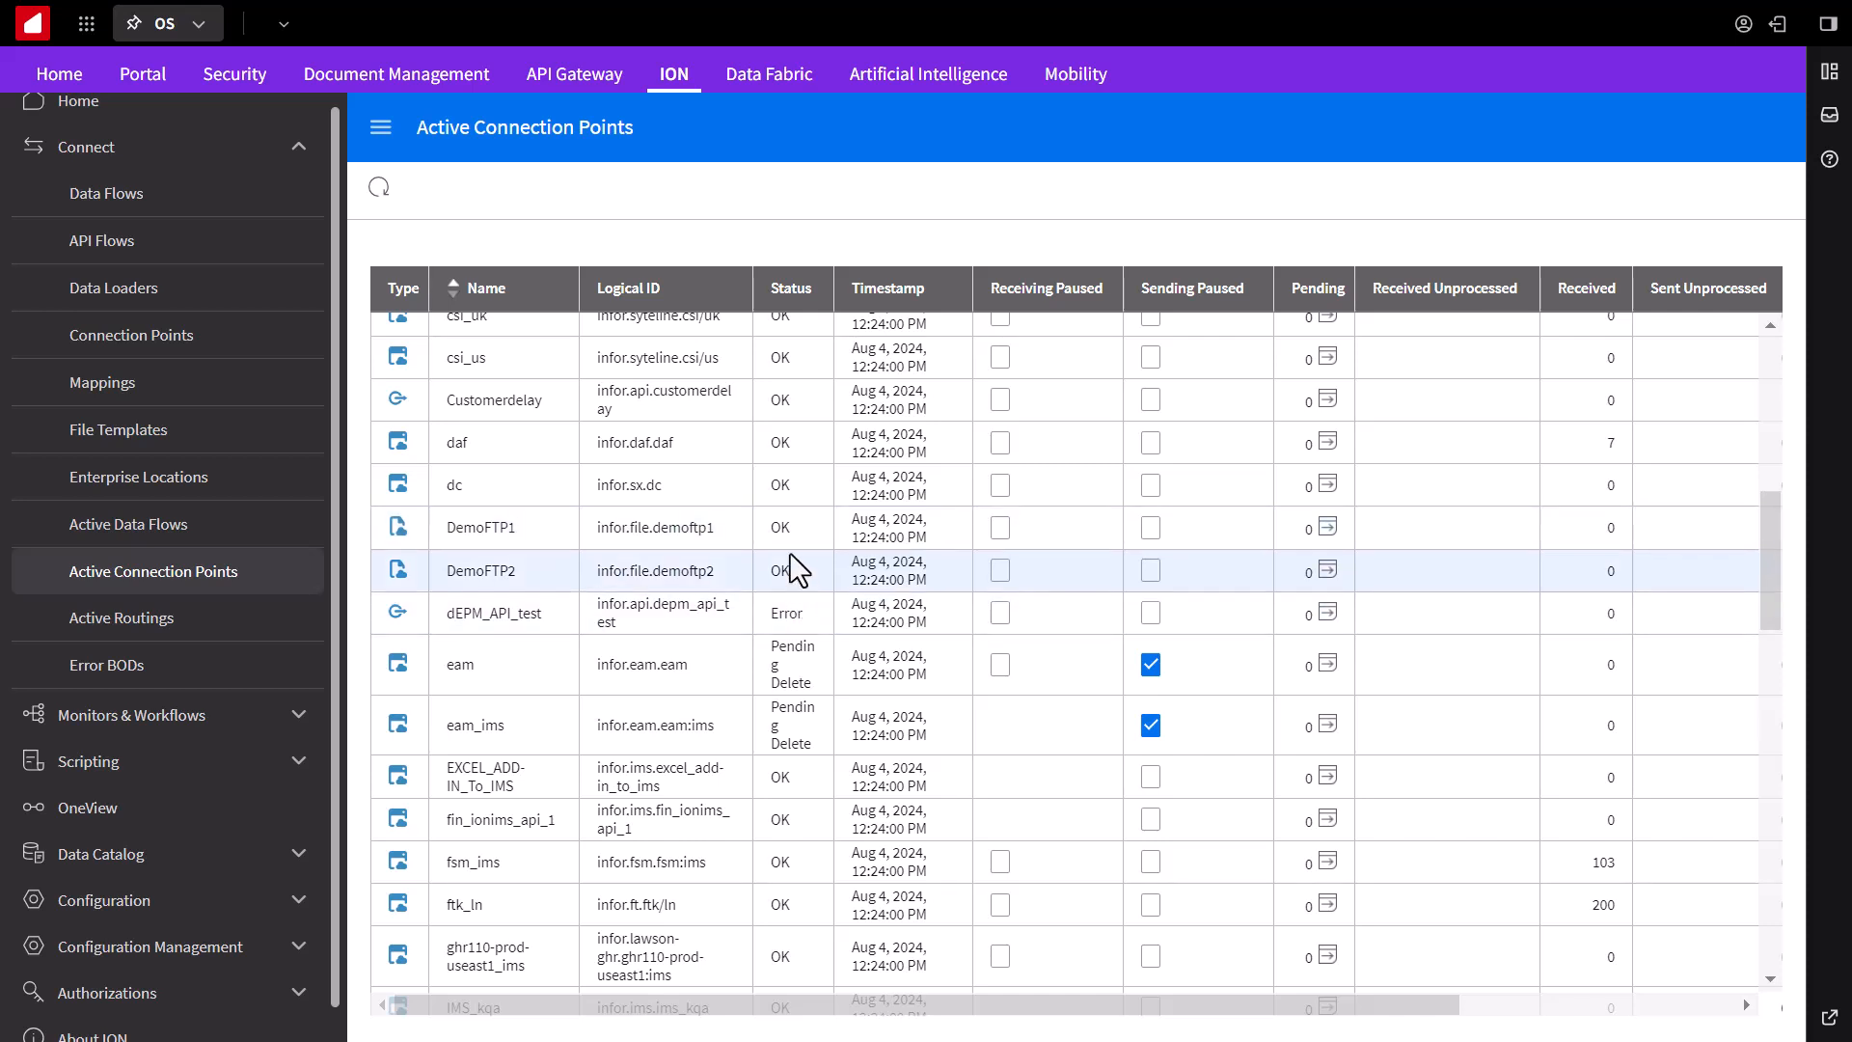
pyautogui.moveTo(808, 587)
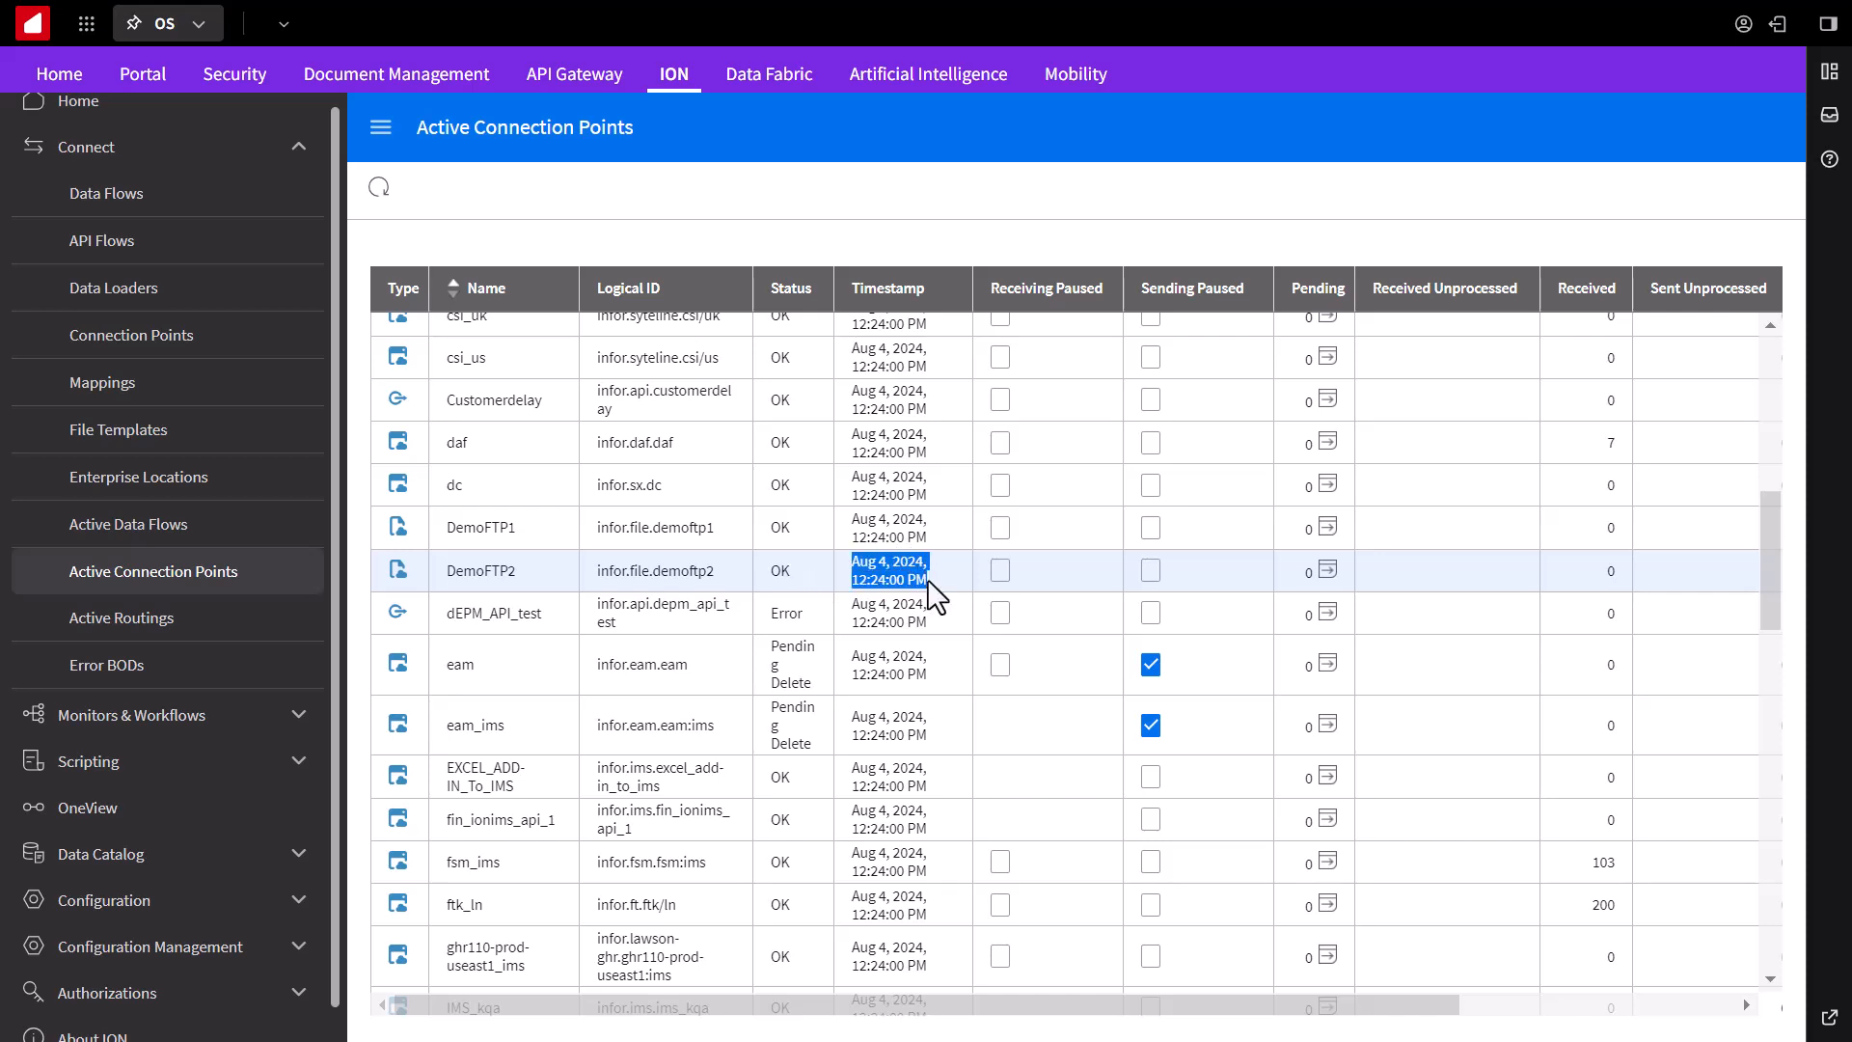
# Step: Show DemoFTP2's active connection point details with its server connection established
pyautogui.click(478, 570)
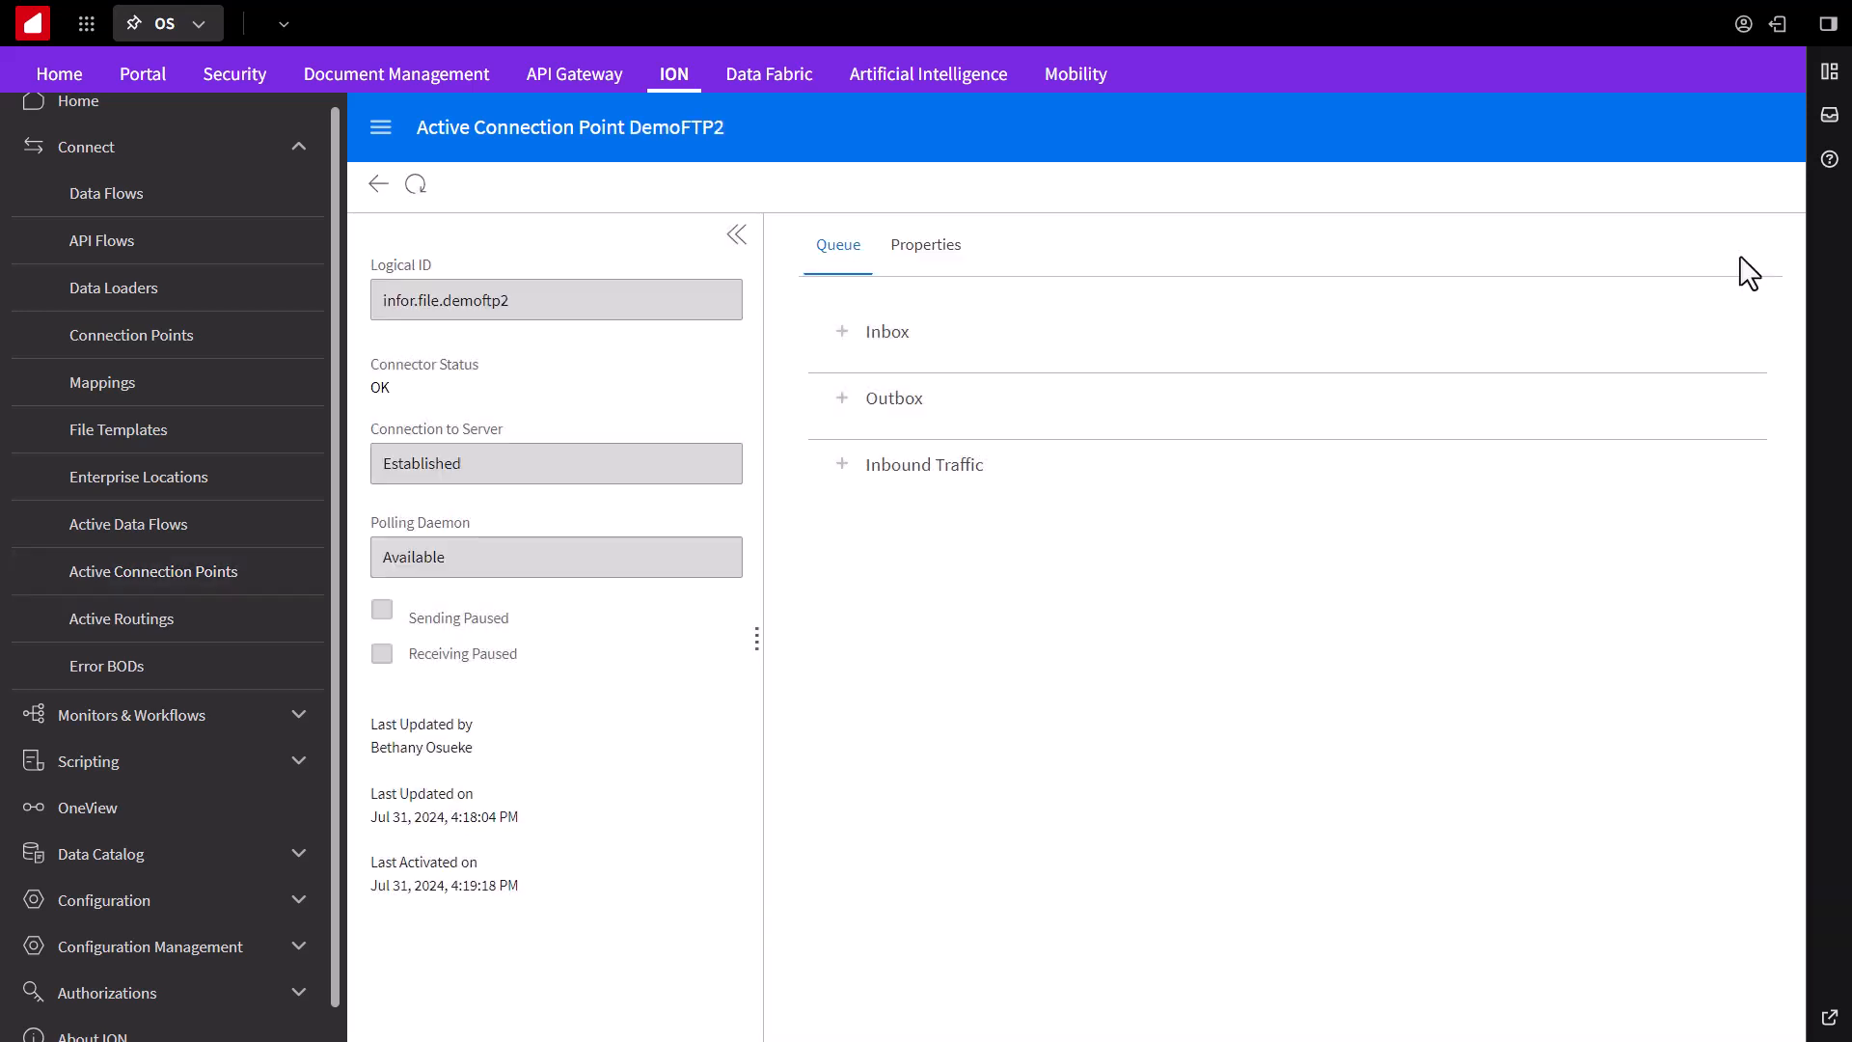
pyautogui.moveTo(1210, 529)
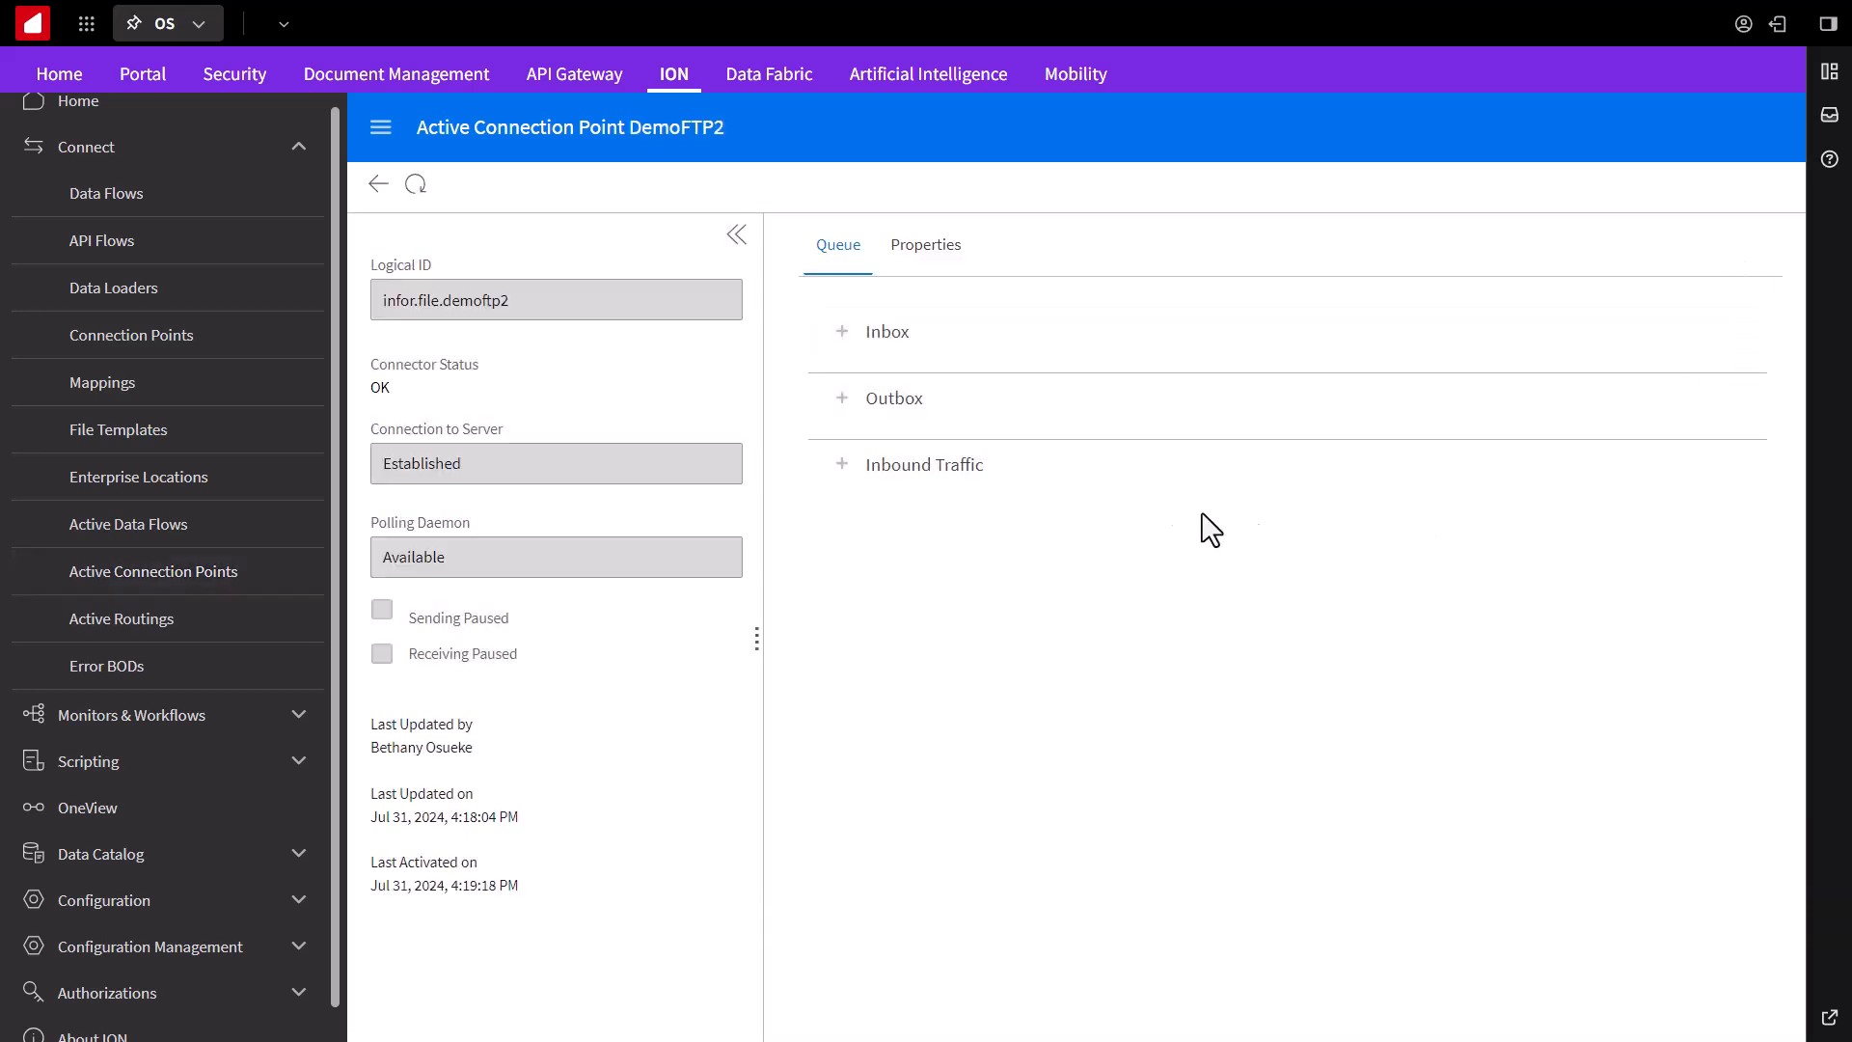
pyautogui.moveTo(1067, 459)
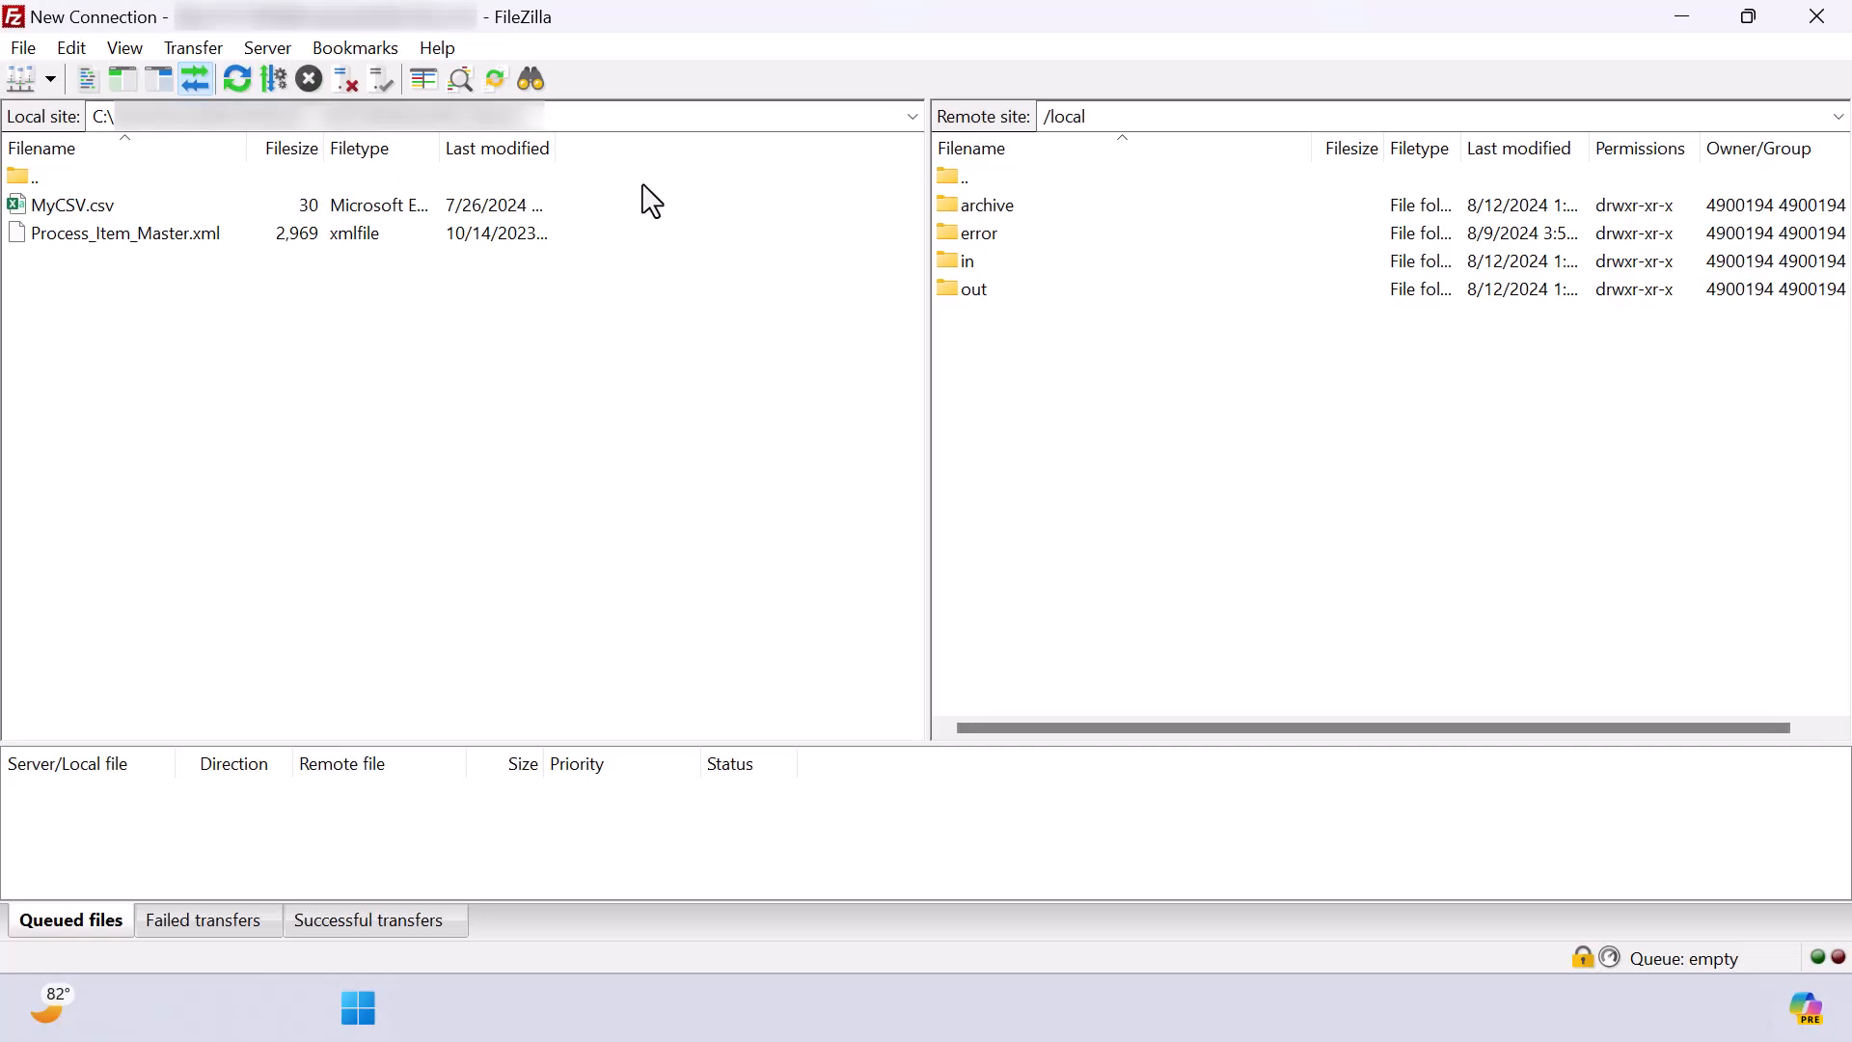
pyautogui.moveTo(540, 46)
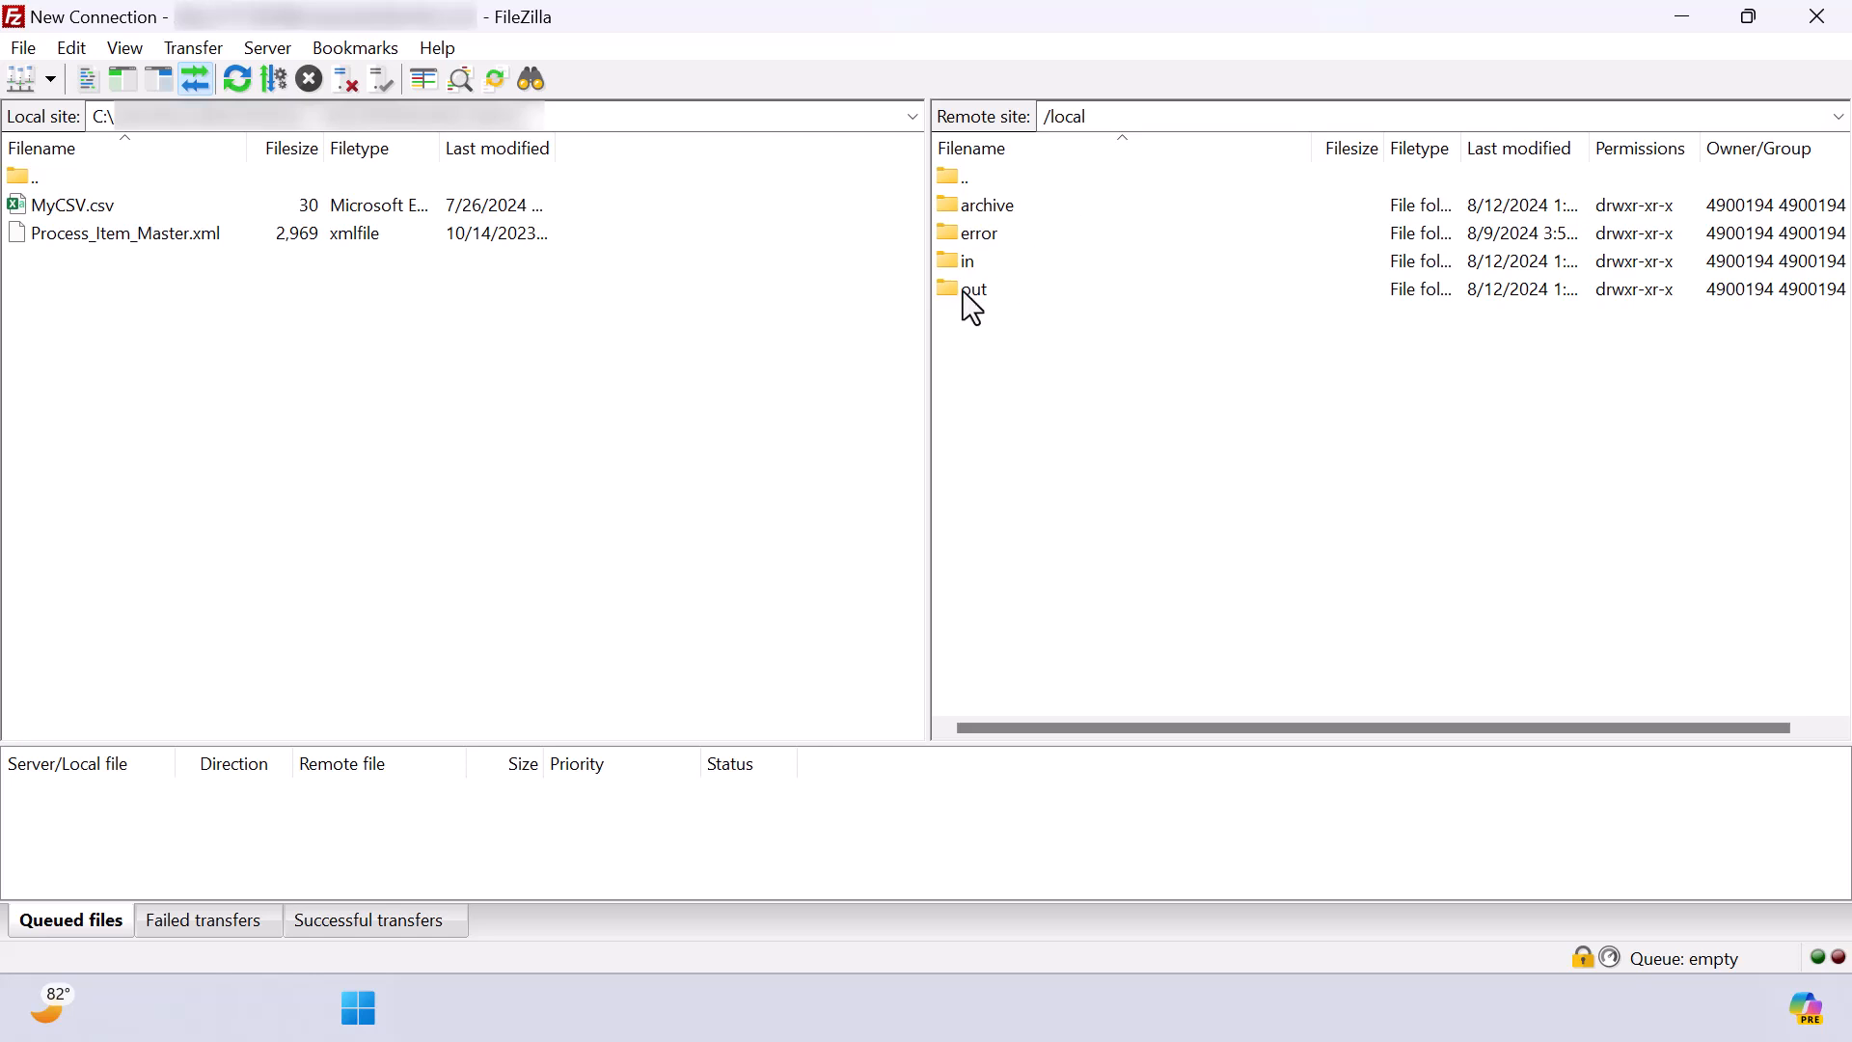
# Step: Enter the remote out folder in FileZilla to upload MyCSV.csv
pyautogui.doubleClick(973, 287)
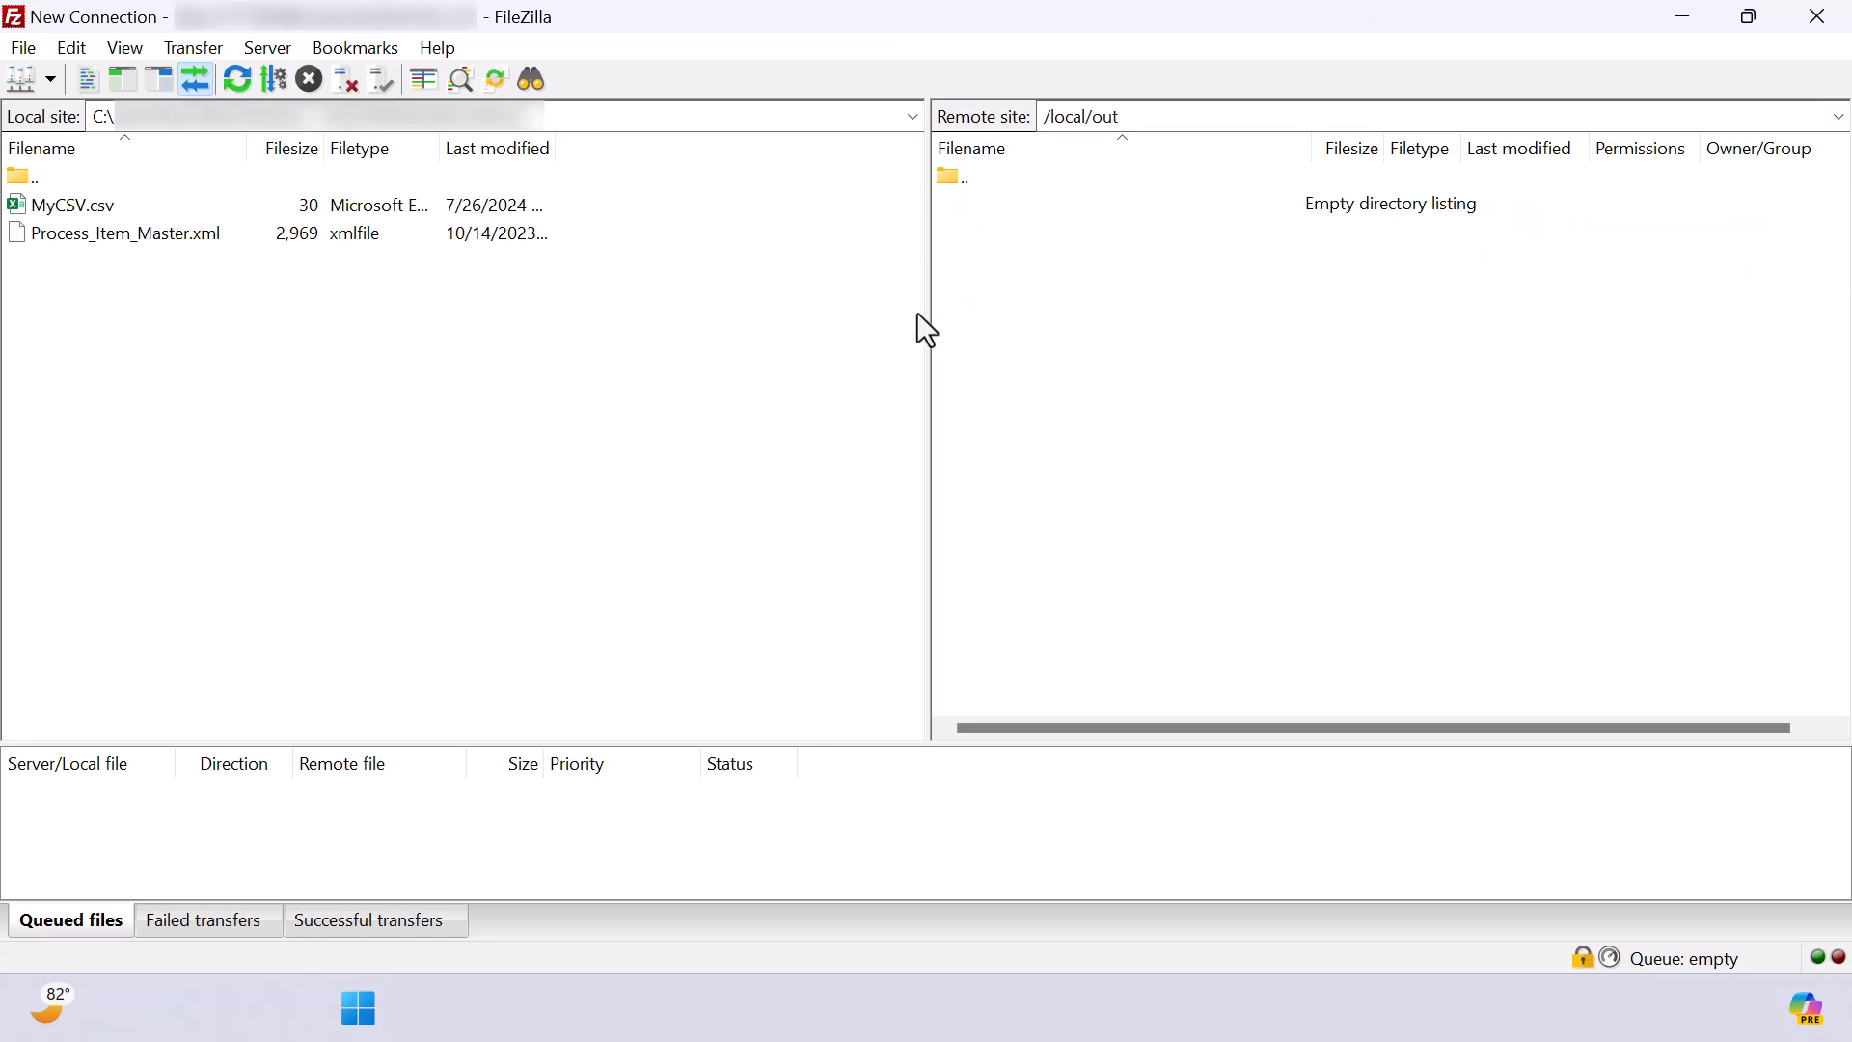
pyautogui.moveTo(98, 224)
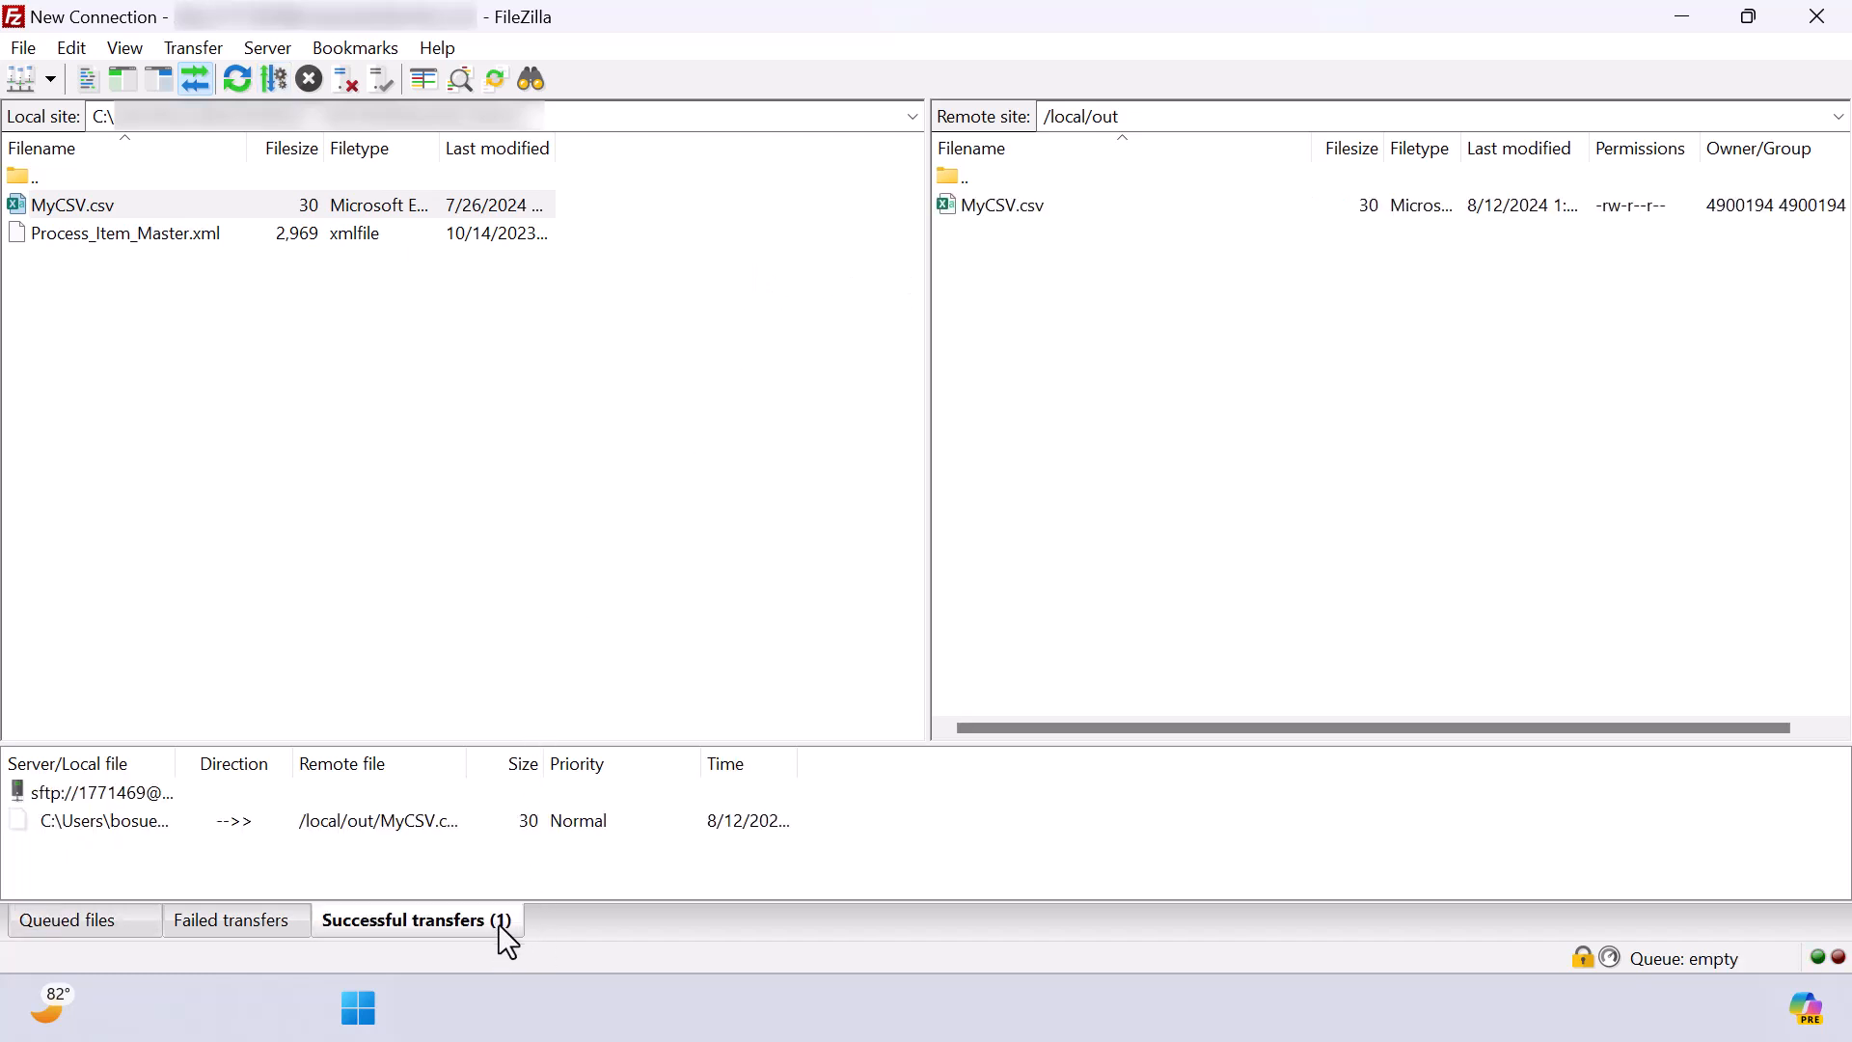
pyautogui.moveTo(288, 845)
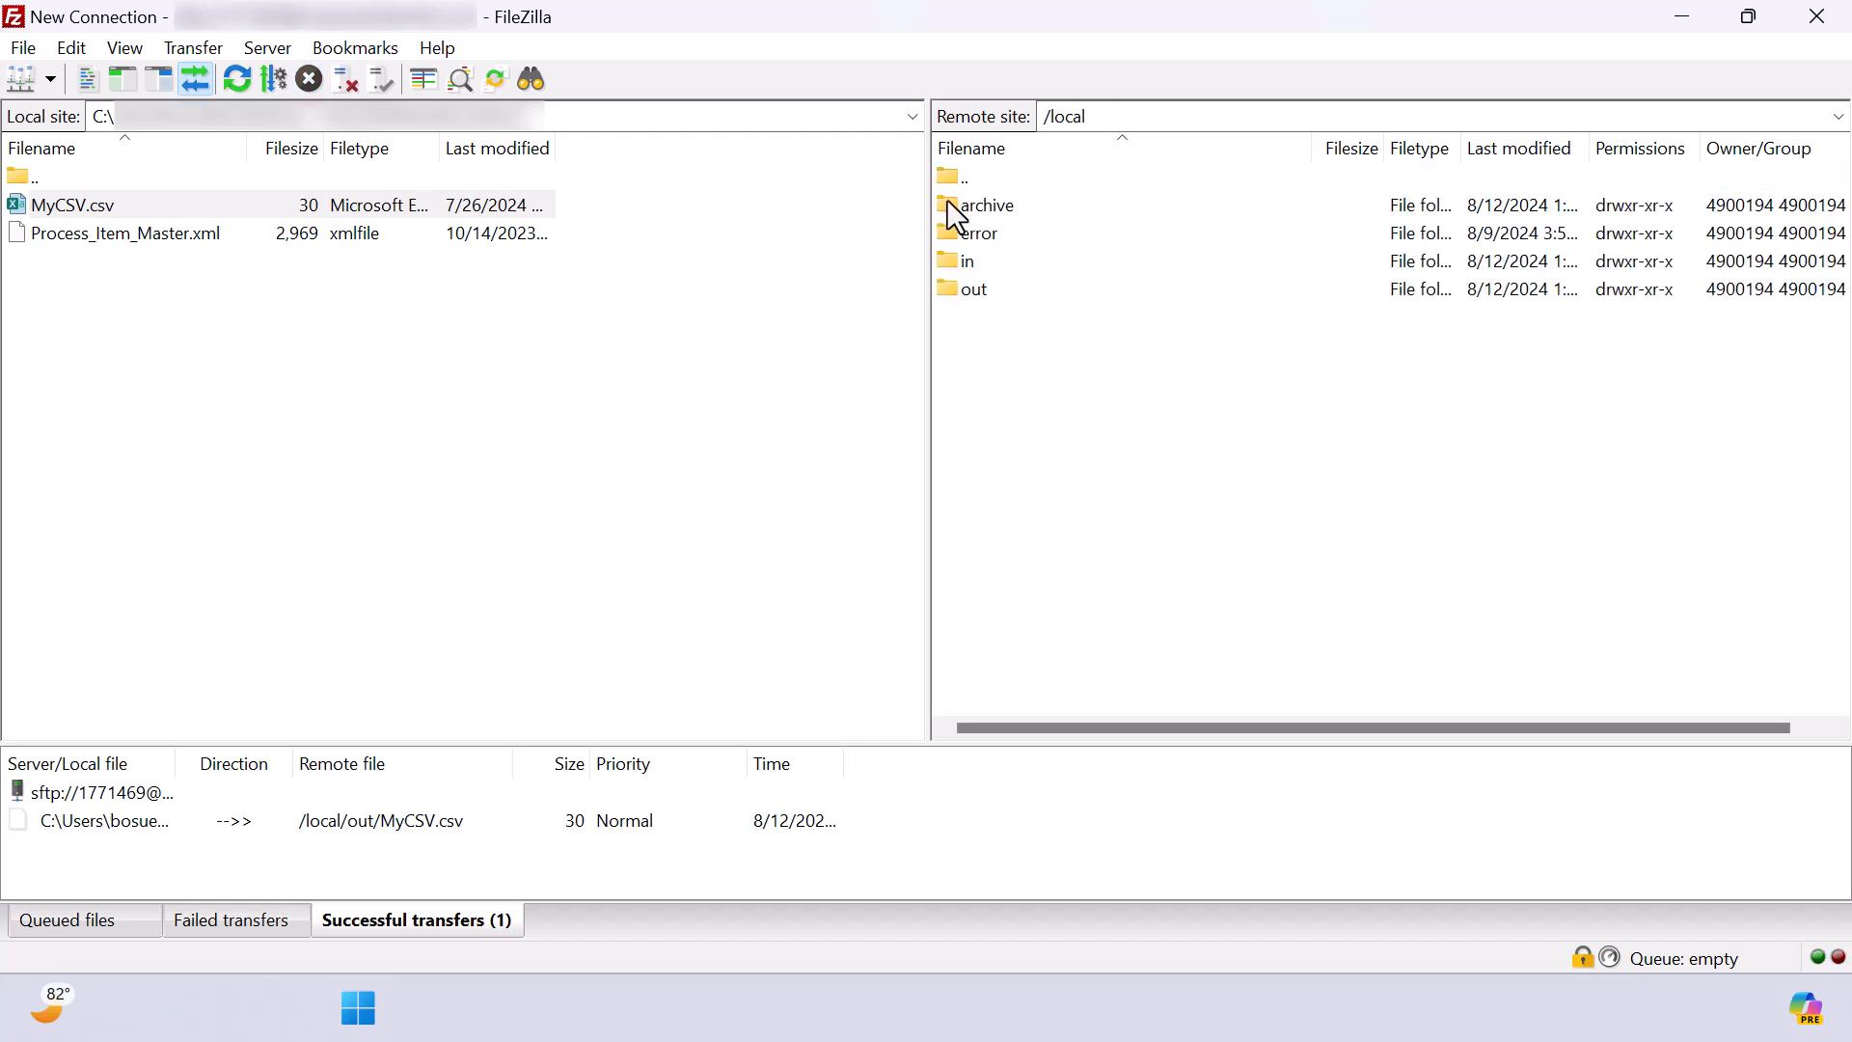
# Step: View the remote archive folder listing showing MyCSV.csv
pyautogui.doubleClick(982, 204)
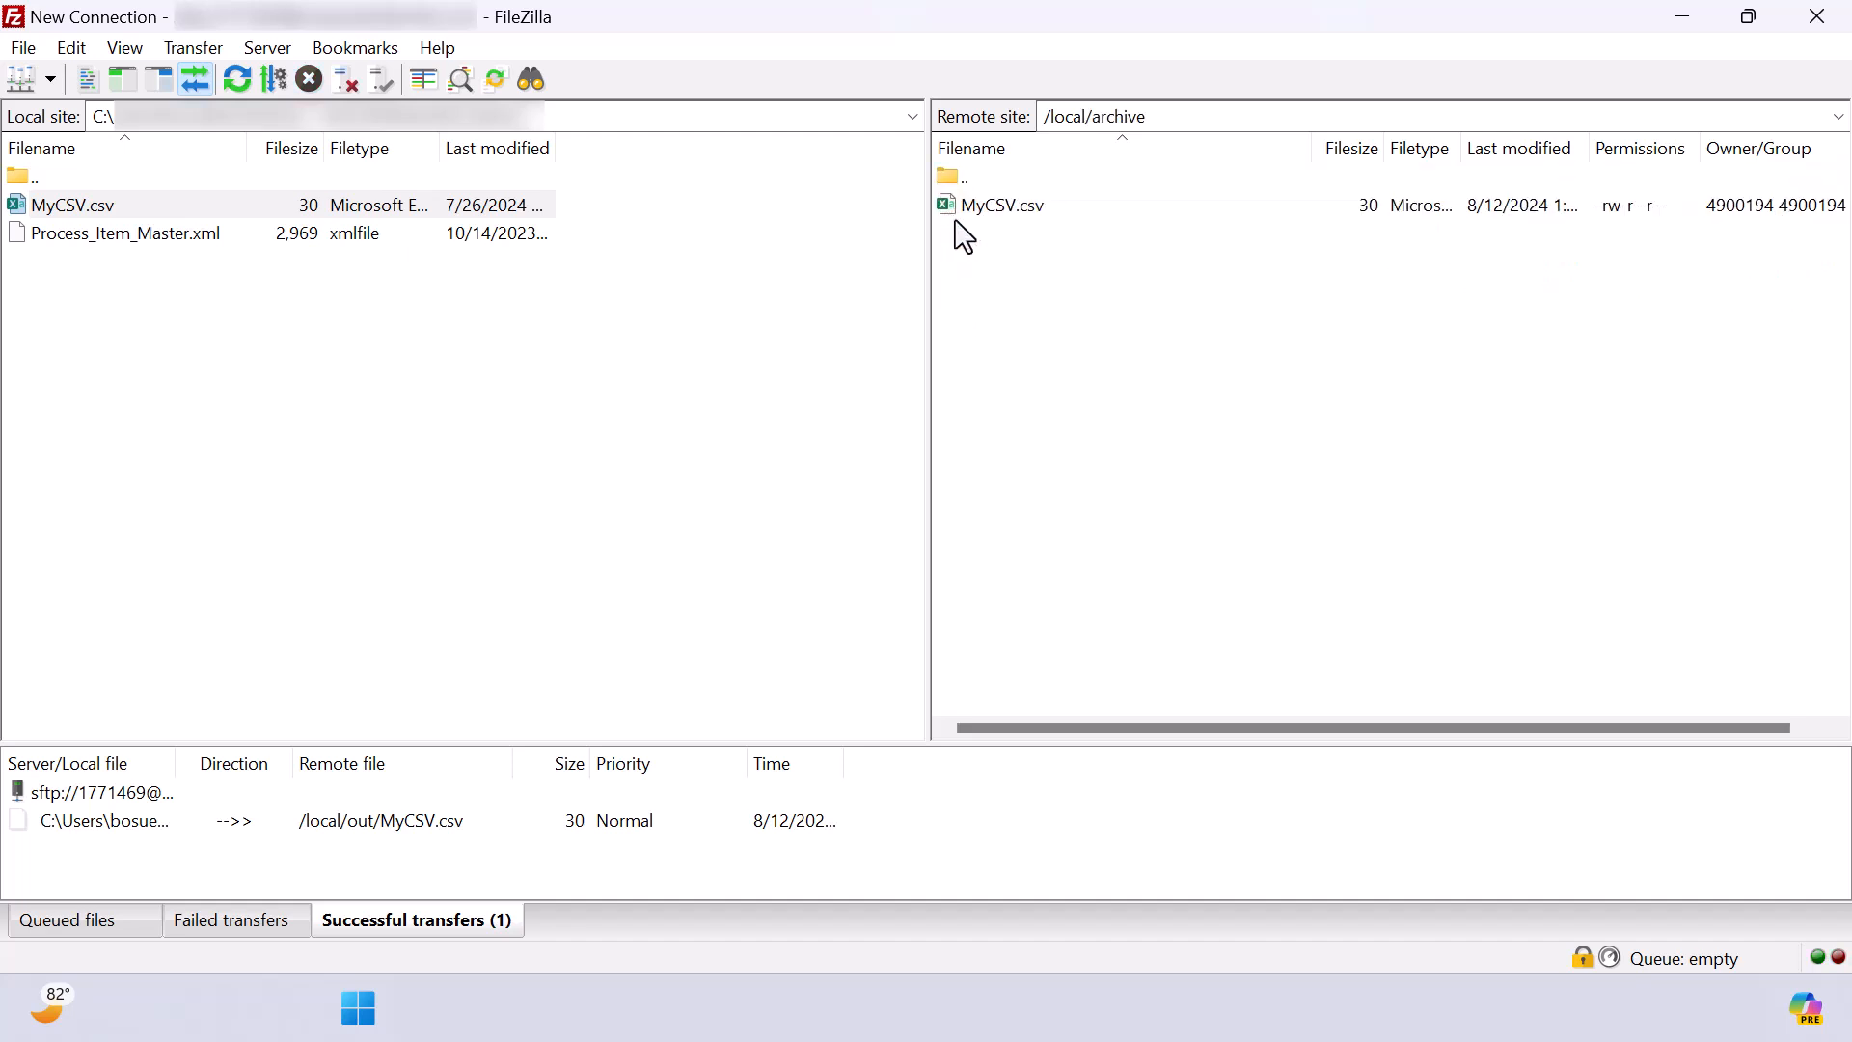
pyautogui.moveTo(1130, 245)
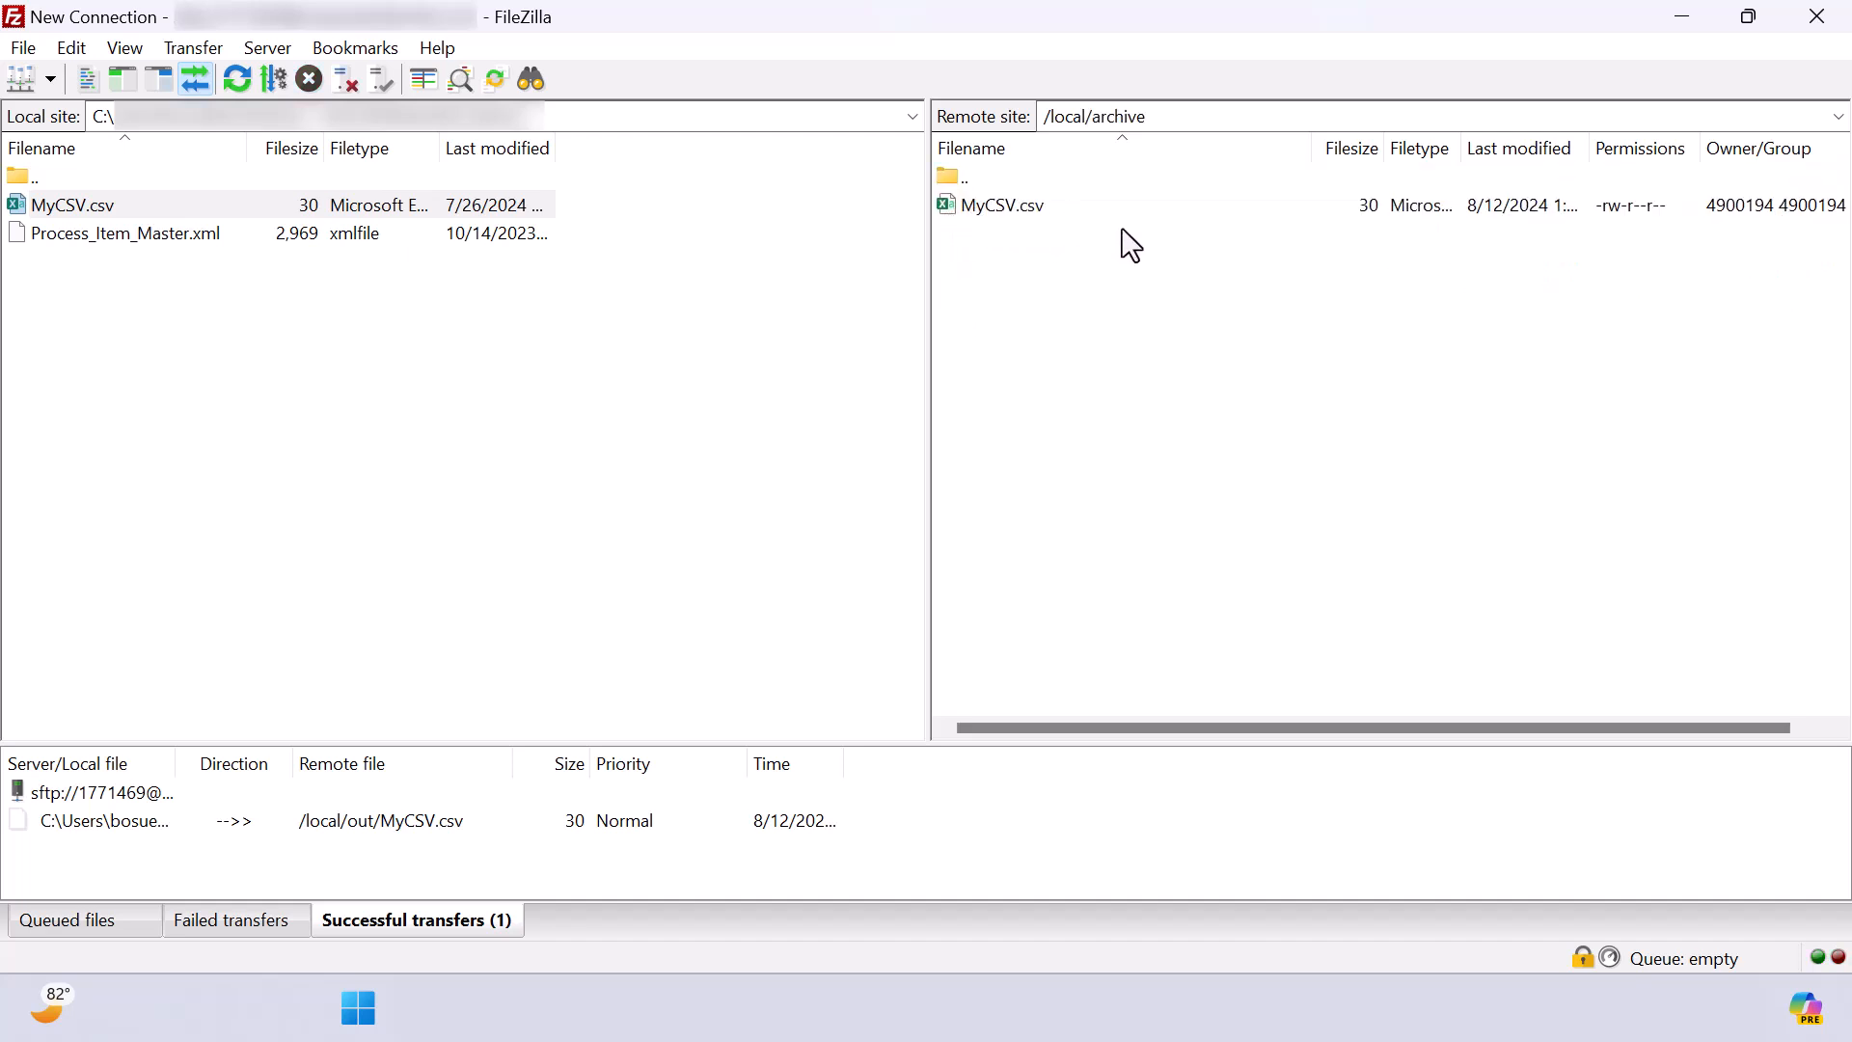
pyautogui.moveTo(1094, 361)
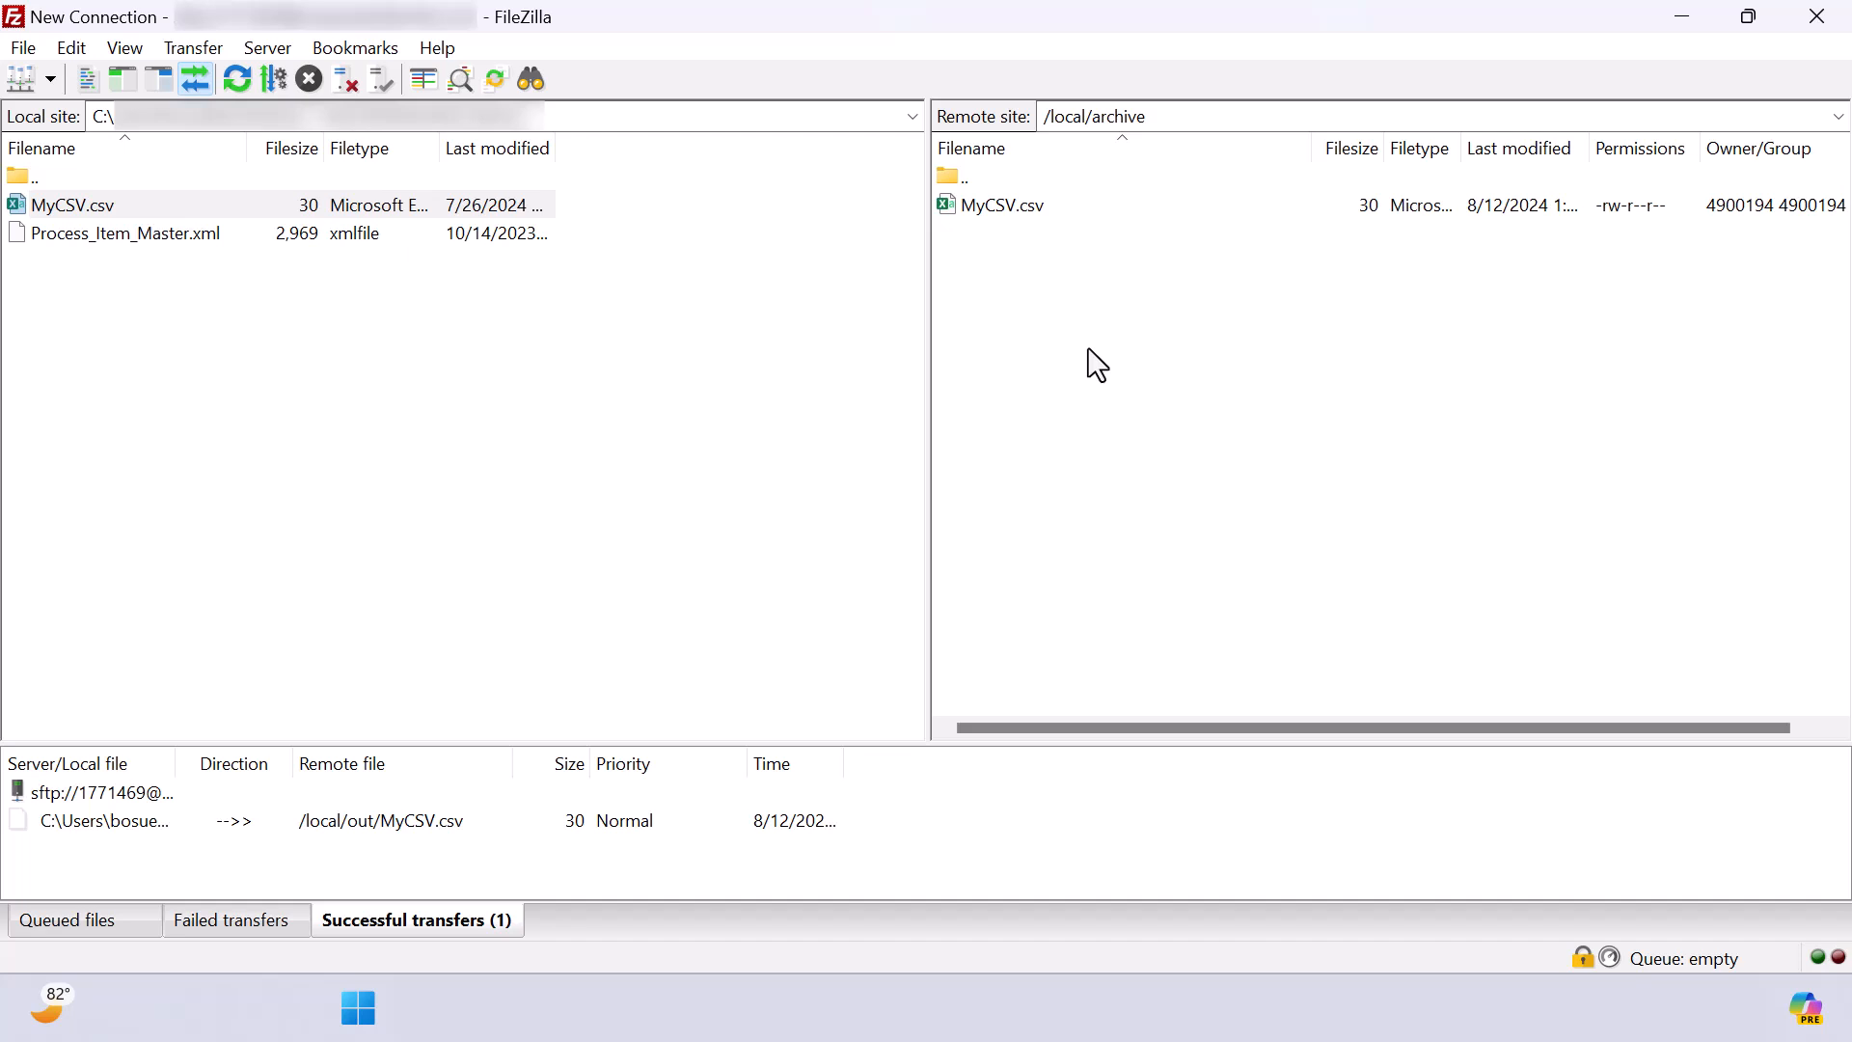
pyautogui.moveTo(961, 205)
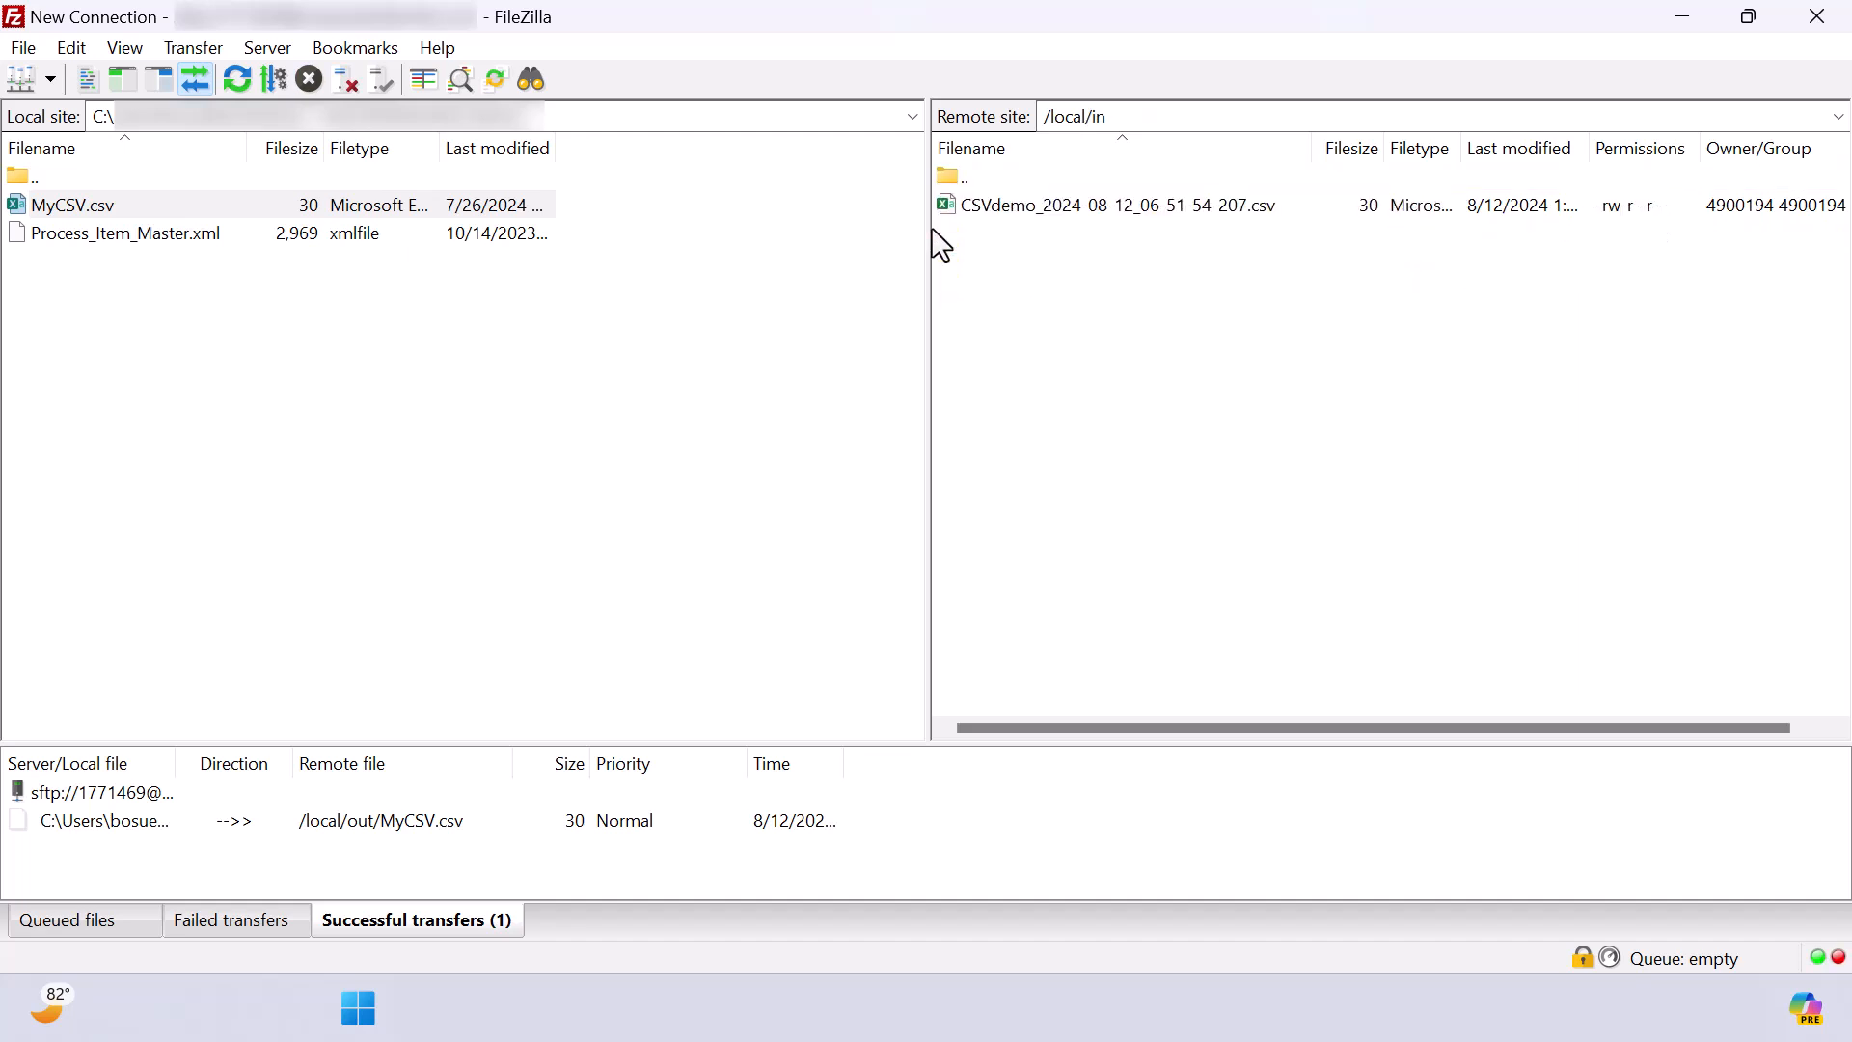
pyautogui.moveTo(1001, 274)
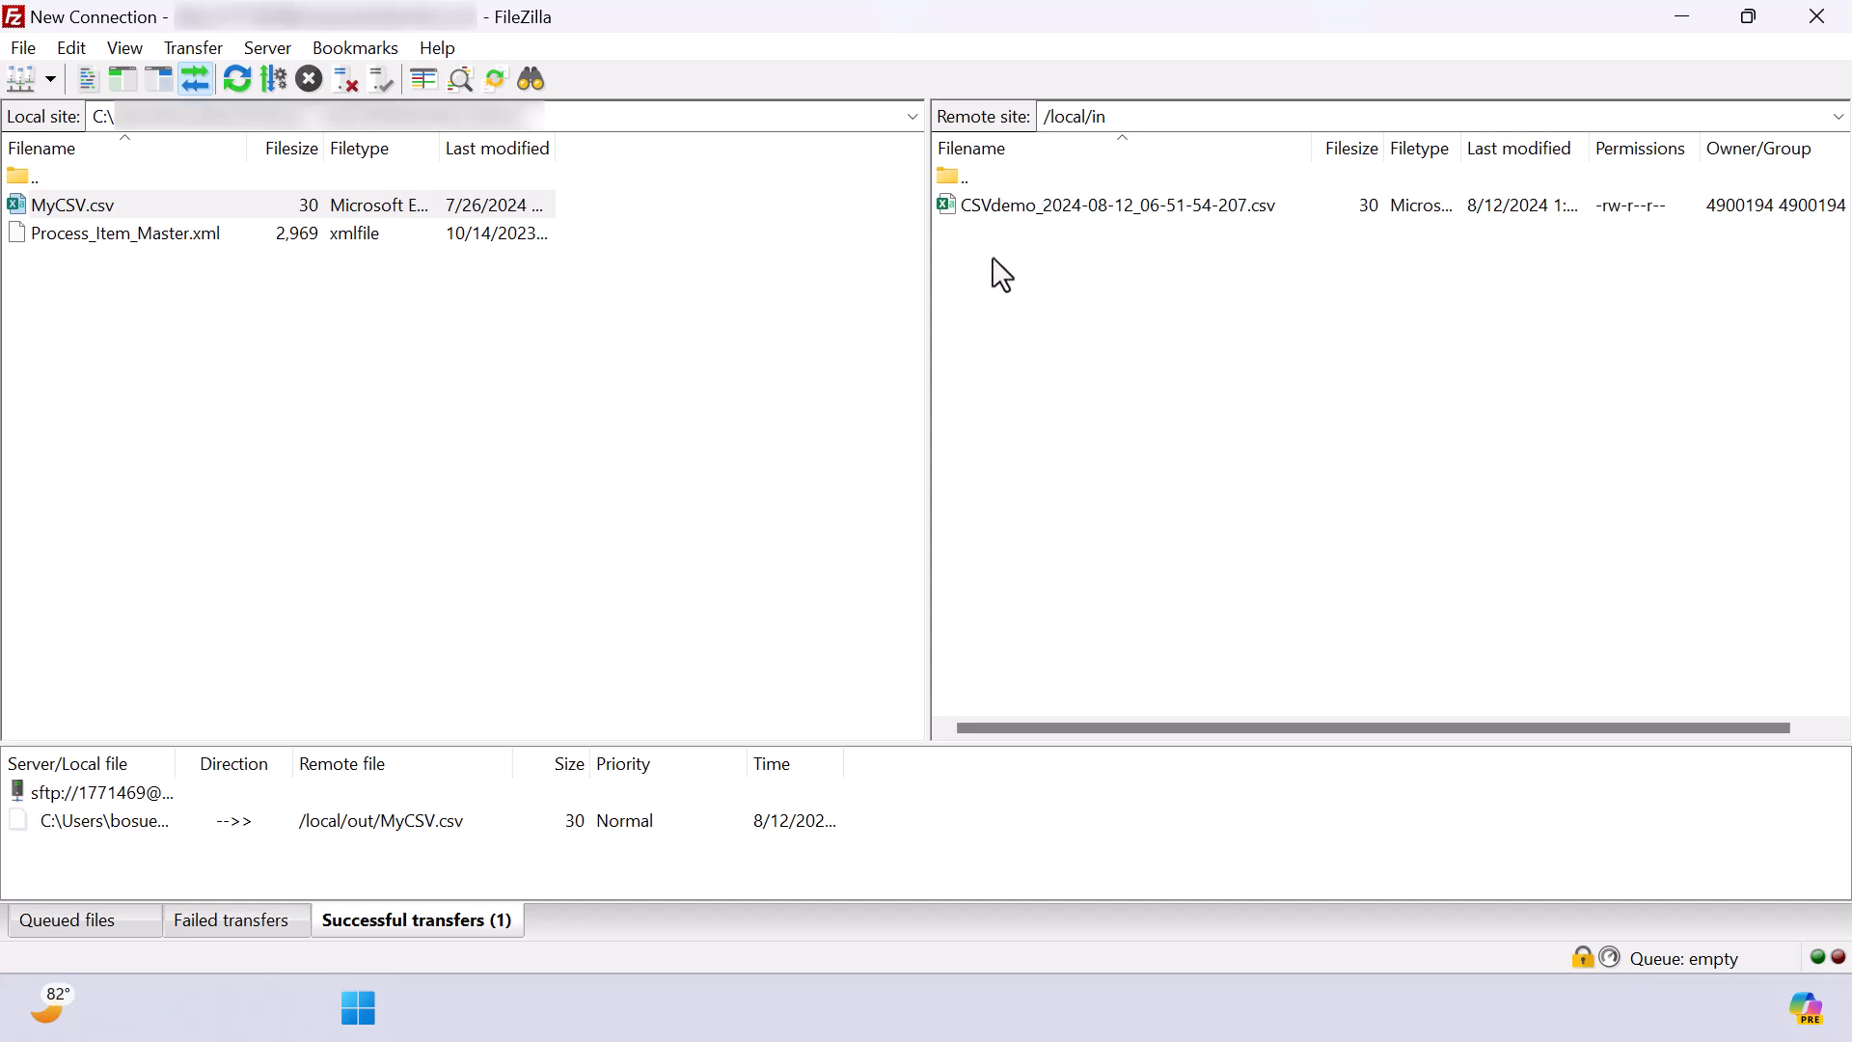
pyautogui.moveTo(1009, 271)
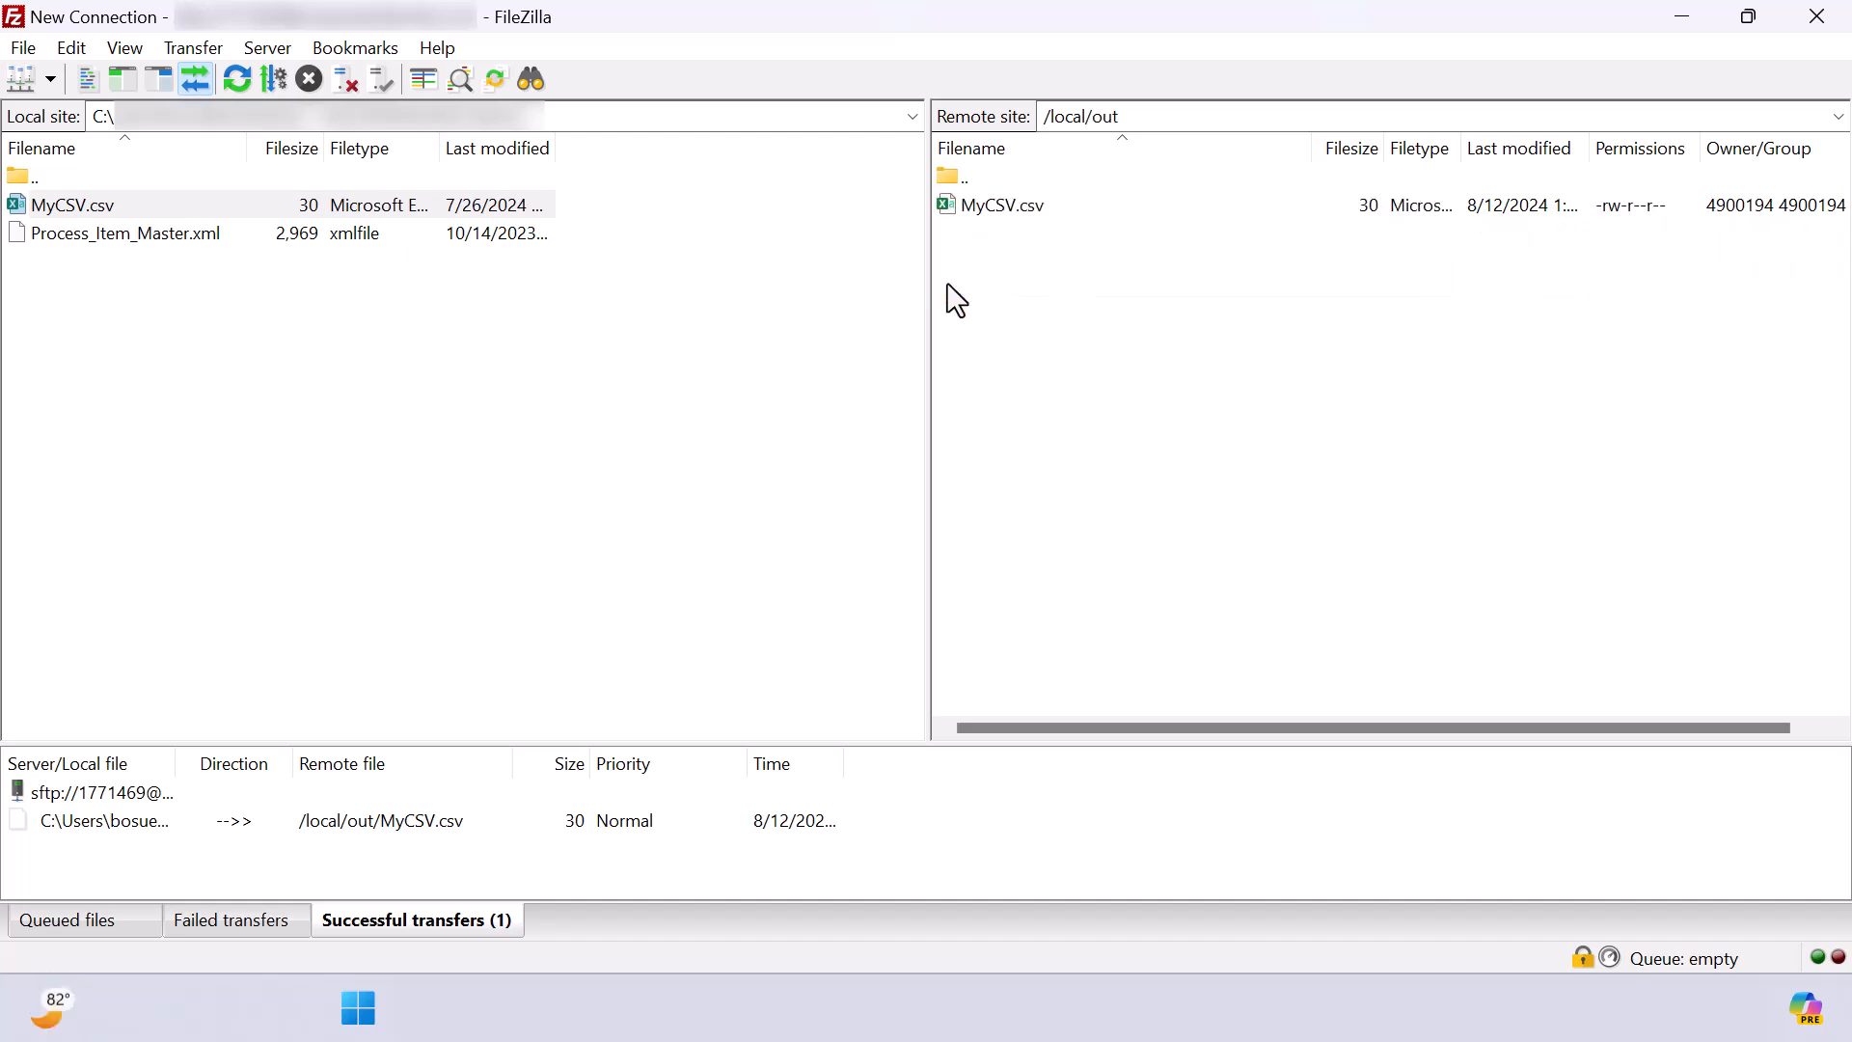
pyautogui.moveTo(235, 77)
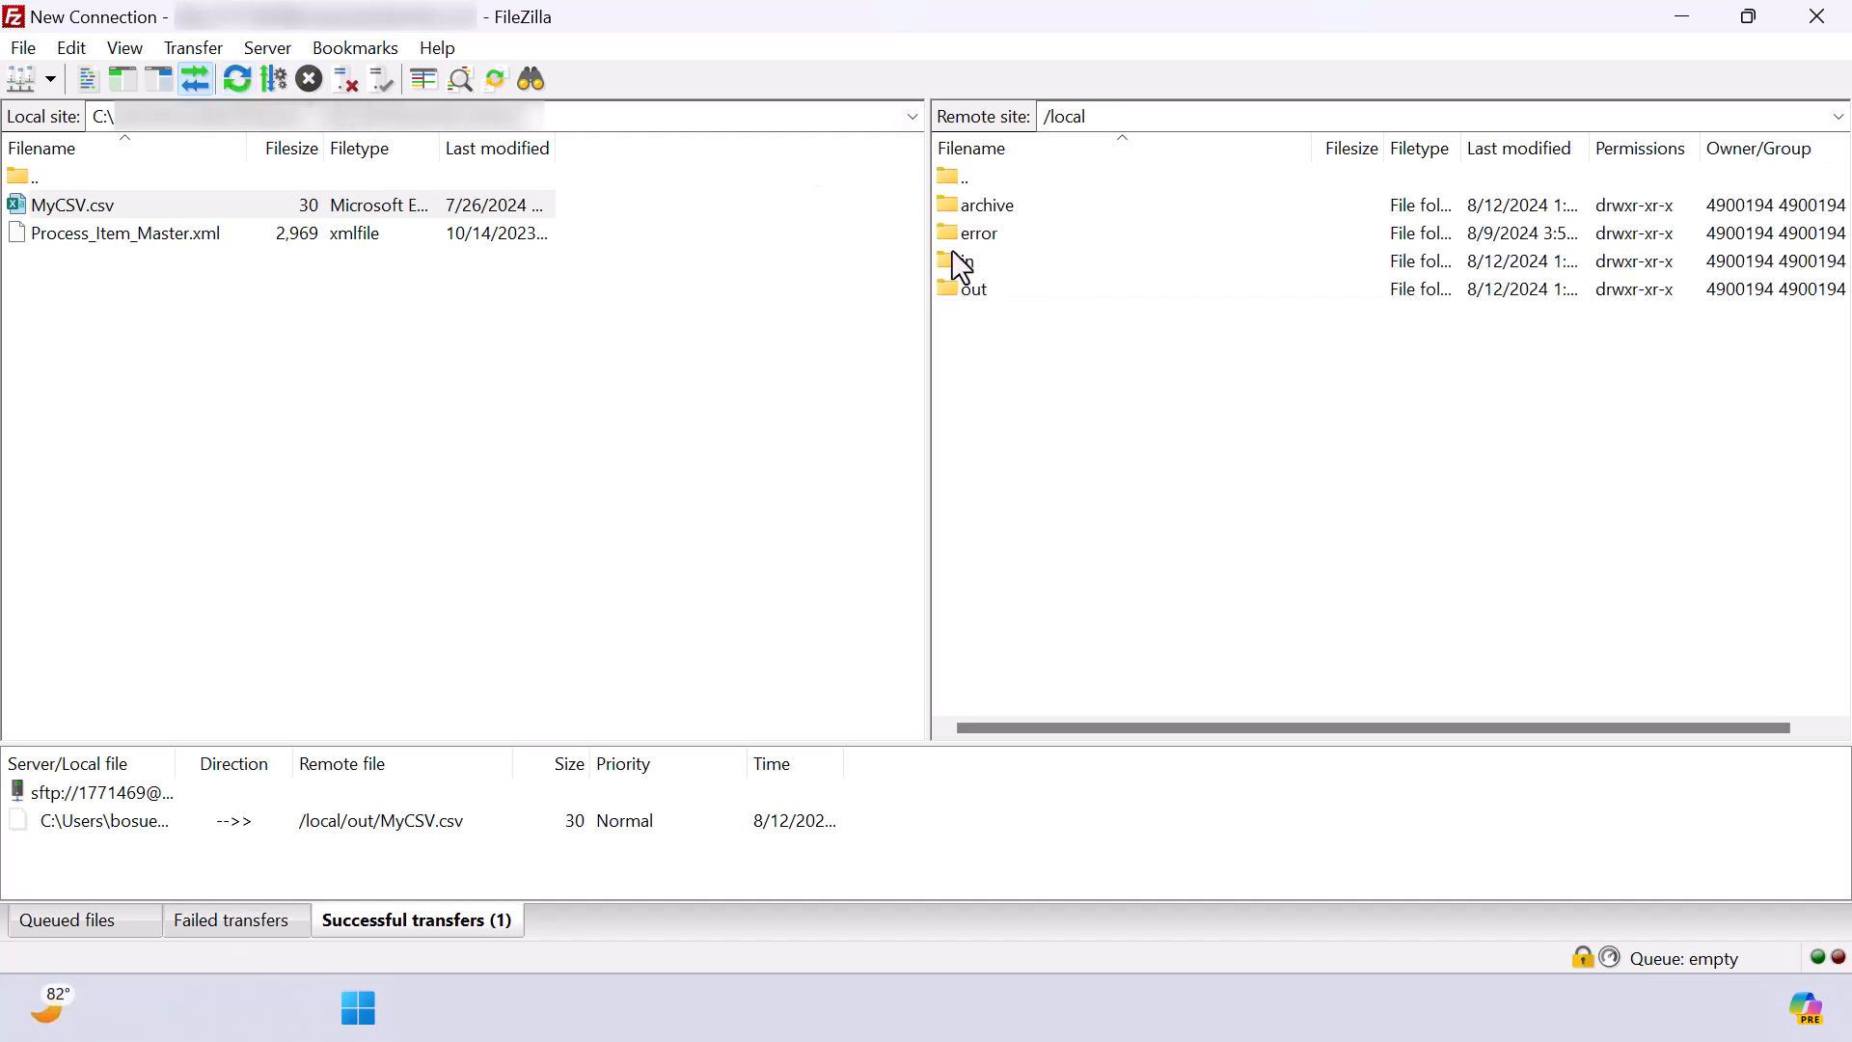
# Step: Upload Process_Item_Master.xml, then check archive and the in folder for the timestamped Process.ItemMaster XML
pyautogui.click(125, 233)
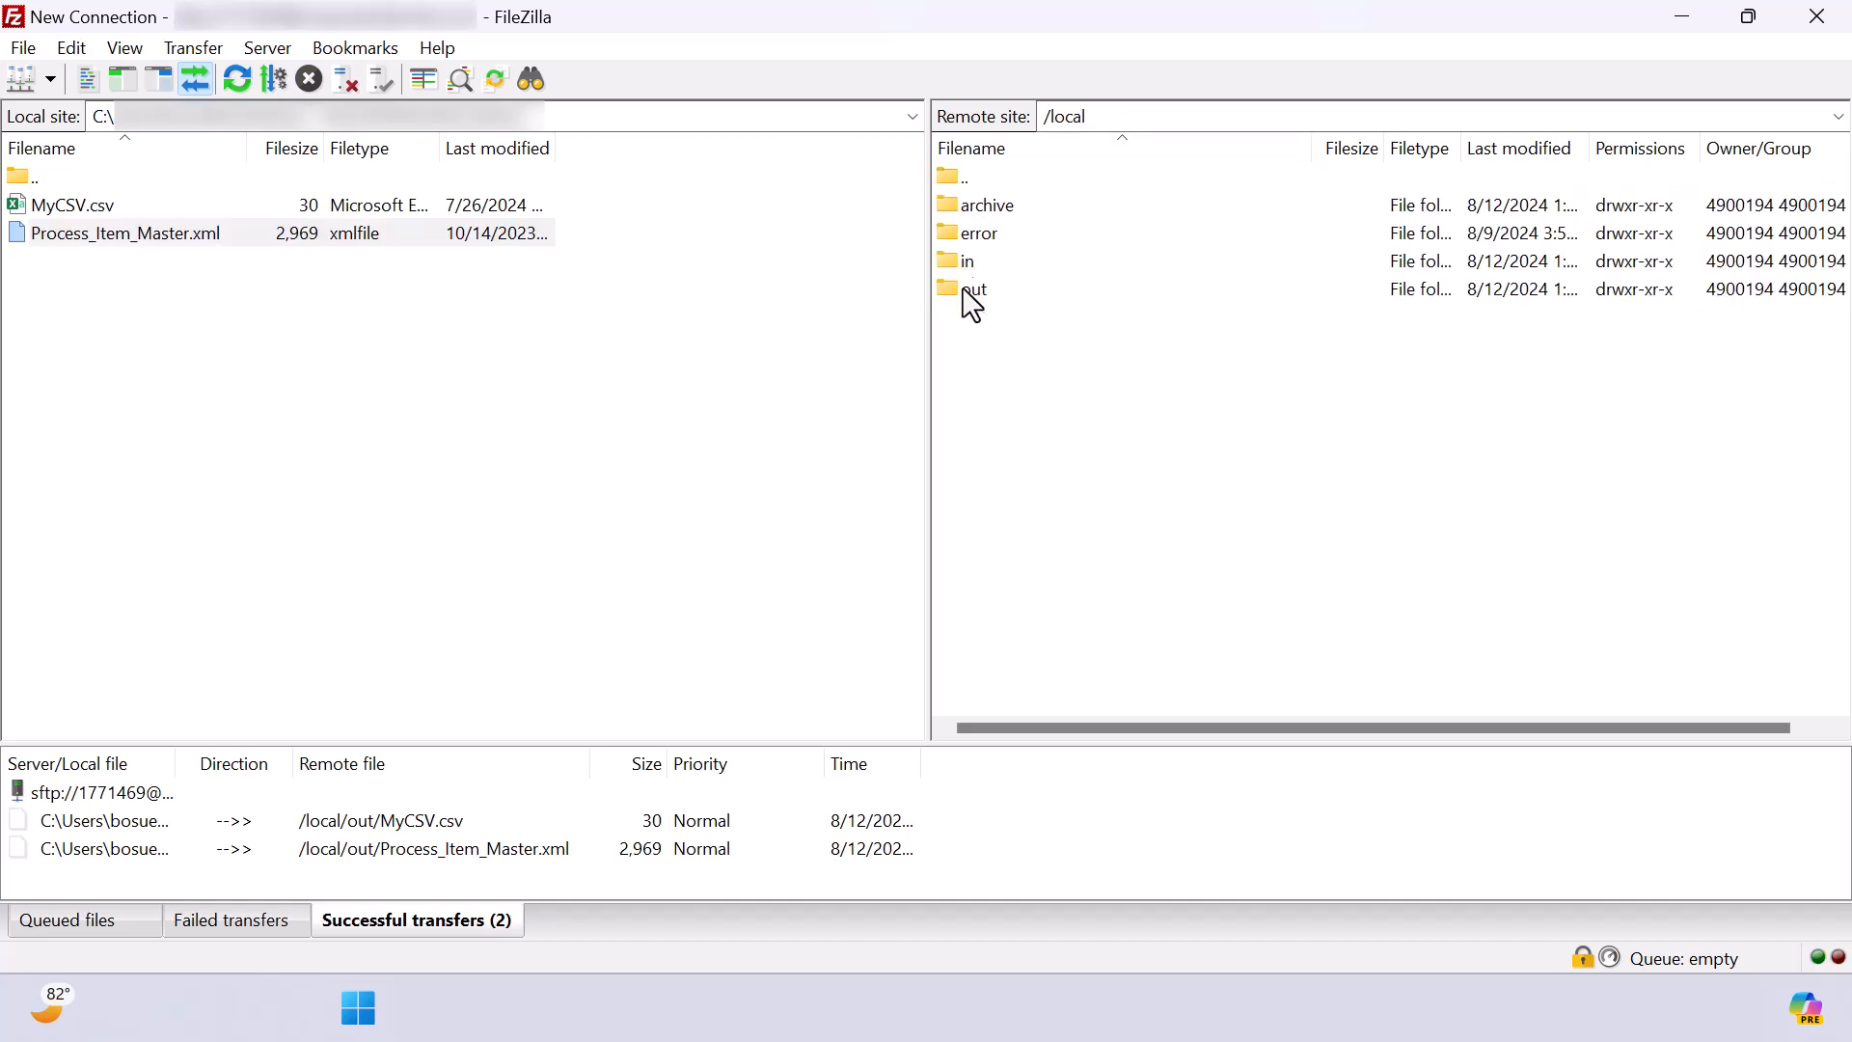
pyautogui.doubleClick(980, 204)
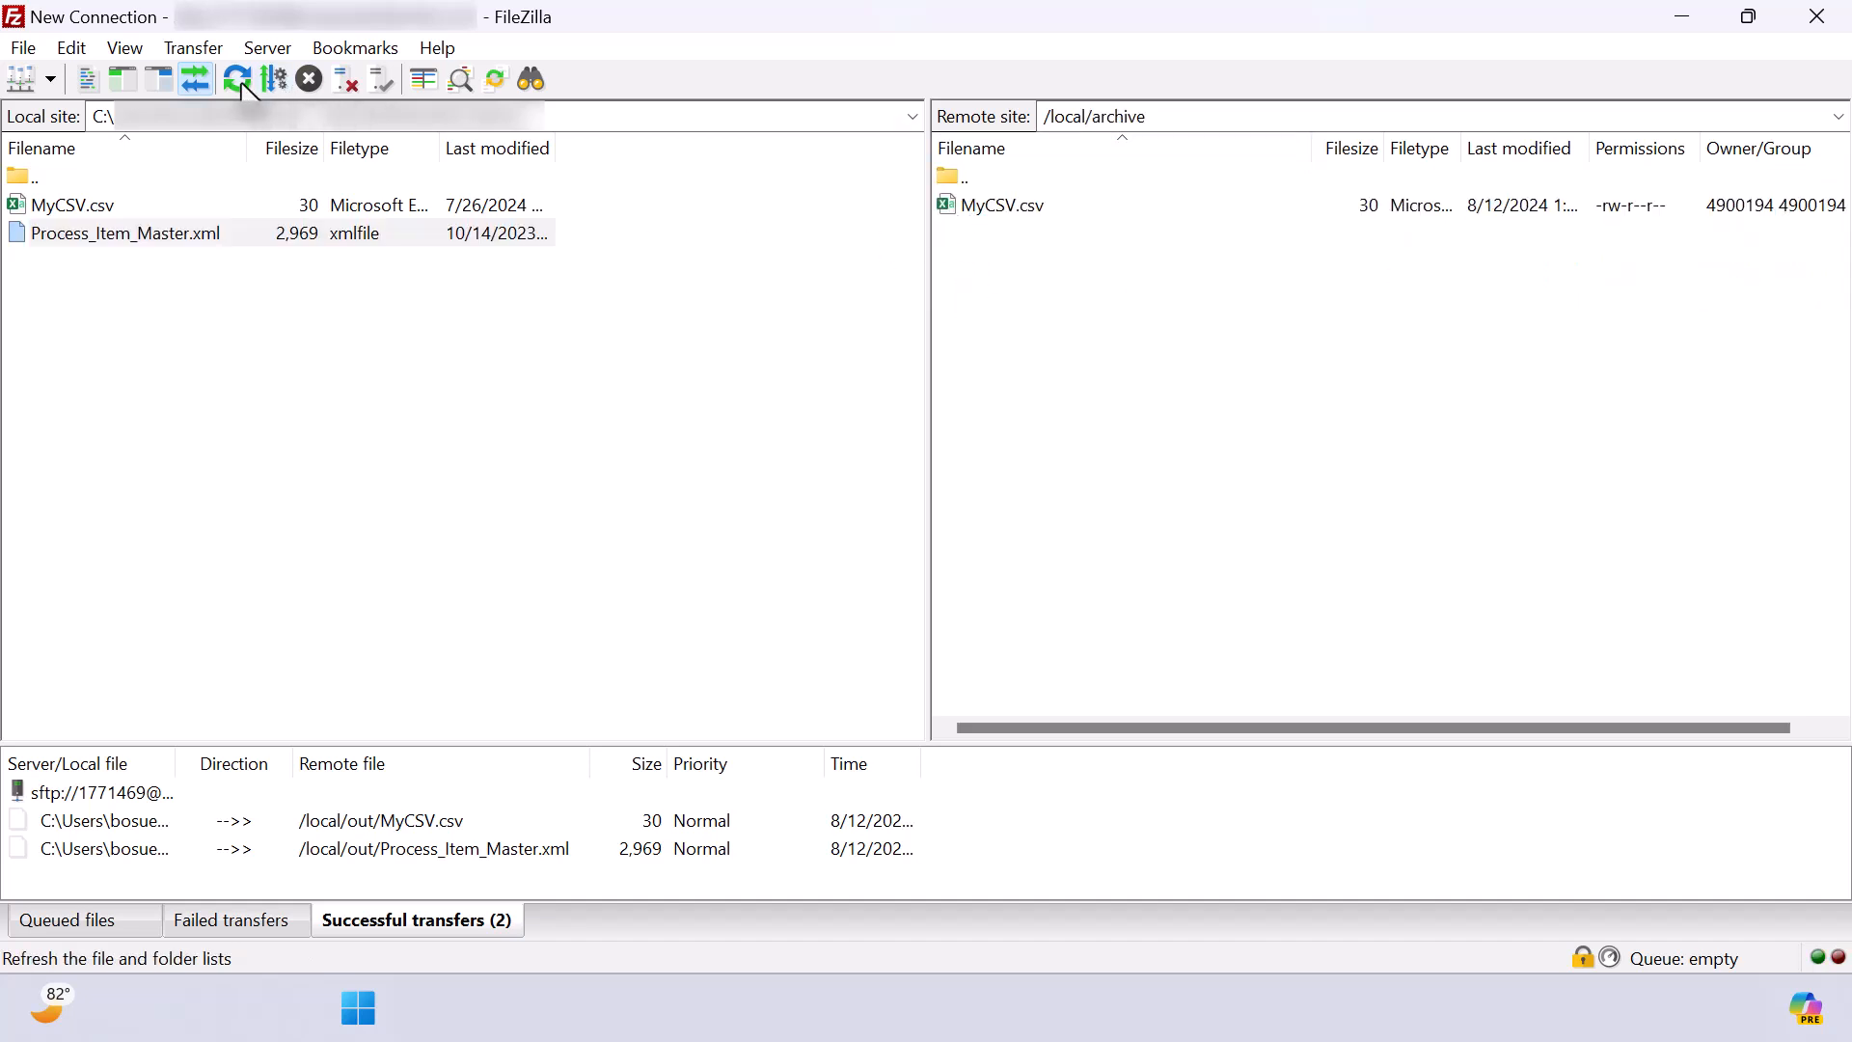
pyautogui.doubleClick(960, 176)
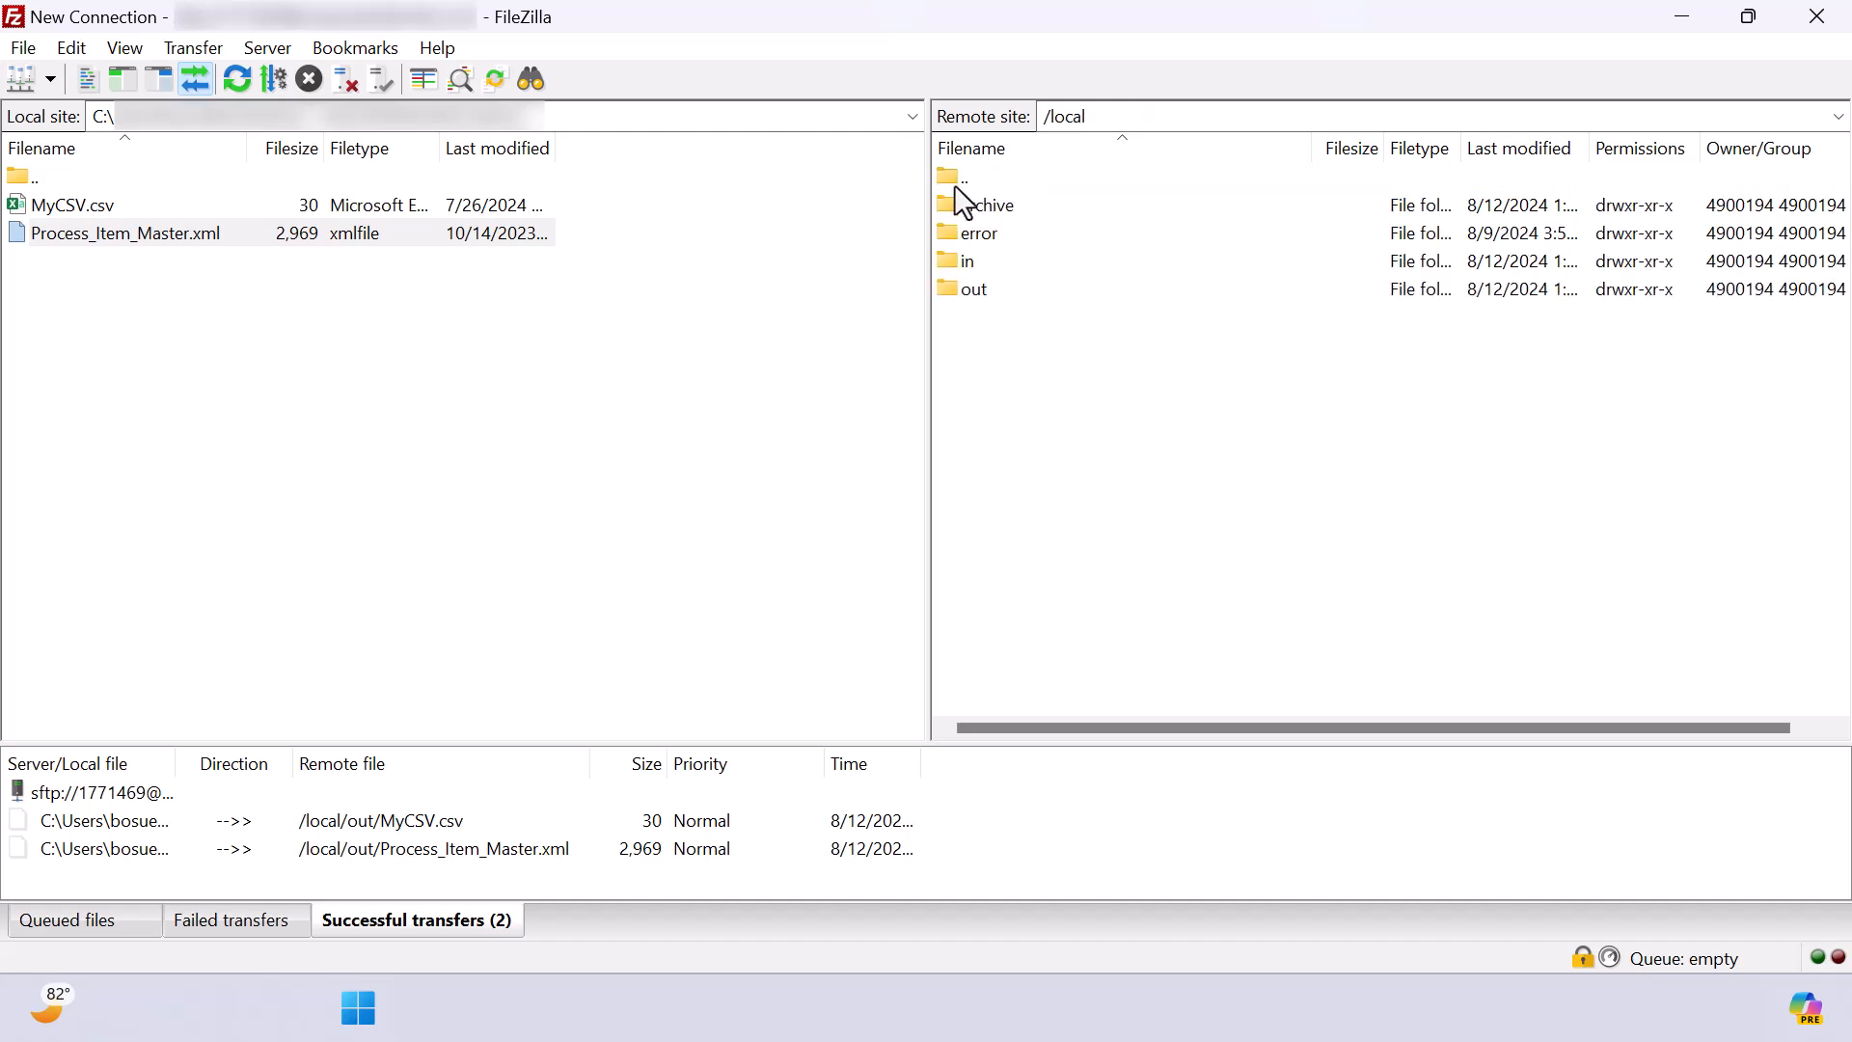
pyautogui.doubleClick(966, 260)
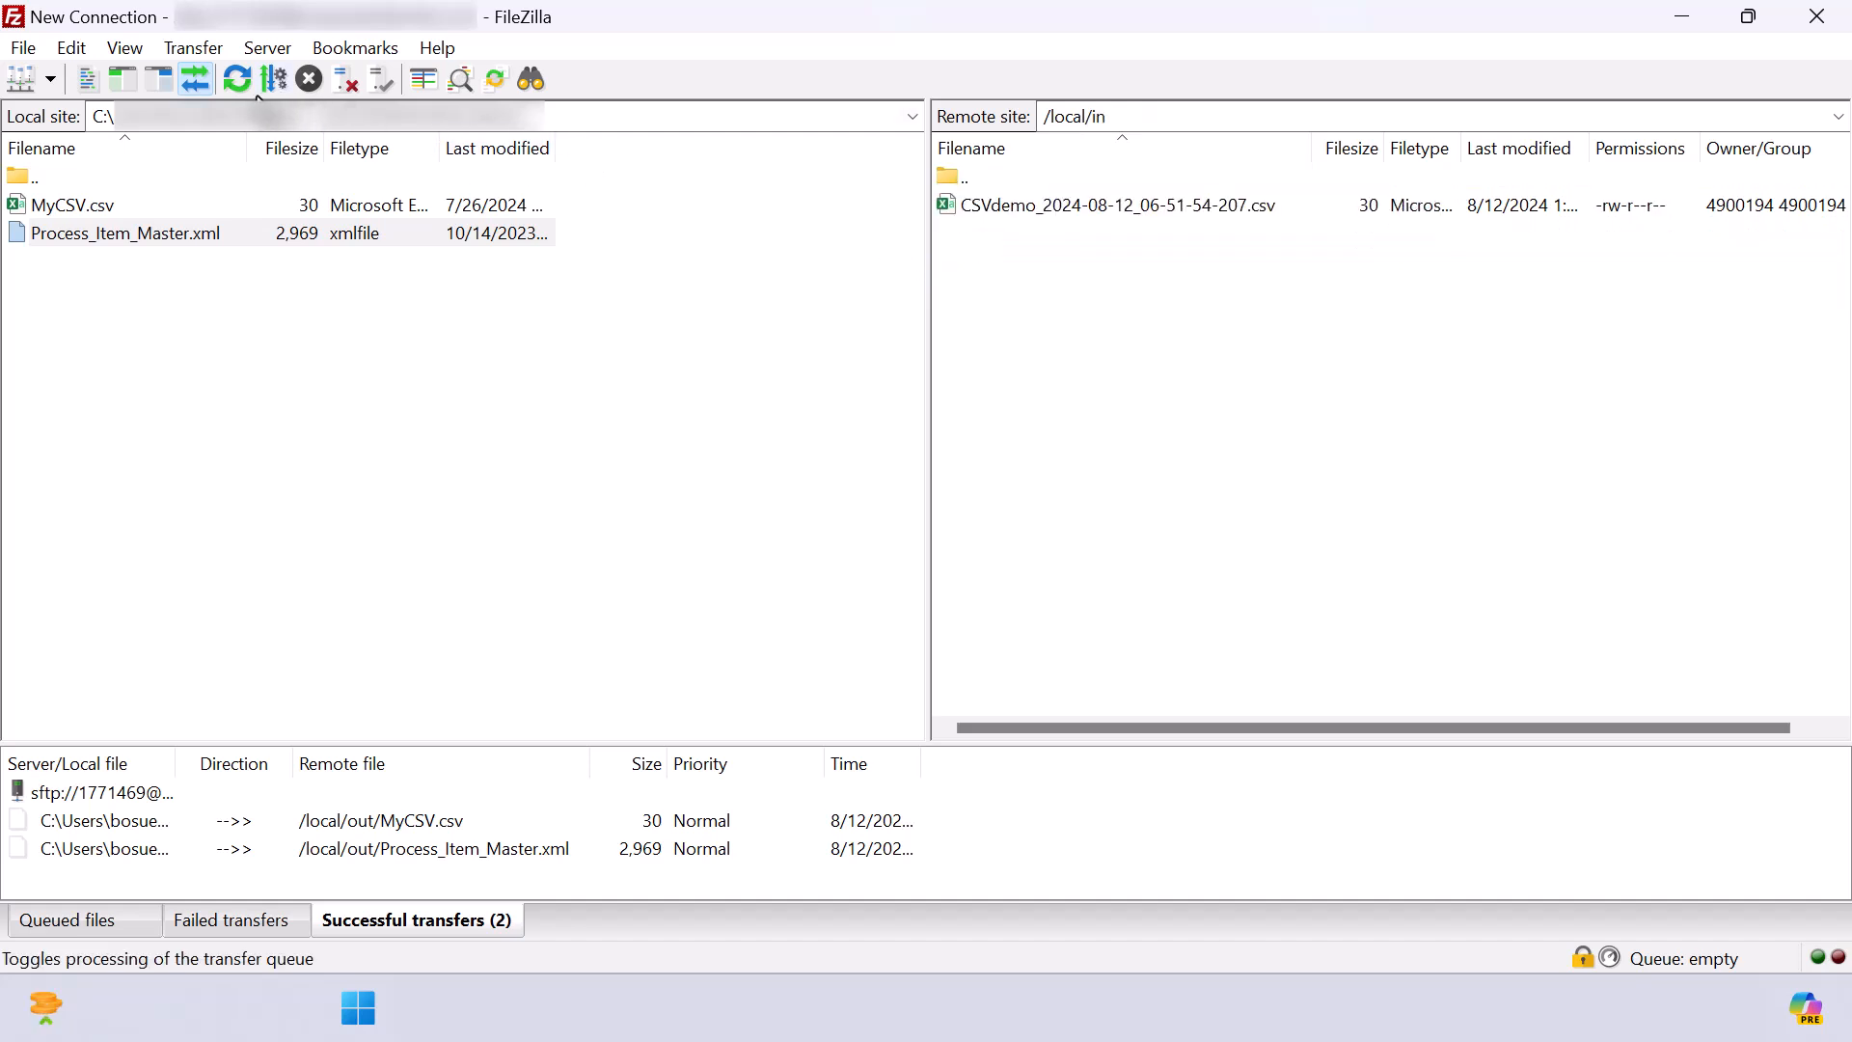
pyautogui.click(235, 79)
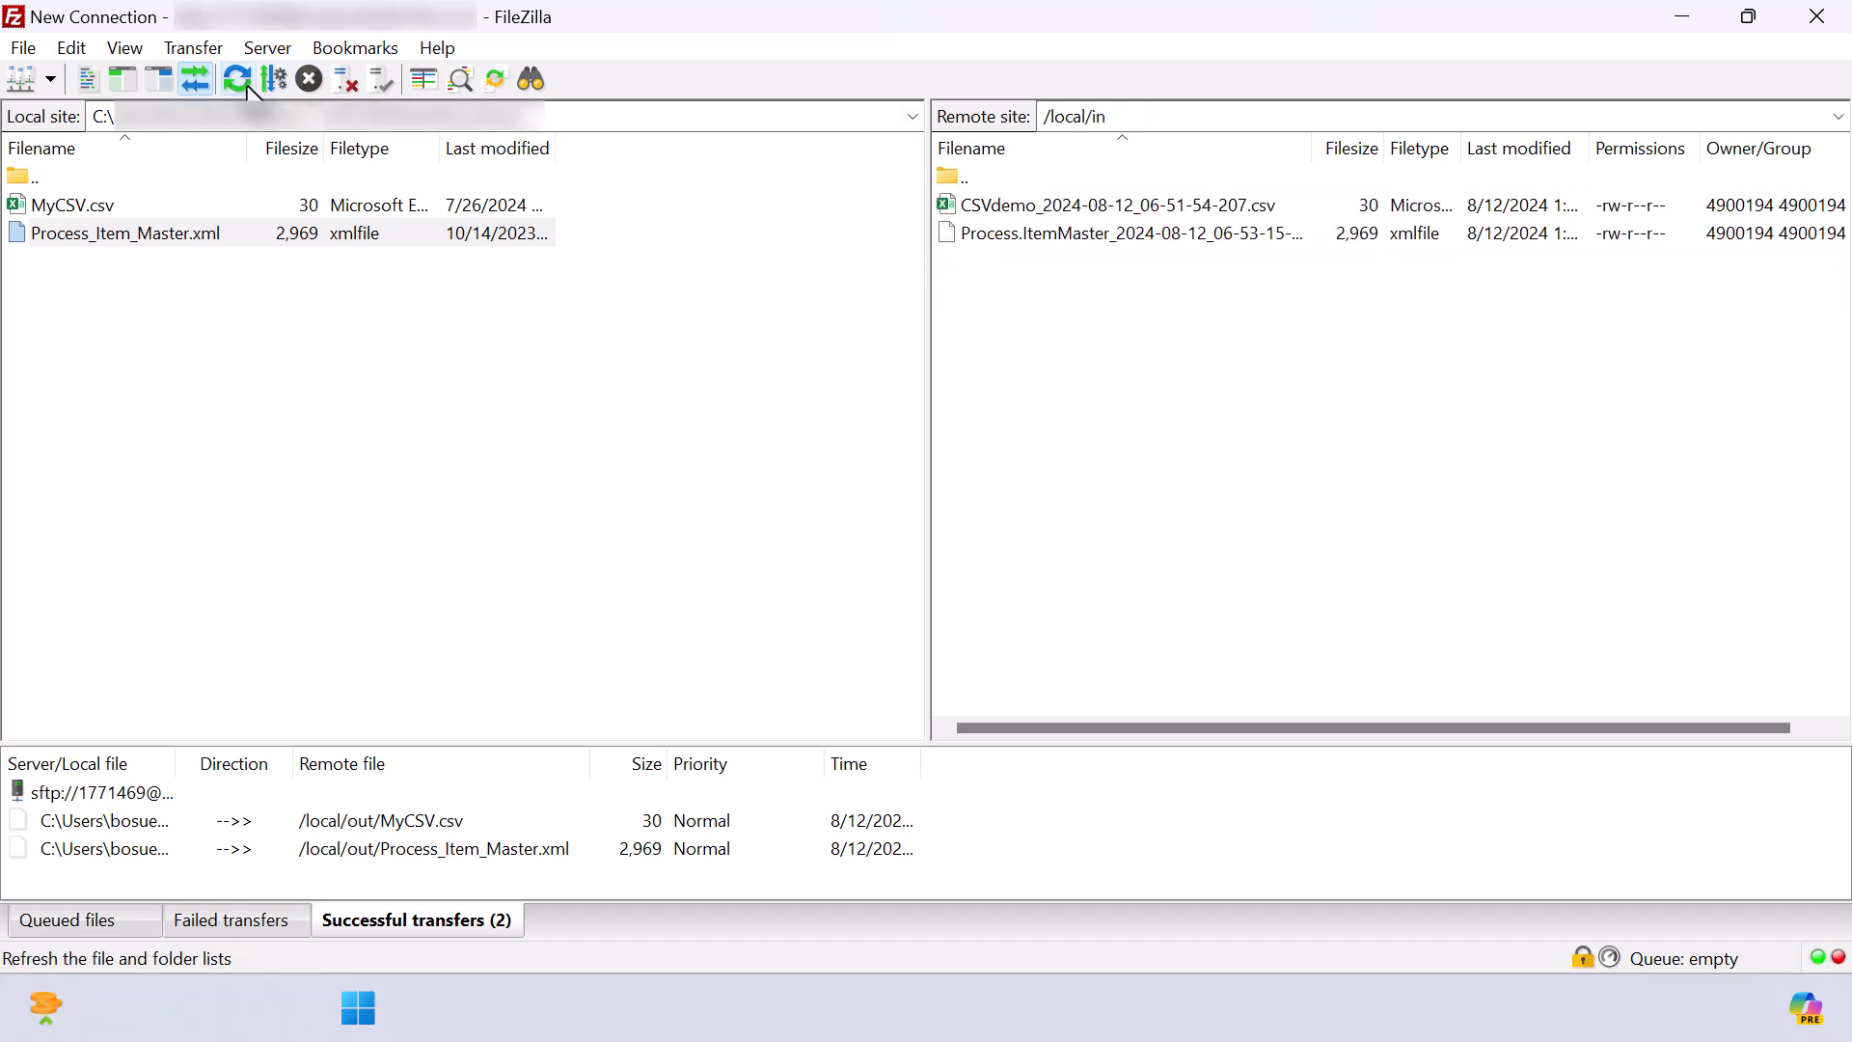
pyautogui.moveTo(1156, 276)
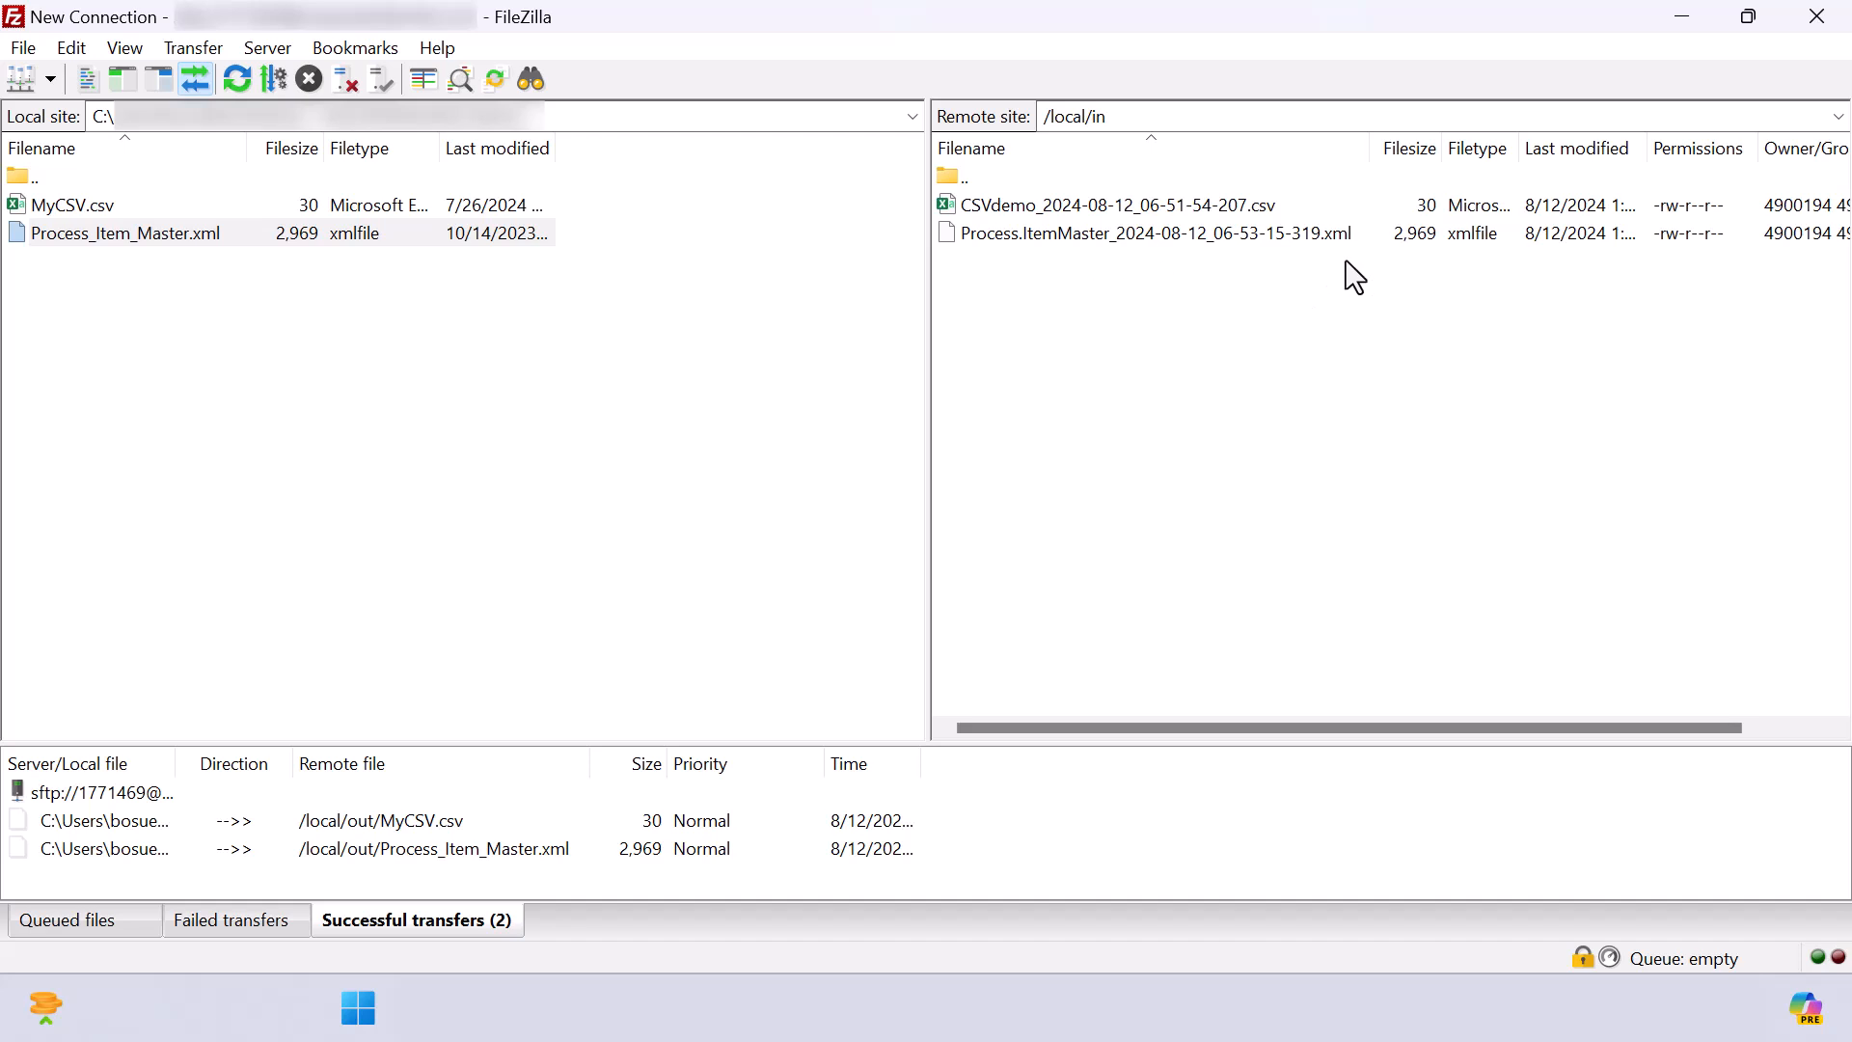
pyautogui.moveTo(1328, 388)
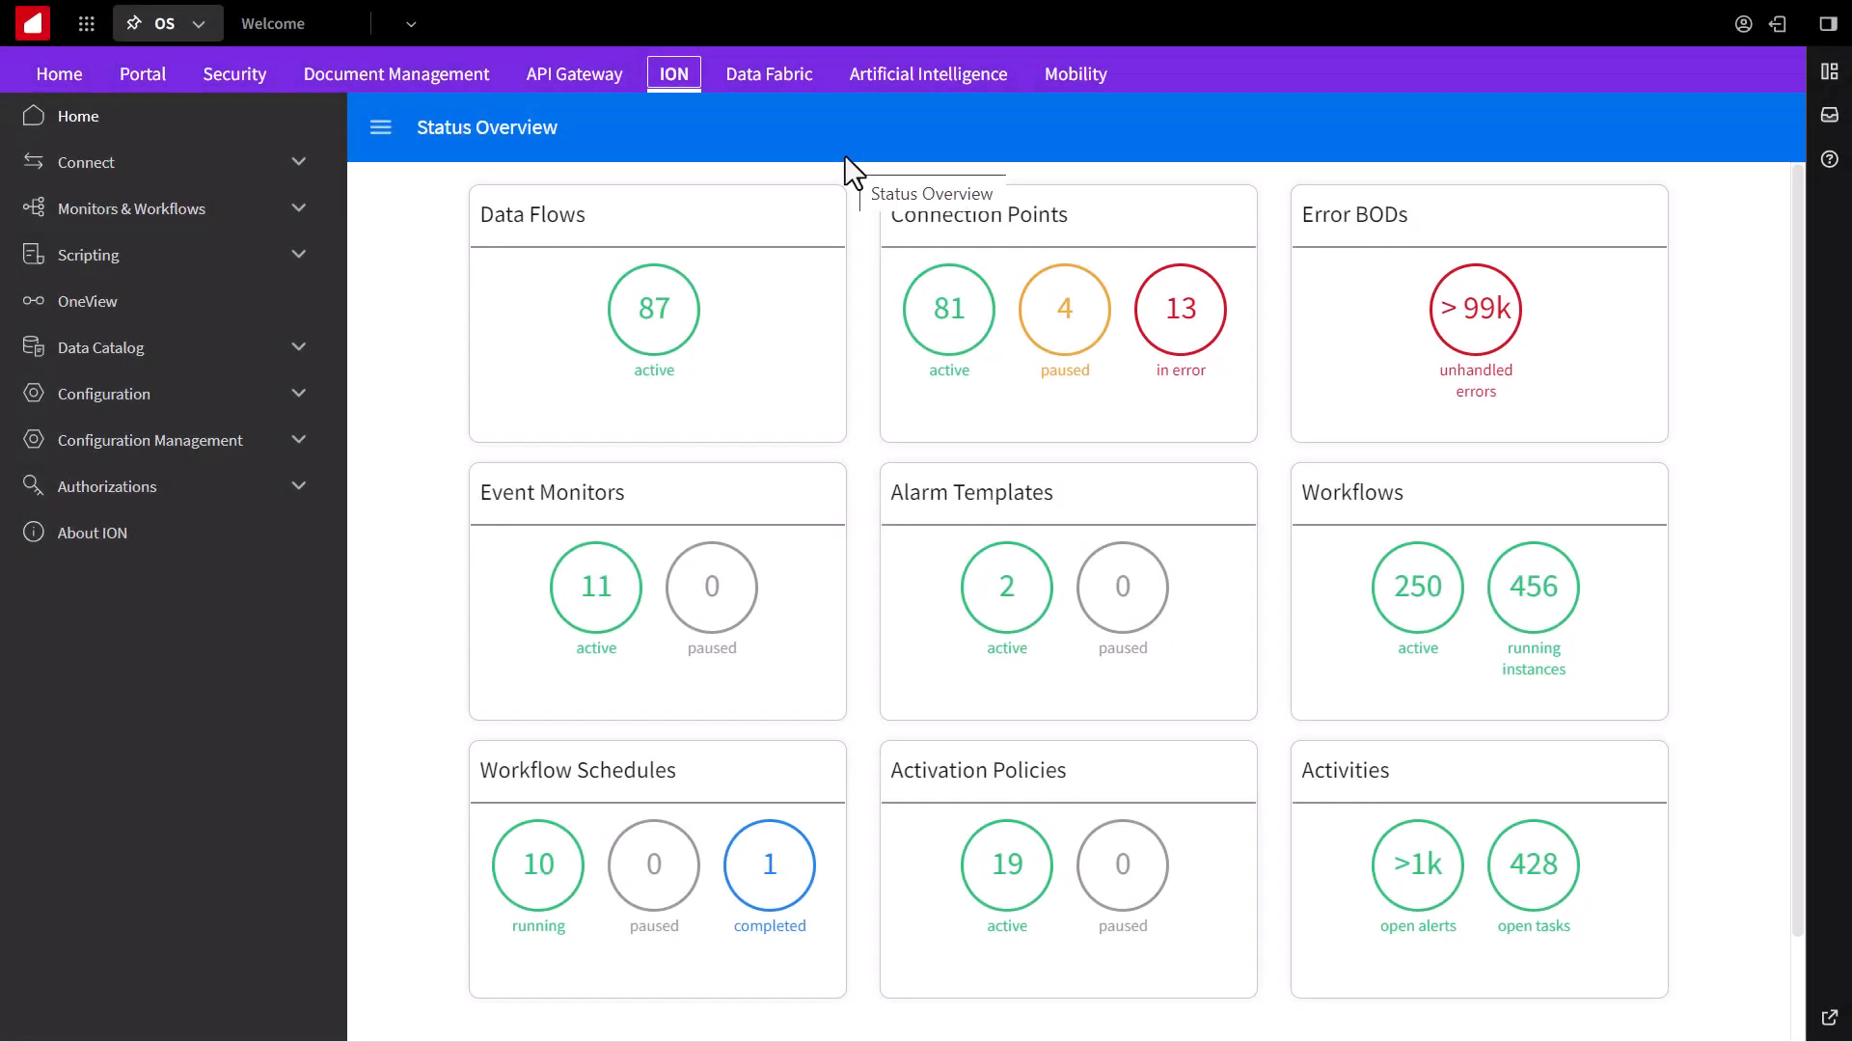
pyautogui.moveTo(683, 137)
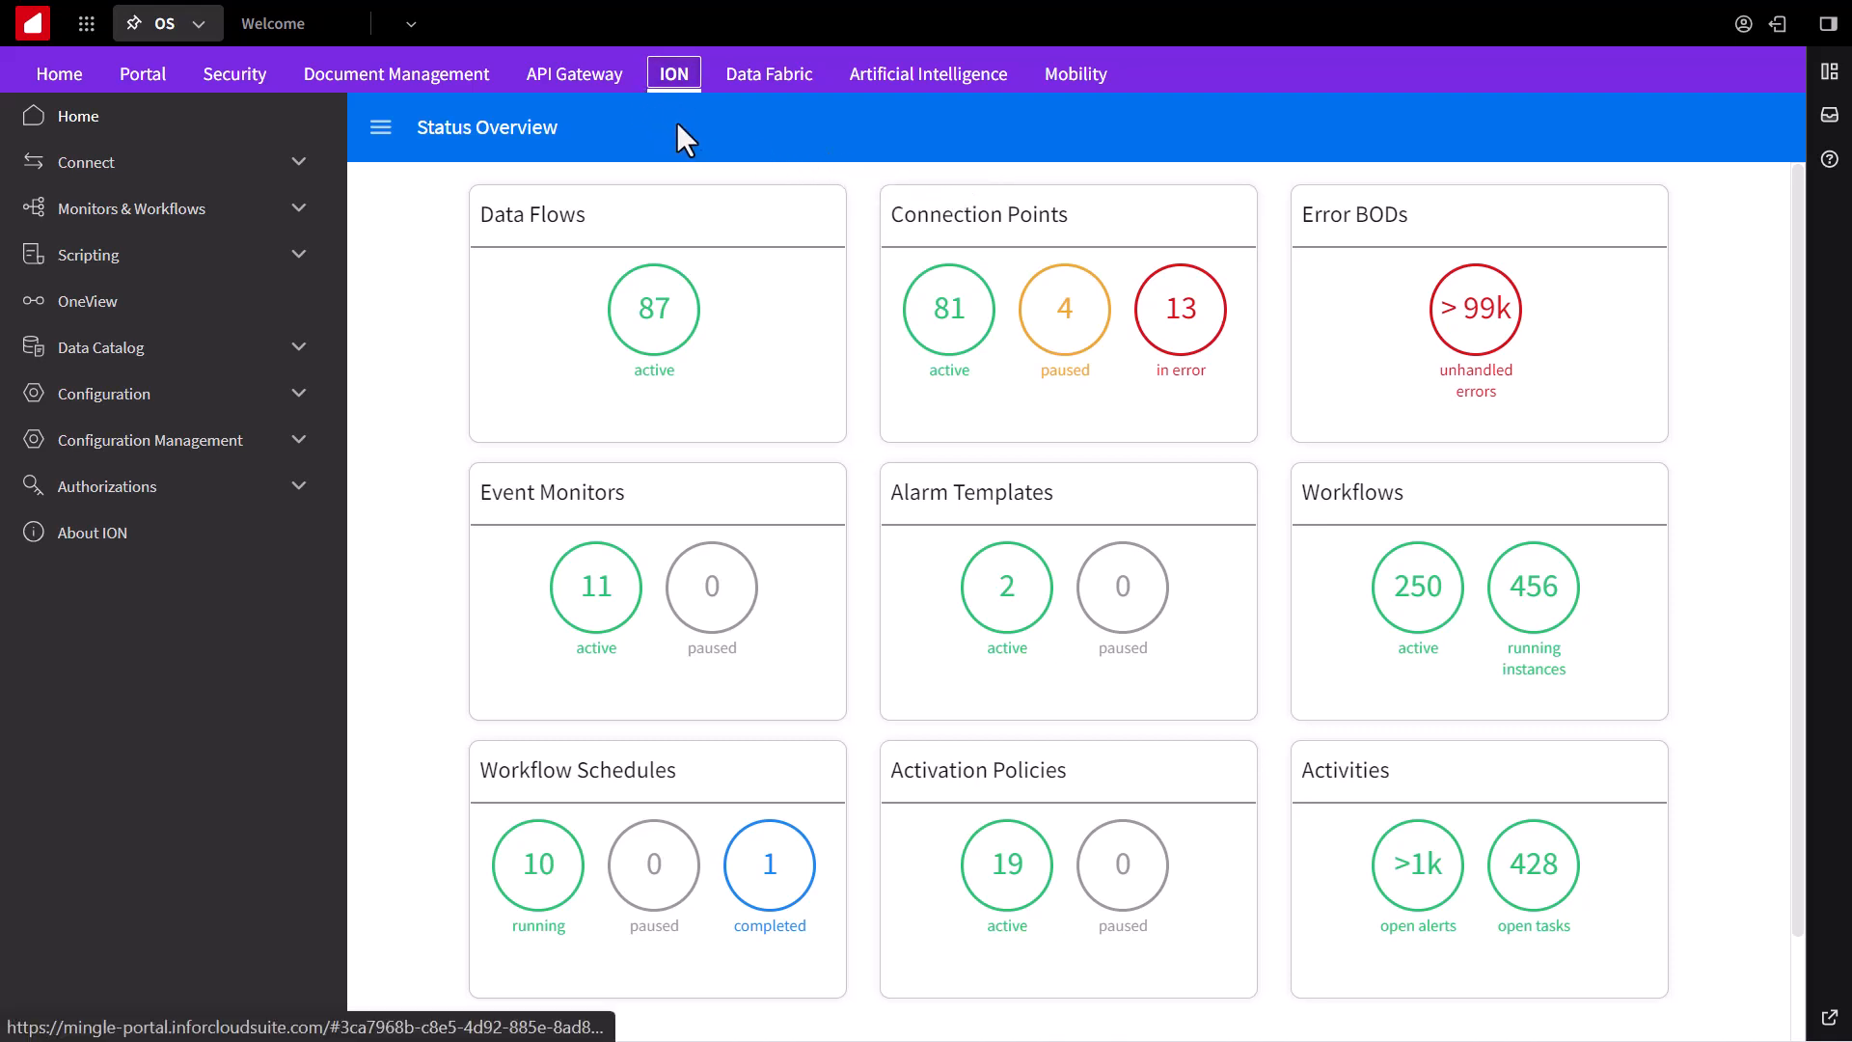
pyautogui.moveTo(714, 155)
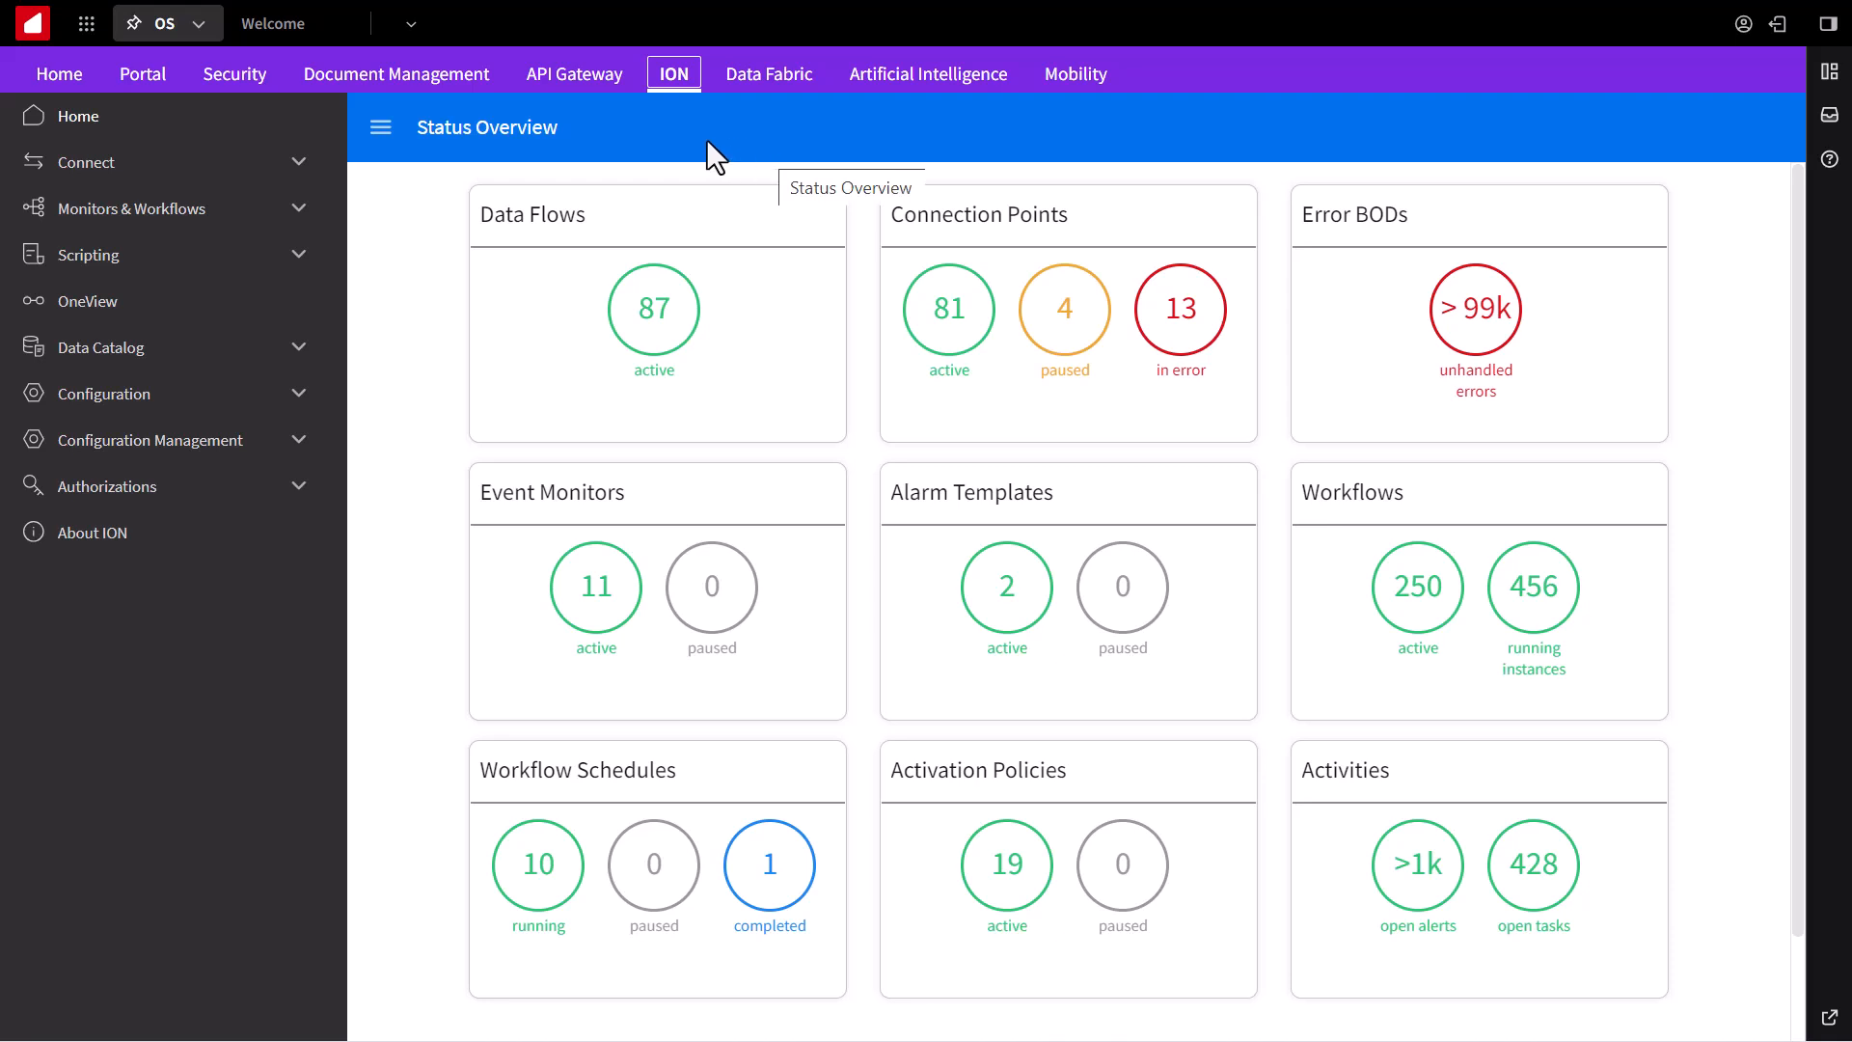
pyautogui.moveTo(177, 301)
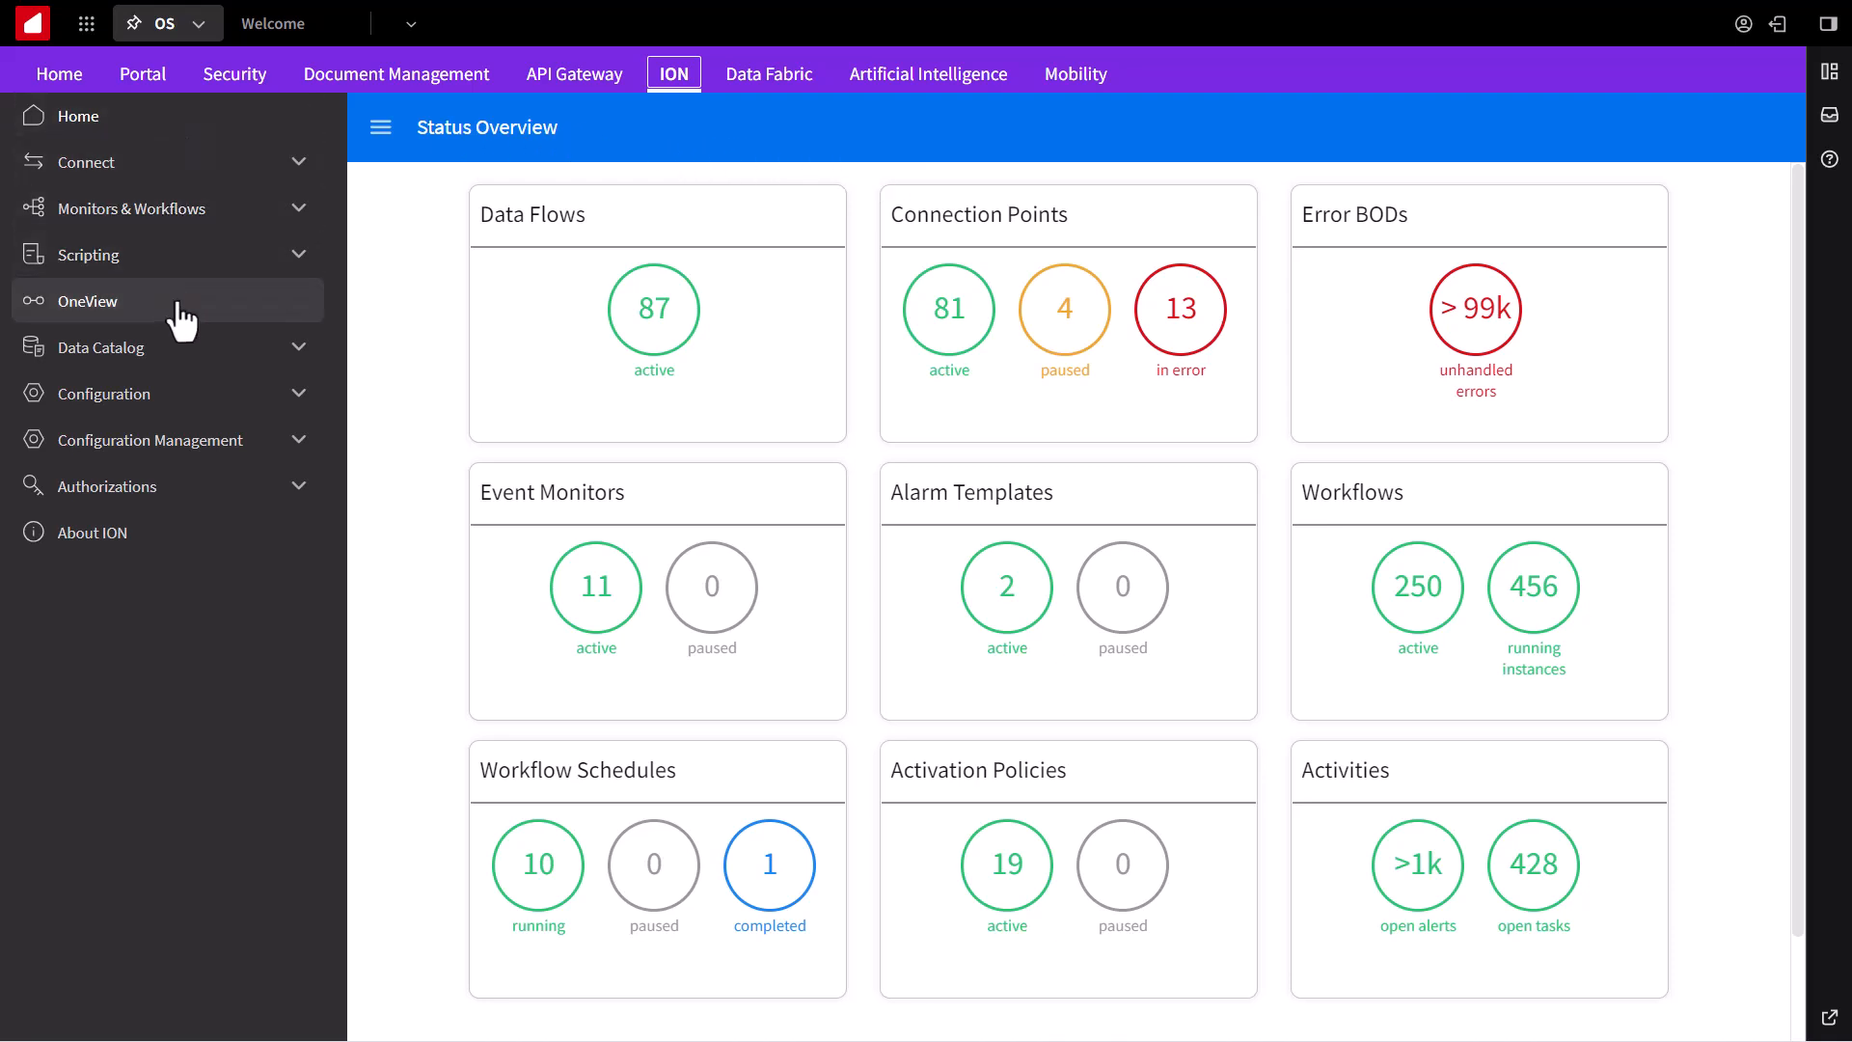
# Step: Switch to the OneView document tracking page from the ION navigation pane
pyautogui.click(87, 301)
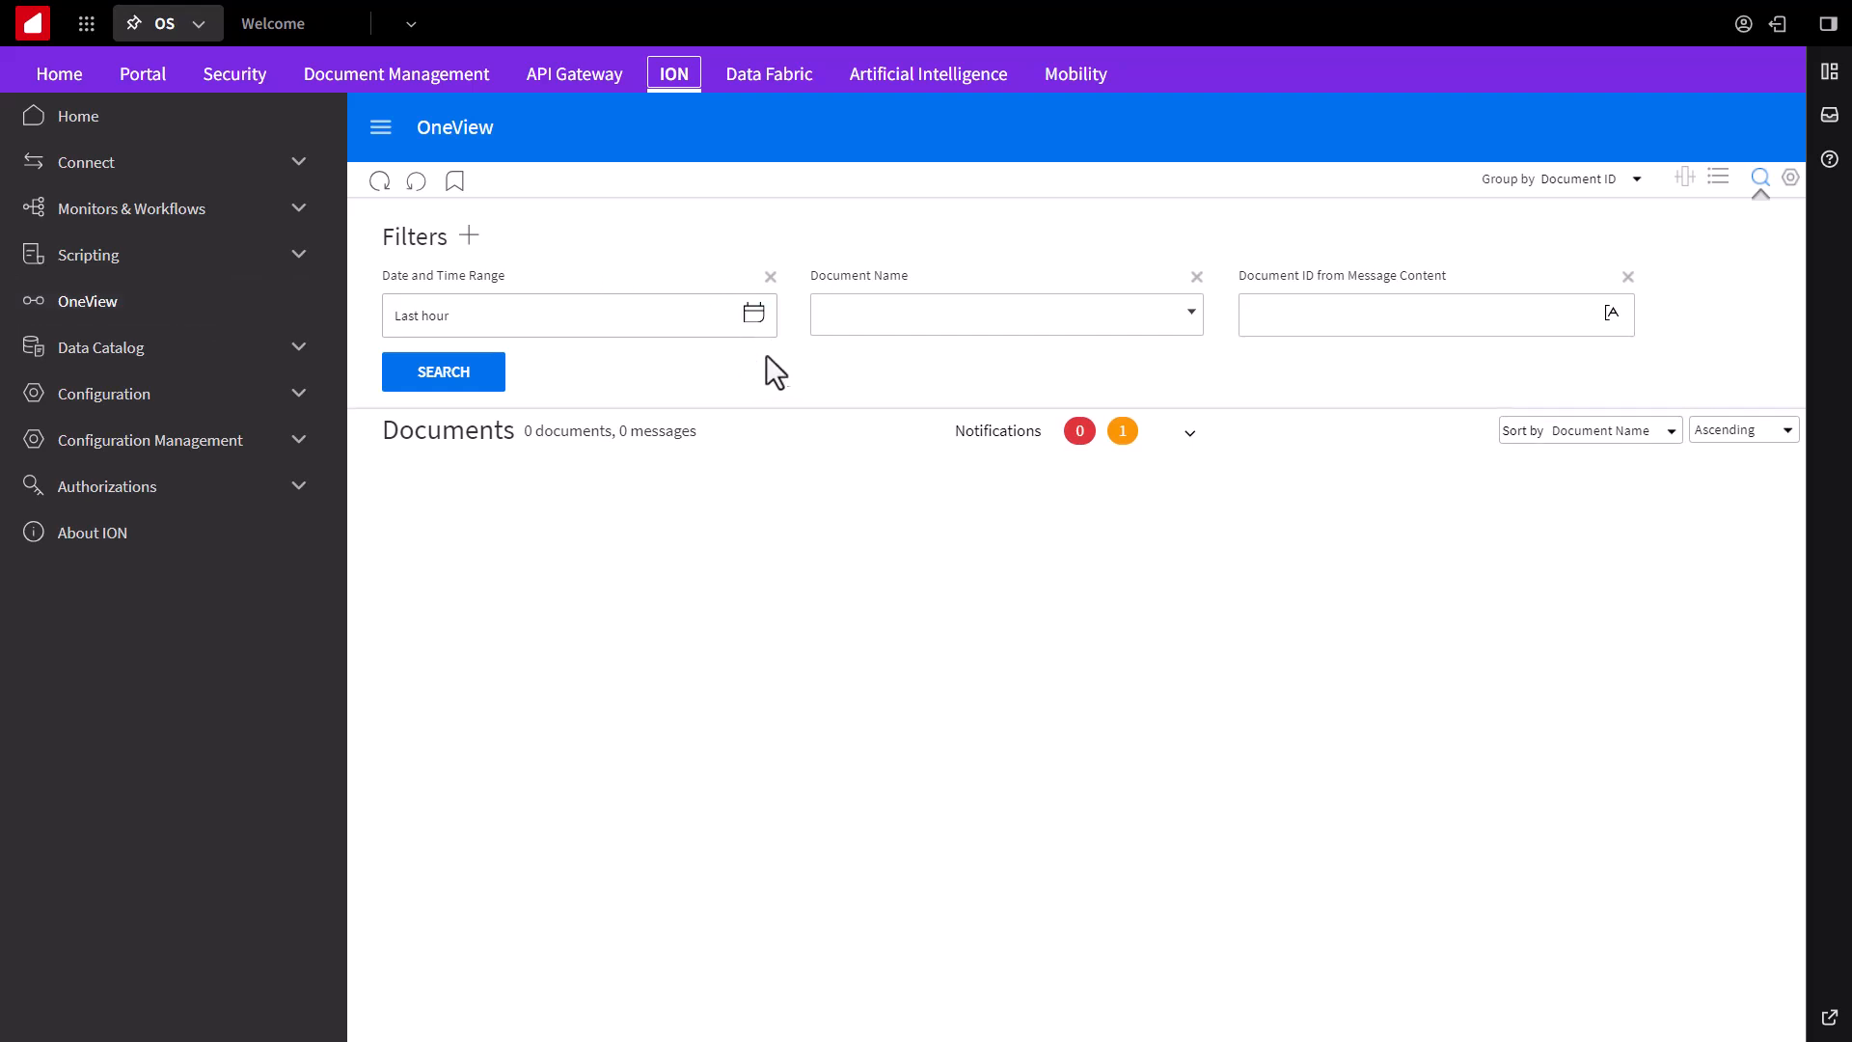
# Step: Search OneView for the last 24 hours with Sender Logical ID infor.file.demoftp1
pyautogui.click(577, 314)
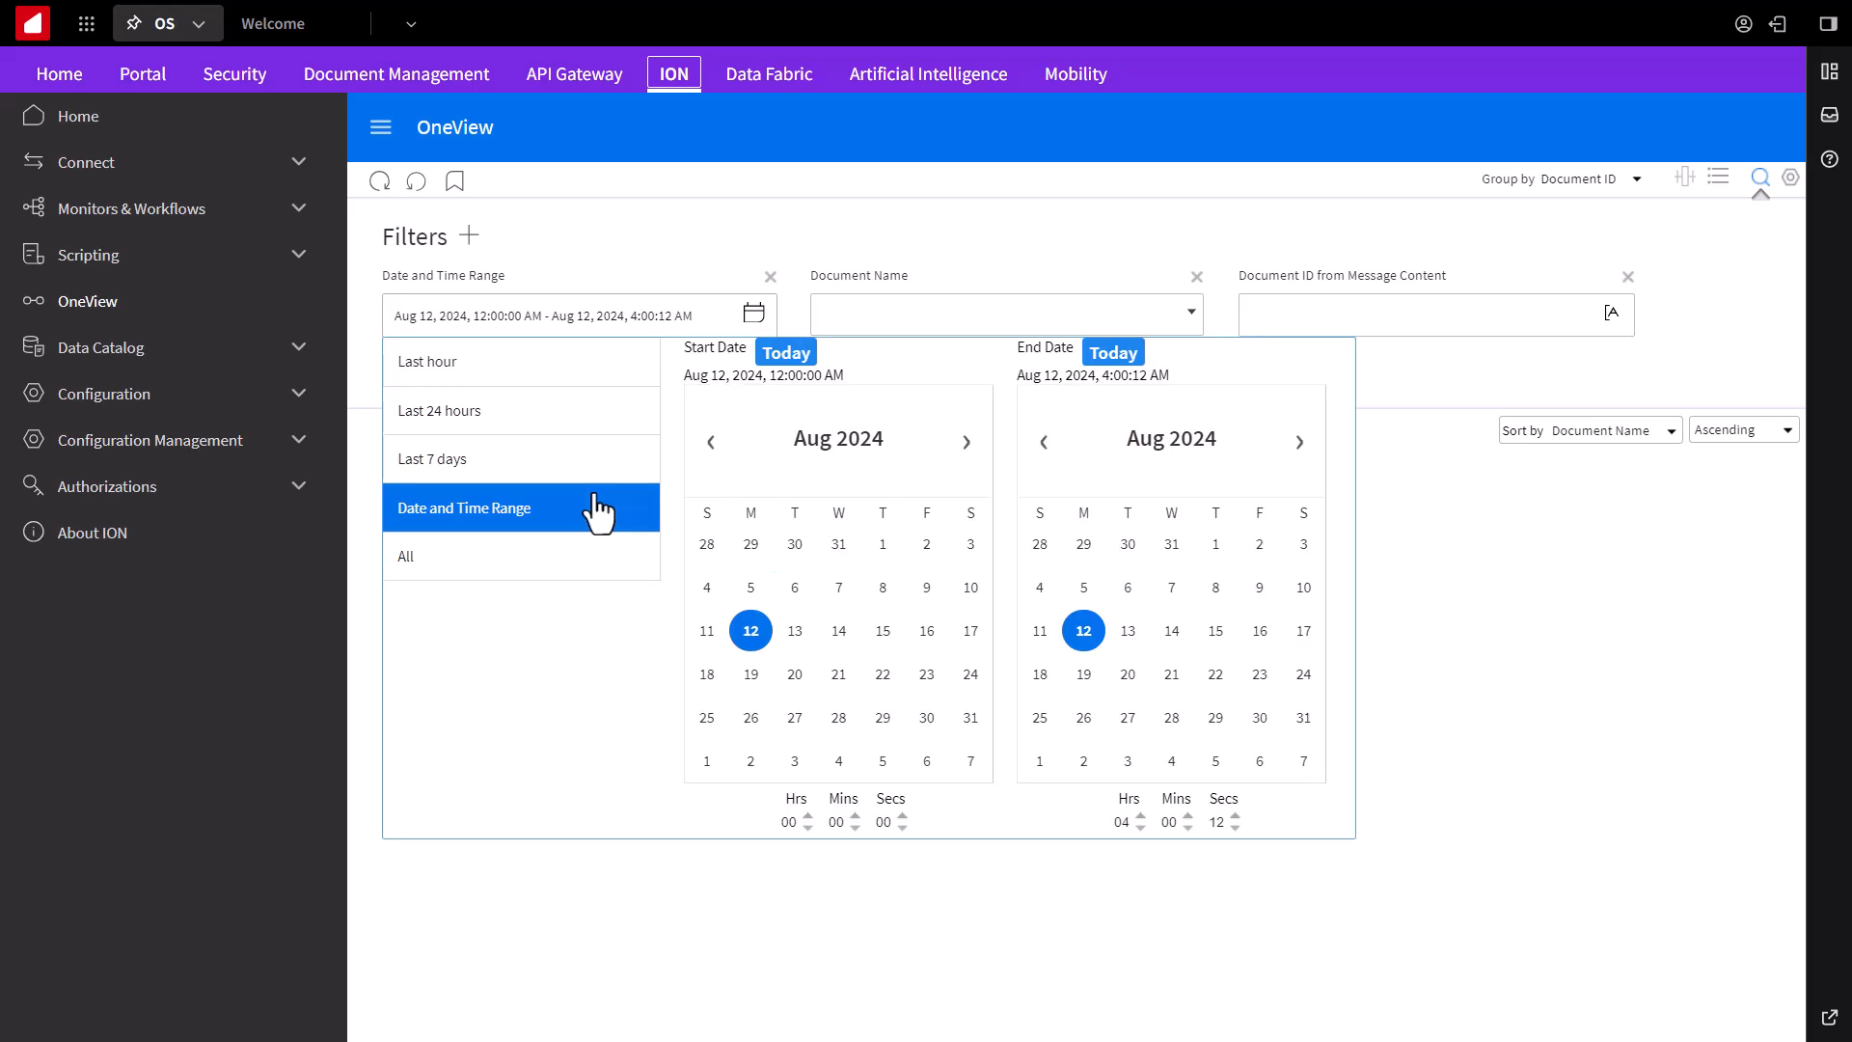
pyautogui.click(467, 236)
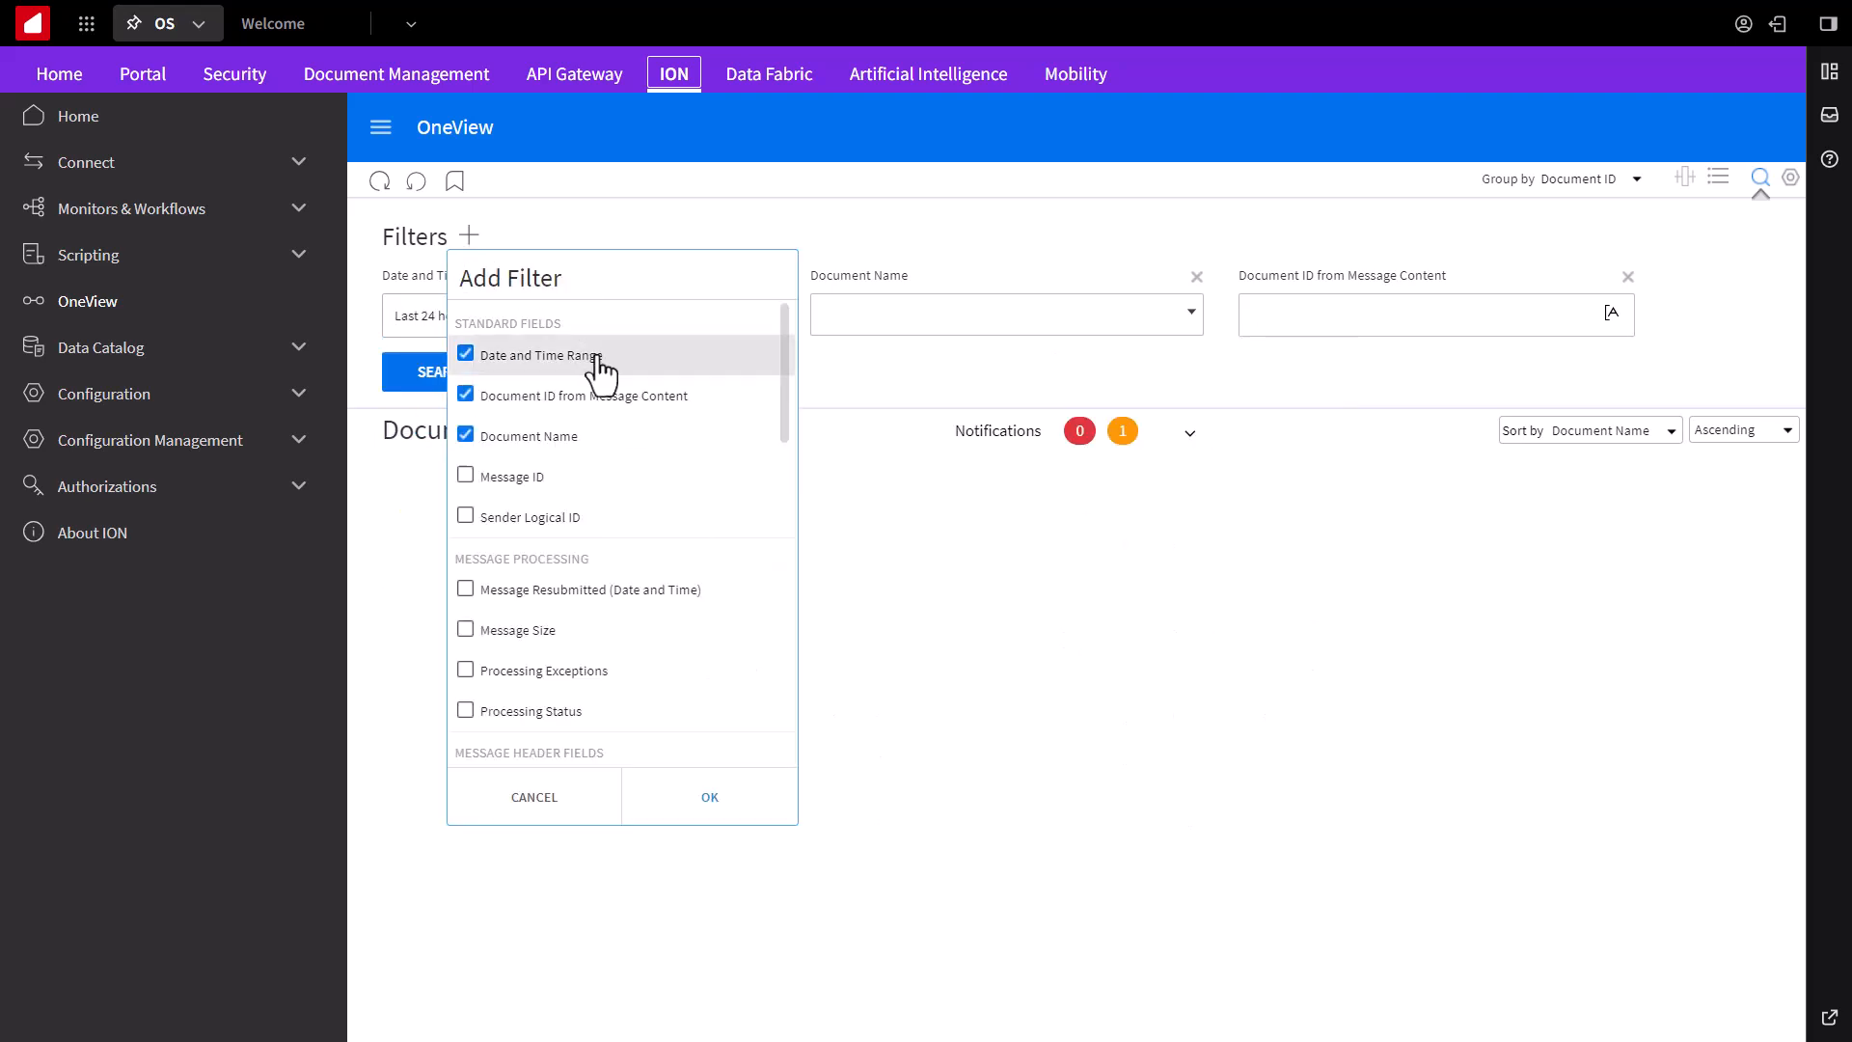
pyautogui.click(464, 393)
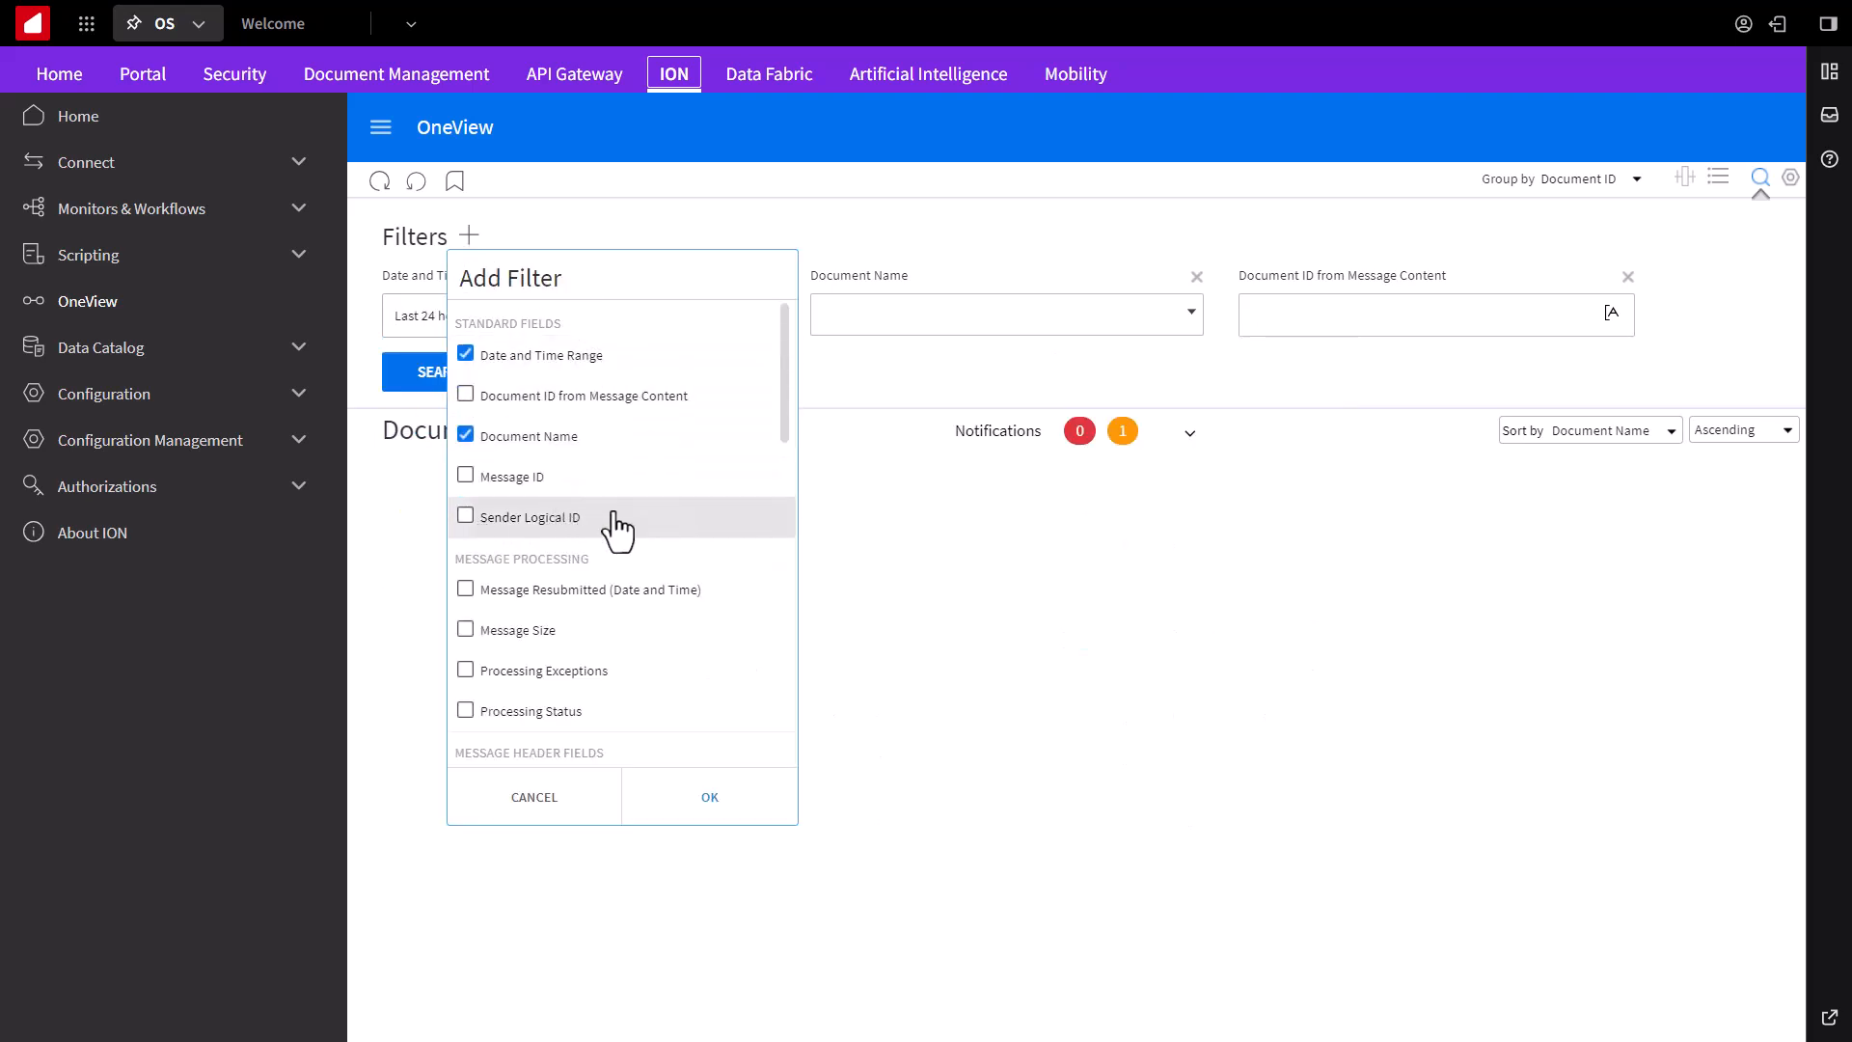
pyautogui.click(708, 796)
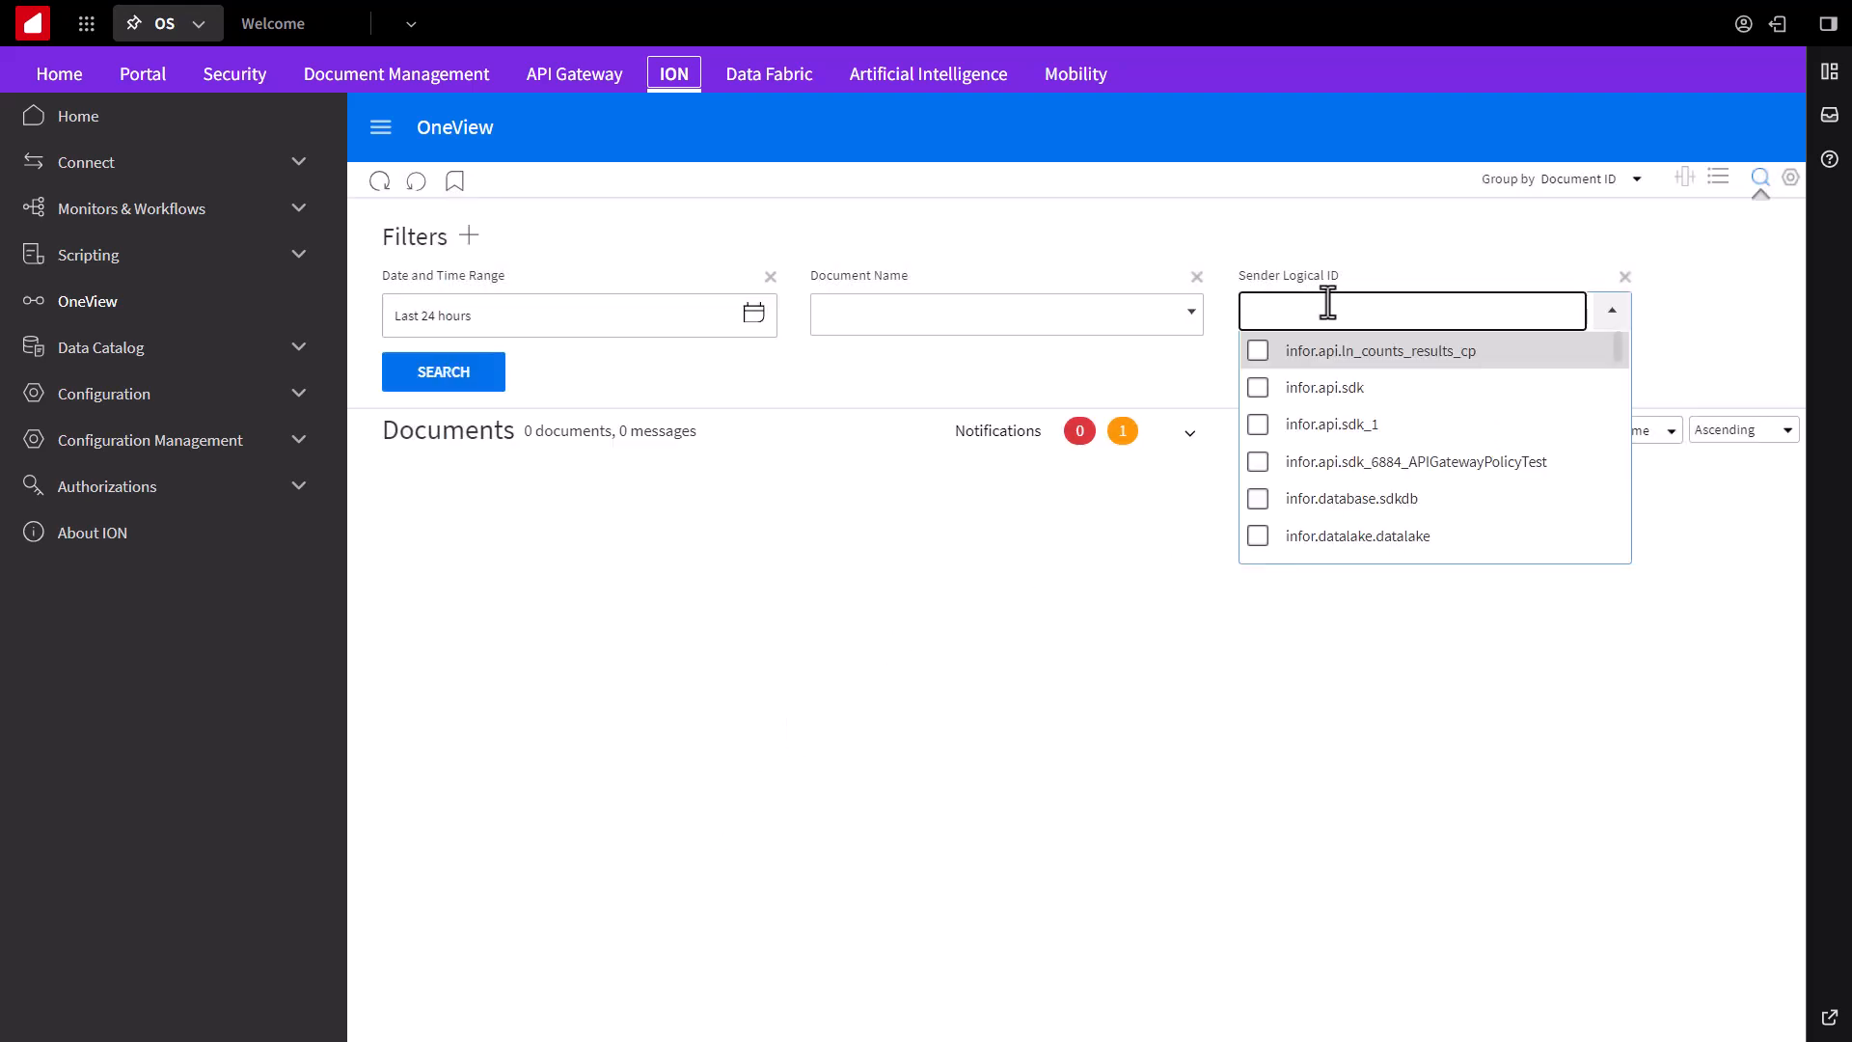
pyautogui.write('dem')
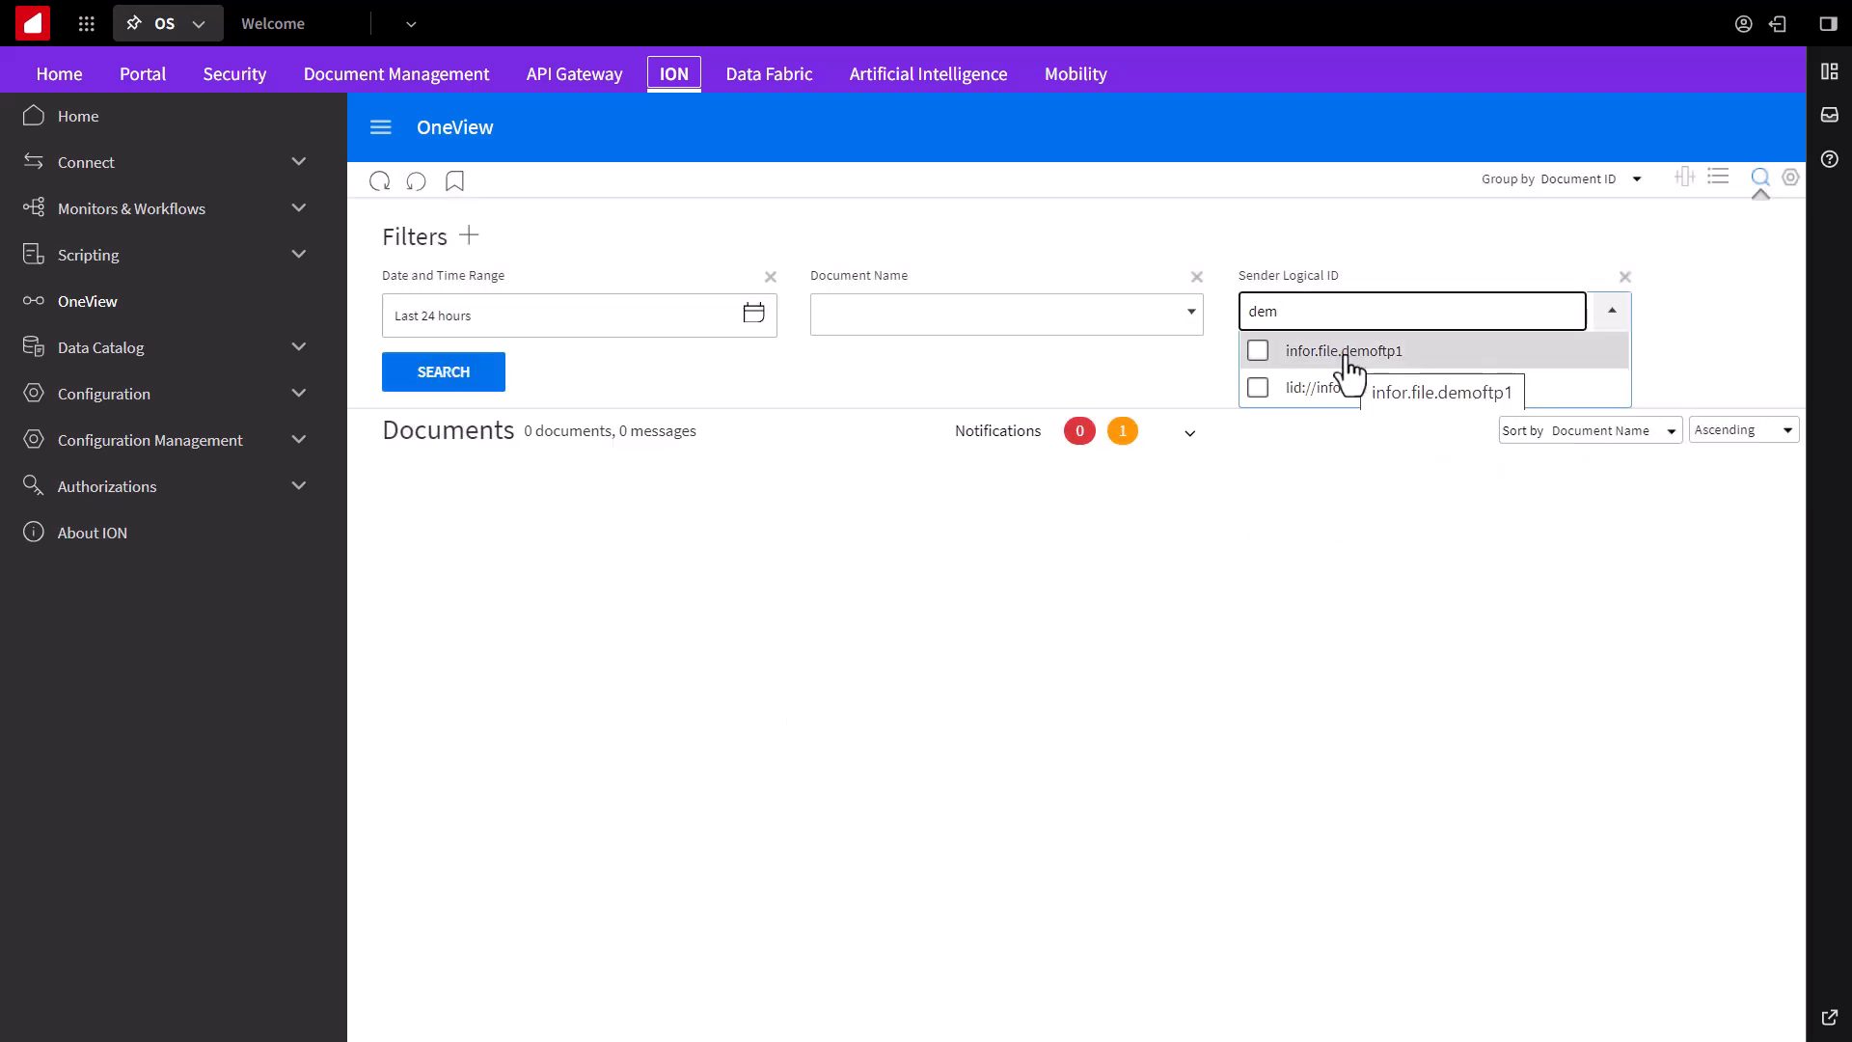
pyautogui.click(1339, 349)
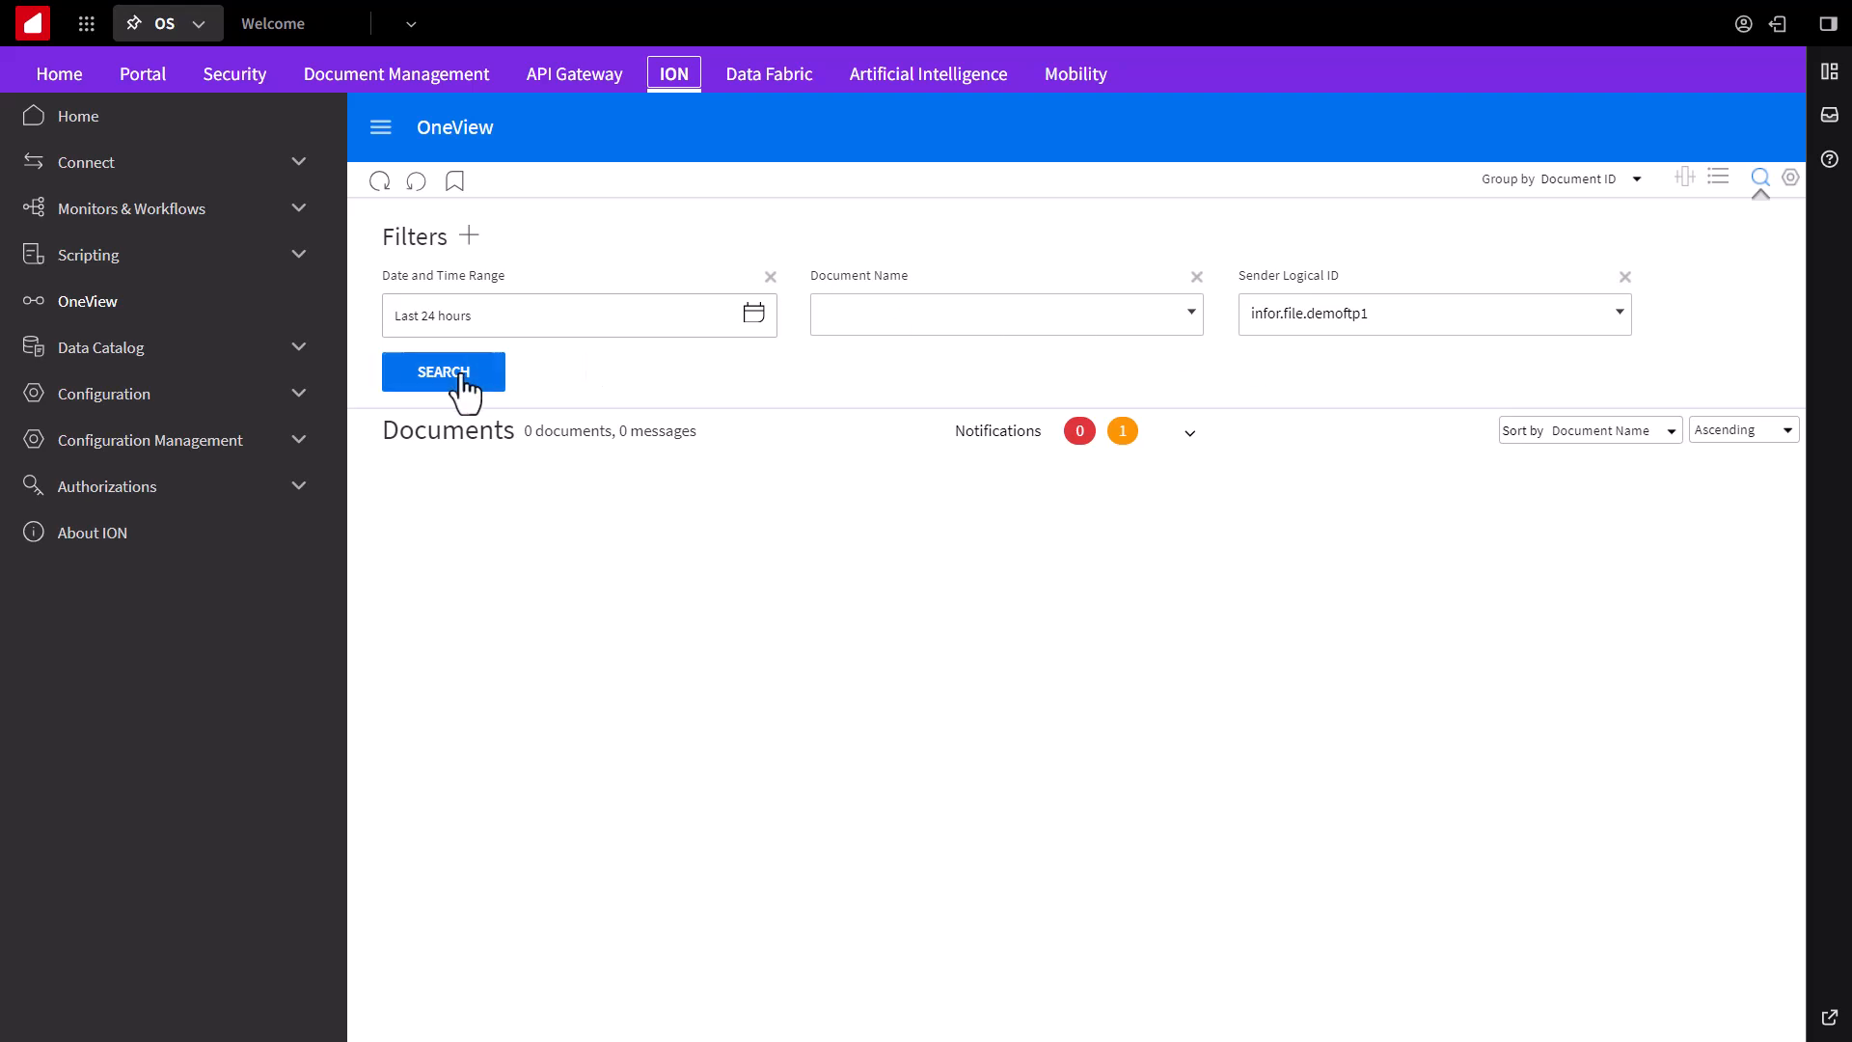
pyautogui.click(444, 370)
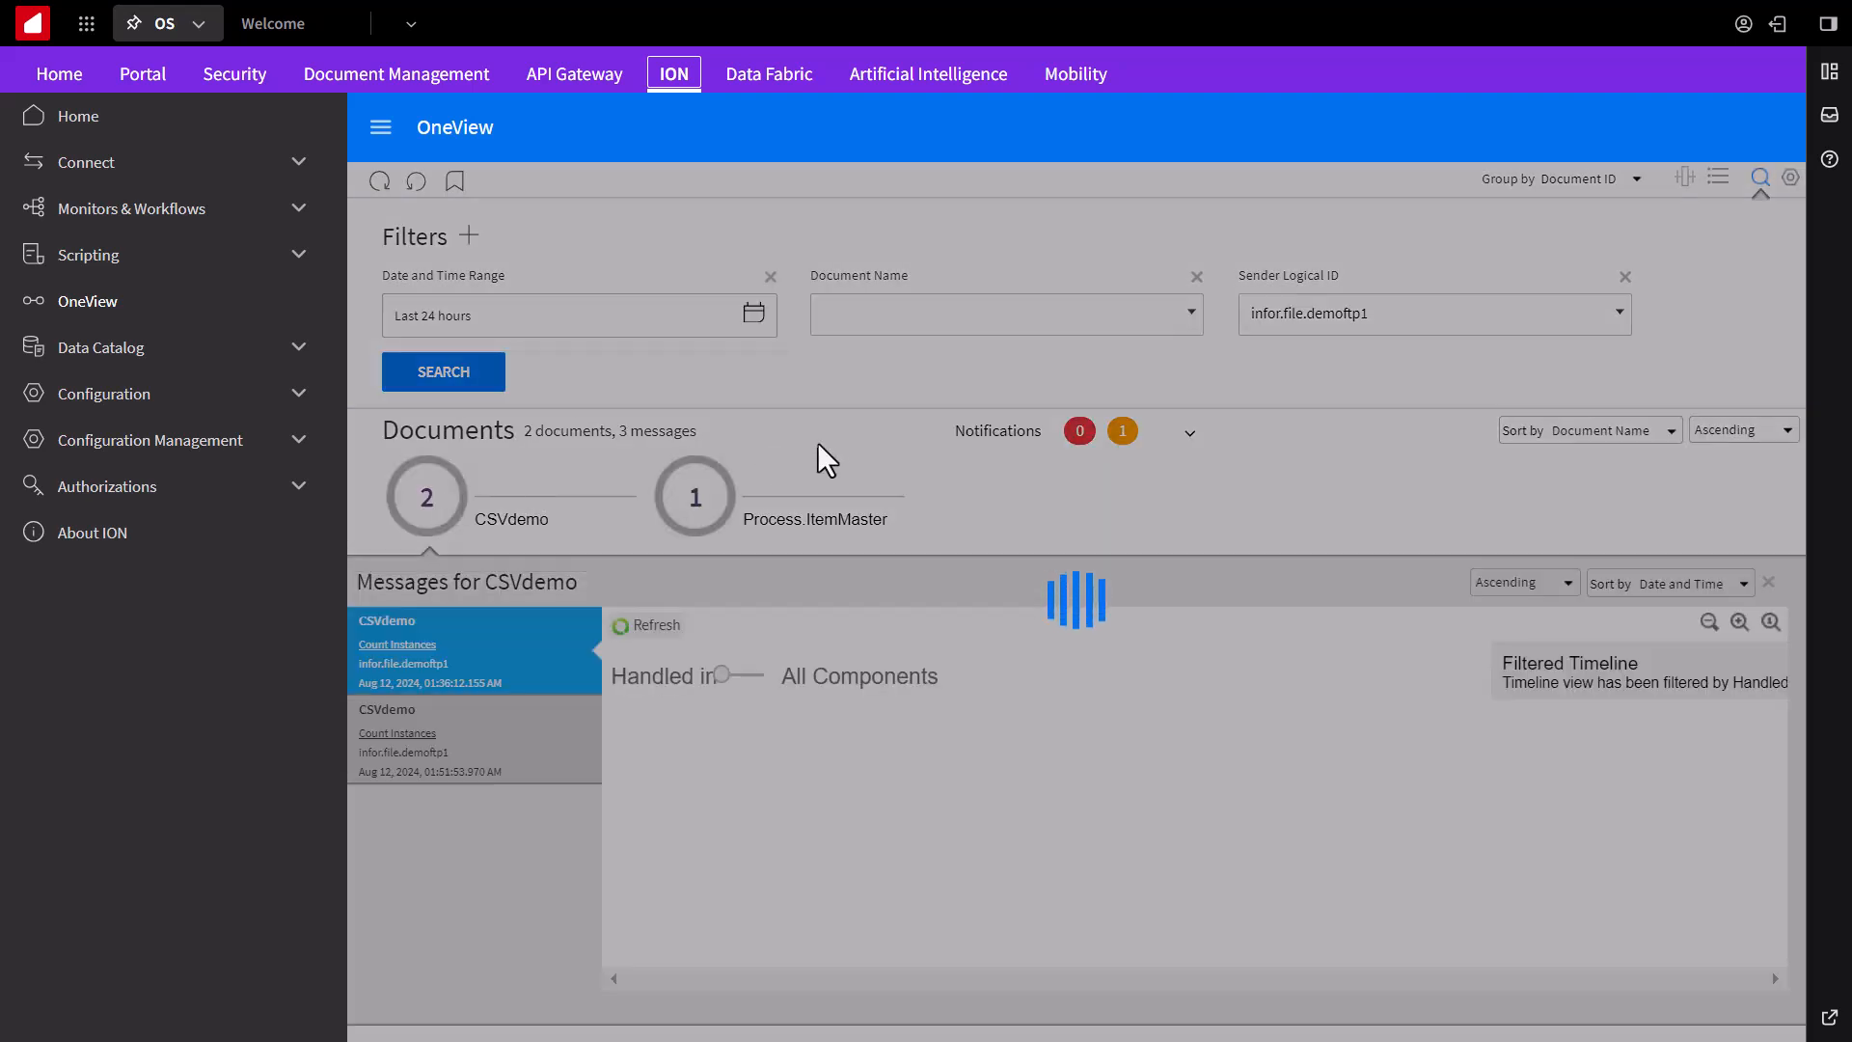
# Step: View the CSVdemo message timeline and its delivery event to infor.file.demoftp2
pyautogui.click(473, 650)
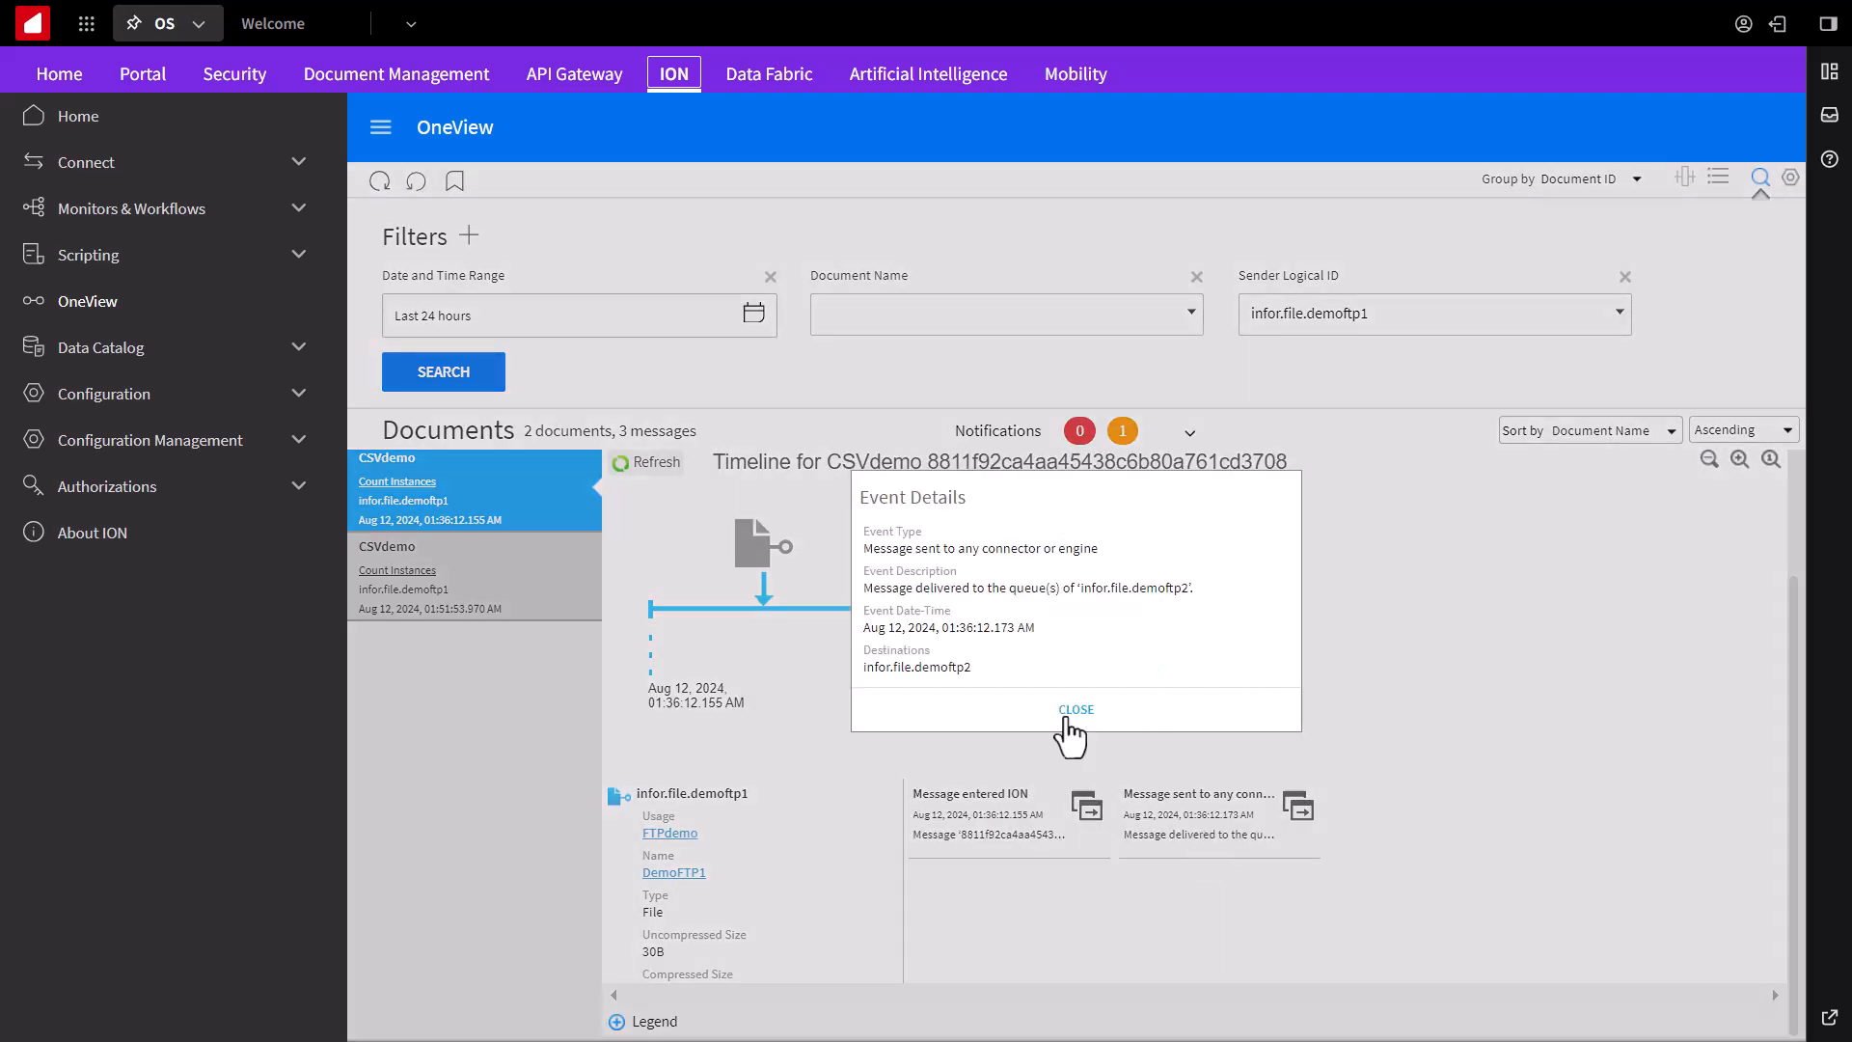
pyautogui.click(1074, 710)
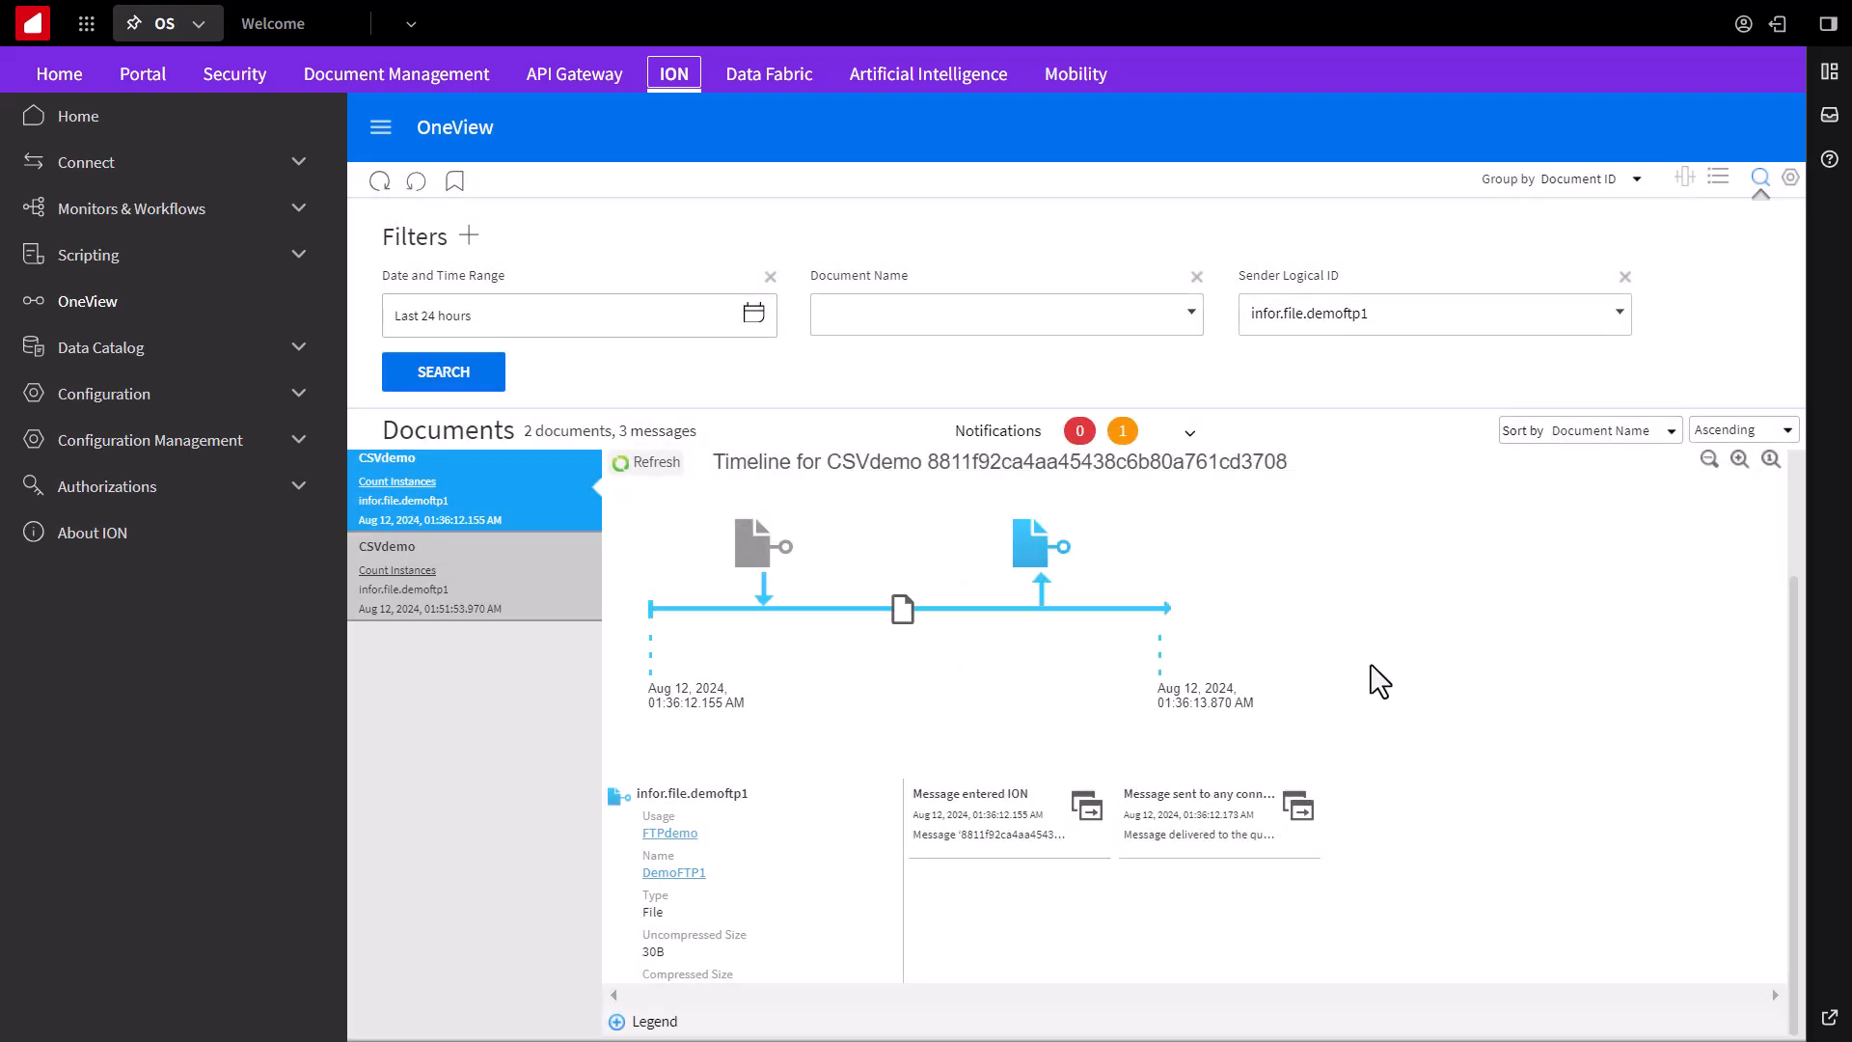